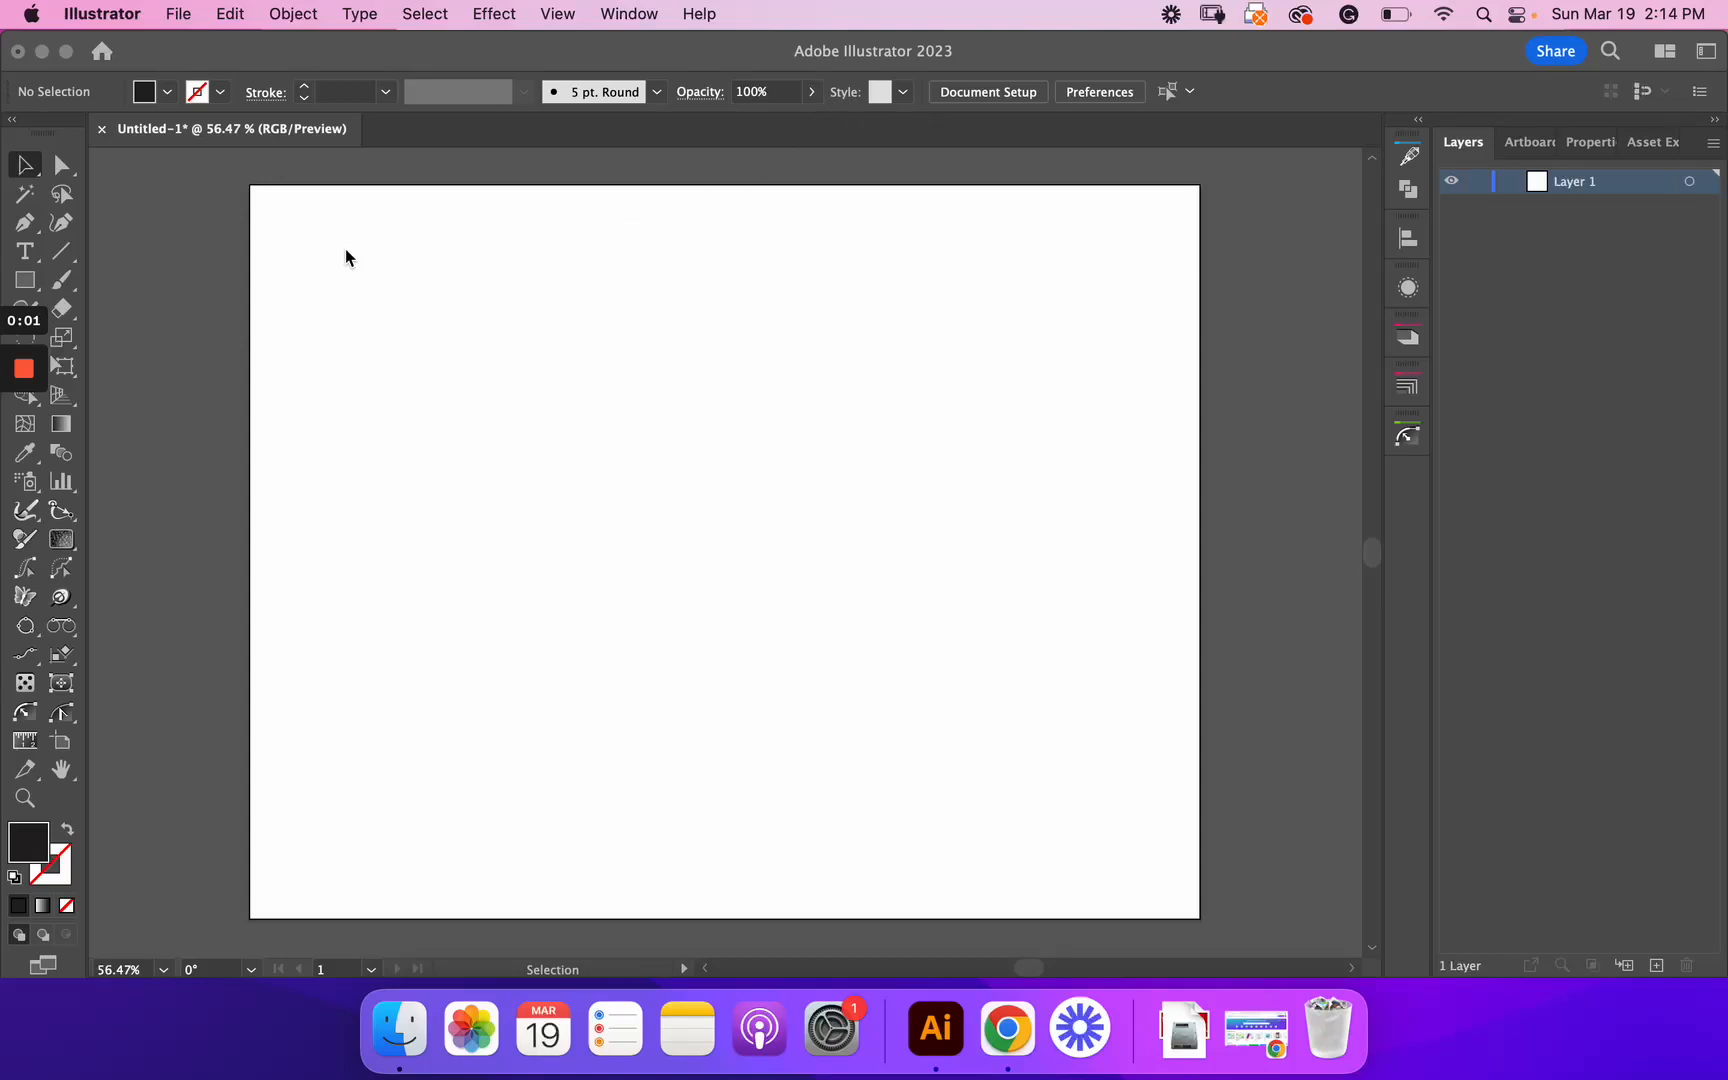
mouse_move(334, 217)
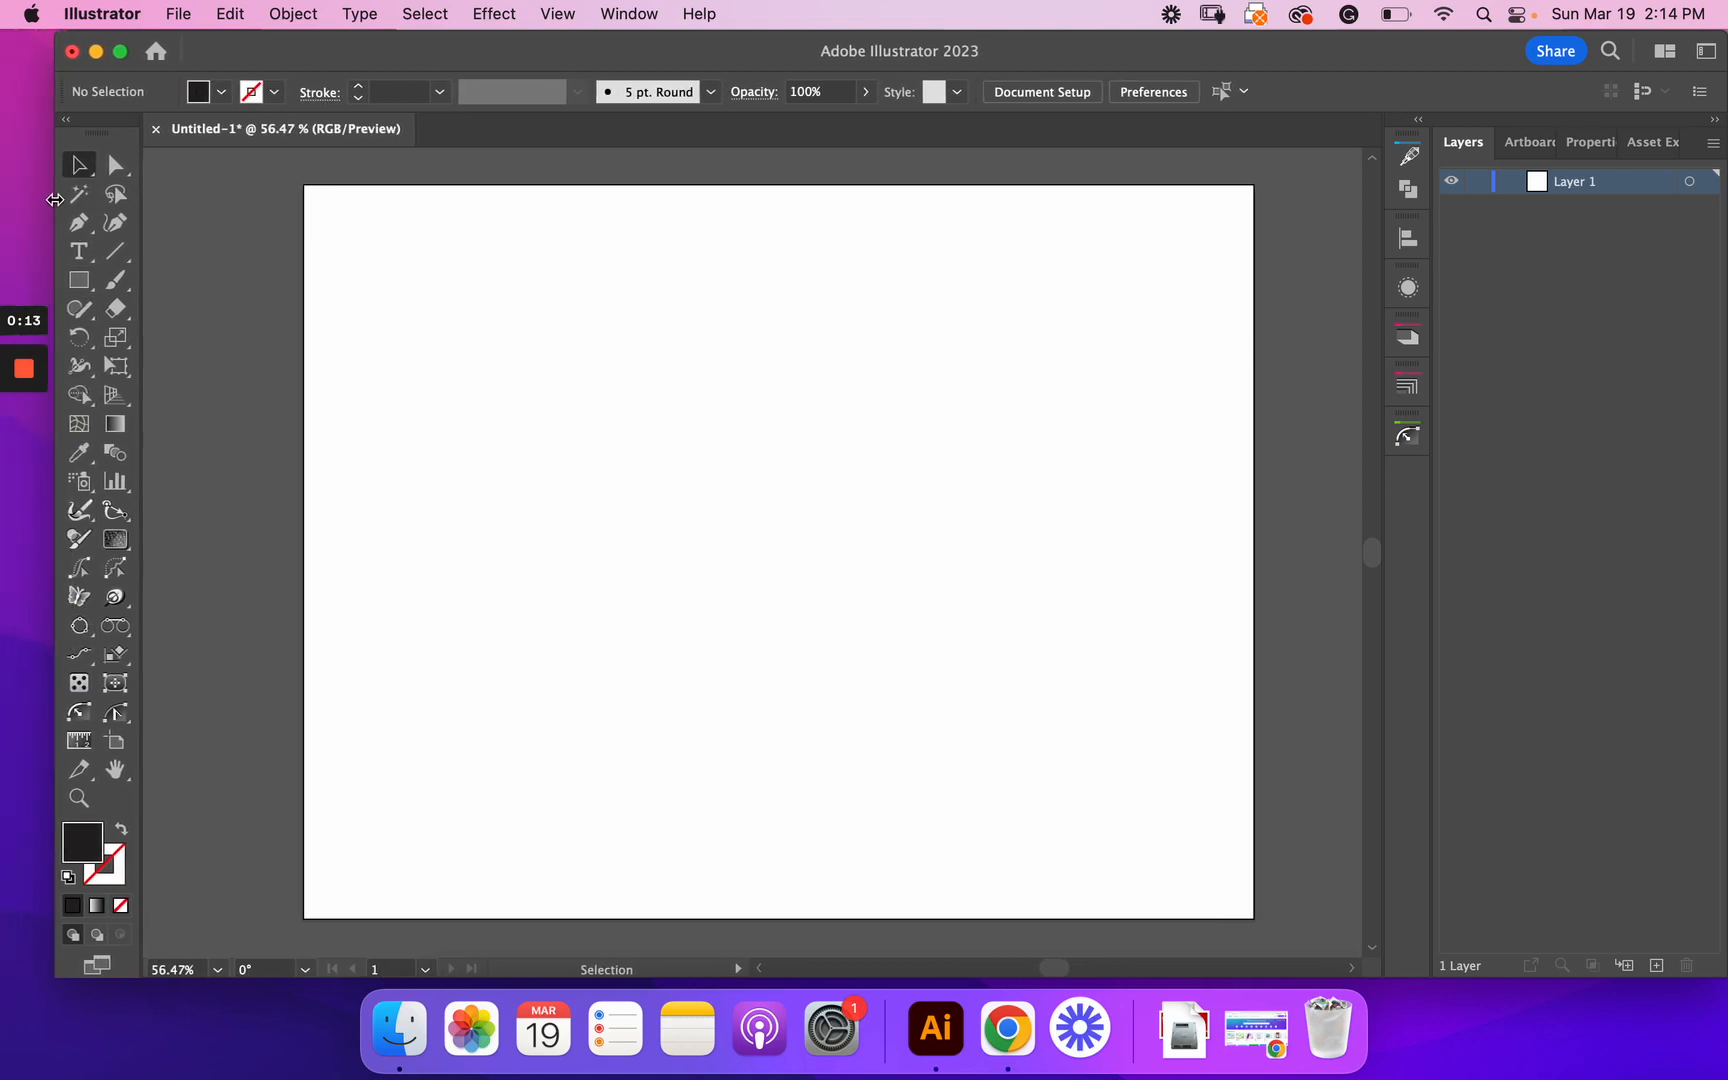
mouse_move(1077, 260)
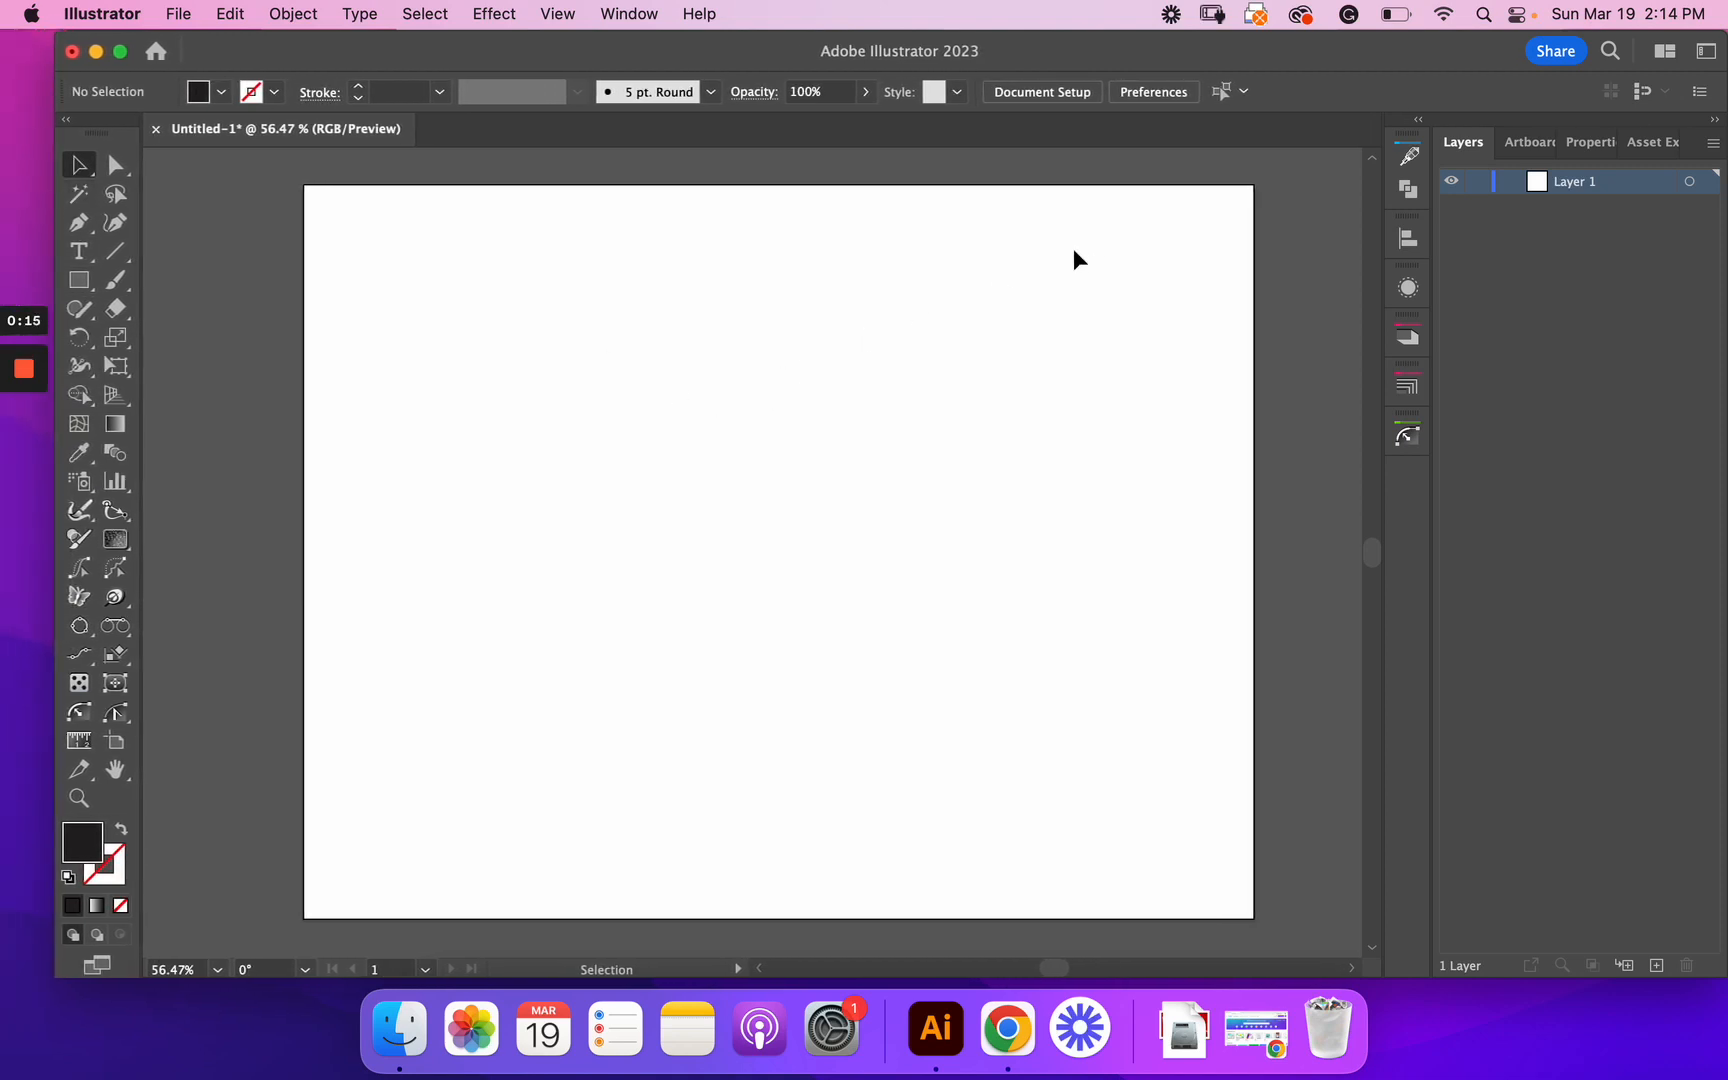
mouse_move(1034, 48)
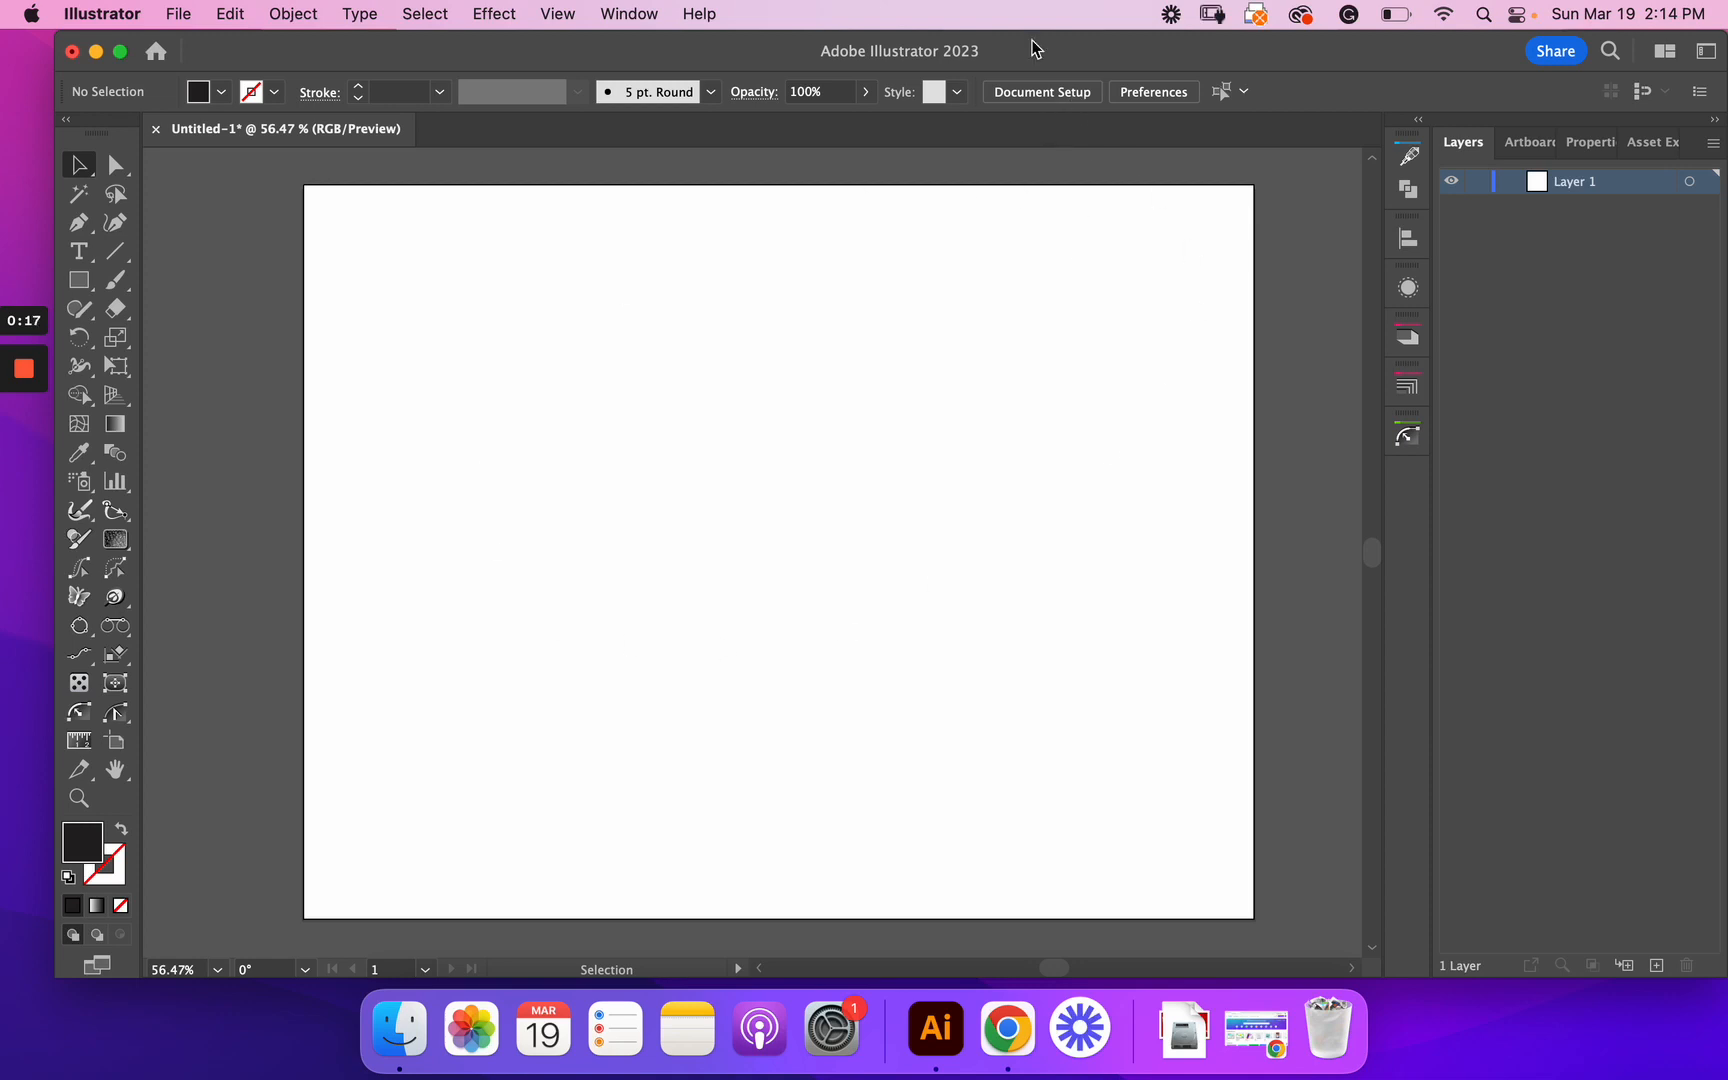
mouse_move(149, 290)
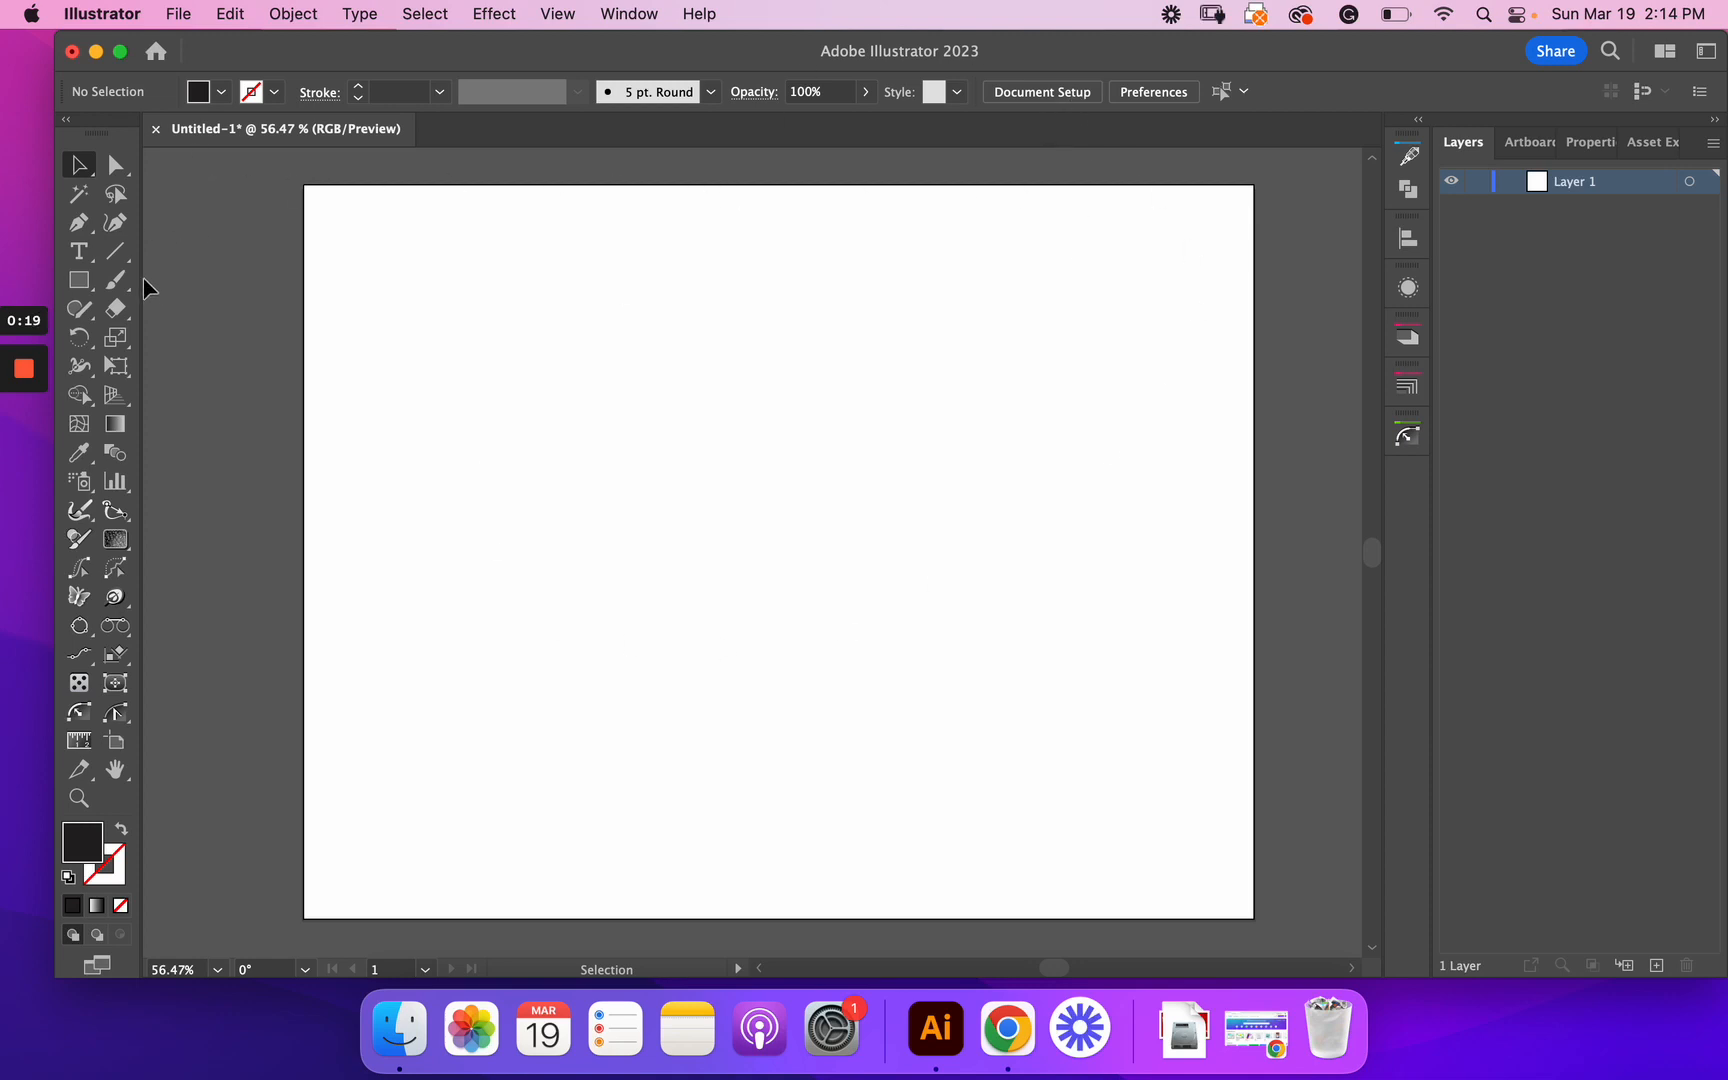
Step: Draw a black rounded square with the Rounded Rectangle Tool and select it
click(78, 280)
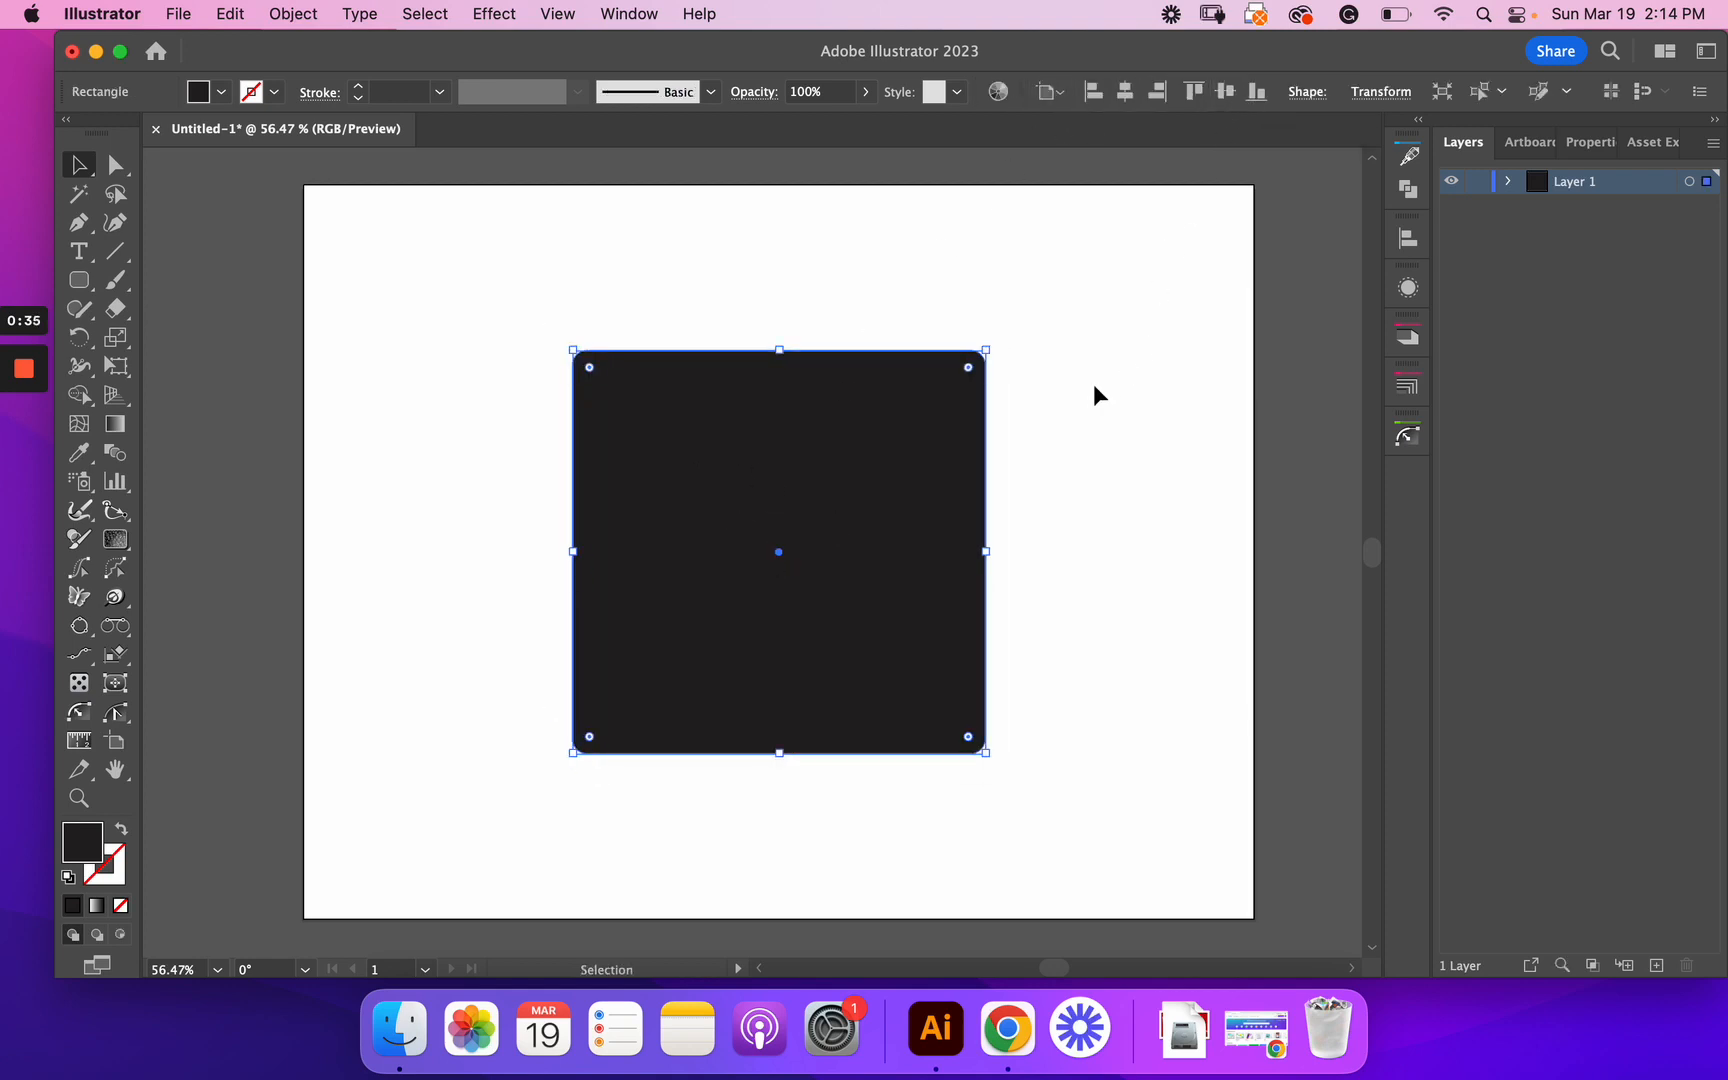
click(699, 494)
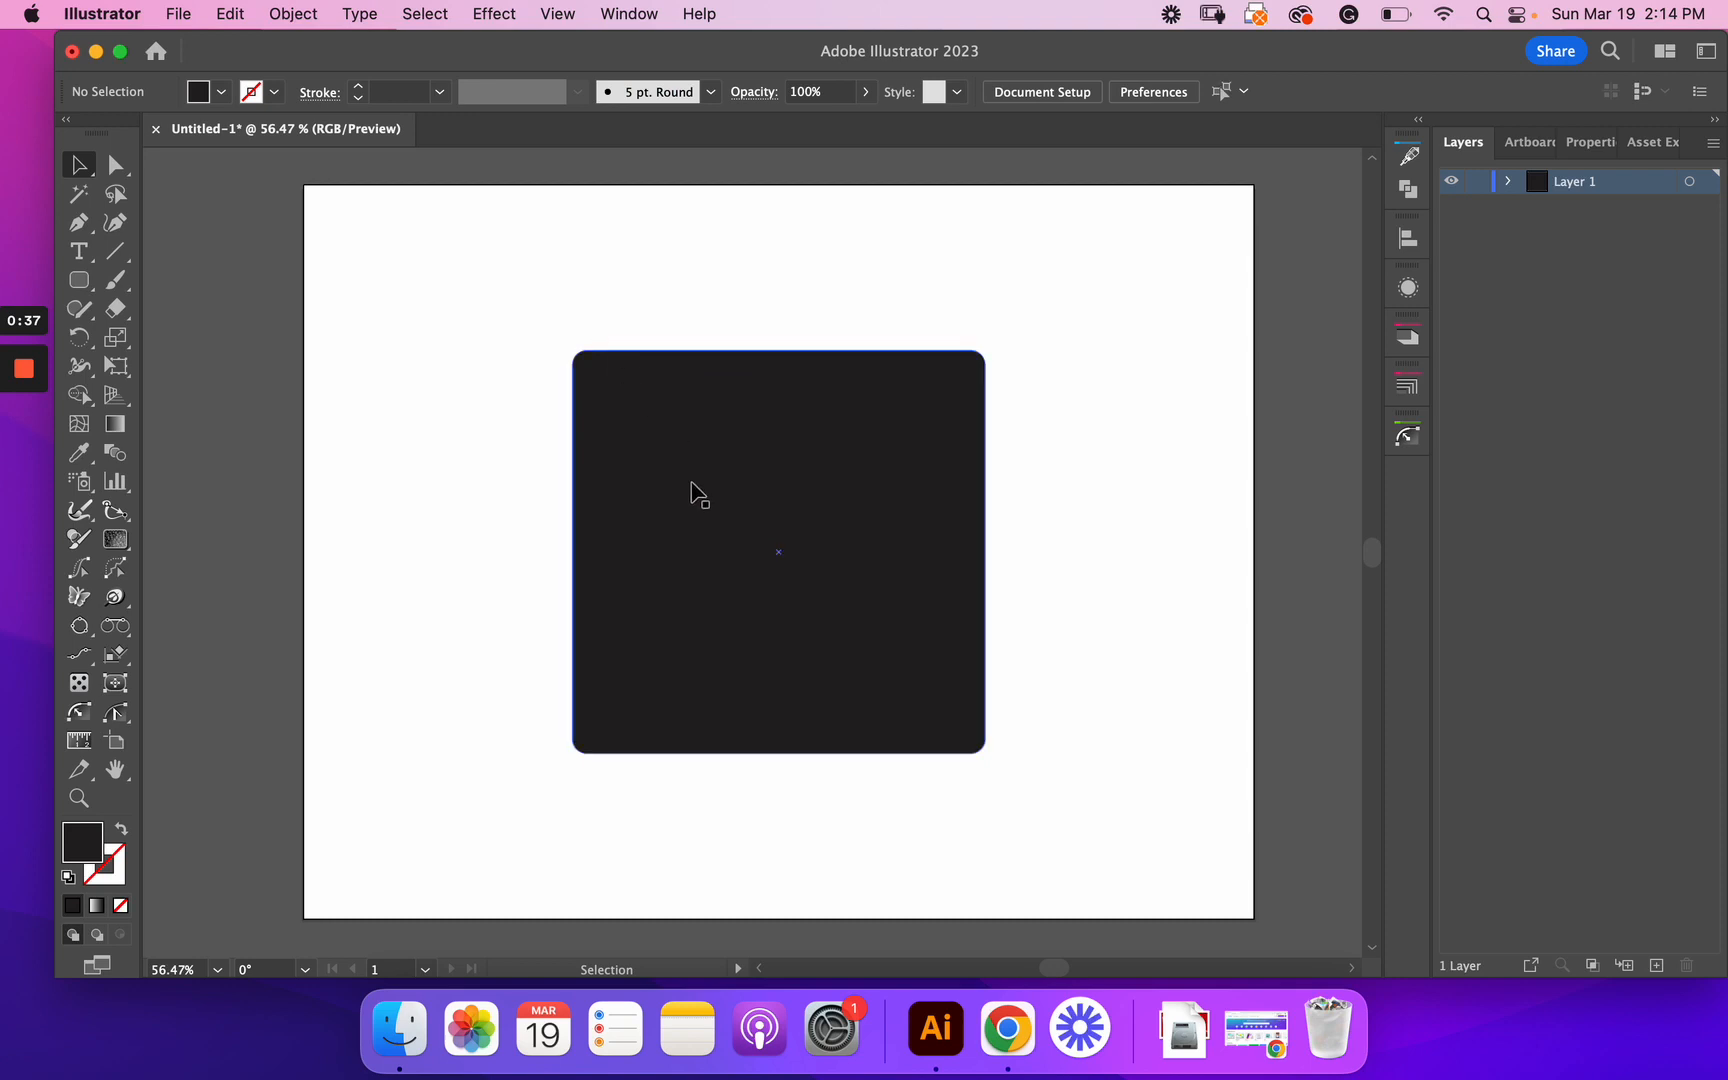
click(777, 551)
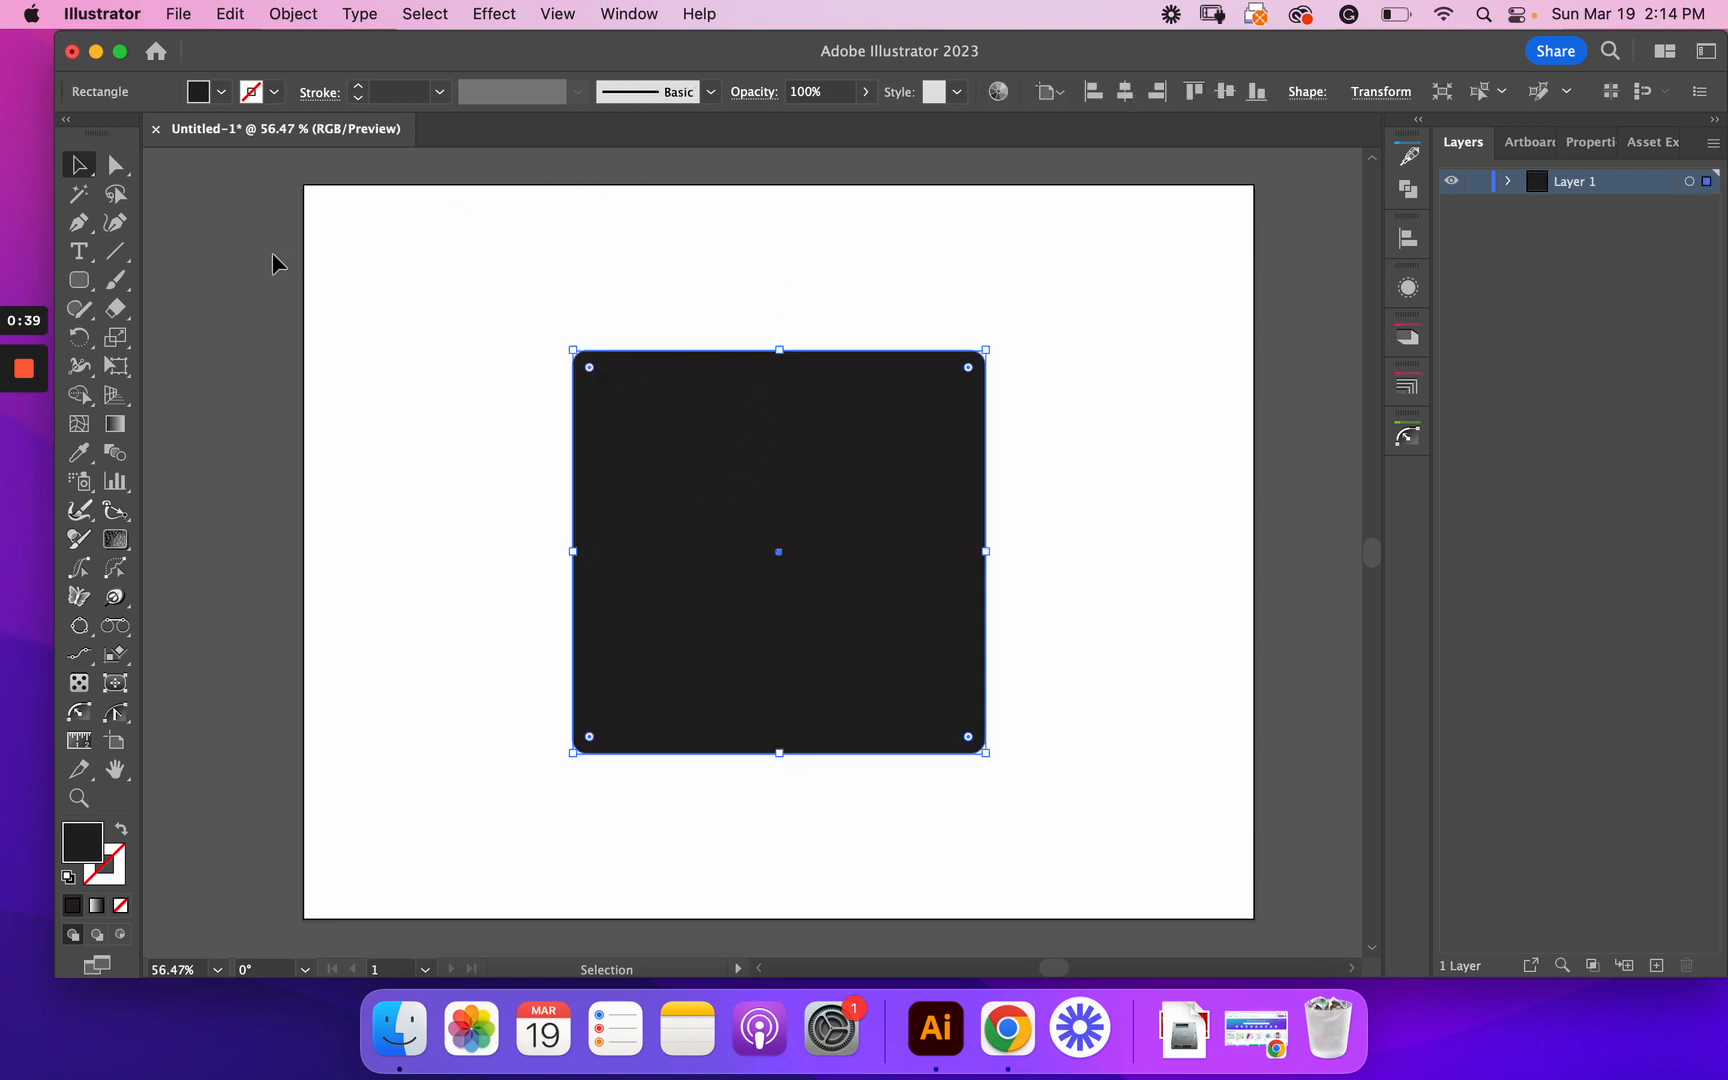
mouse_move(115, 339)
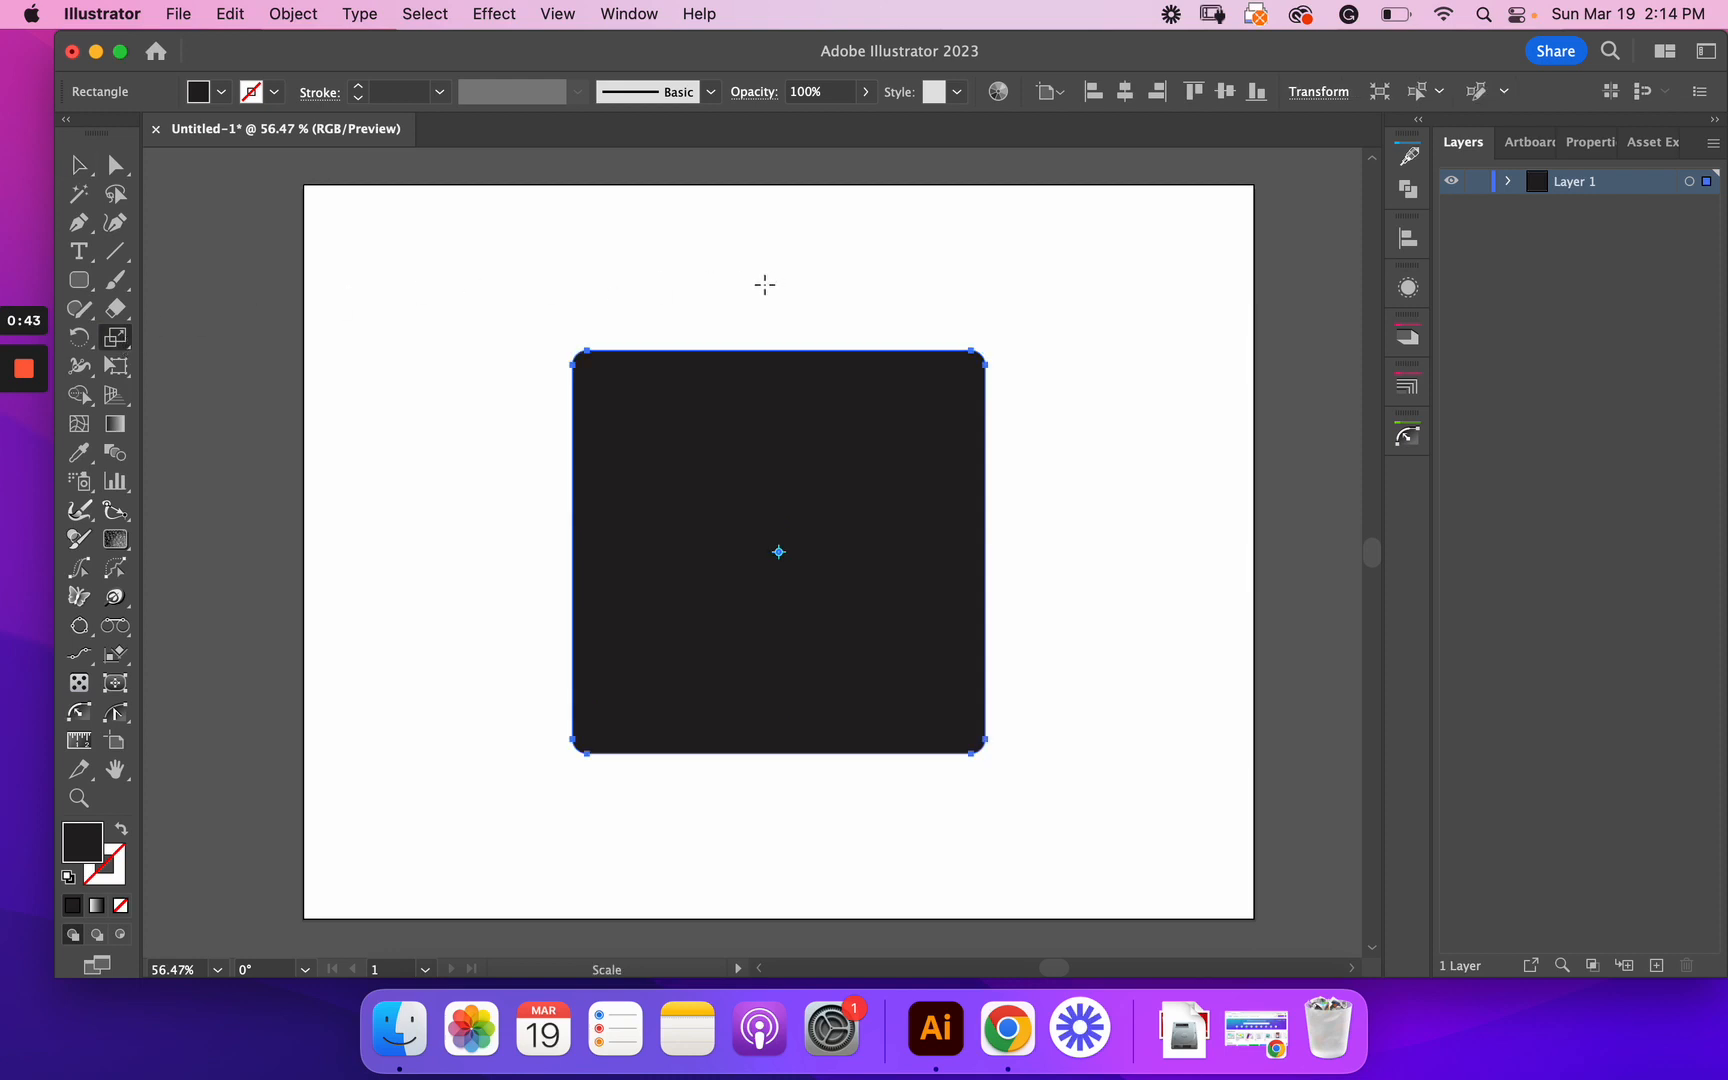
mouse_move(125, 342)
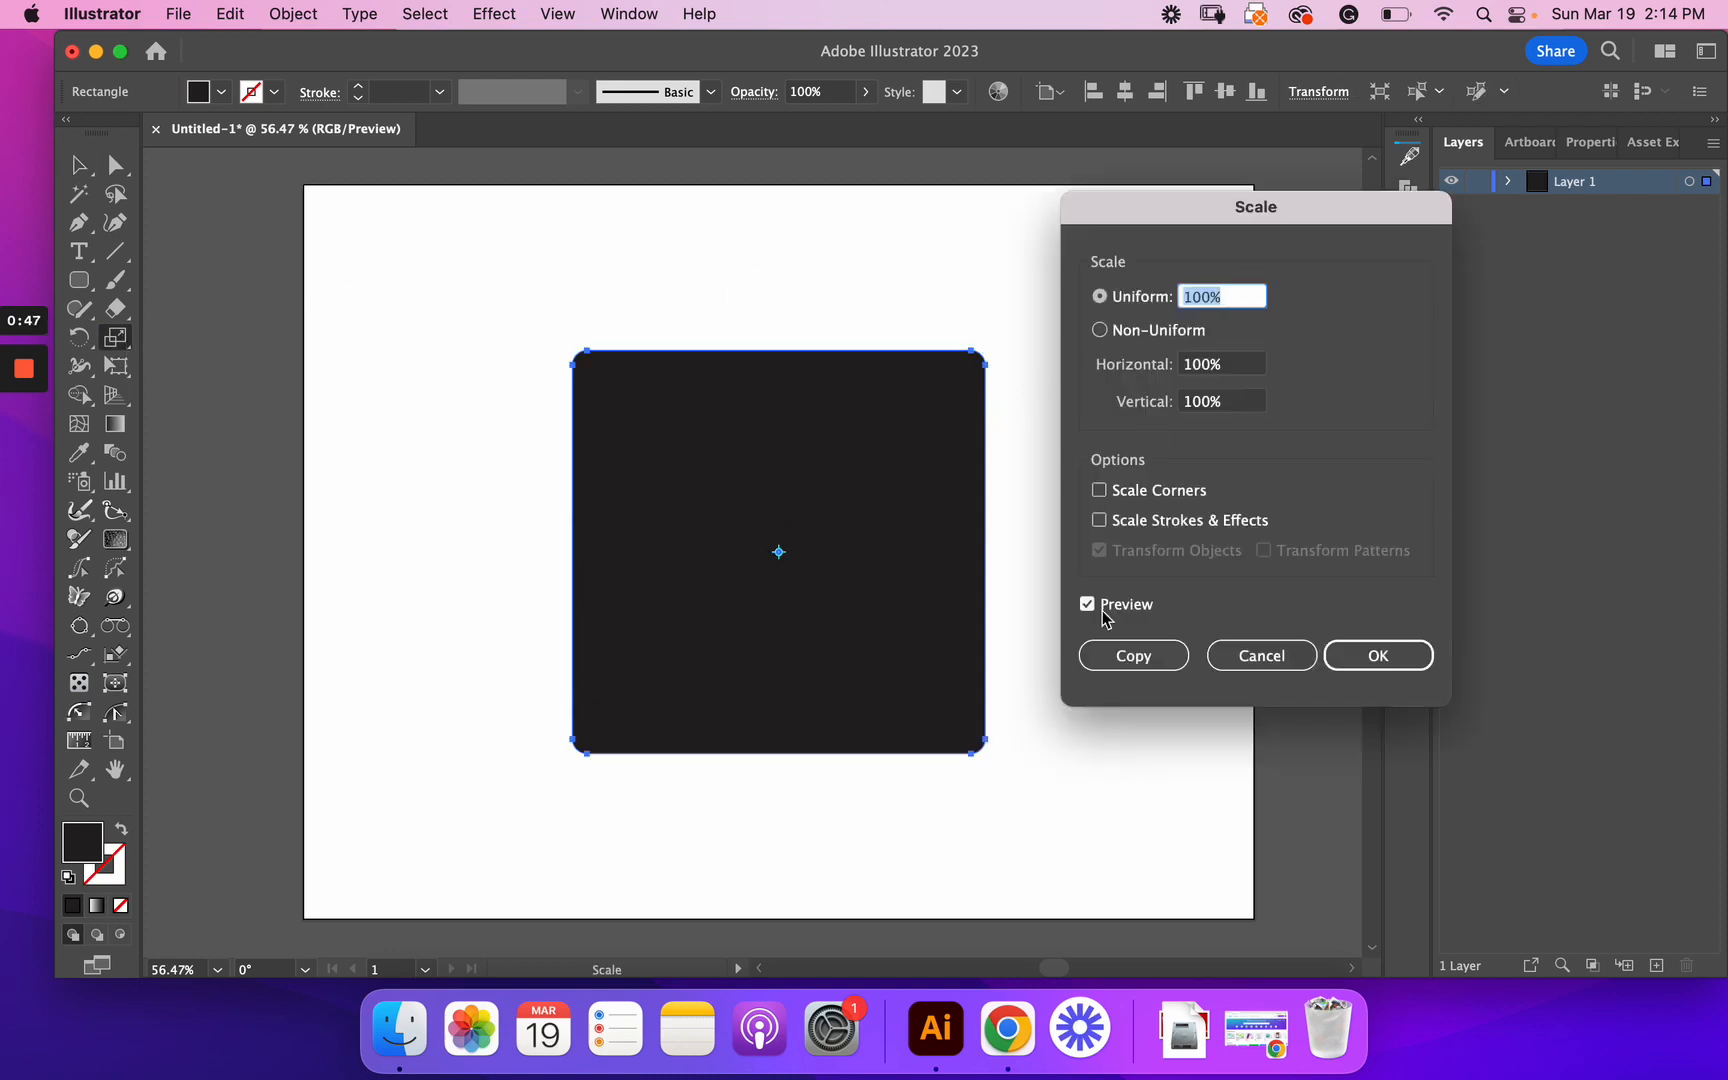
mouse_move(1188, 422)
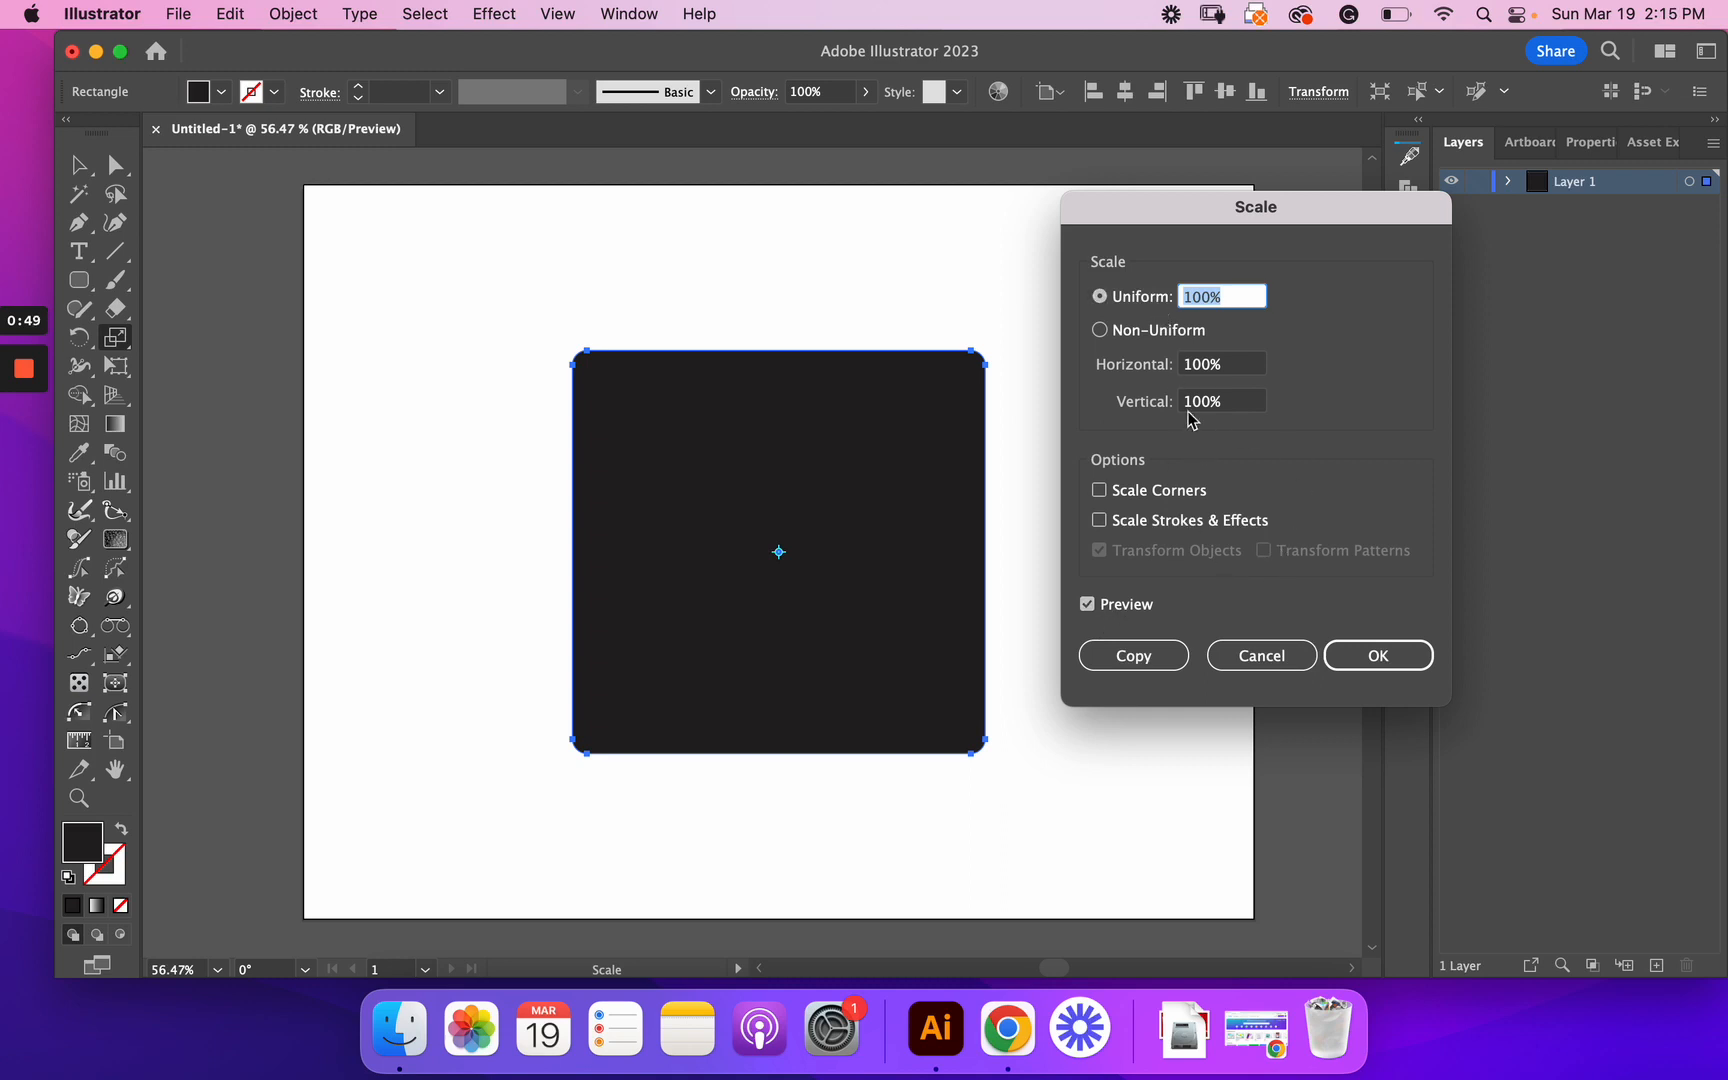
Step: Make a uniform 87% scaled copy of the square via the Scale Tool's Copy
text(94%)
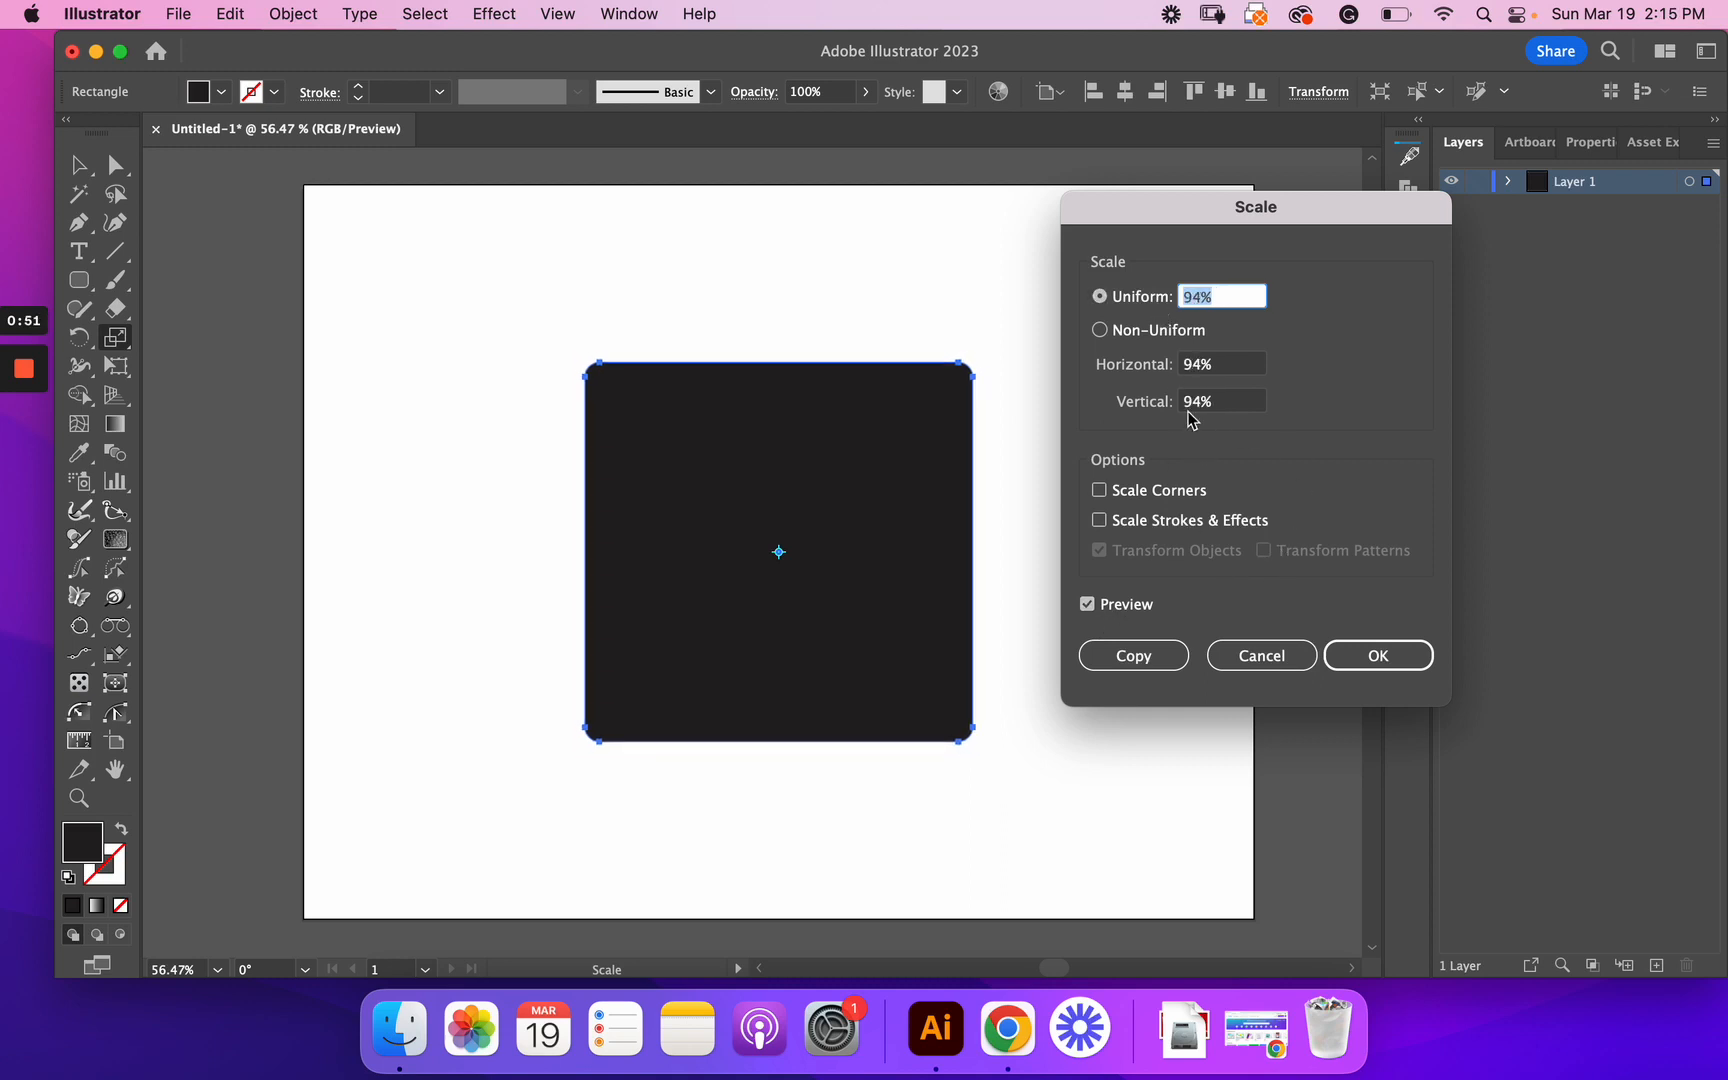
text(87%)
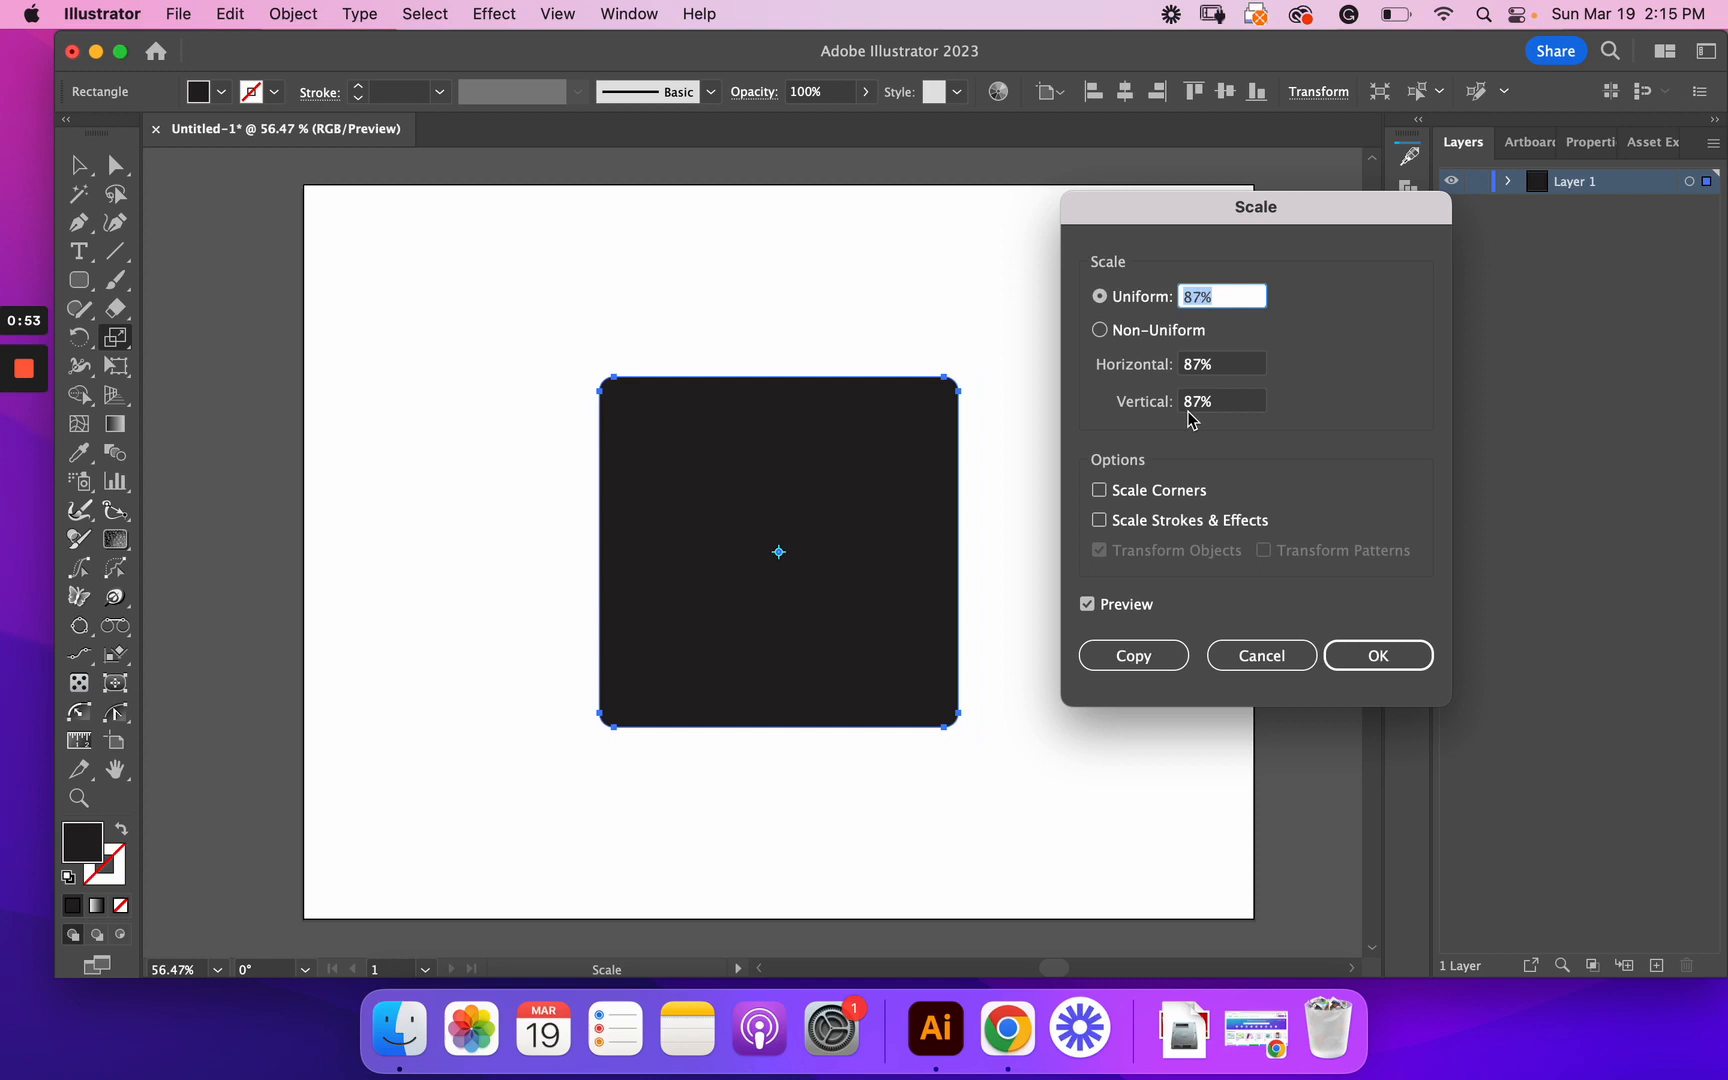
mouse_move(1261, 655)
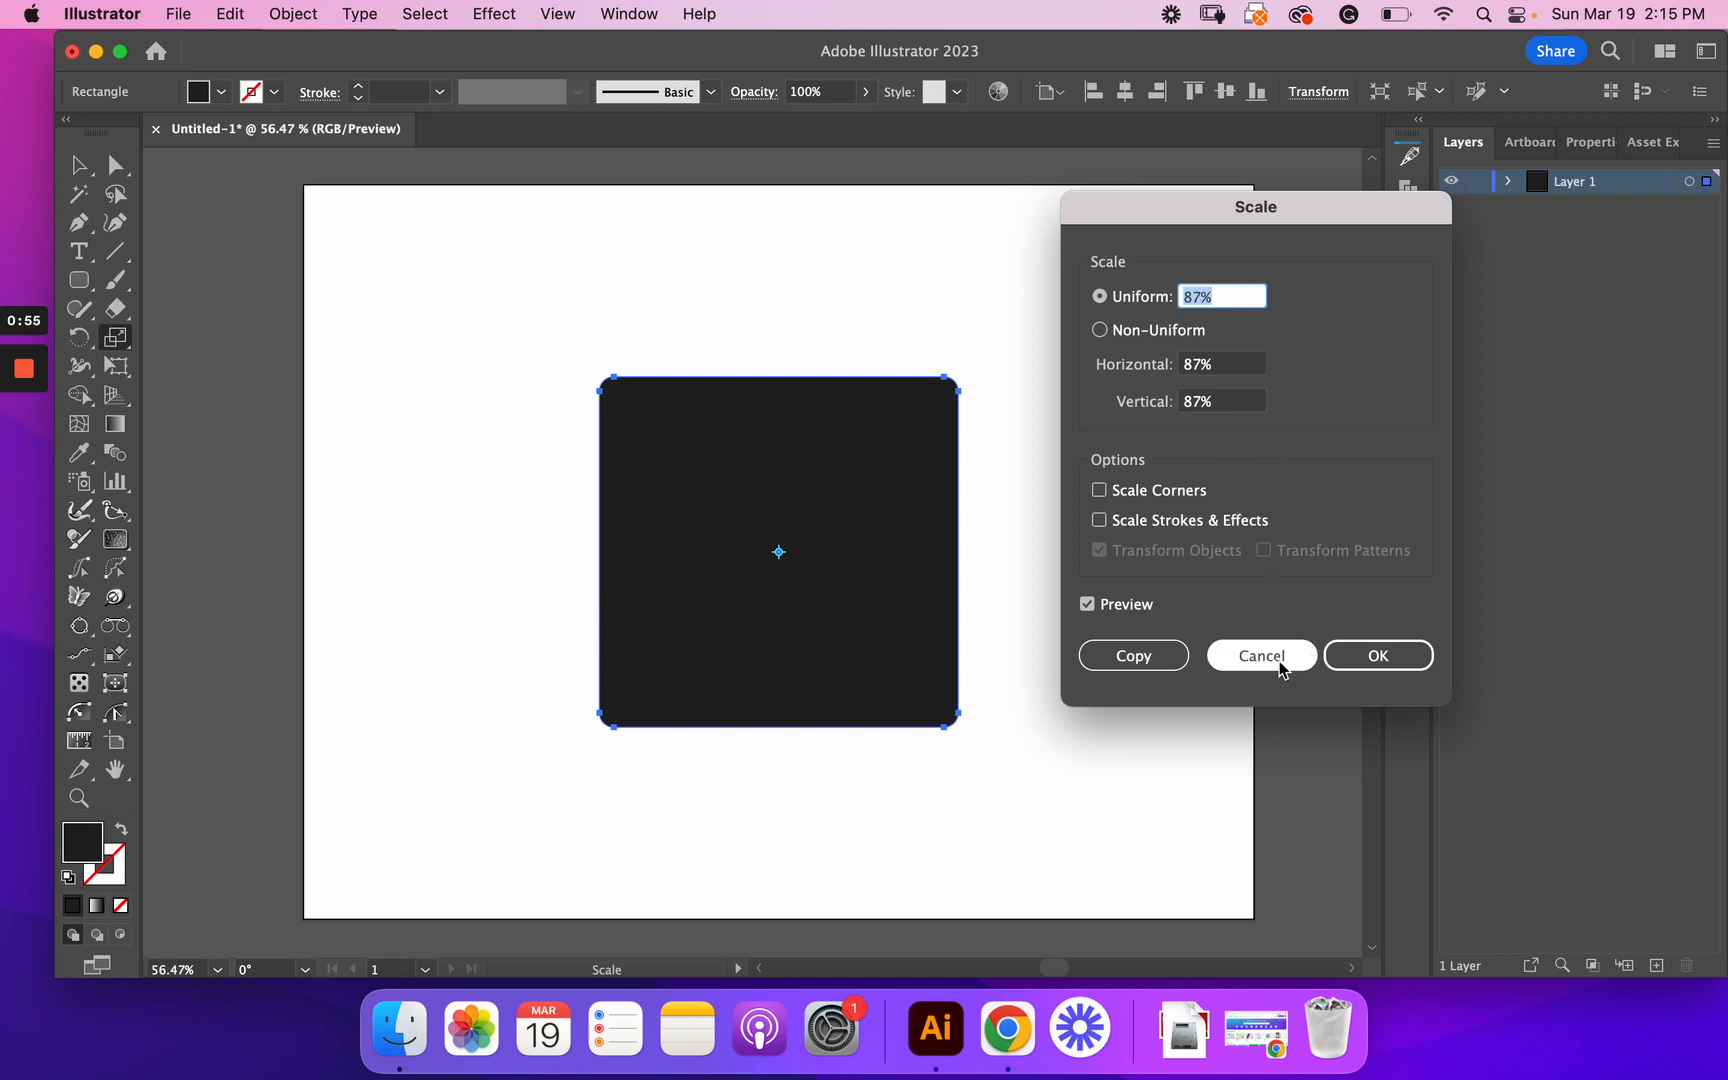
click(1261, 655)
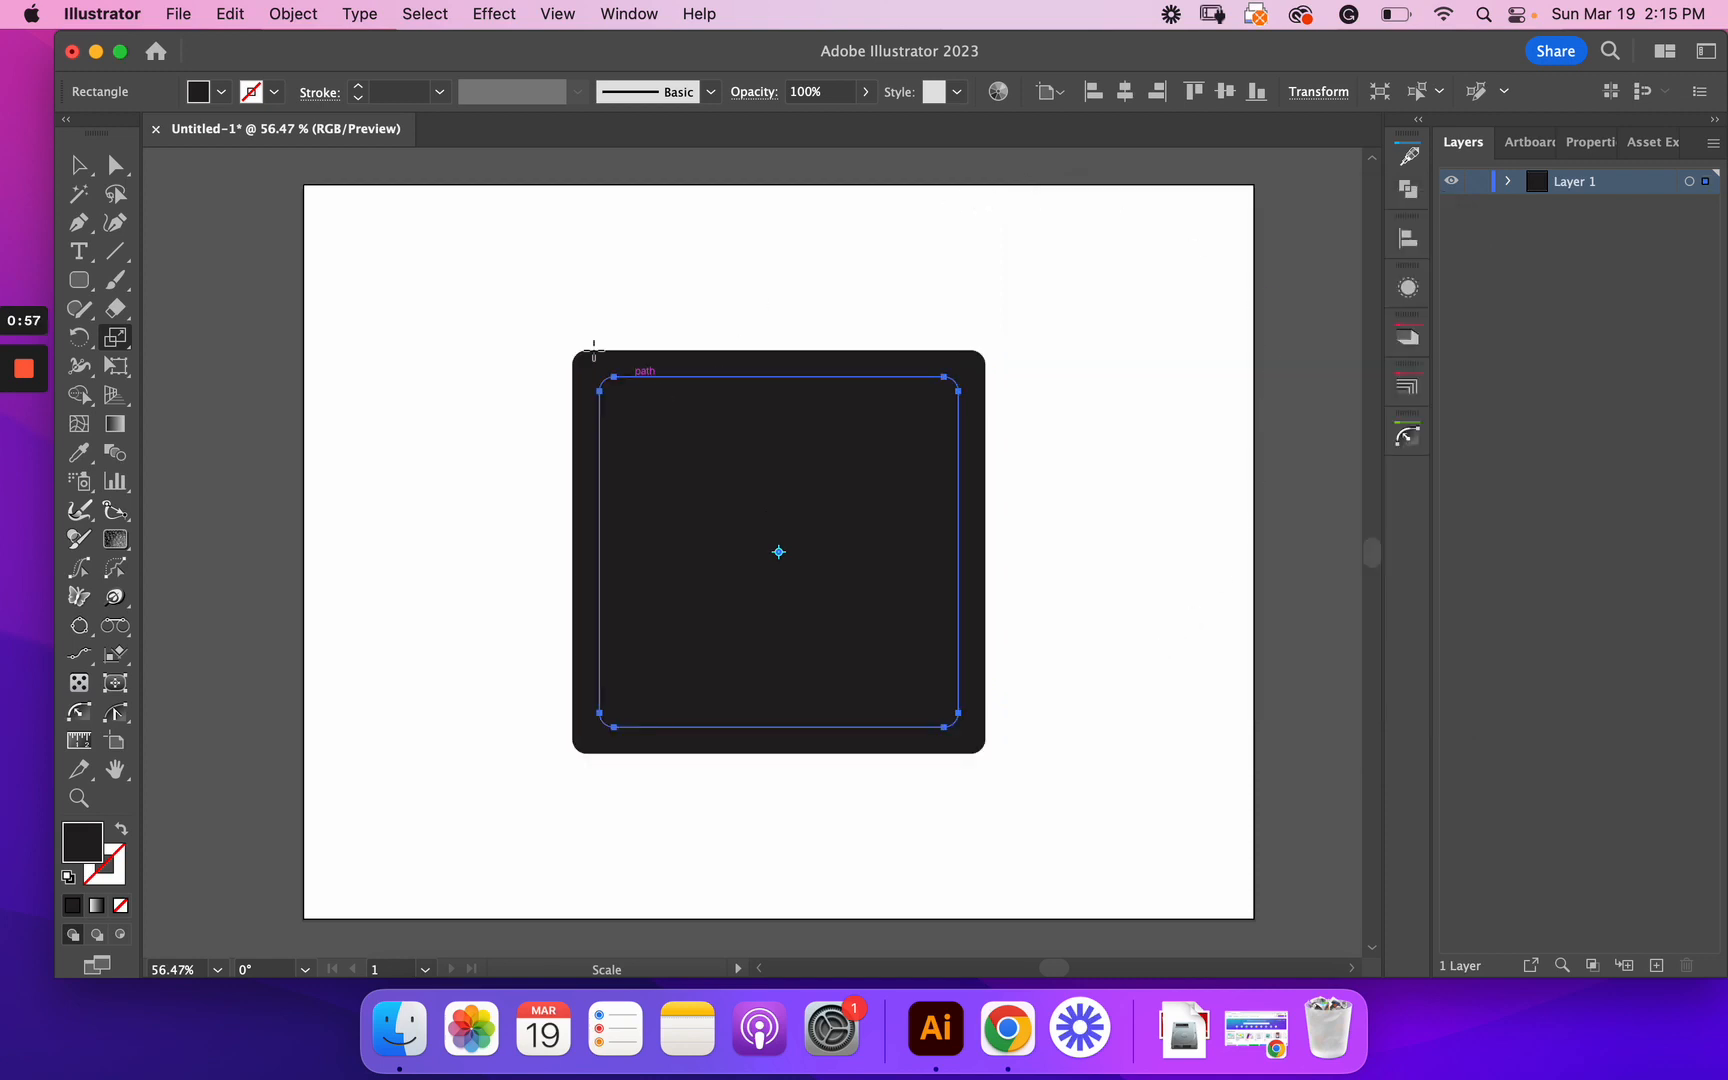
mouse_move(765, 325)
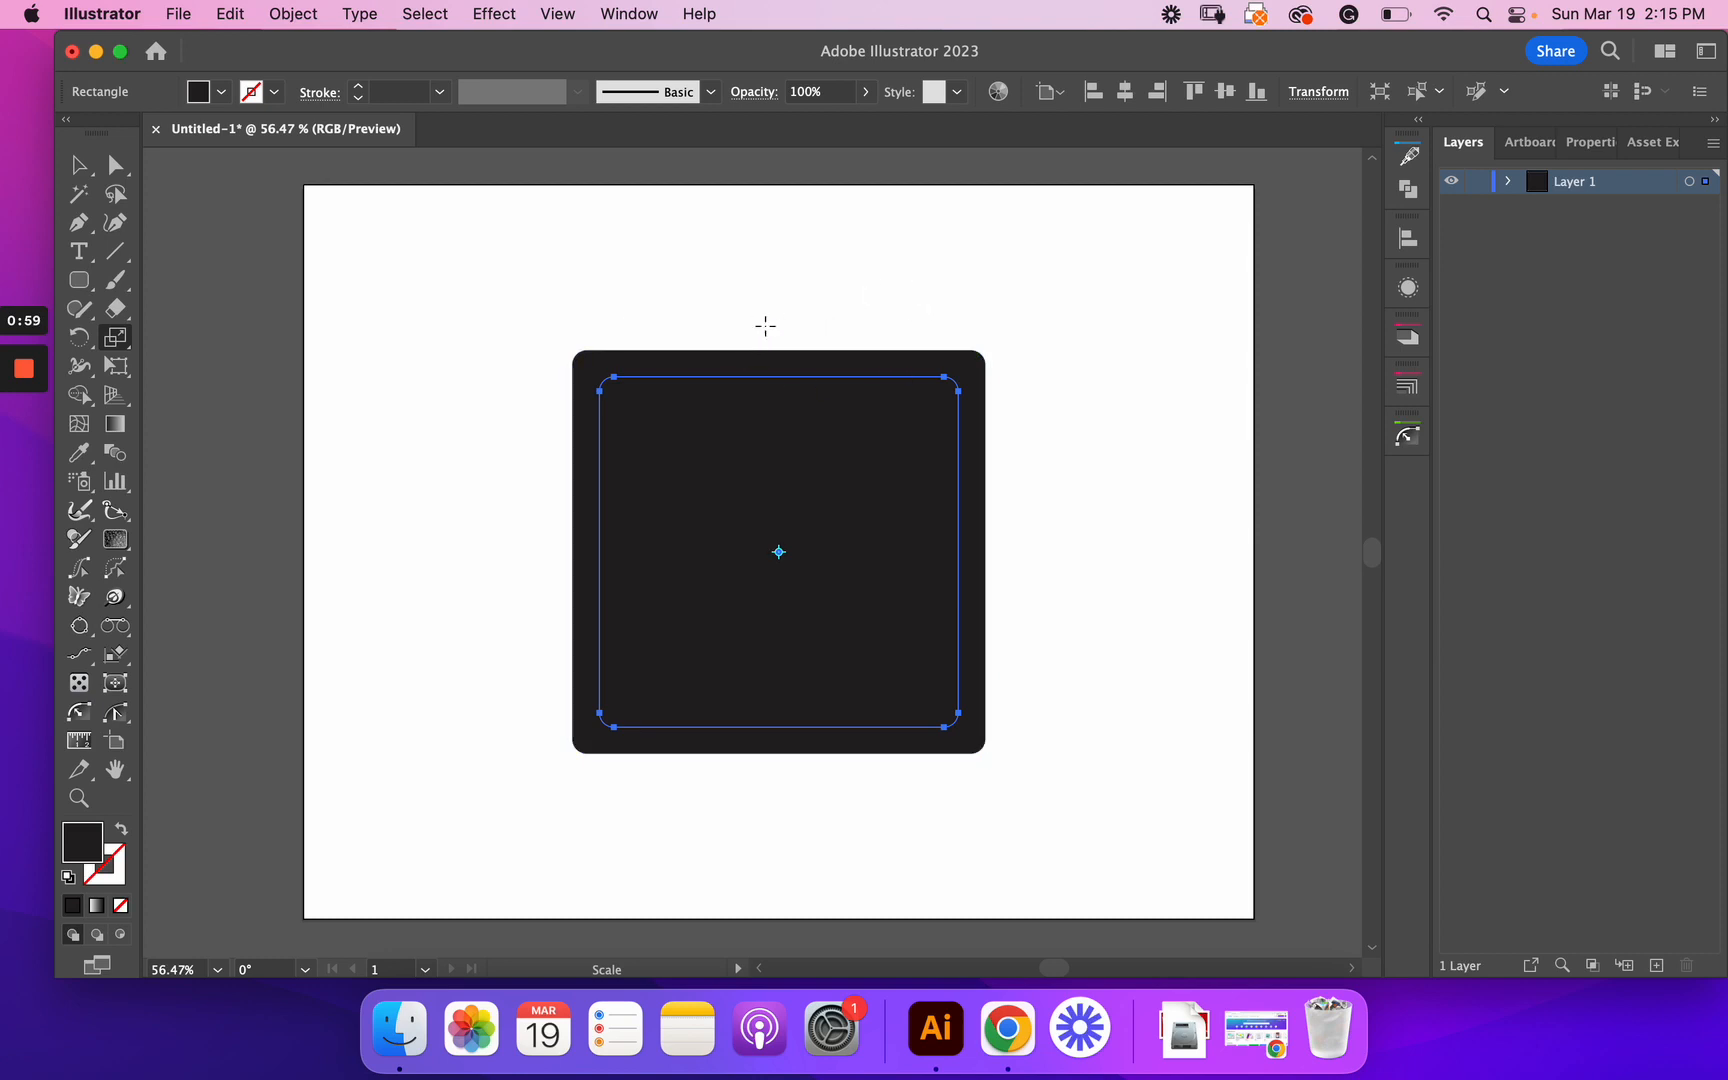
mouse_move(158, 822)
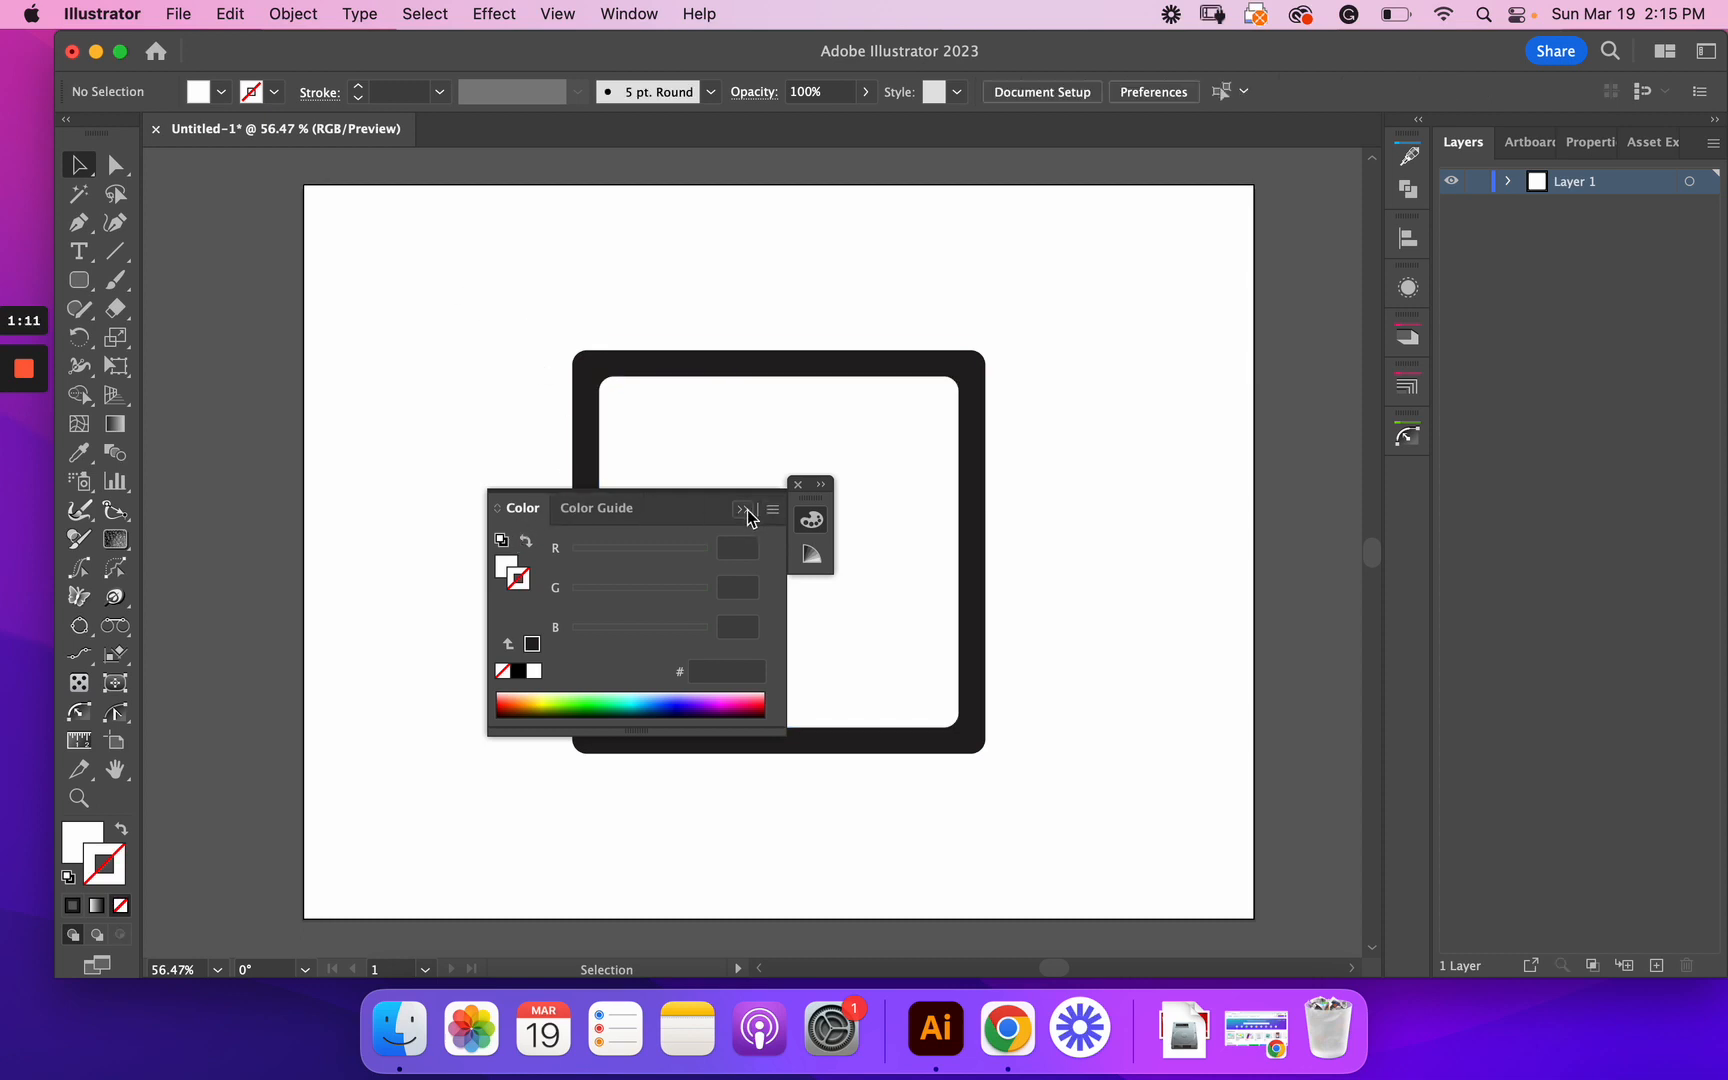
Step: Dismiss the Color panel after the white fill and expand Layer 1 in Layers
click(796, 486)
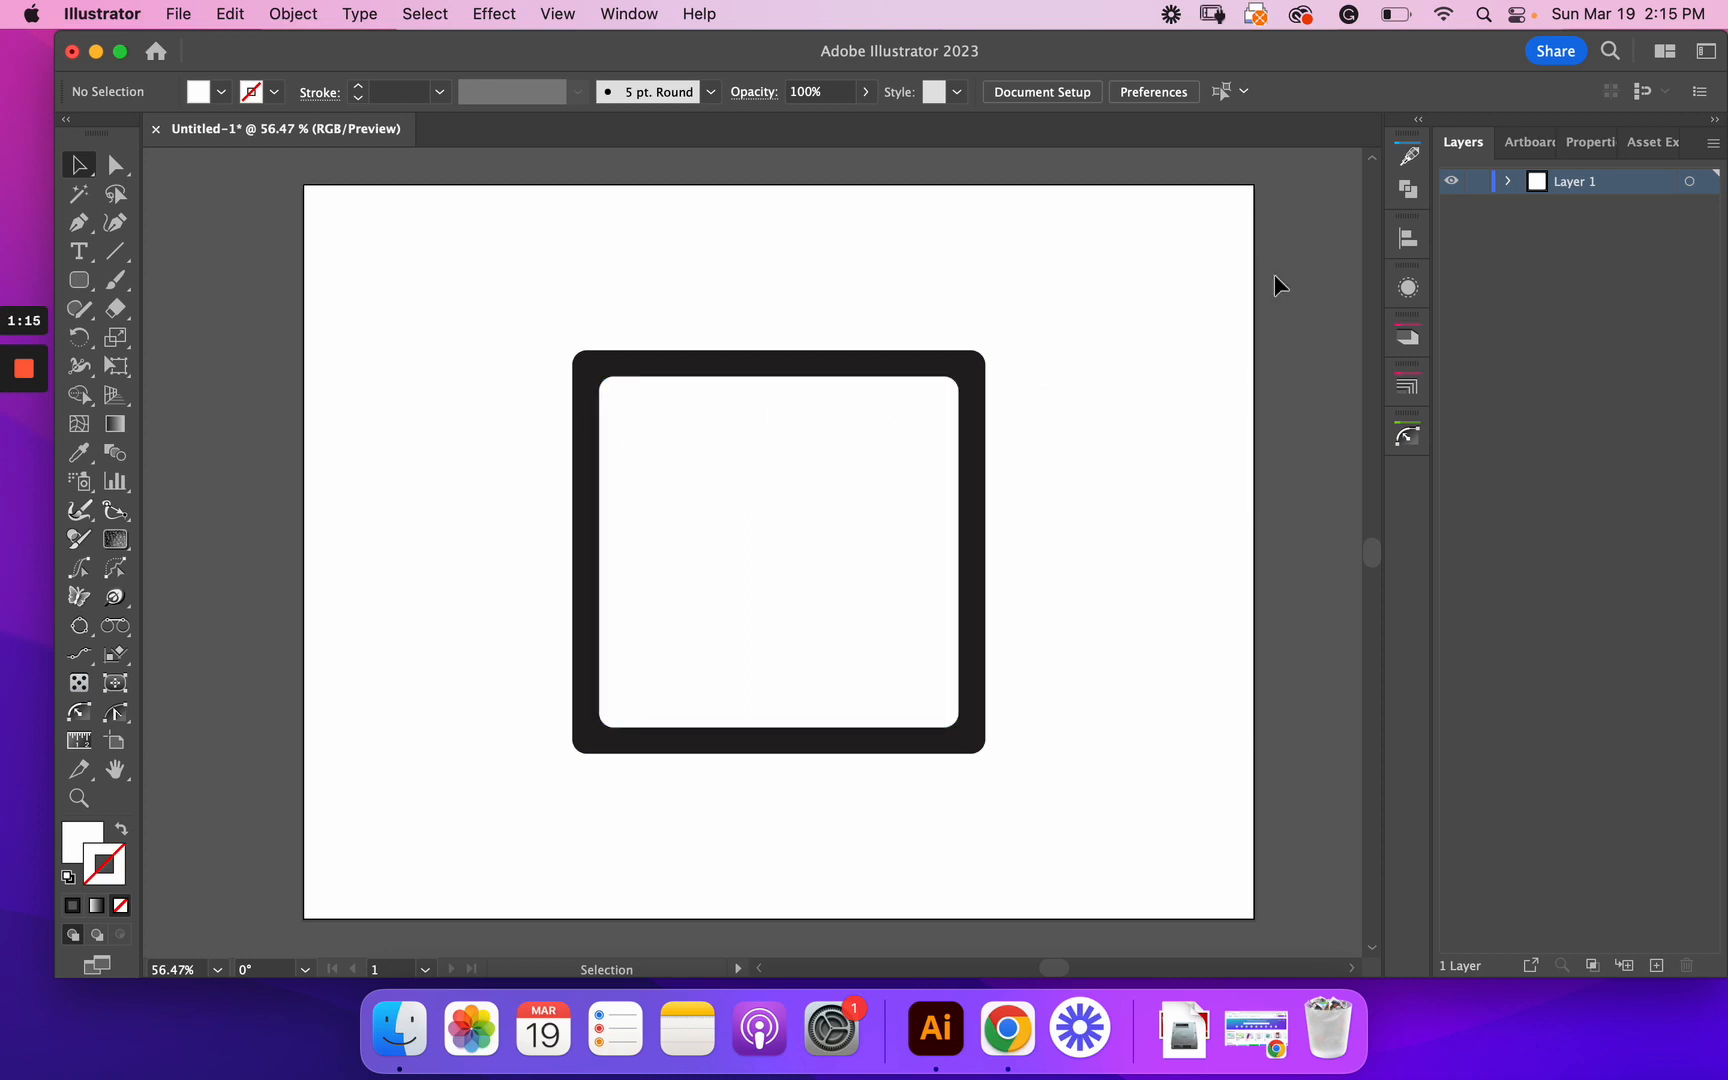
click(1509, 181)
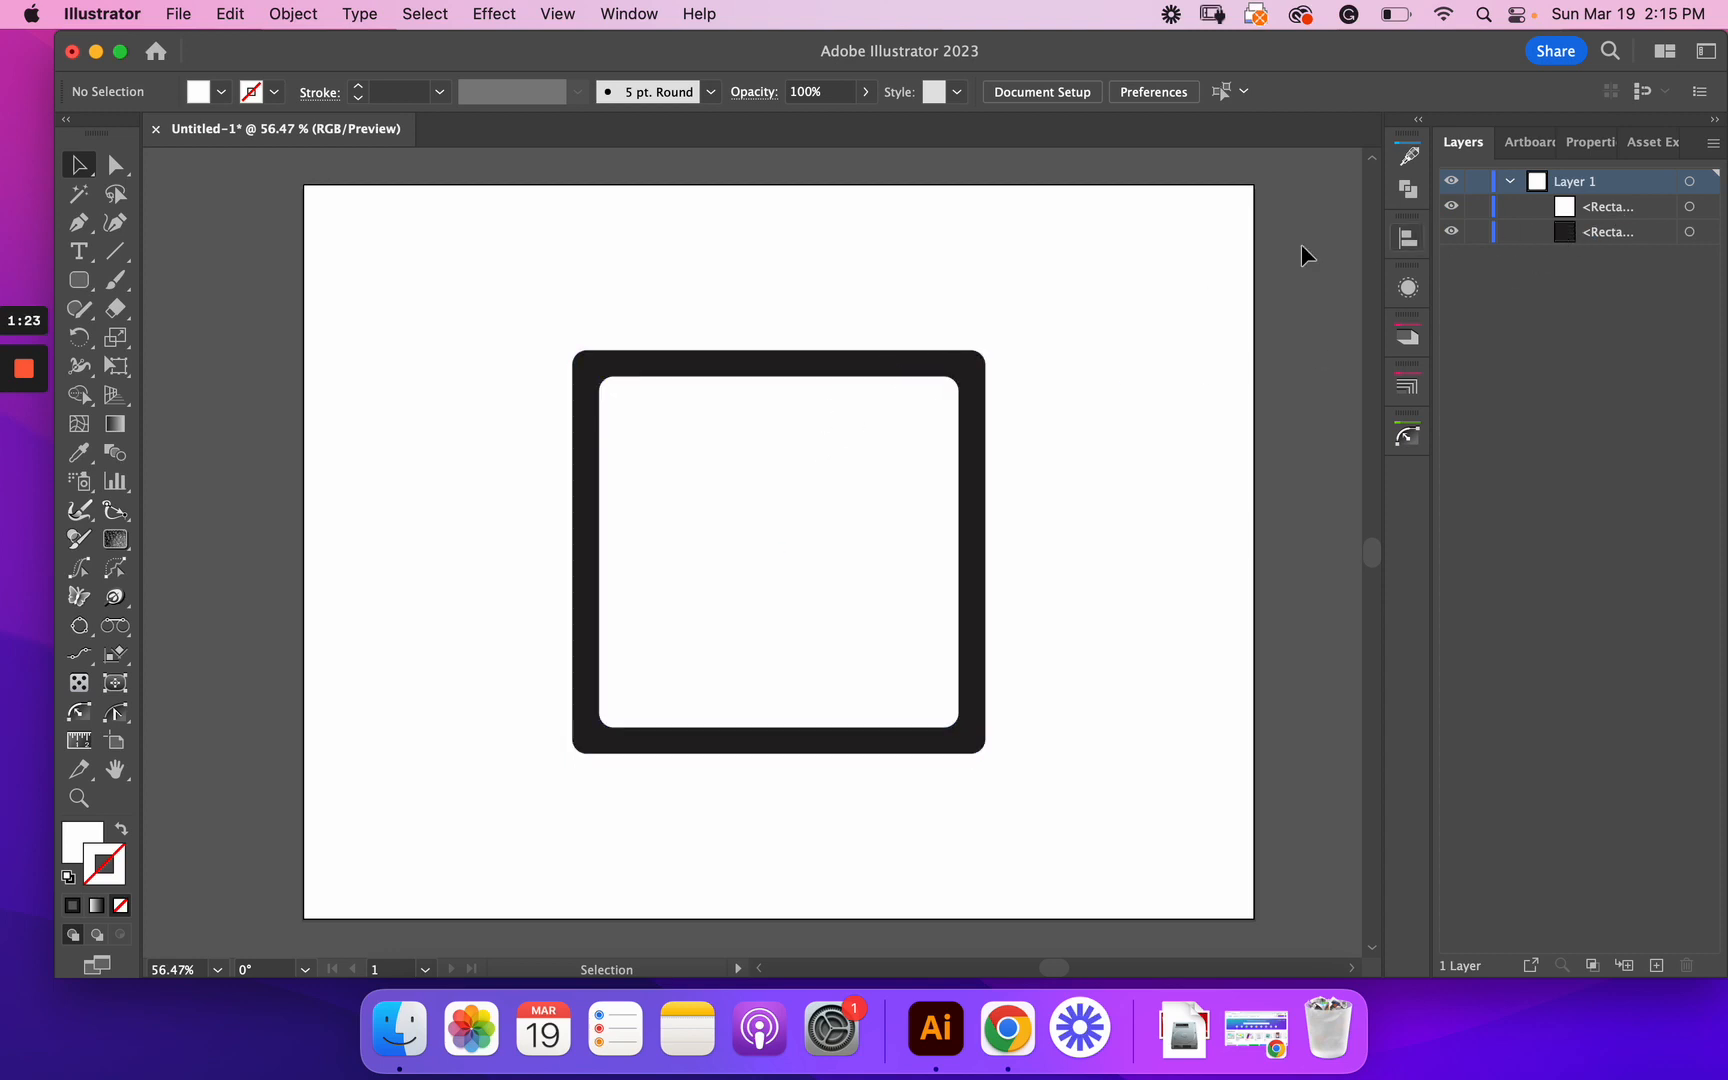
mouse_move(692, 315)
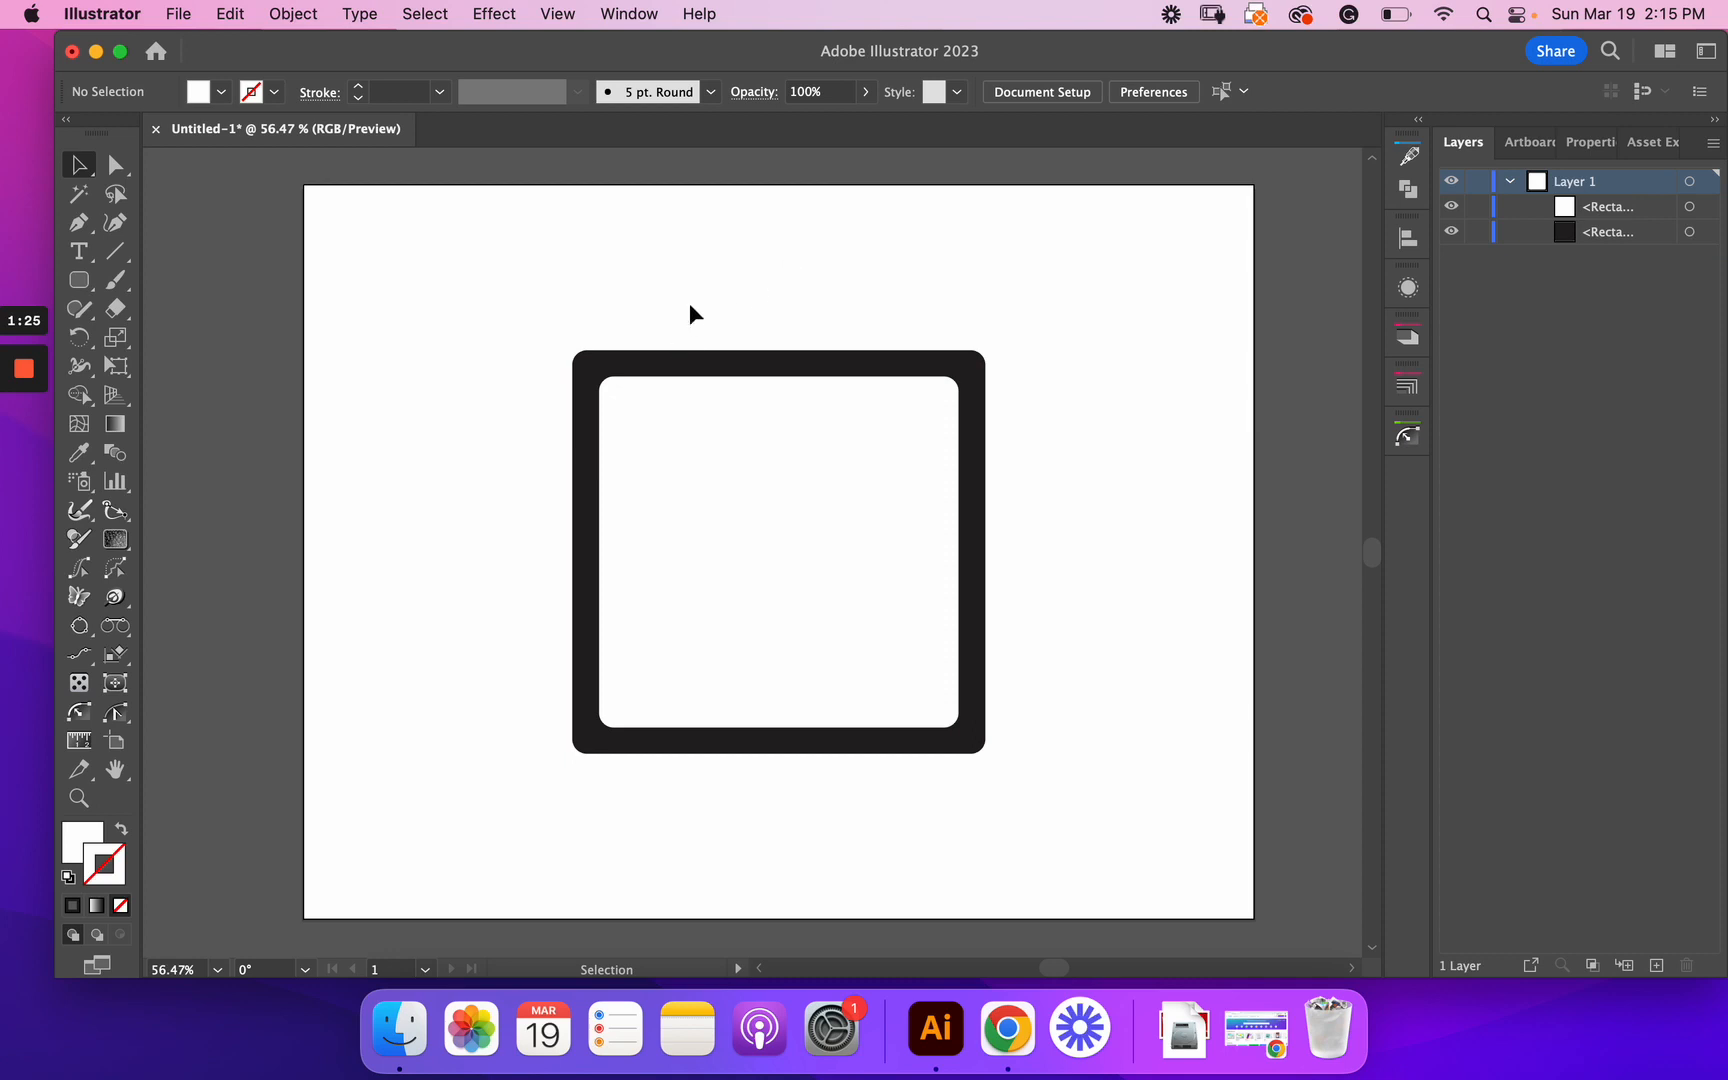
mouse_move(725, 242)
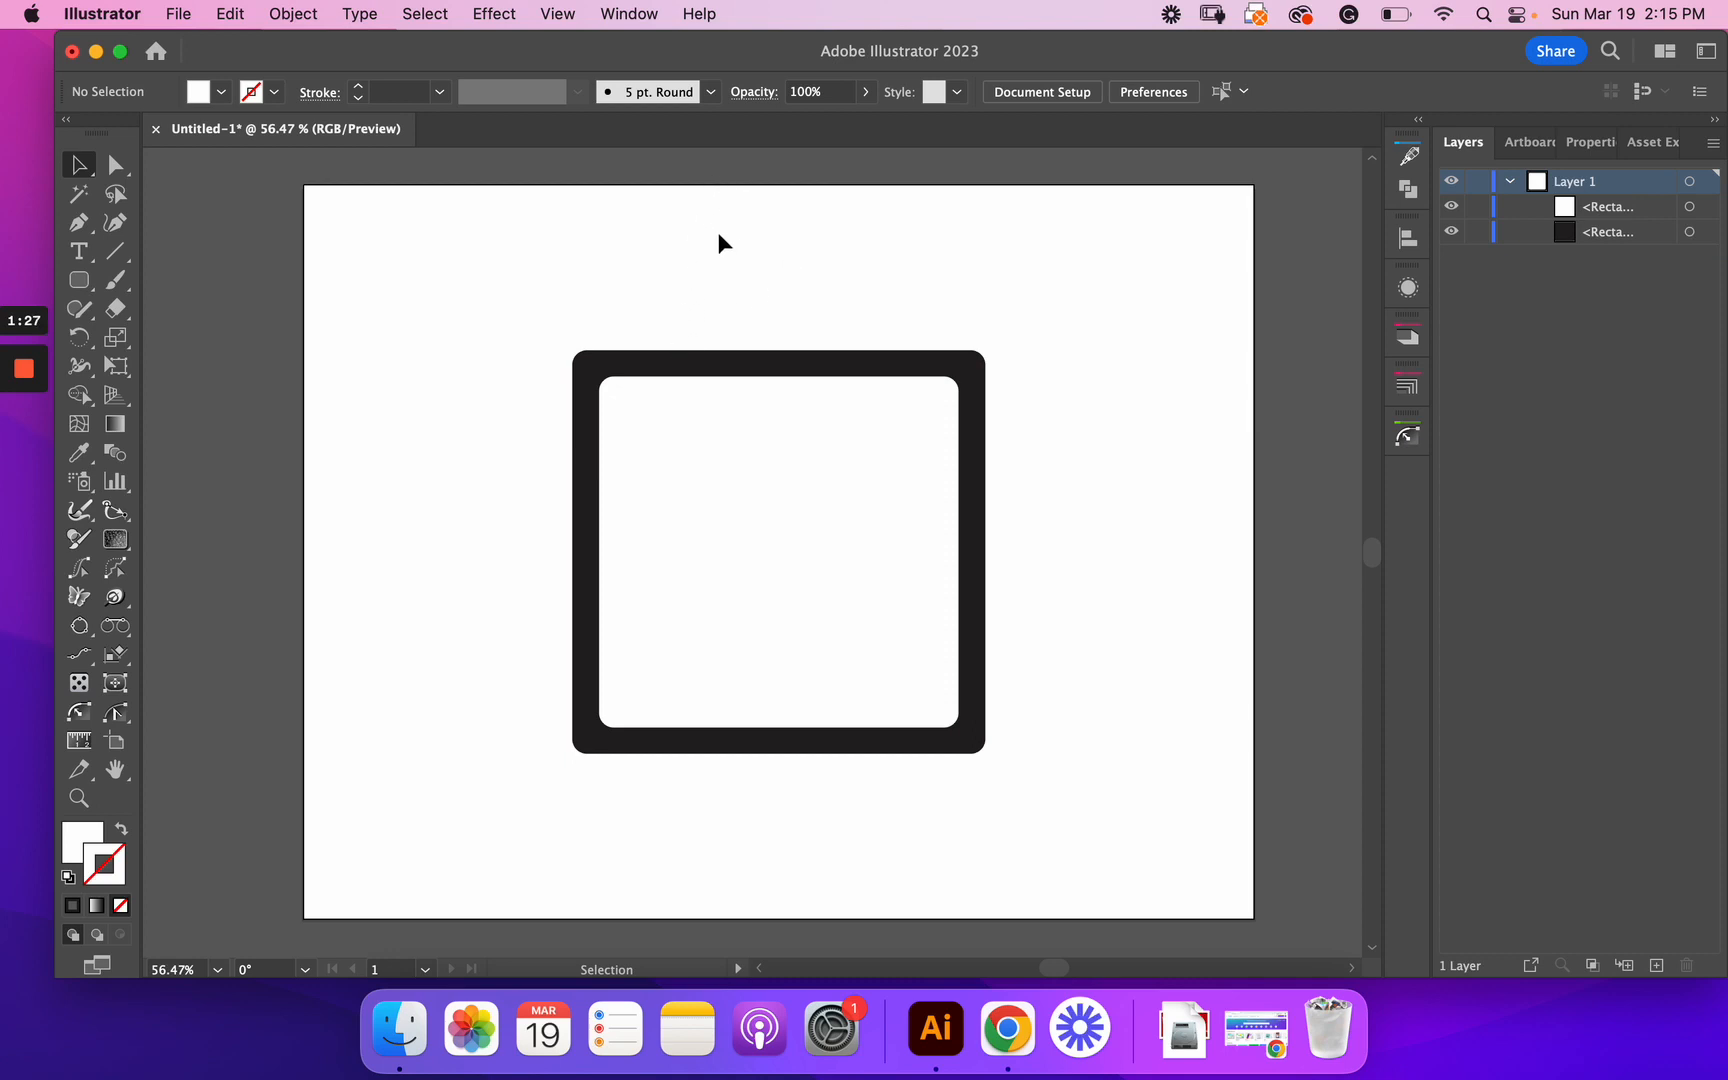
mouse_move(713, 281)
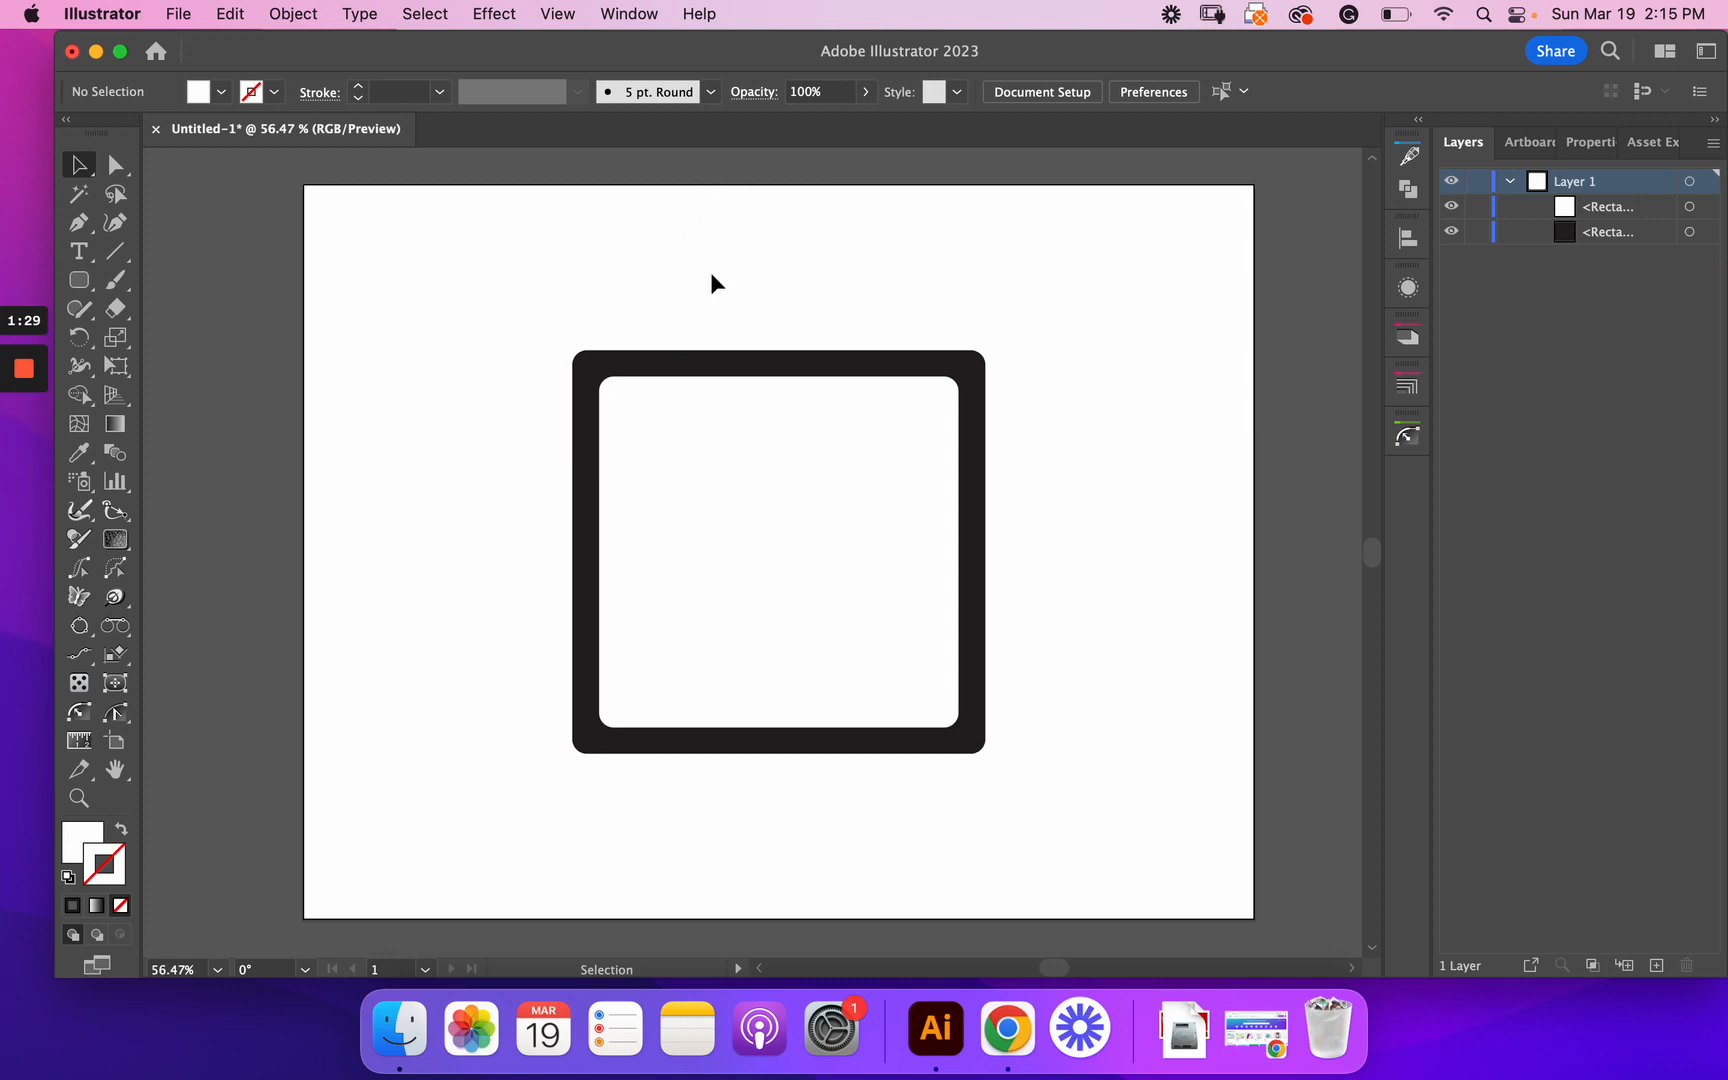
Step: Draw a black oval with the Ellipse Tool and snap it onto the frame's top centre
click(78, 279)
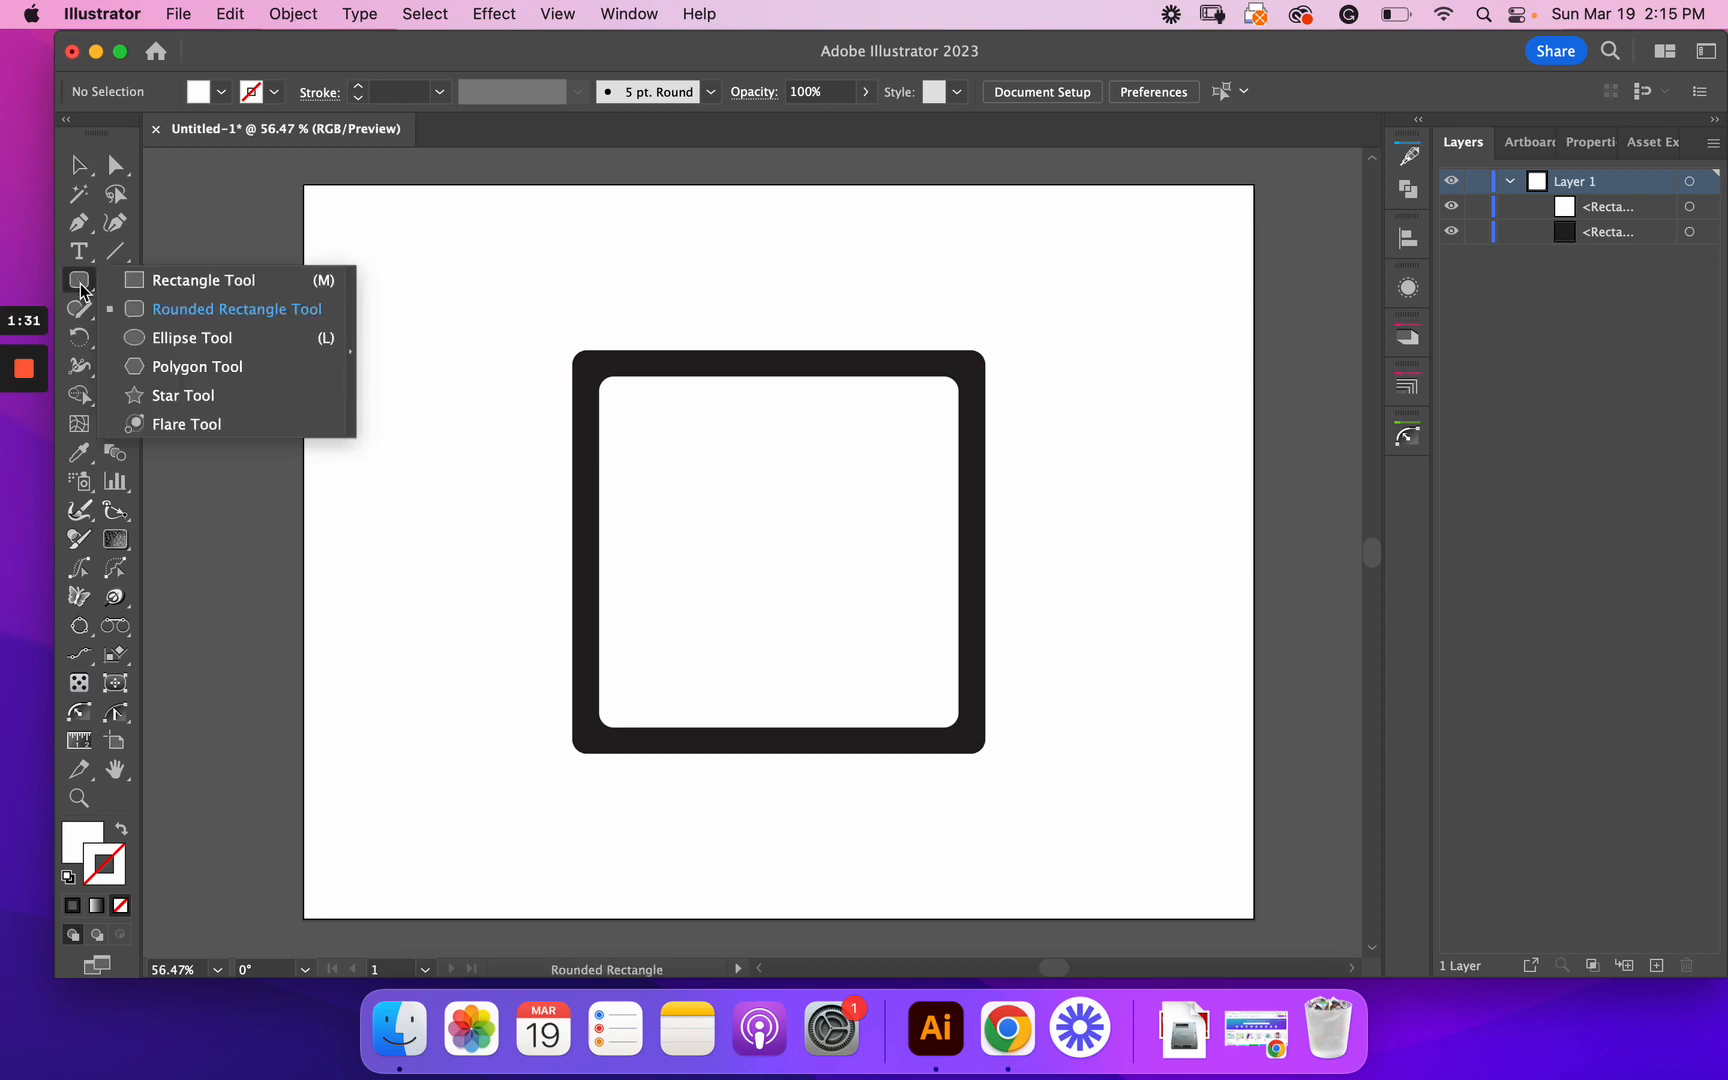
click(191, 337)
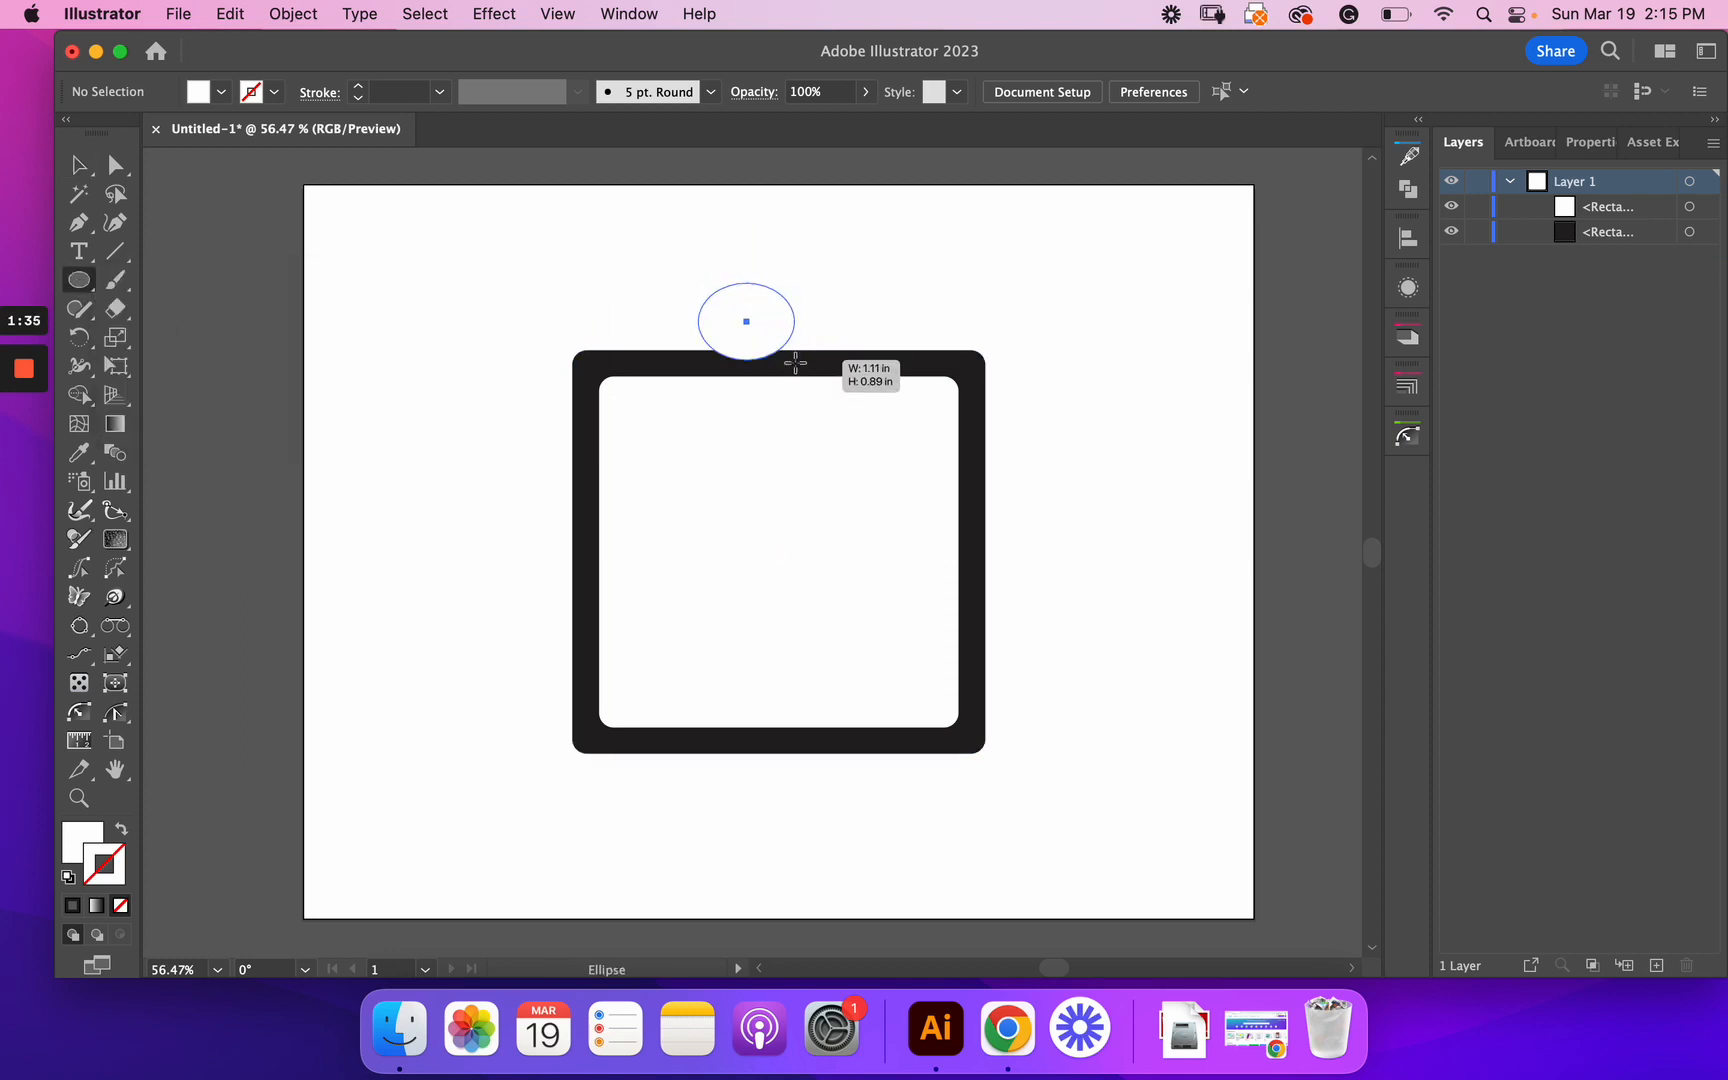
click(78, 165)
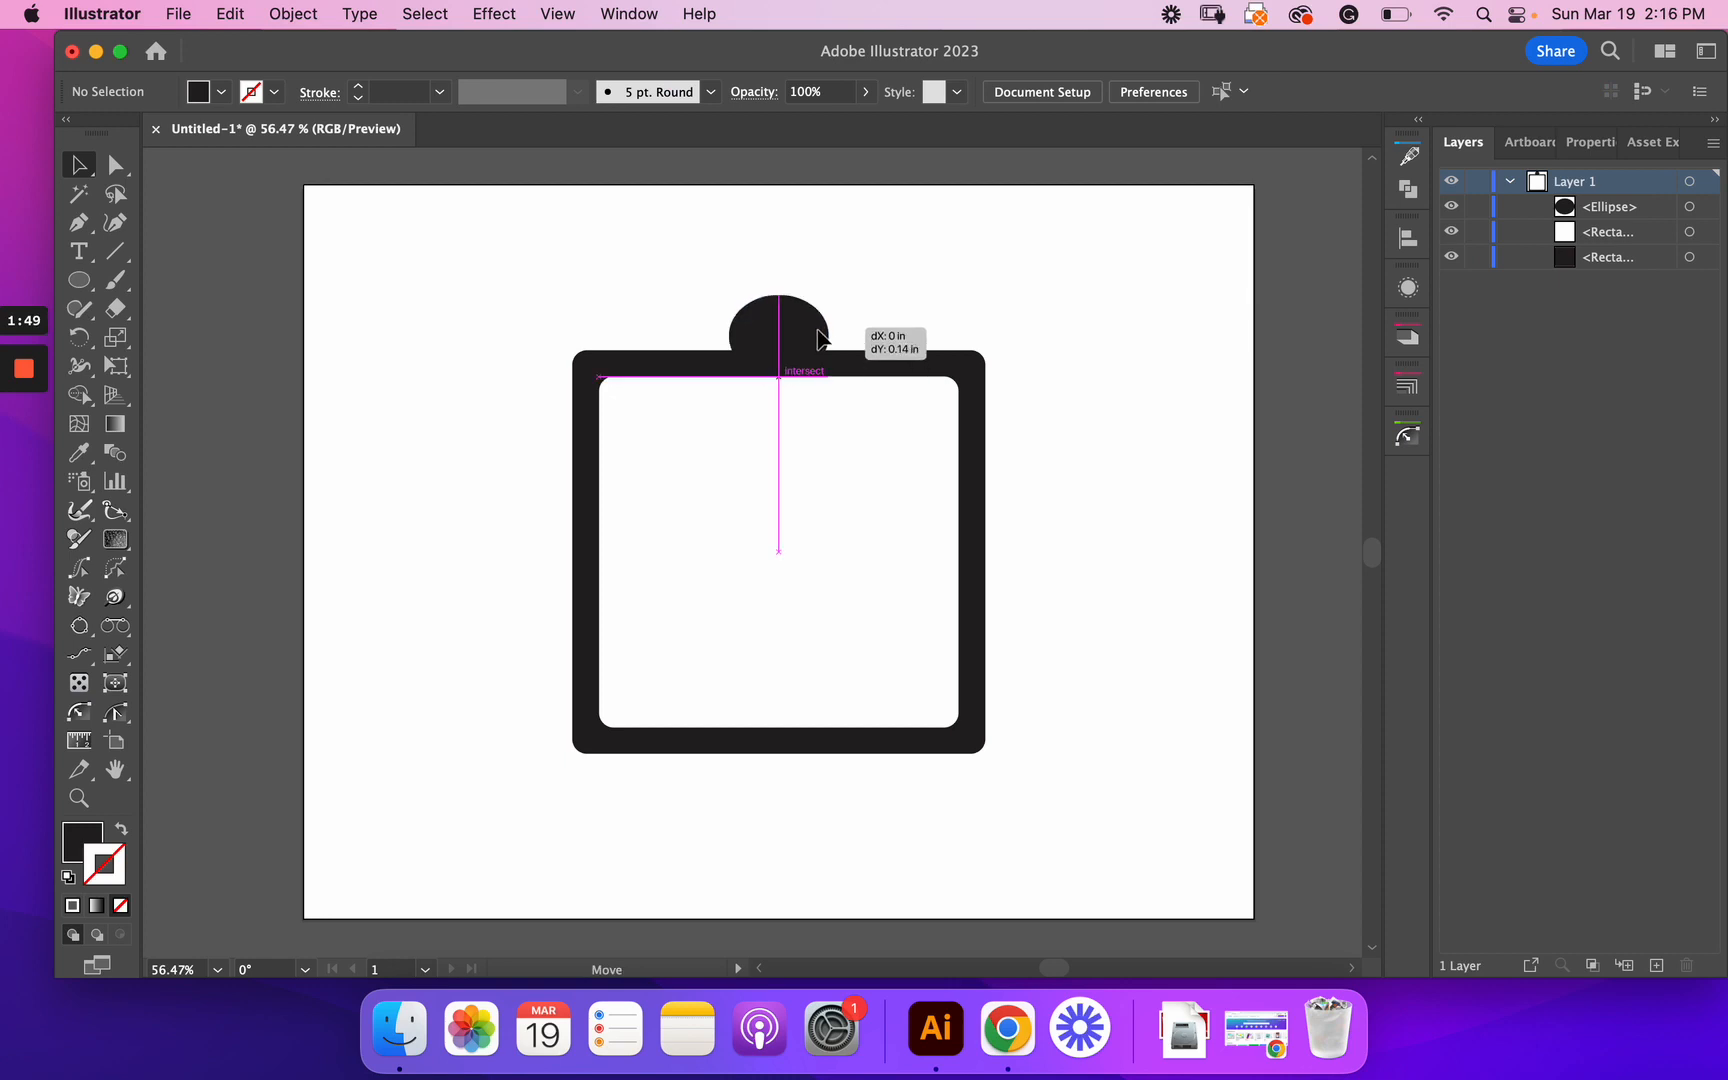
click(778, 551)
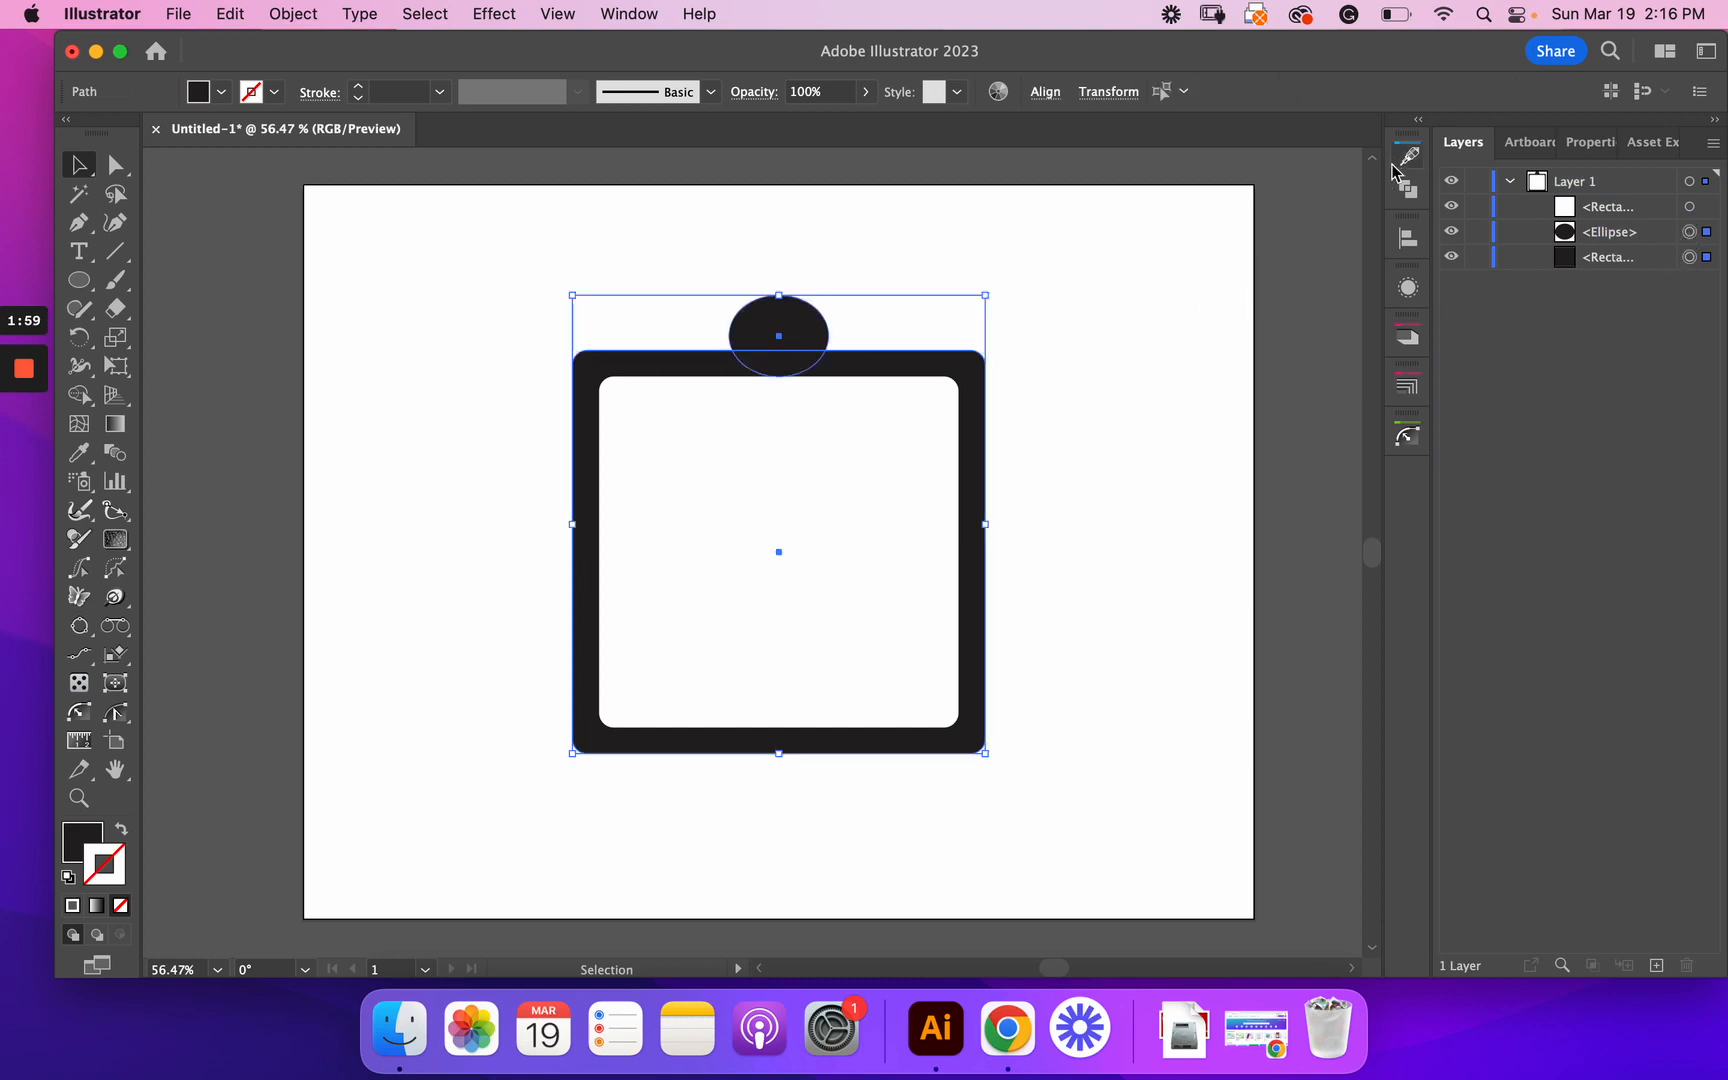
Step: Unite the oval and outer square into one shape with Pathfinder, then deselect
click(1407, 190)
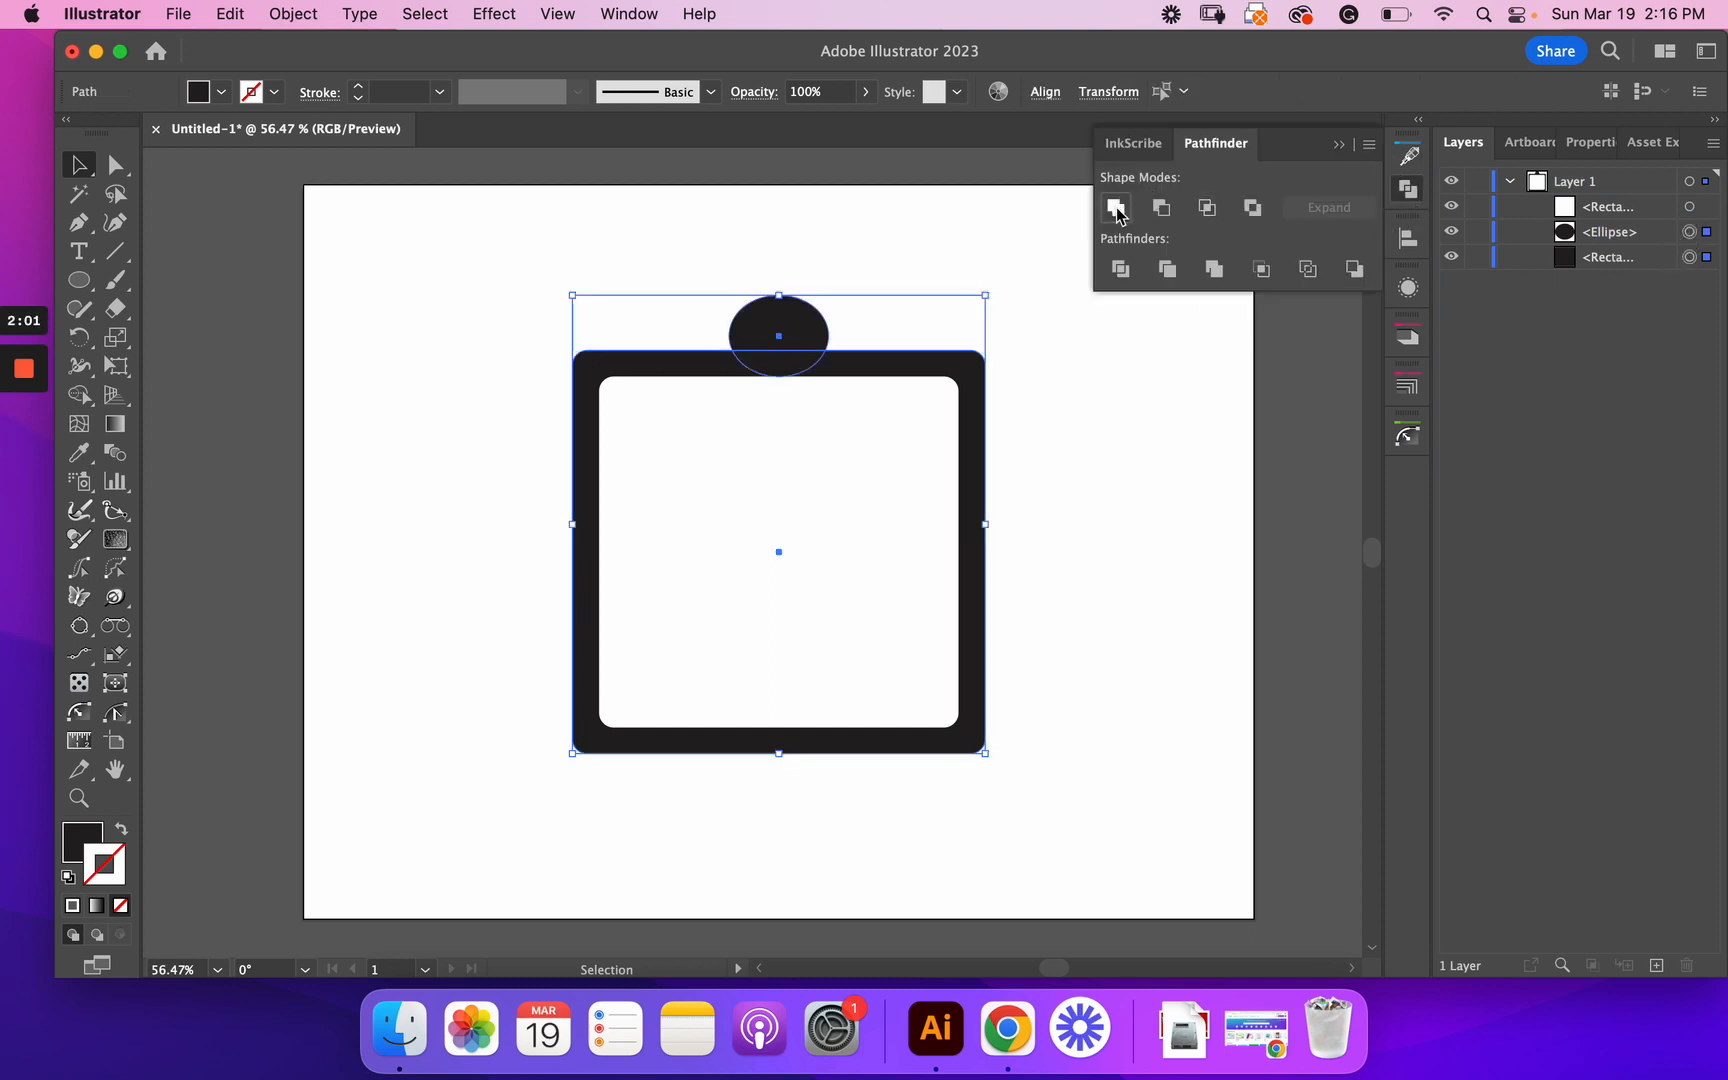
click(1115, 207)
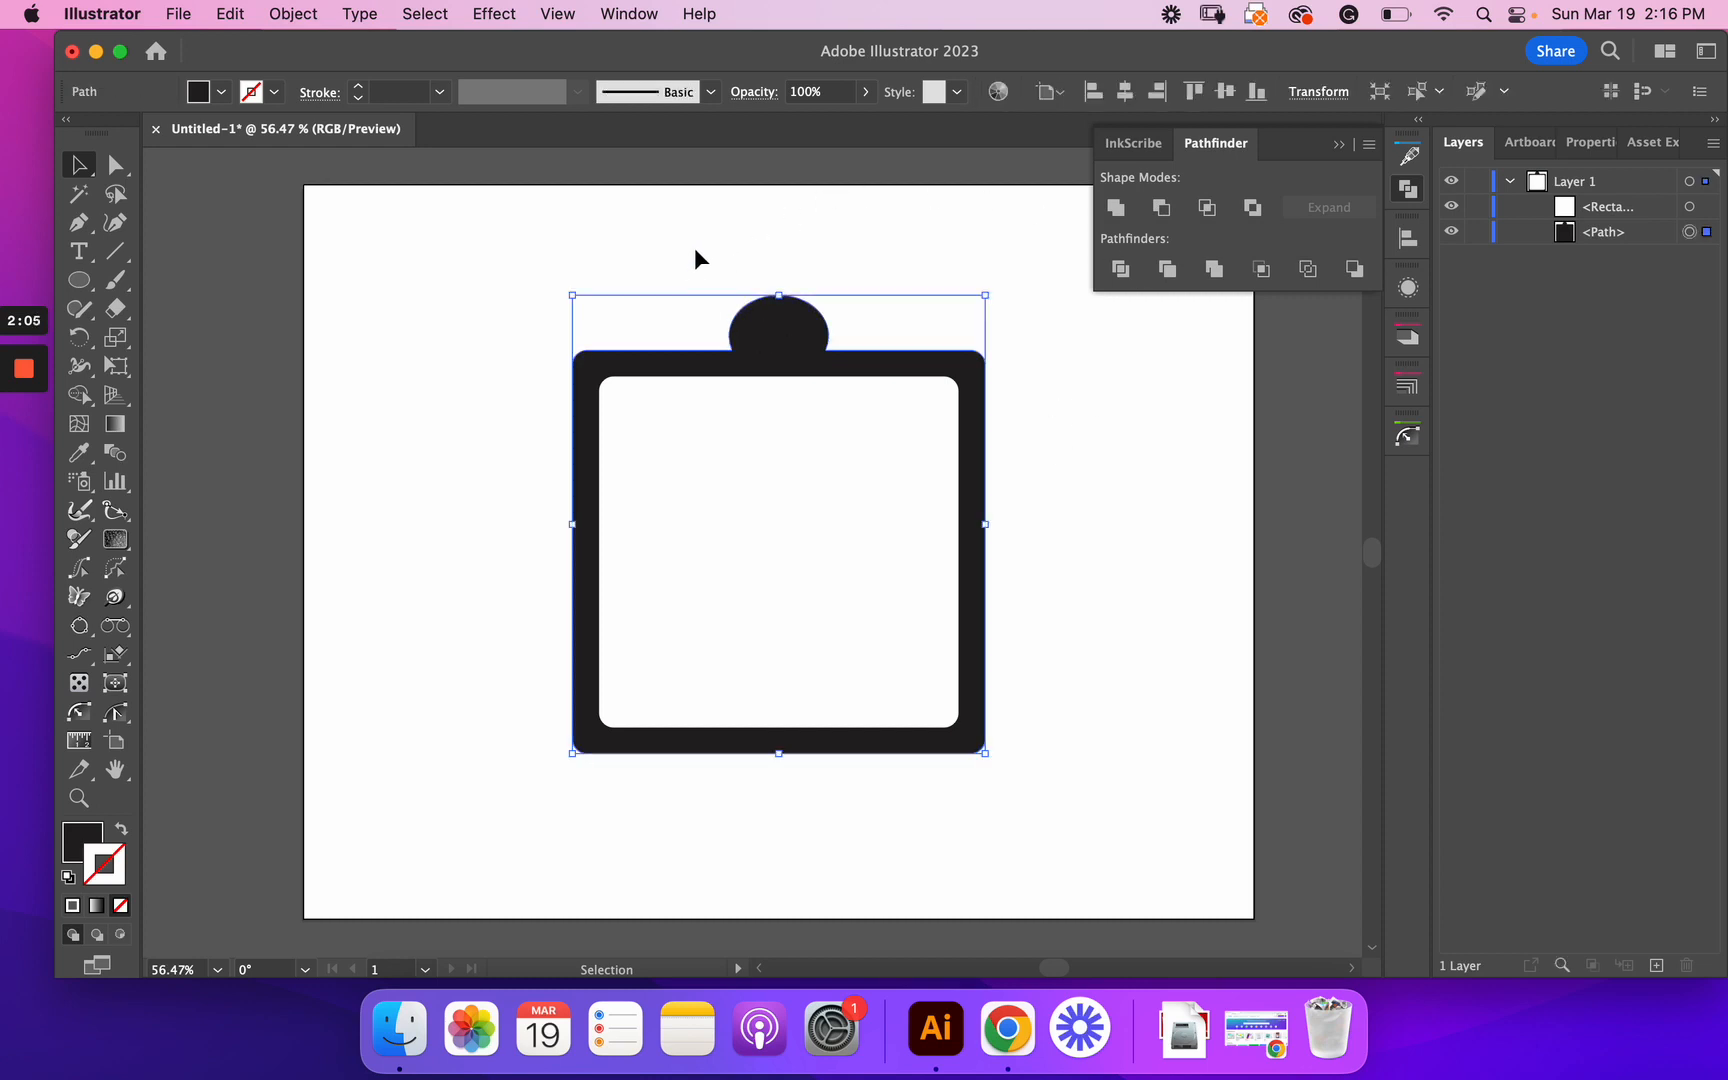
click(78, 279)
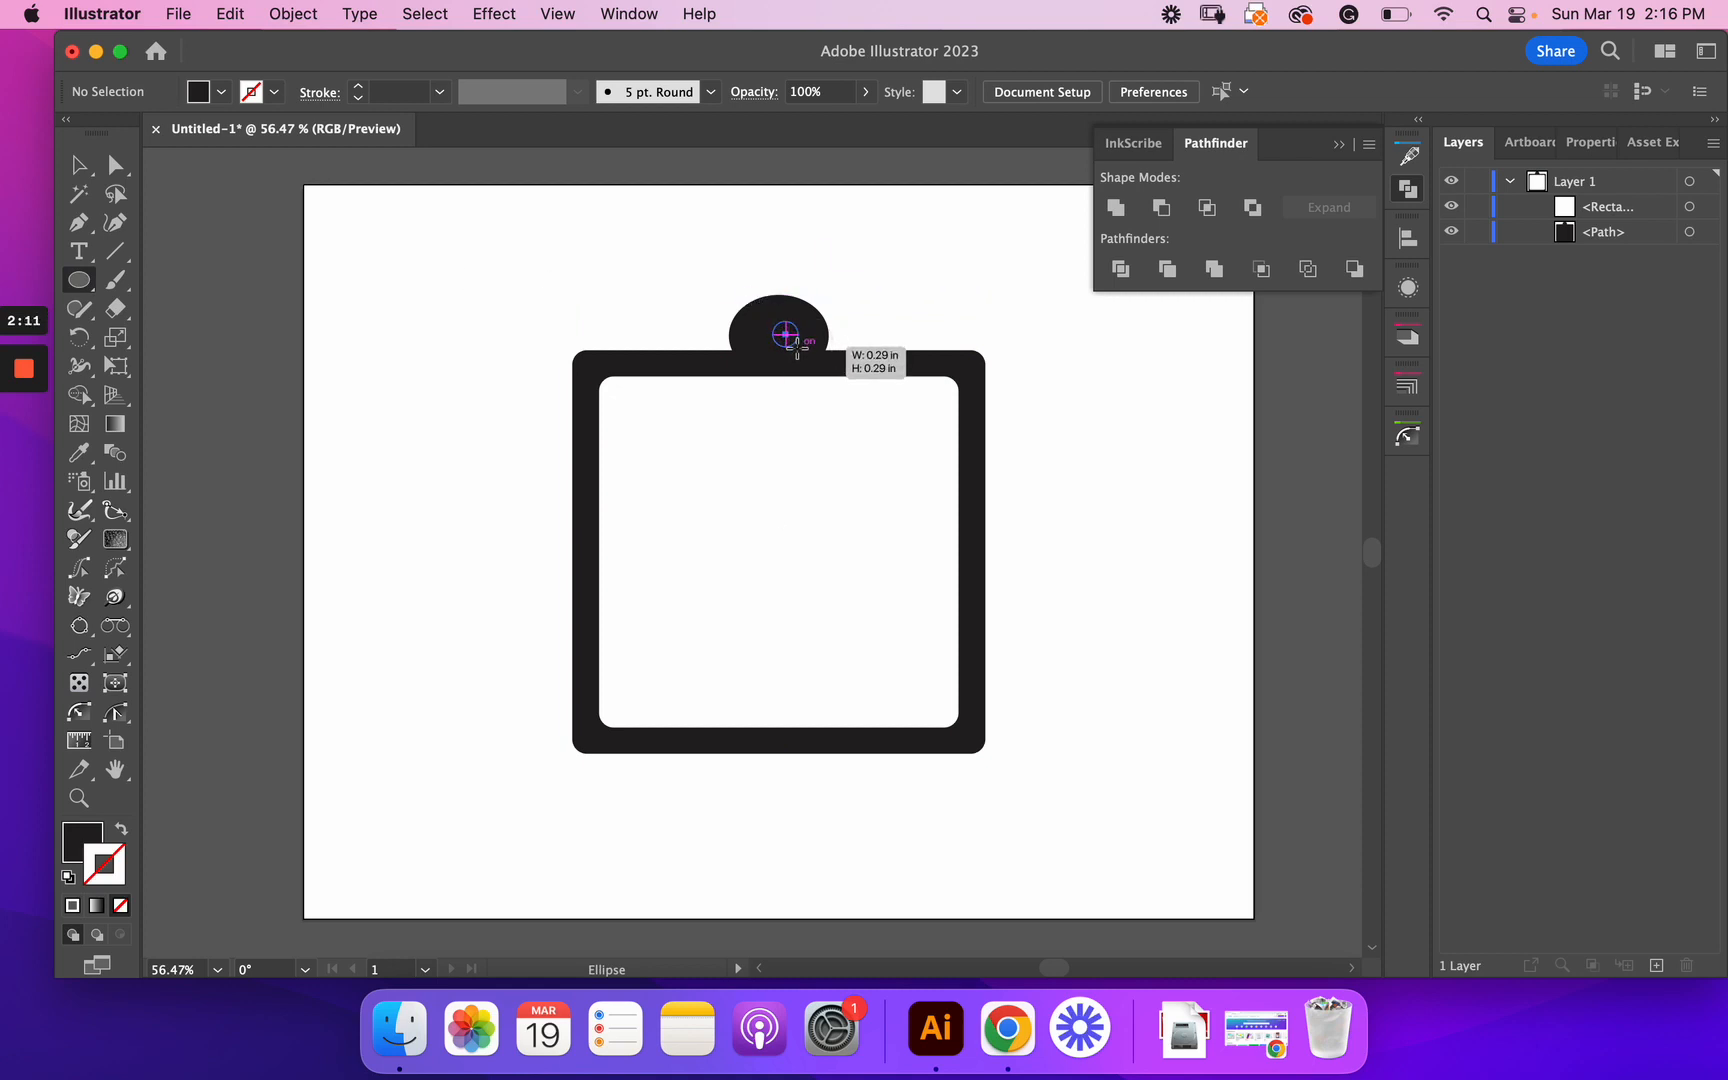
Step: Draw a small white circle centred in the oval and select it together with the frame path
click(782, 334)
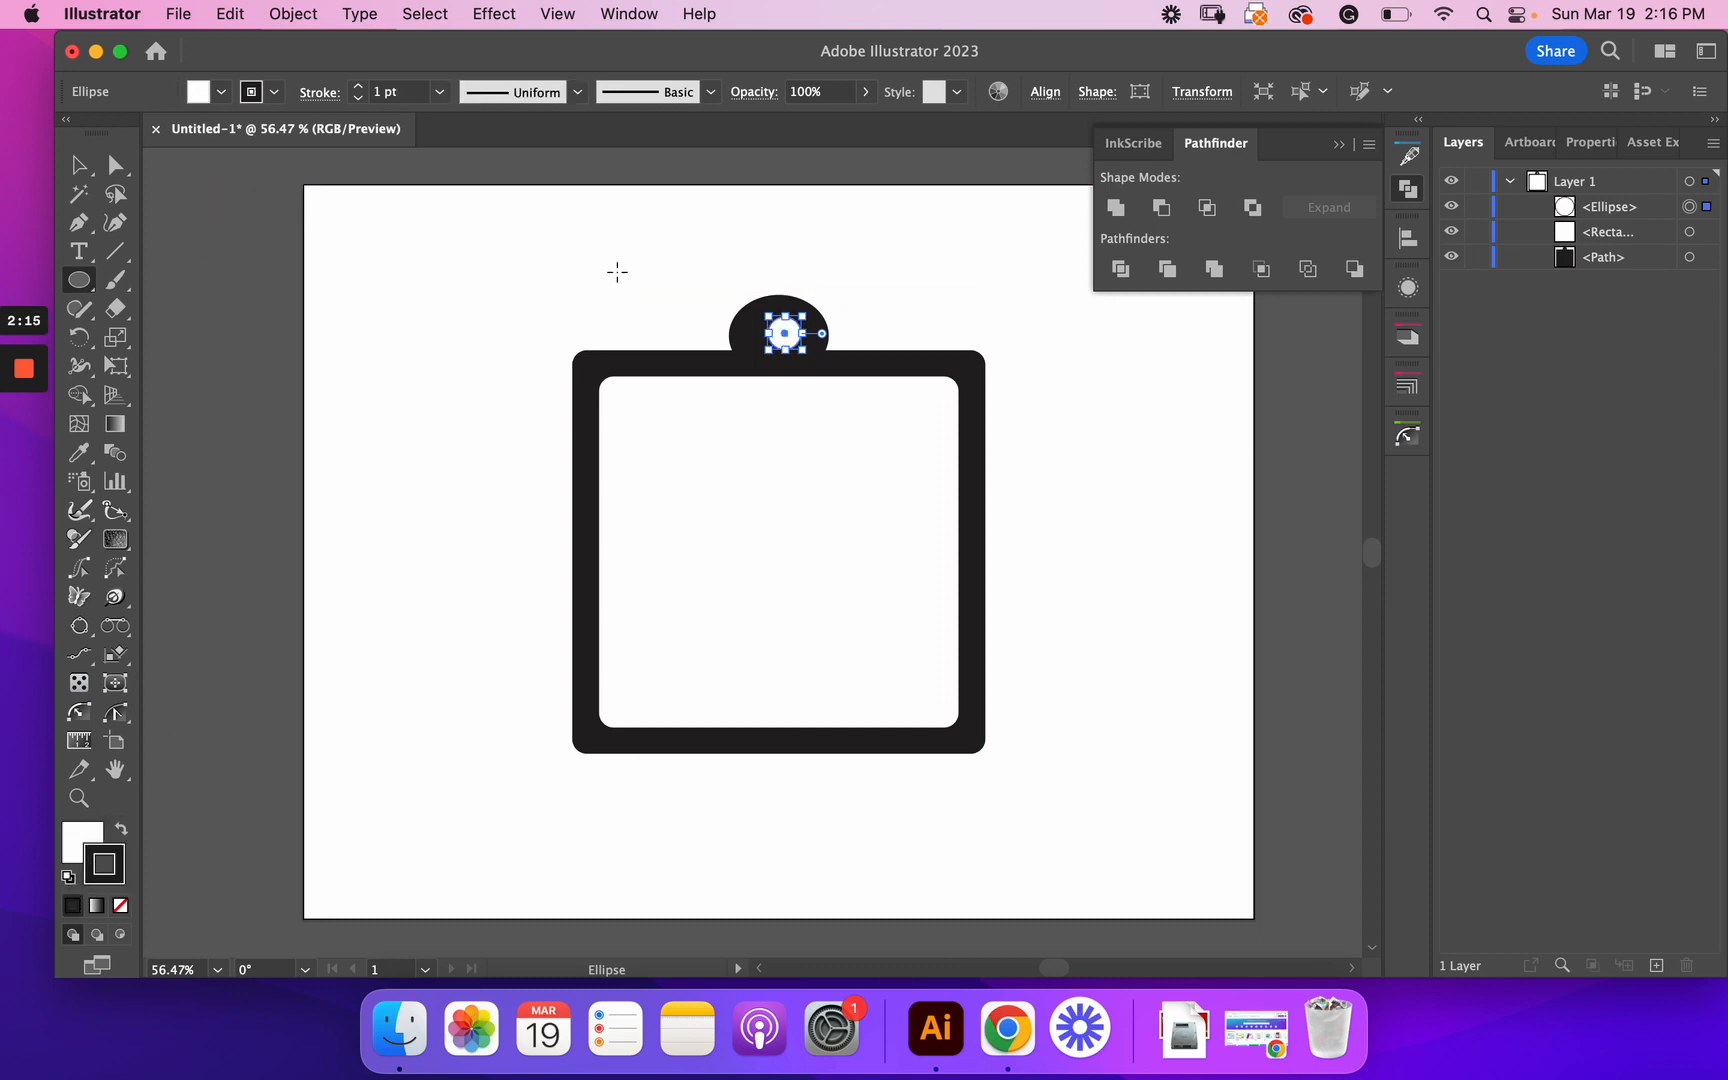
click(78, 164)
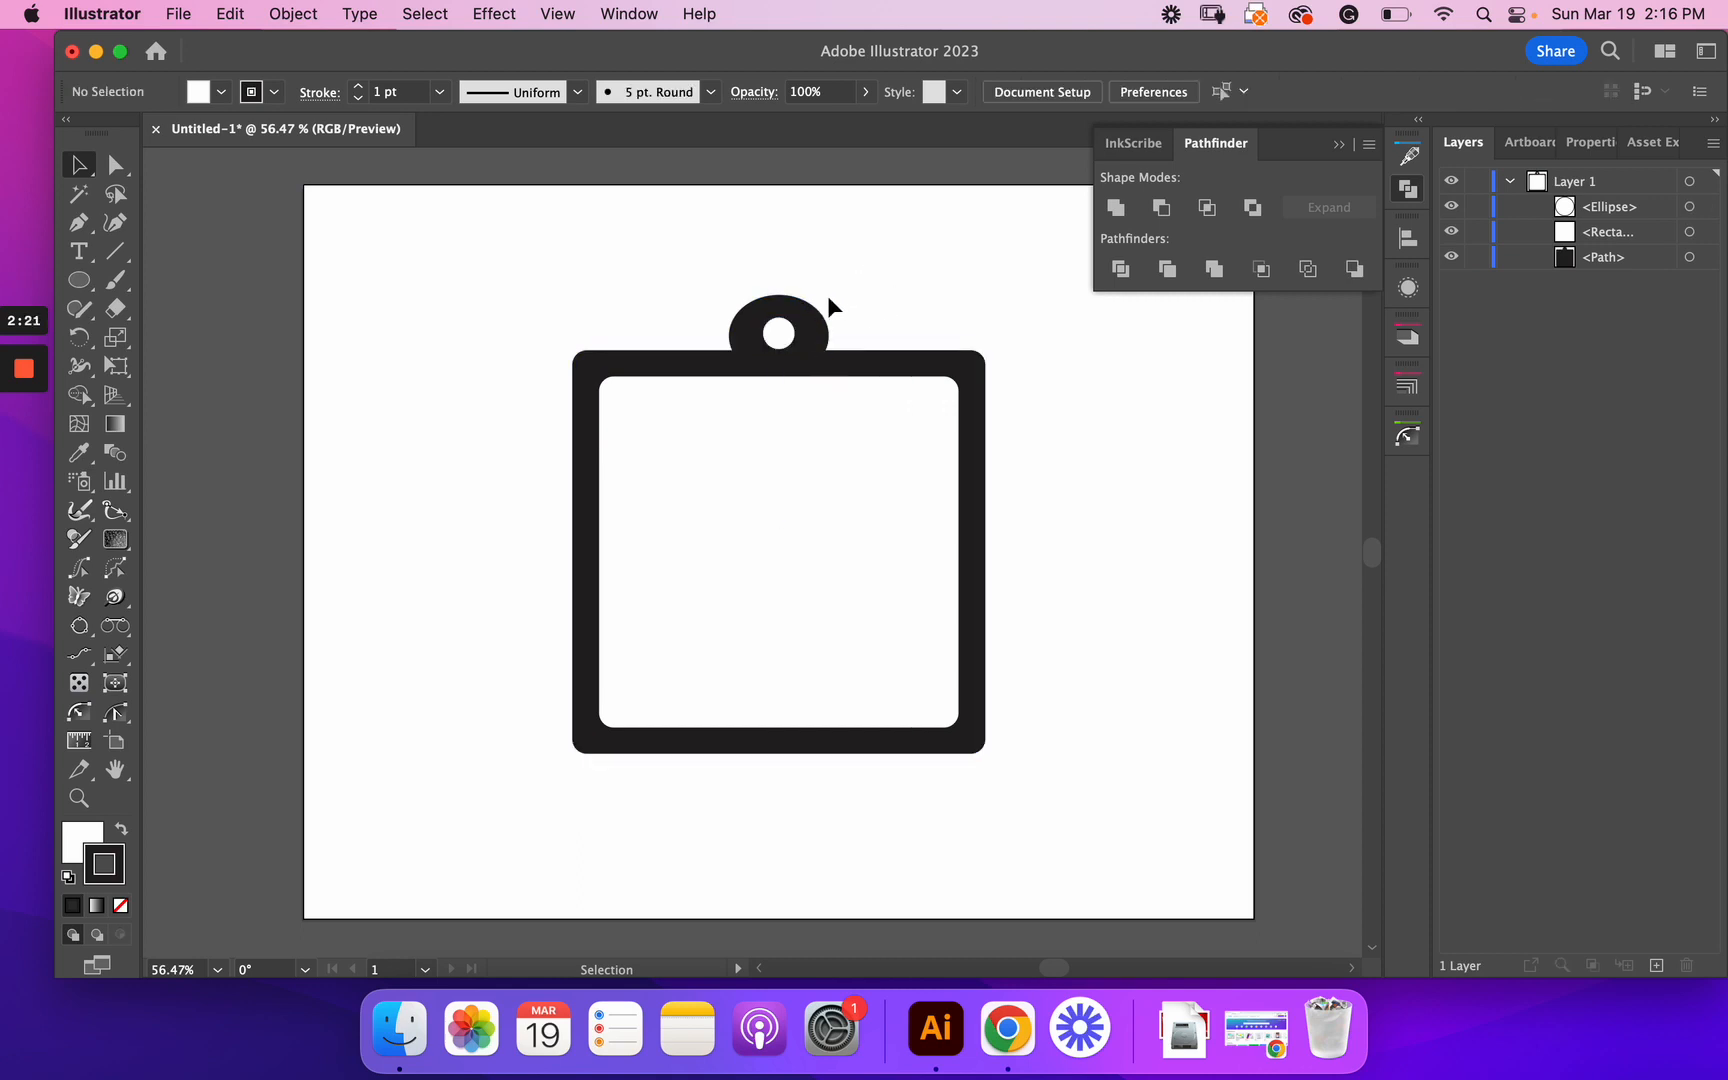
click(778, 333)
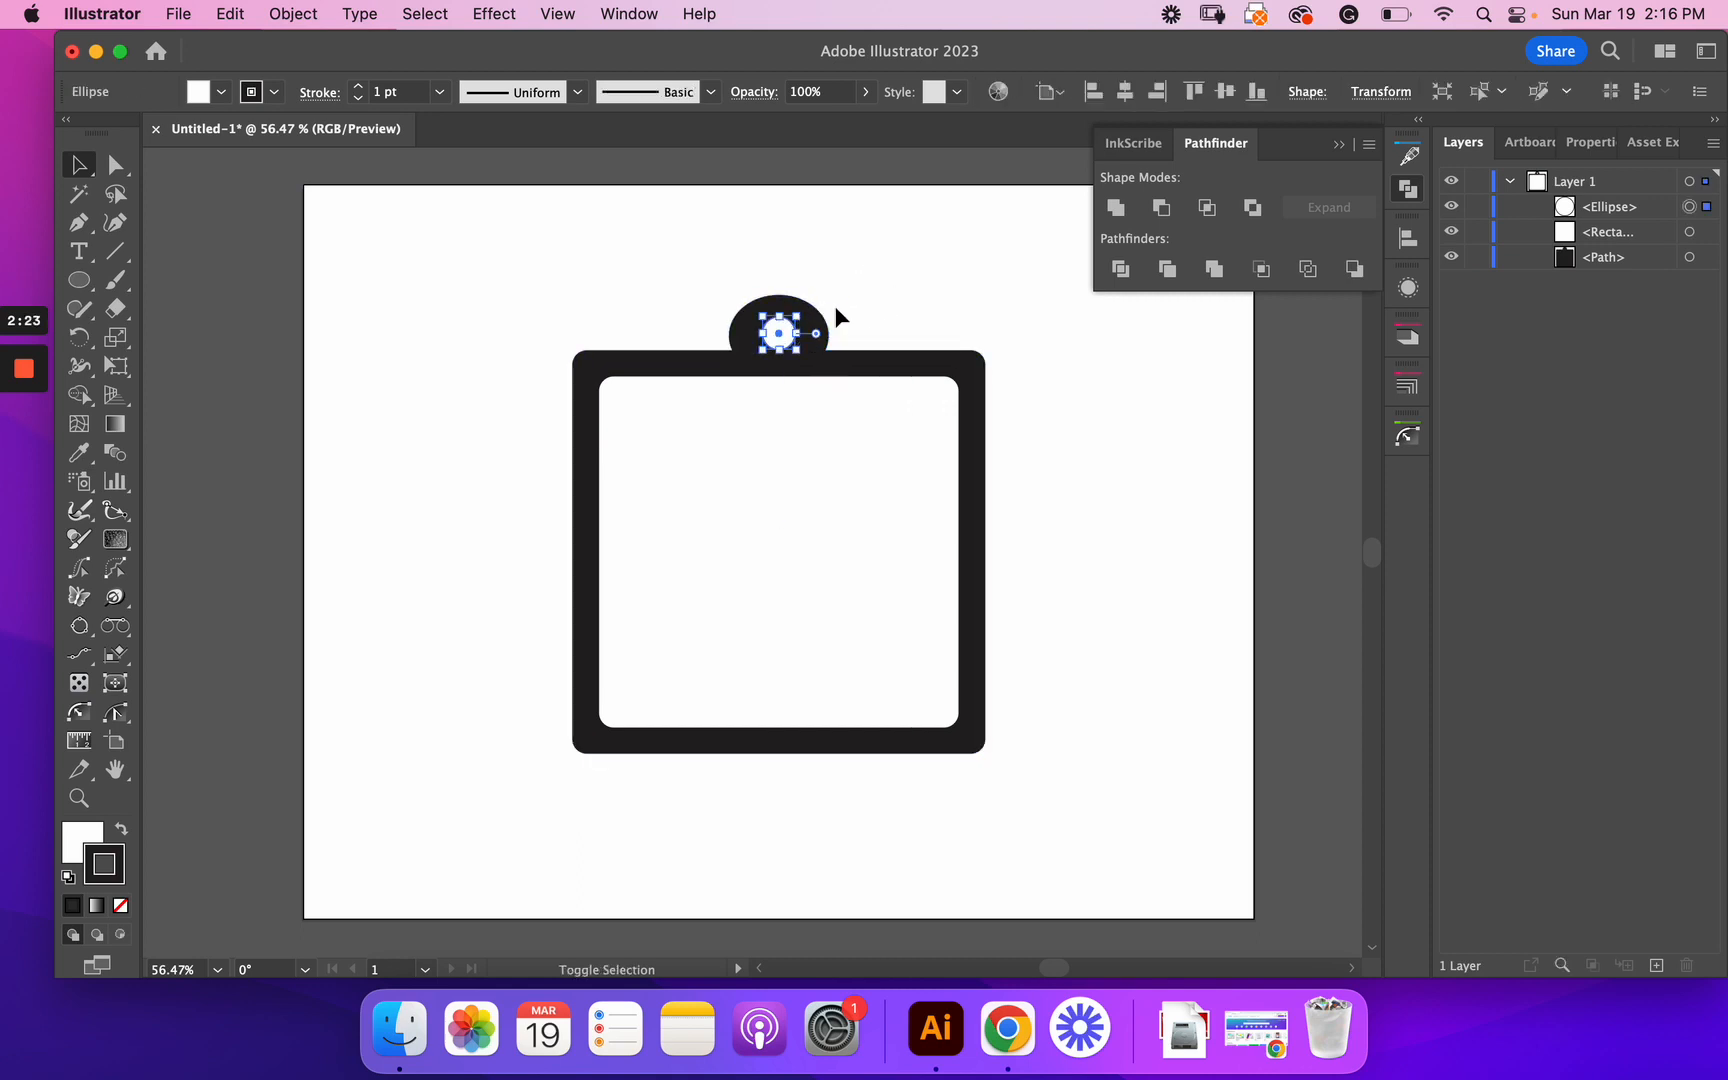
click(1115, 207)
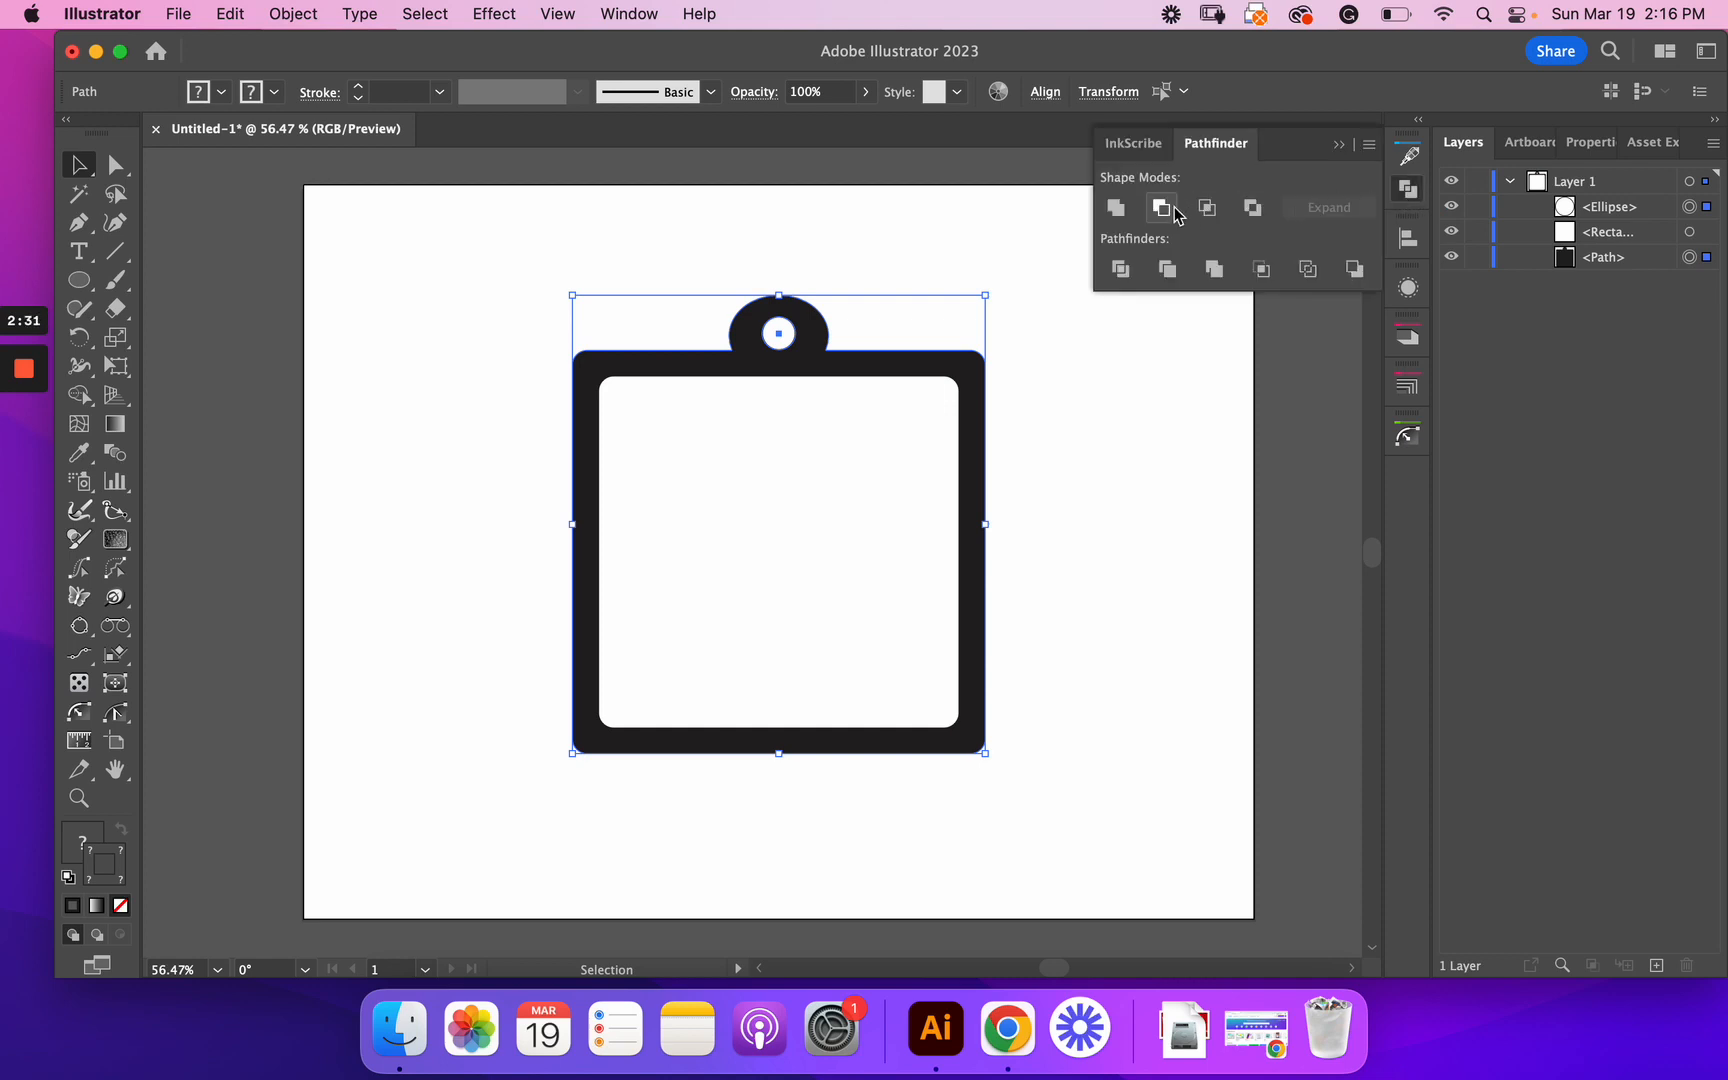
click(1162, 207)
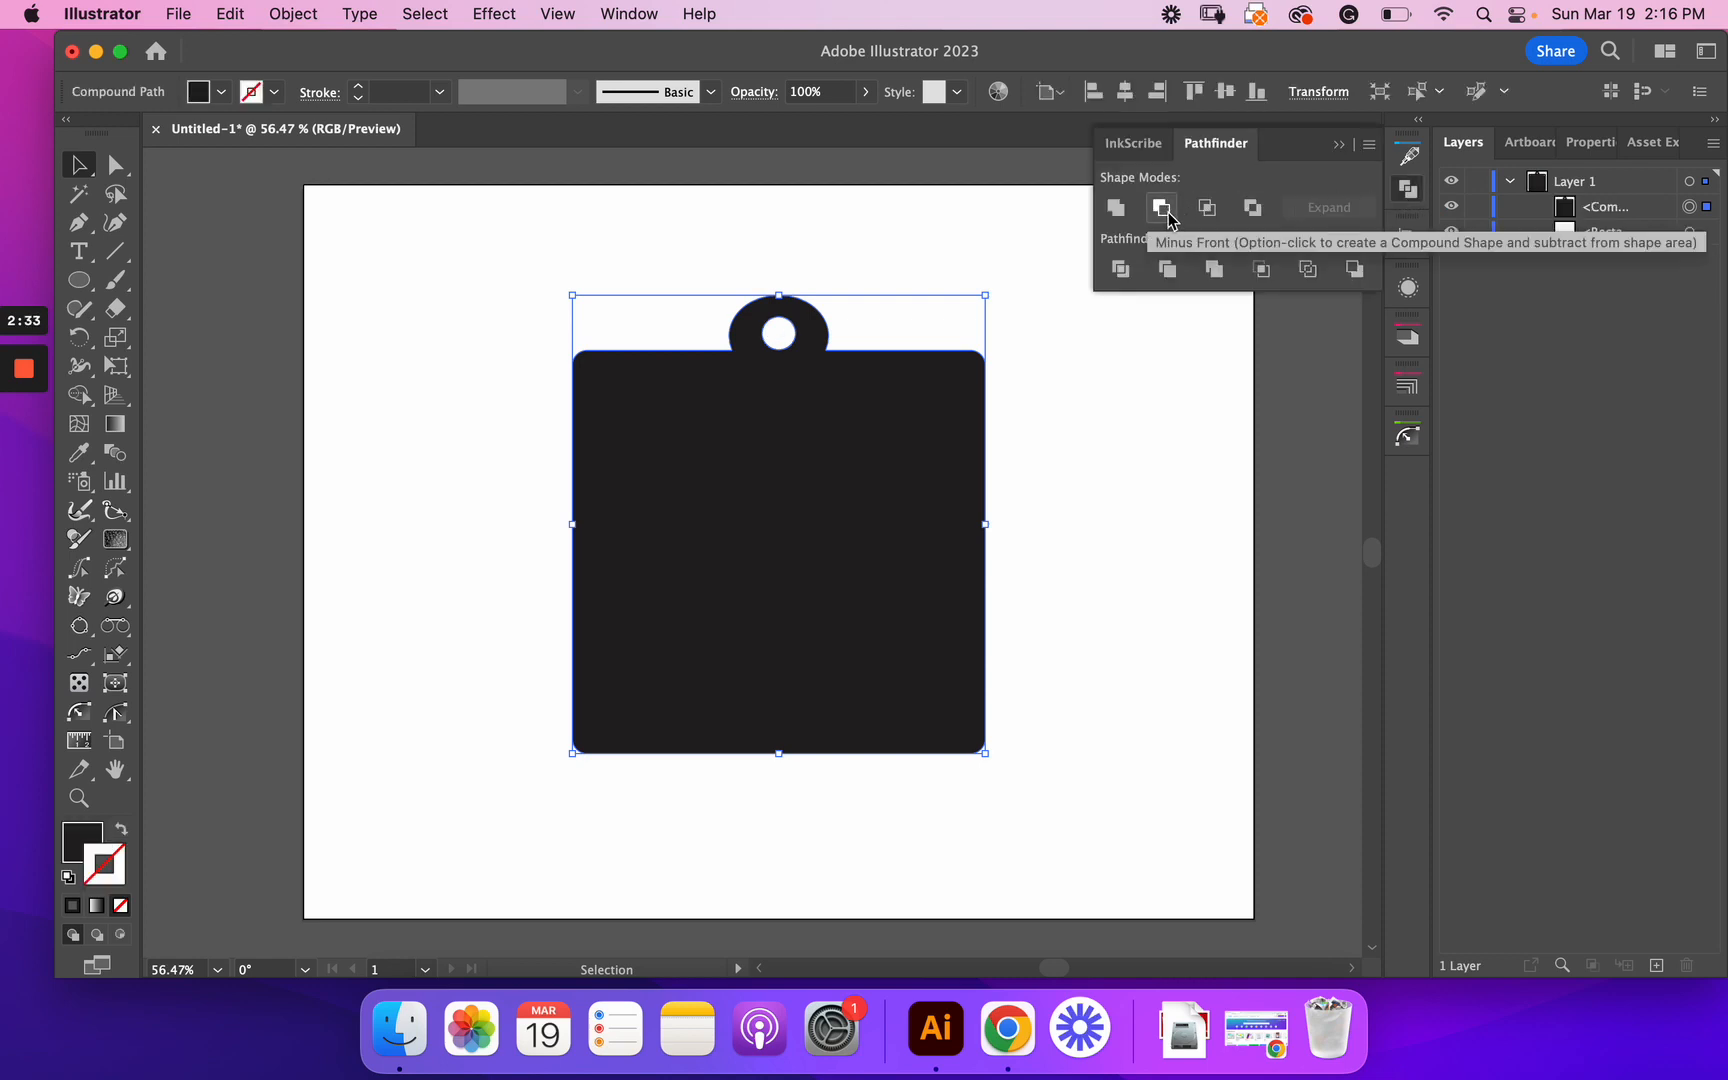
click(1160, 207)
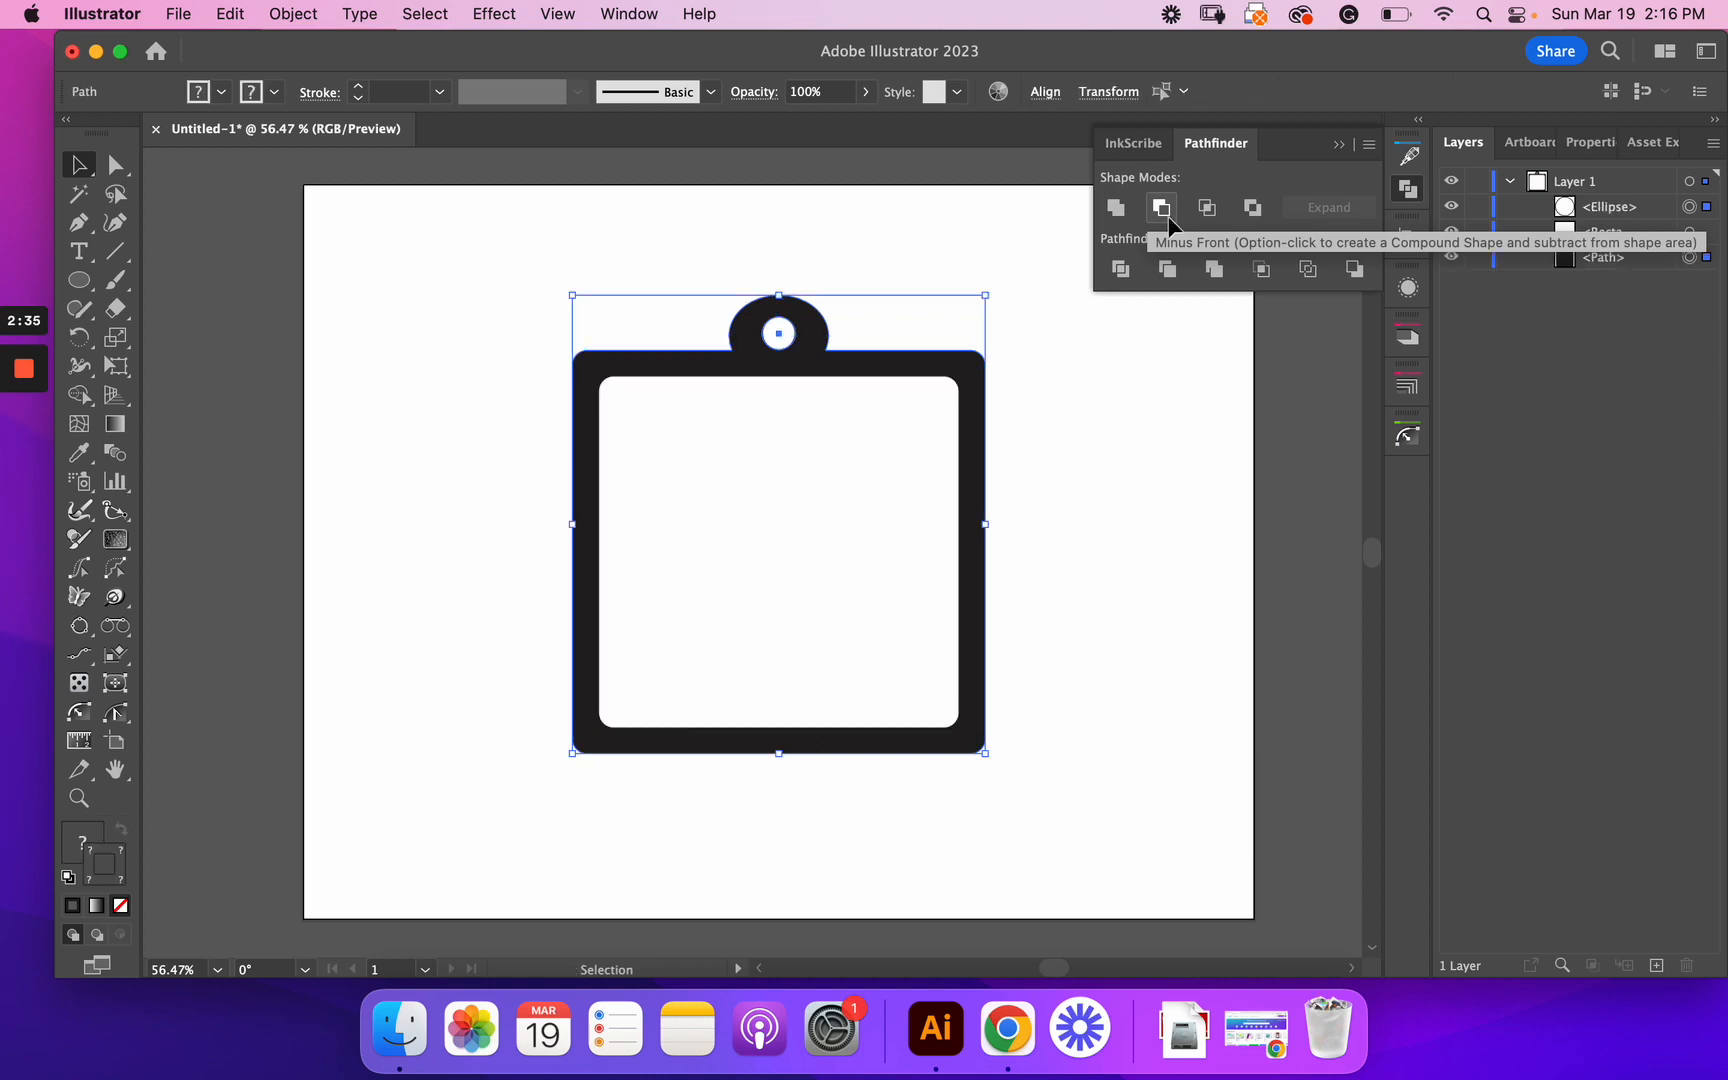
click(1159, 207)
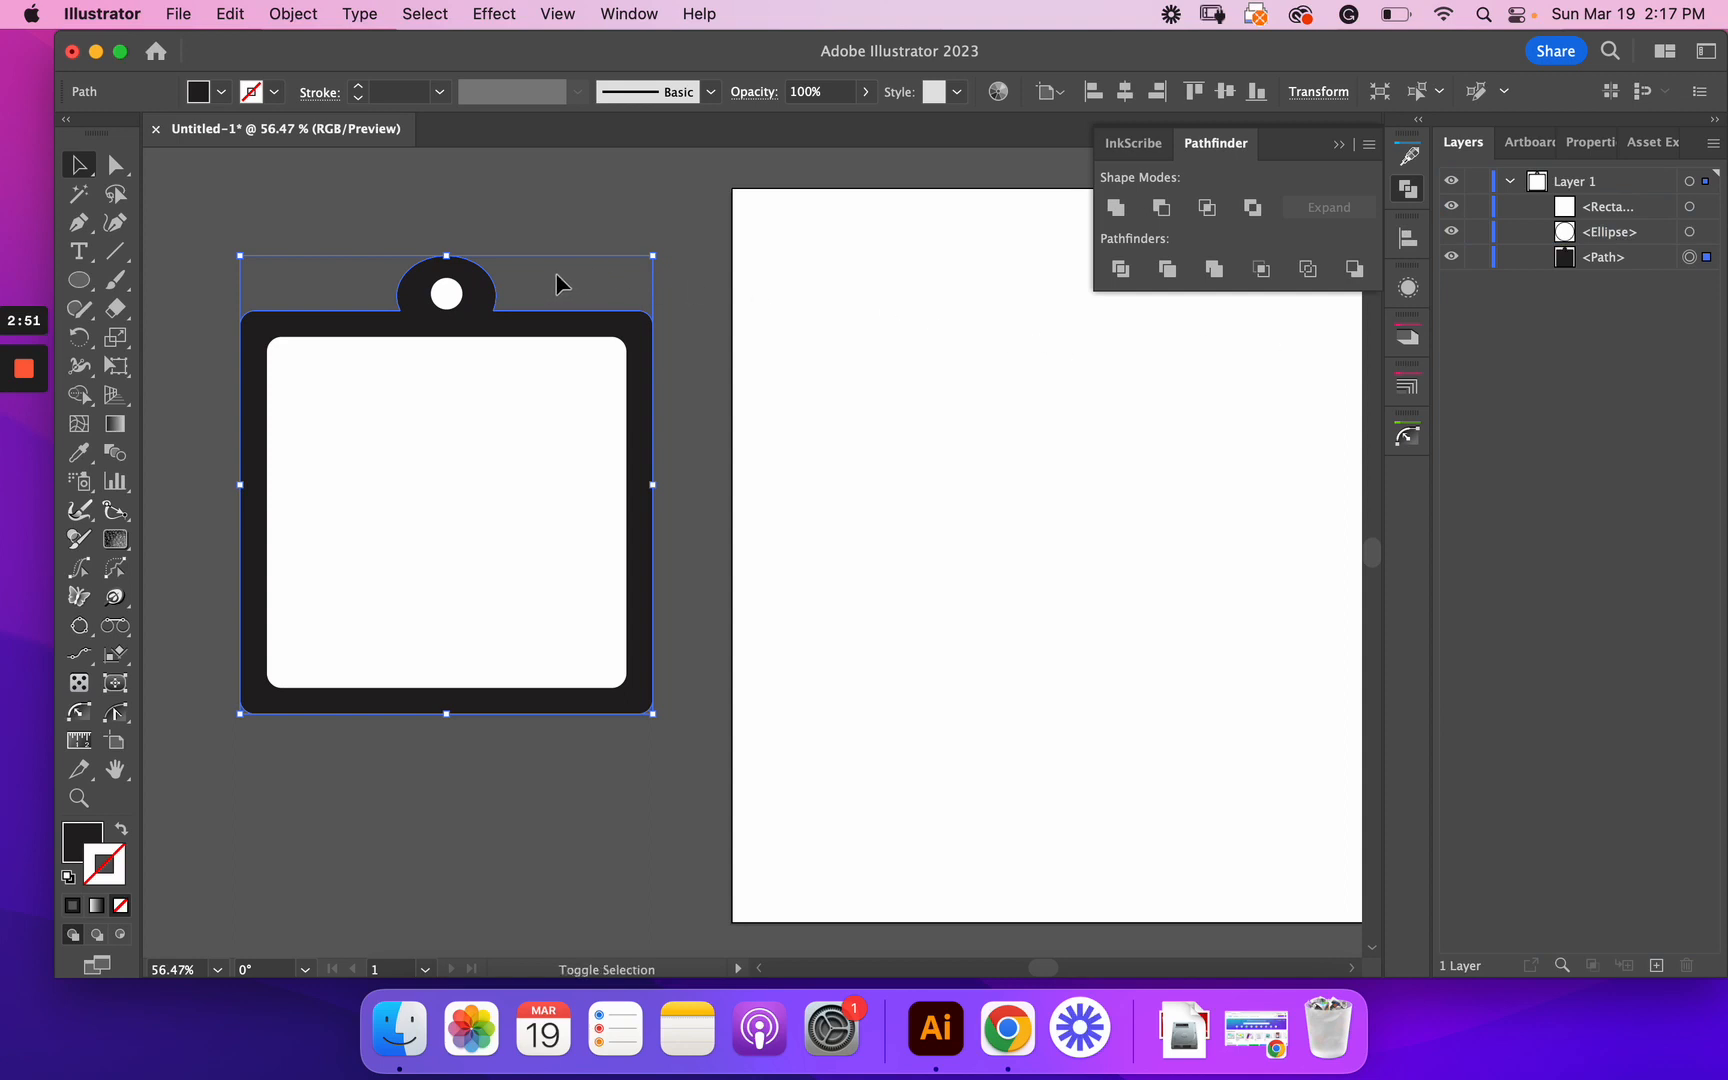
Step: Punch the small circle out of the tag's tab with Pathfinder Minus Front
click(445, 293)
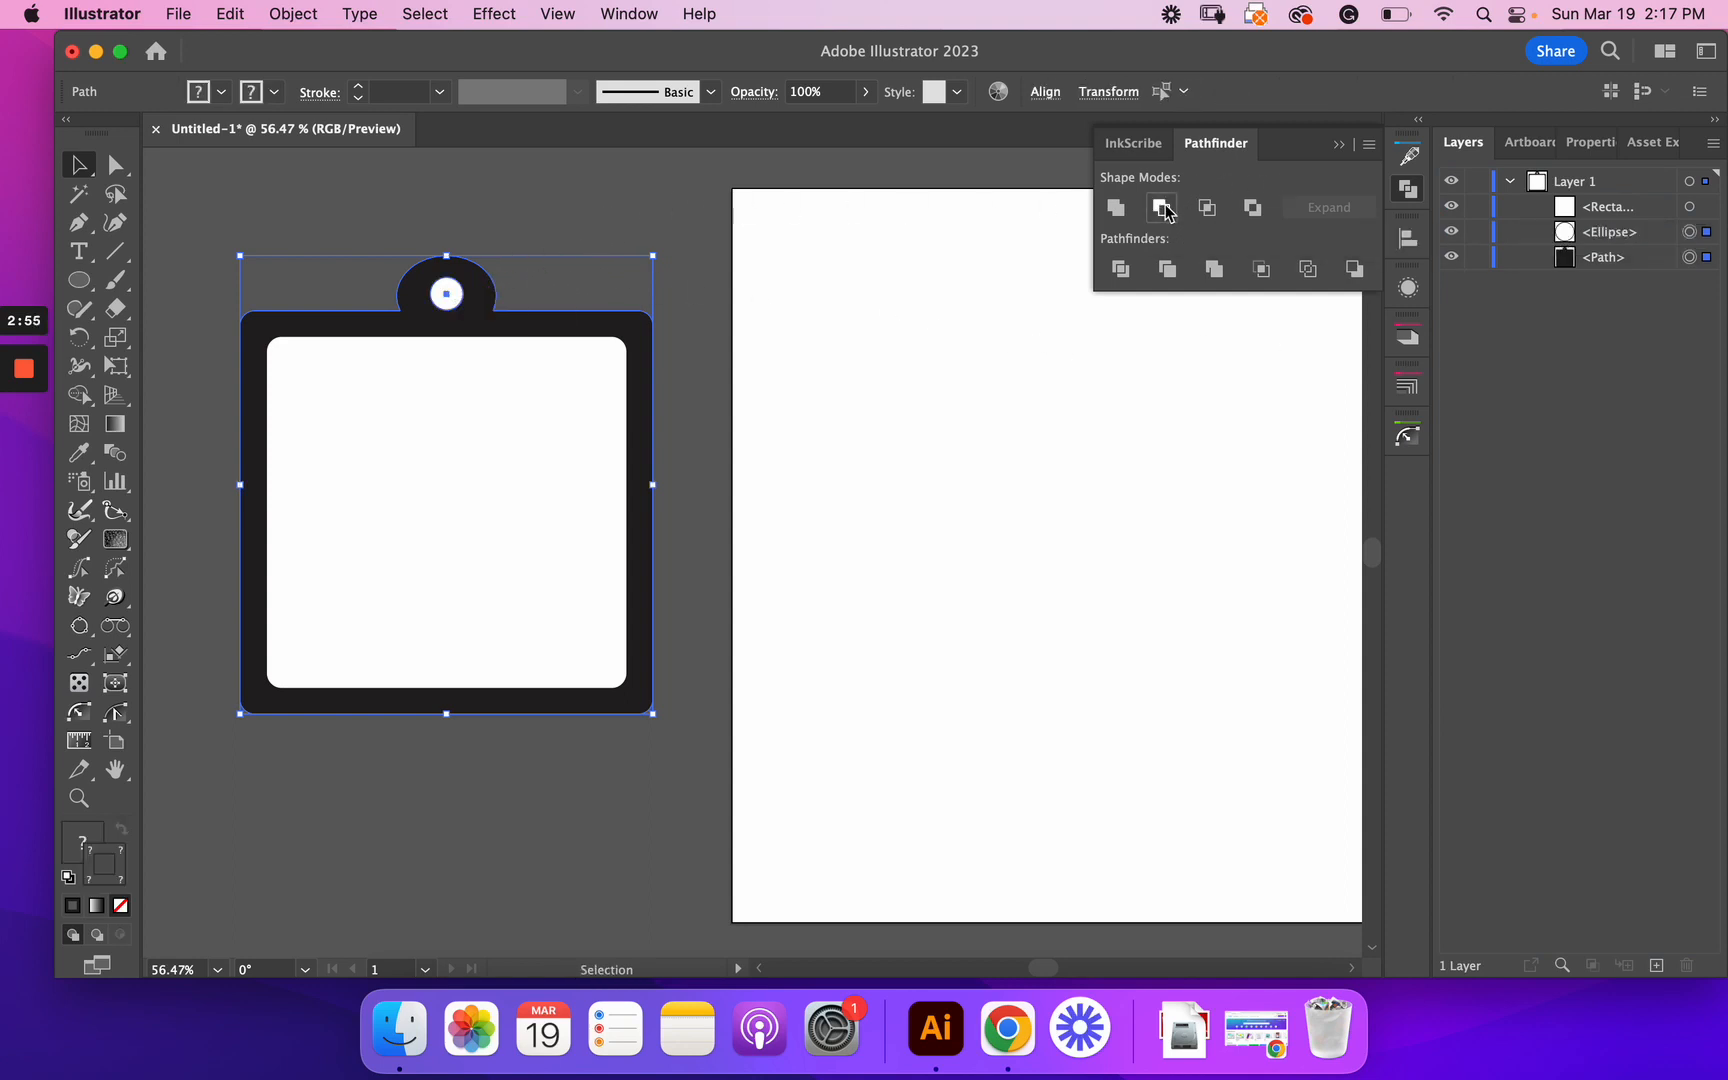
click(1160, 207)
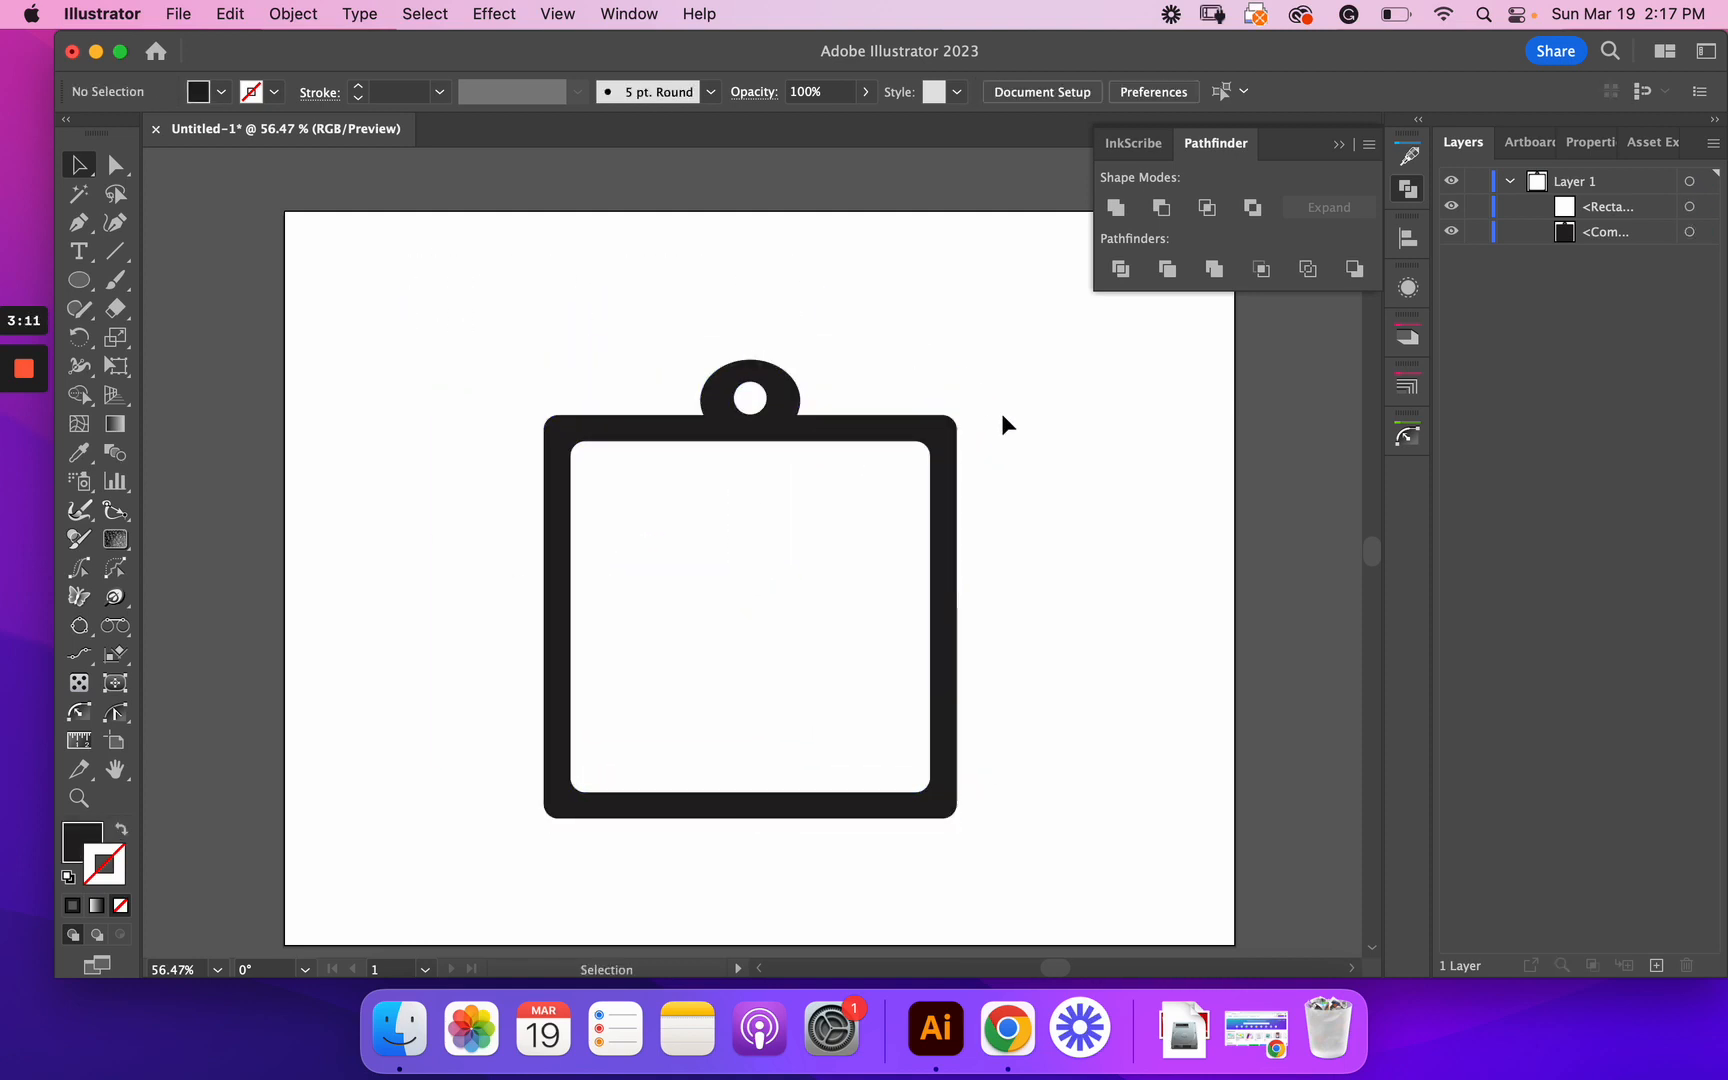
mouse_move(906, 274)
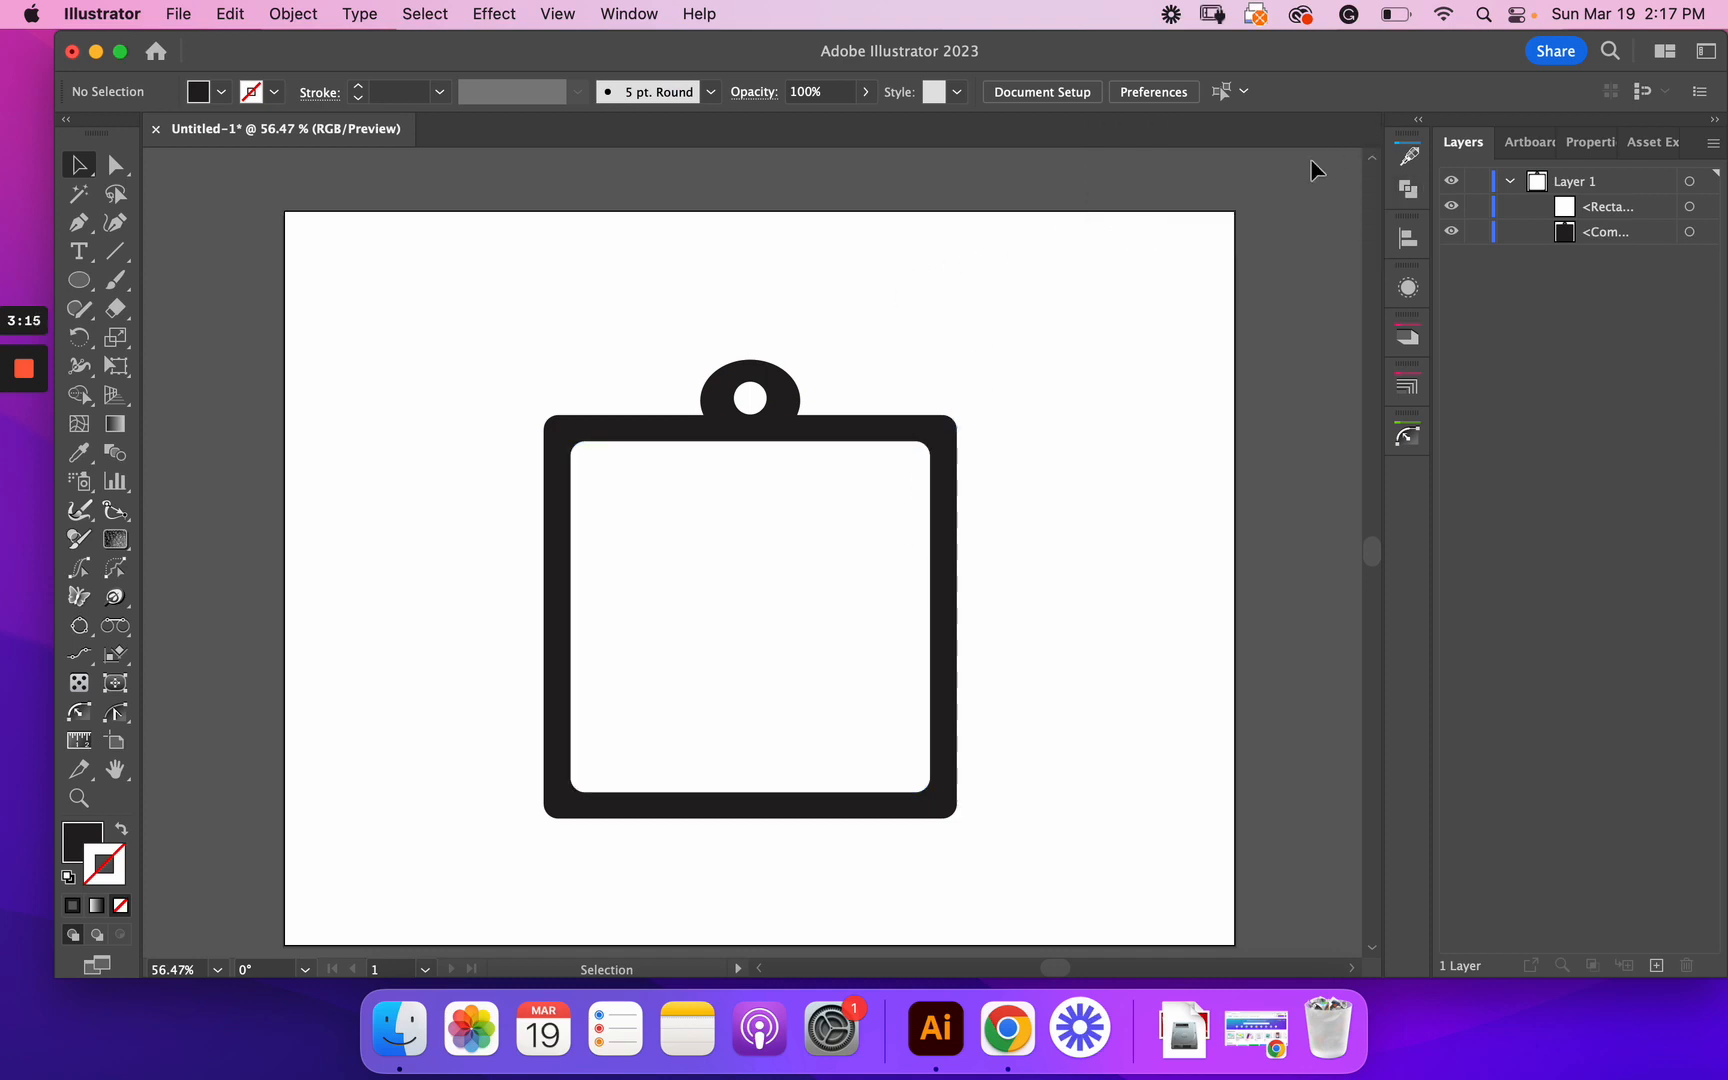
Step: Select the inner white rounded square to check it after closing Pathfinder
click(749, 617)
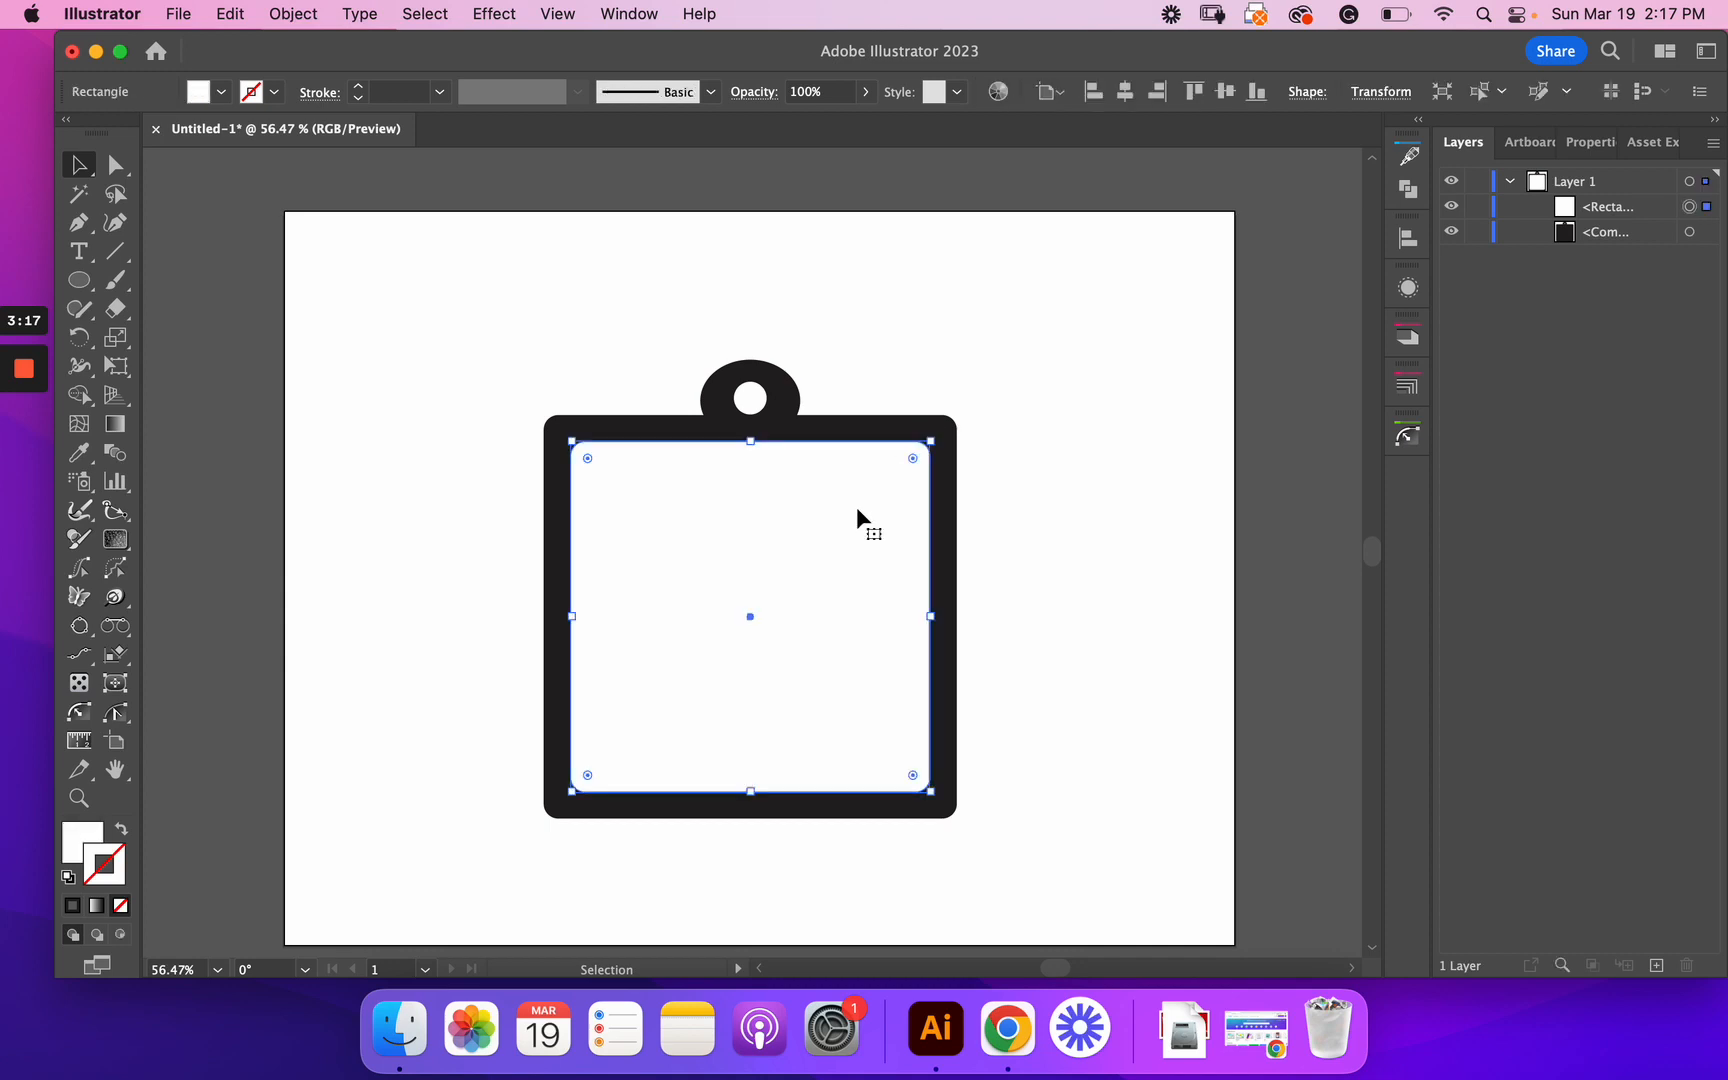
mouse_move(709, 531)
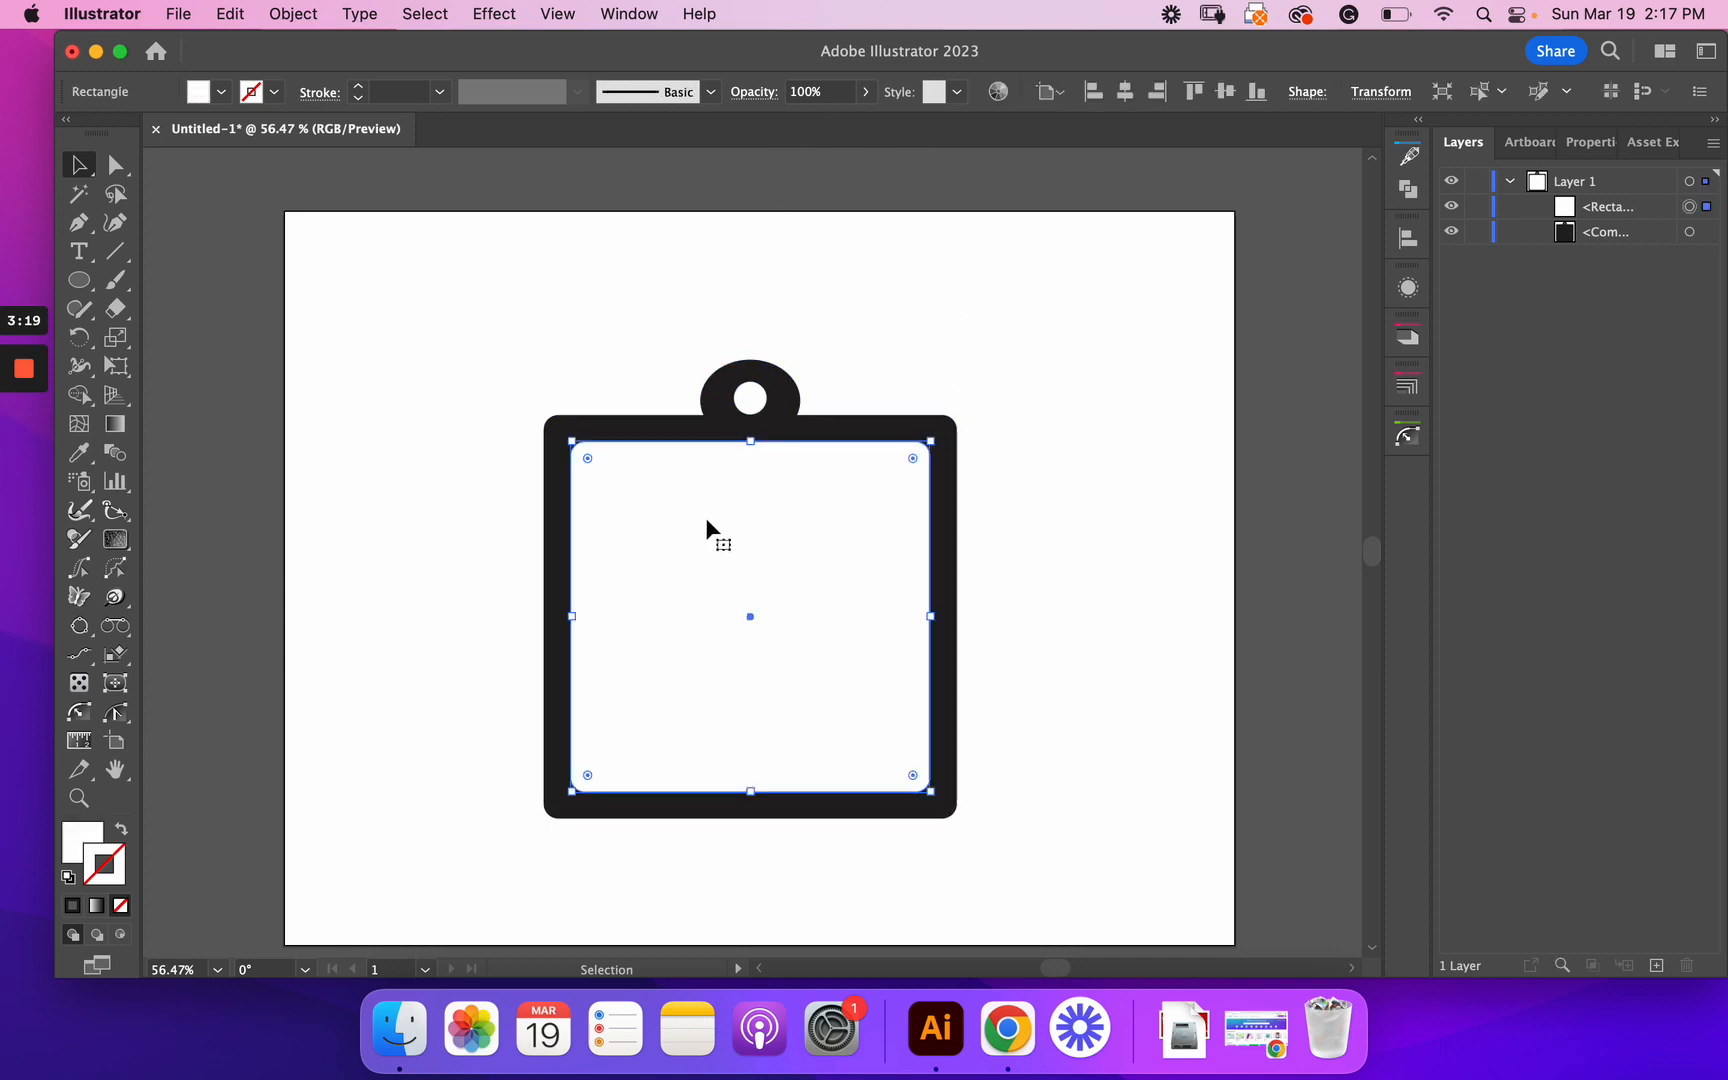
mouse_move(712, 488)
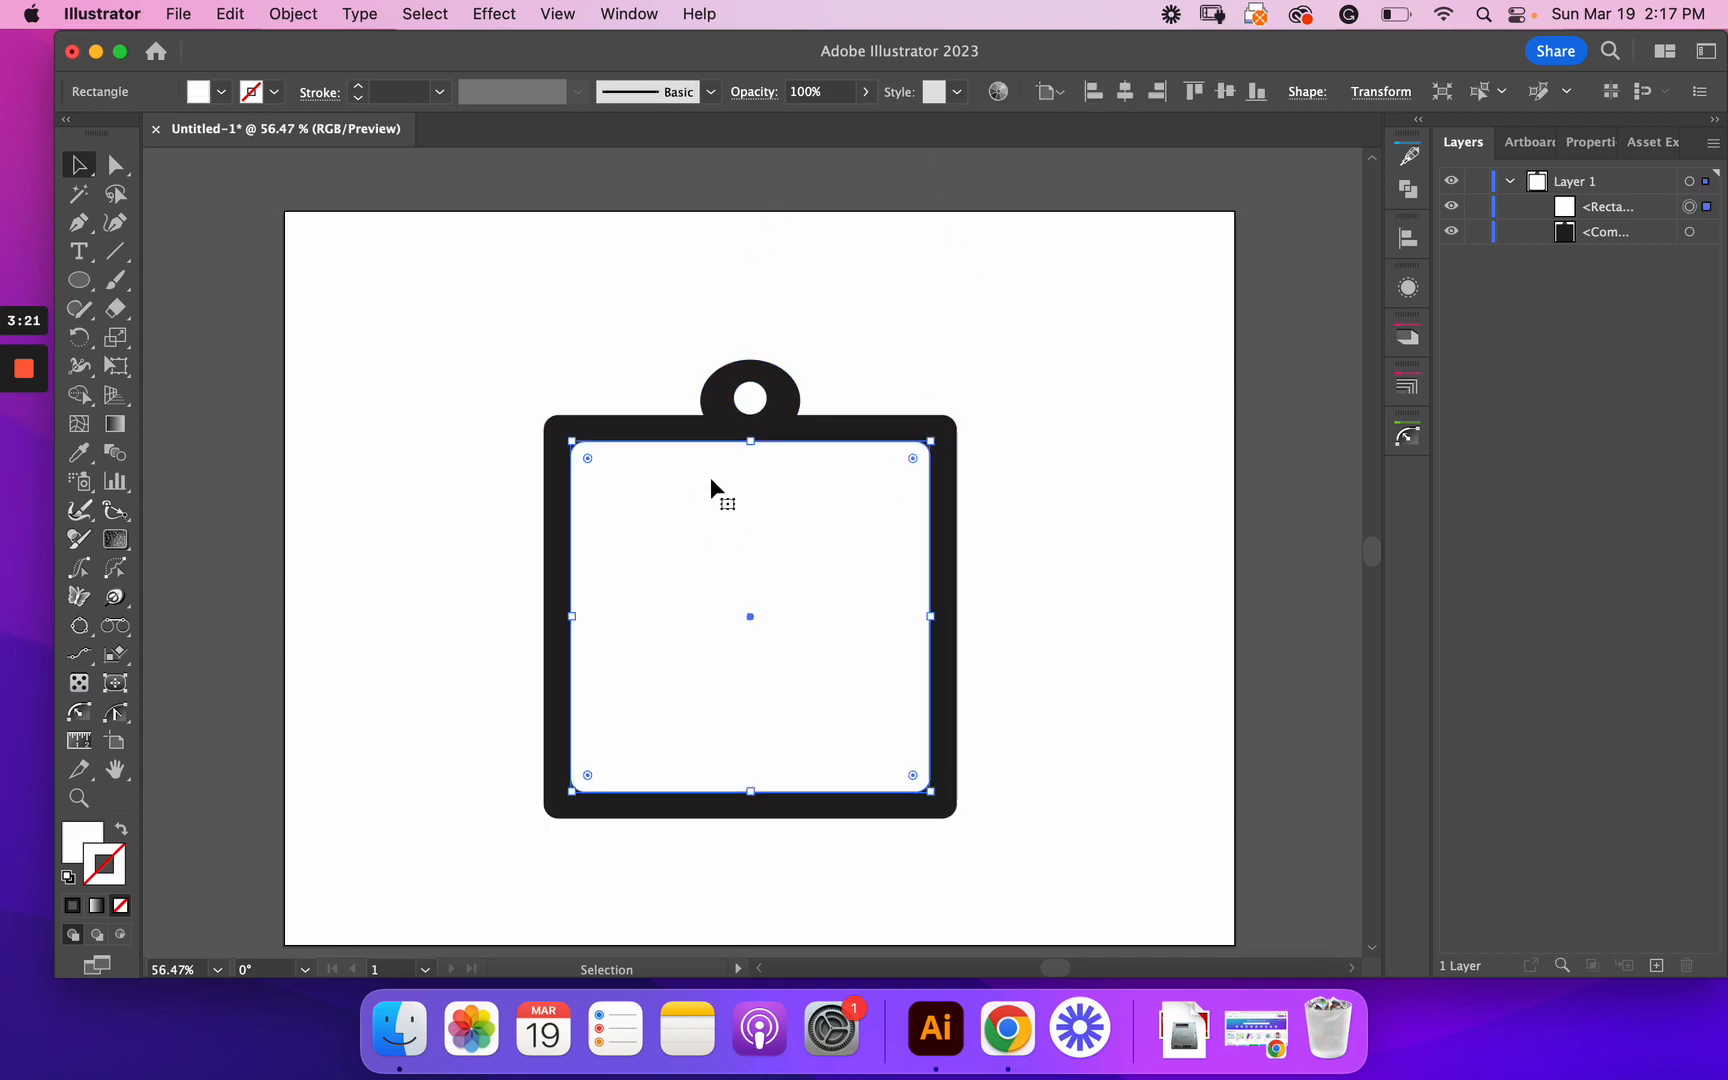
mouse_move(241, 324)
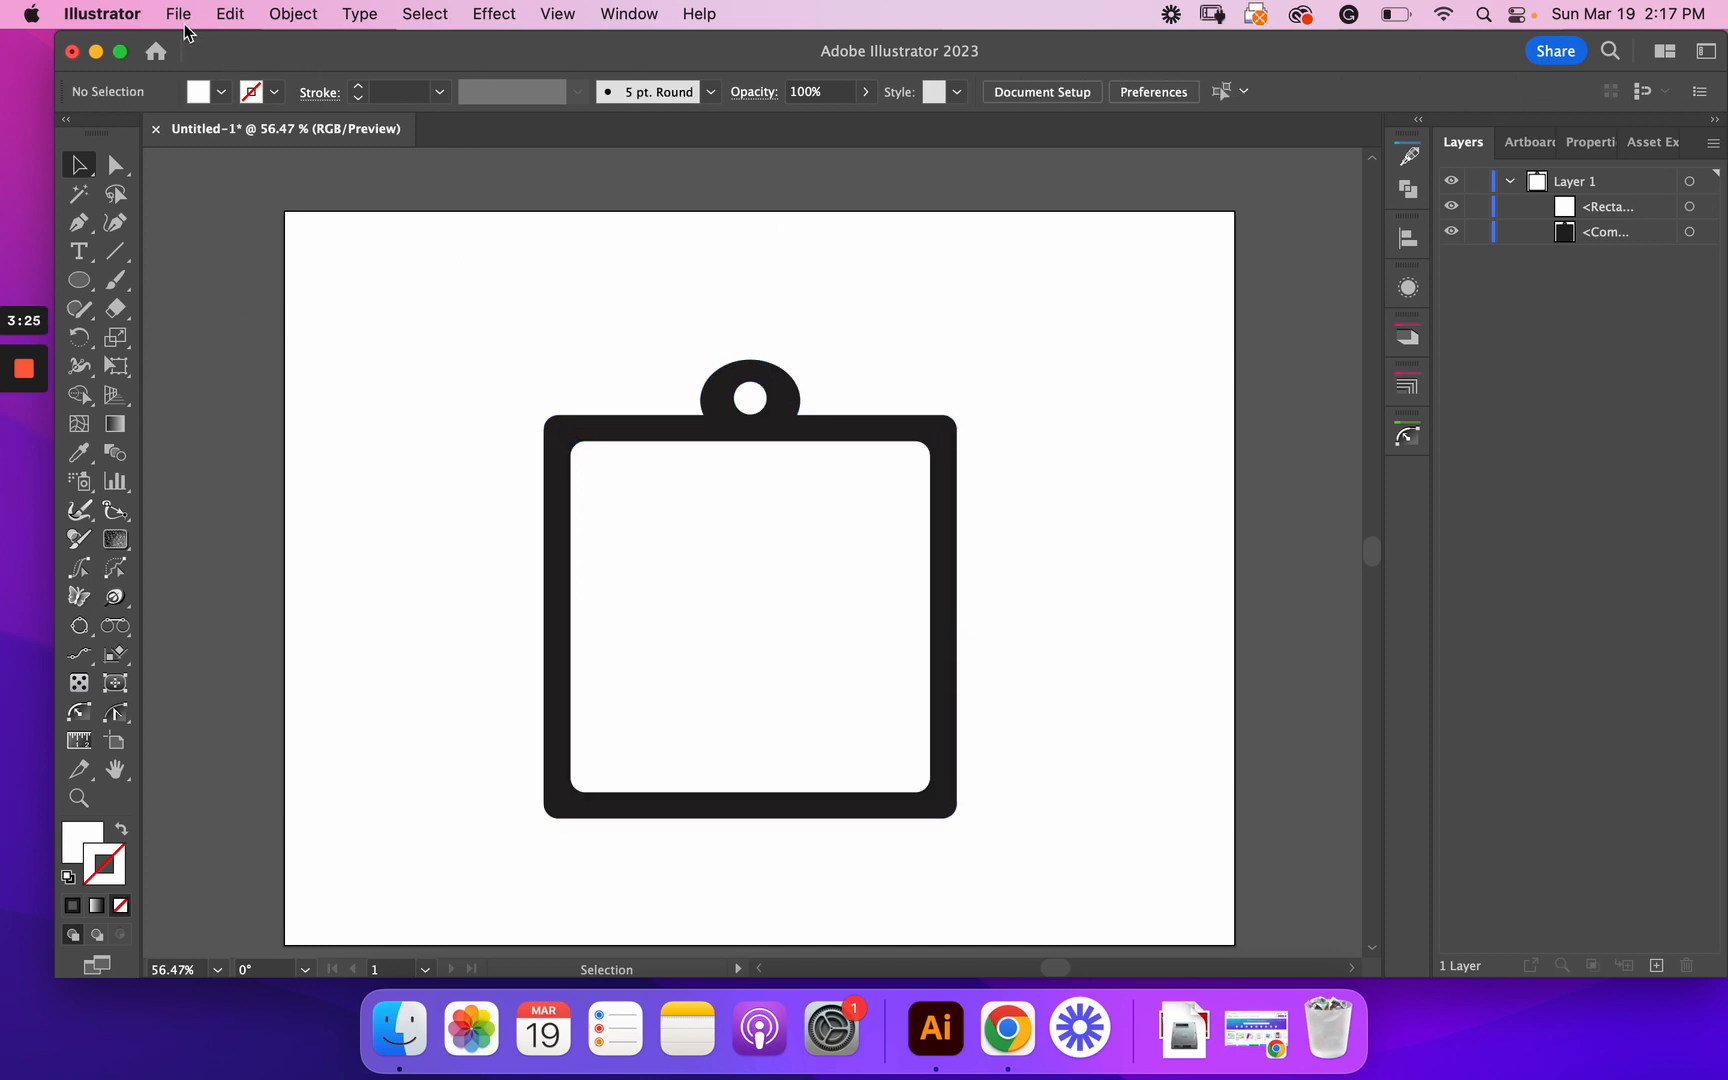
Step: Place the flower pattern image from Downloads over the tag via File > Place
click(179, 13)
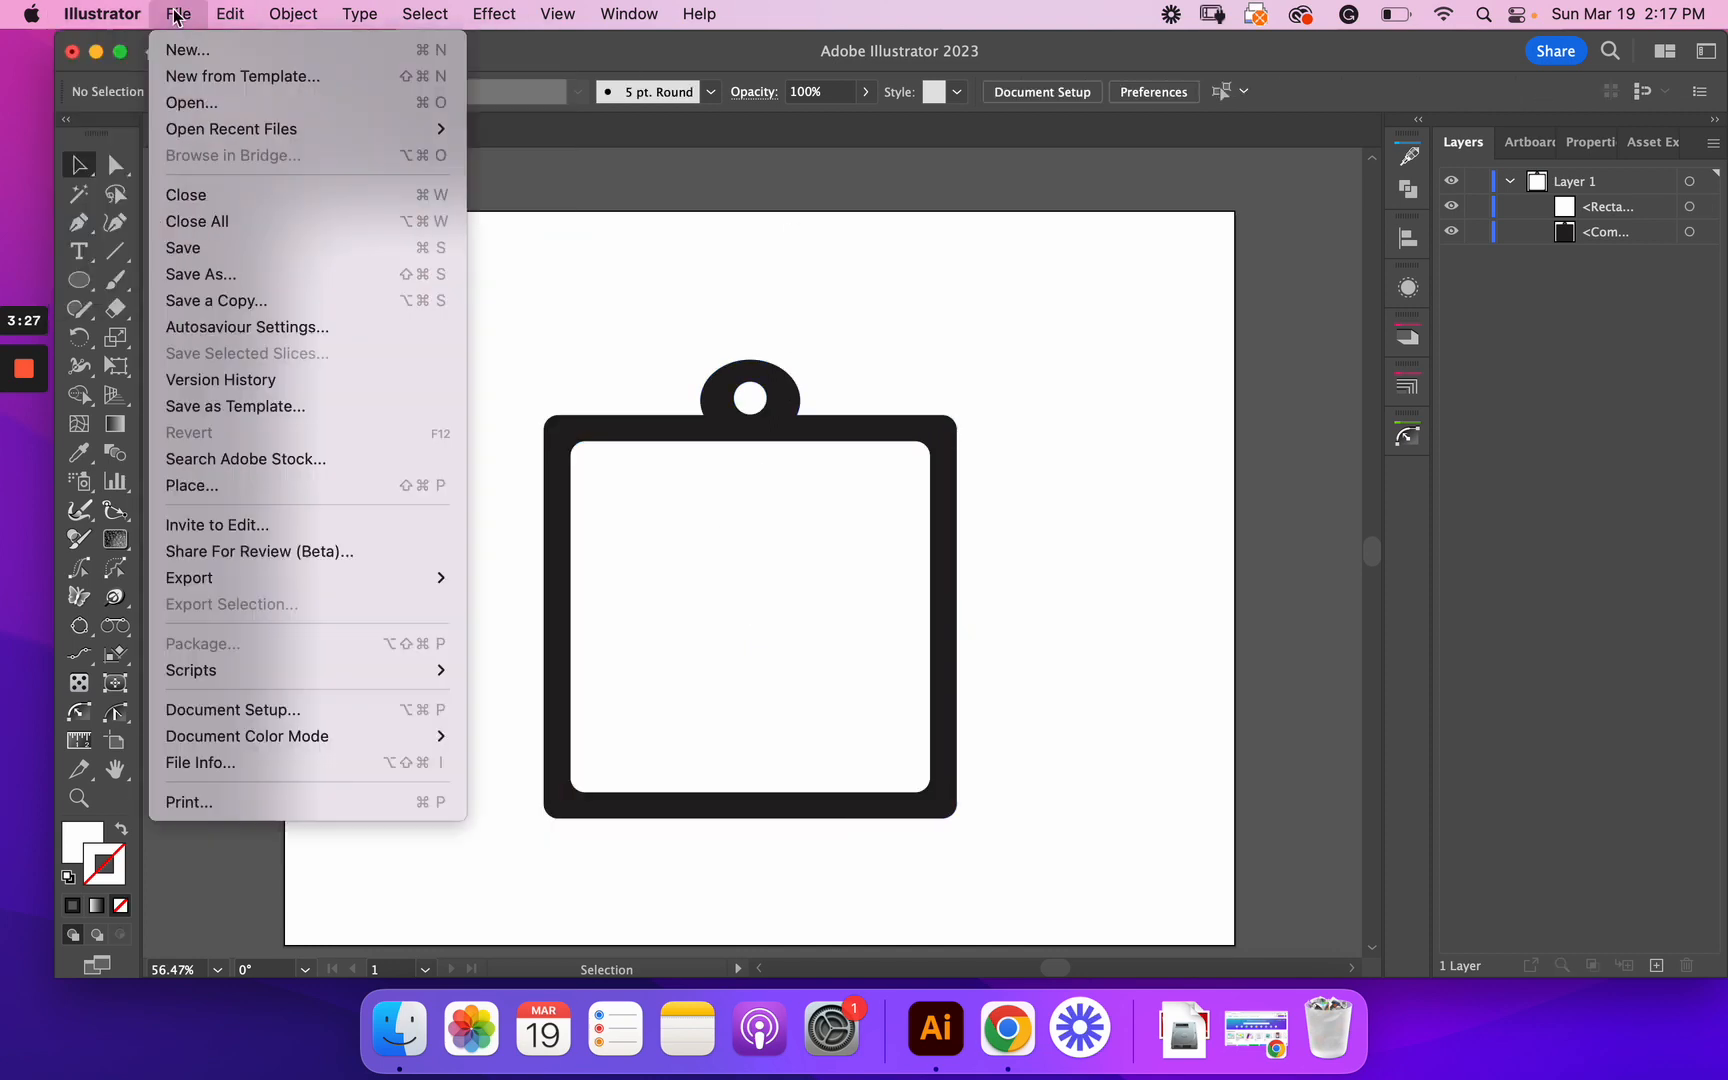
mouse_move(225, 496)
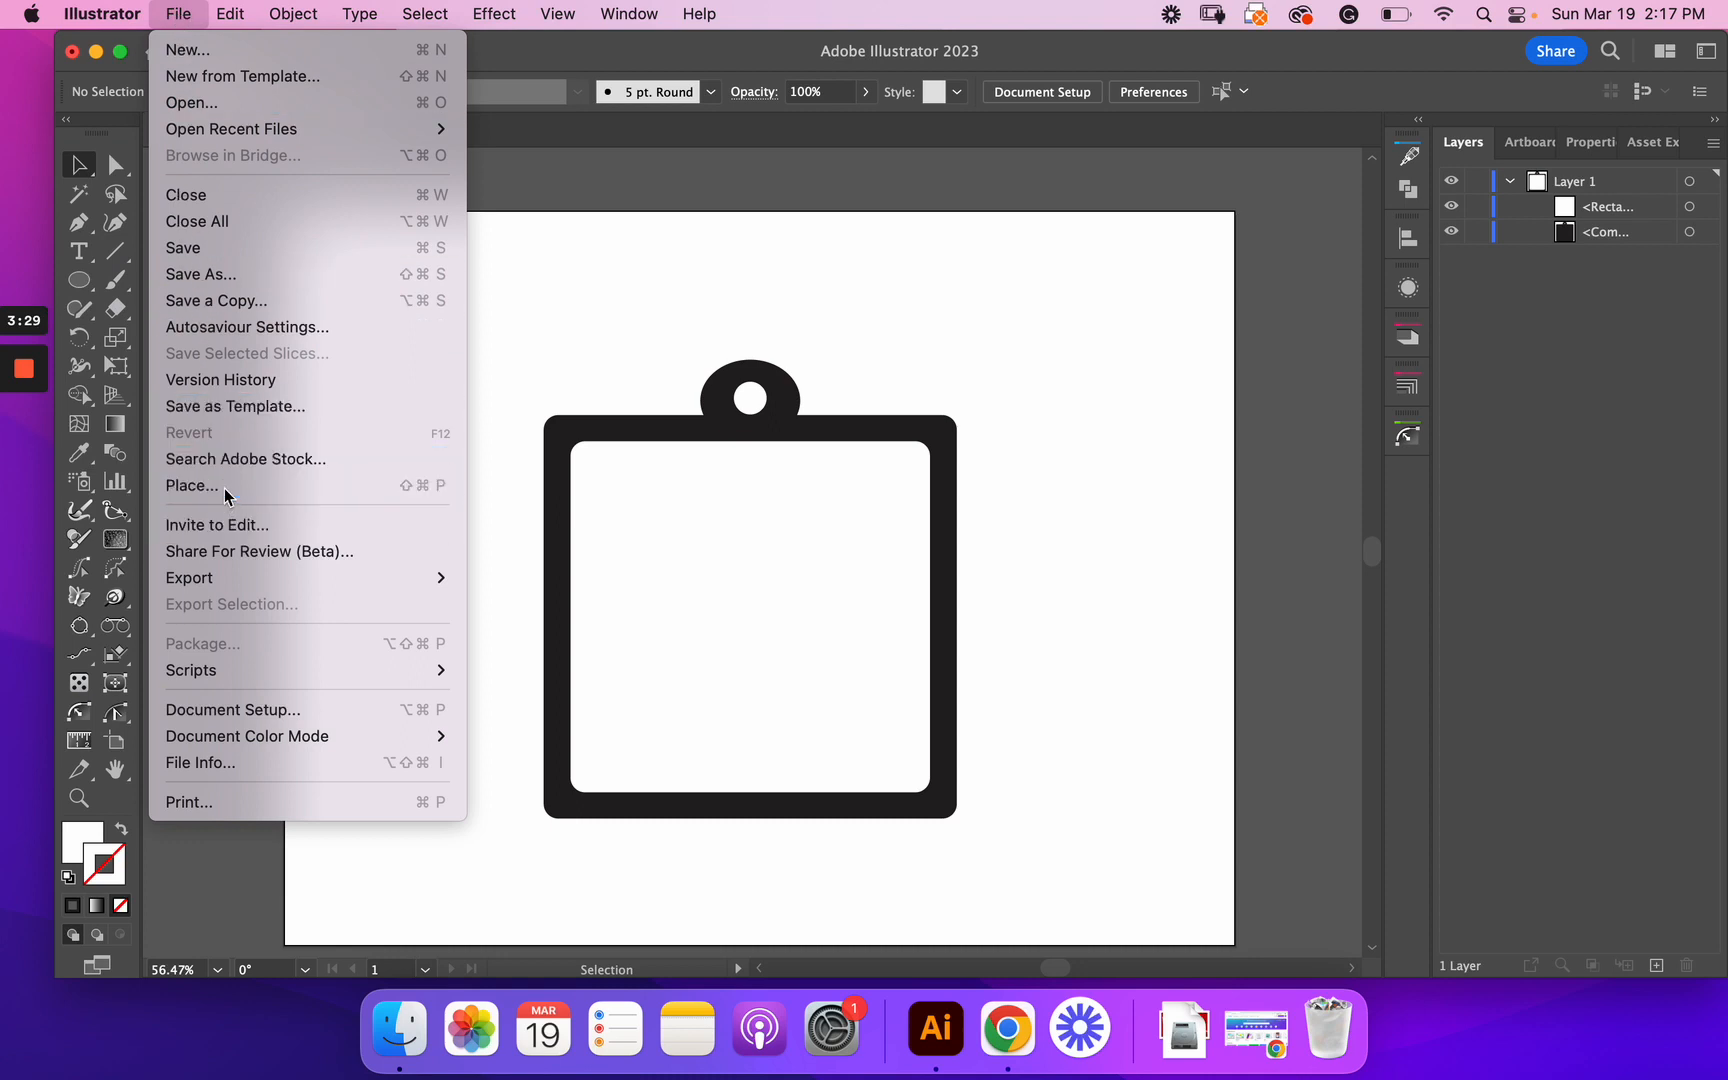
click(192, 486)
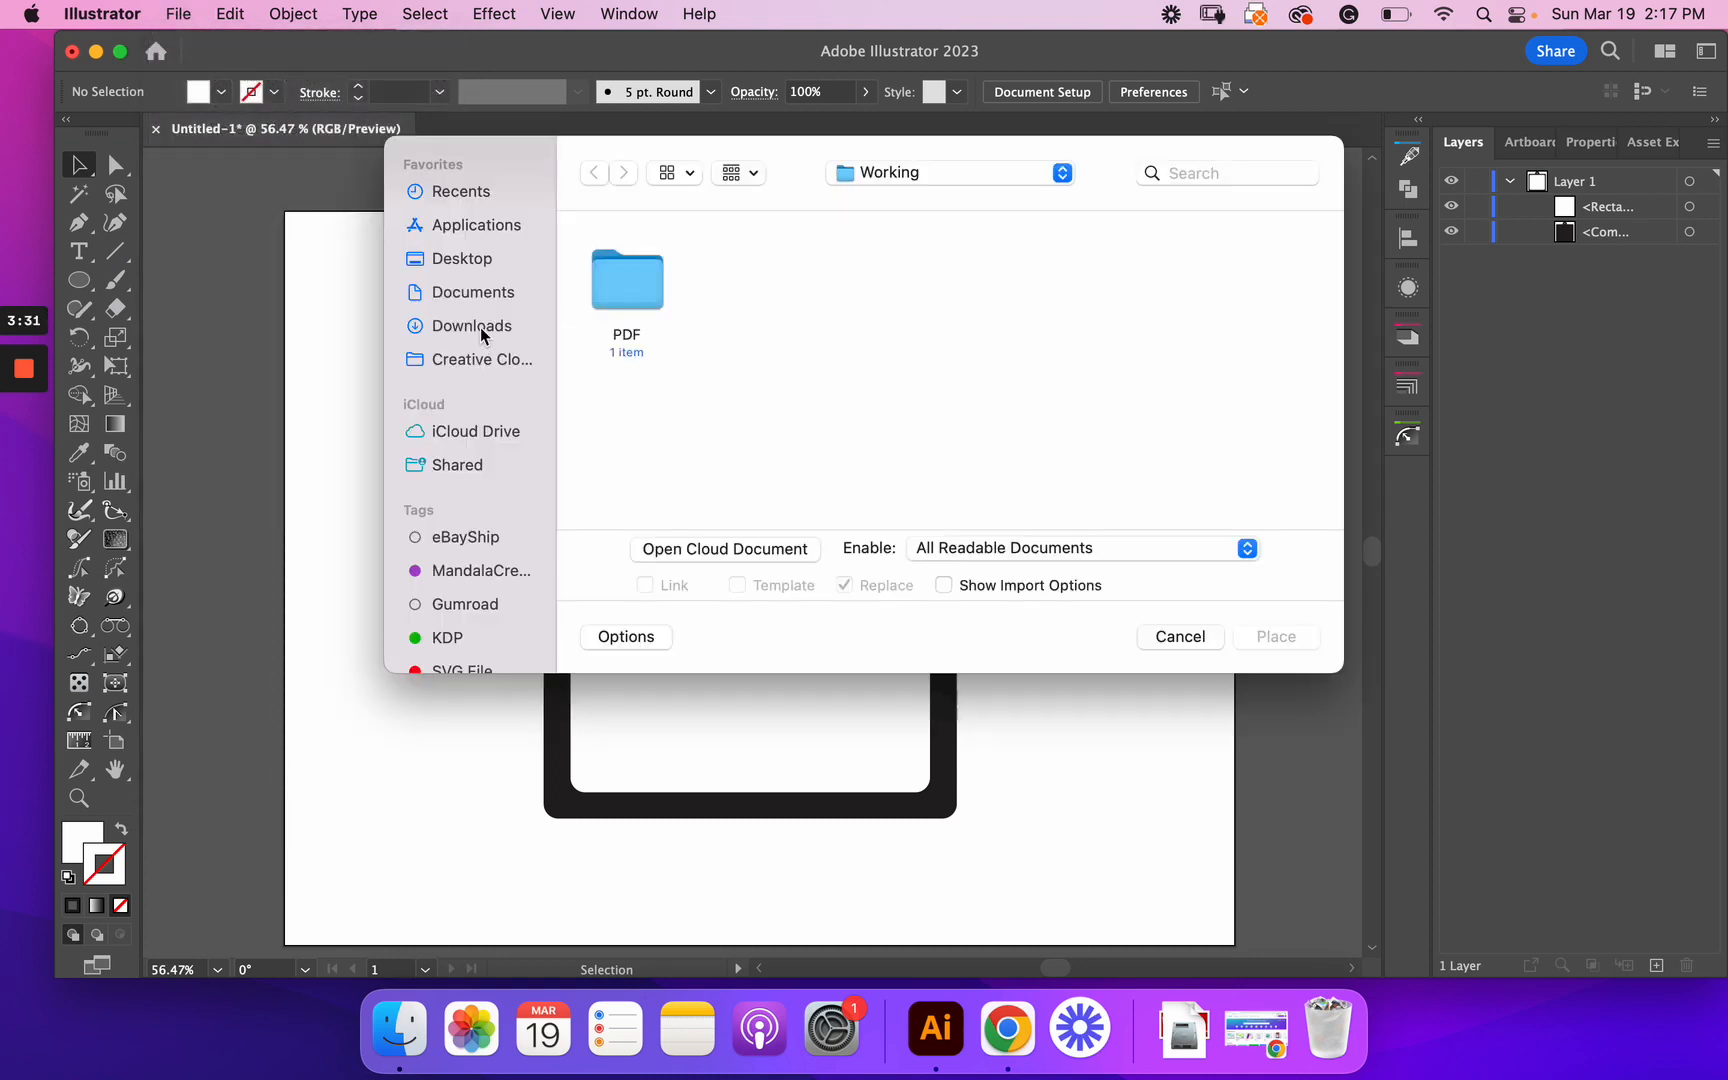
click(471, 325)
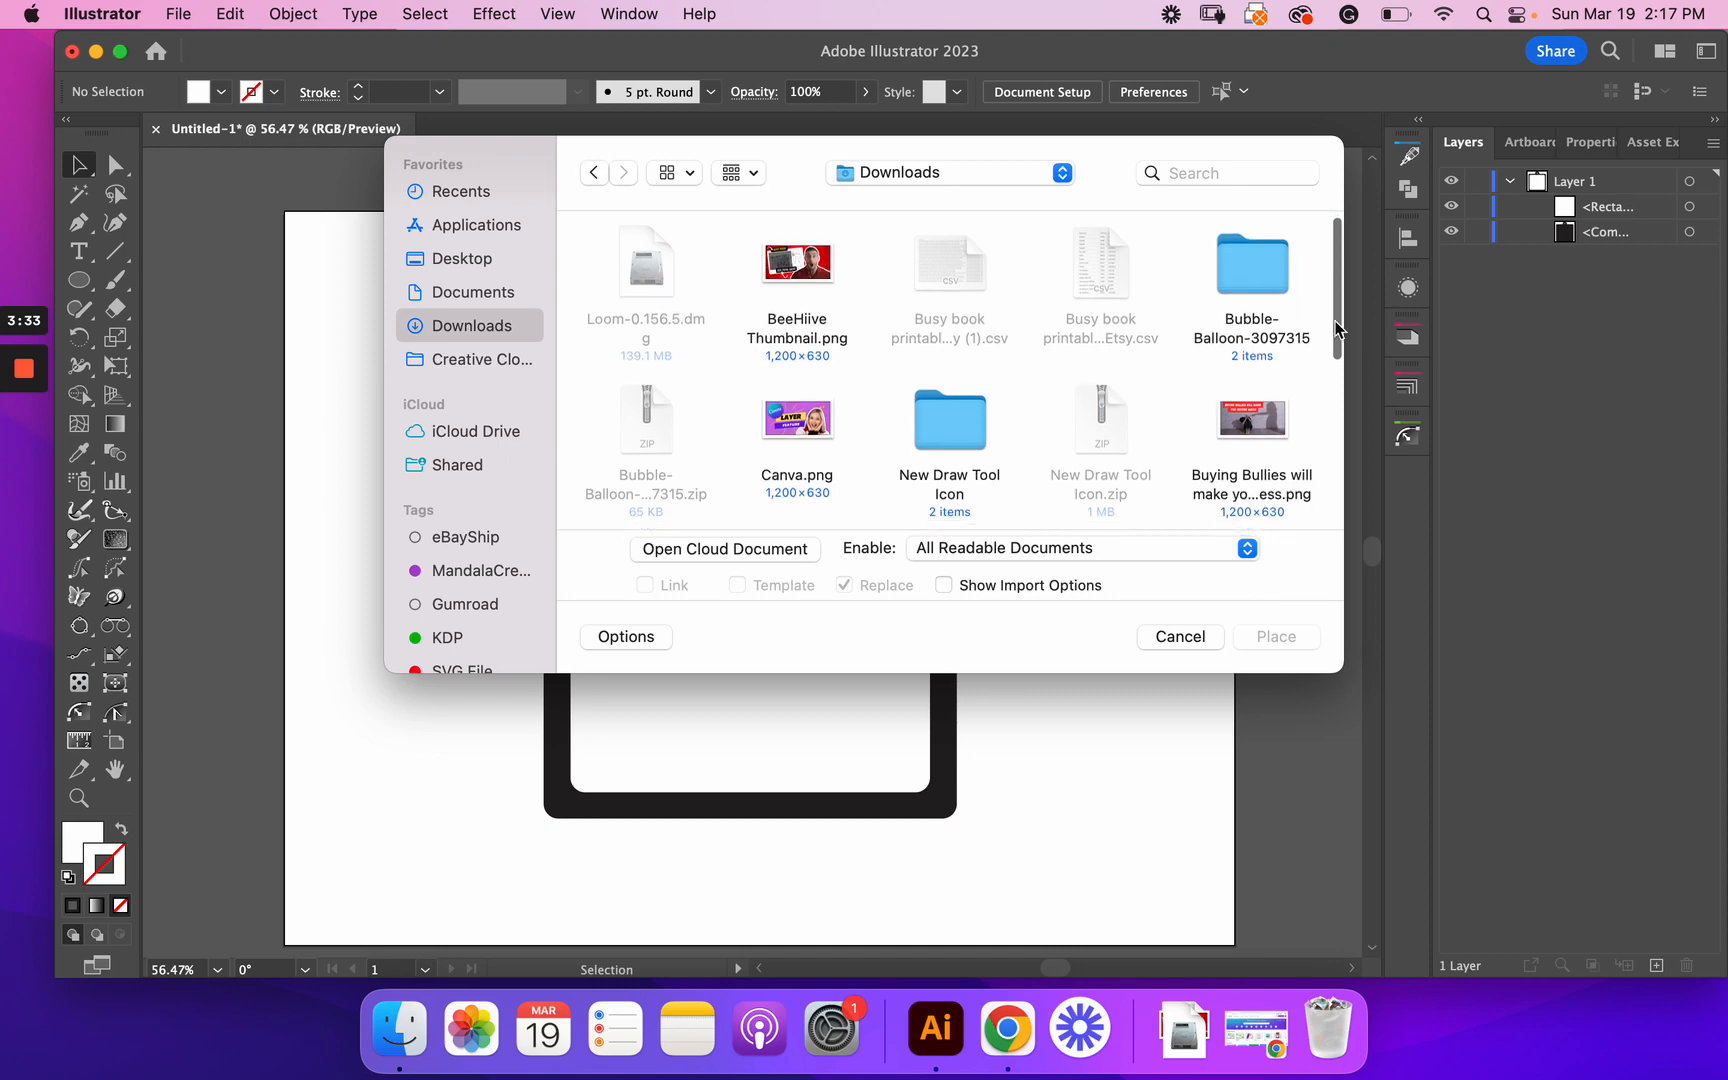
click(1178, 637)
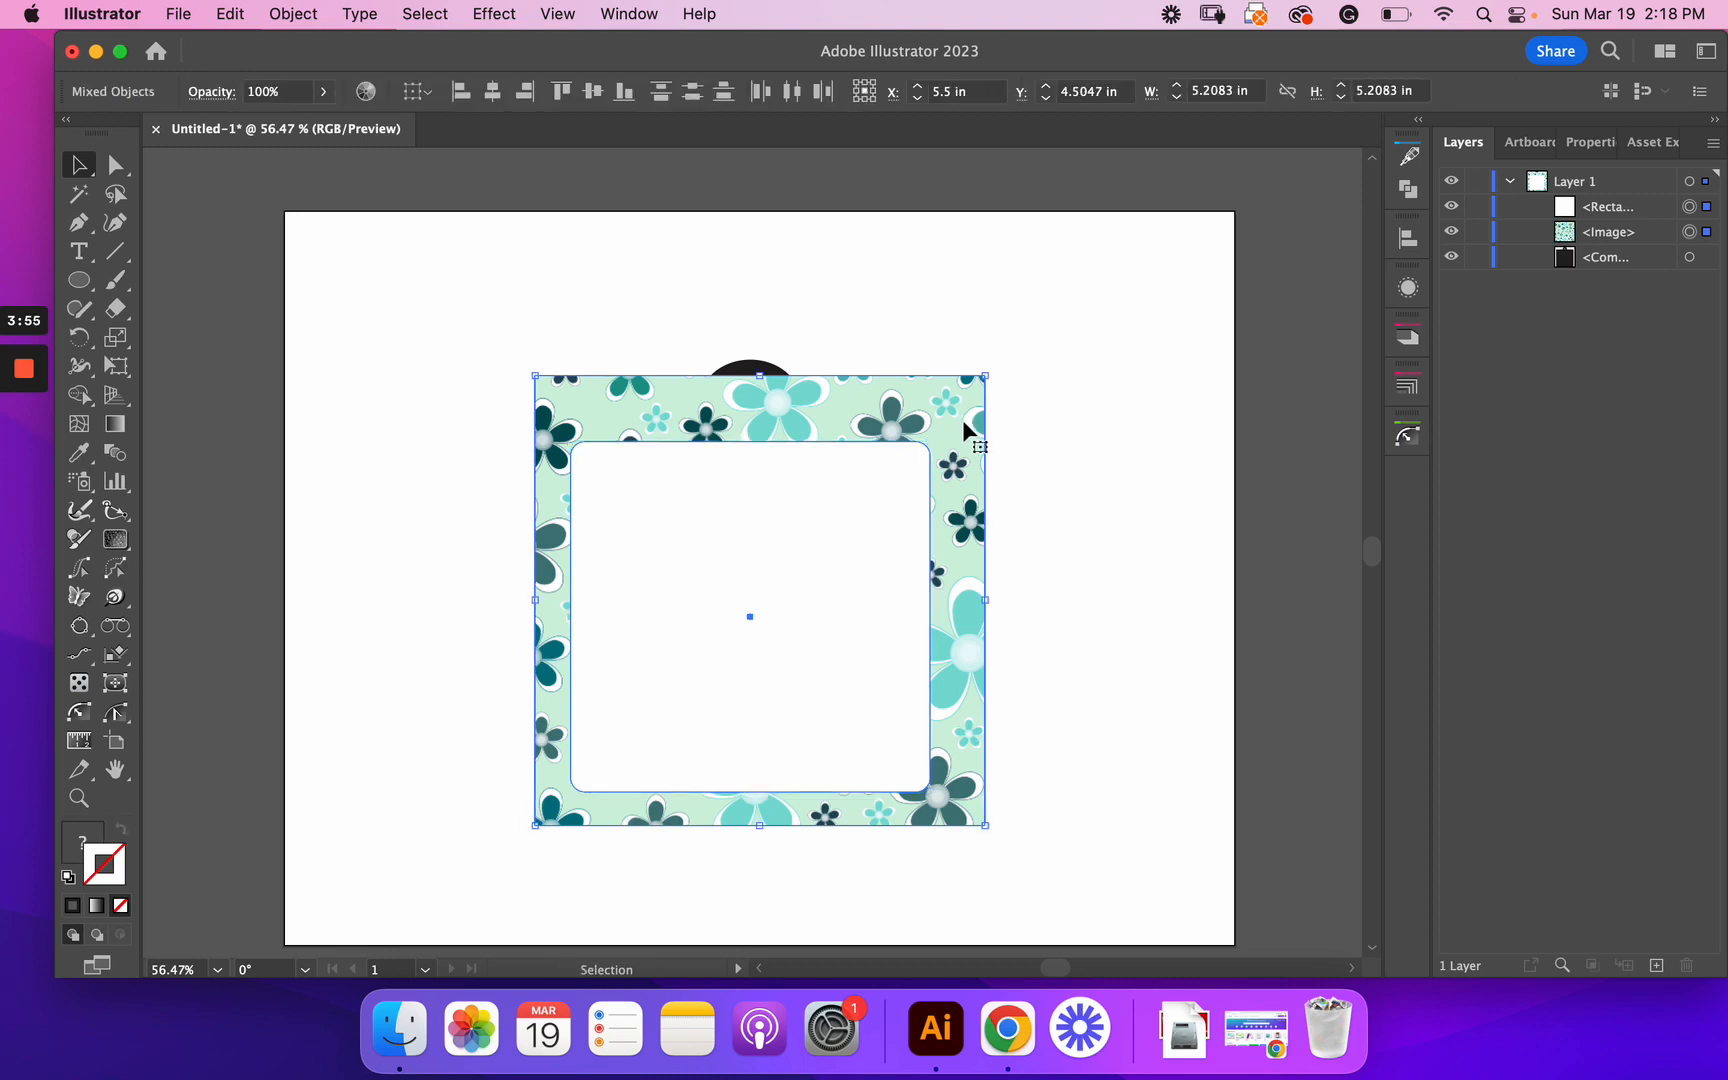
mouse_move(1009, 331)
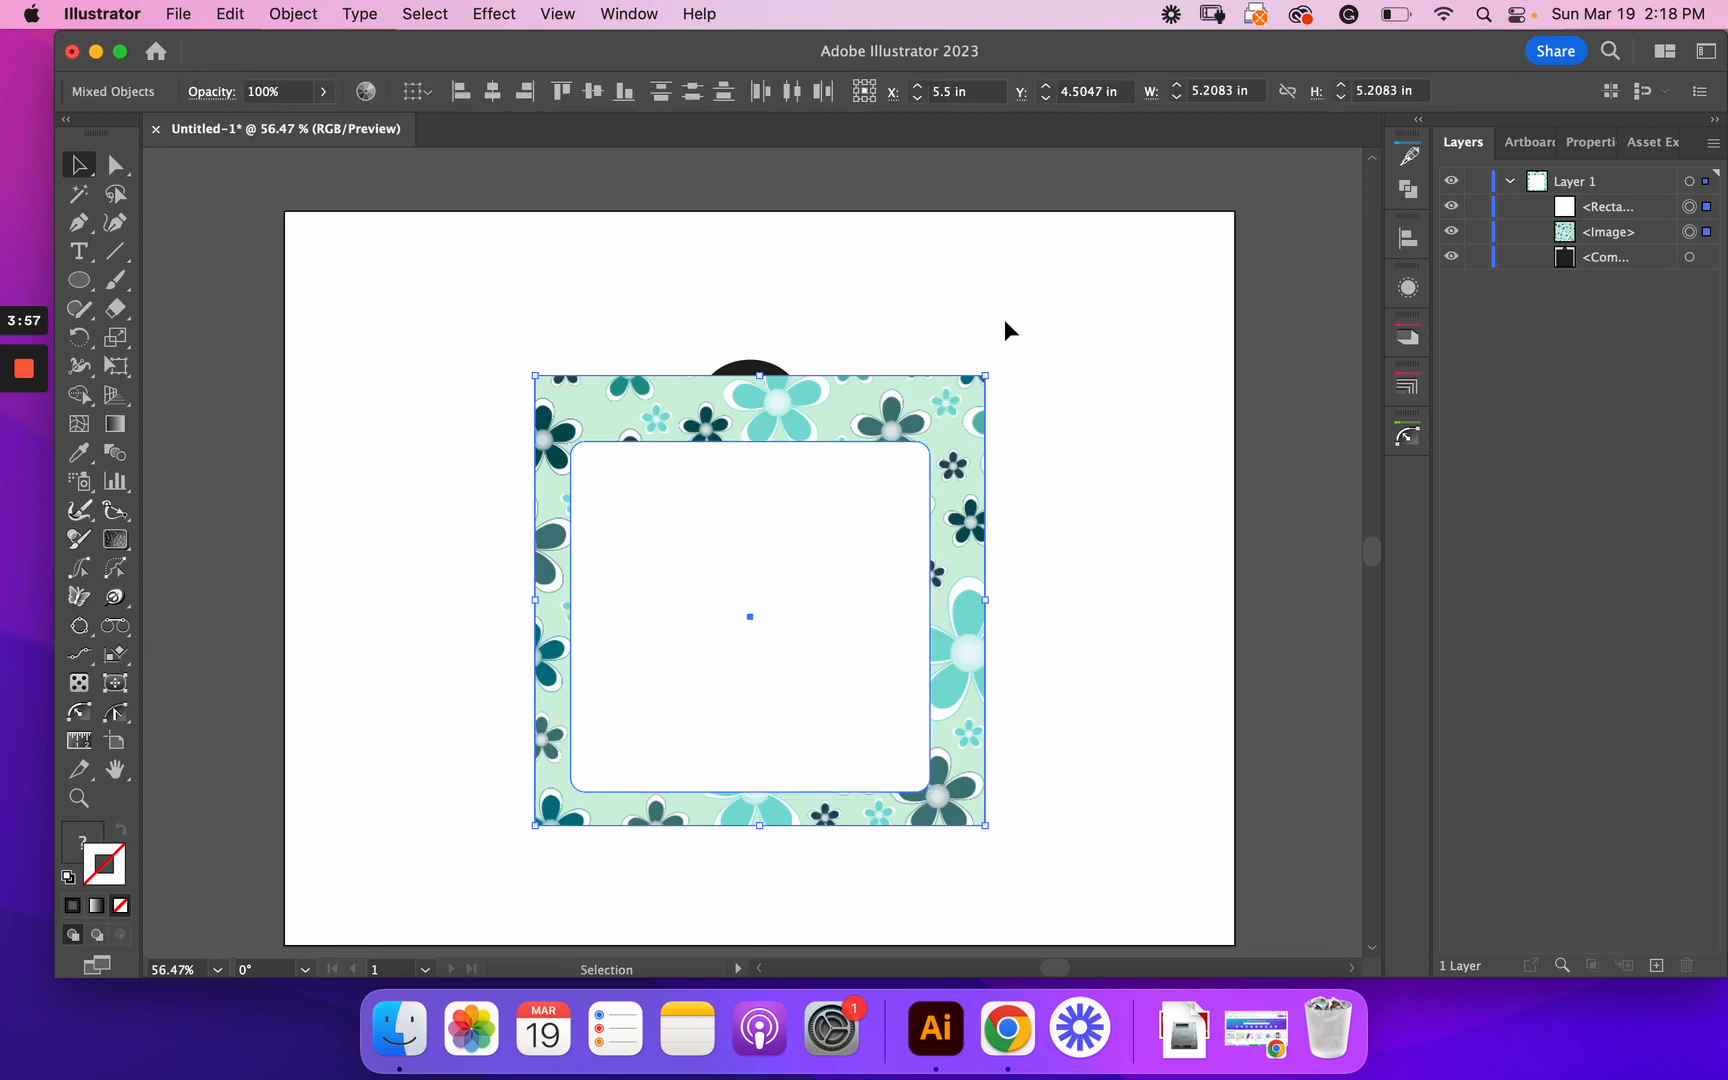
Step: Make a clipping mask so the flower image fills the inner rounded square
click(292, 13)
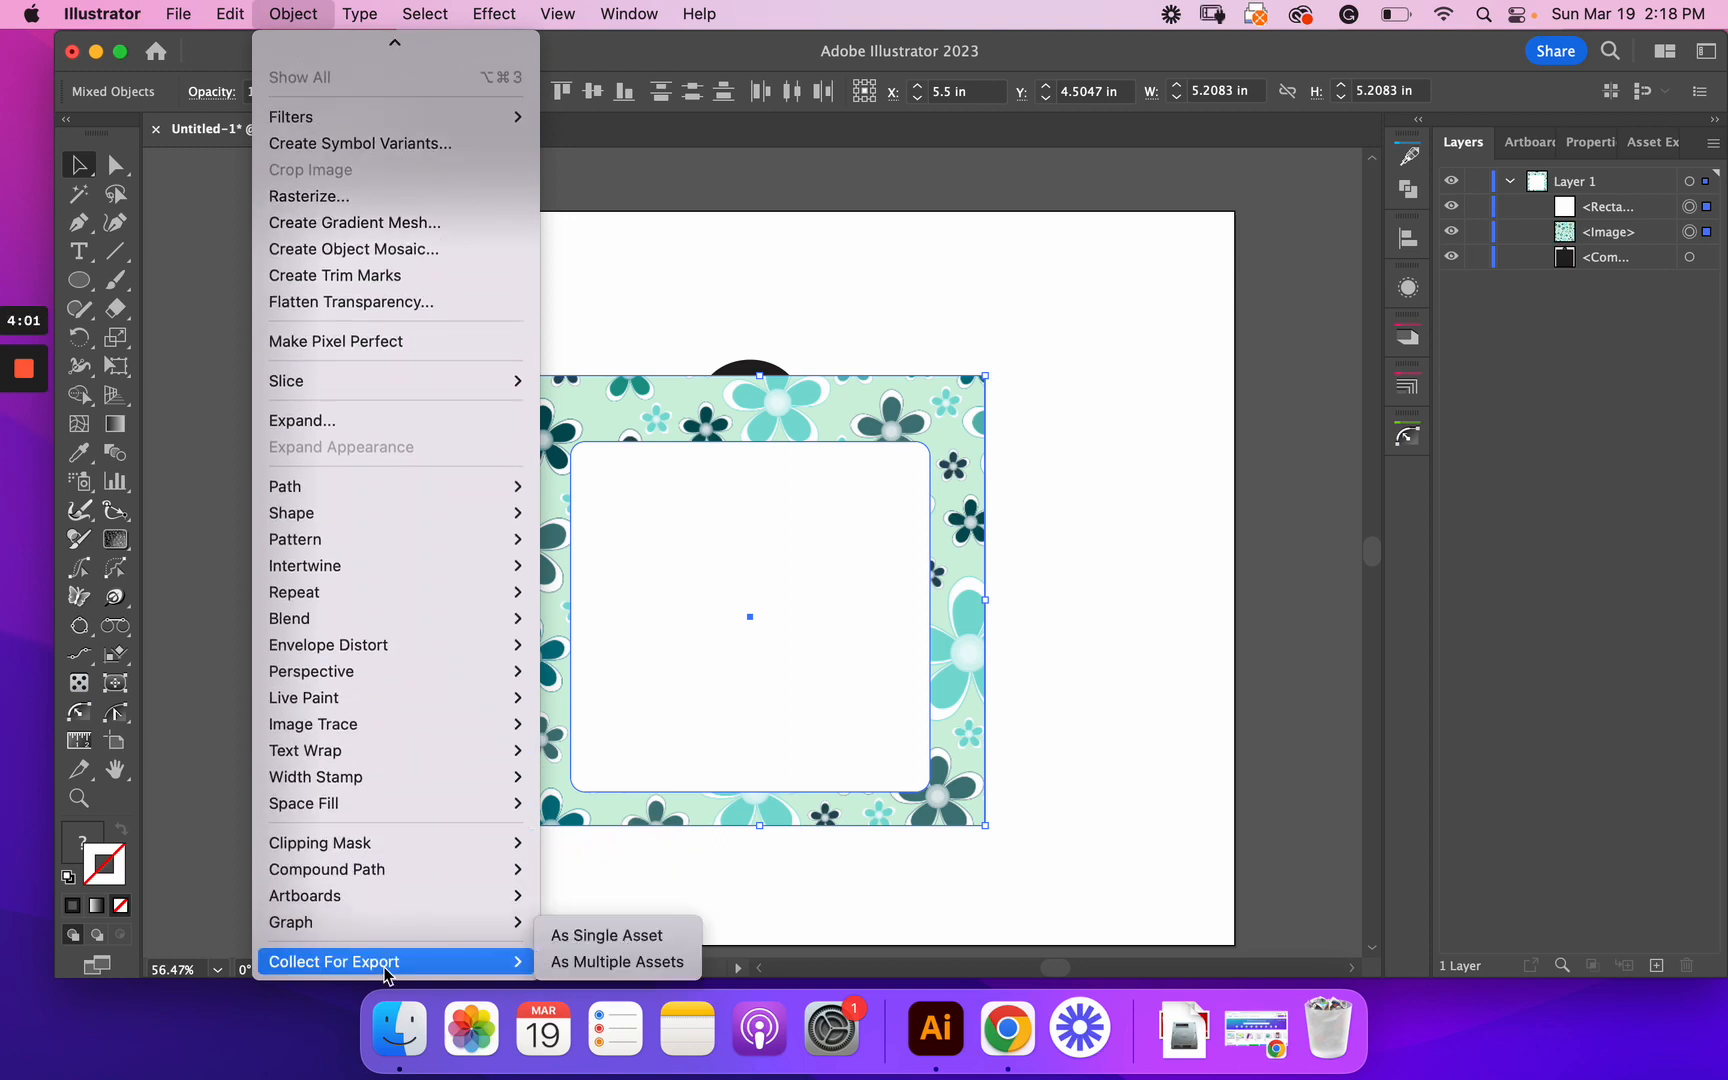
mouse_move(320, 843)
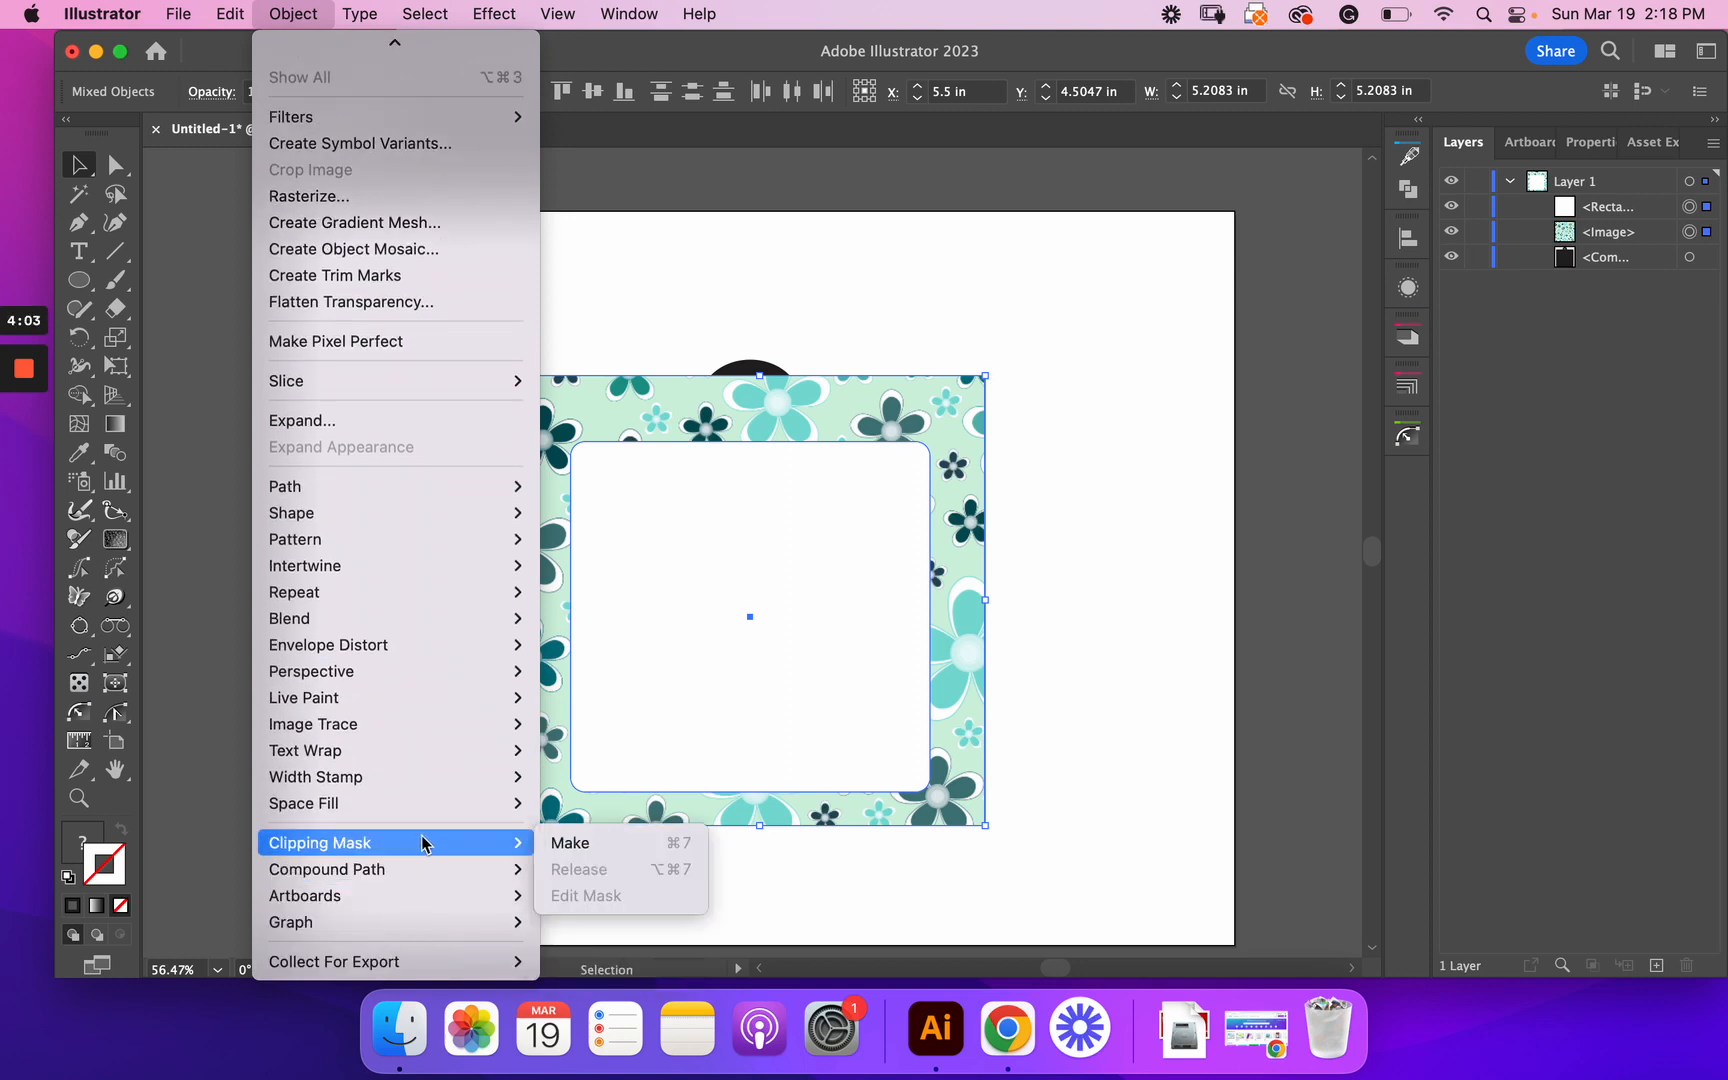
click(570, 843)
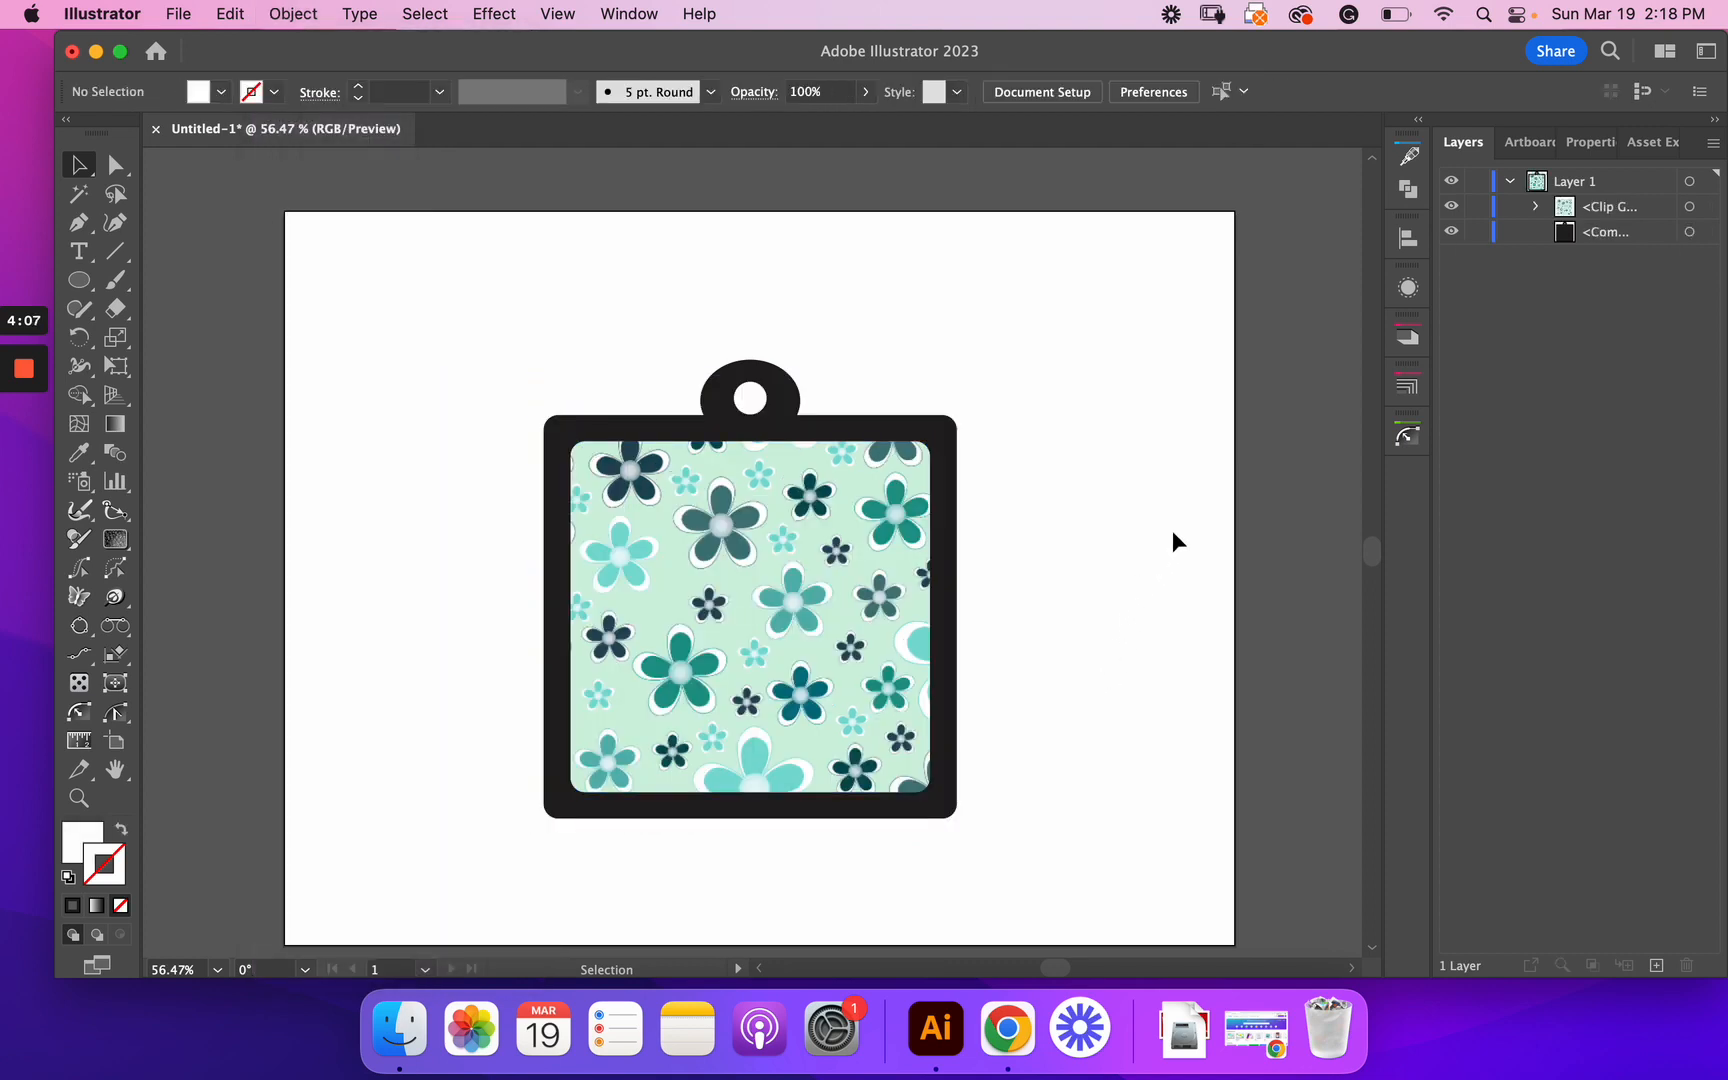
mouse_move(1026, 299)
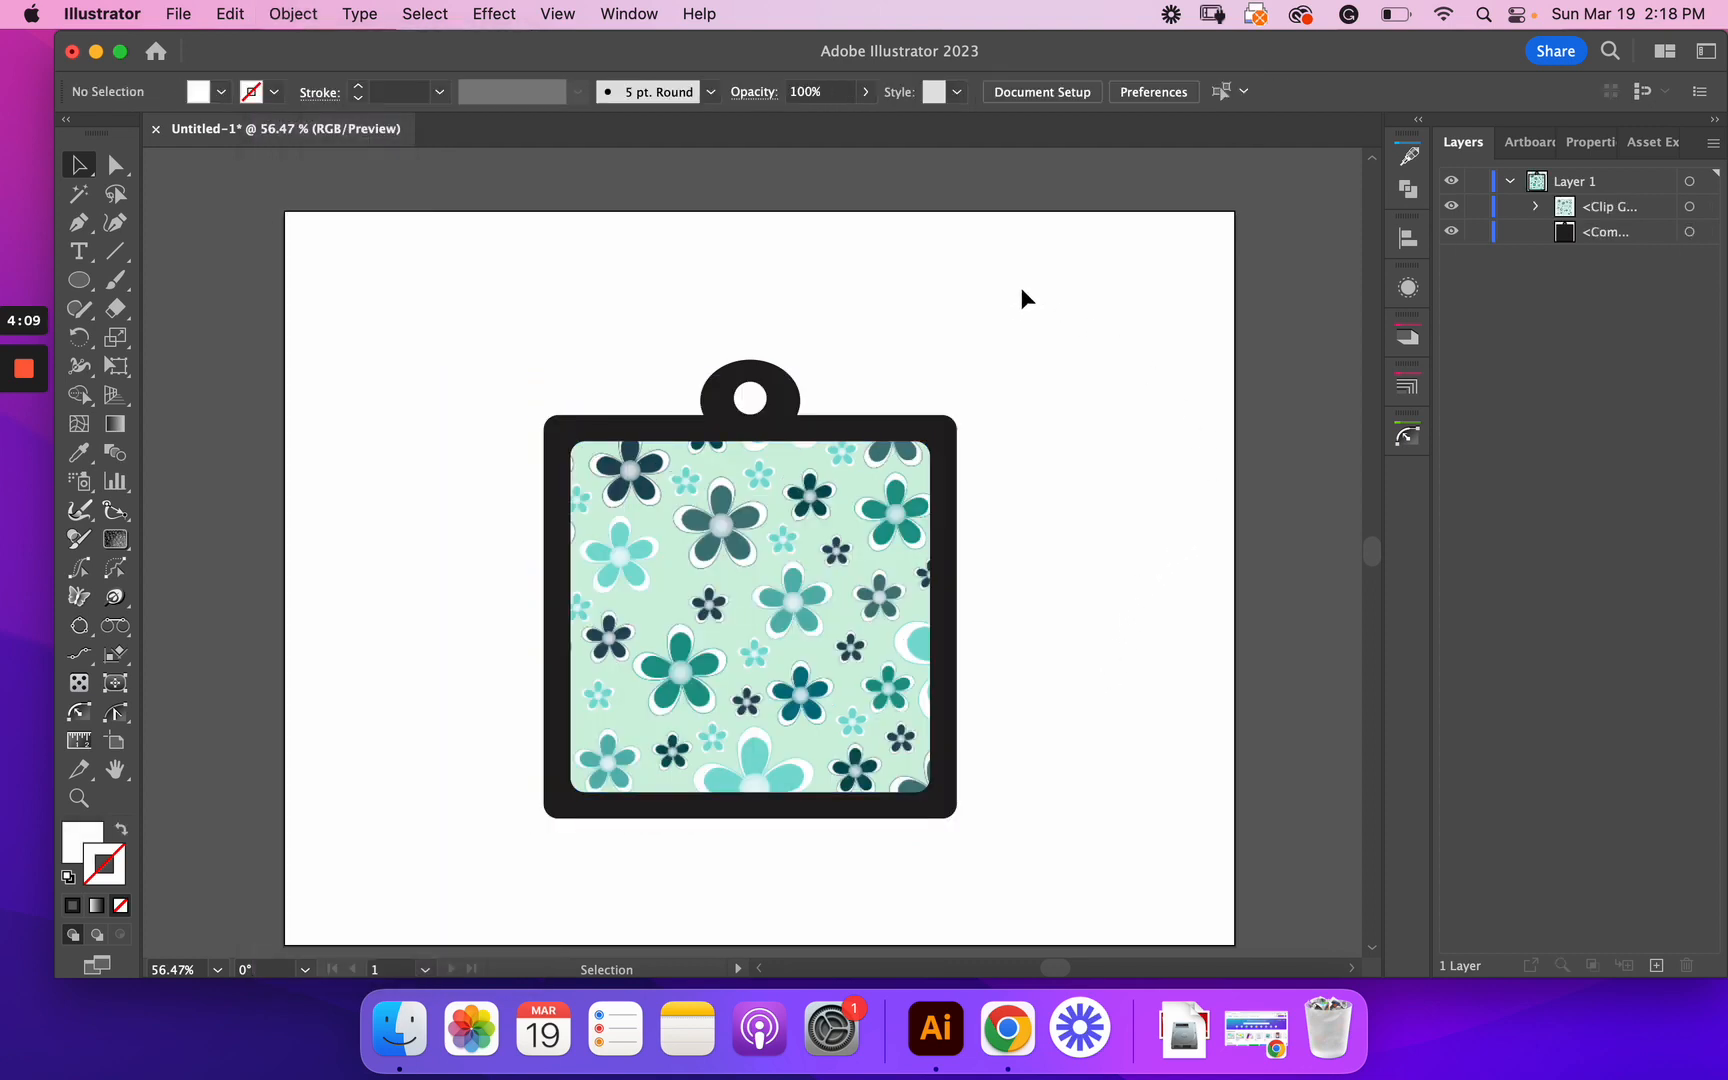
Step: Select the clipped flower pattern together with the dark tag frame and hang hole
click(747, 523)
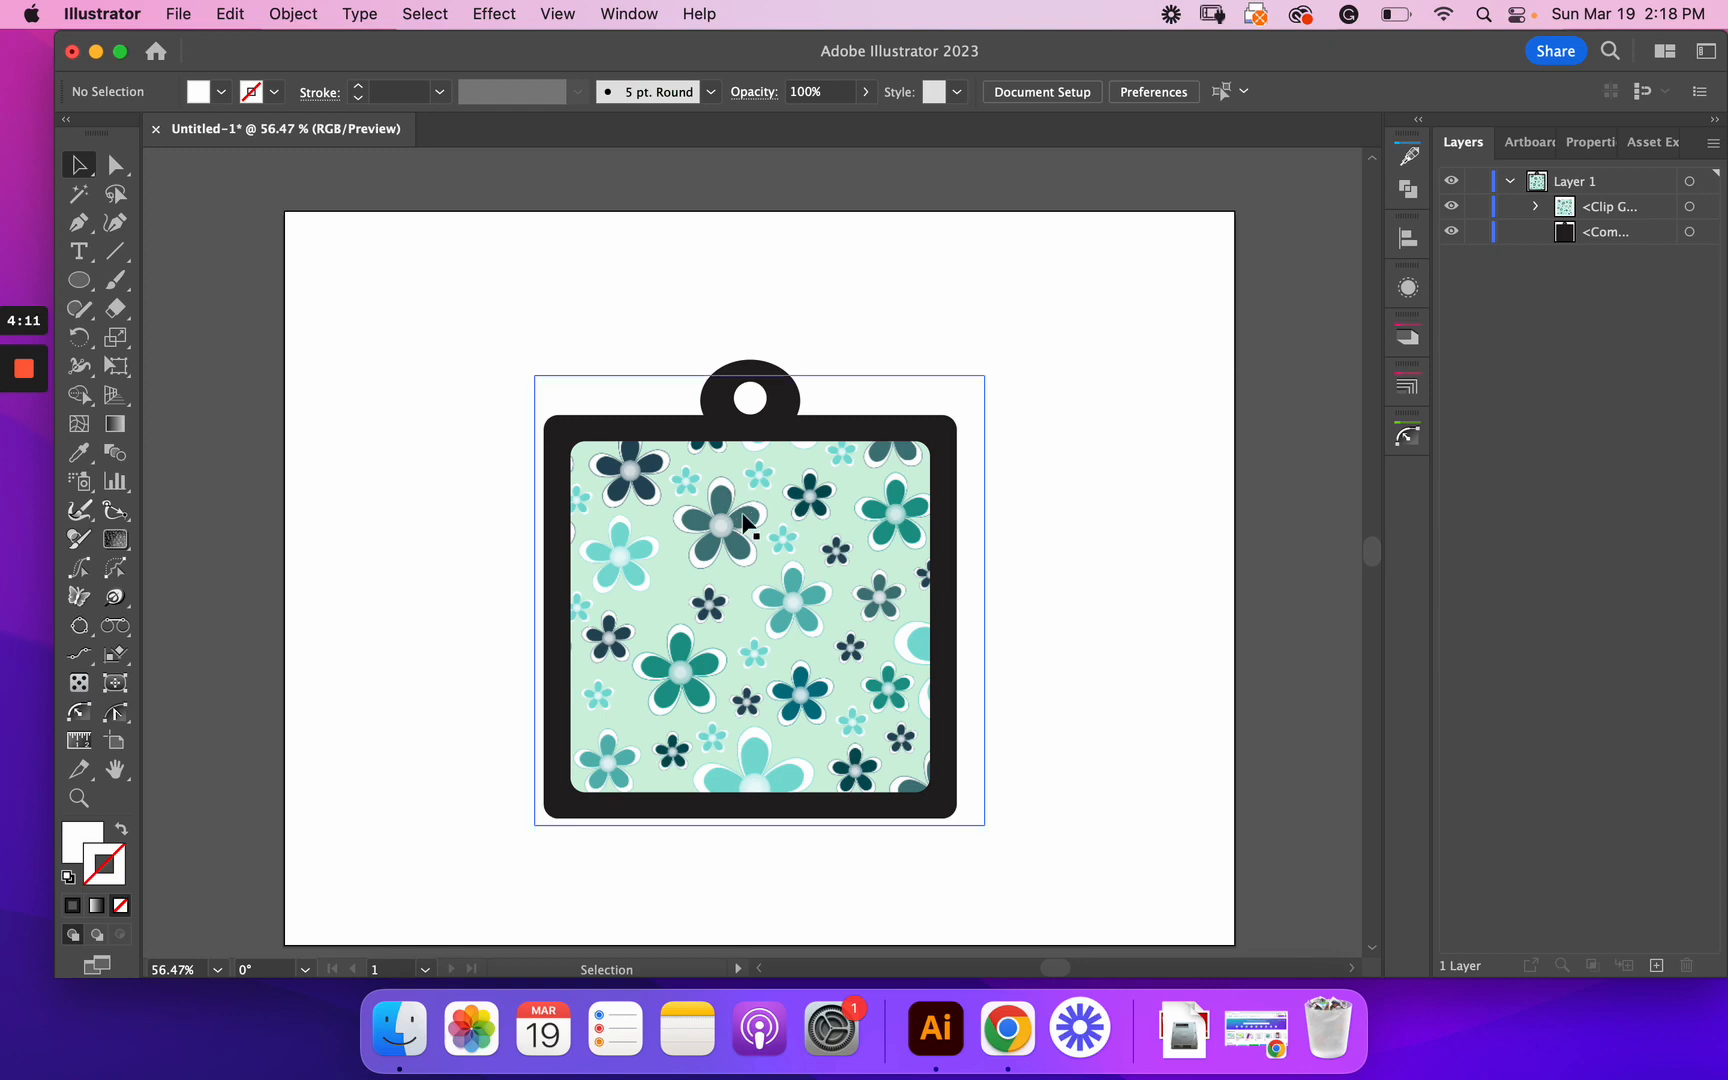
mouse_move(770, 456)
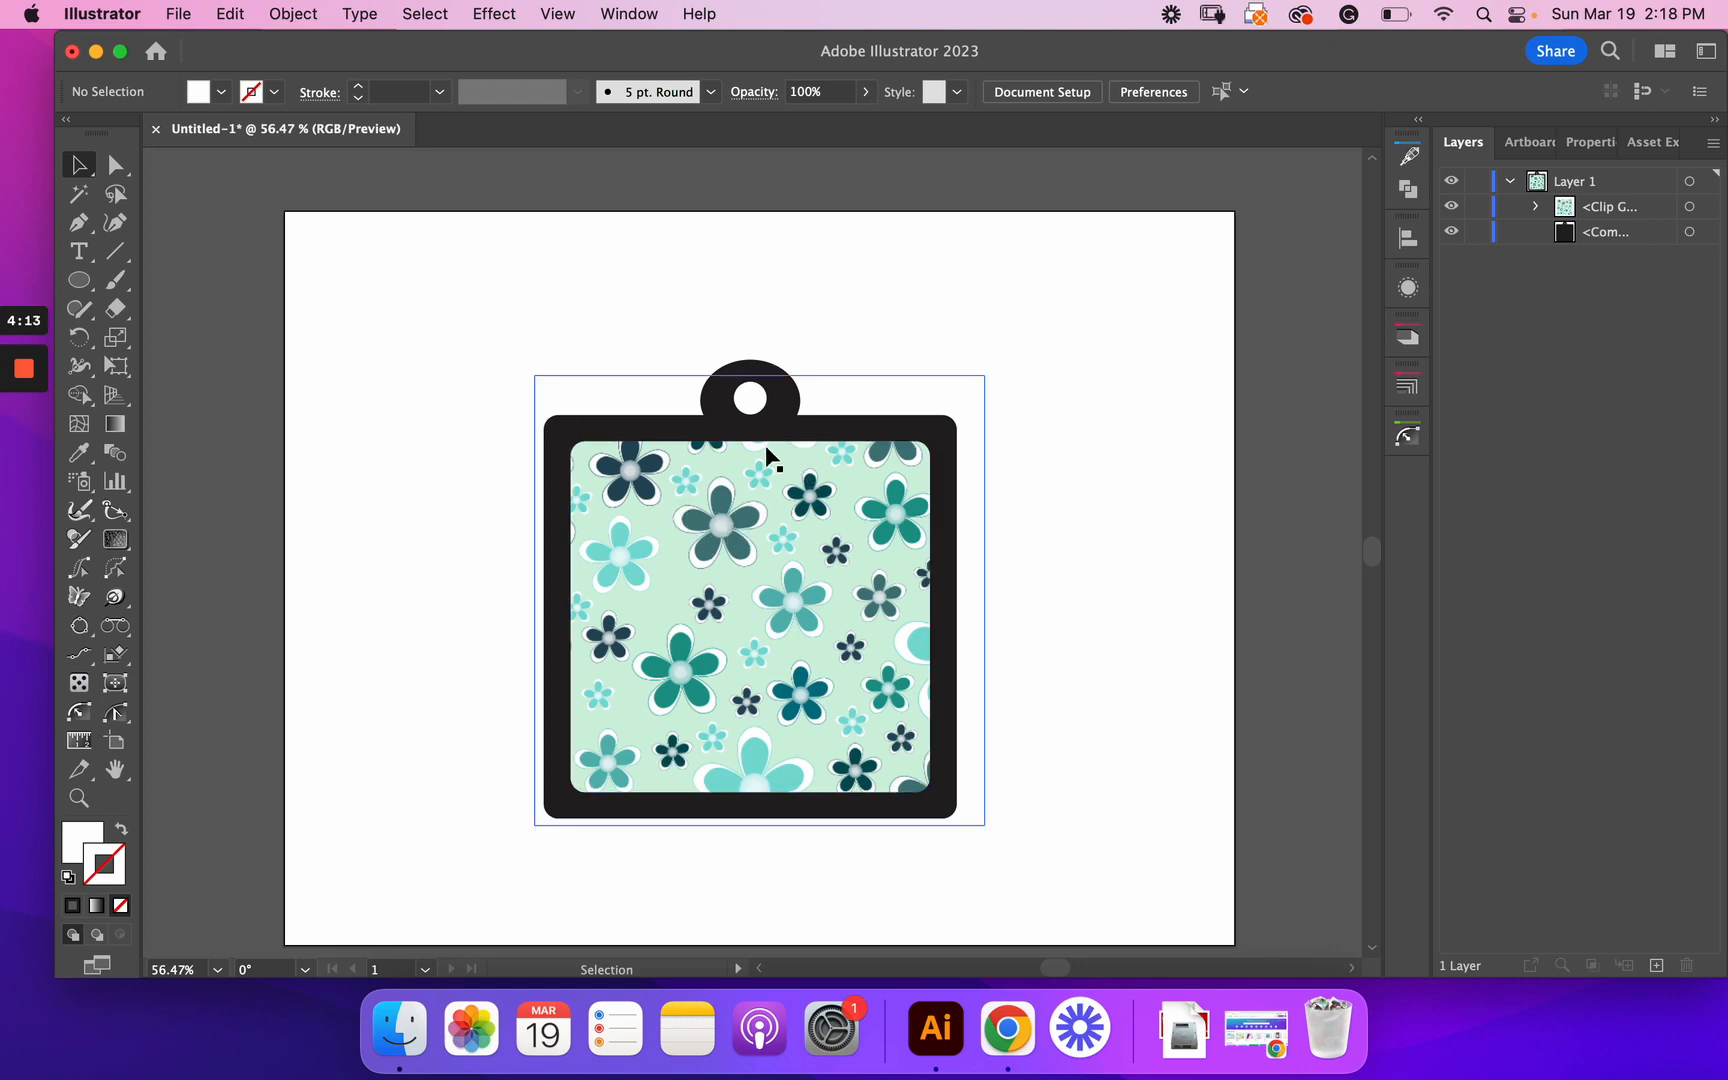
mouse_move(749, 397)
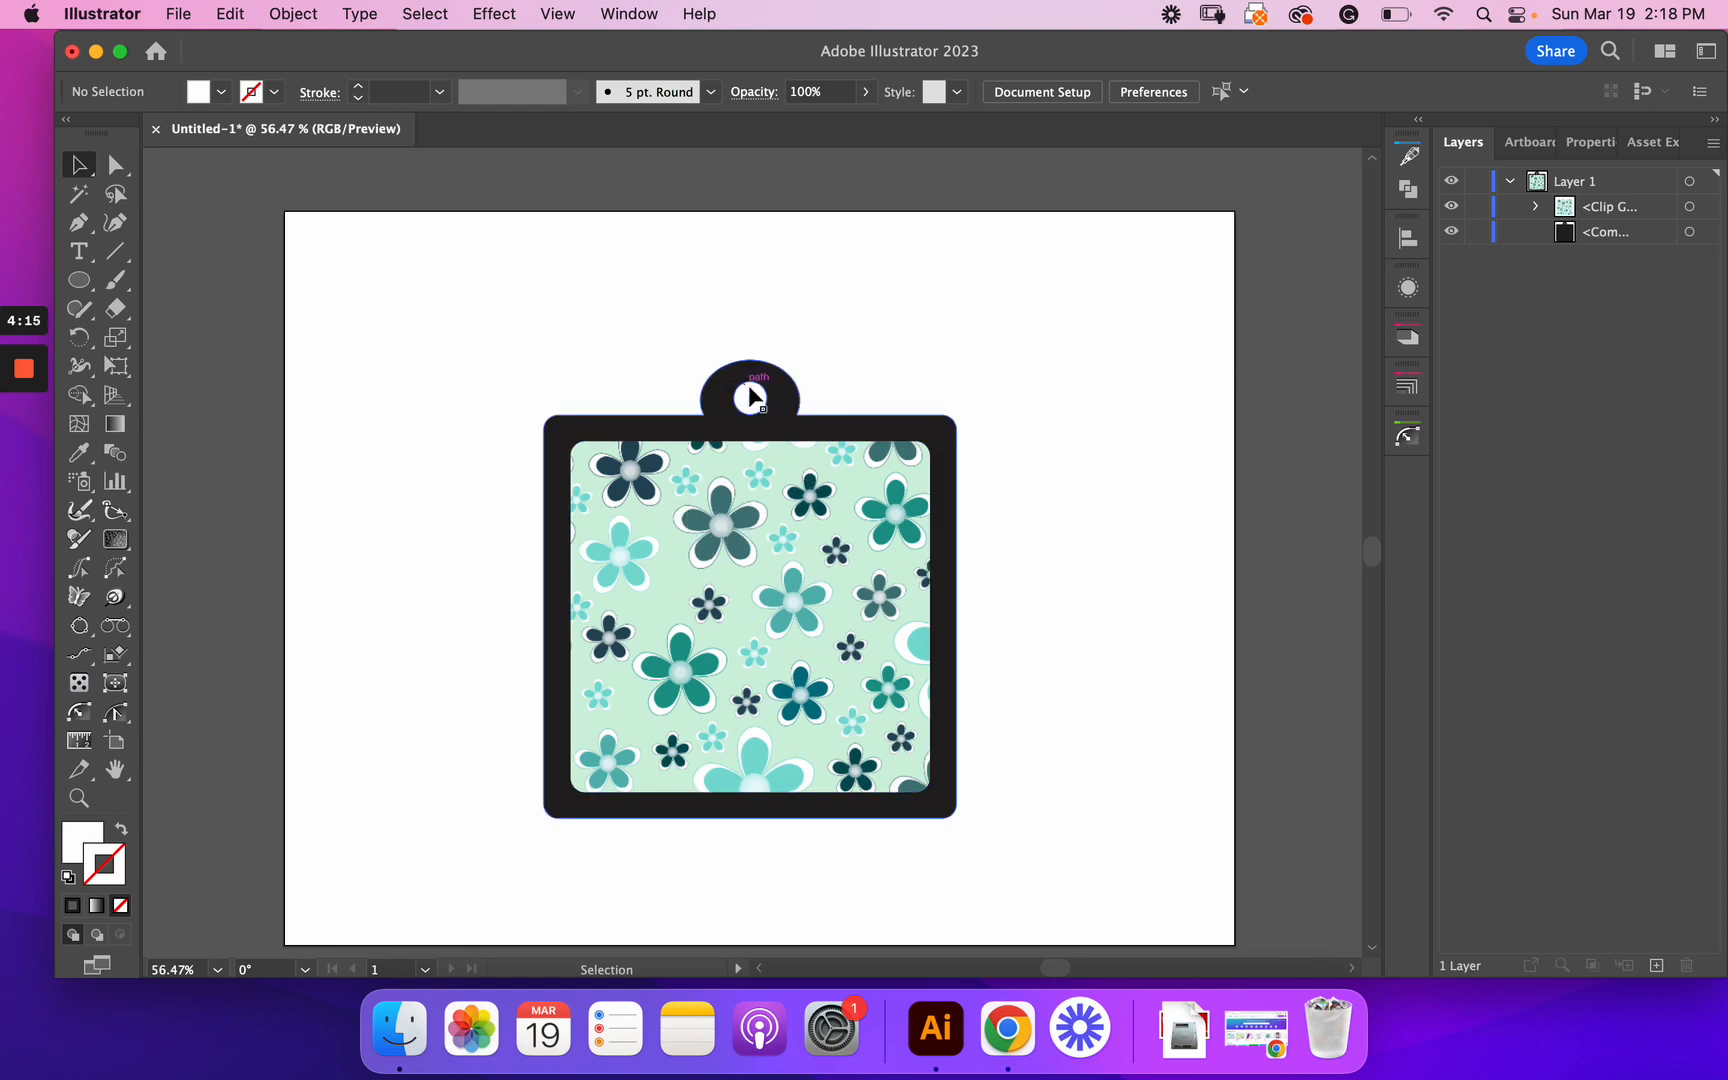
mouse_move(480, 295)
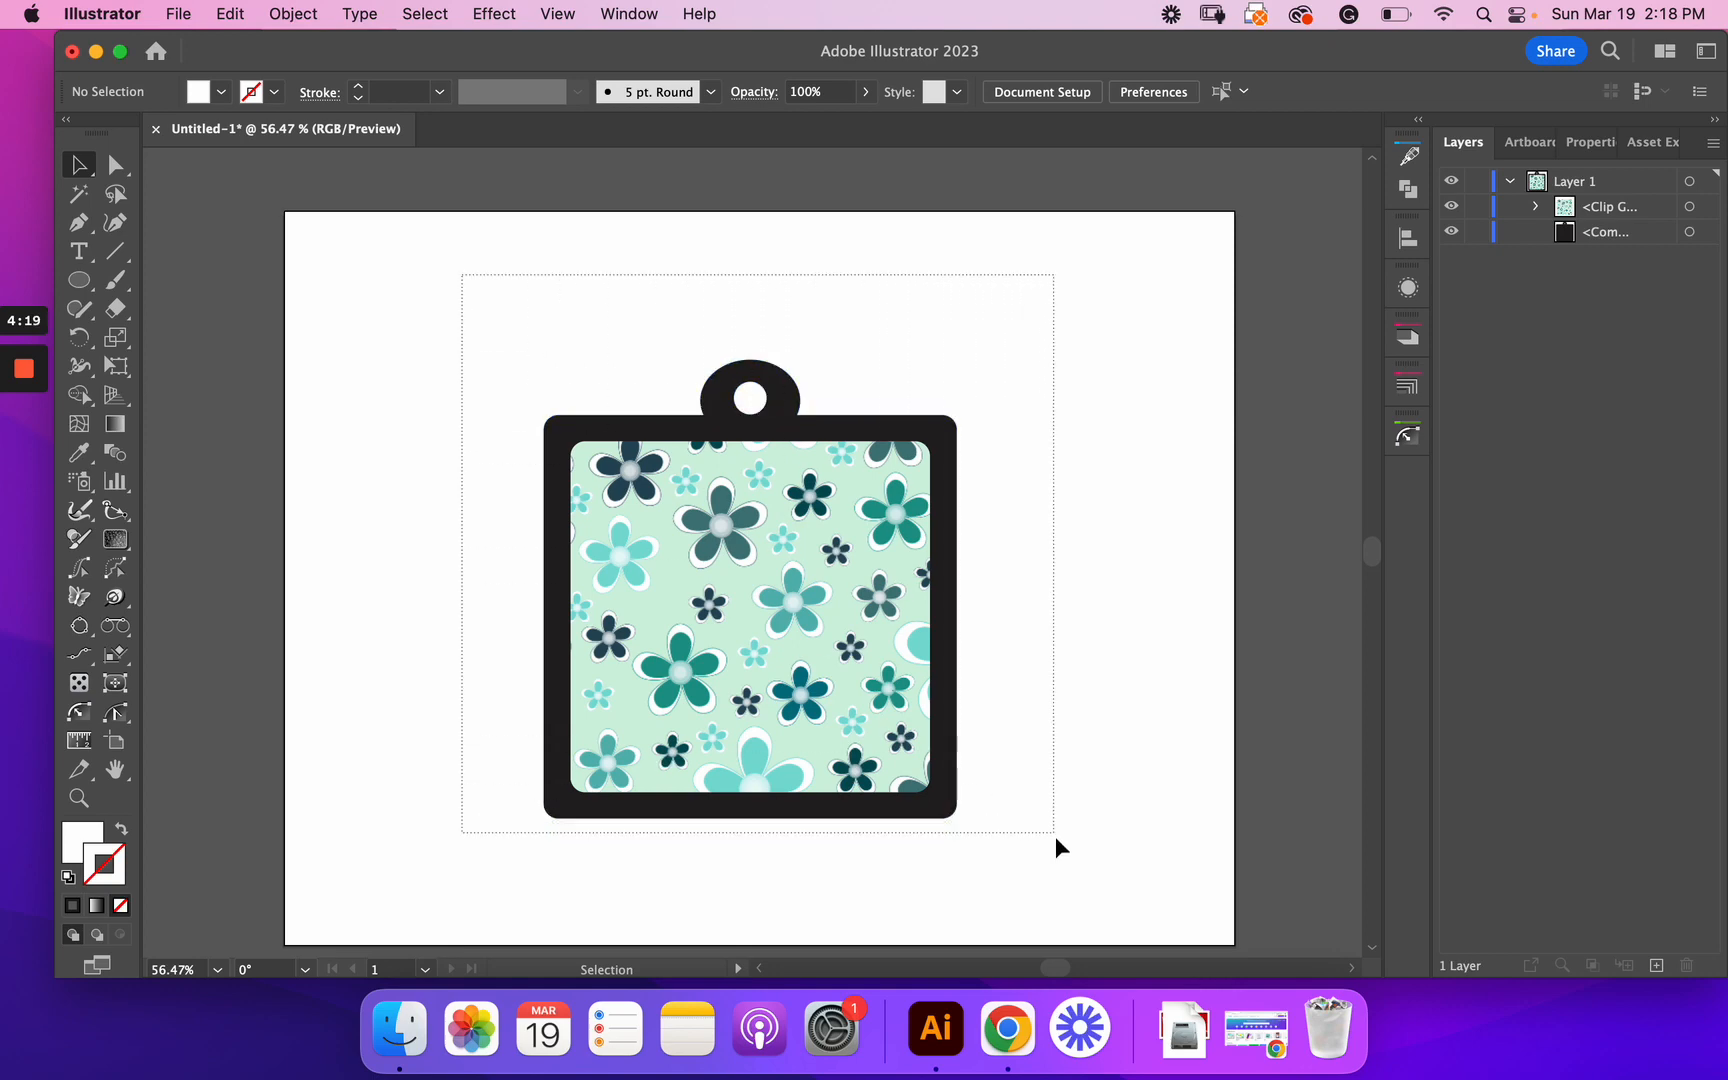
click(749, 612)
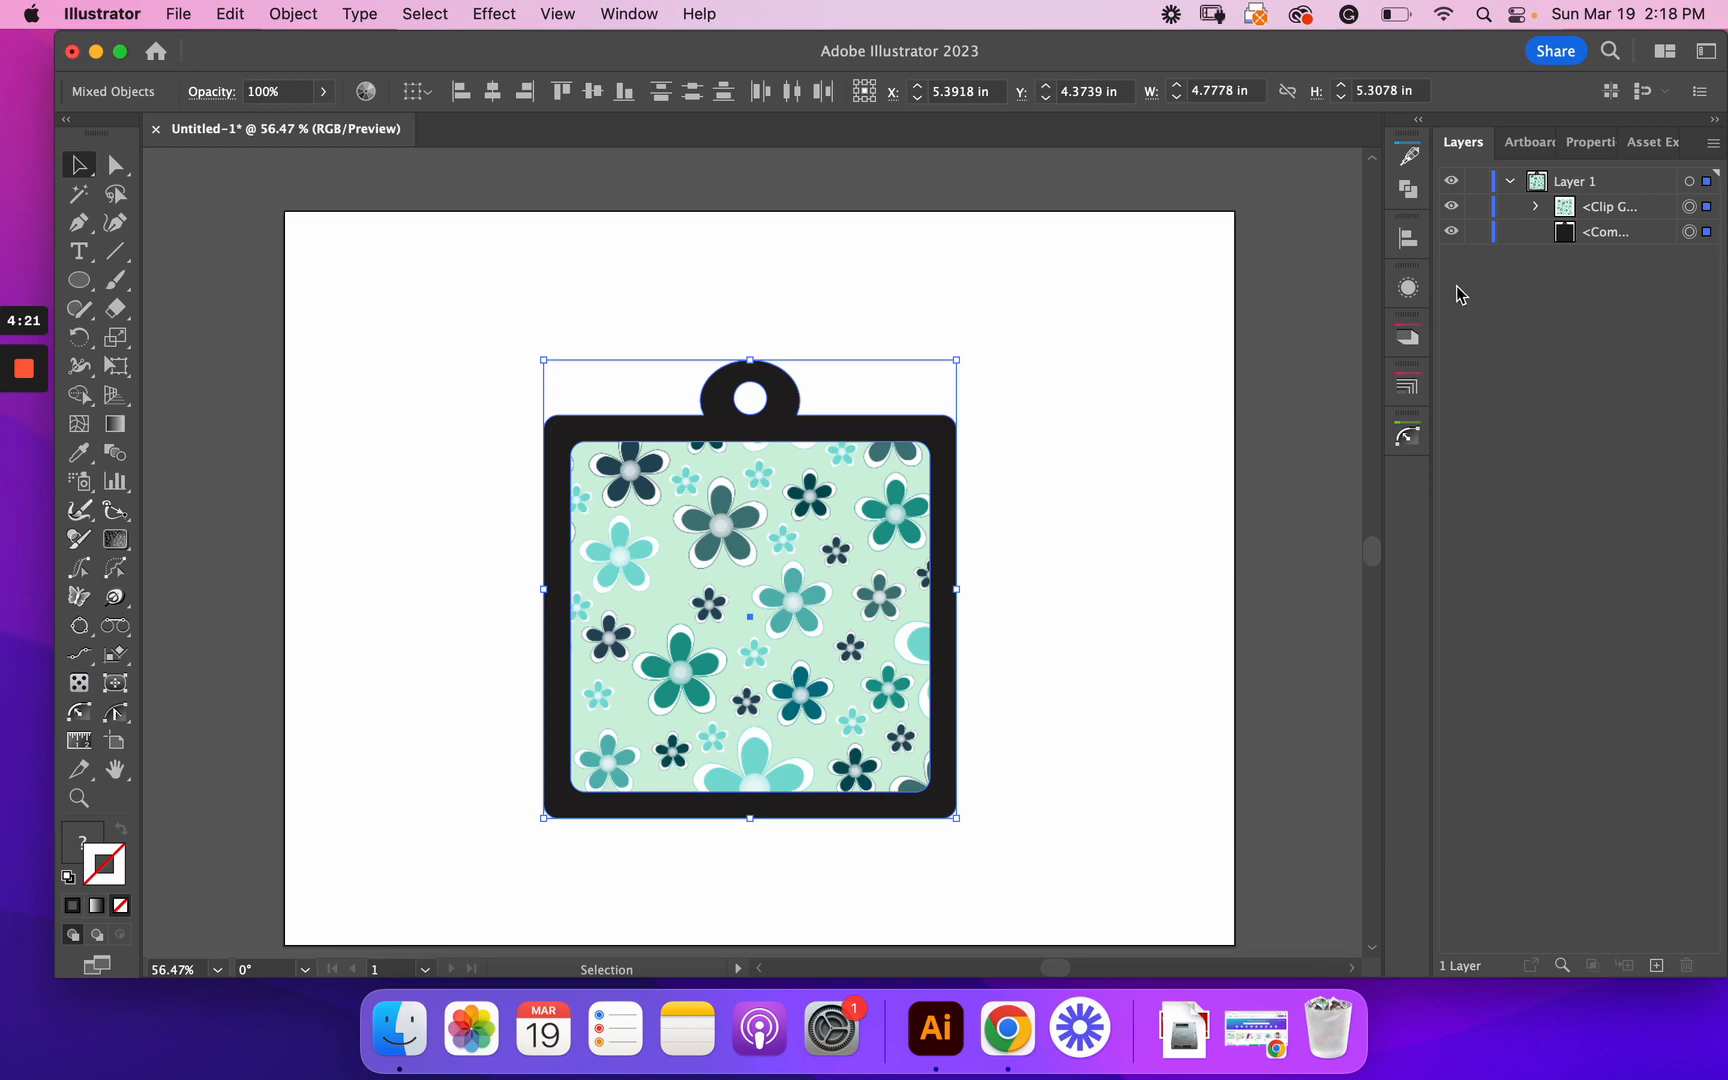
Step: Show the Asset Export panel from the Window menu beside the floral tag
click(628, 13)
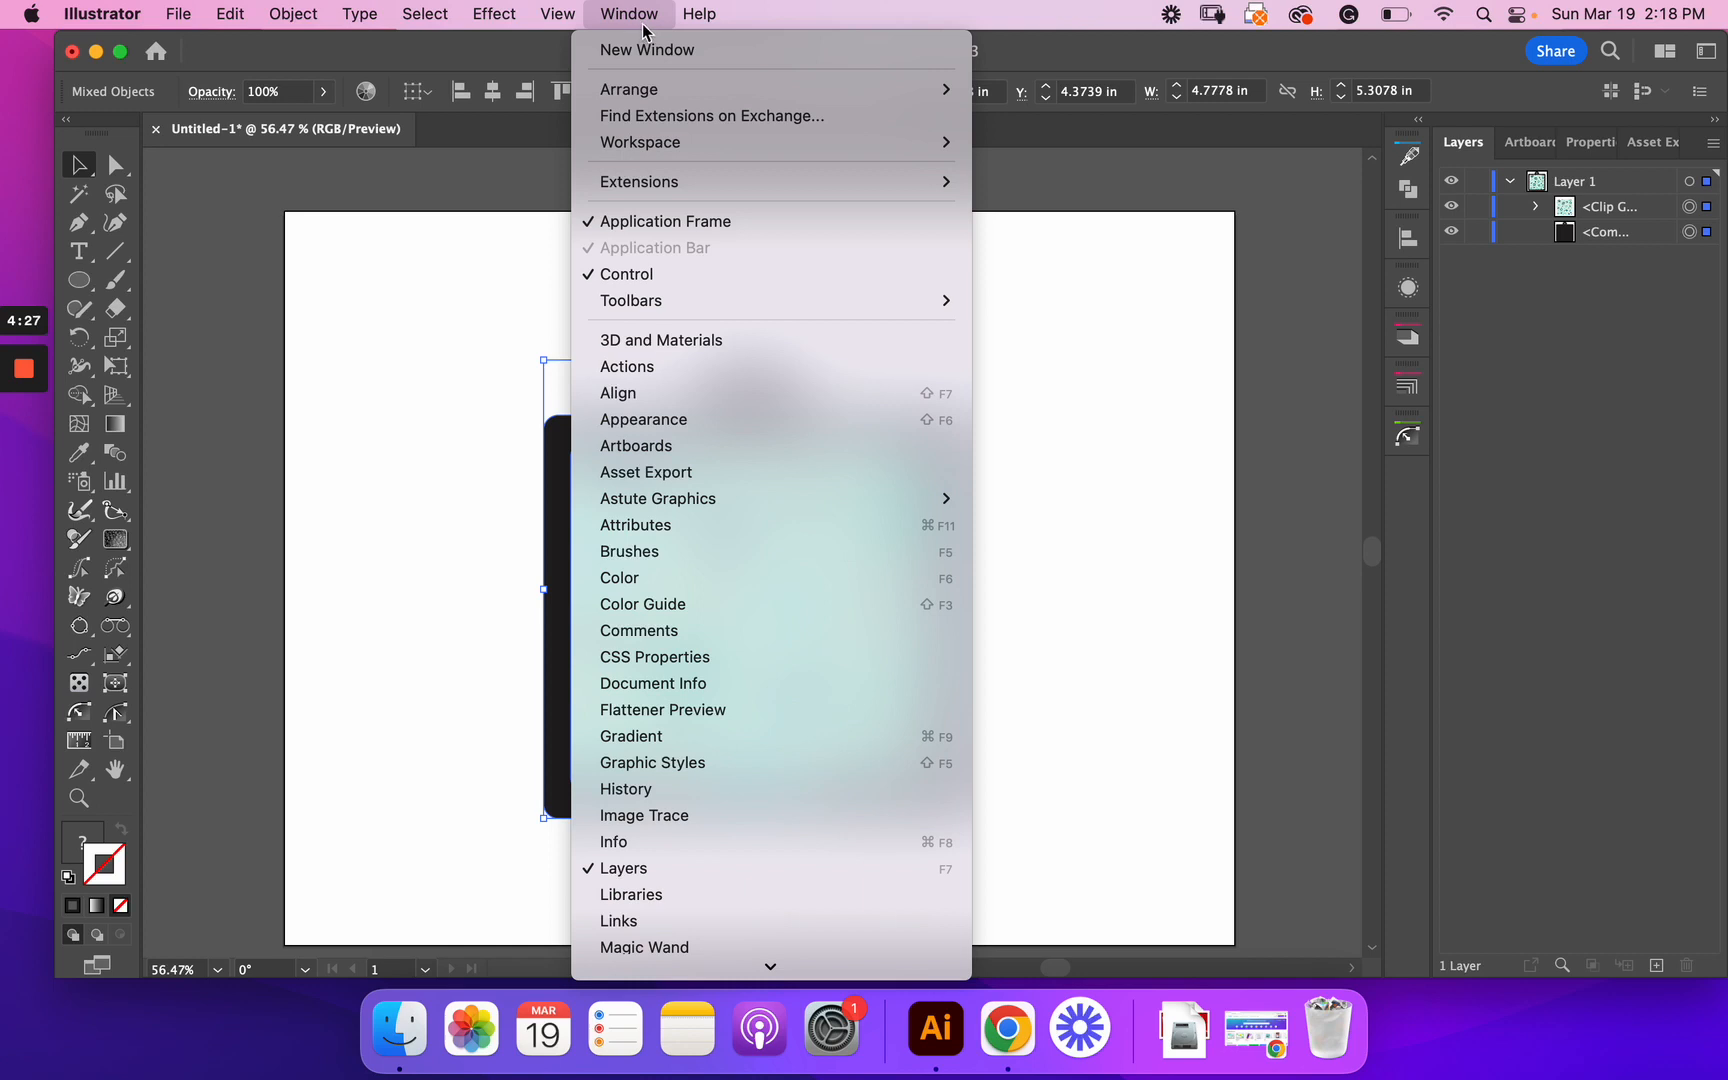
mouse_move(768, 274)
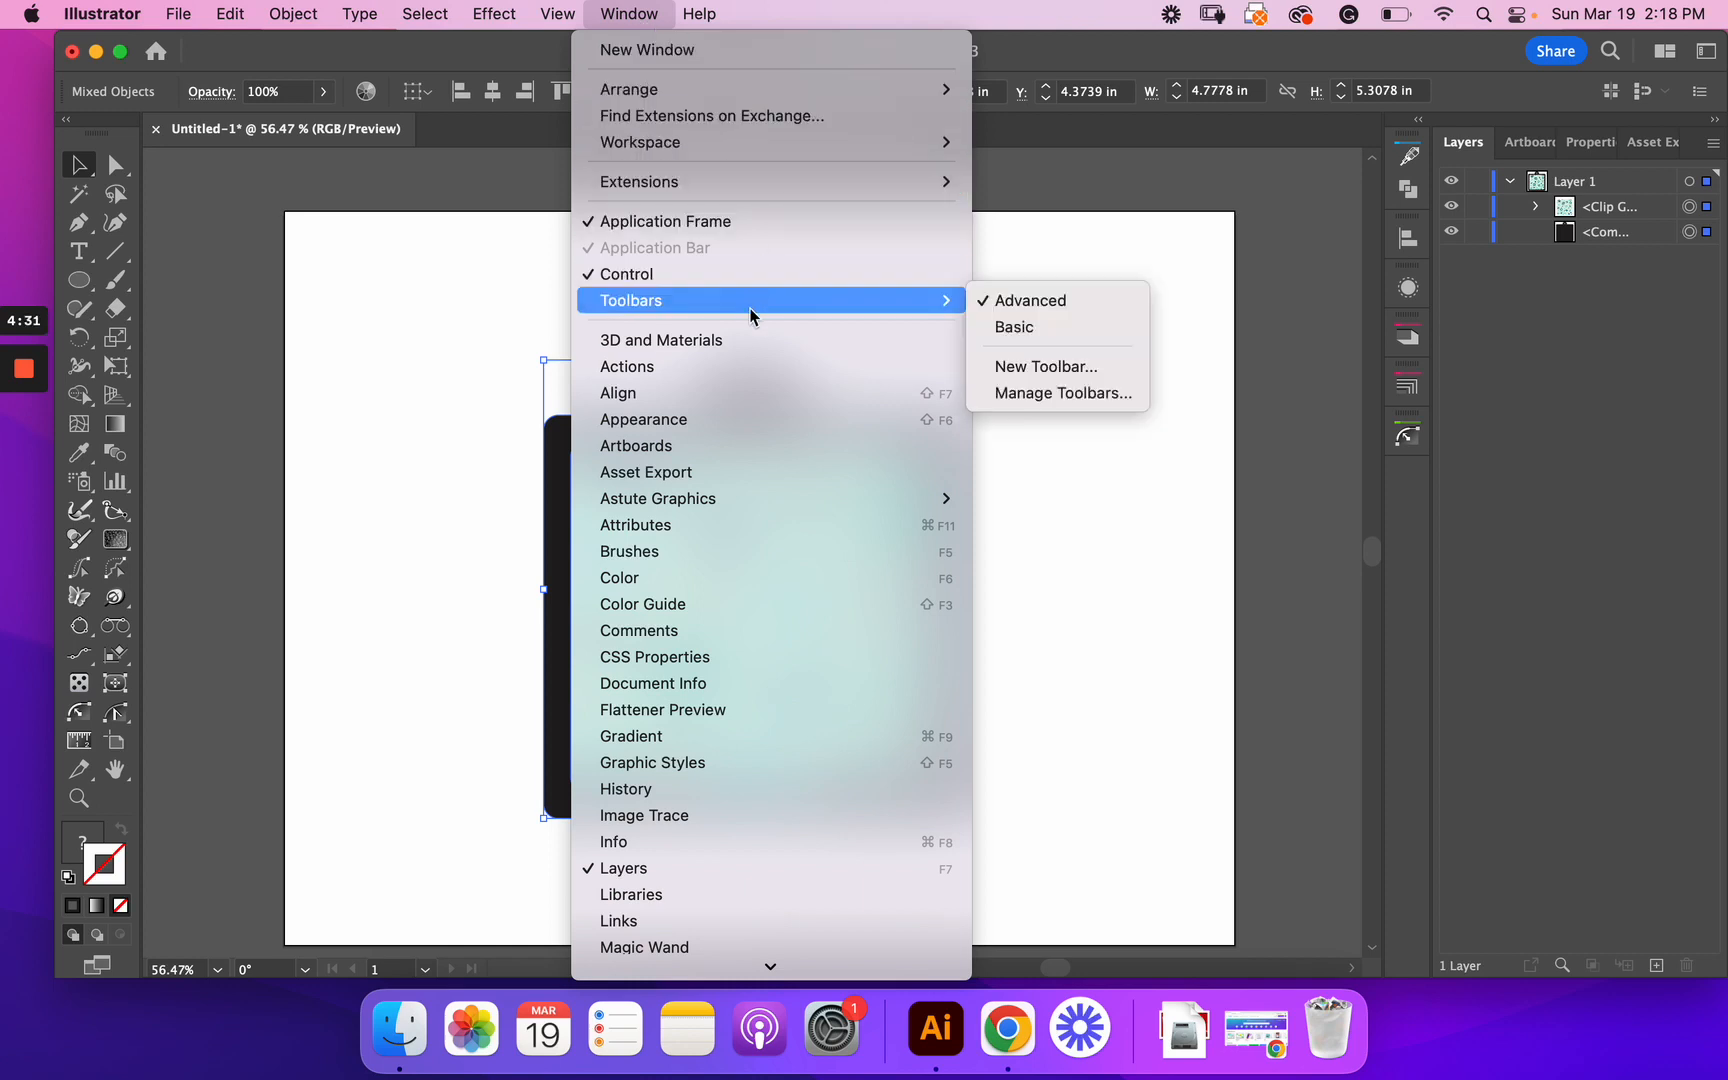
mouse_move(703, 472)
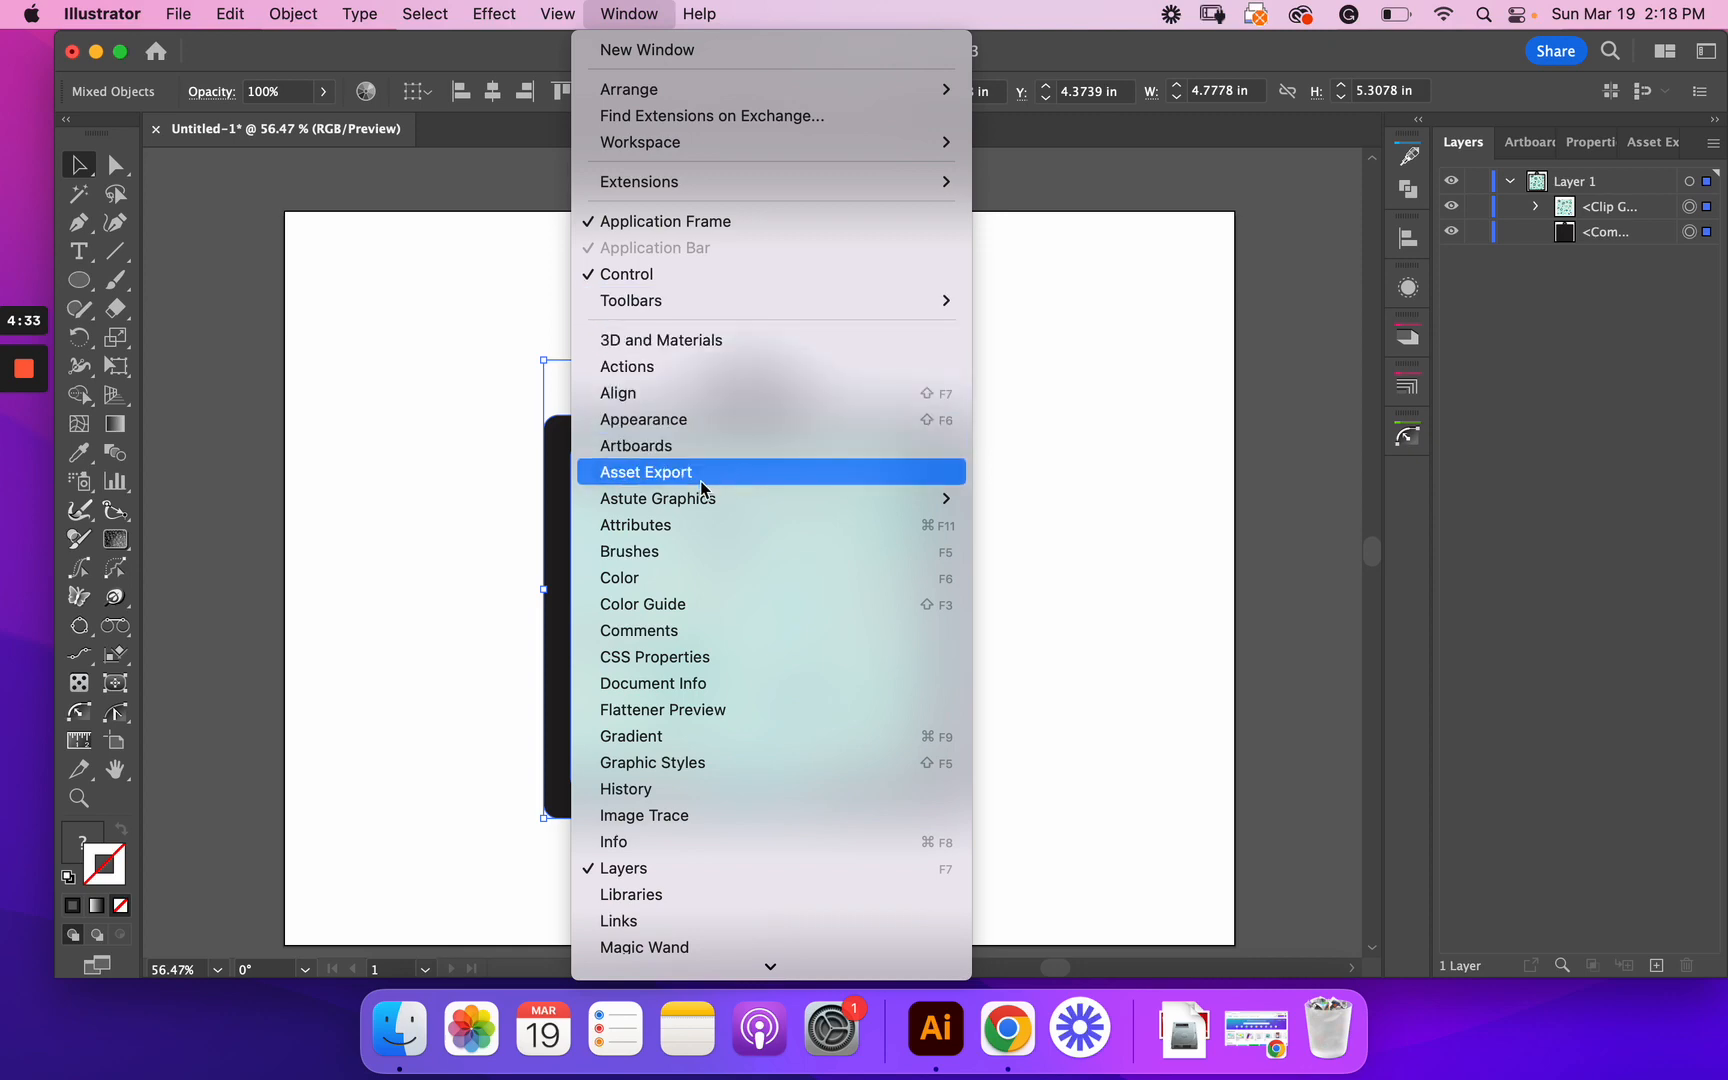
click(646, 472)
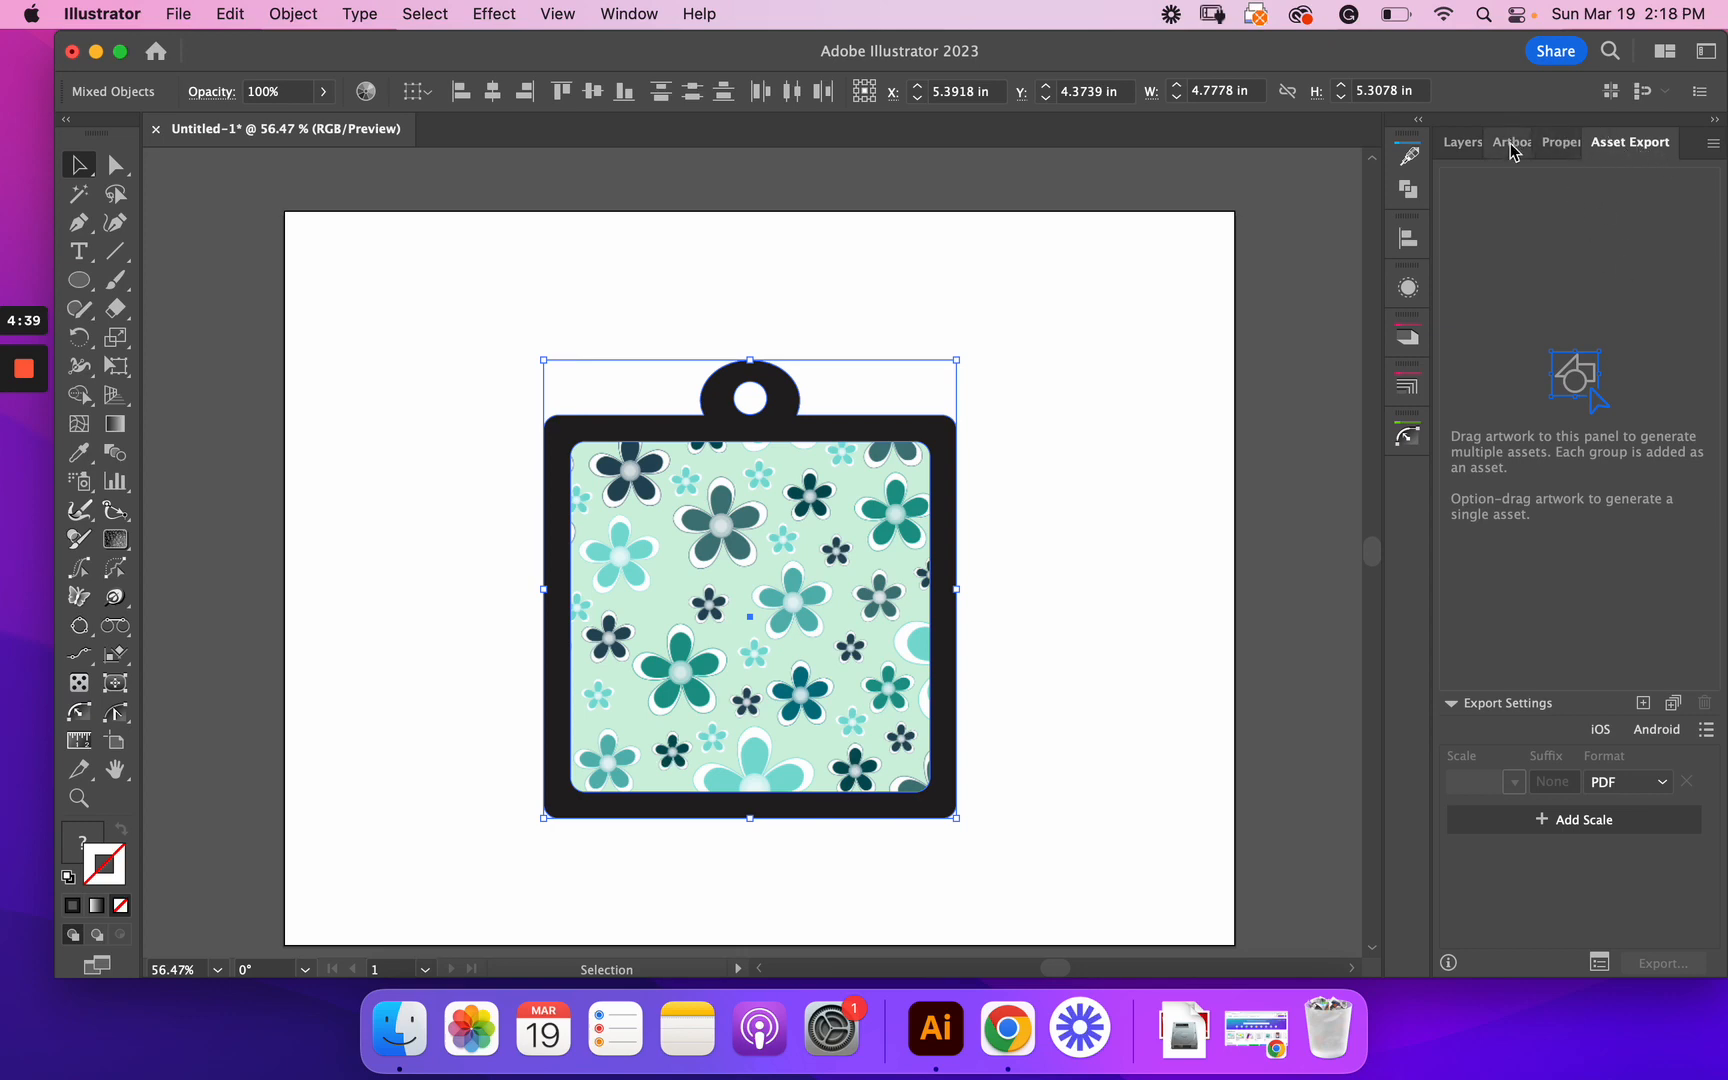
mouse_move(1319, 365)
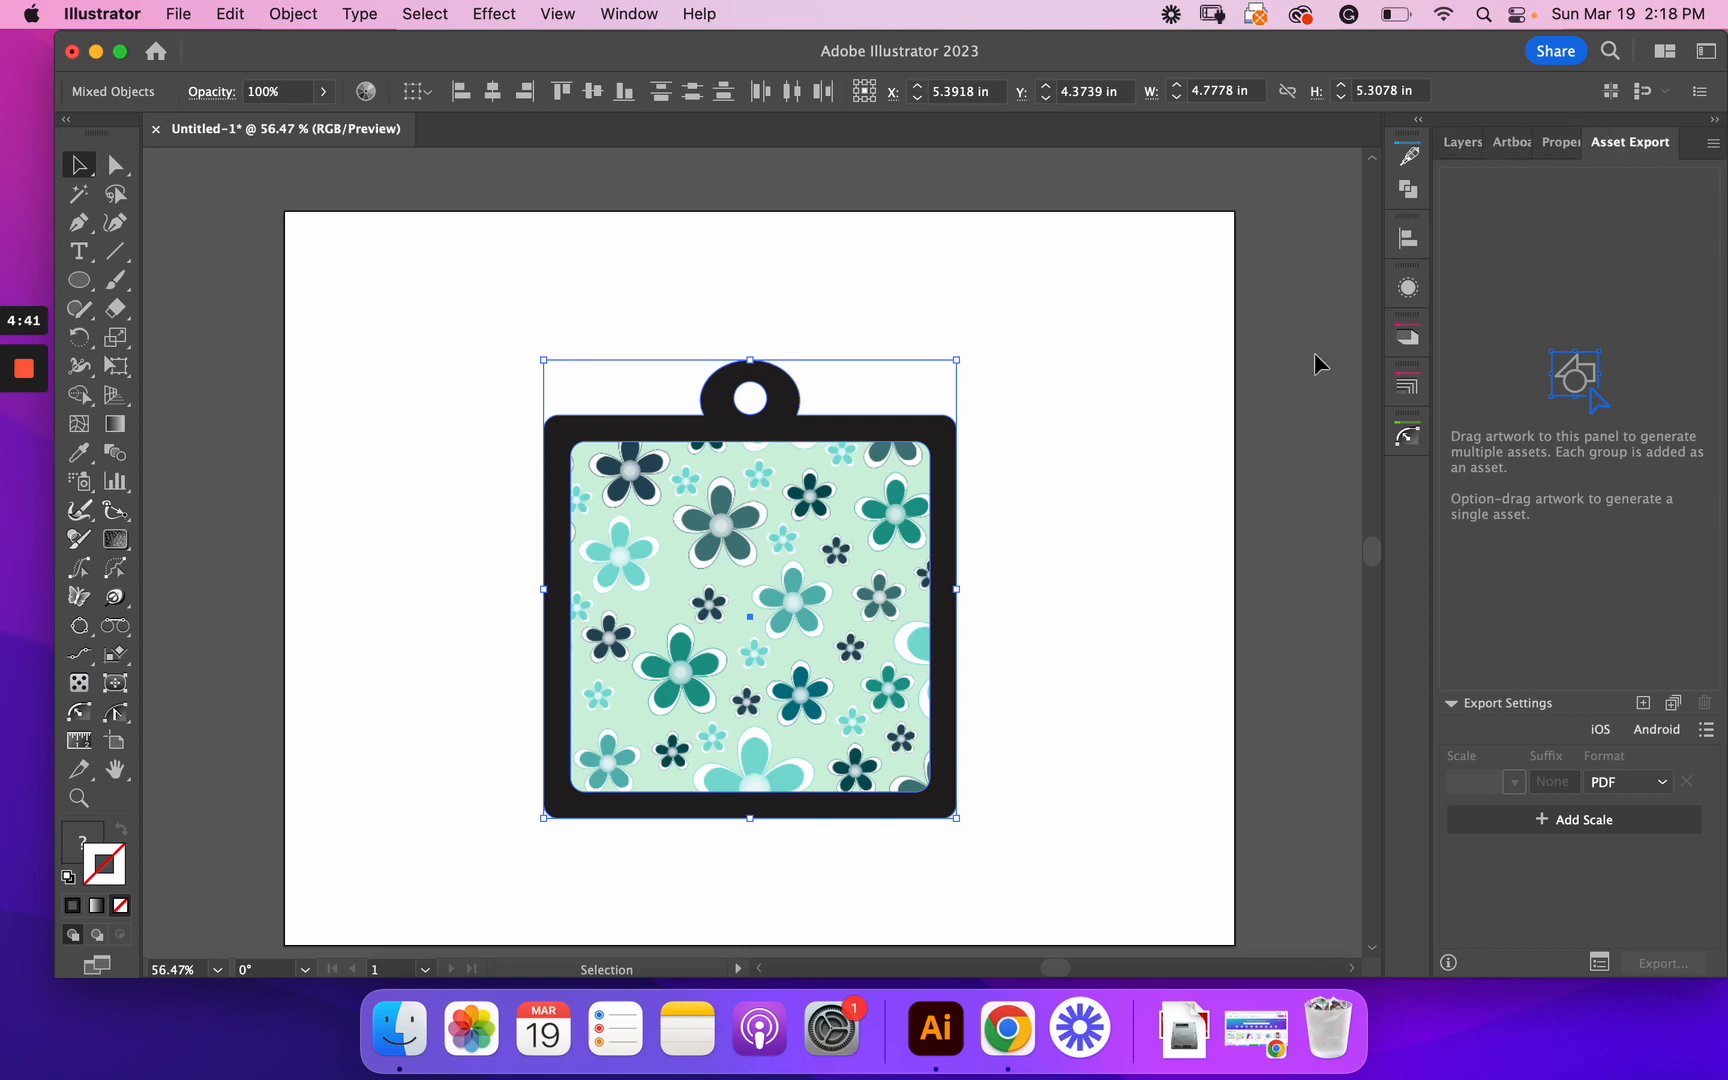
mouse_move(1511, 269)
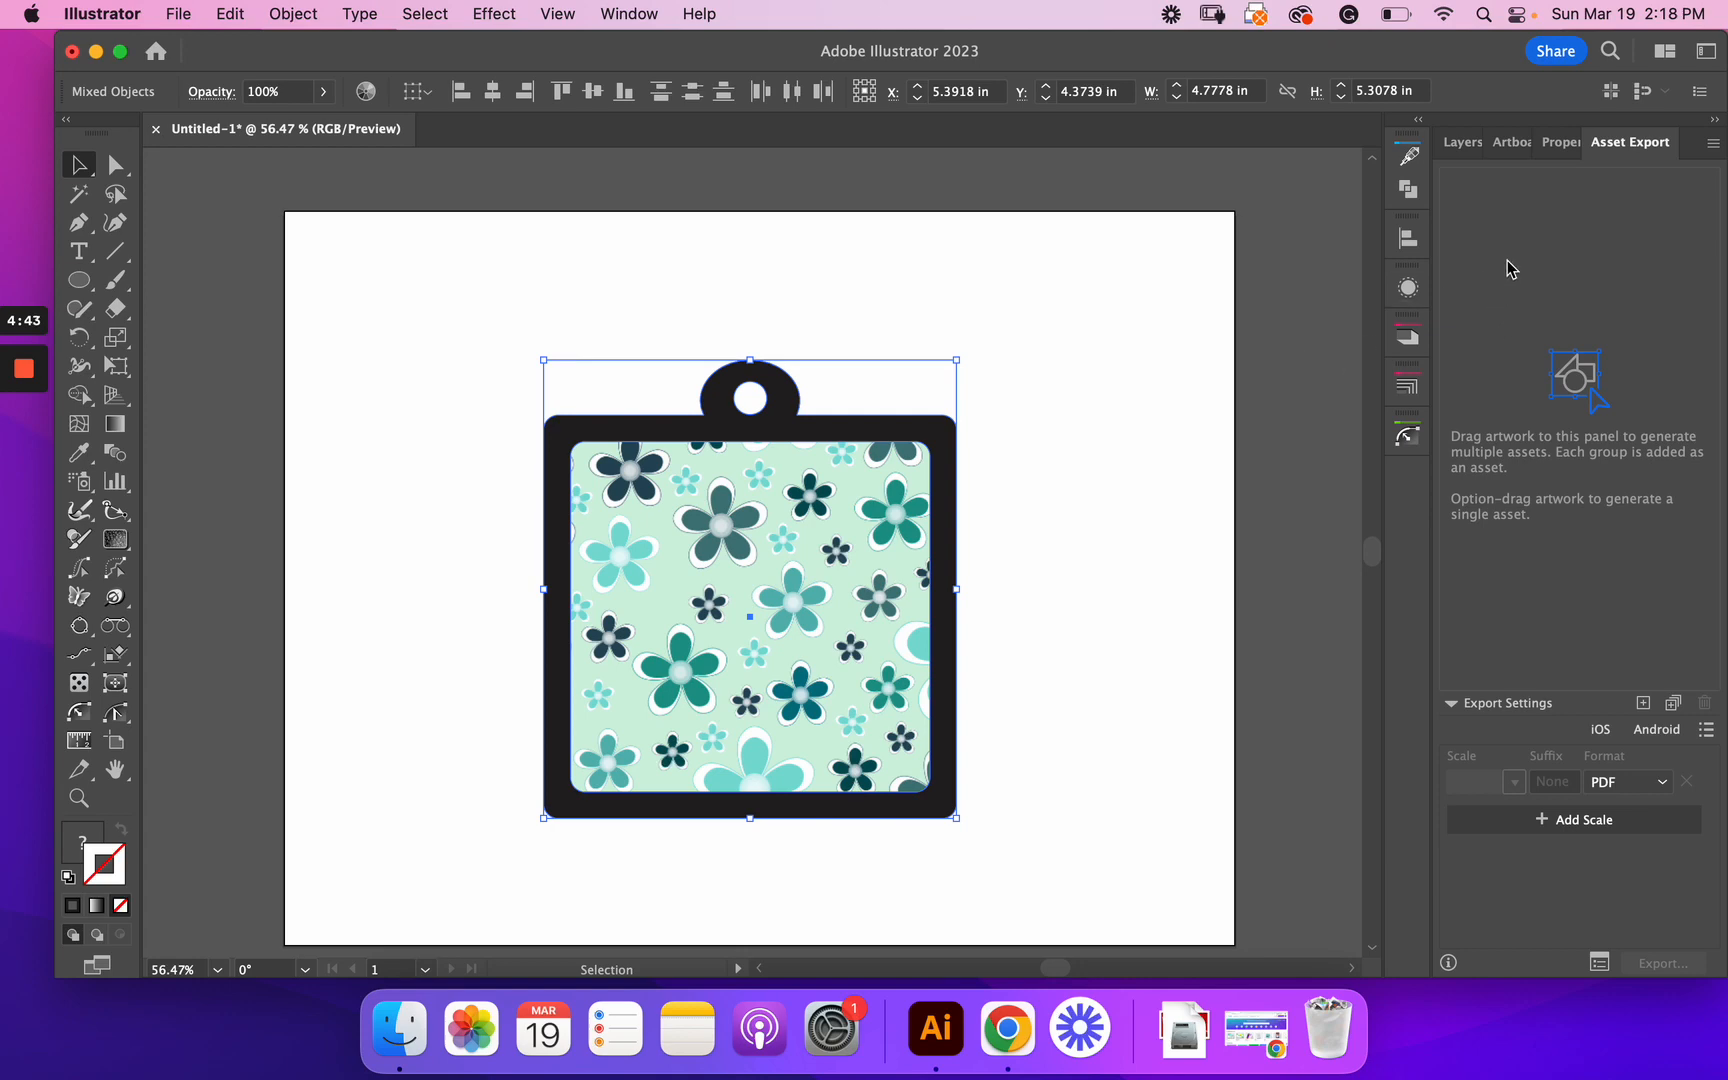
mouse_move(1640, 149)
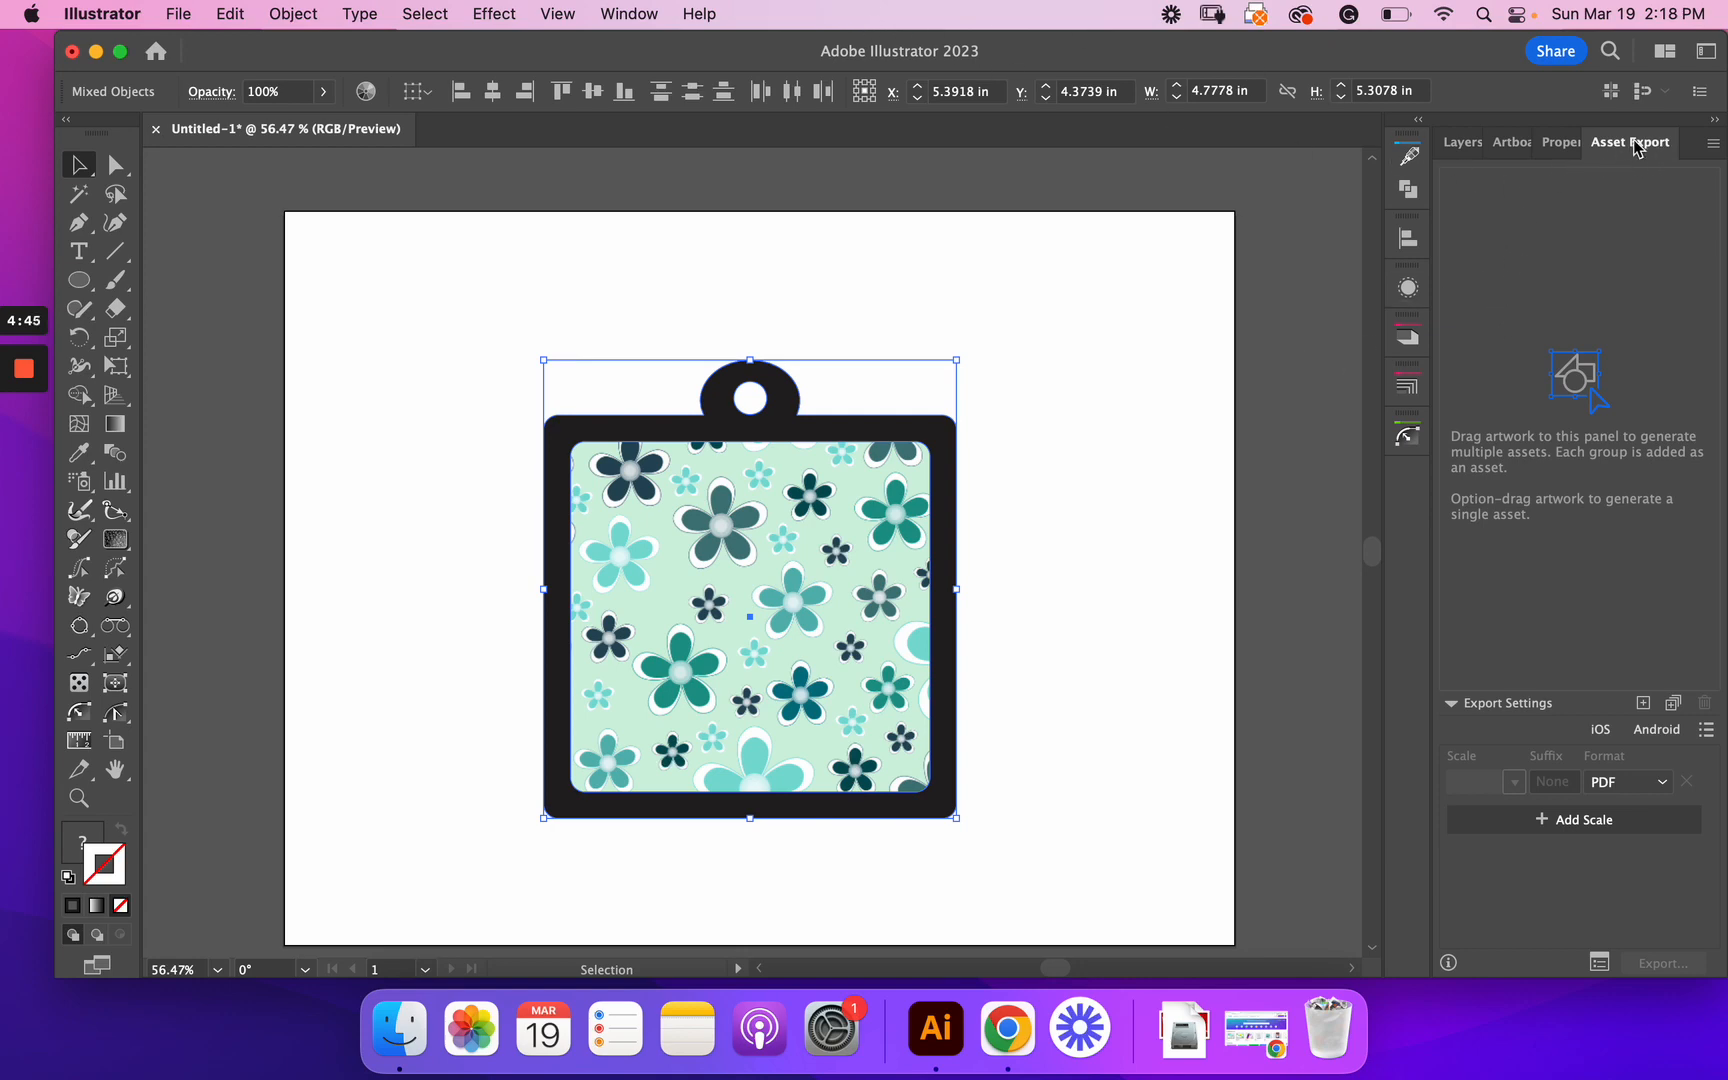
click(628, 13)
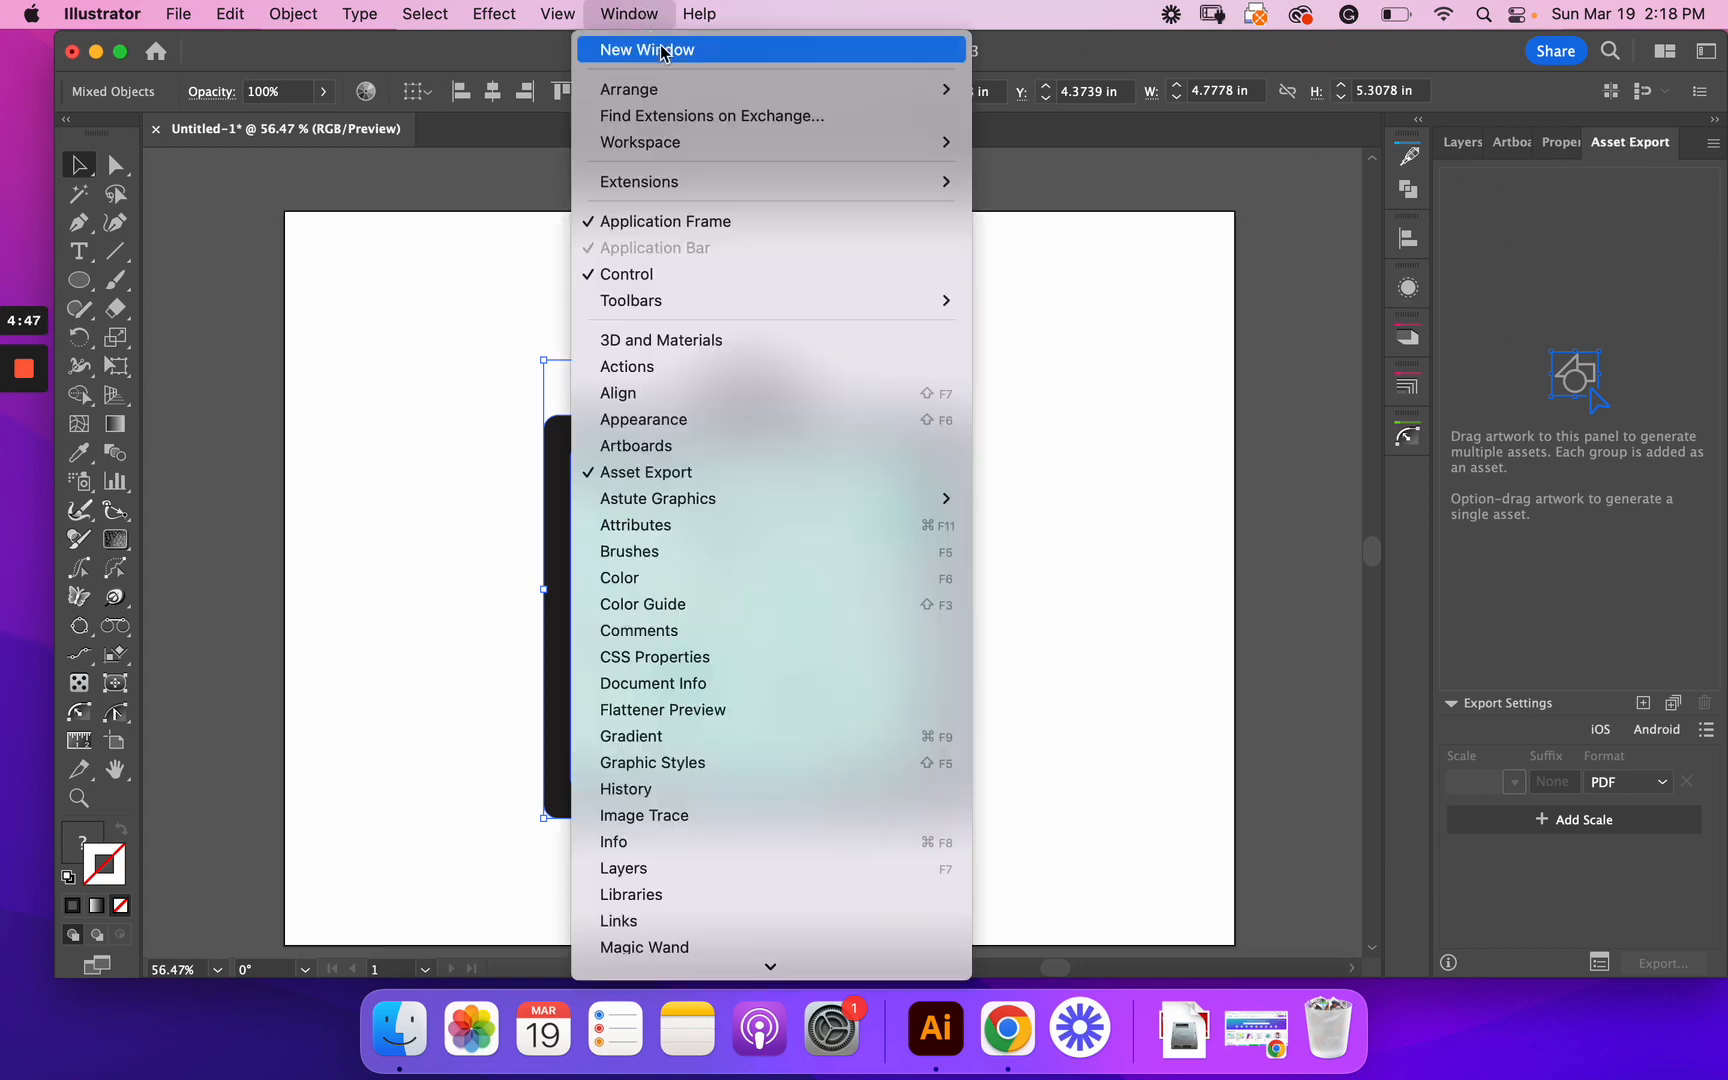
click(463, 389)
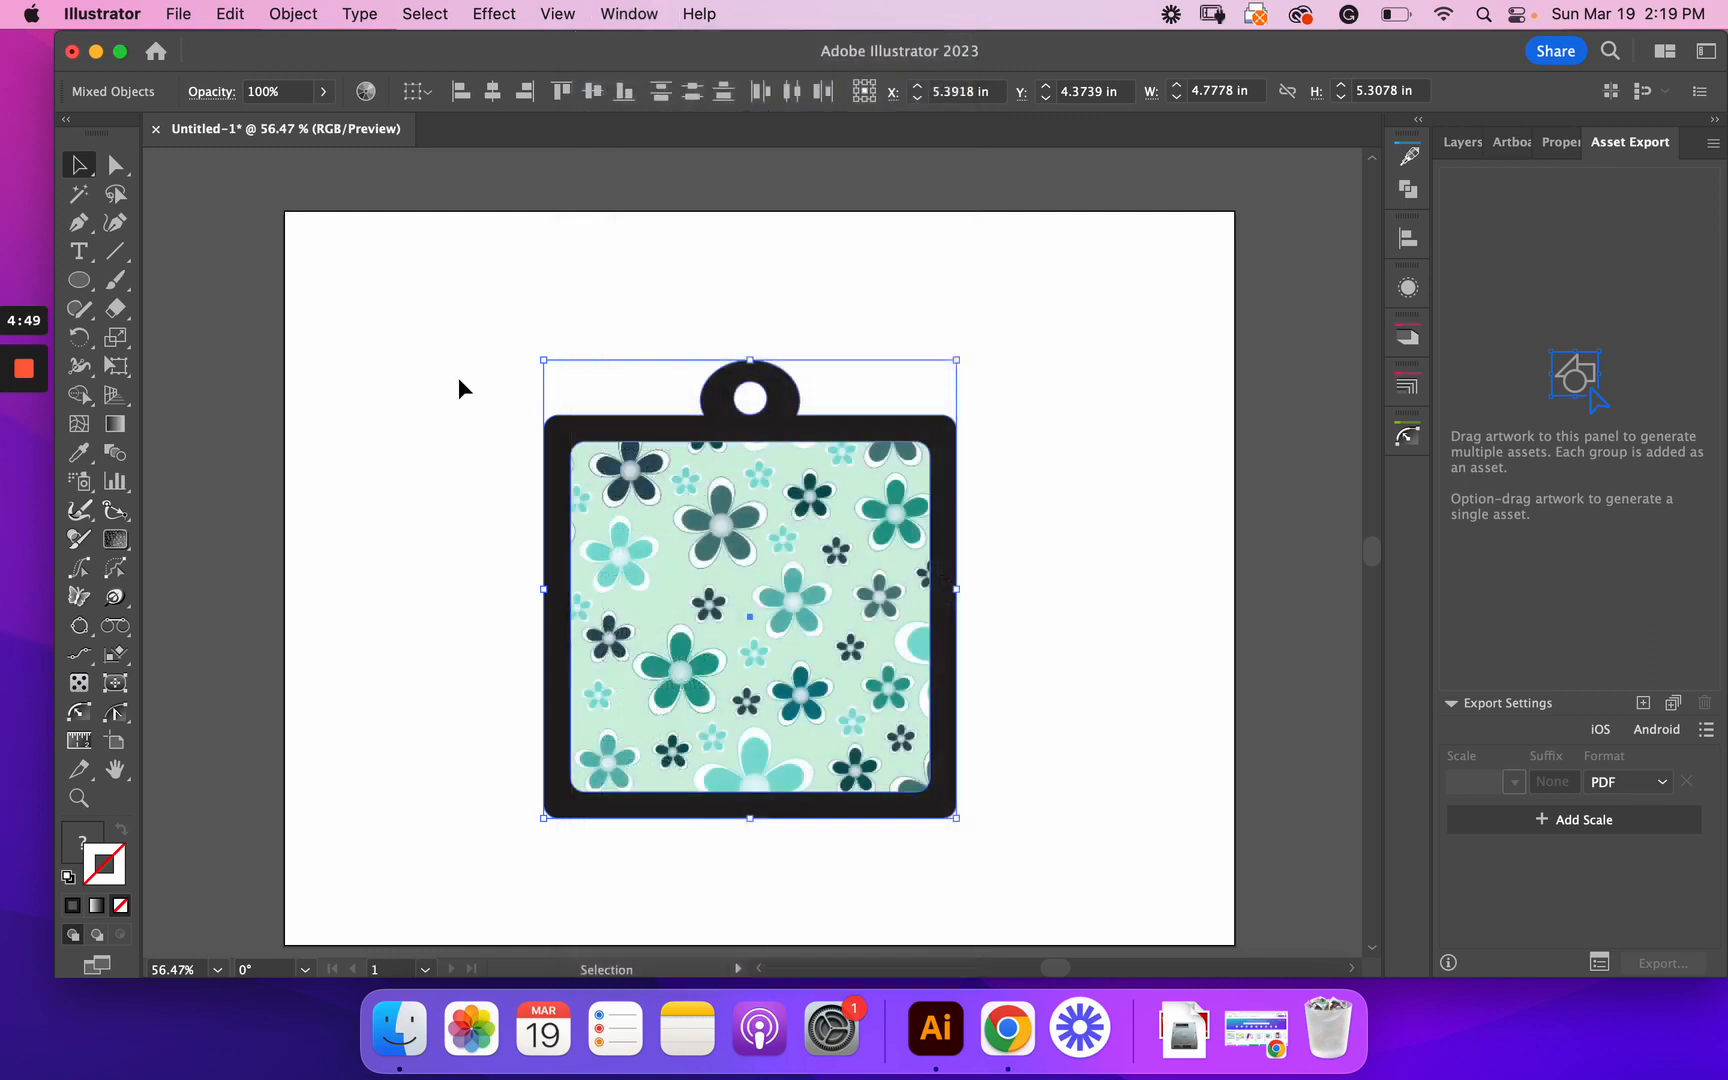
mouse_move(768, 428)
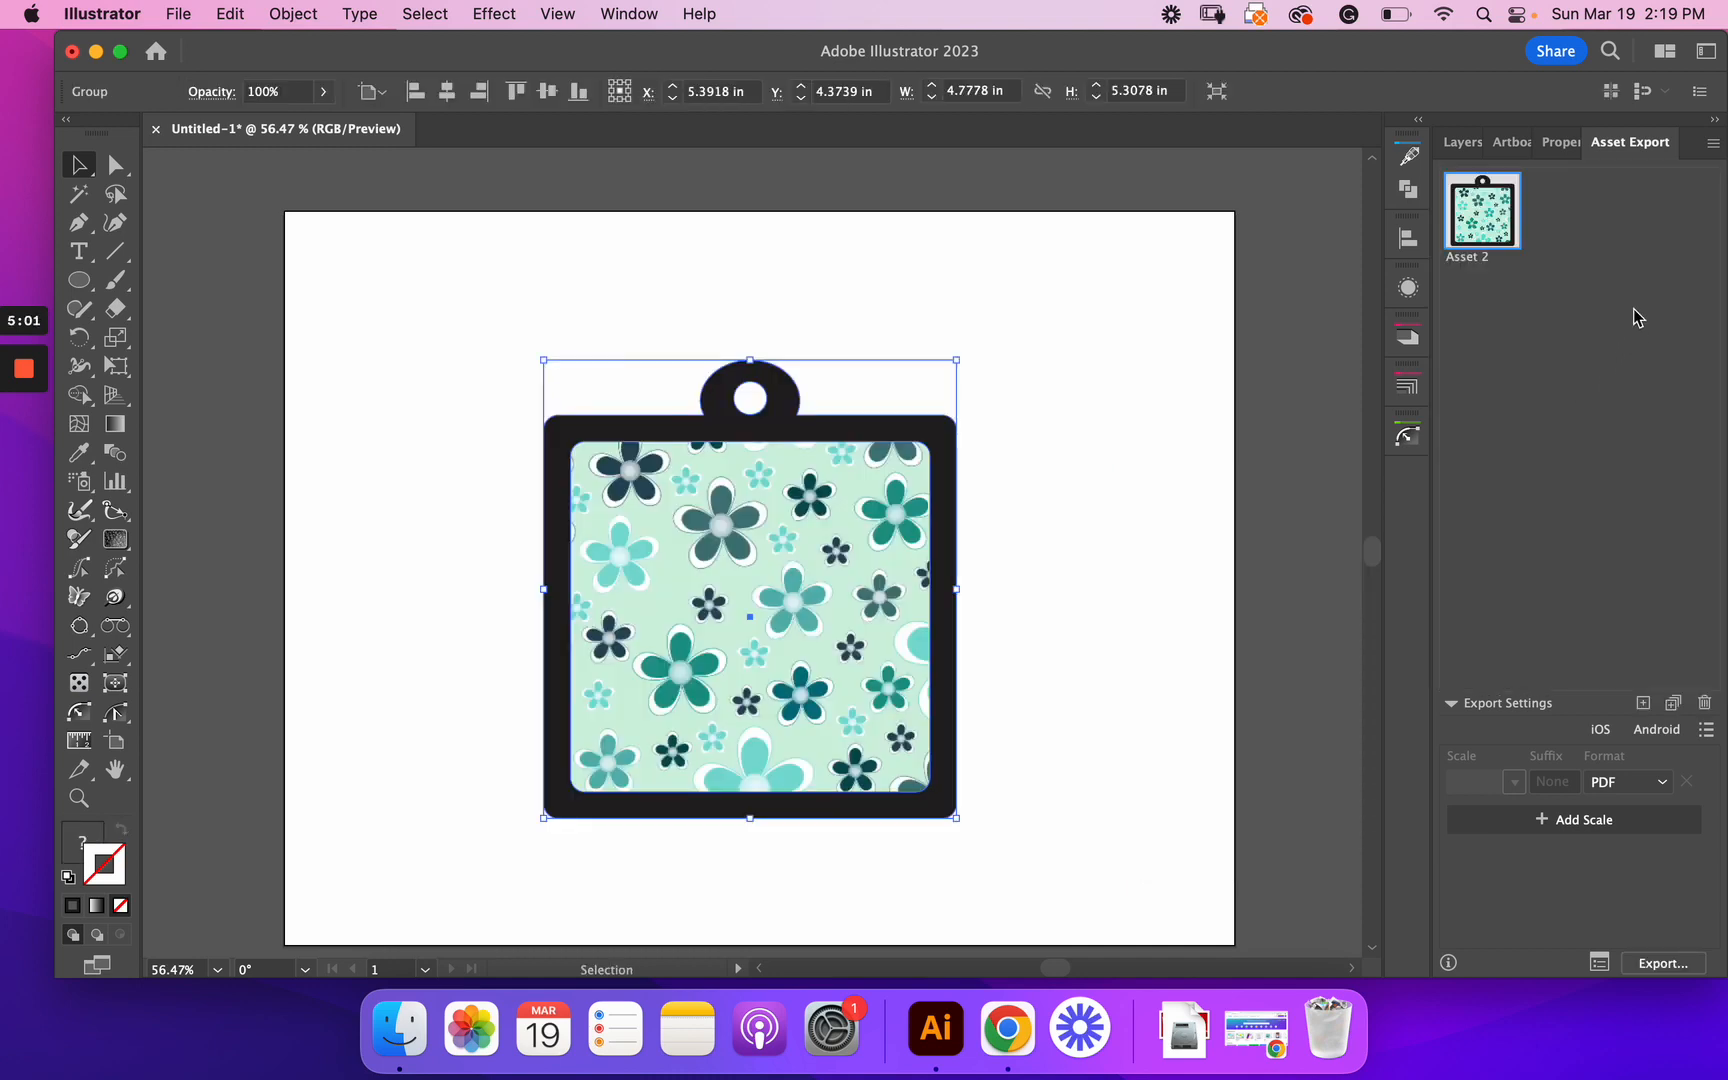
Step: Rename the newly added export asset to 'tag-frame'
double_click(1480, 258)
text(tag-frame)
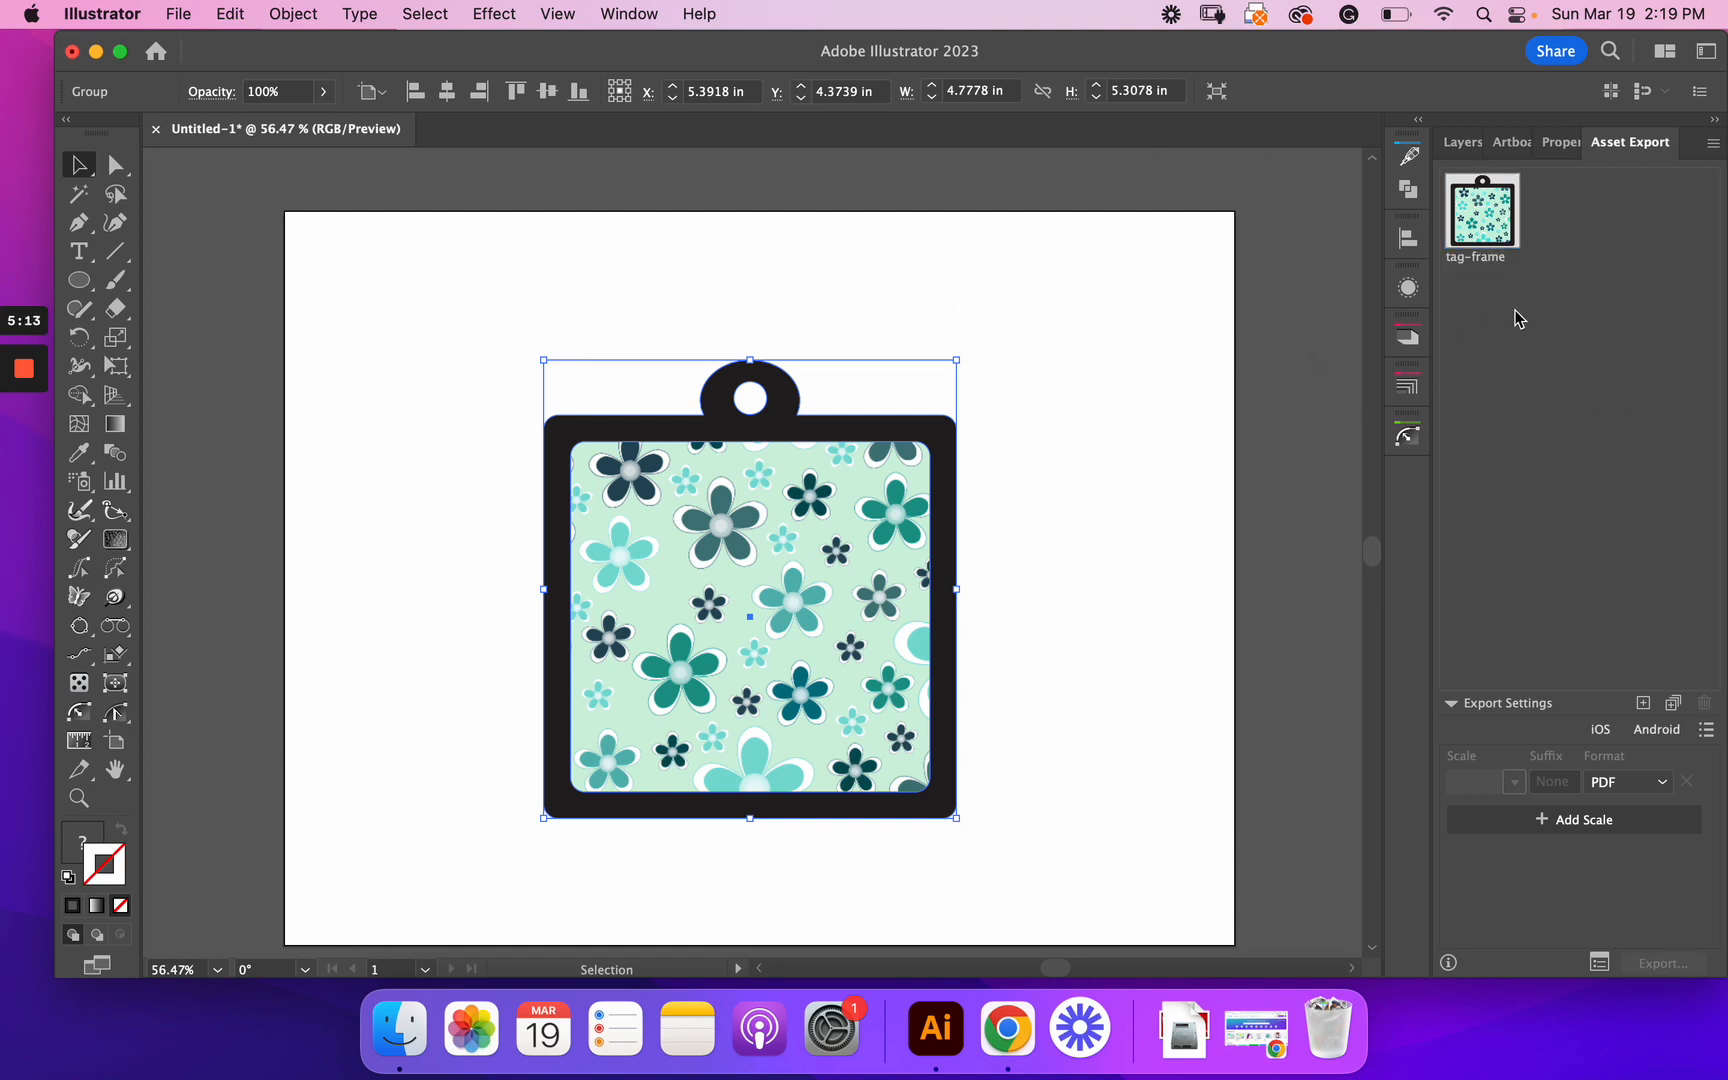
mouse_move(1683, 528)
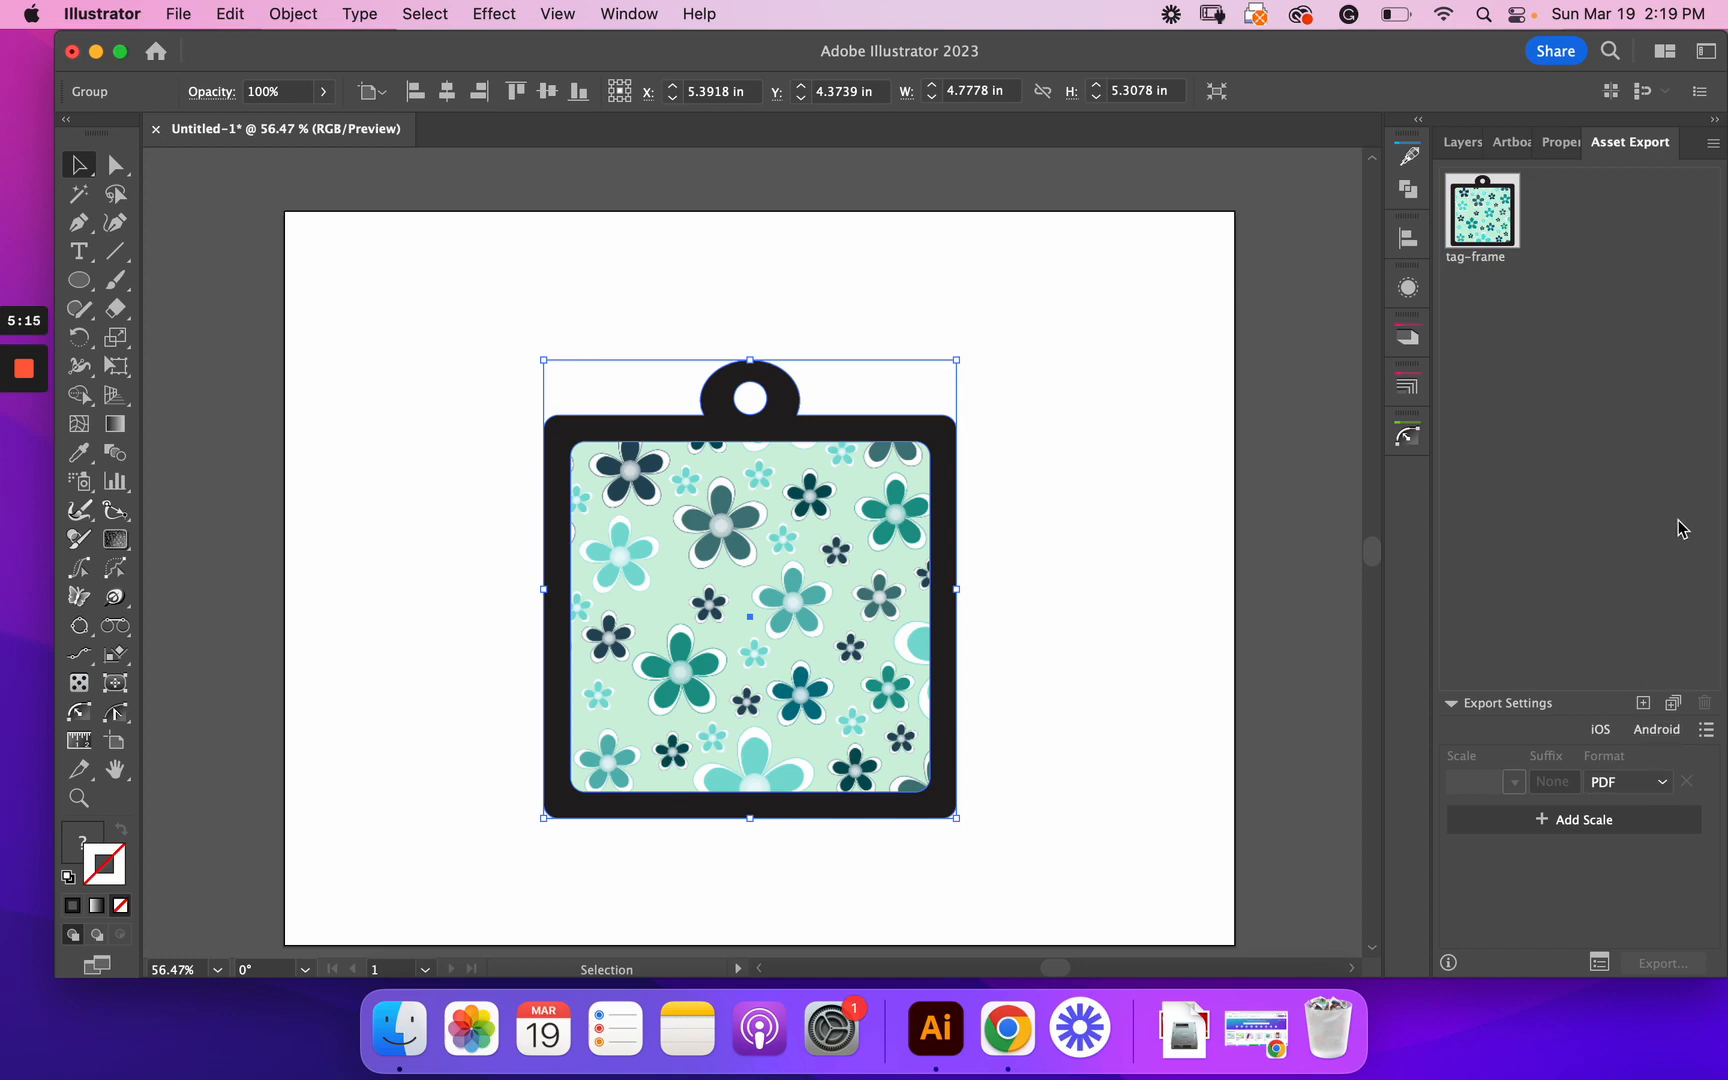
mouse_move(1618, 757)
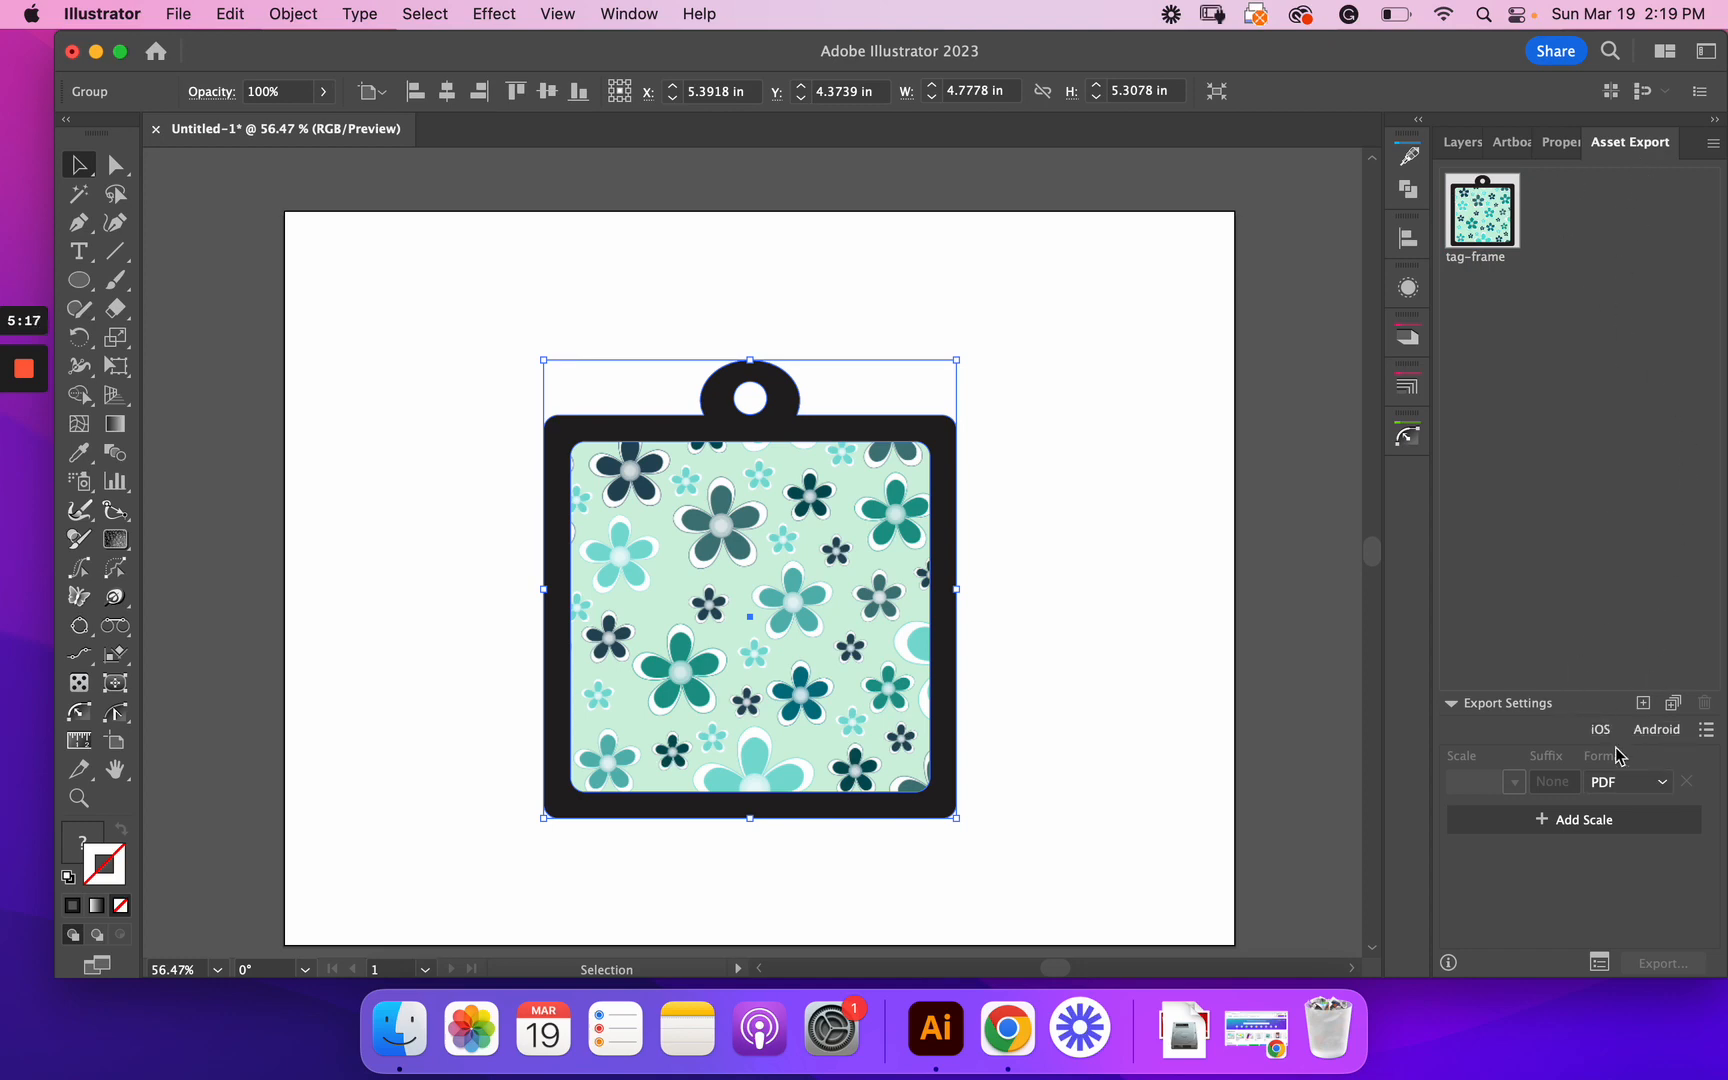
click(1662, 781)
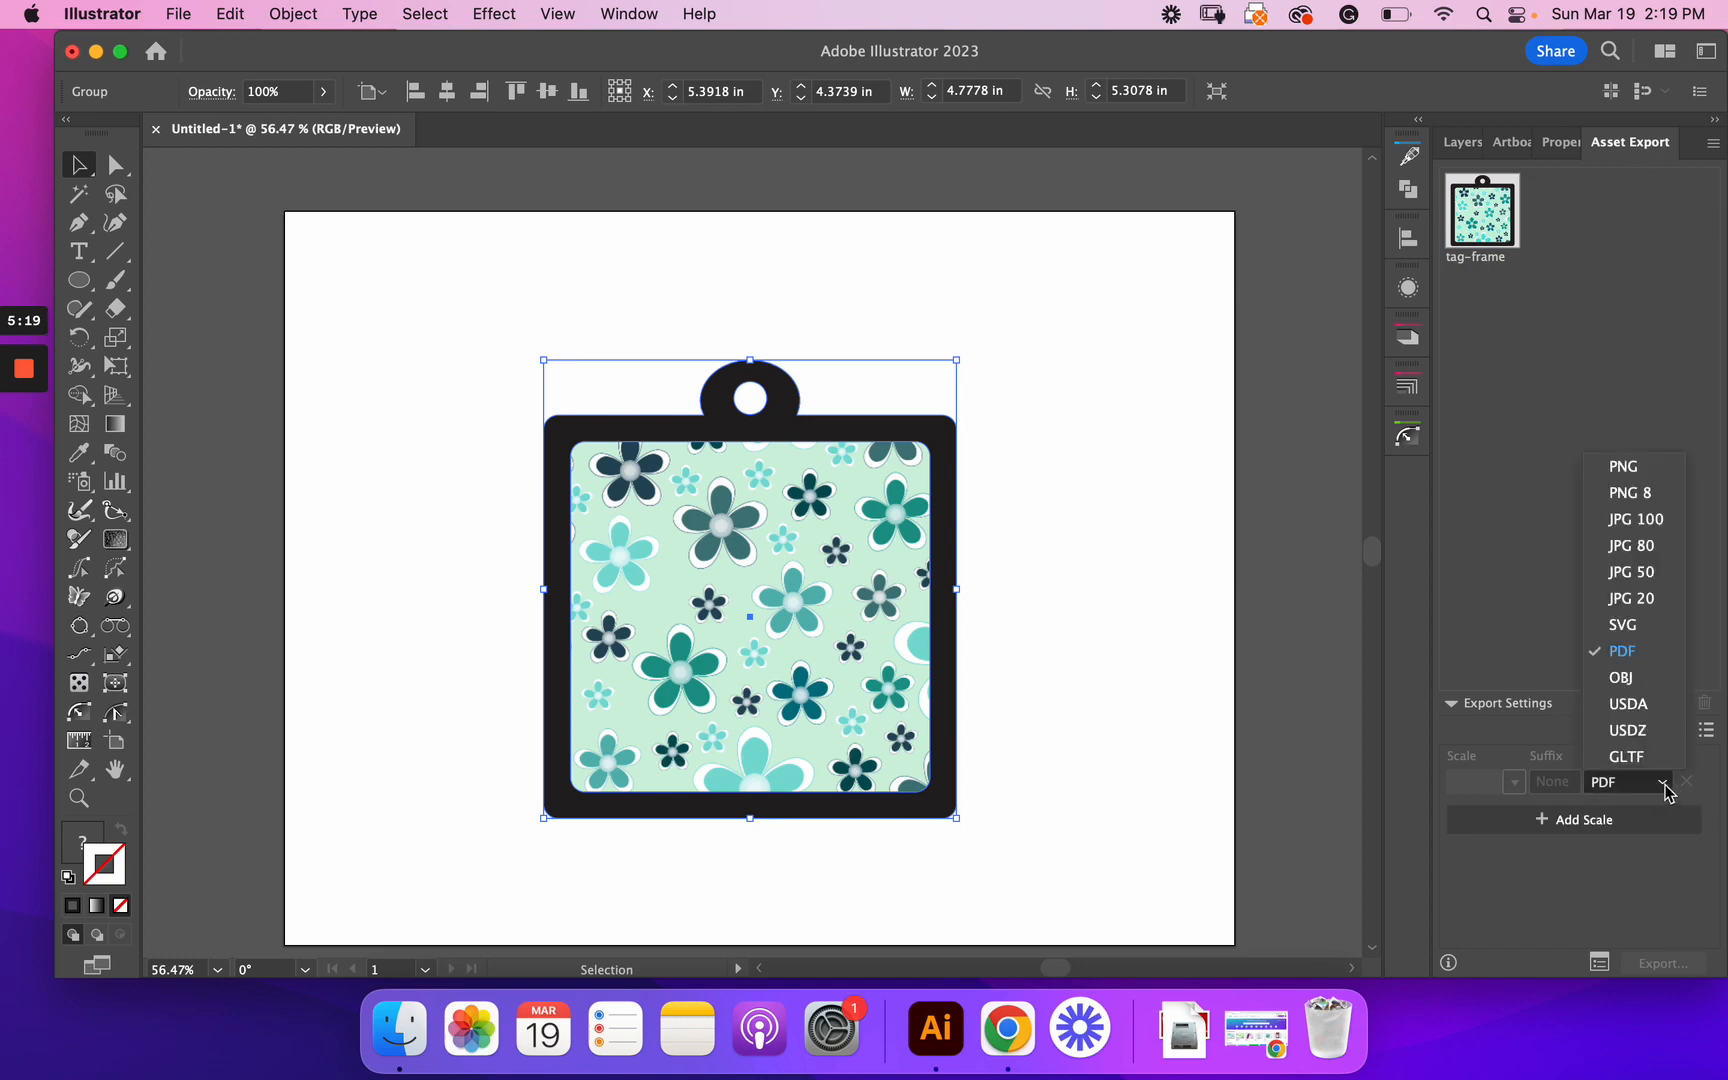
mouse_move(1637, 519)
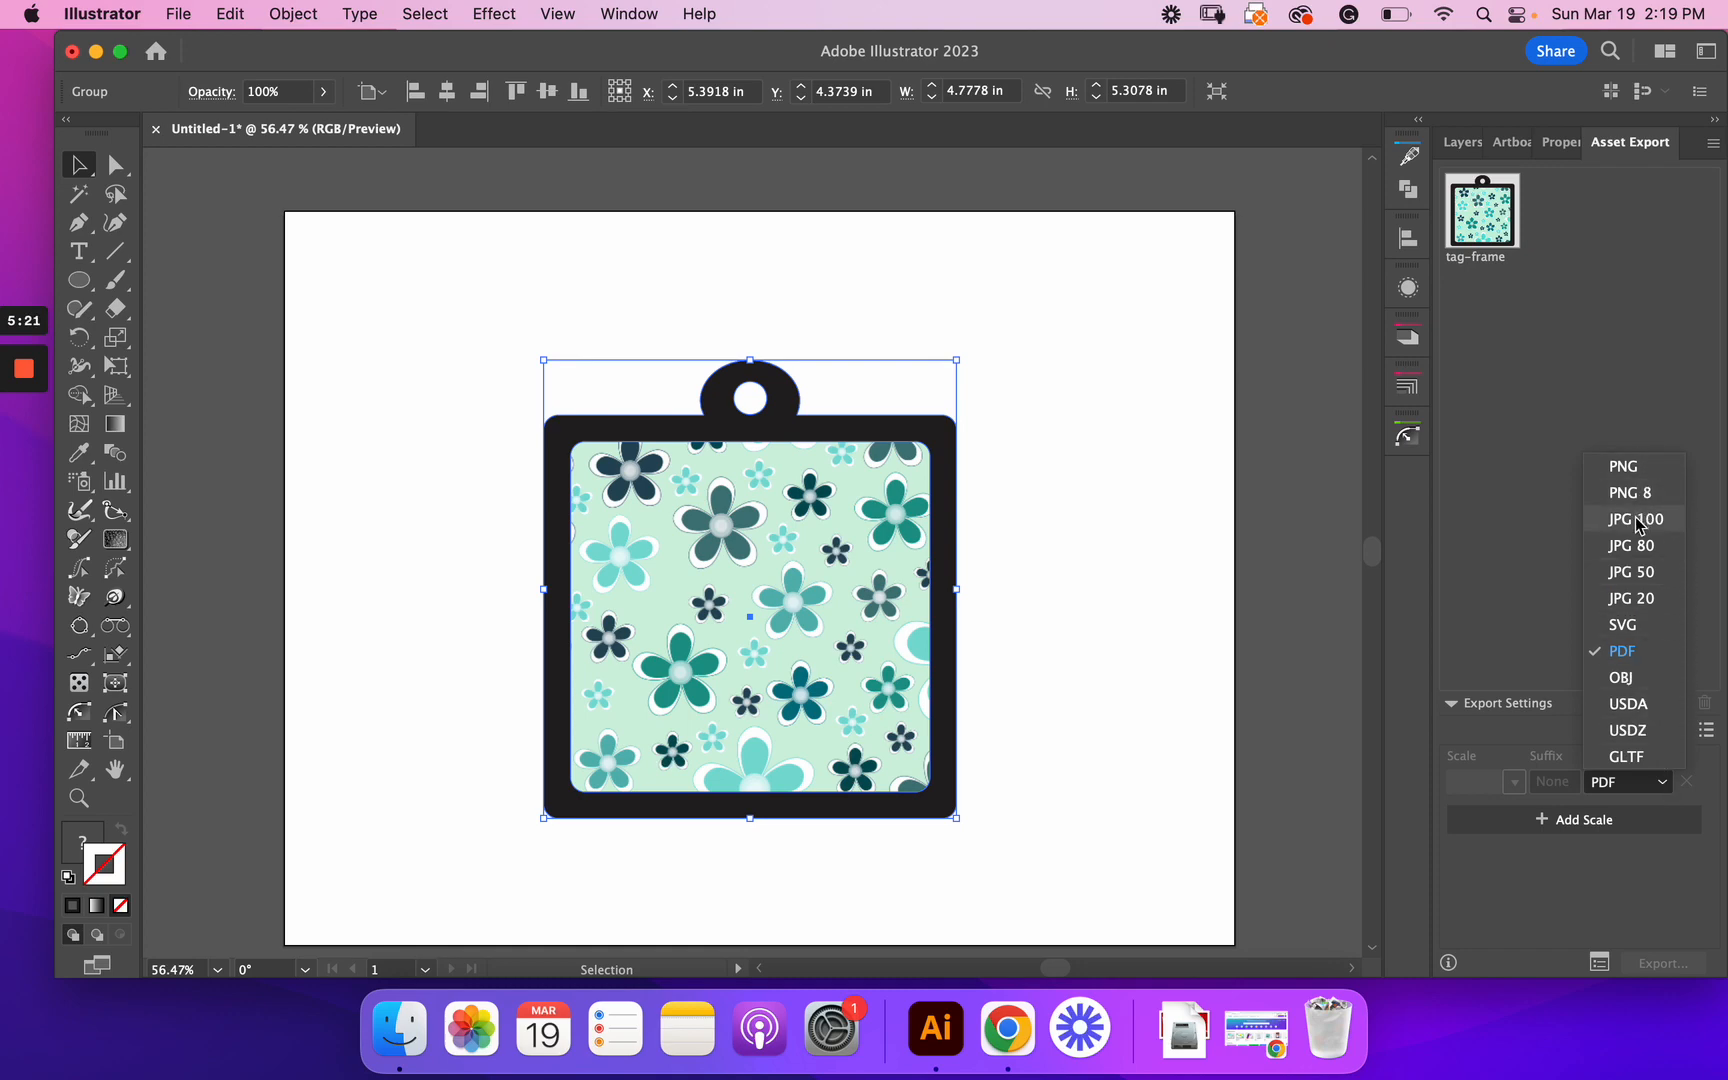
mouse_move(1631, 624)
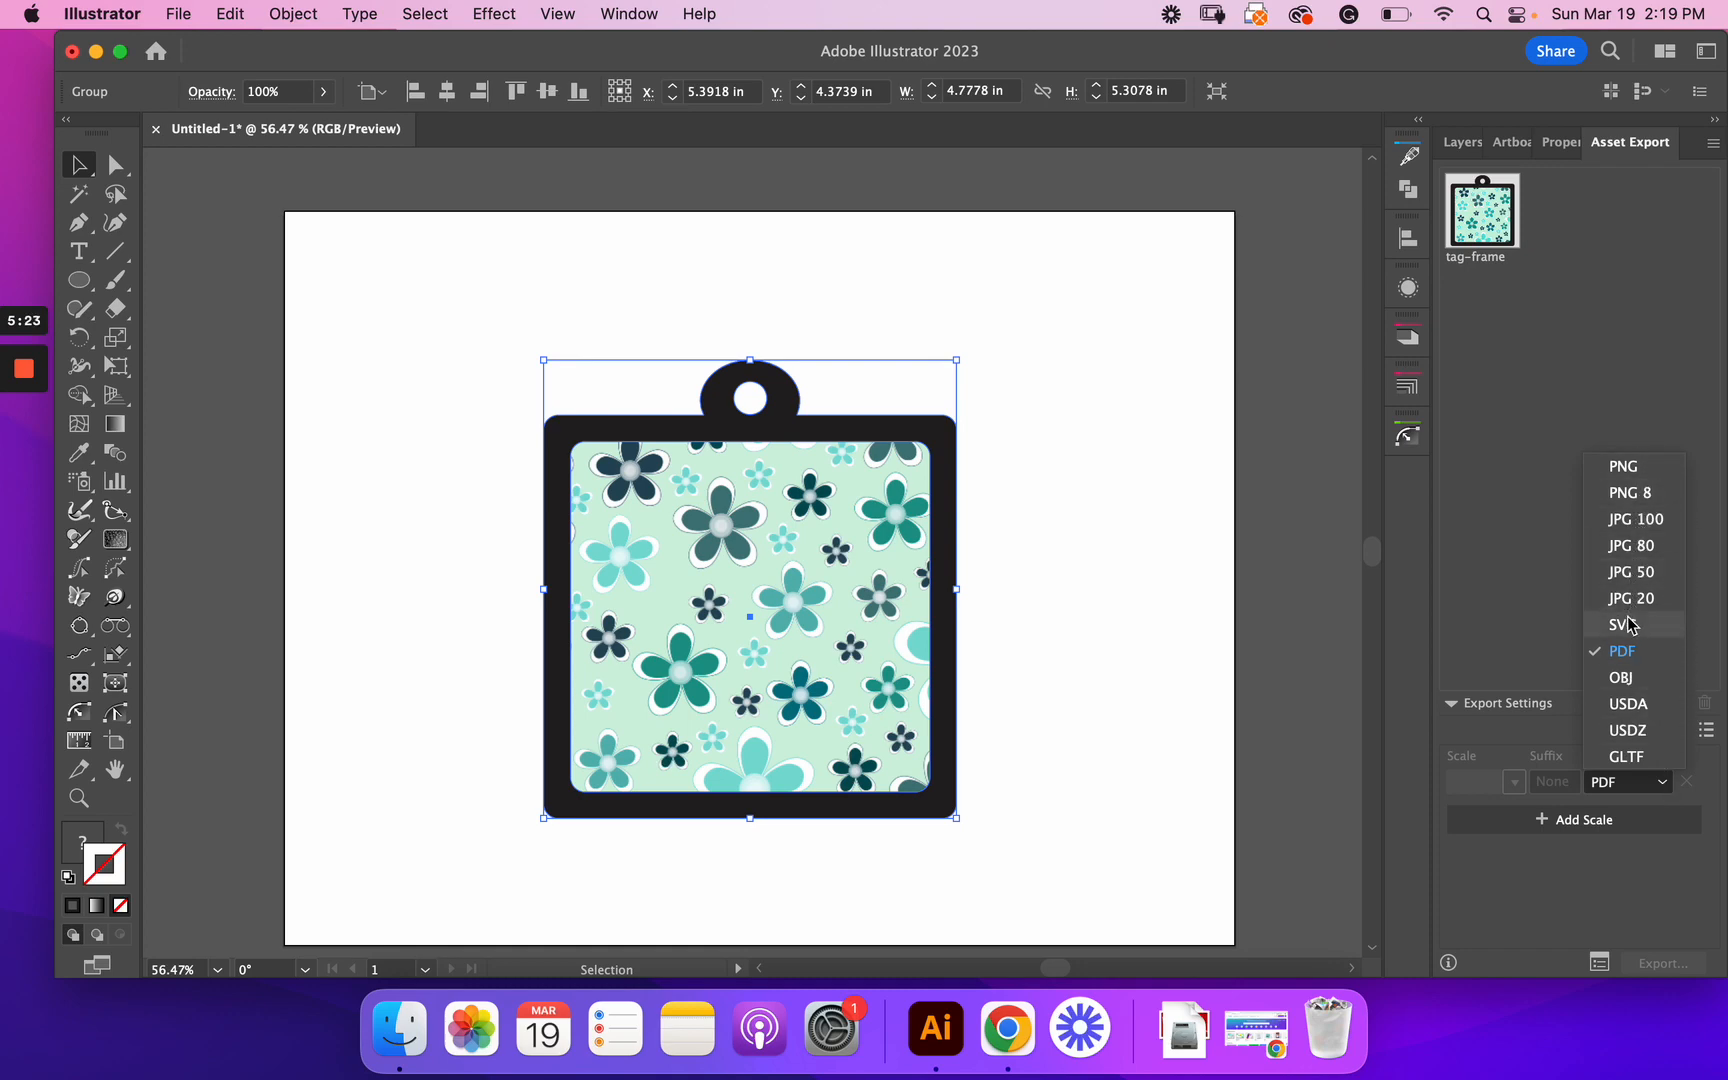
mouse_move(1637, 763)
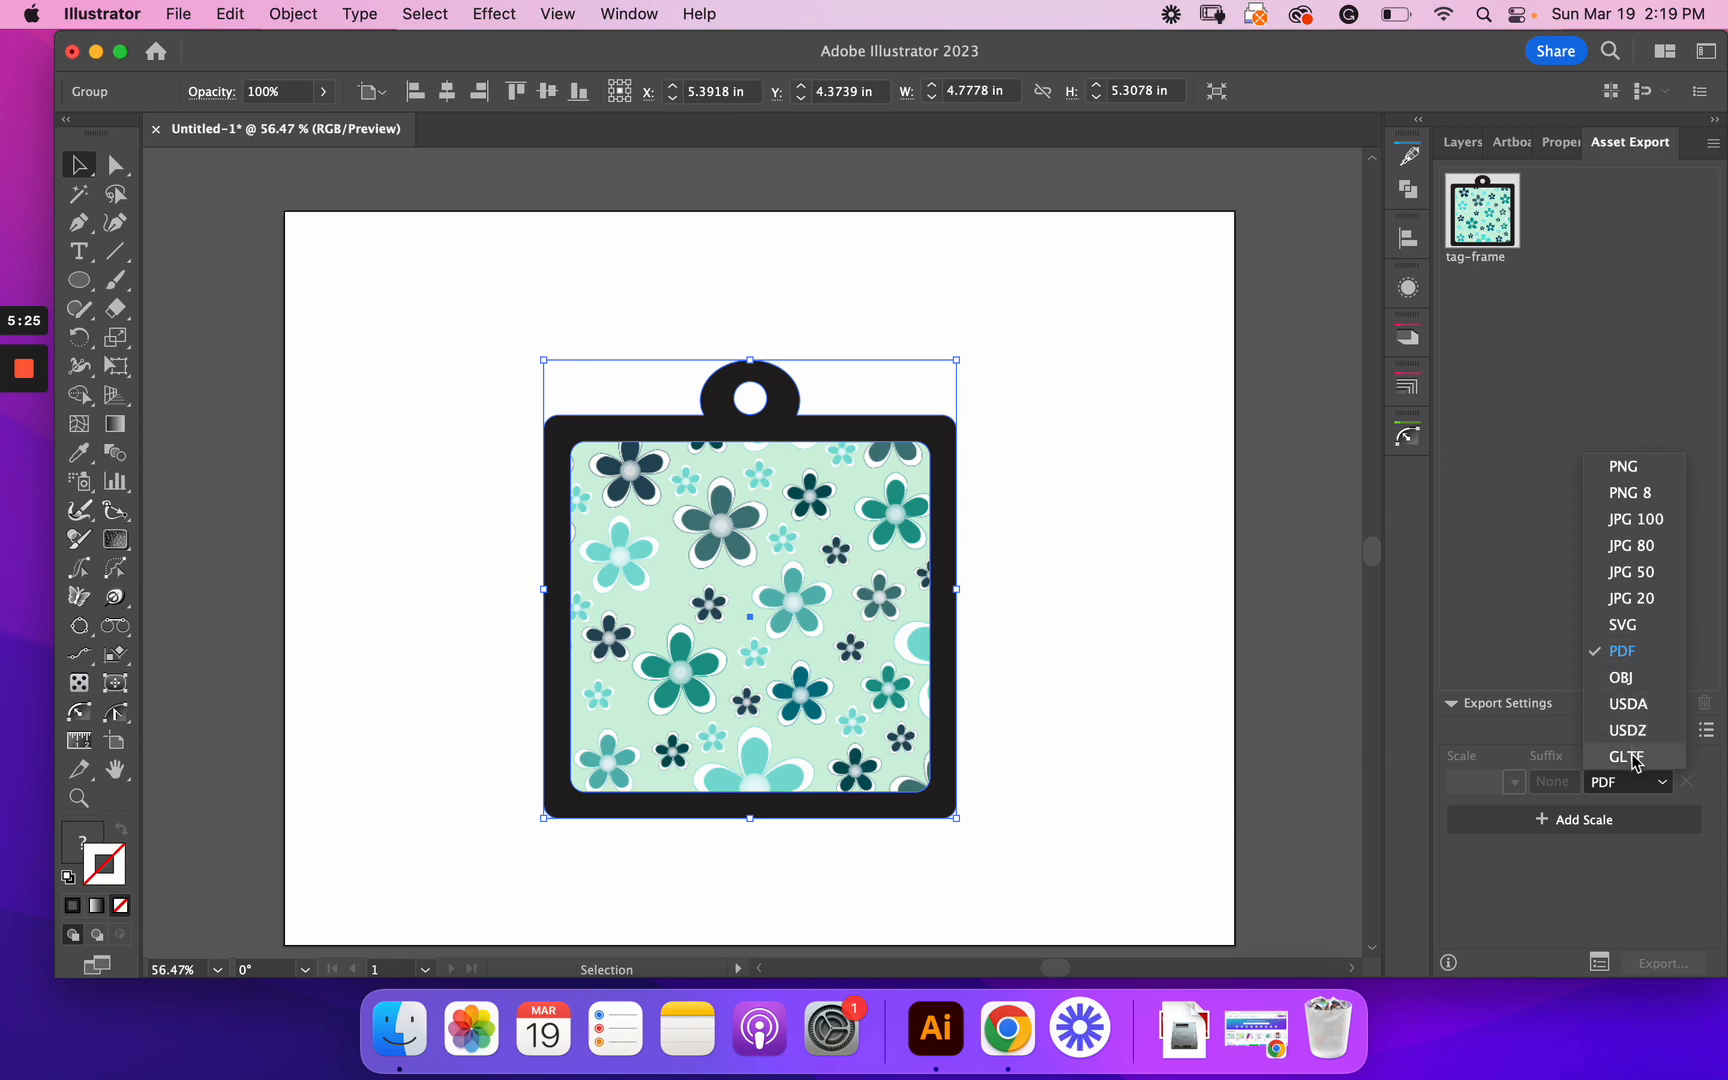
mouse_move(1622, 650)
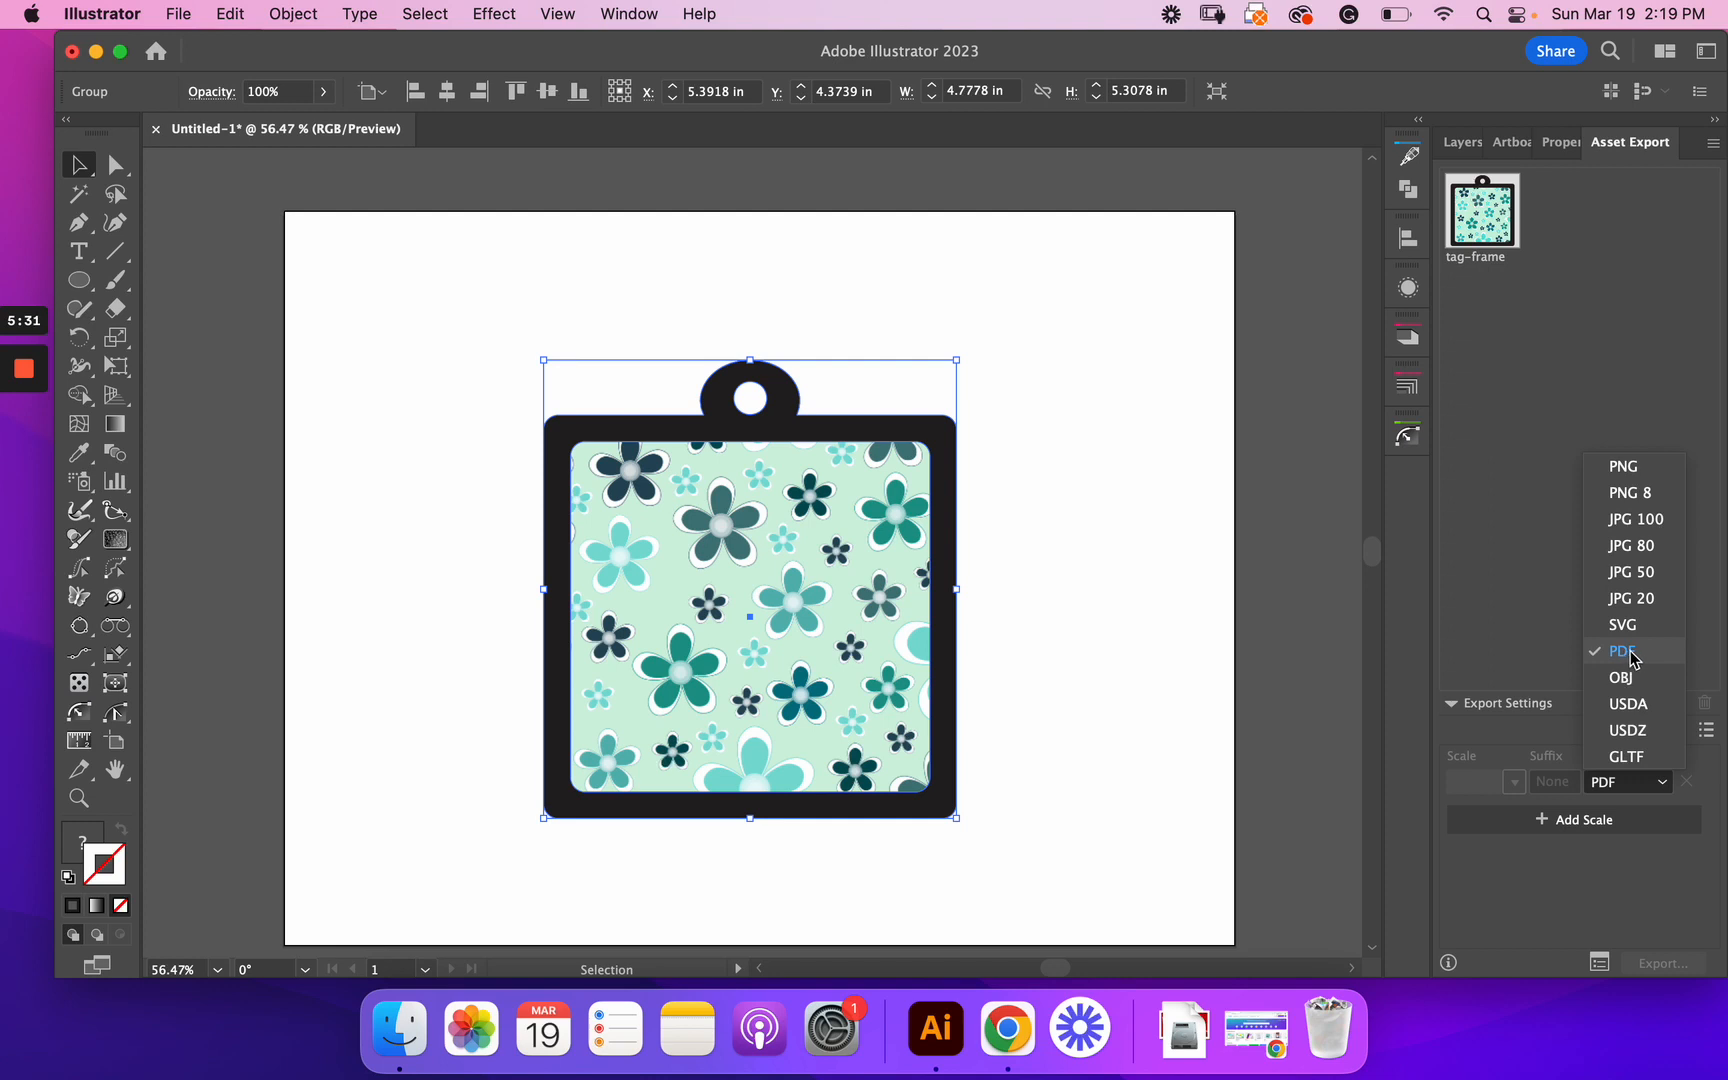
click(1622, 650)
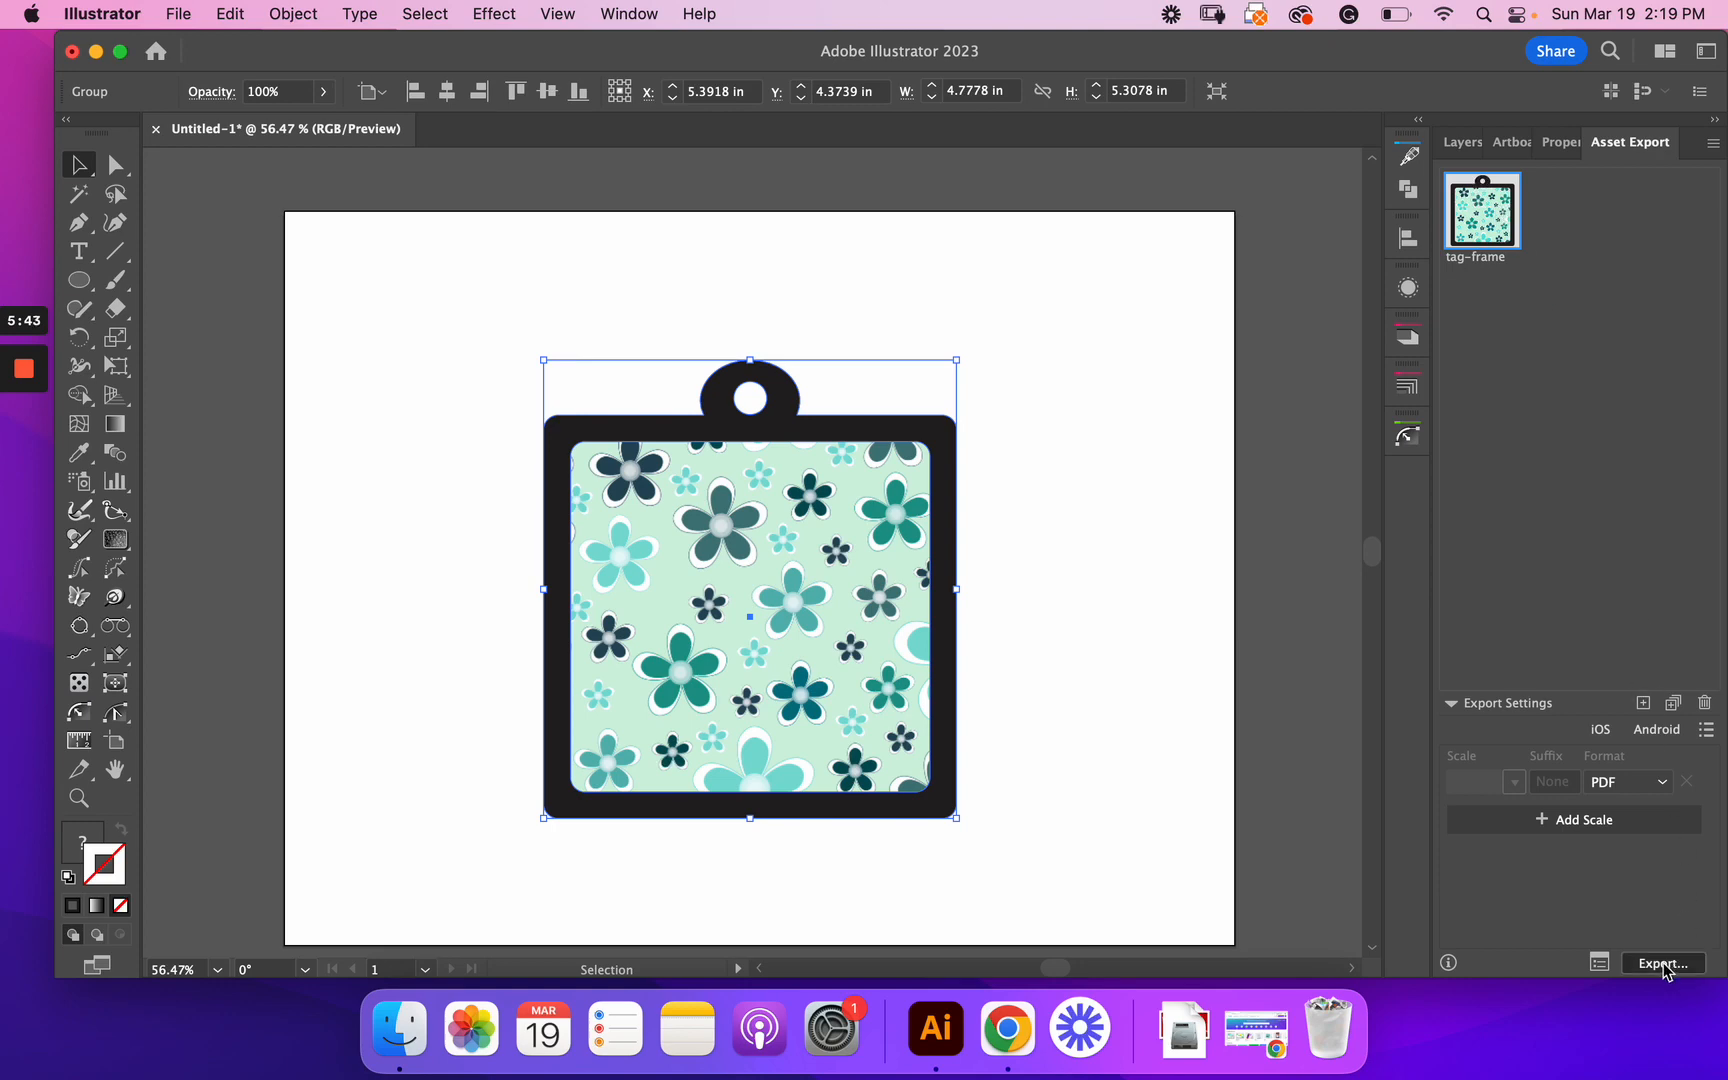
Step: Export the tag-frame asset as a PDF into the Working folder
click(1664, 962)
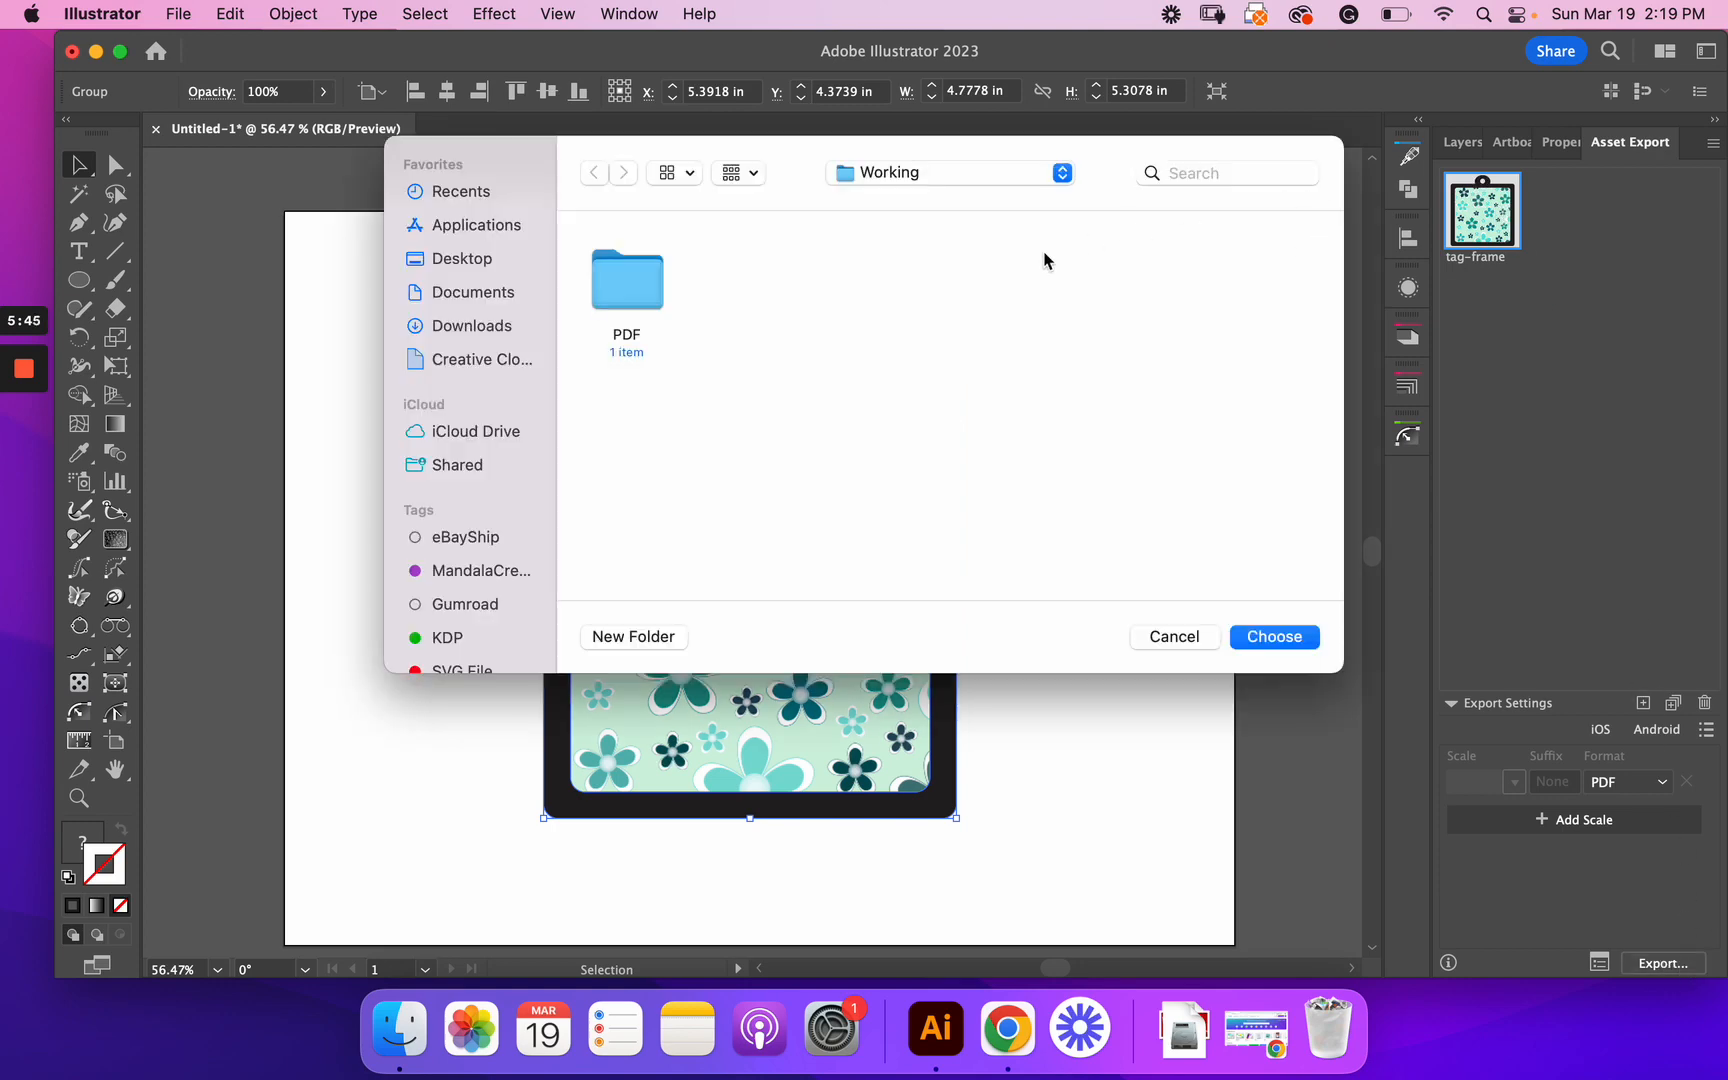
mouse_move(1328, 410)
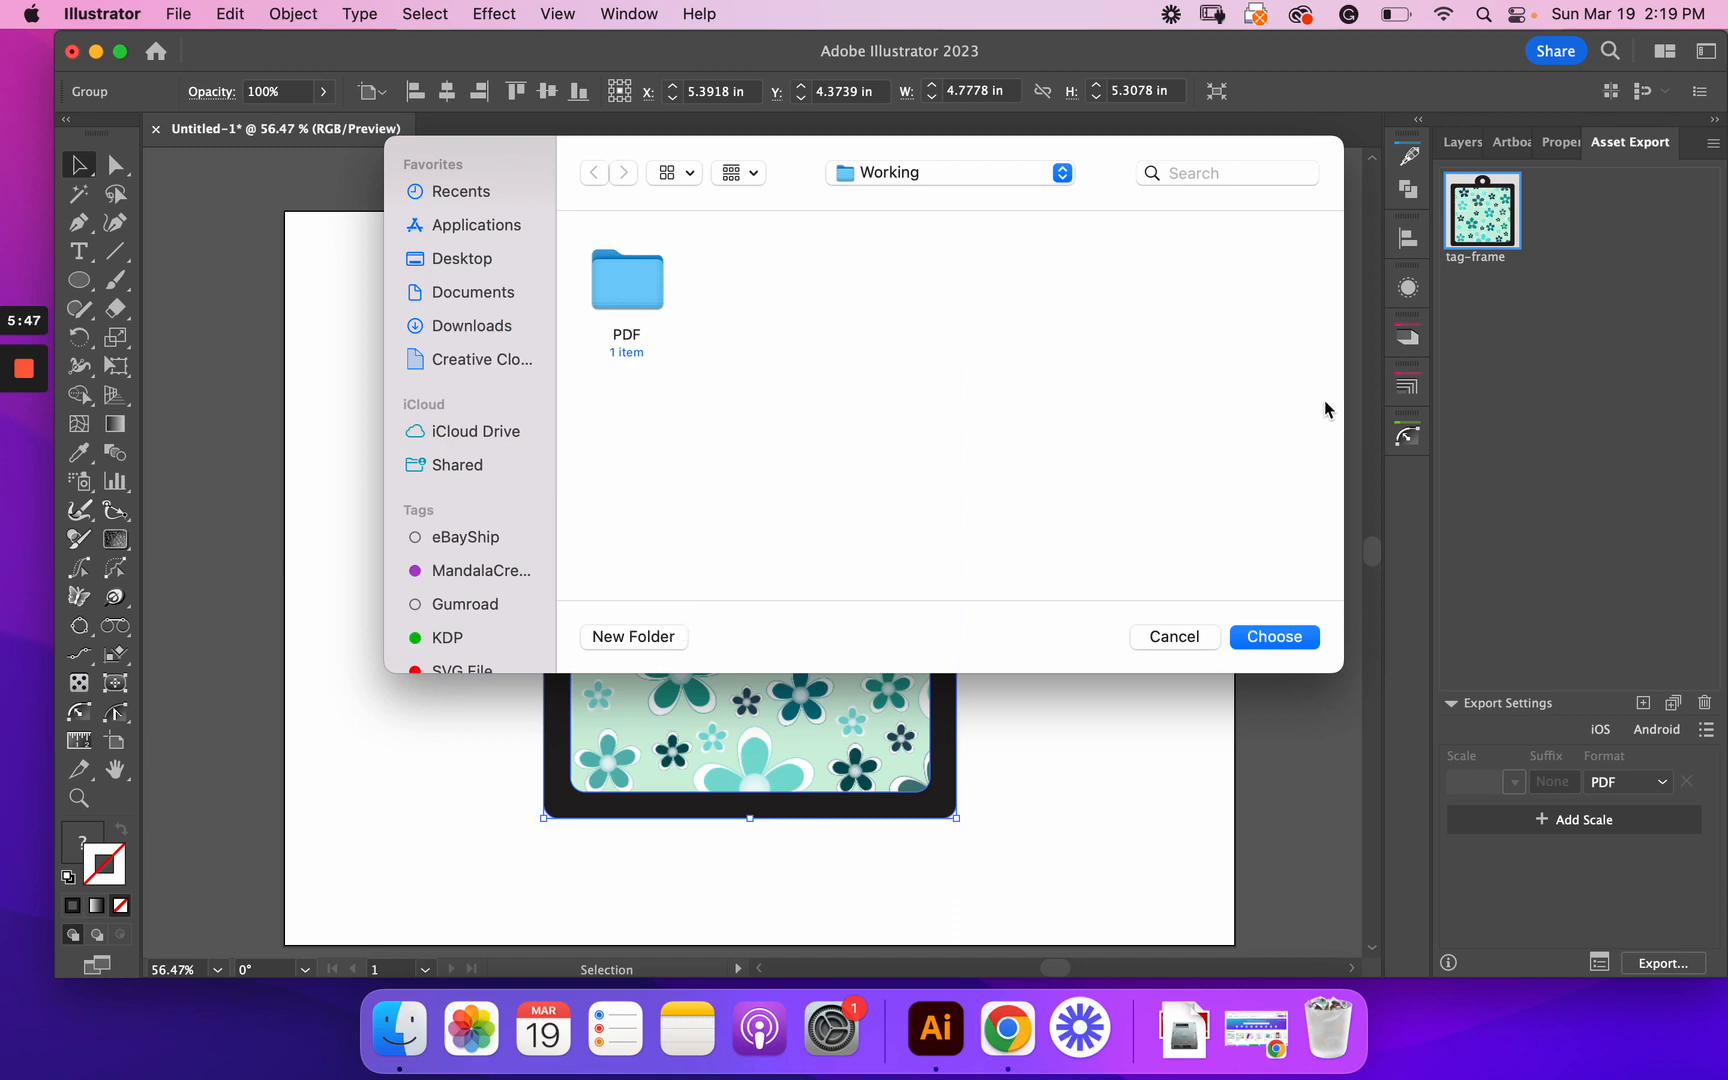
click(1273, 637)
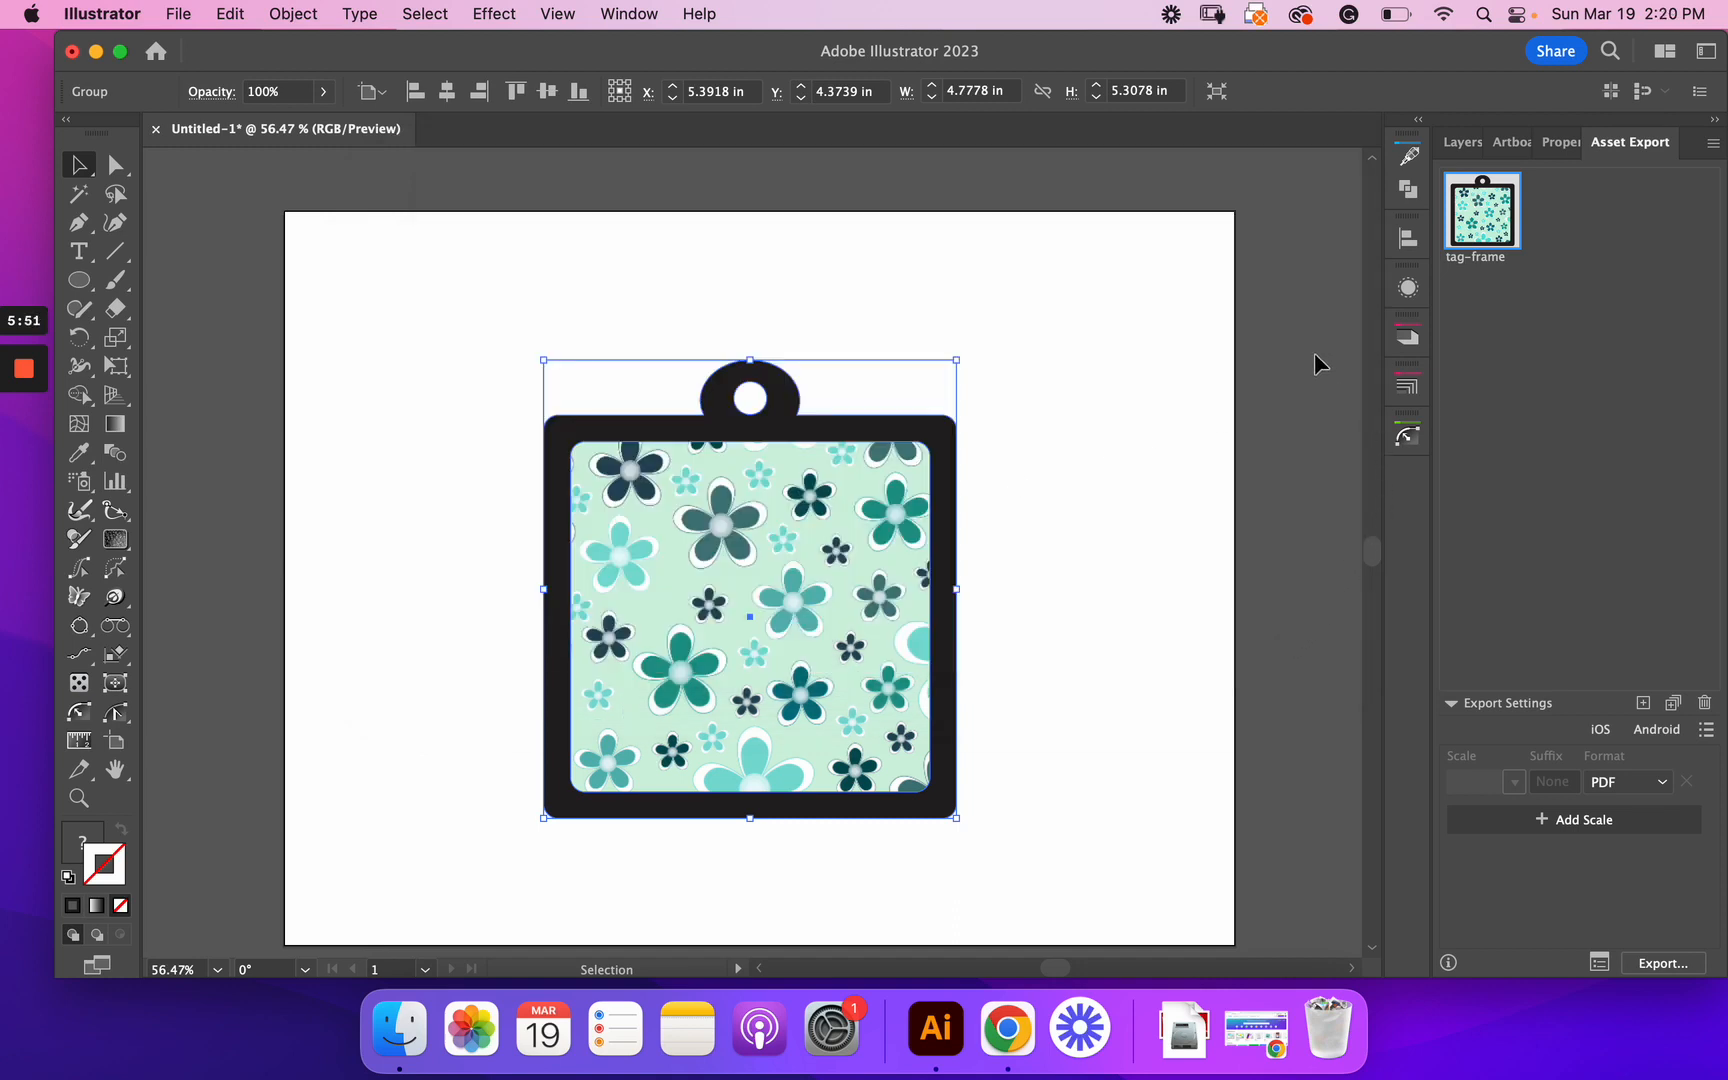
mouse_move(100, 52)
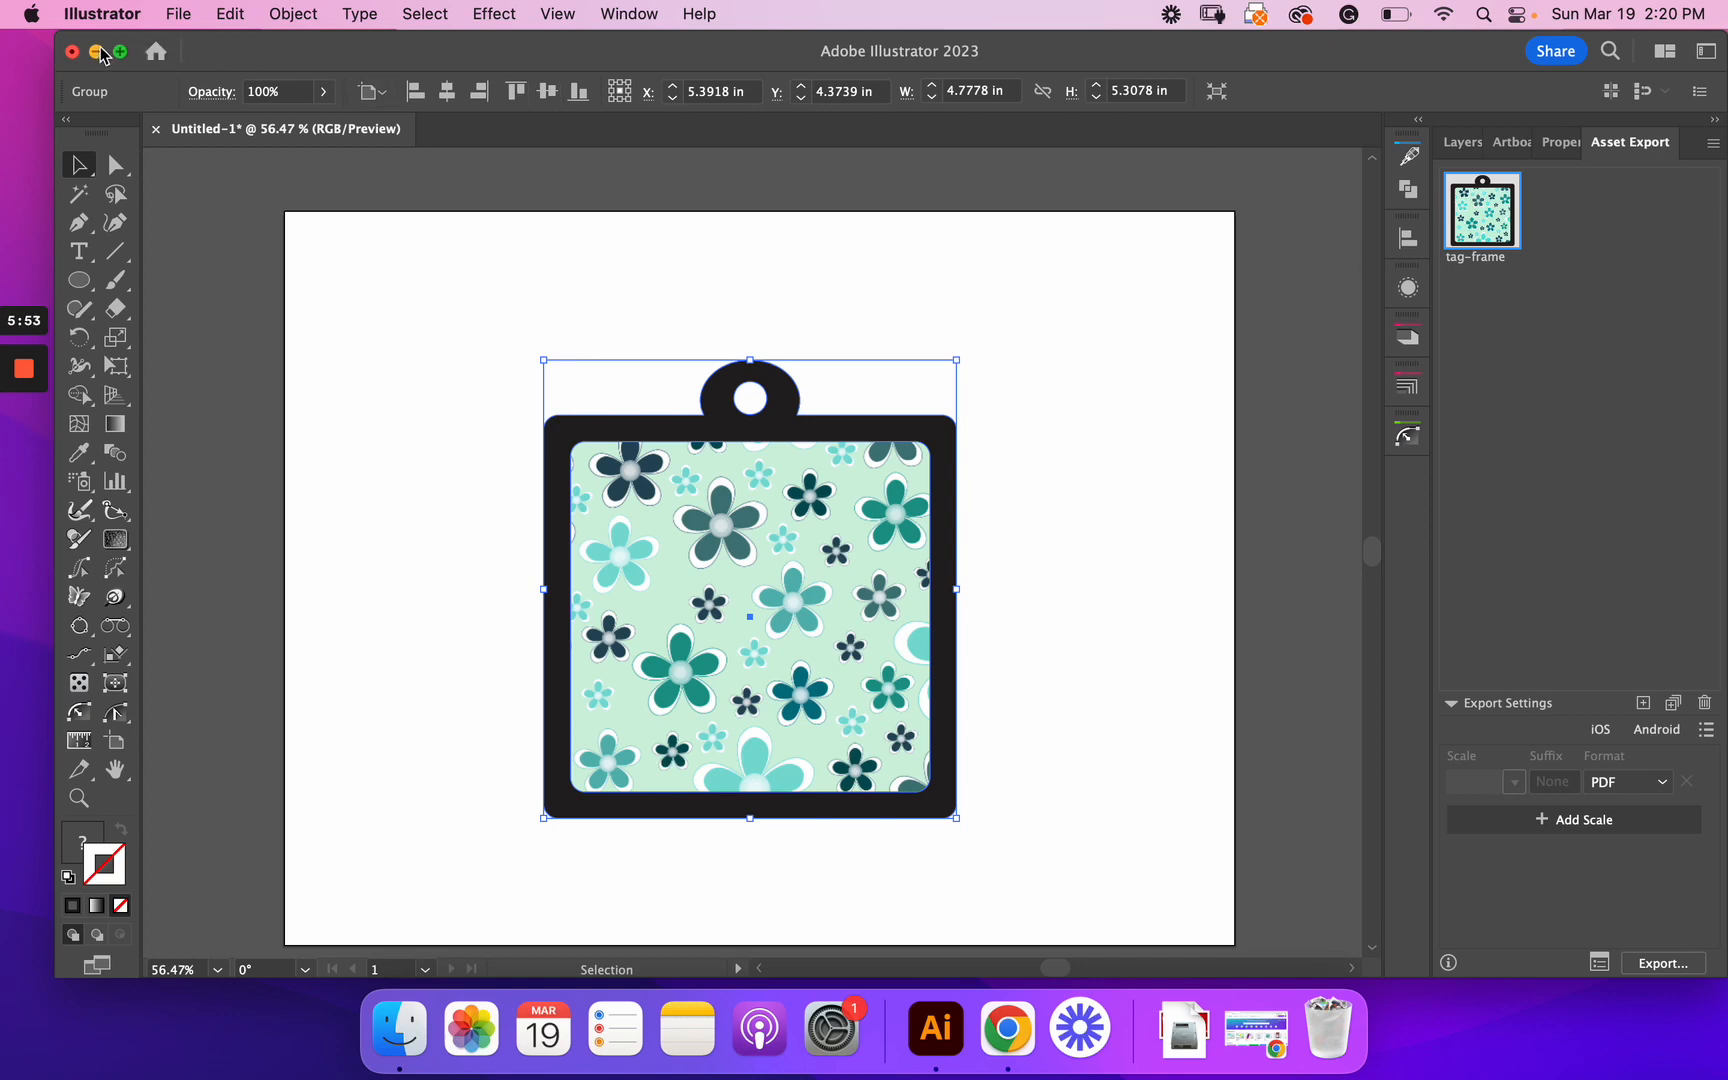
Step: Hide Illustrator and switch to Chrome showing Canva's home page
click(99, 52)
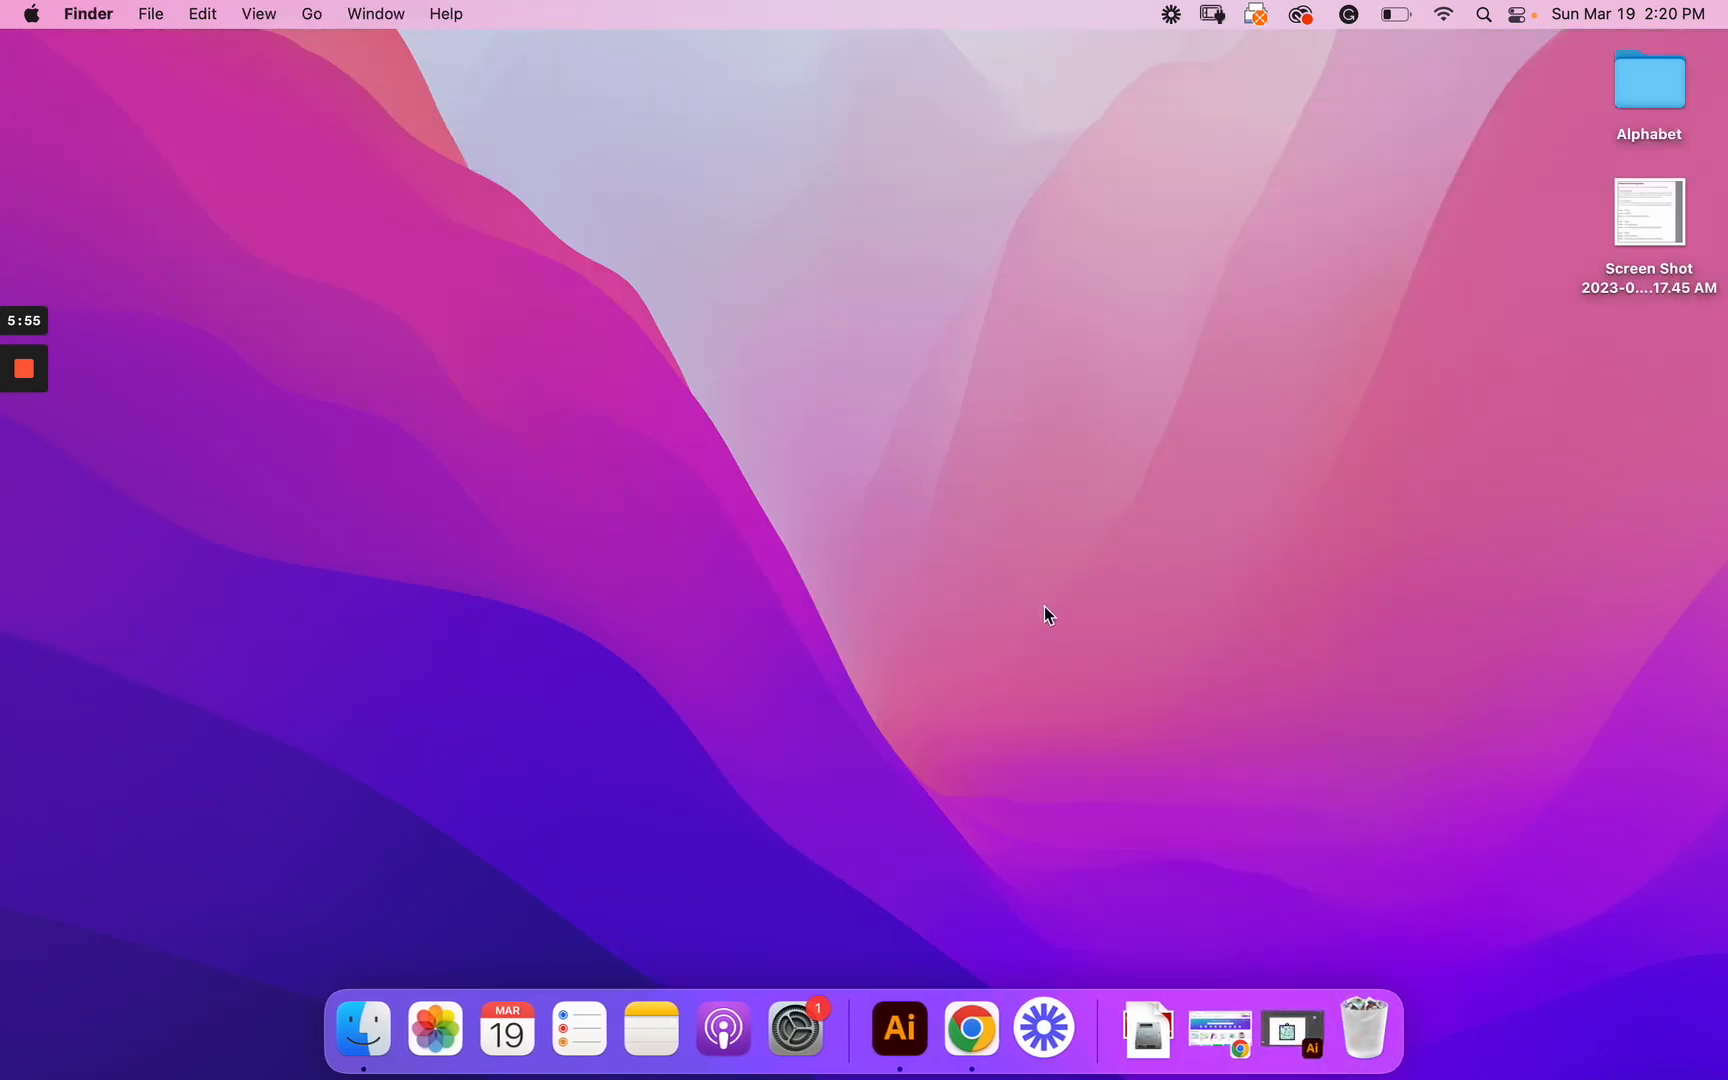
click(969, 1028)
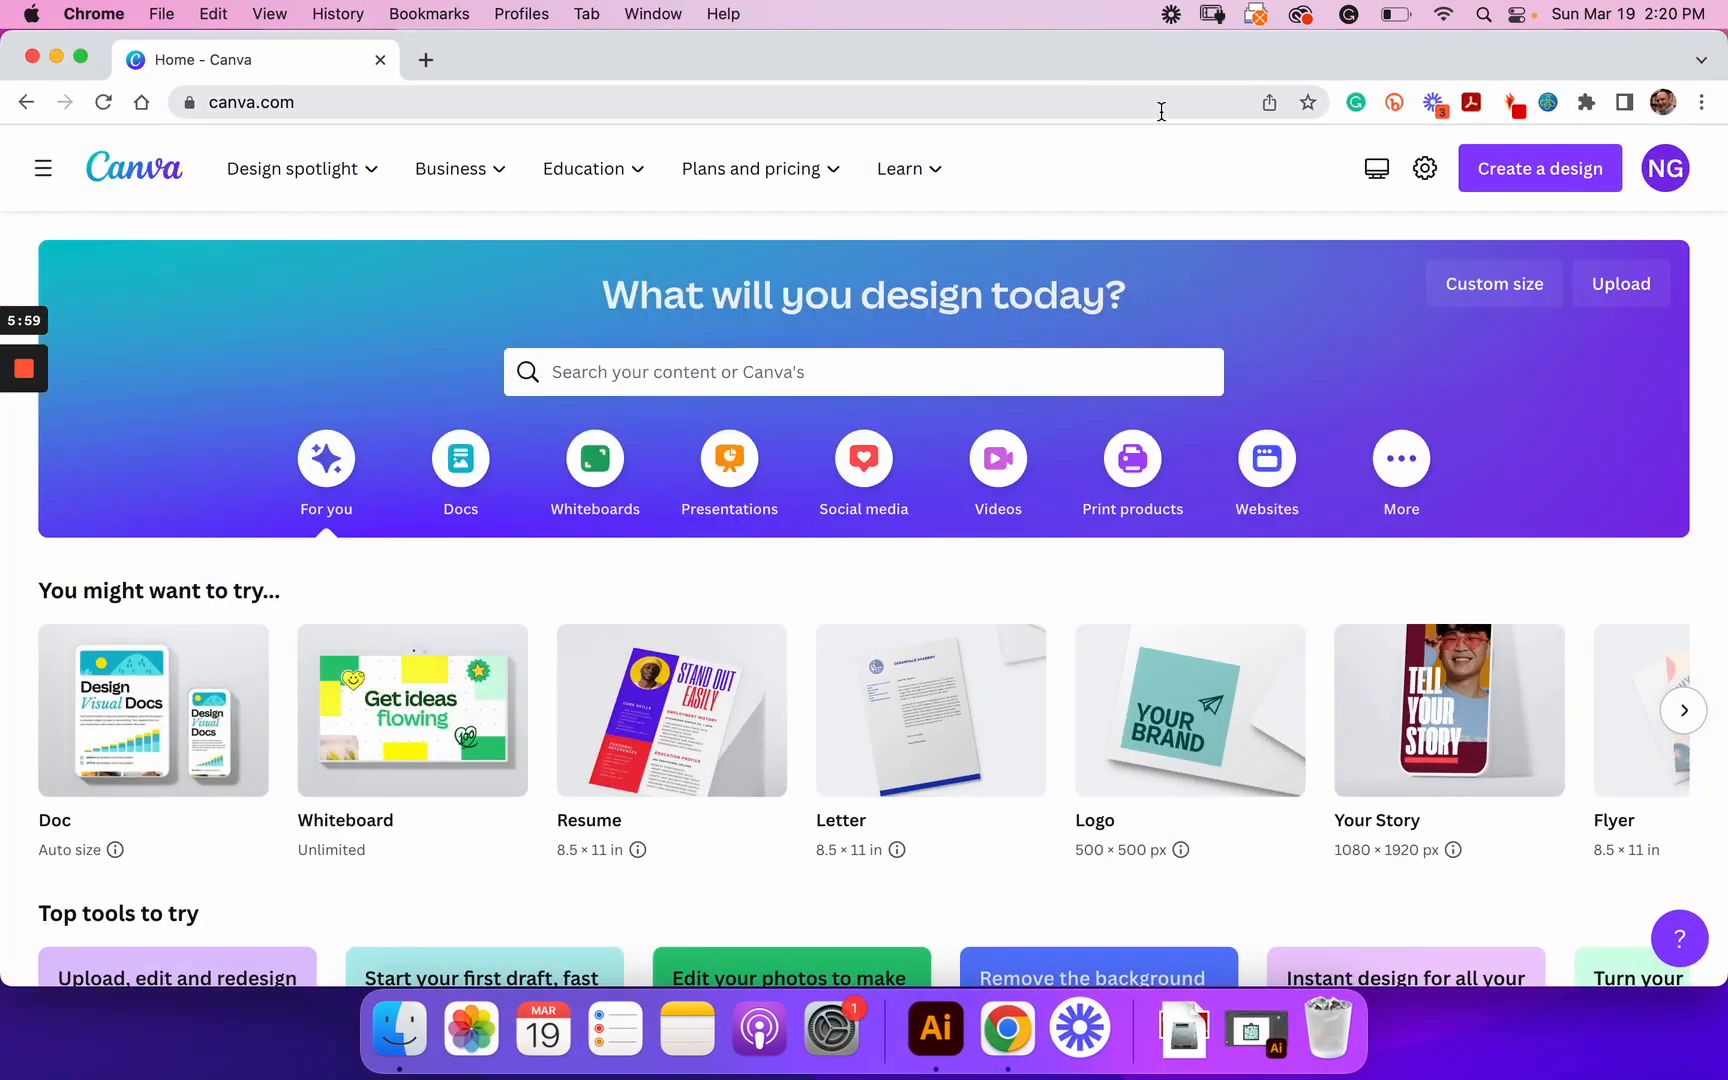
Step: Import tag-frame.pdf from the computer so it appears under Recent designs
click(1538, 168)
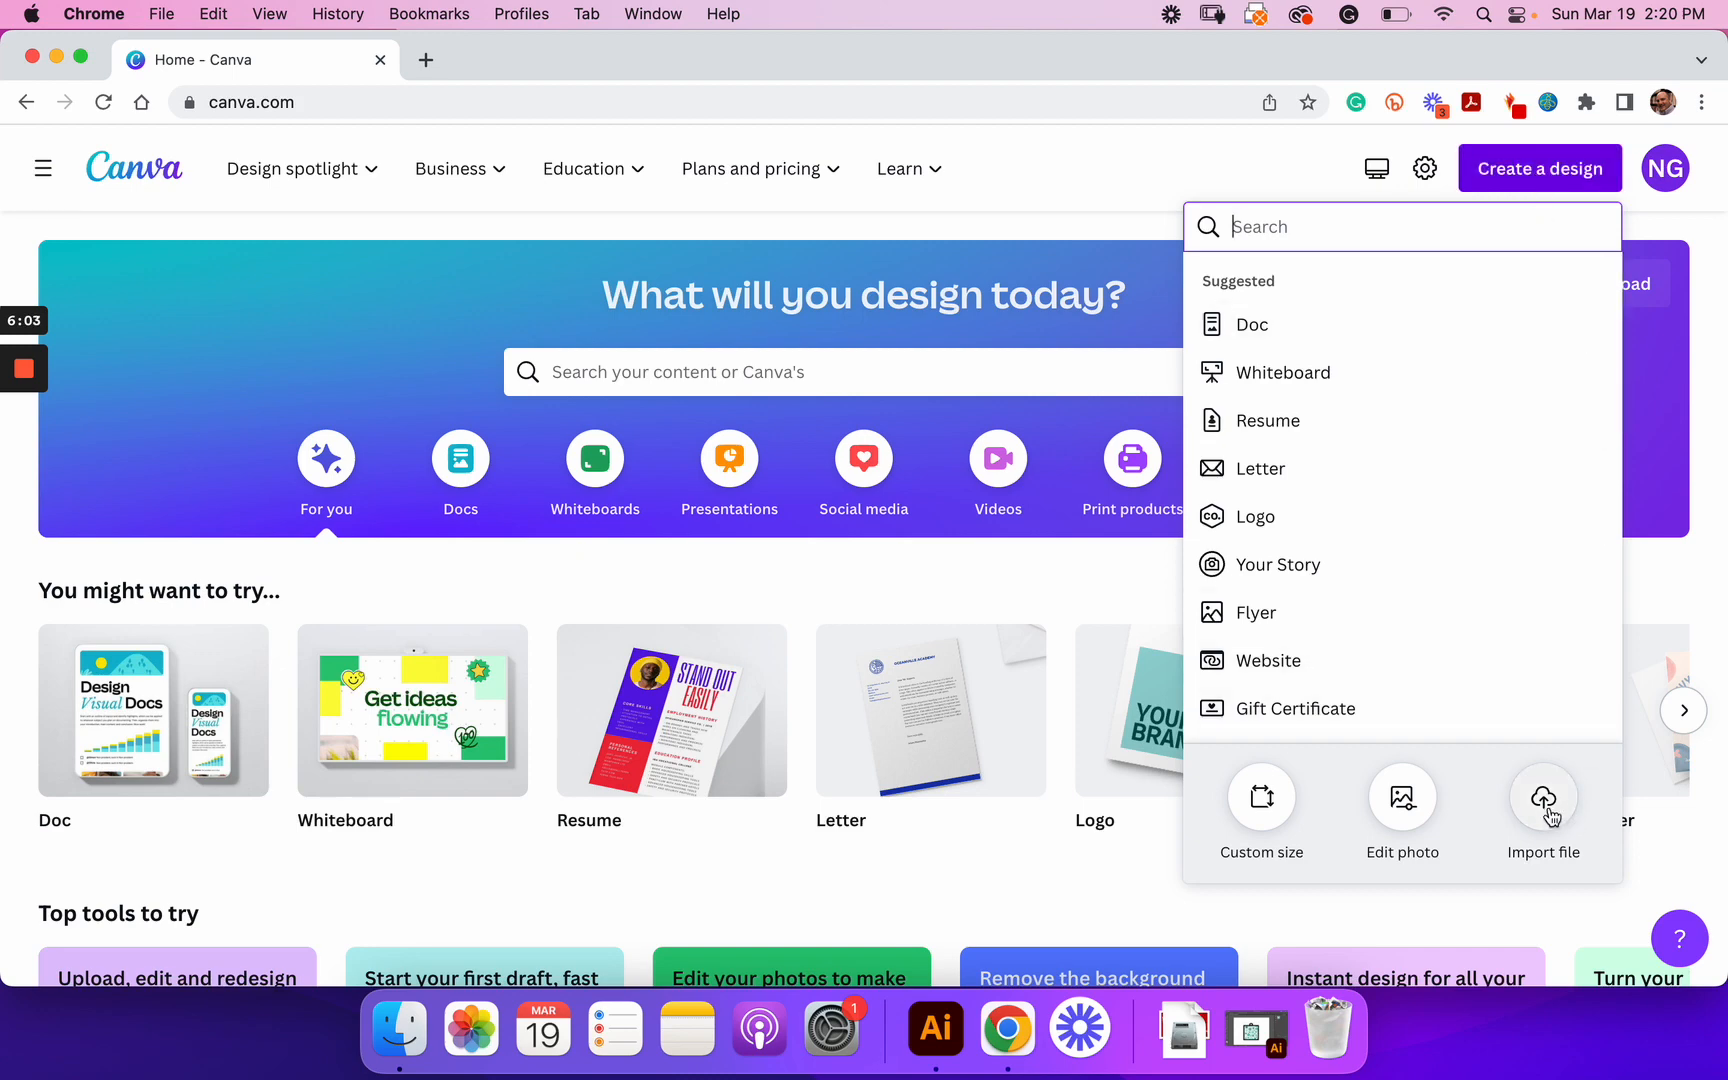
click(1543, 796)
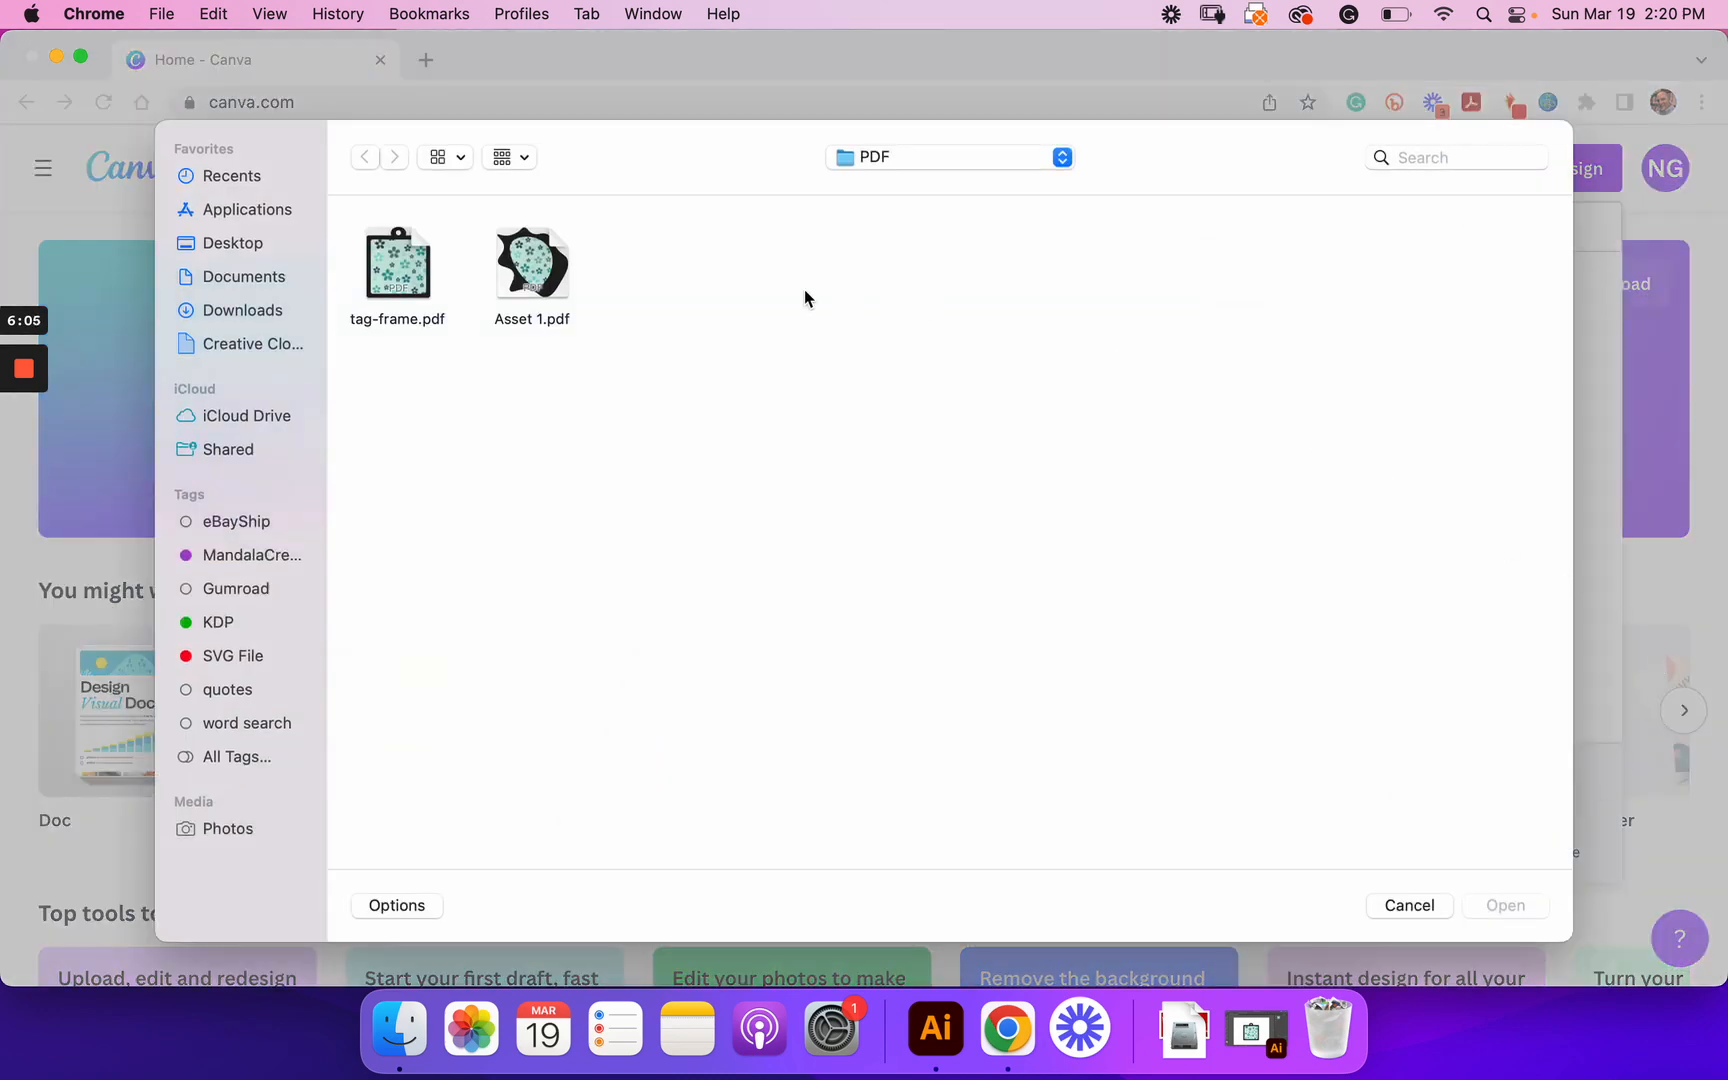
click(397, 264)
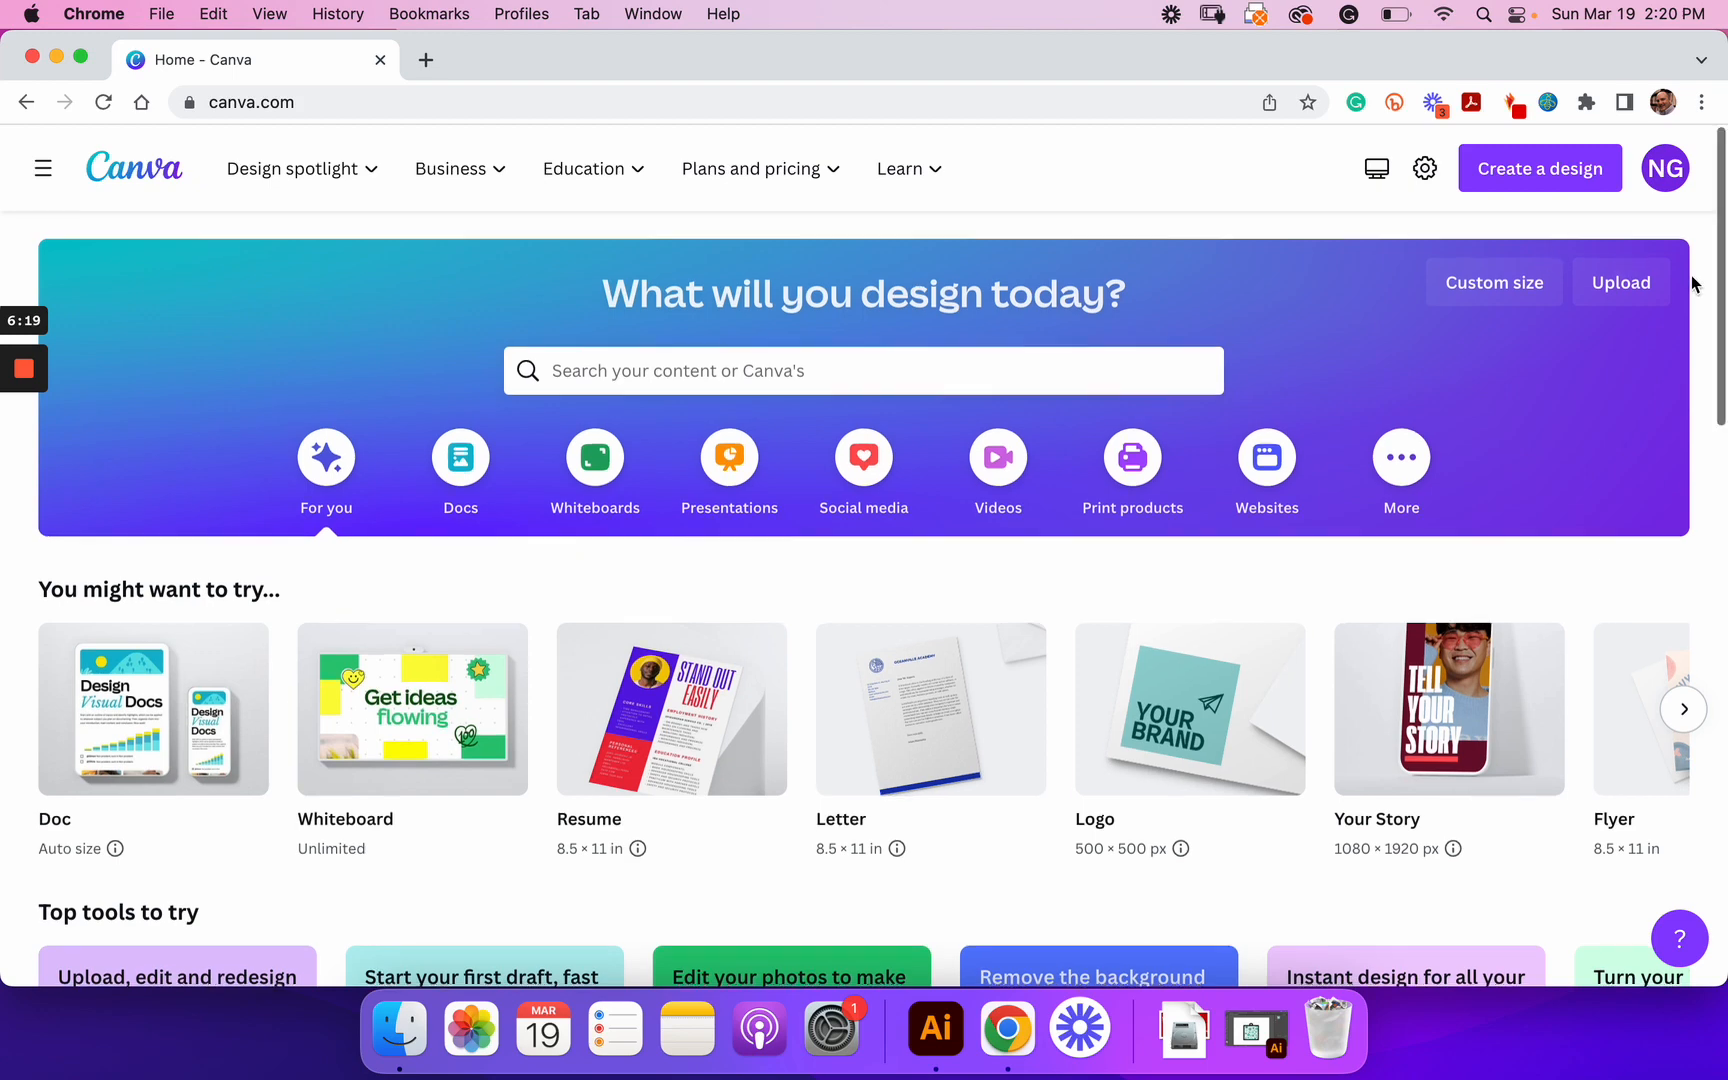
scroll(down, 3)
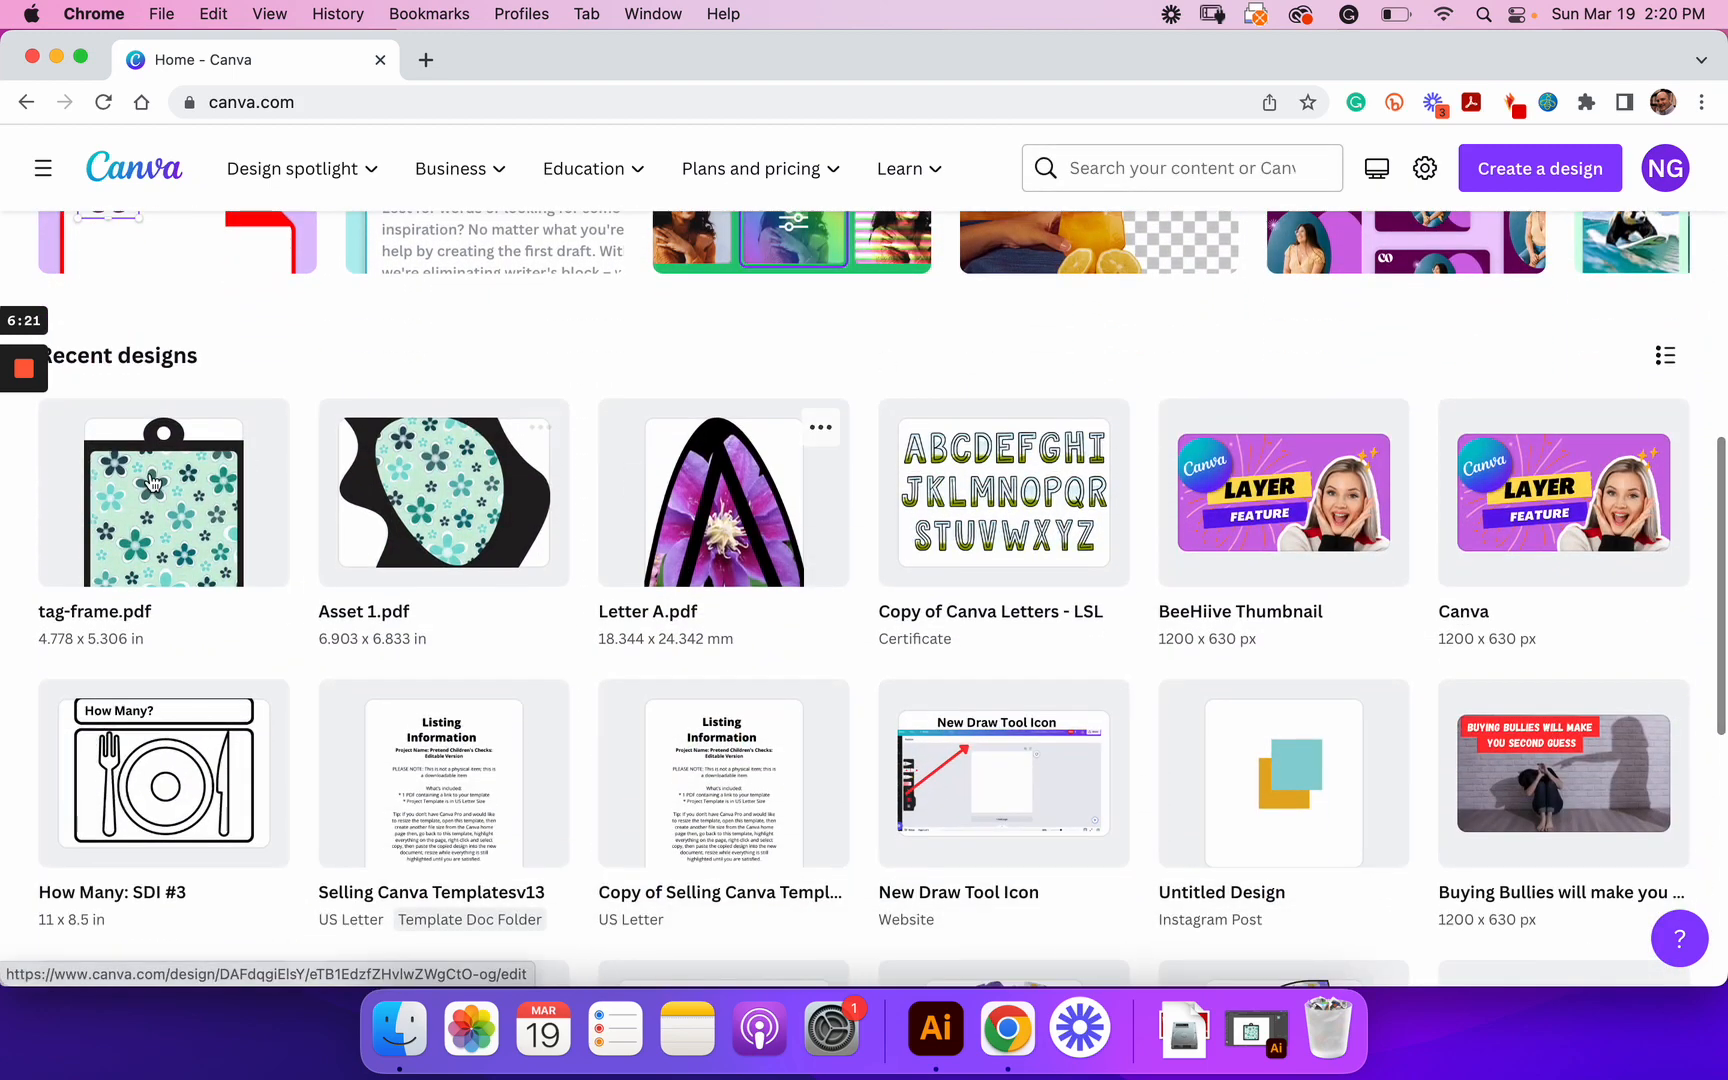
Step: Open the imported tag-frame design and dismiss the import feedback and help pop-ups
click(163, 493)
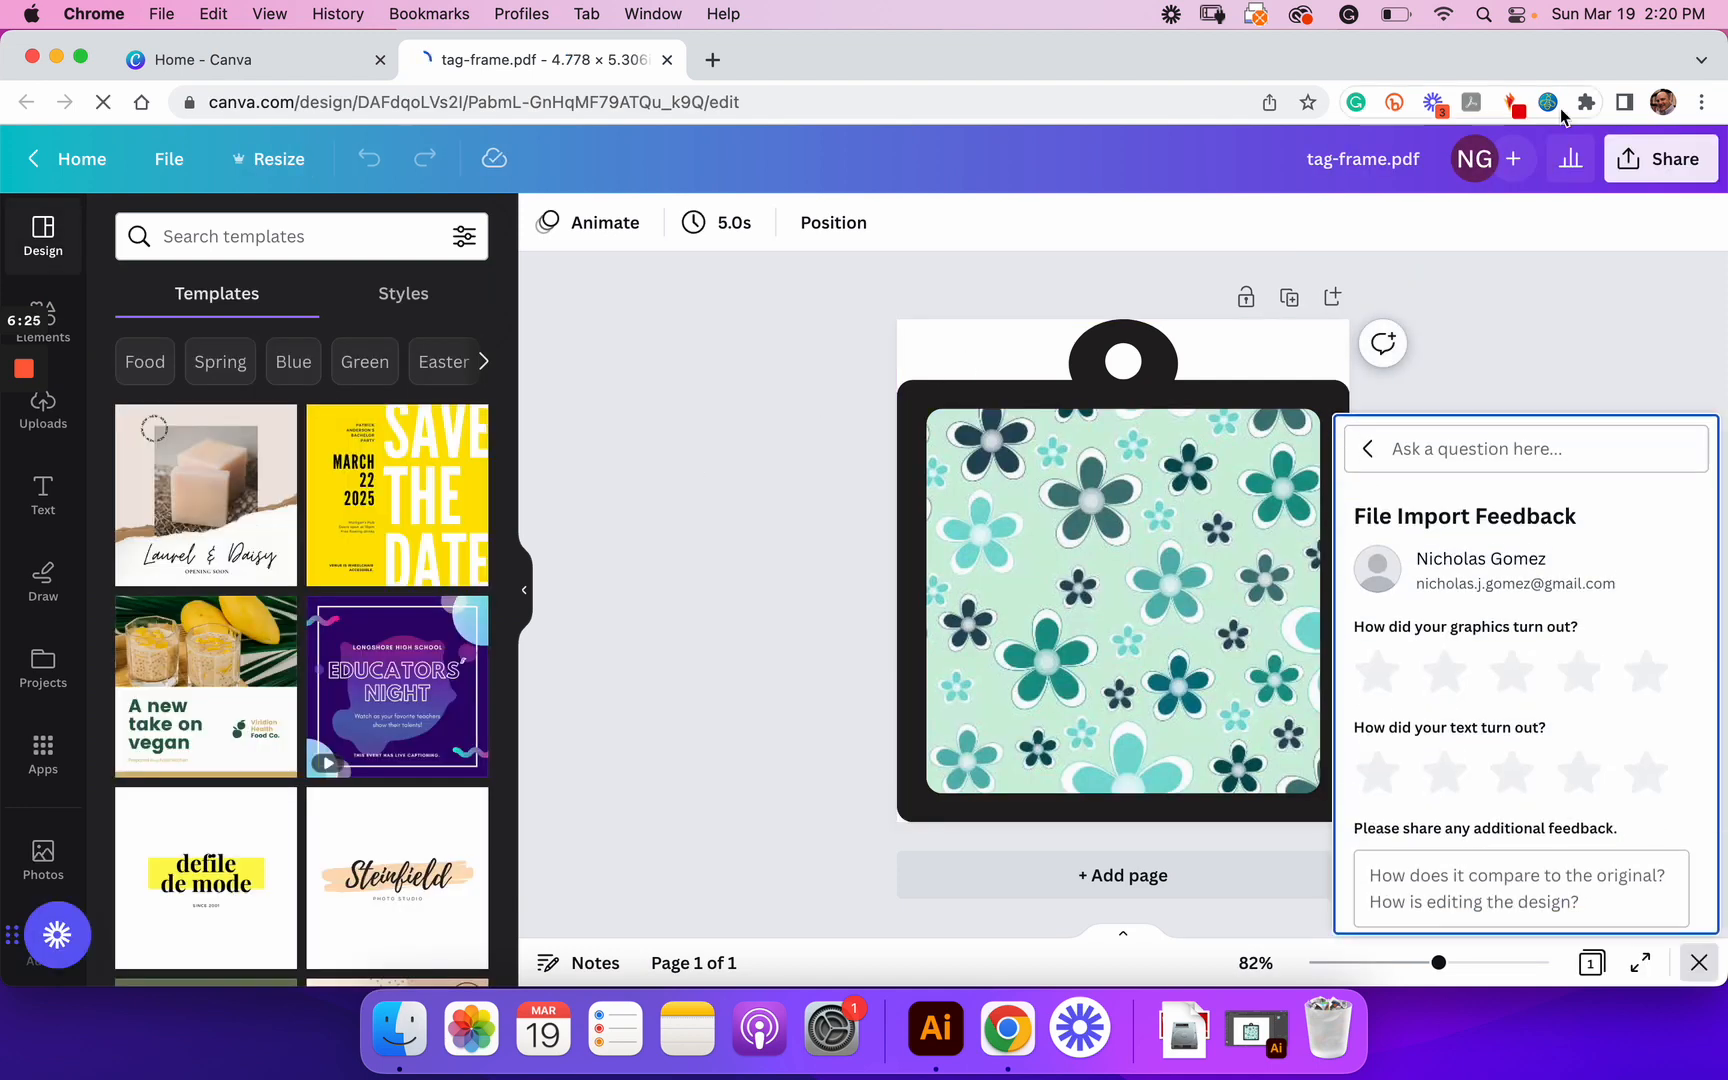
click(1367, 447)
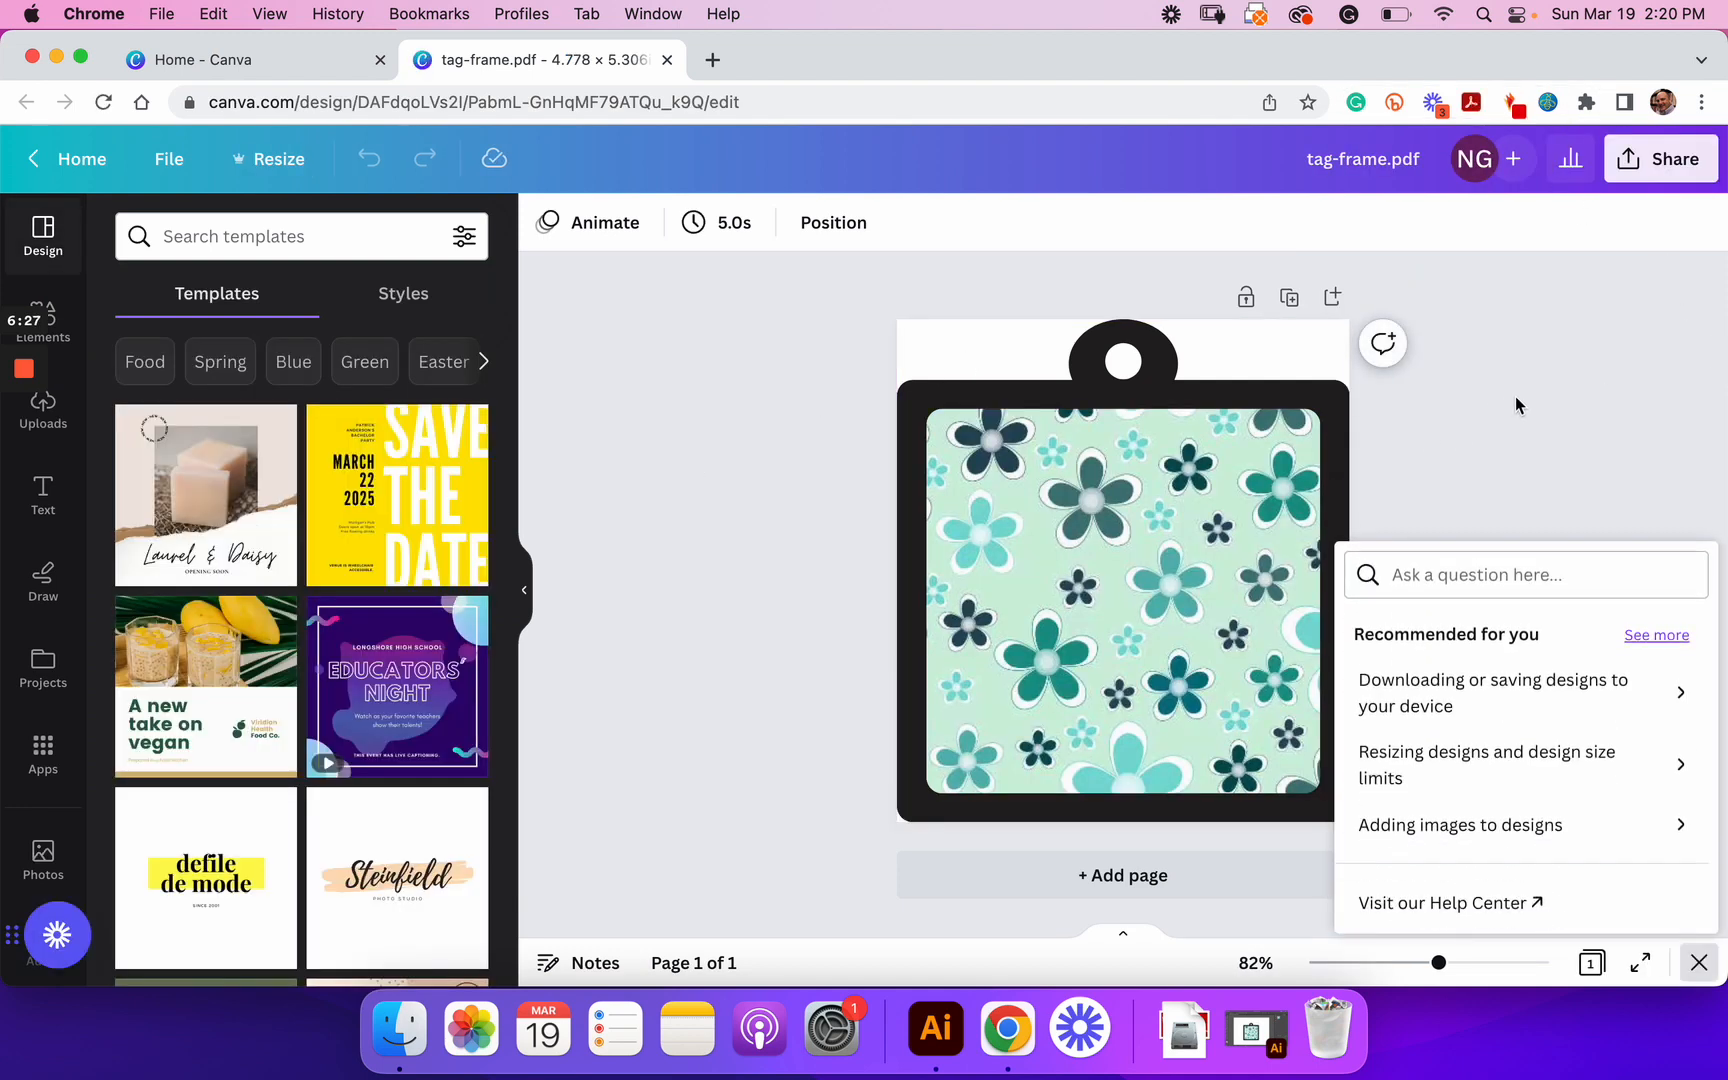
click(1697, 962)
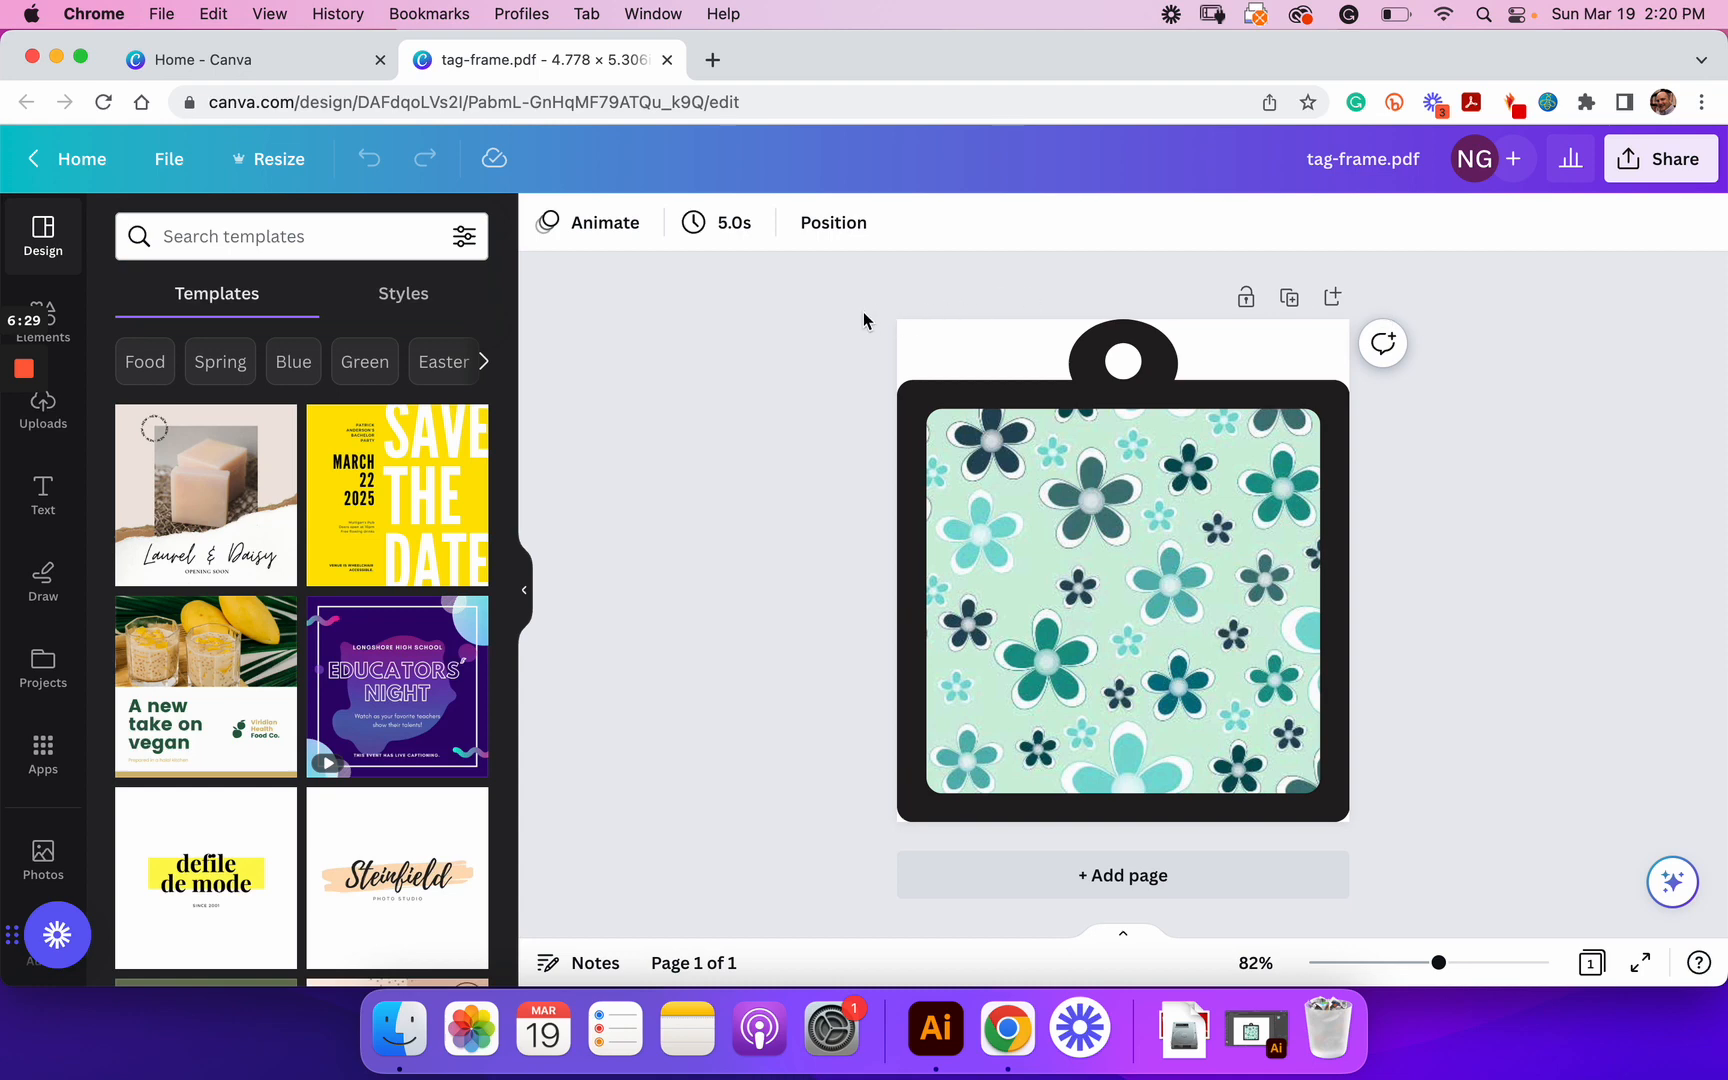
Step: Select and deselect the page holding the tag frame to review it
click(1122, 568)
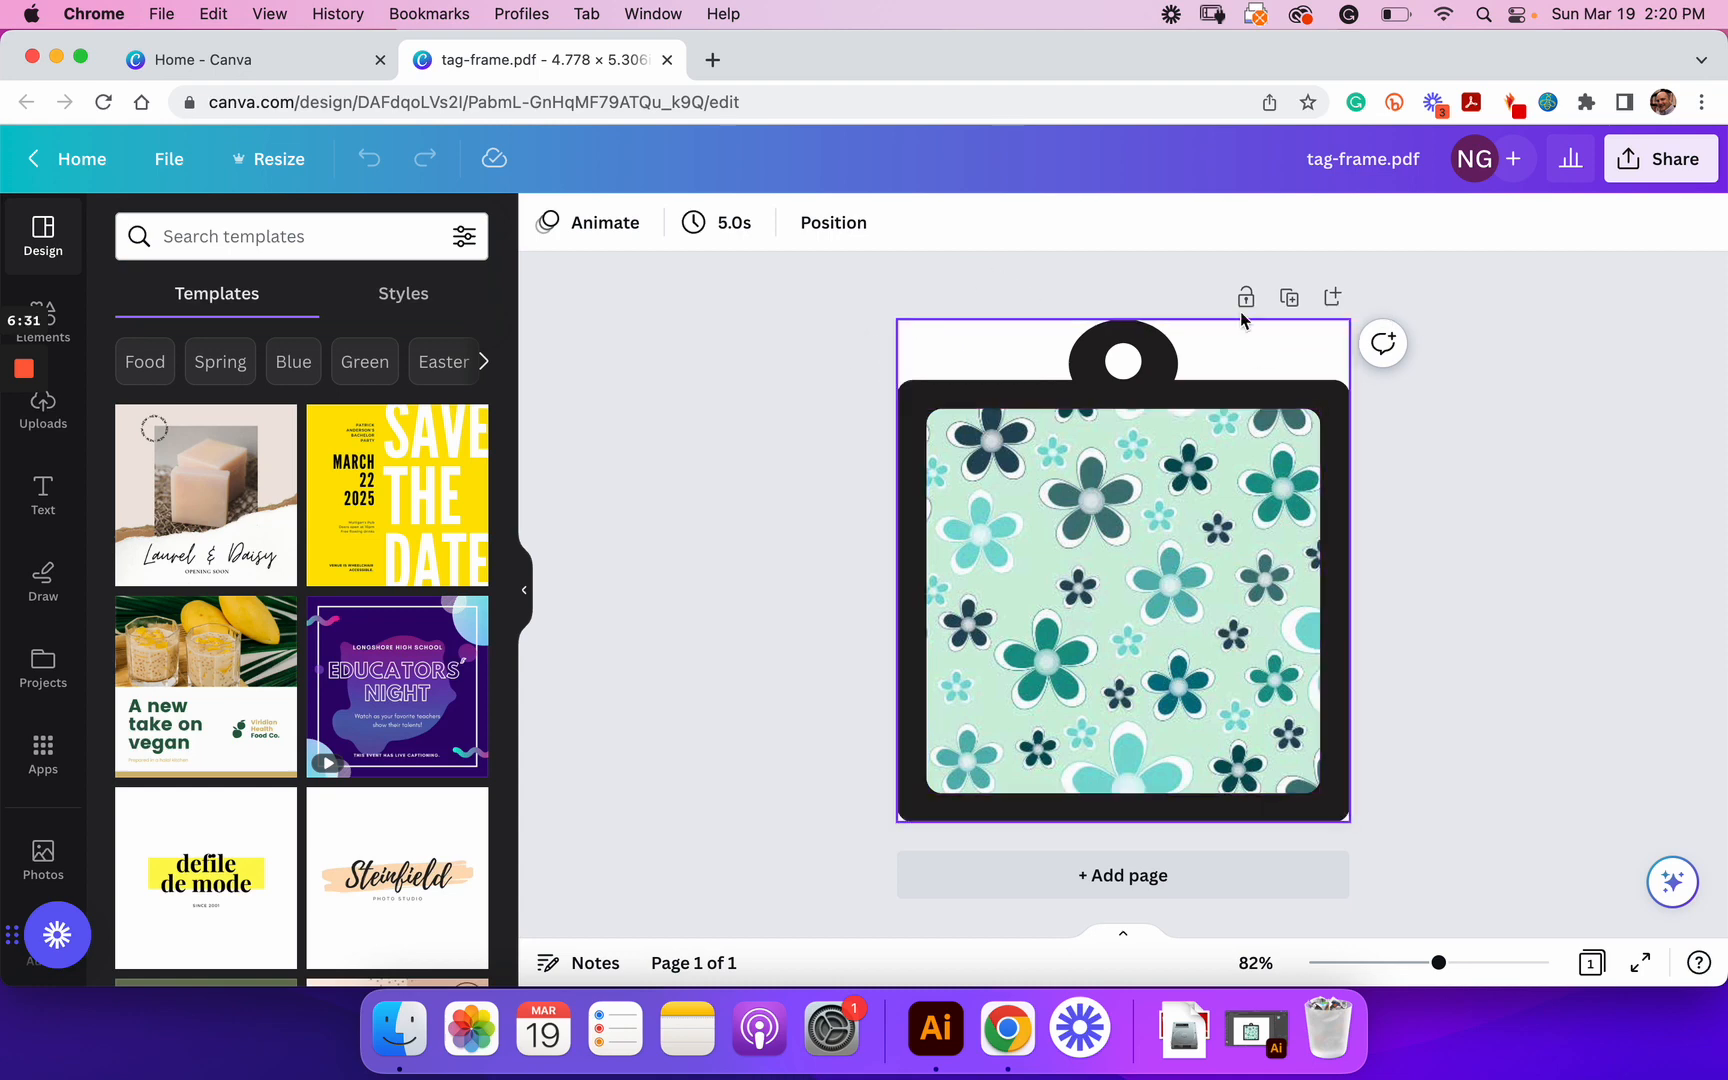
click(1153, 468)
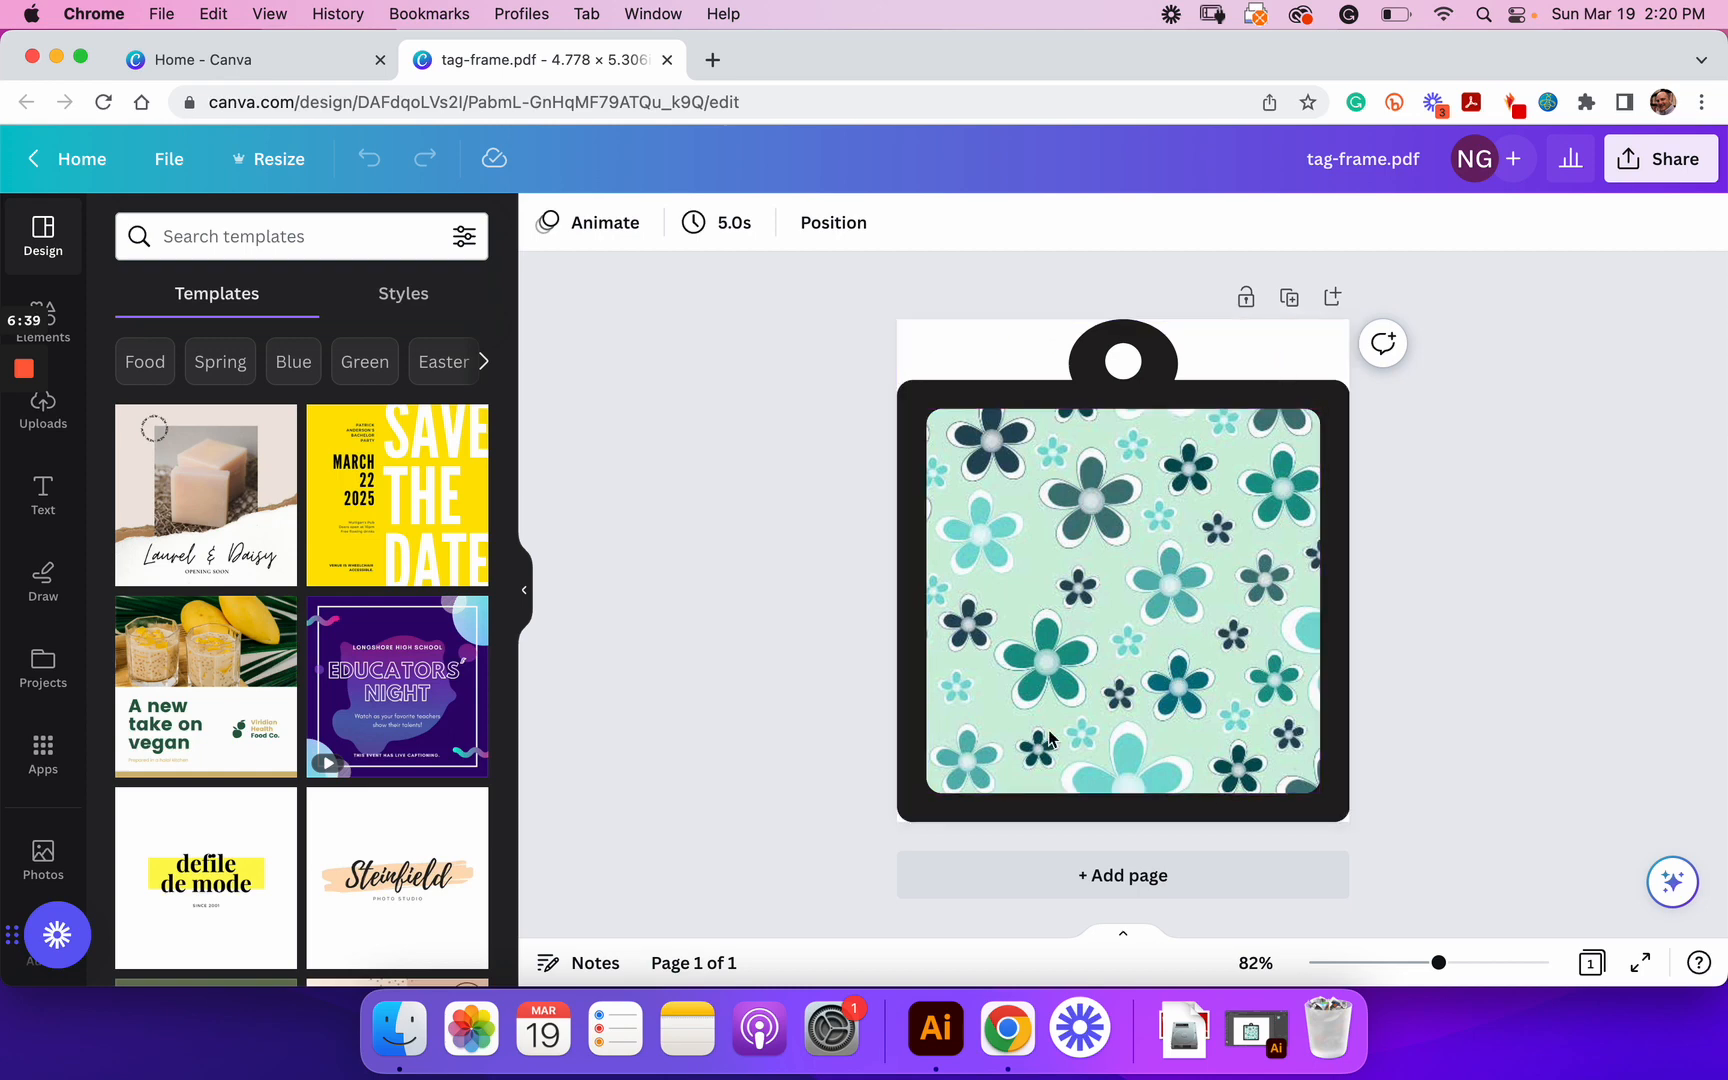
click(1049, 738)
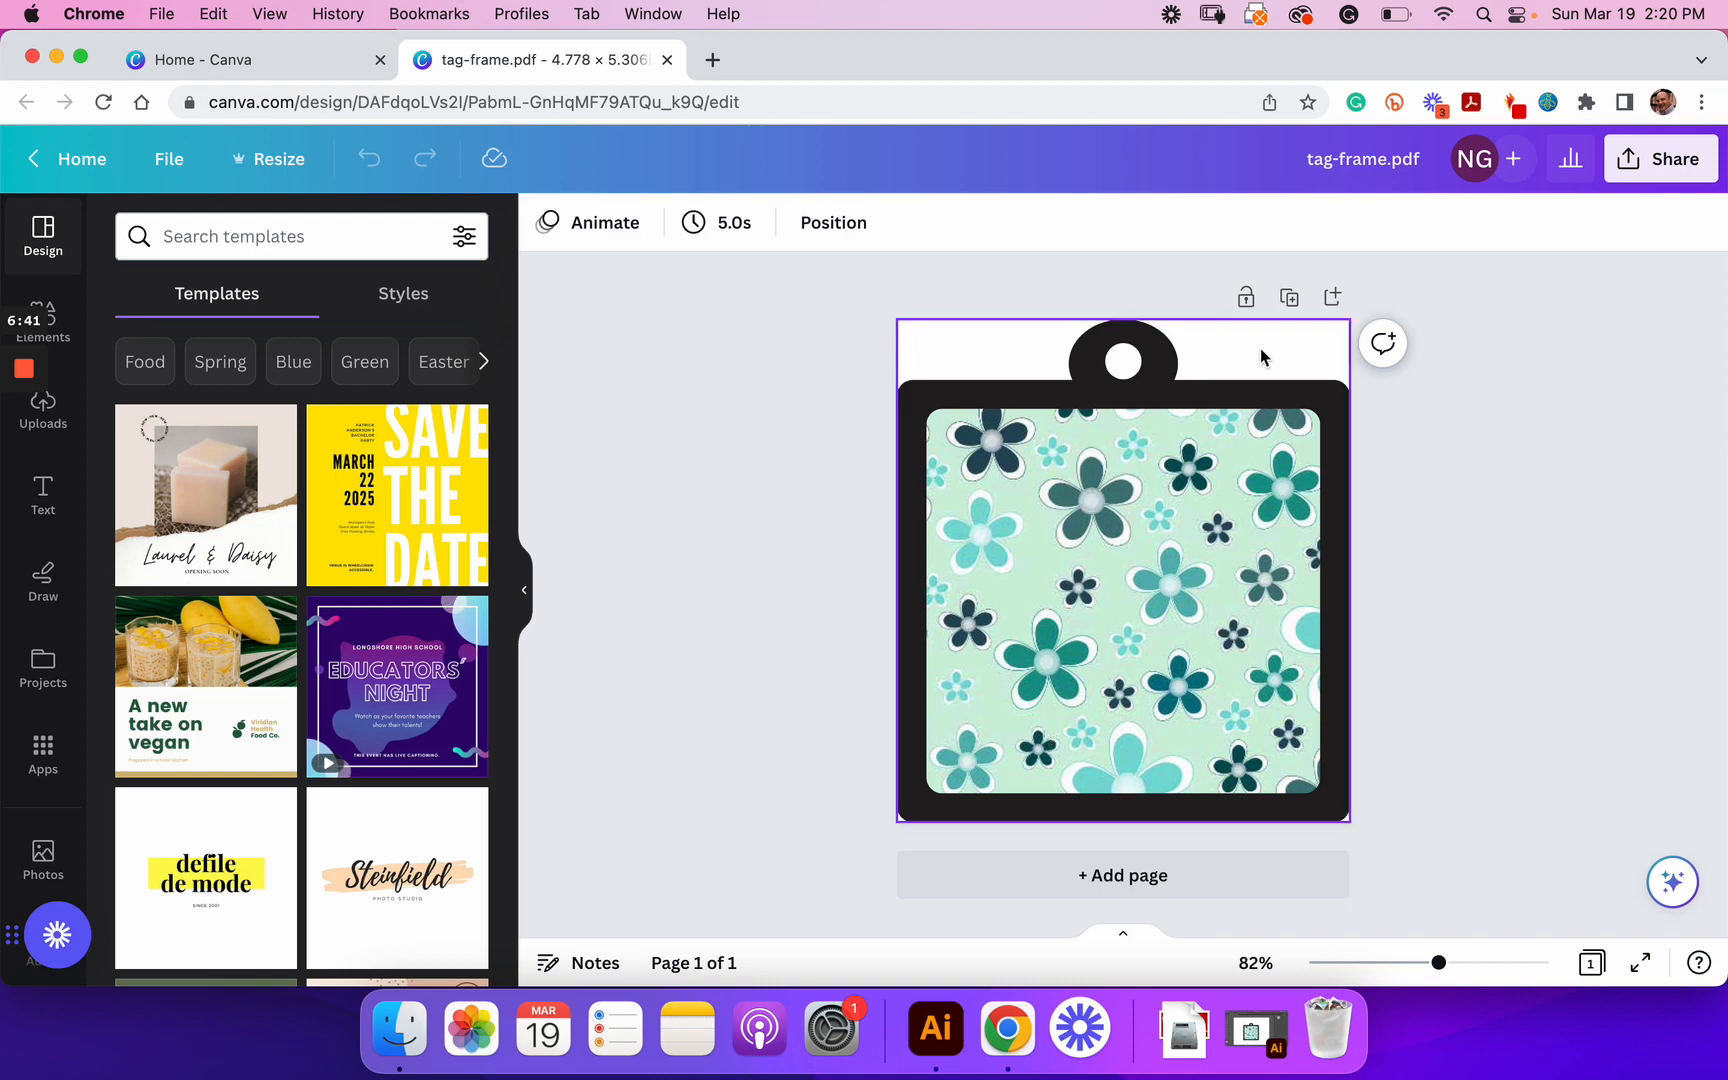
mouse_move(1328, 336)
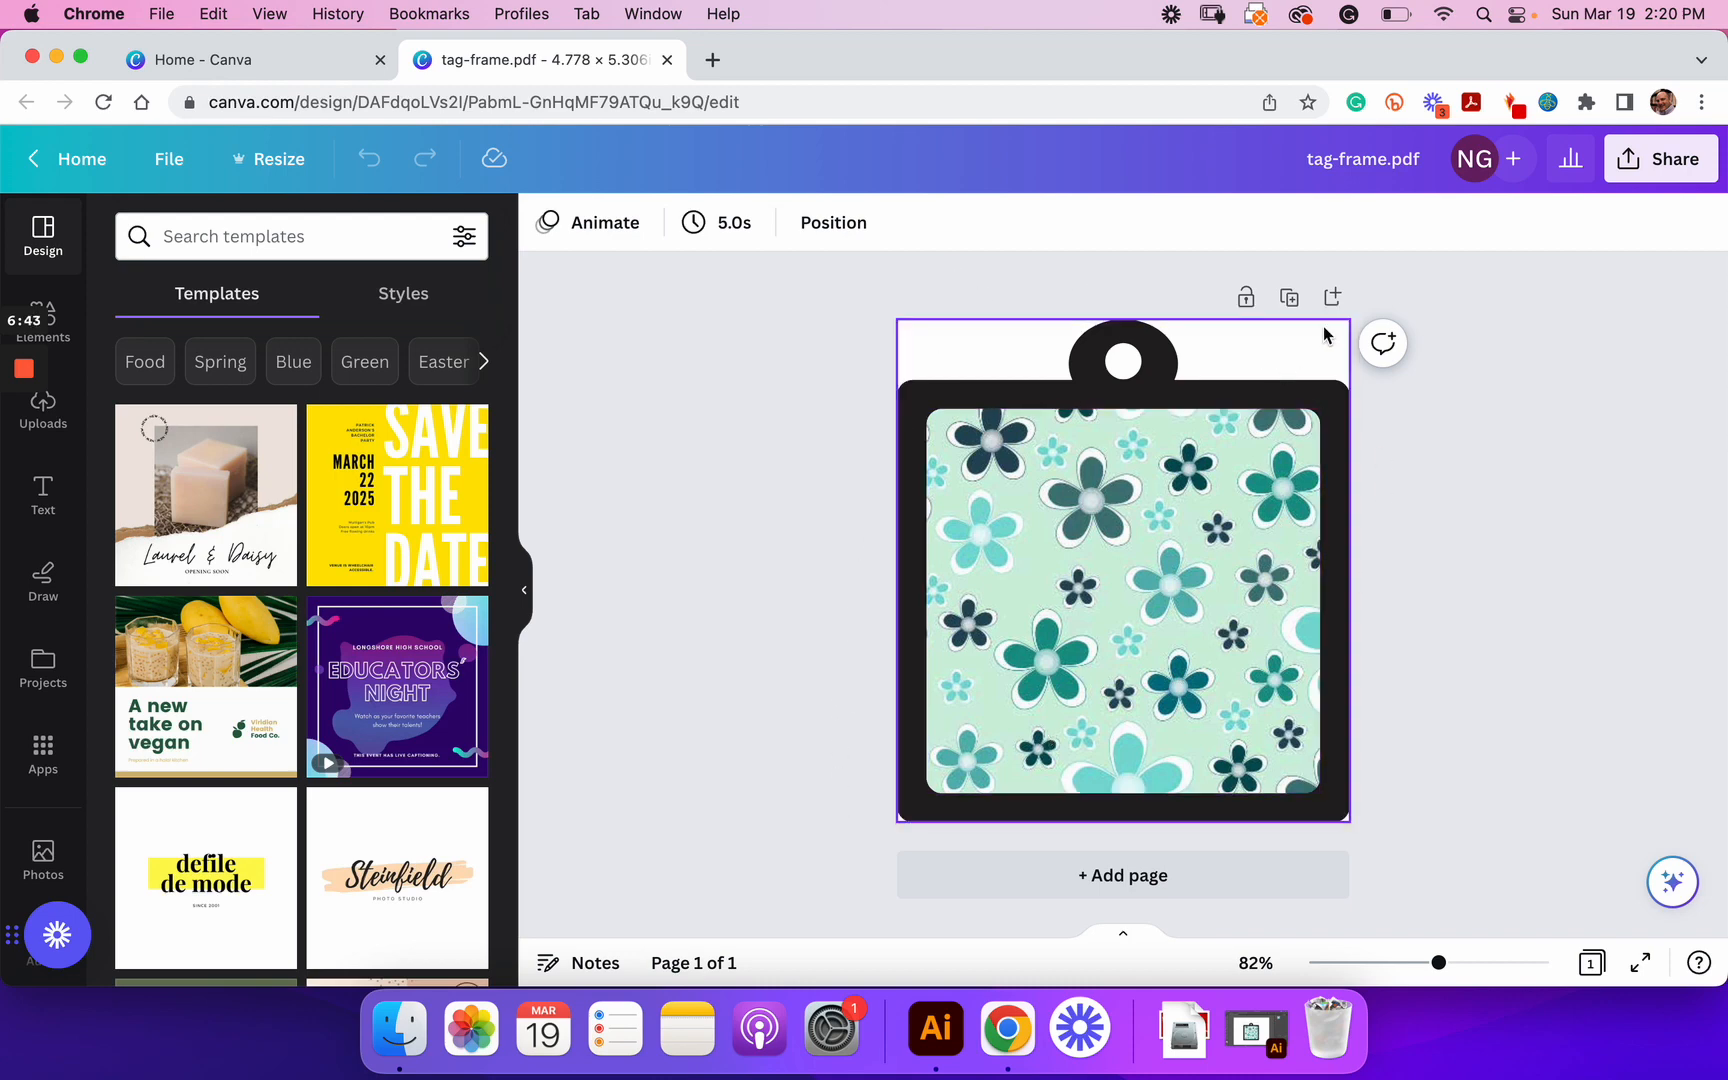
click(1322, 279)
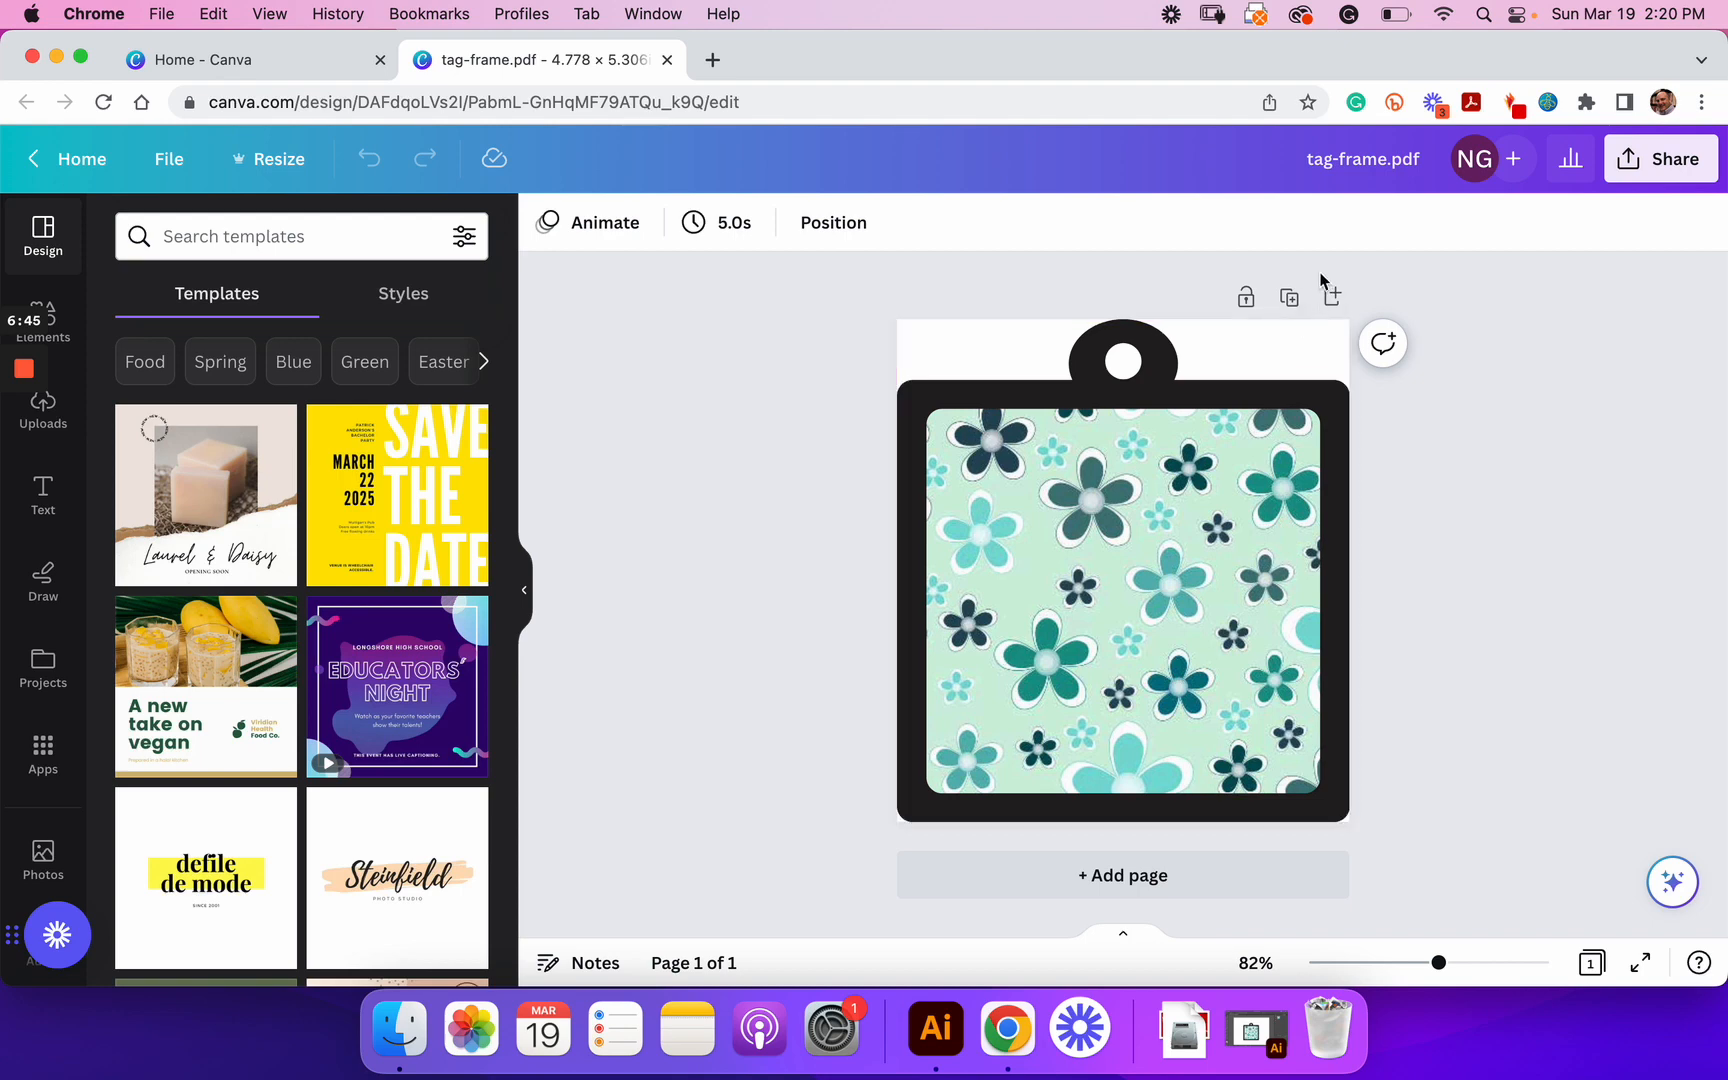
mouse_move(1541, 426)
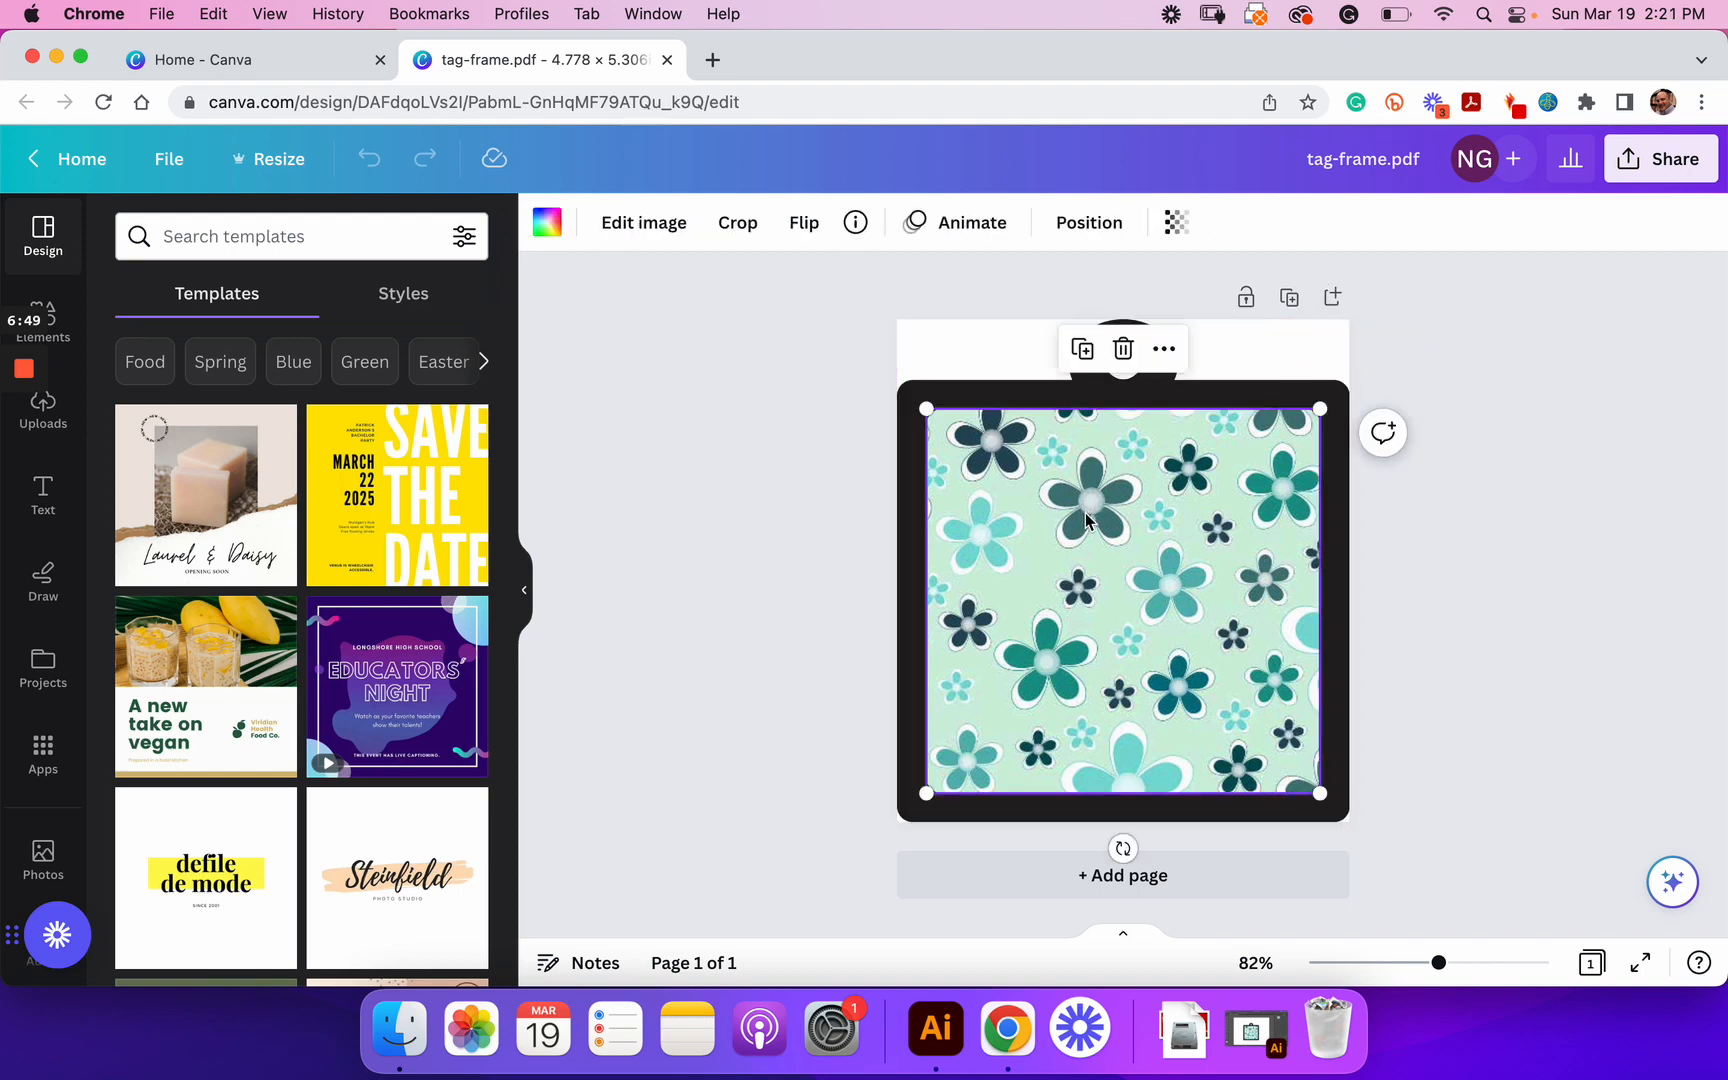
mouse_move(1218, 463)
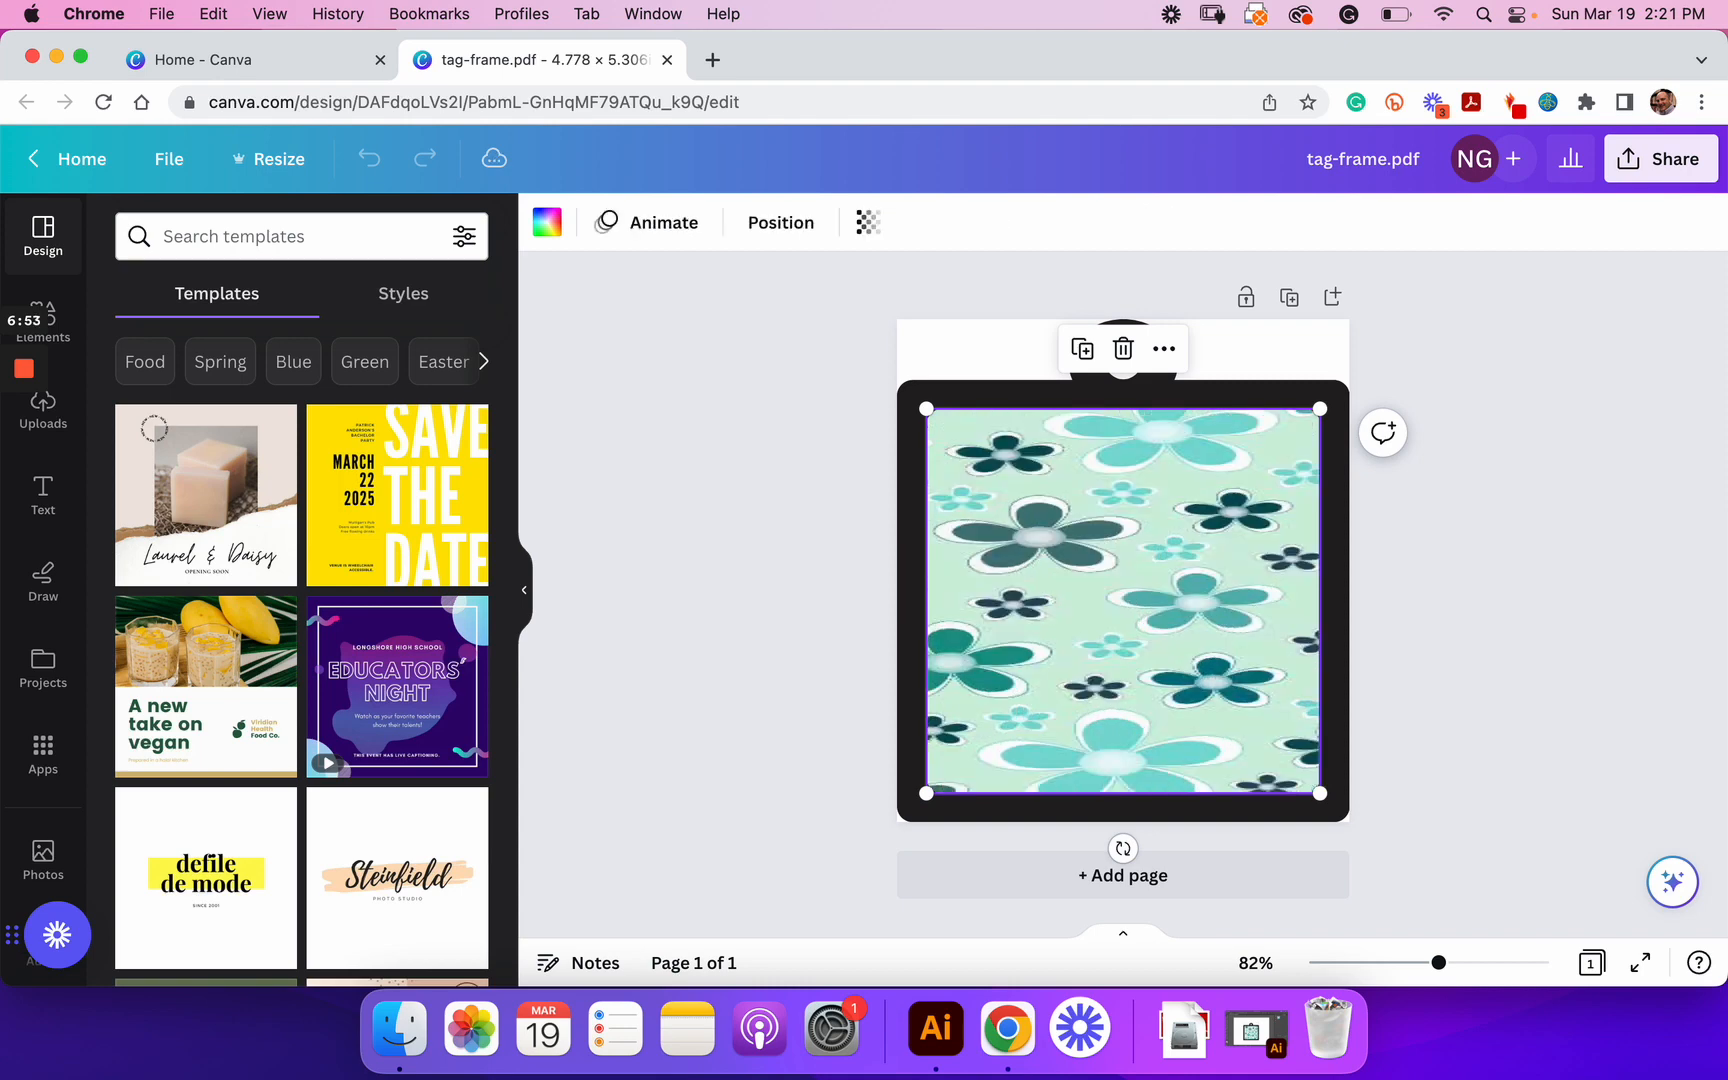
Step: Delete the teal flower pattern so the frame shows its empty placeholder
click(1123, 348)
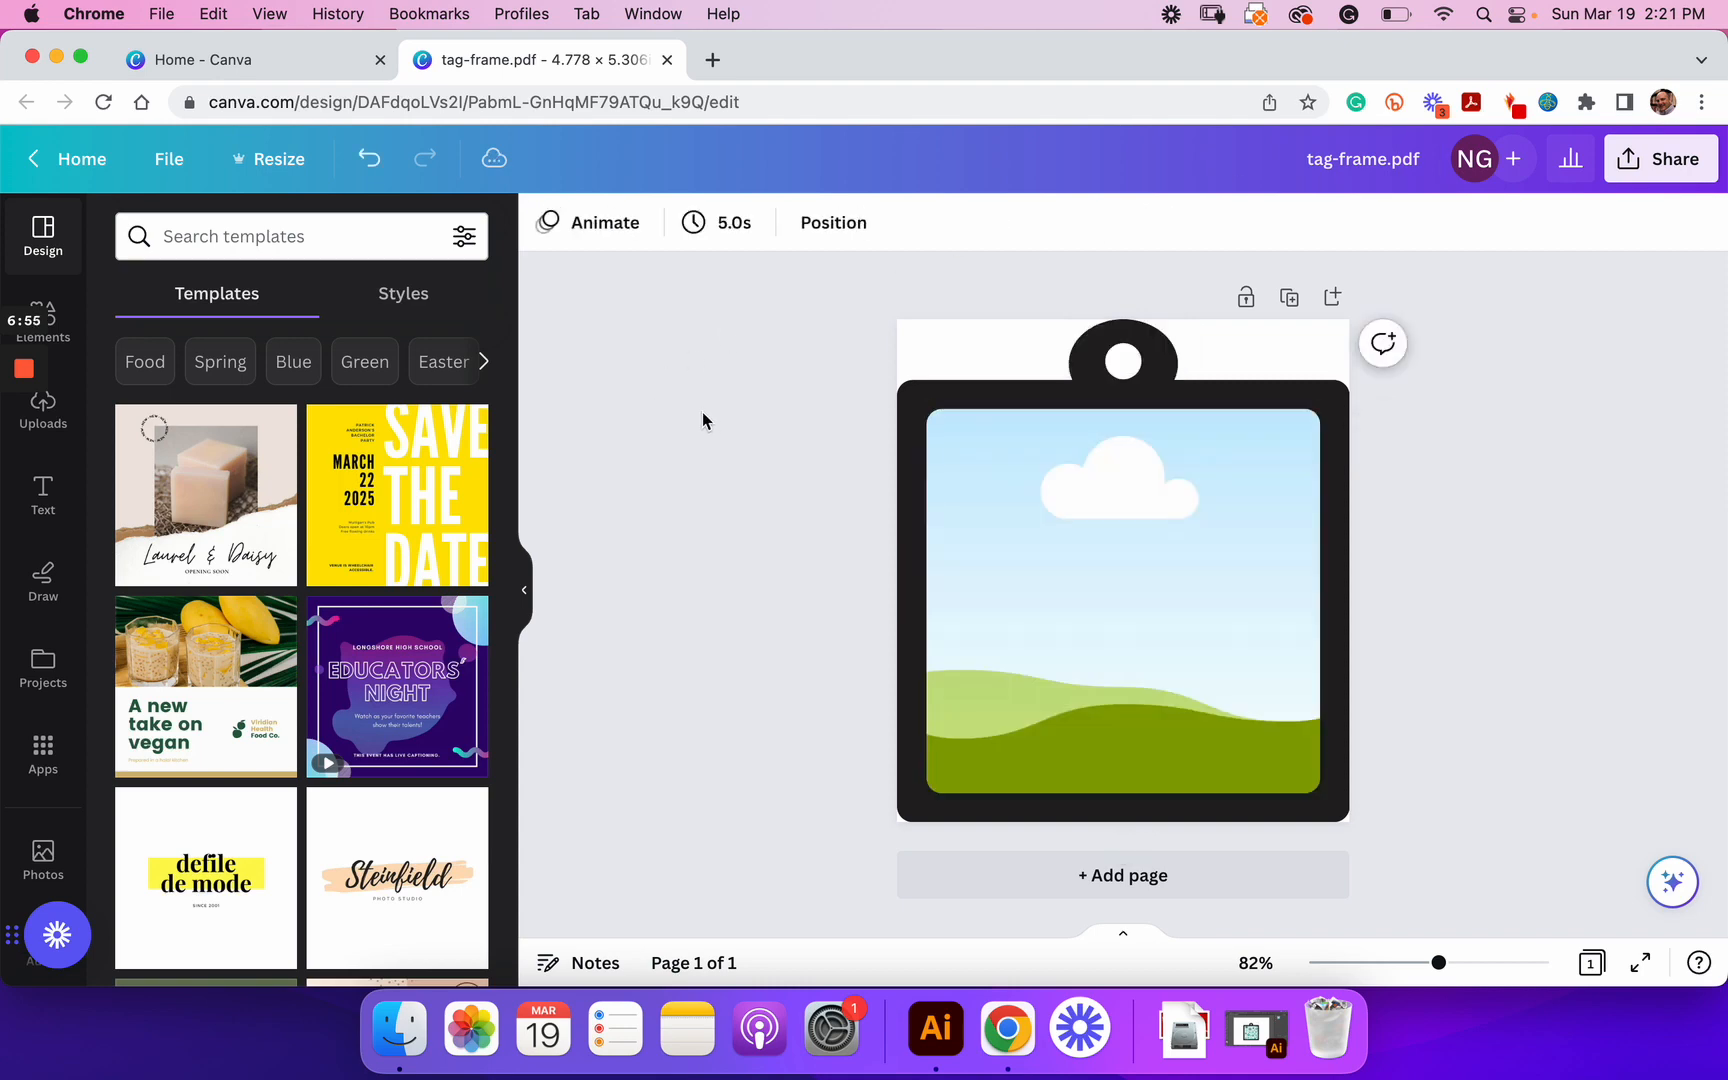
mouse_move(787, 348)
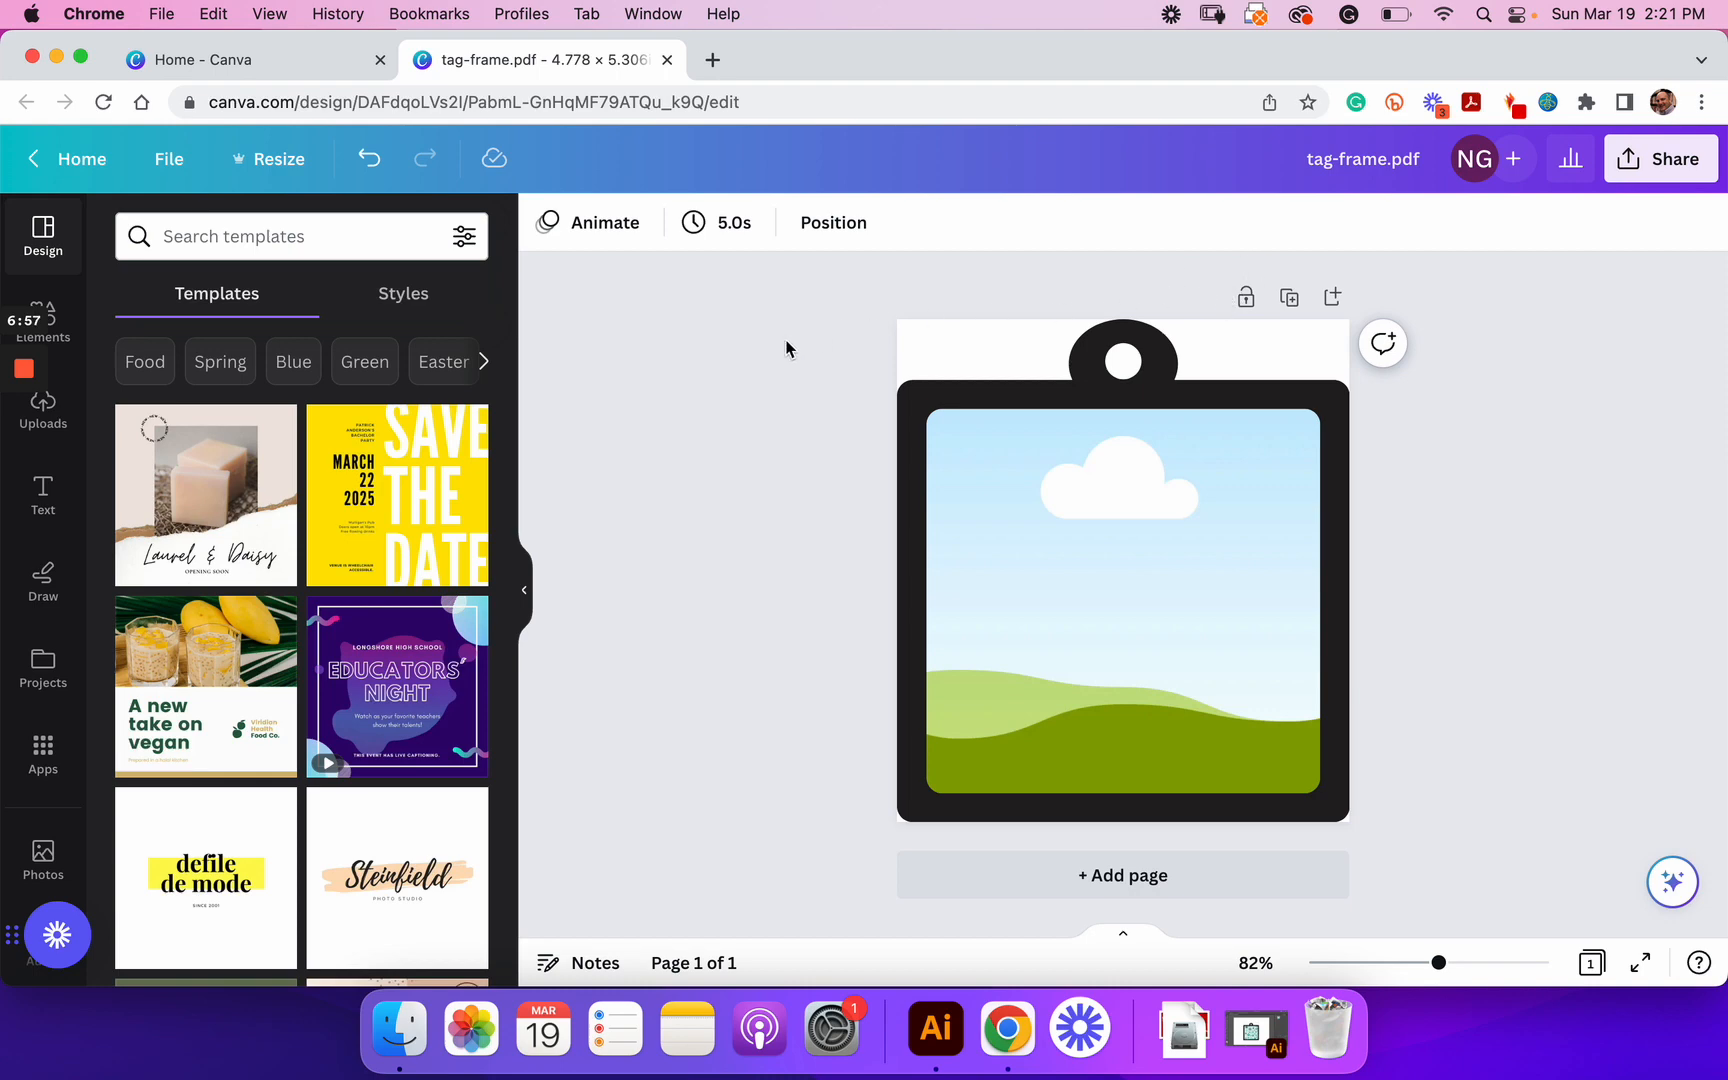
mouse_move(55, 628)
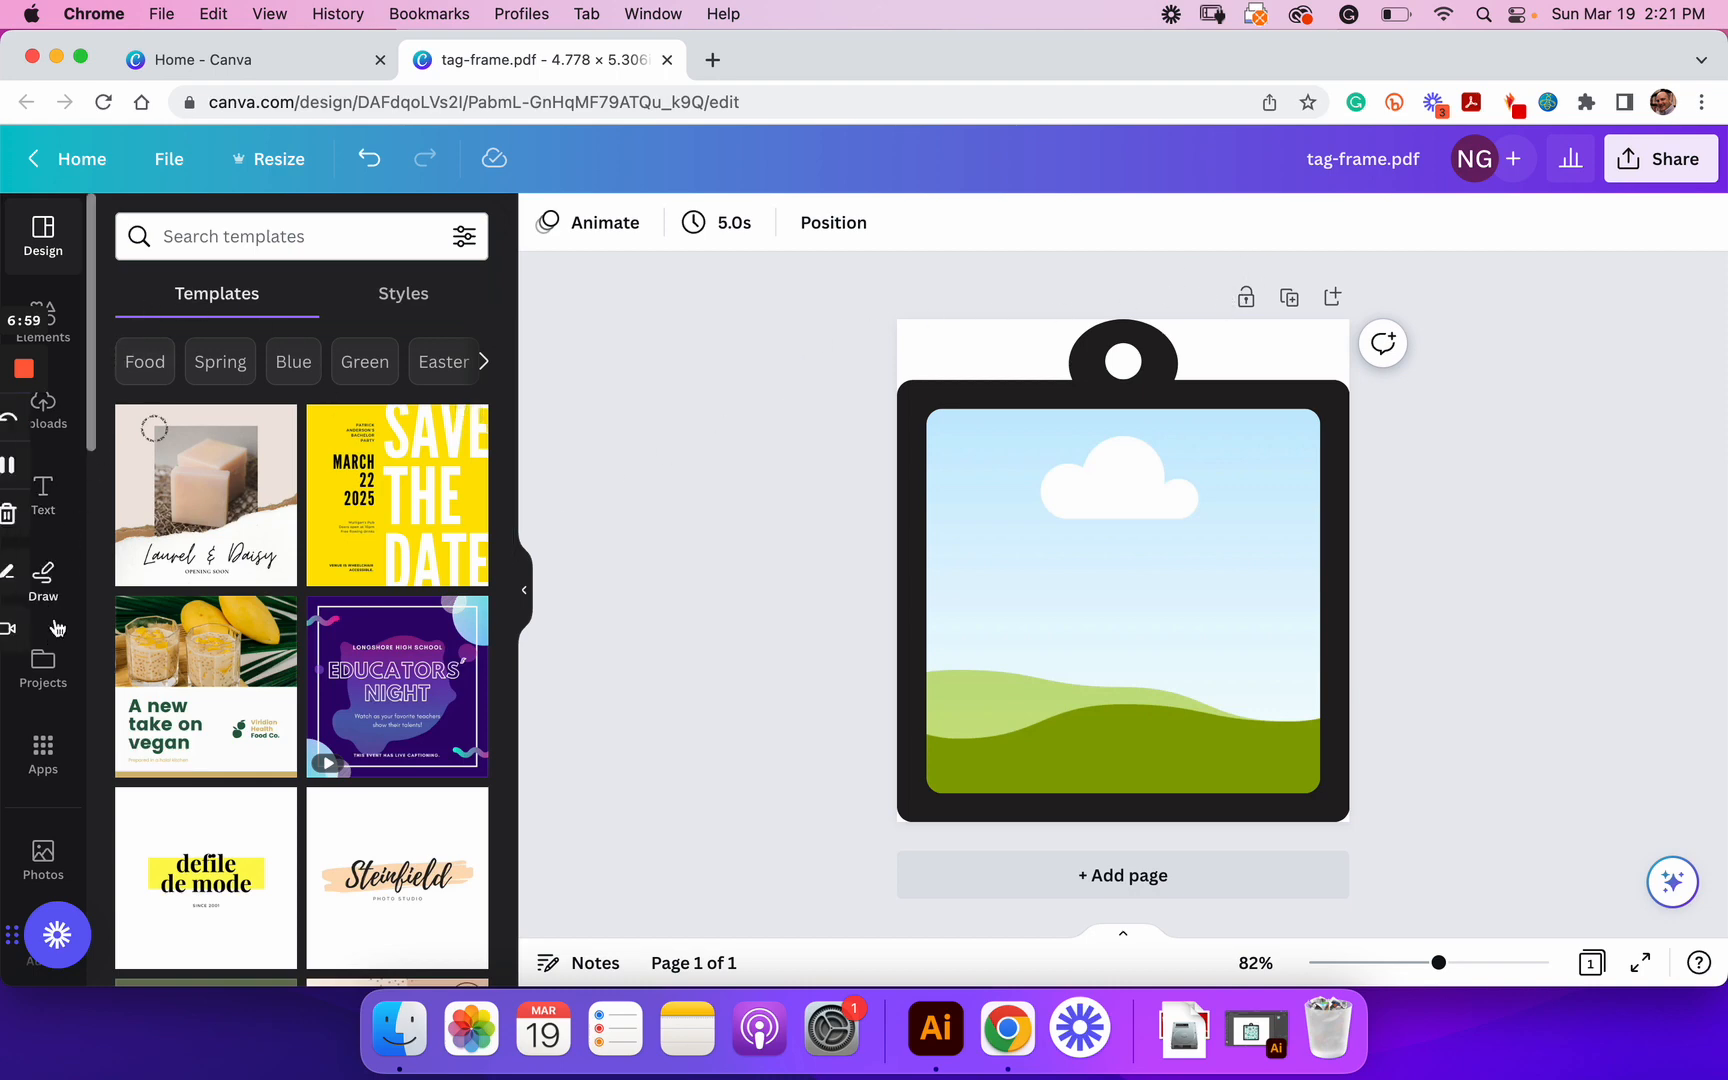
Step: Run the recent 'flowers' photo search and undo the accidentally added purple petals image
scroll(down, 3)
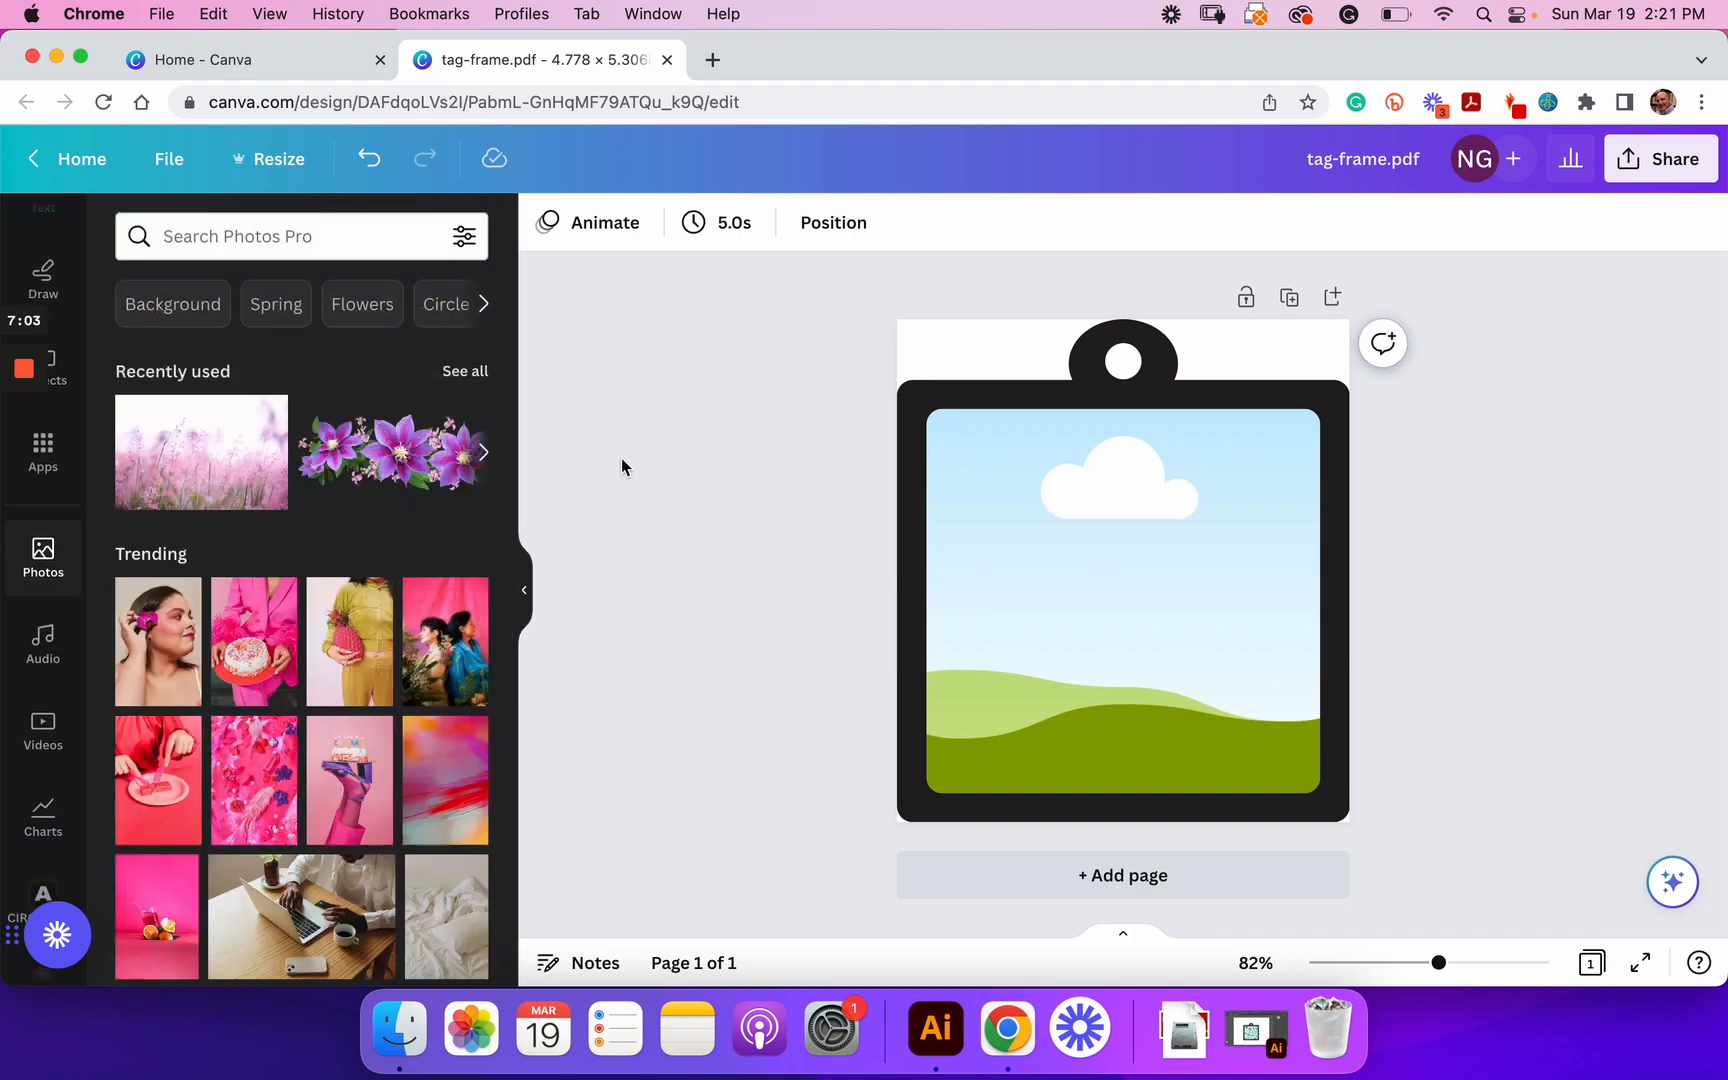
scroll(down, 3)
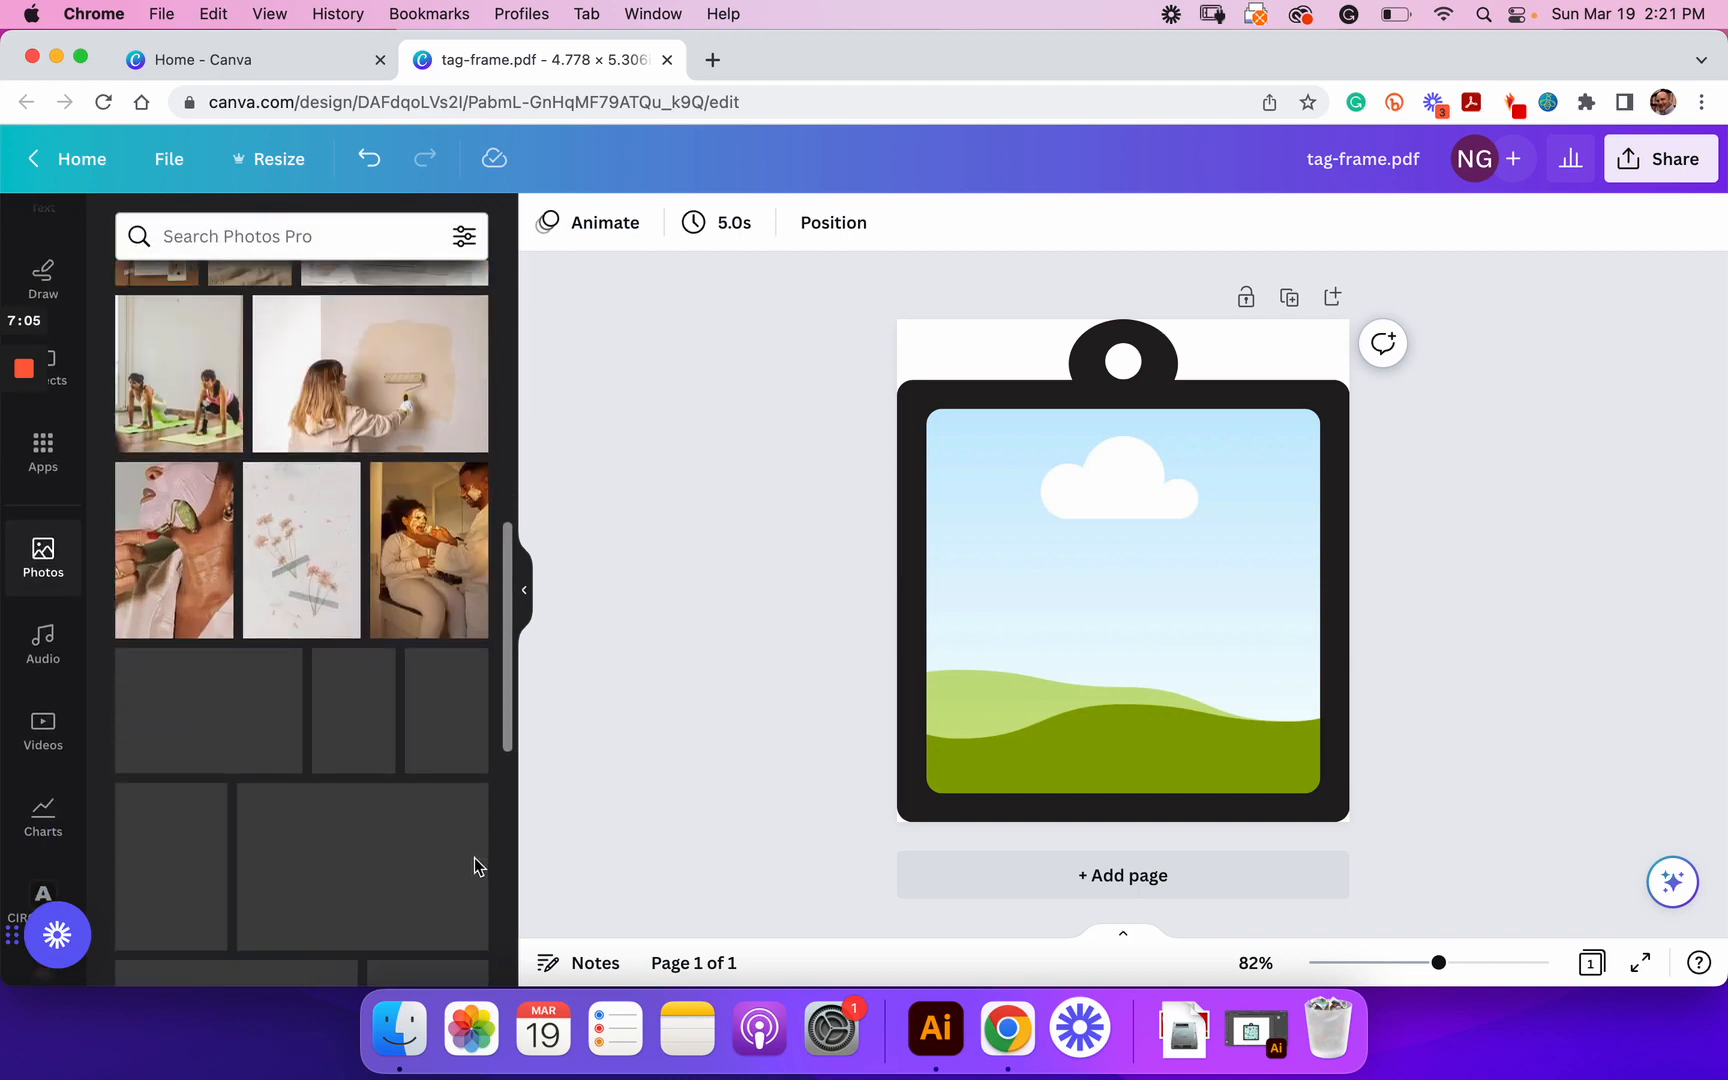
scroll(down, 3)
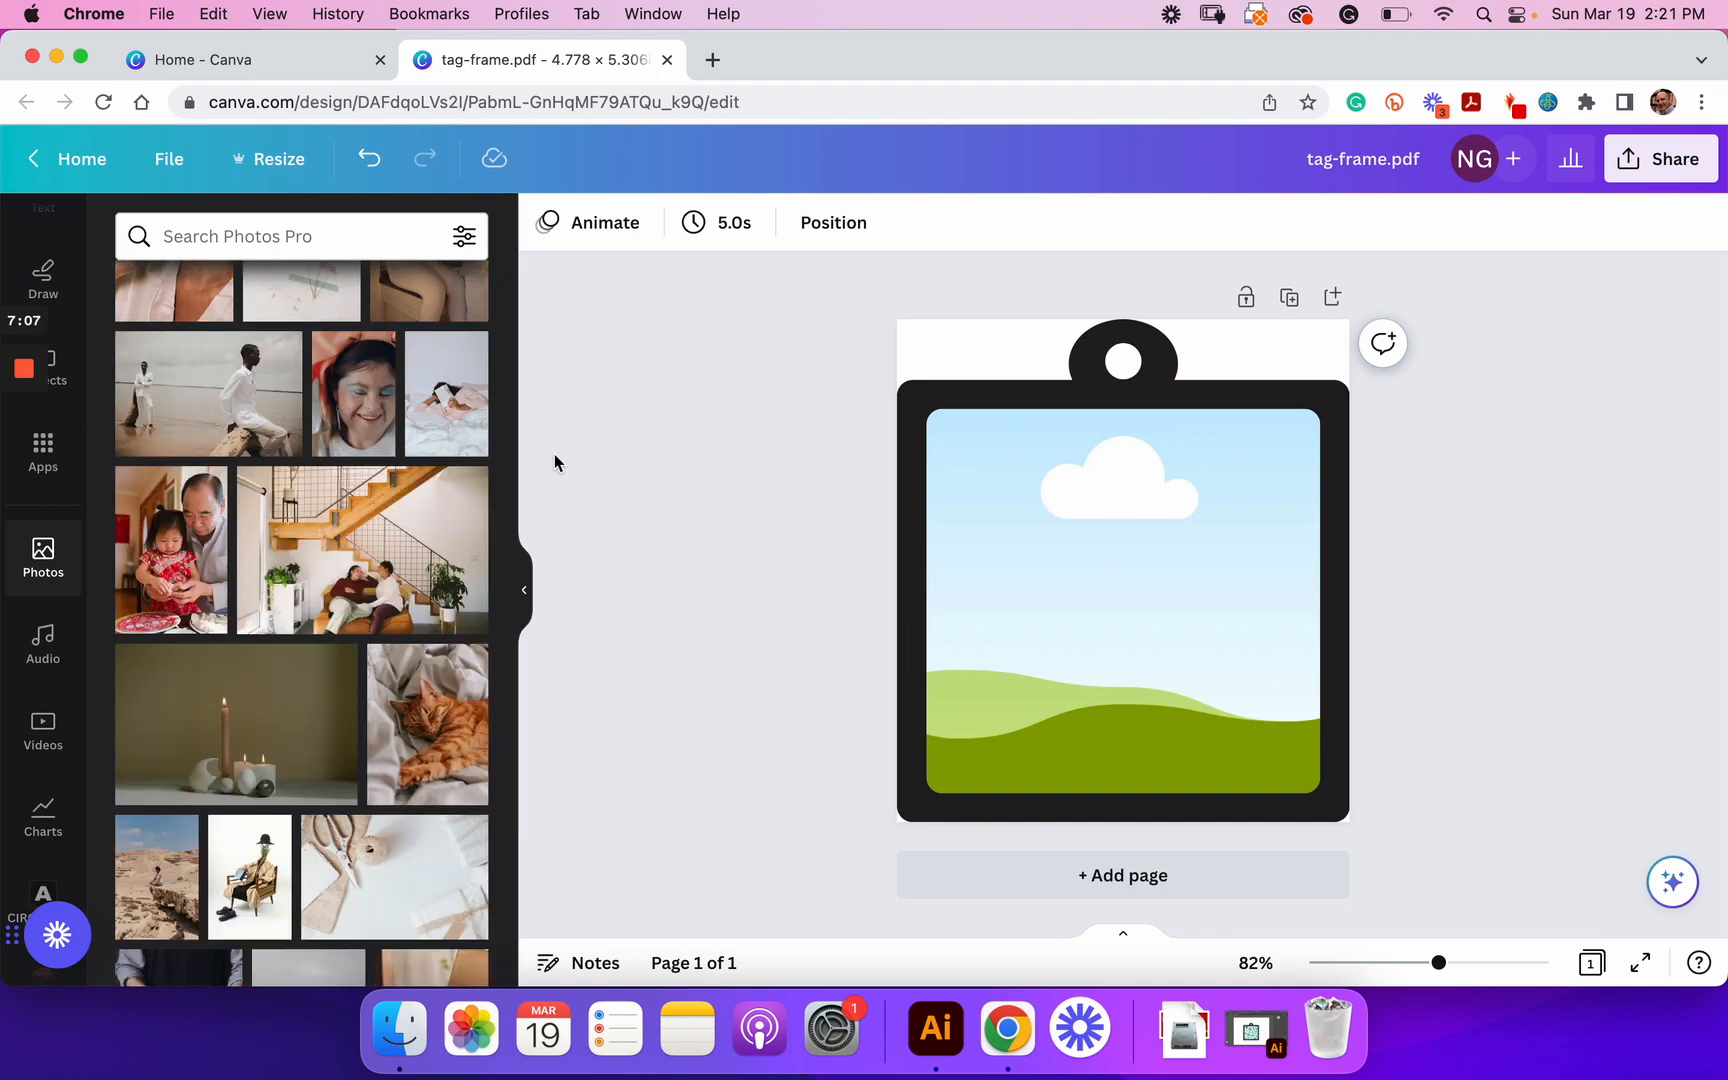
click(276, 236)
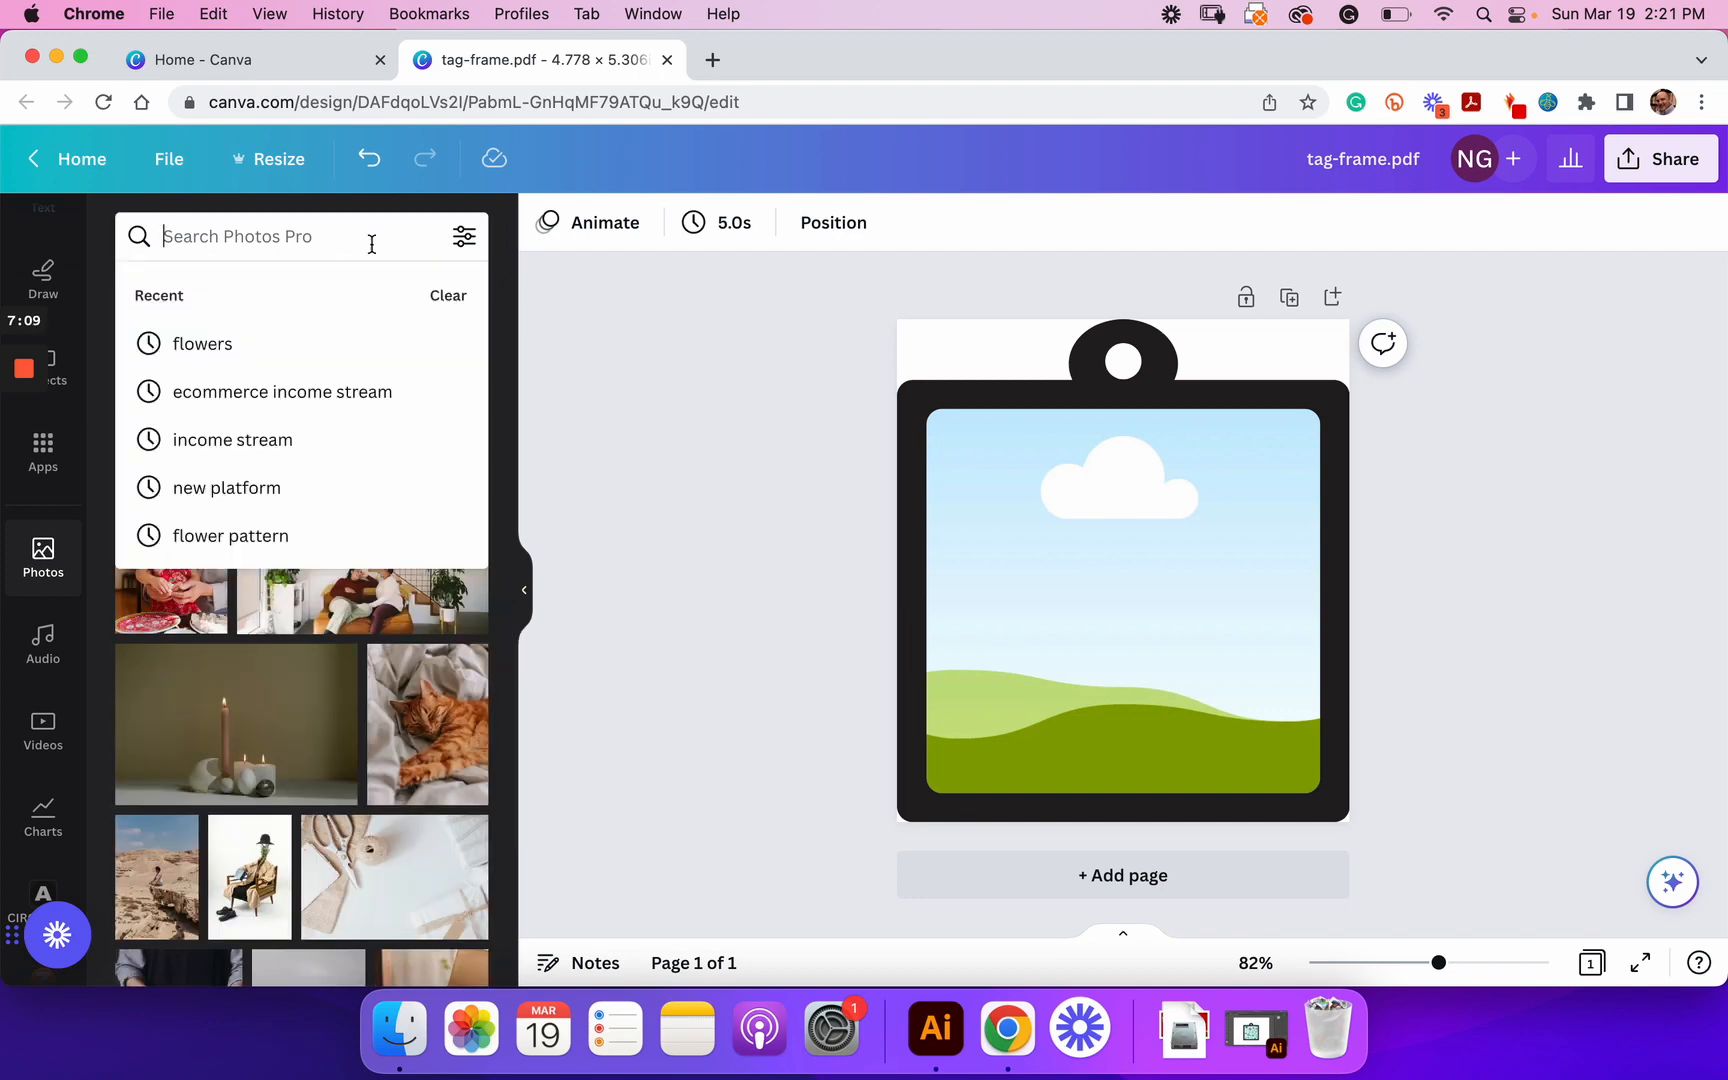
click(202, 343)
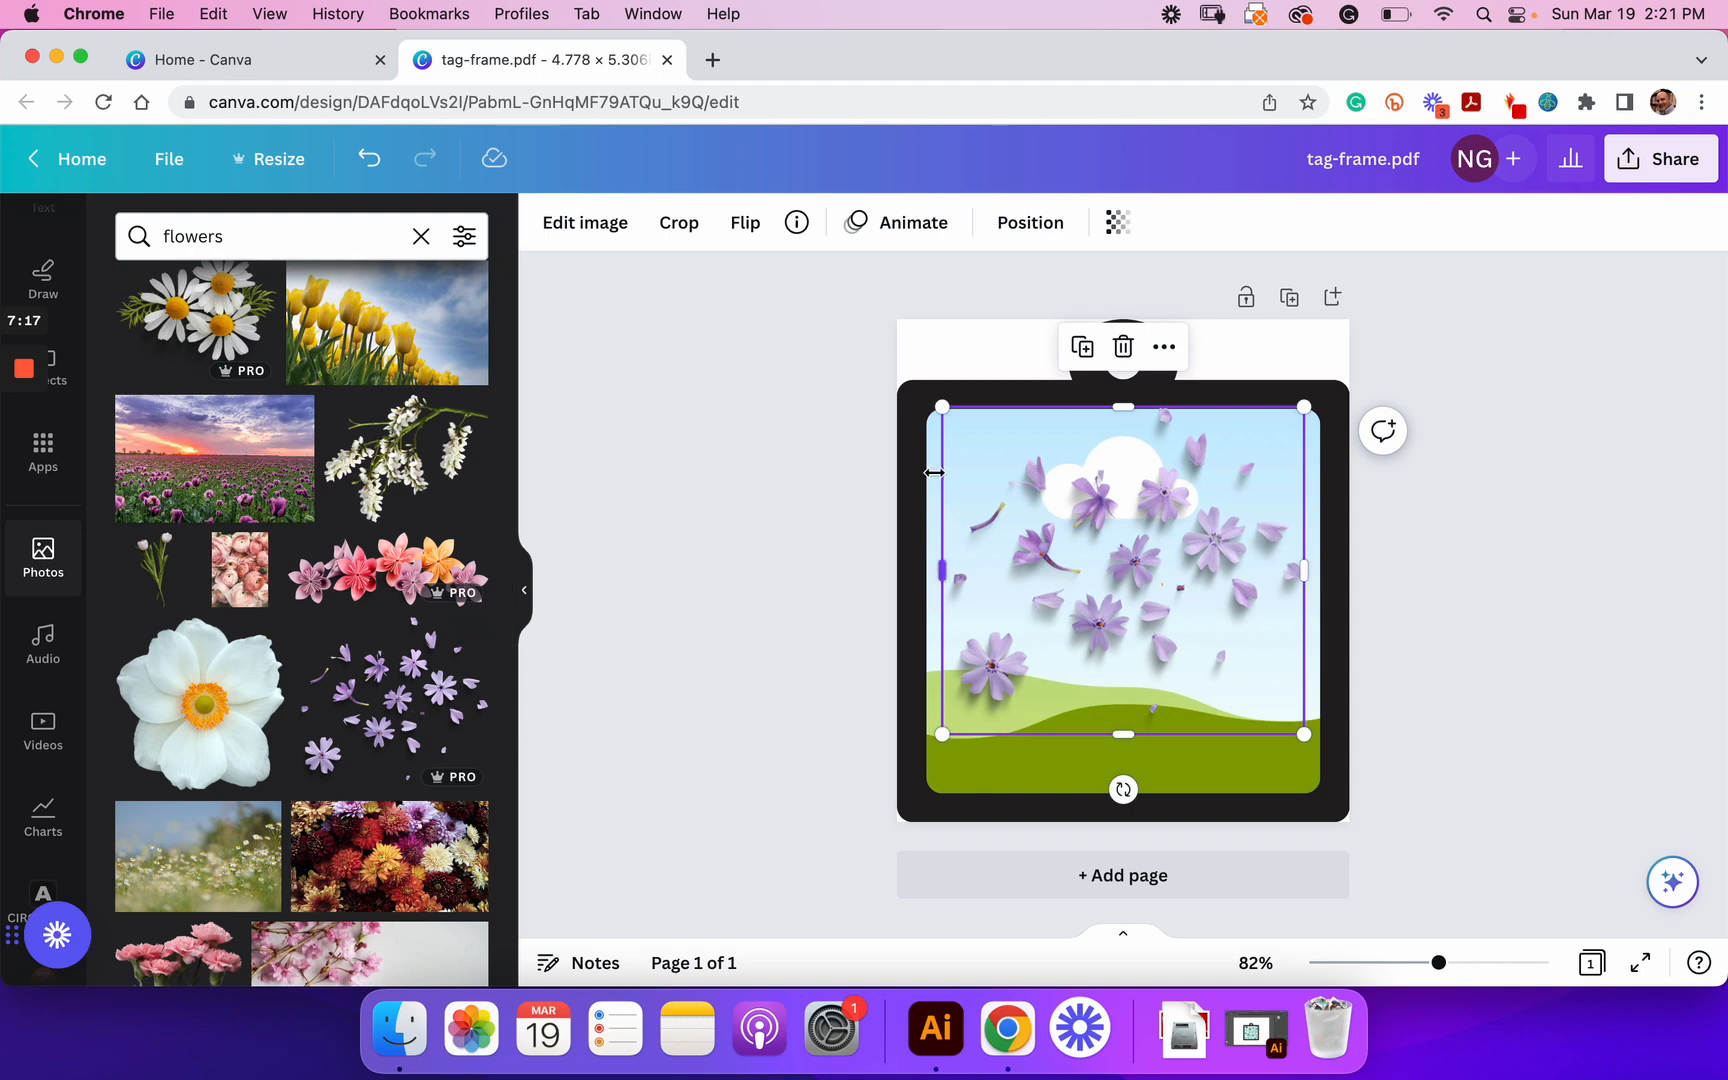
click(1122, 346)
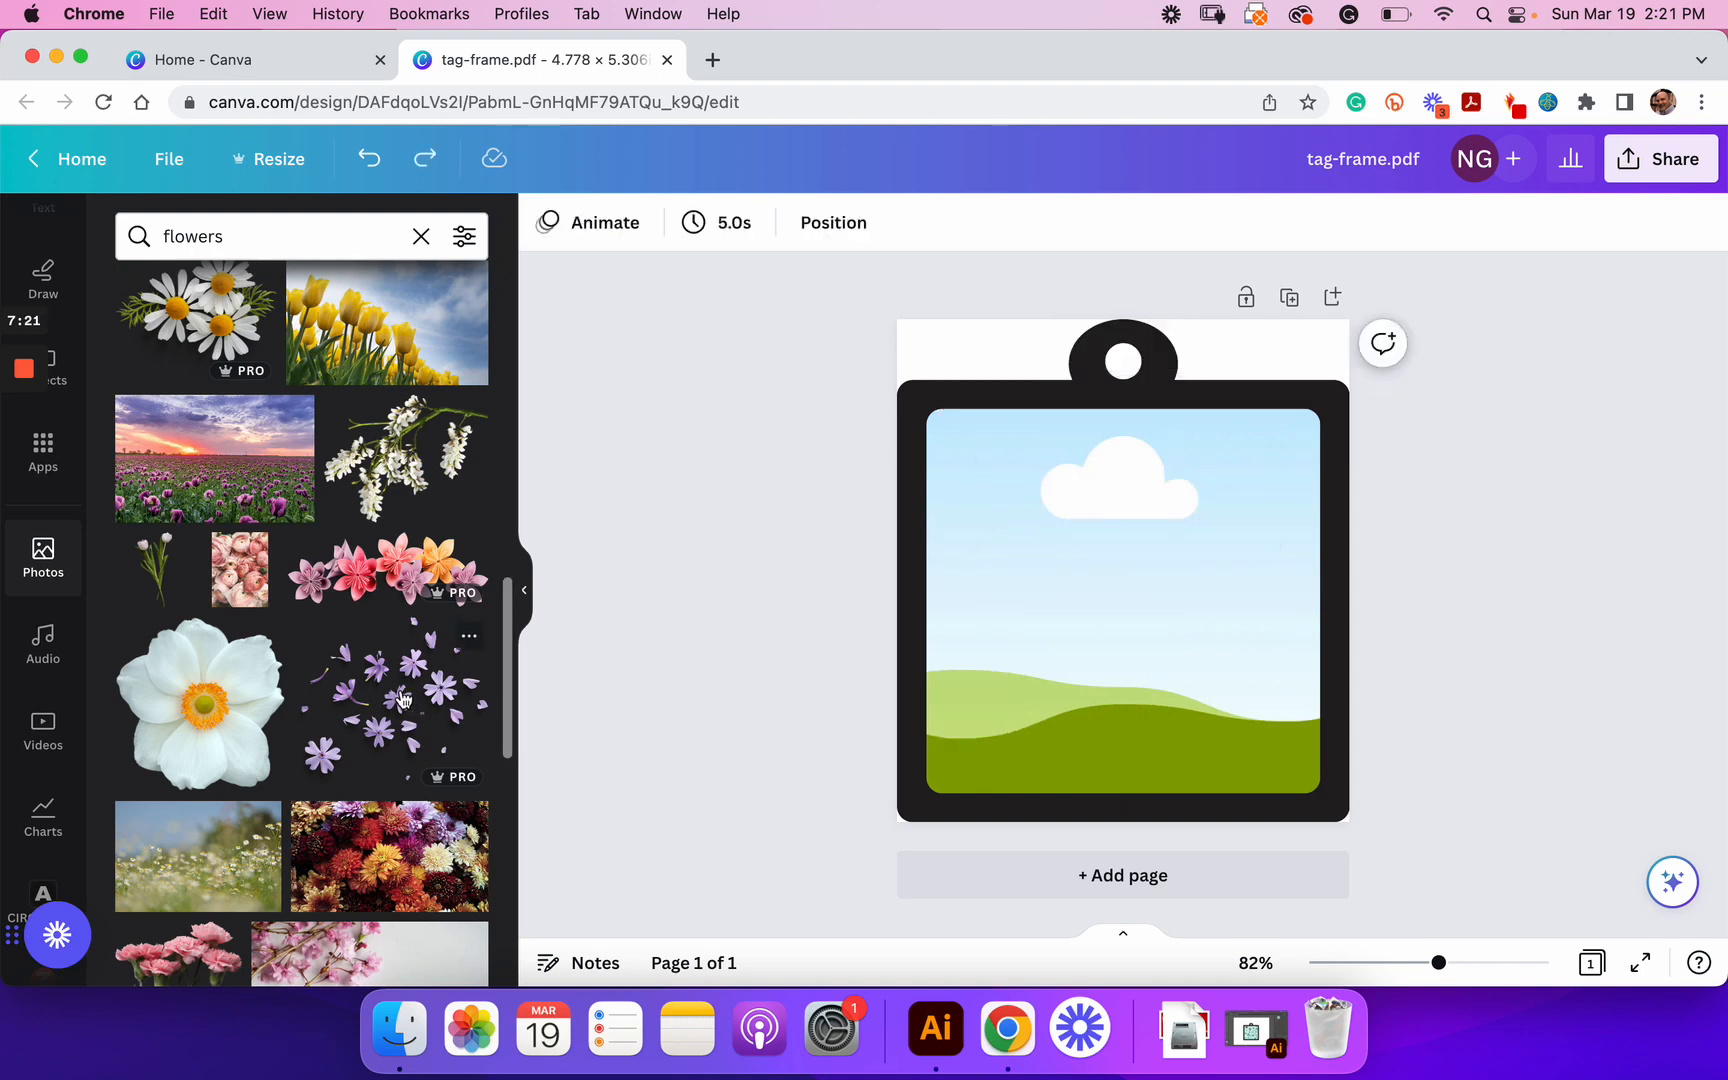
Step: Add the colourful dahlia photo and drop it into the tag's window
click(391, 700)
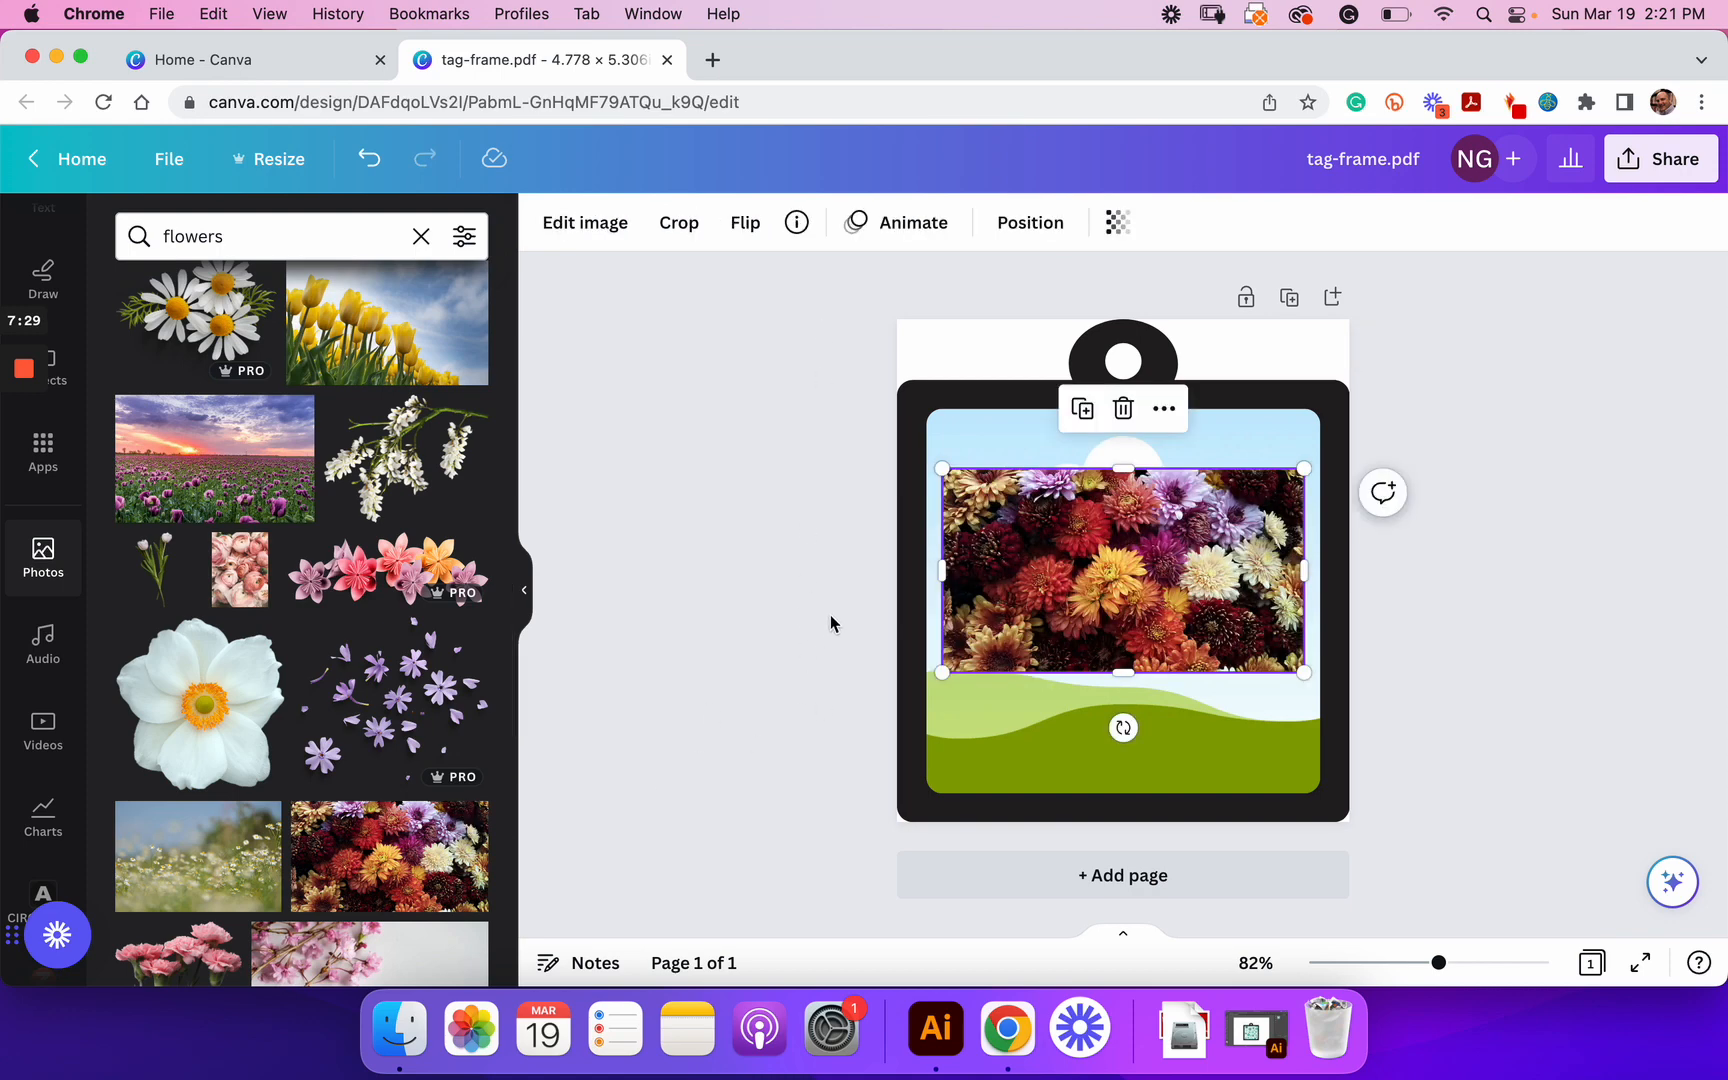
click(1122, 408)
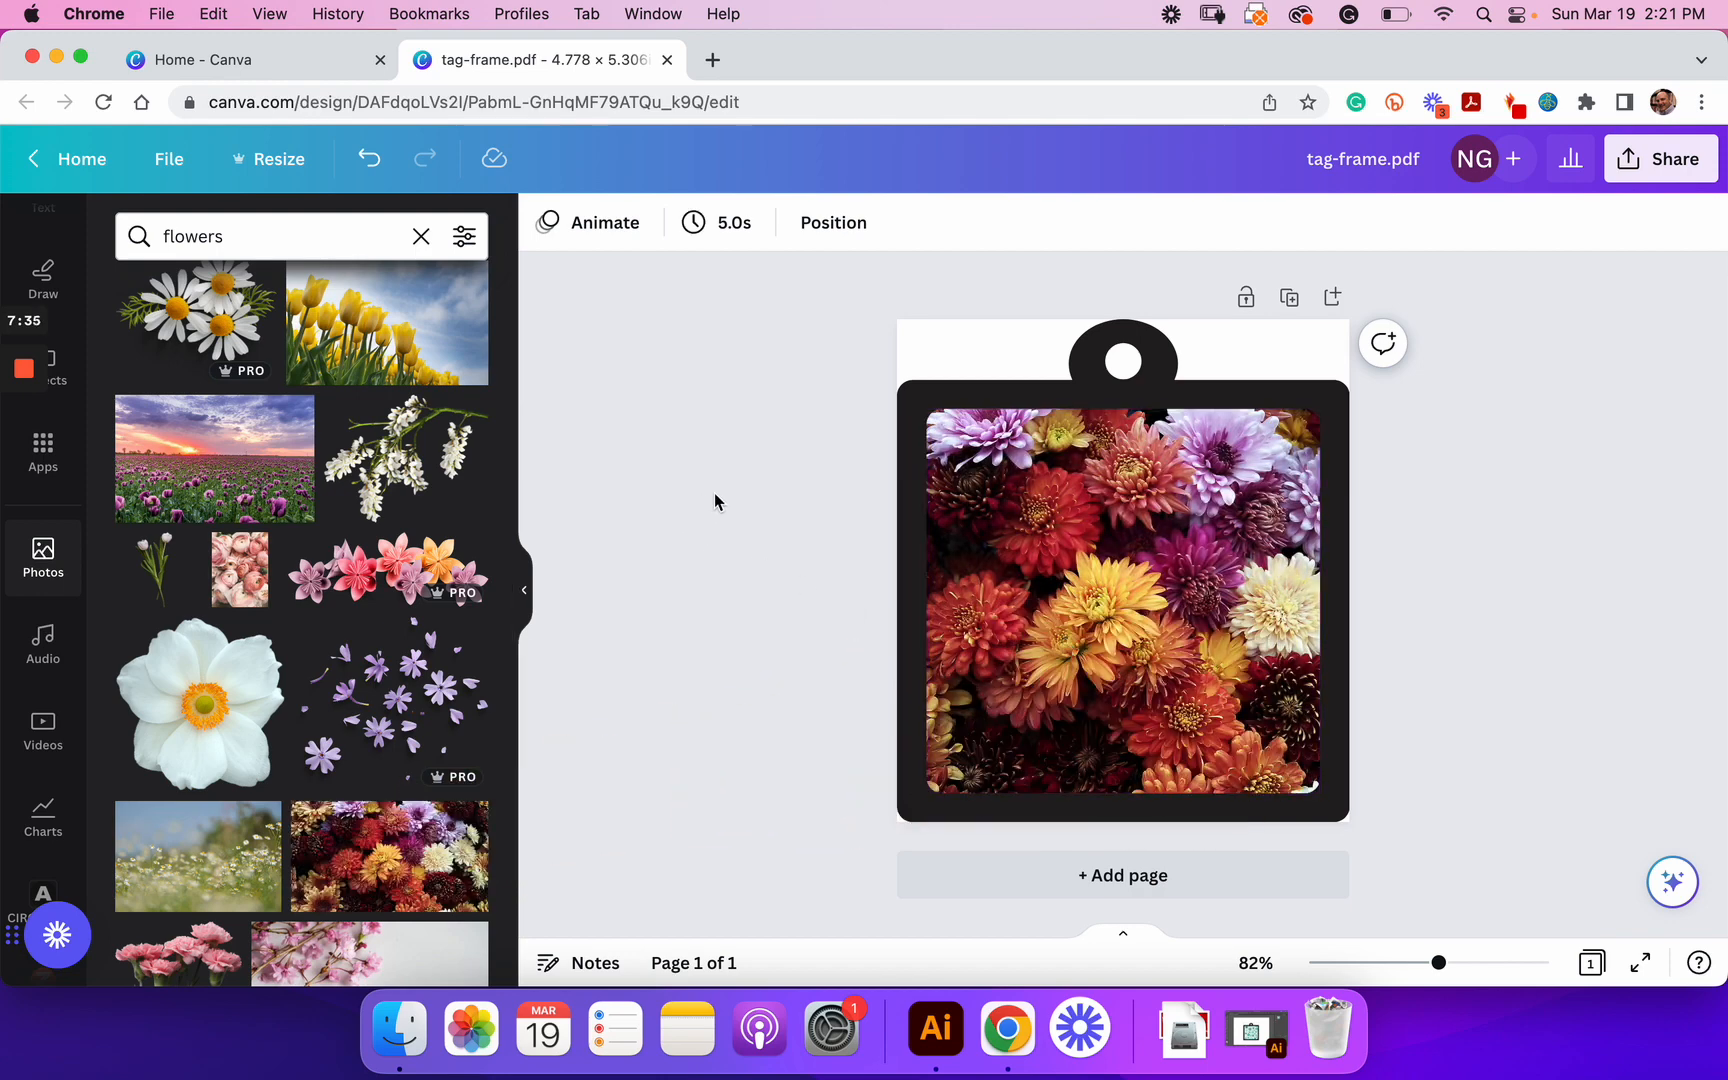
Step: Collapse the photo library panel and select the dahlia photo inside the frame
click(1122, 353)
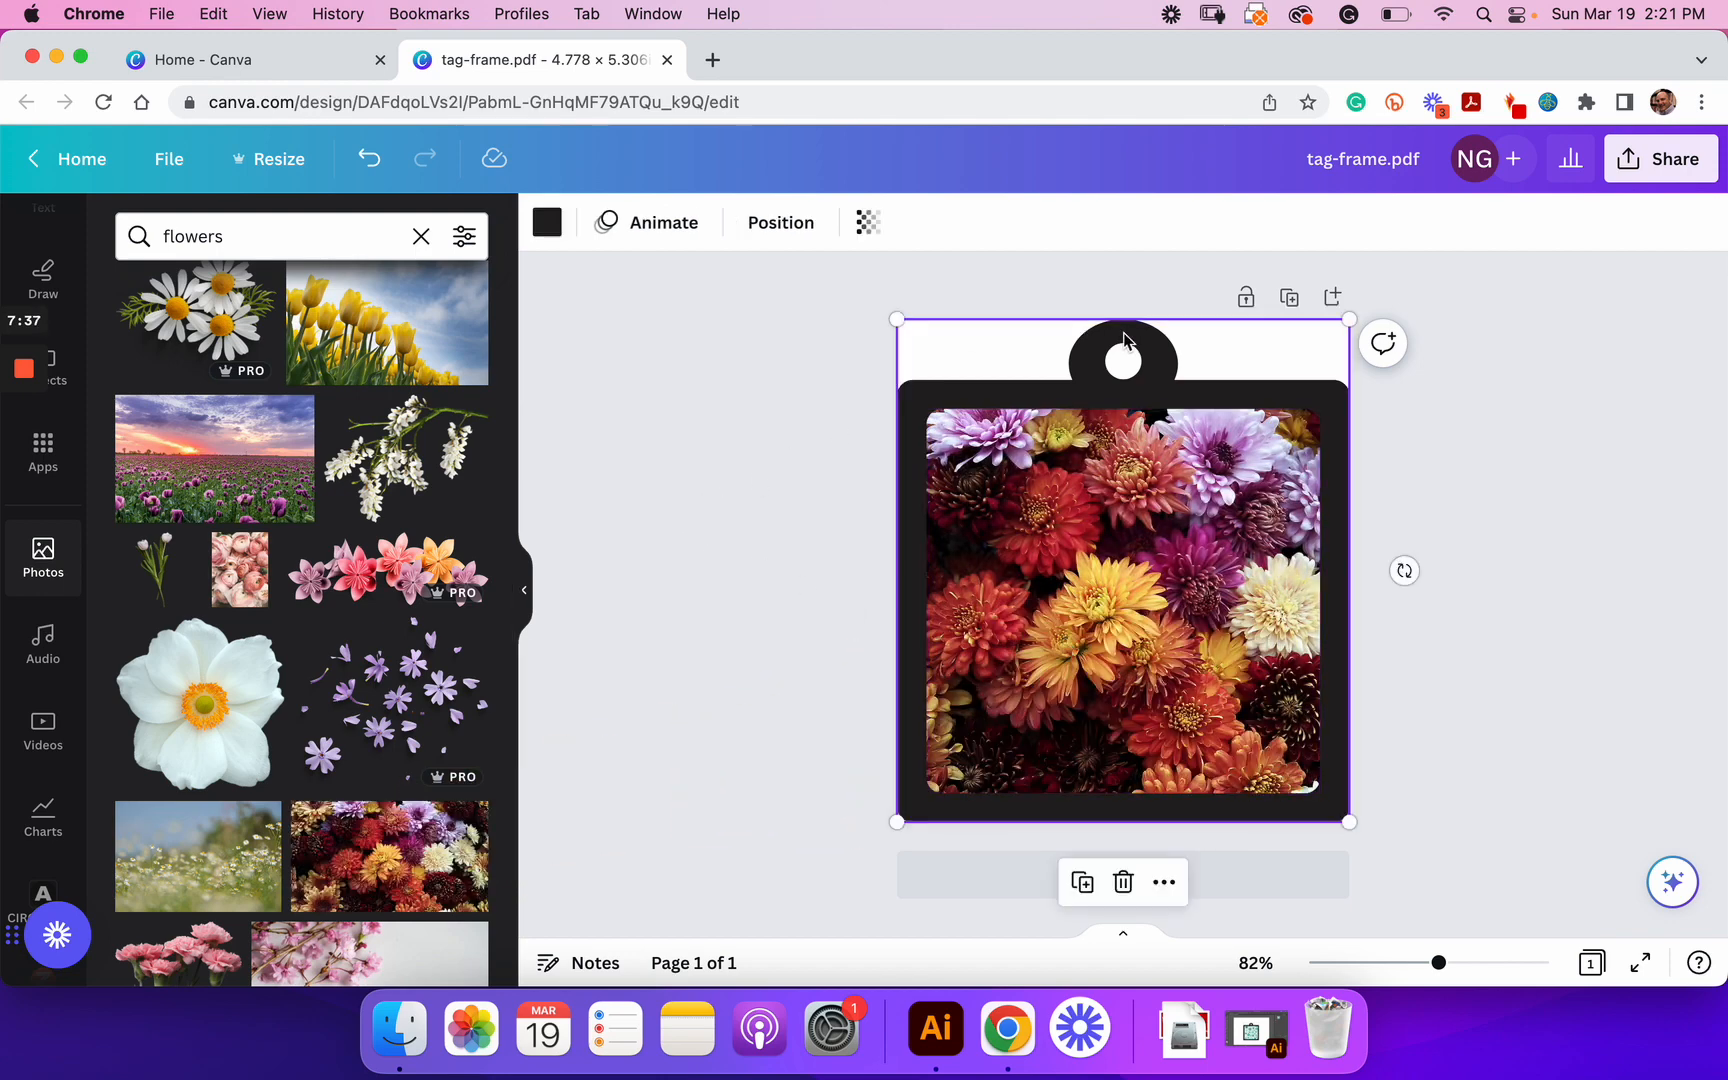
mouse_move(917, 397)
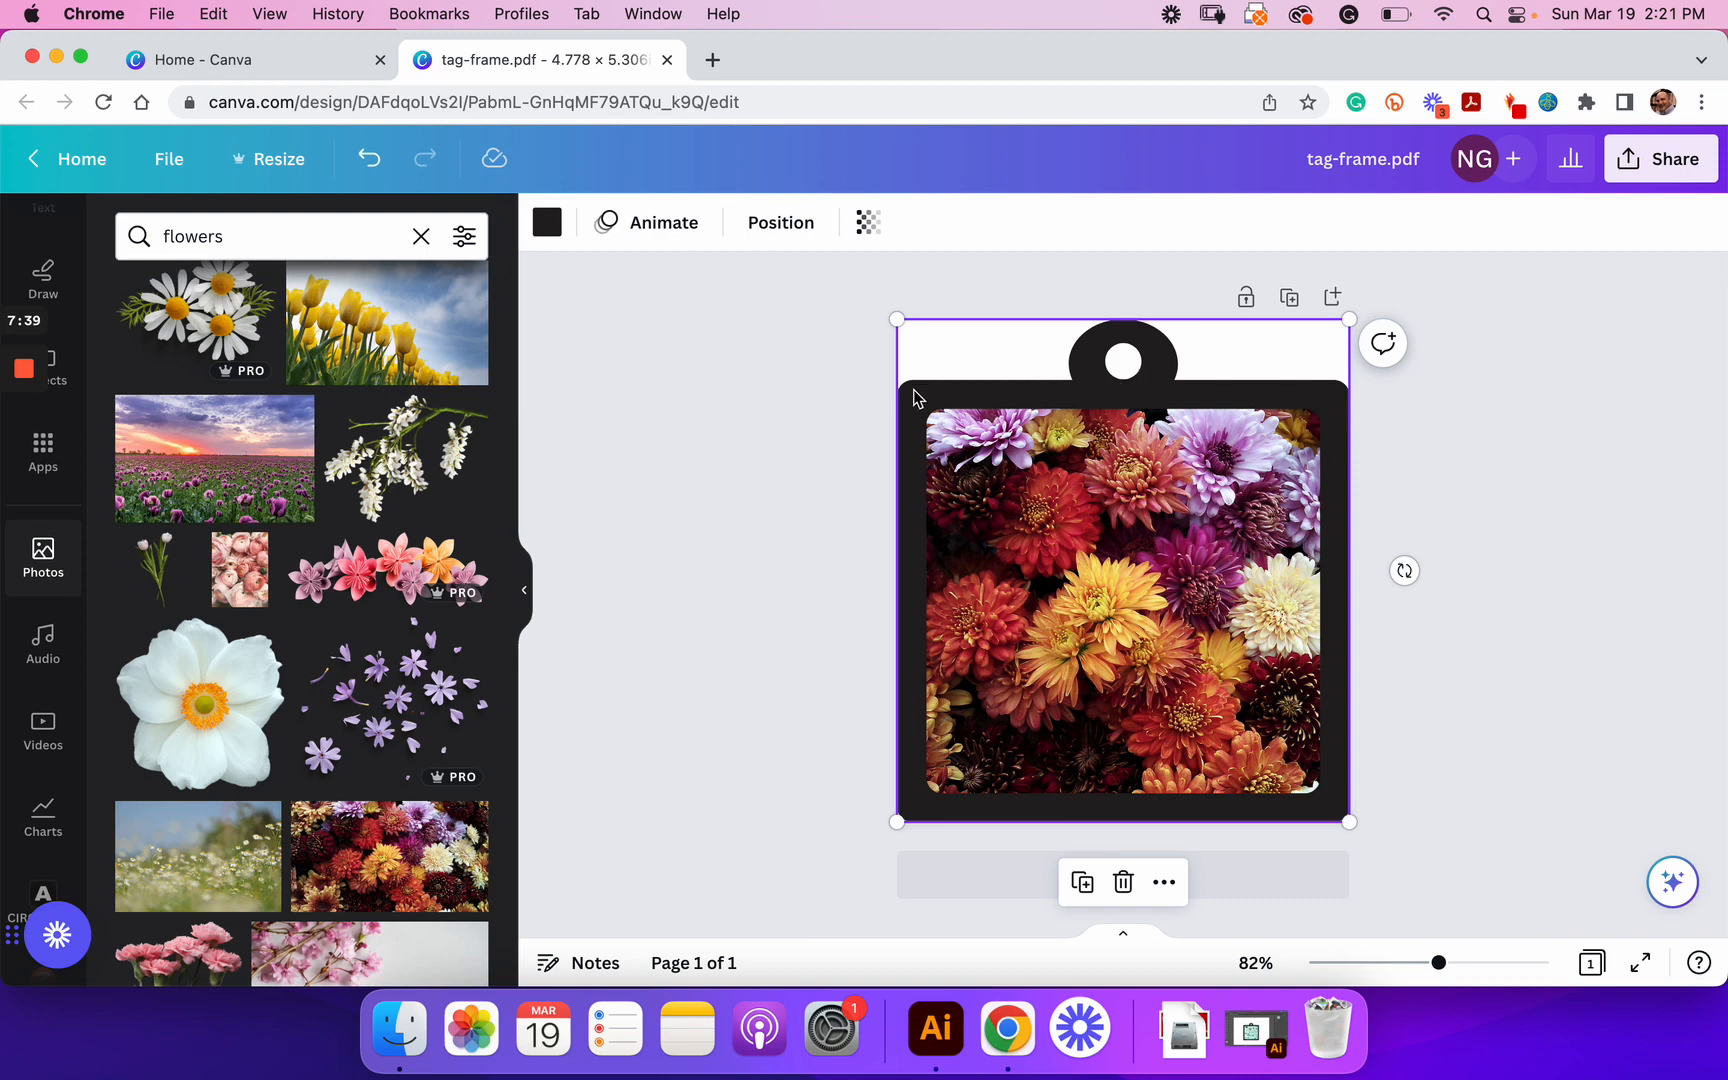
mouse_move(1330, 408)
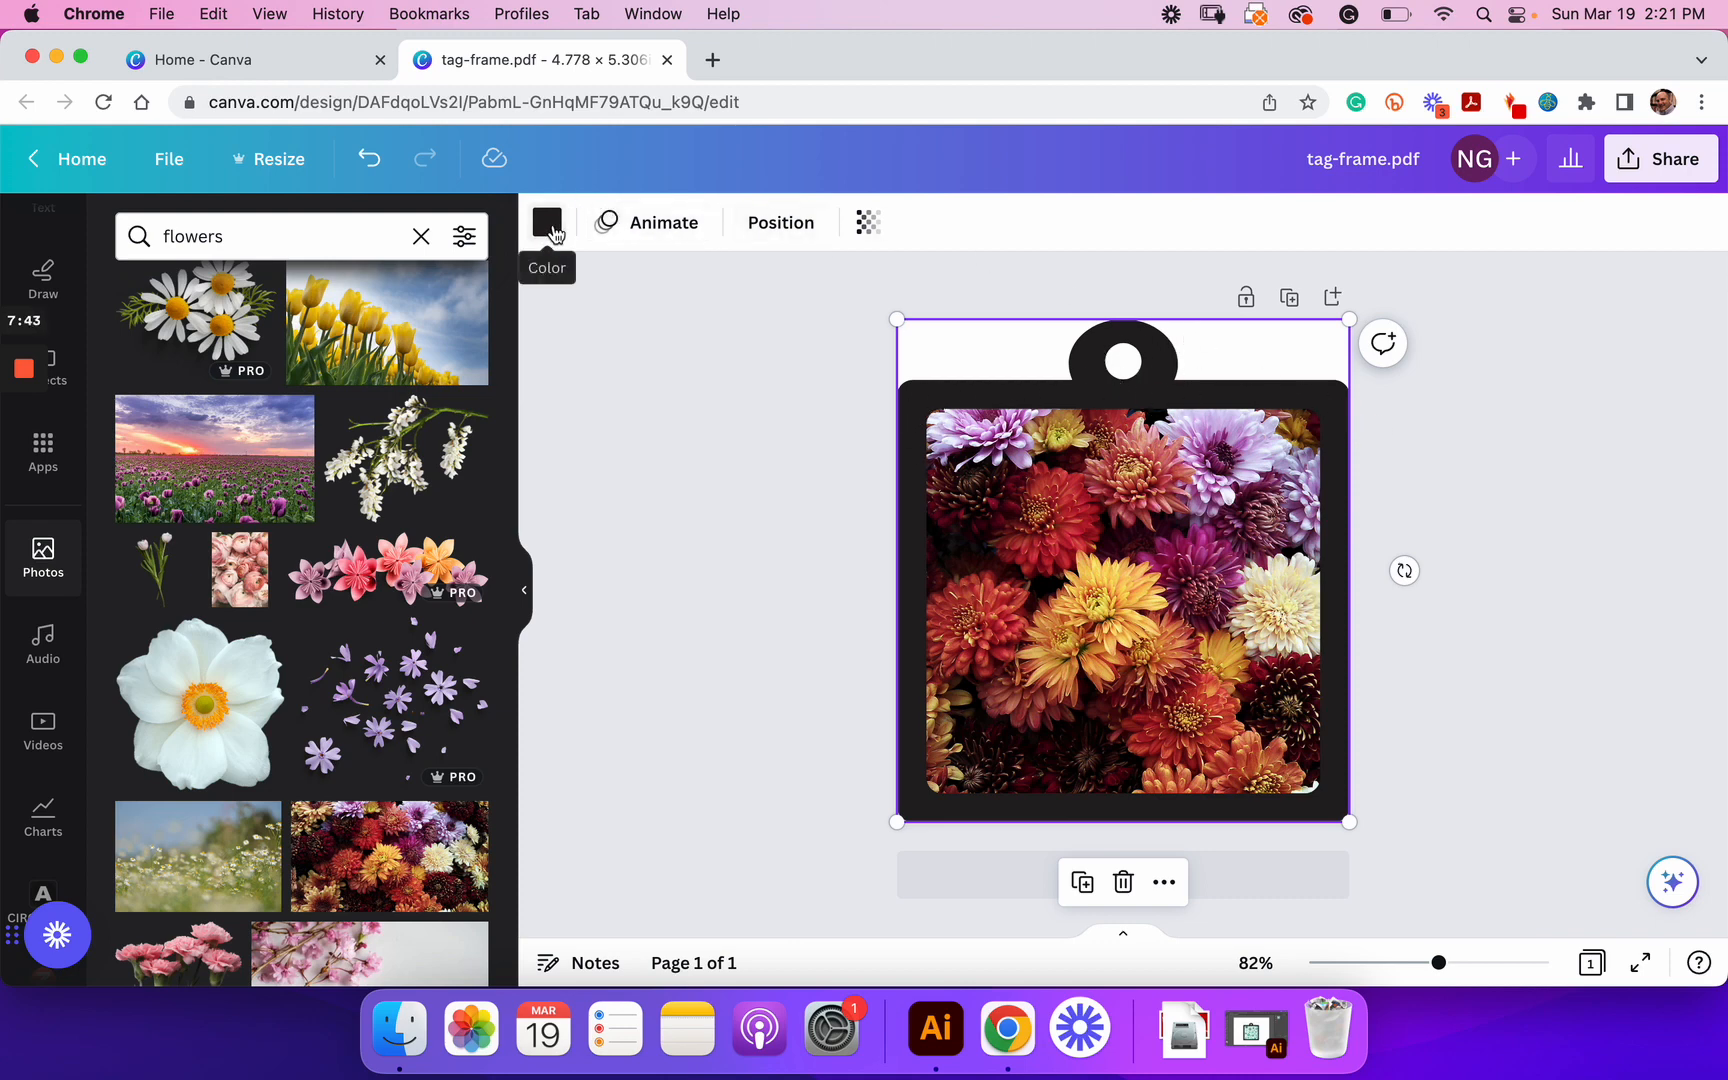
mouse_move(968, 375)
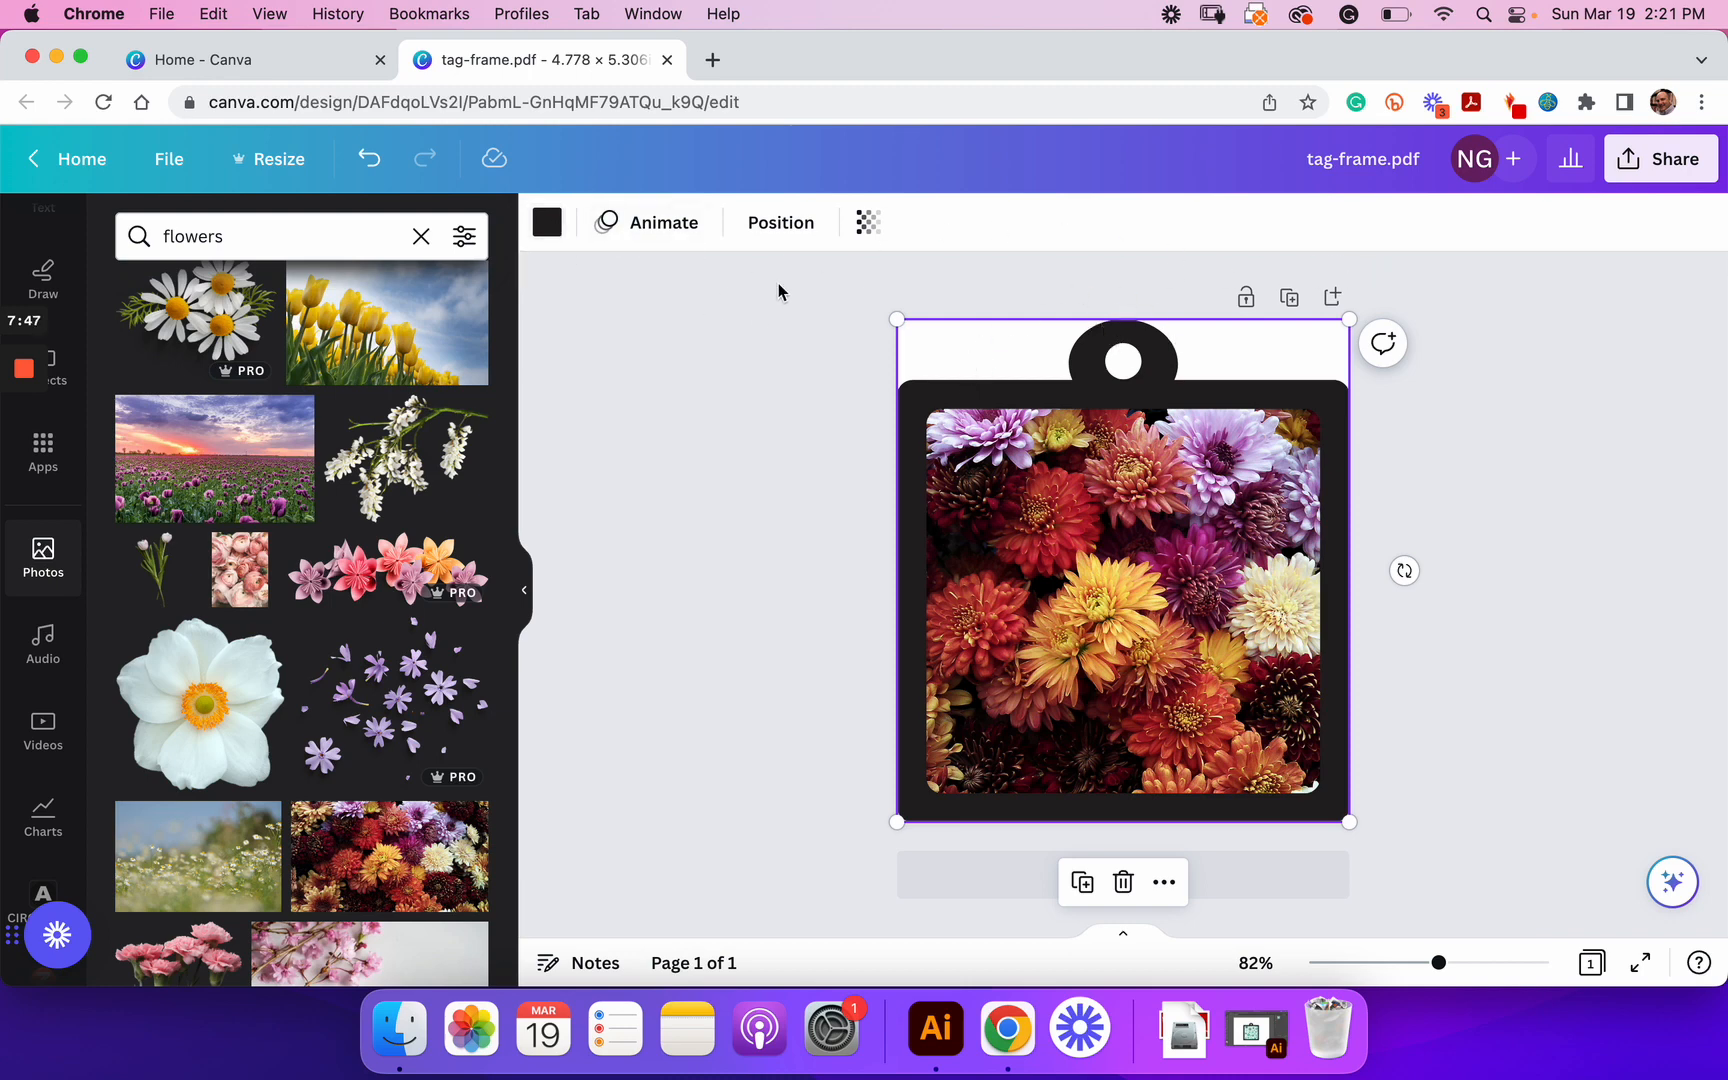
click(525, 590)
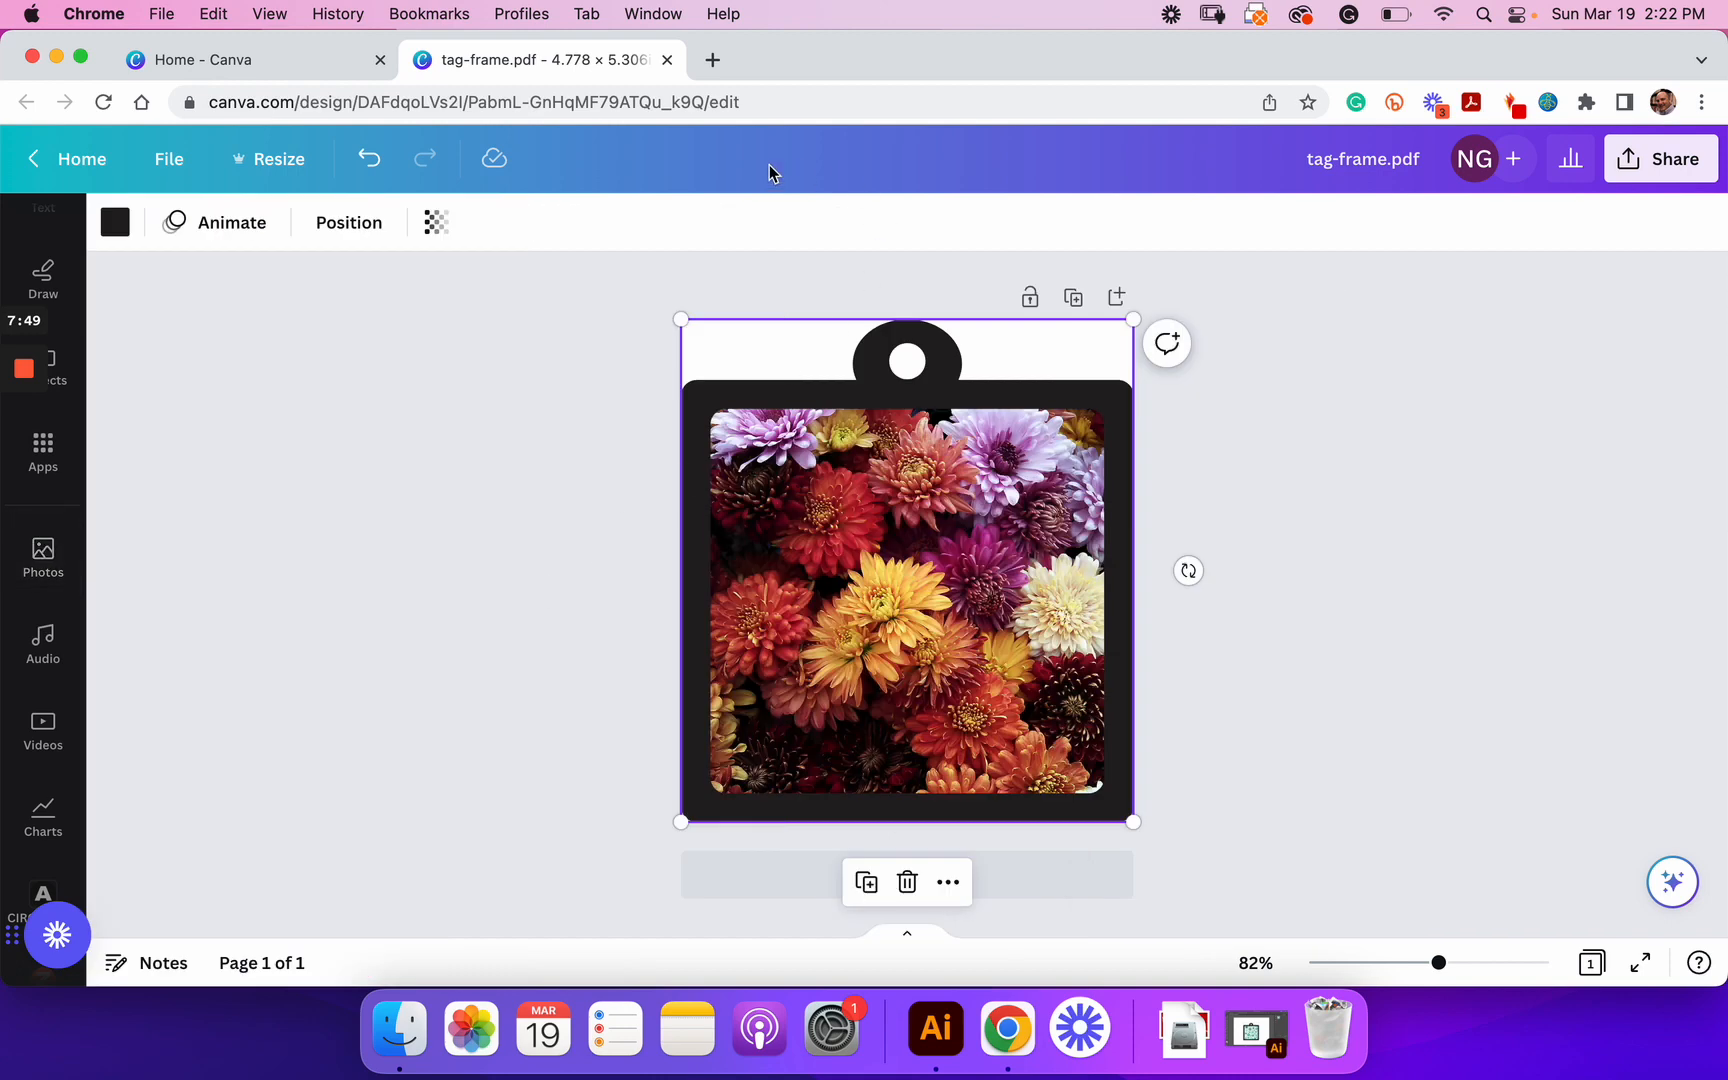
mouse_move(715, 364)
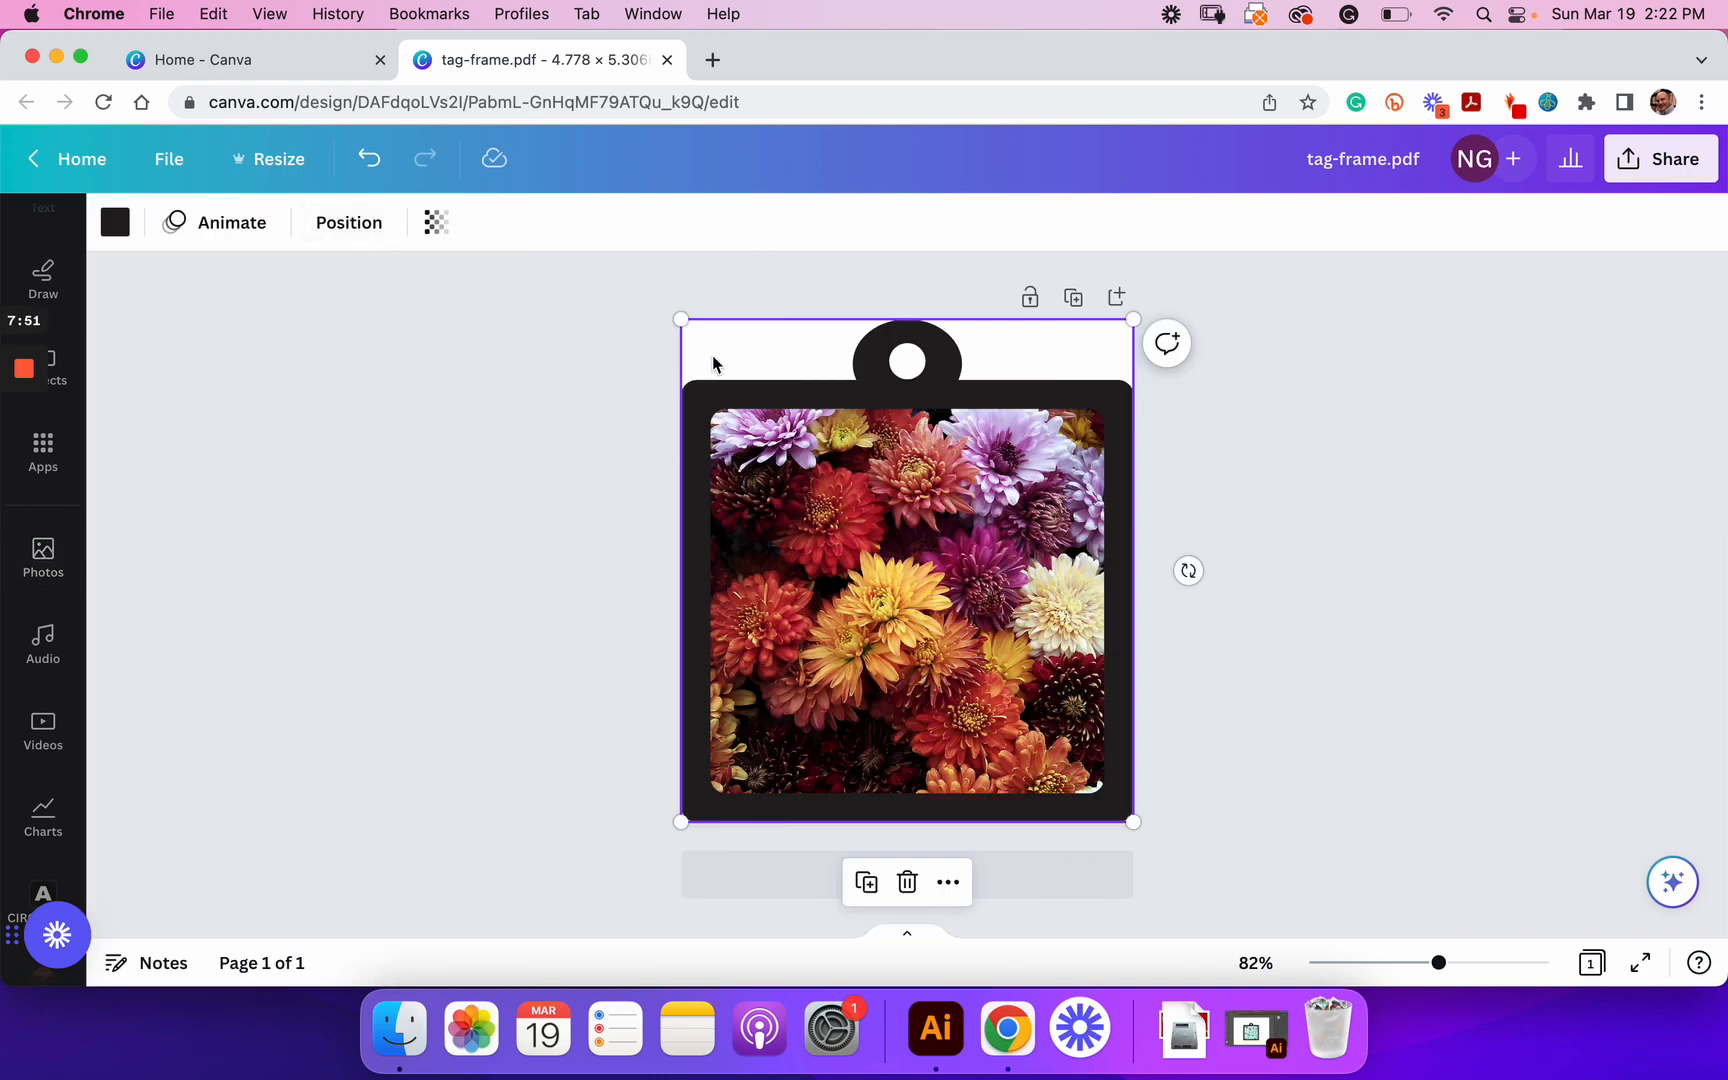
click(906, 604)
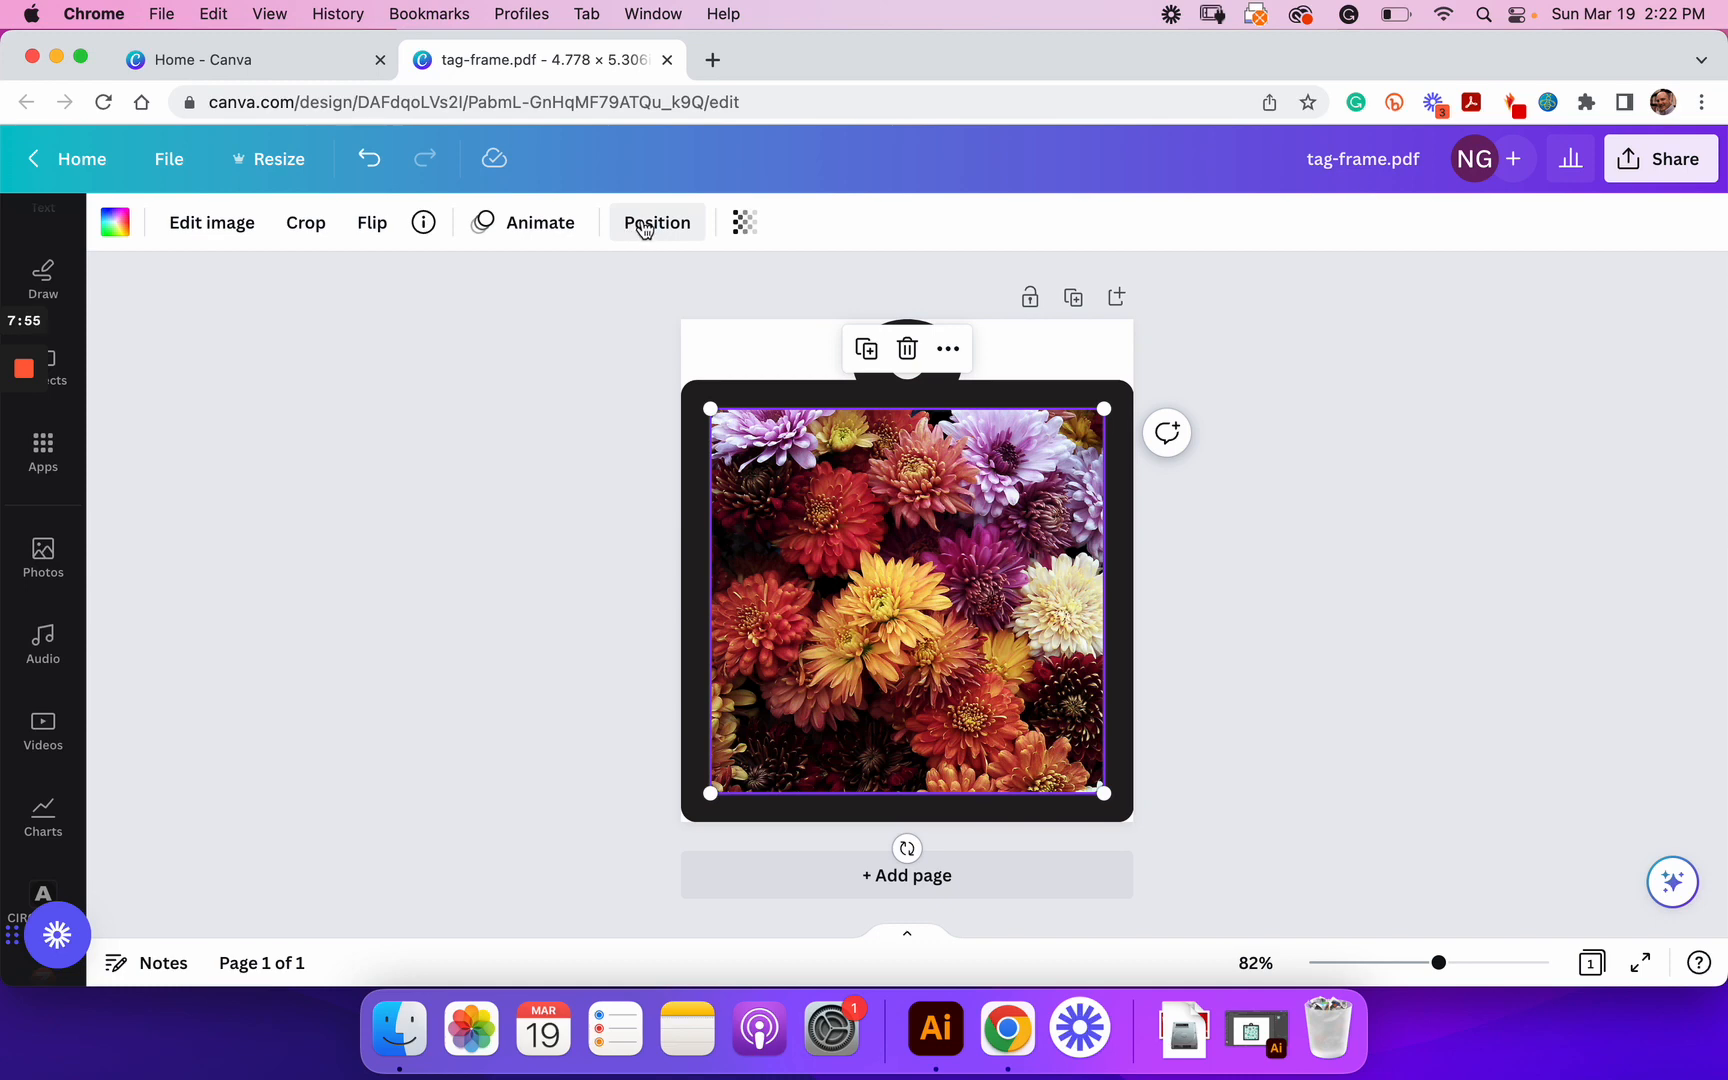
Step: Show the Layers list via Position and select the tag shape layer
click(657, 223)
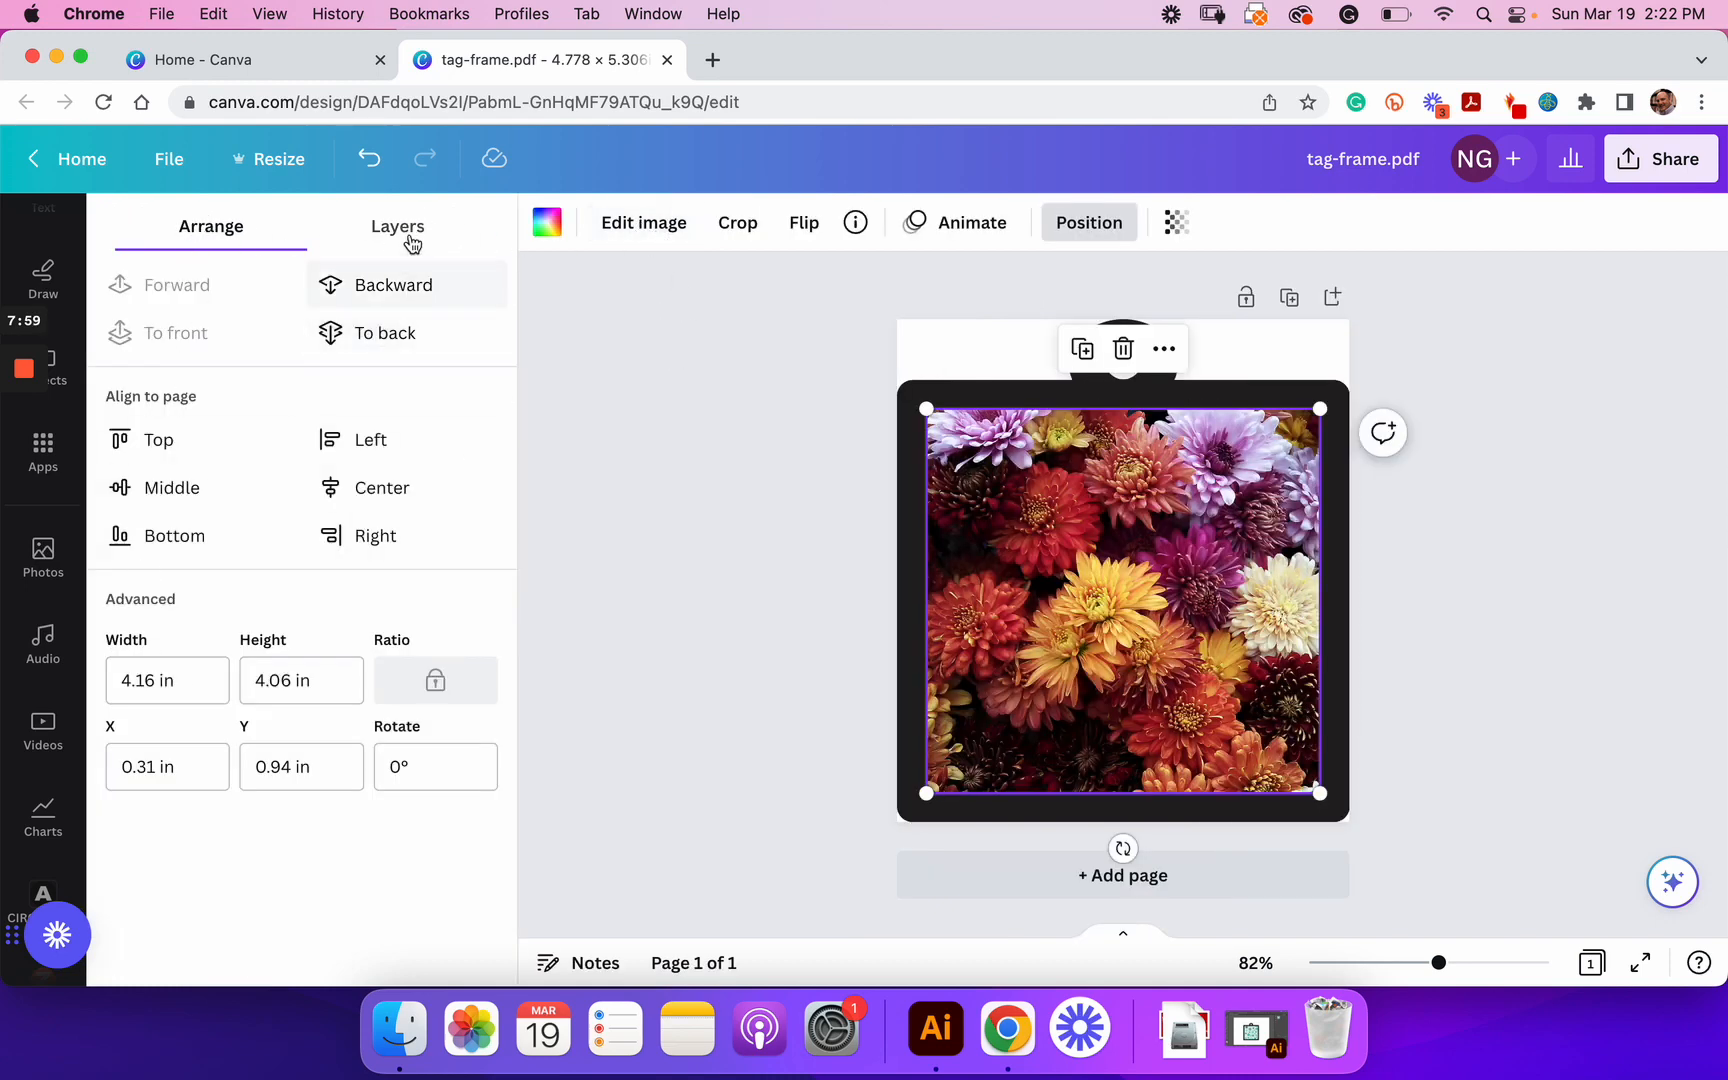
click(397, 226)
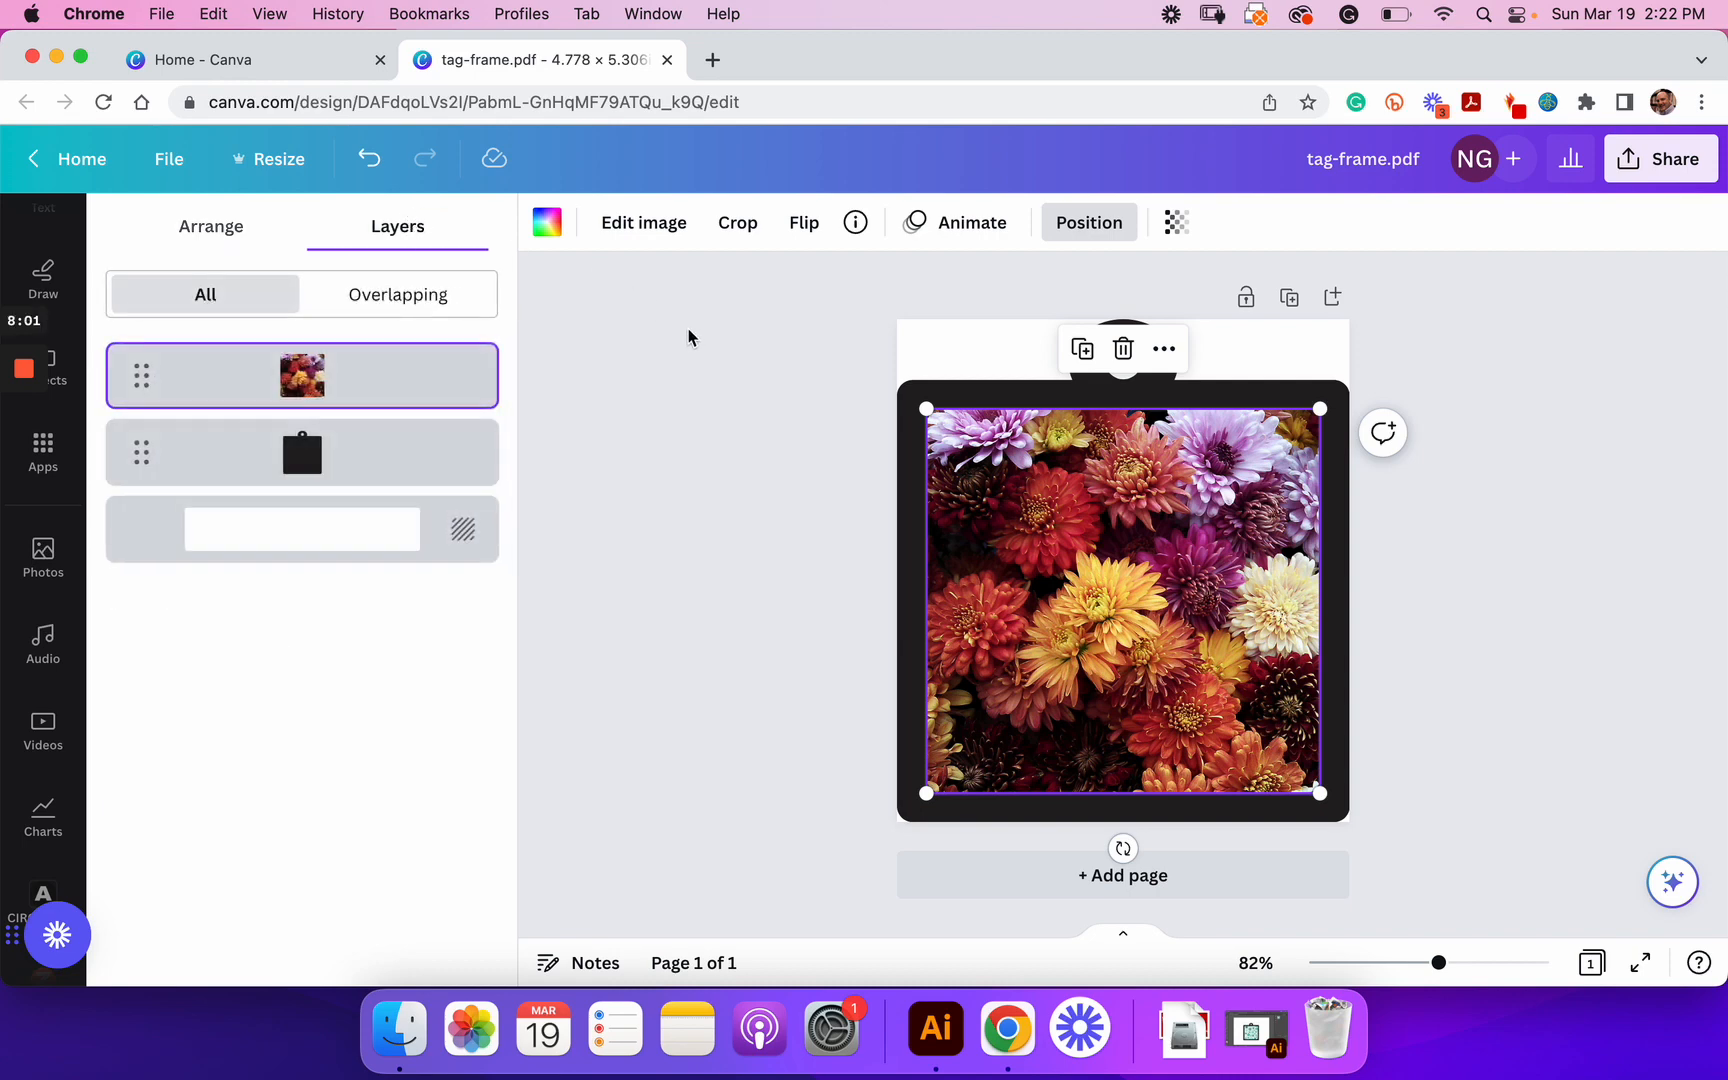
mouse_move(371, 547)
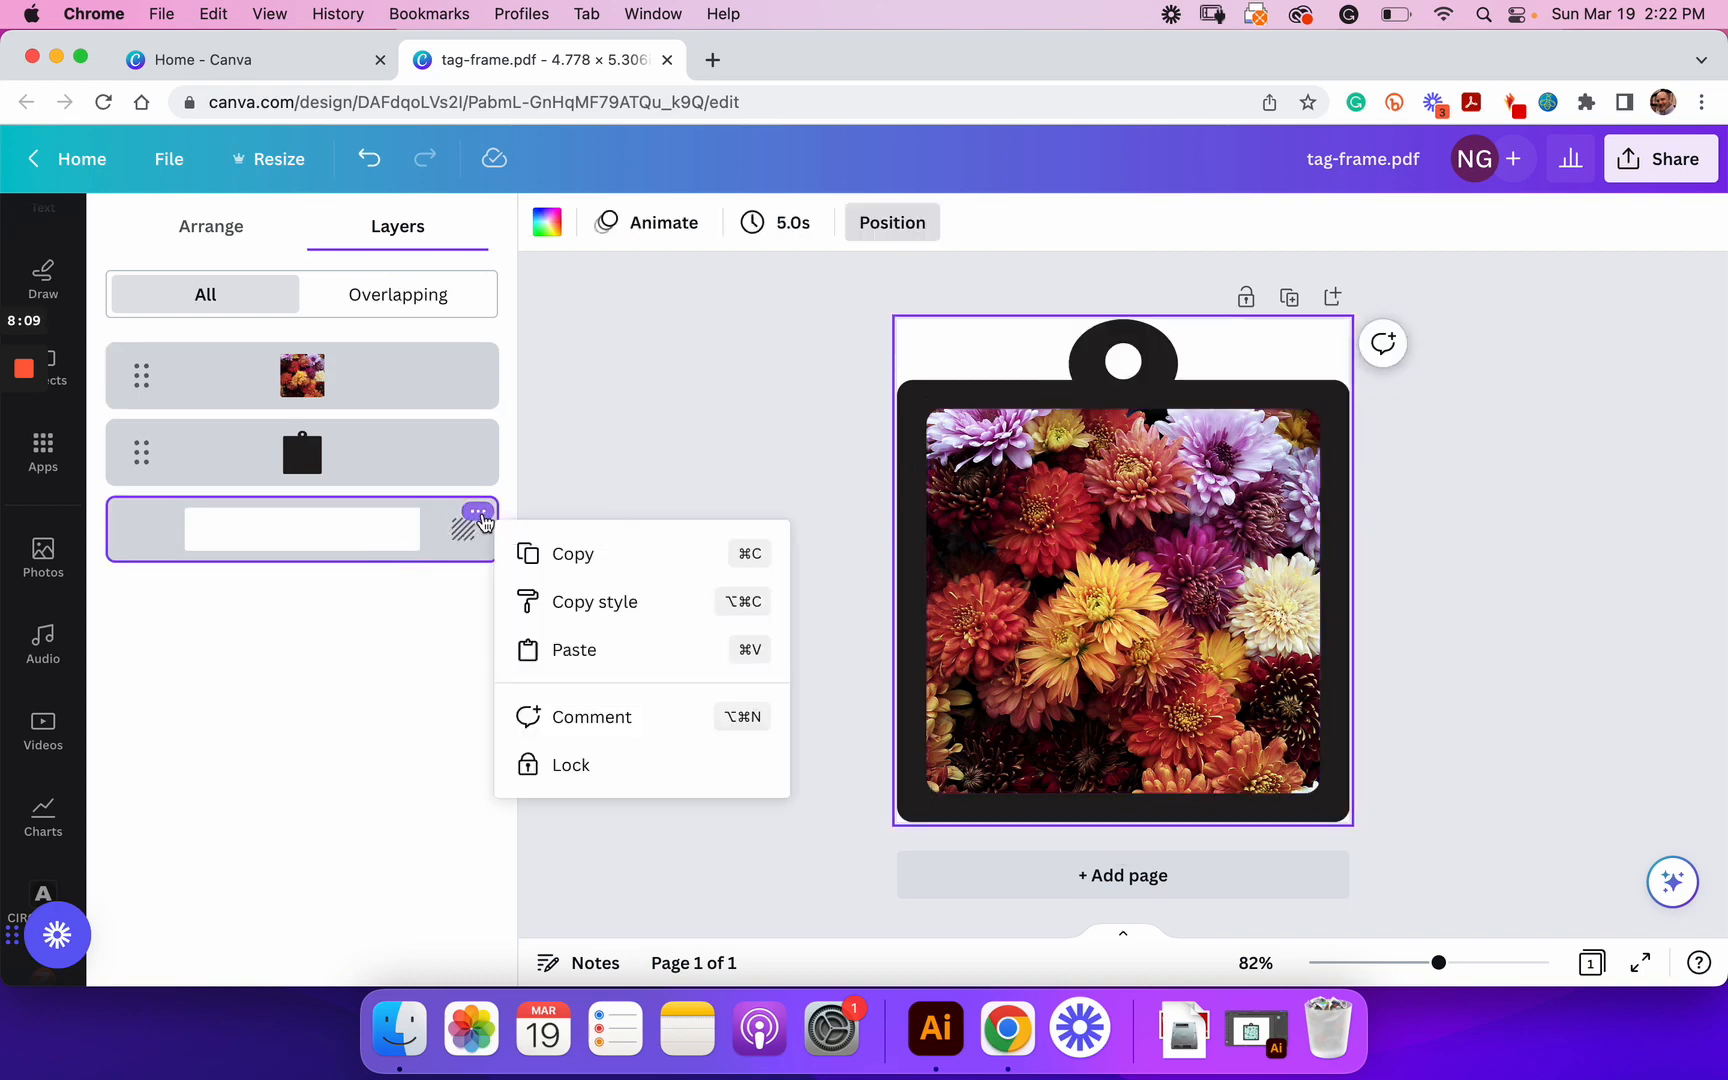
mouse_move(477, 434)
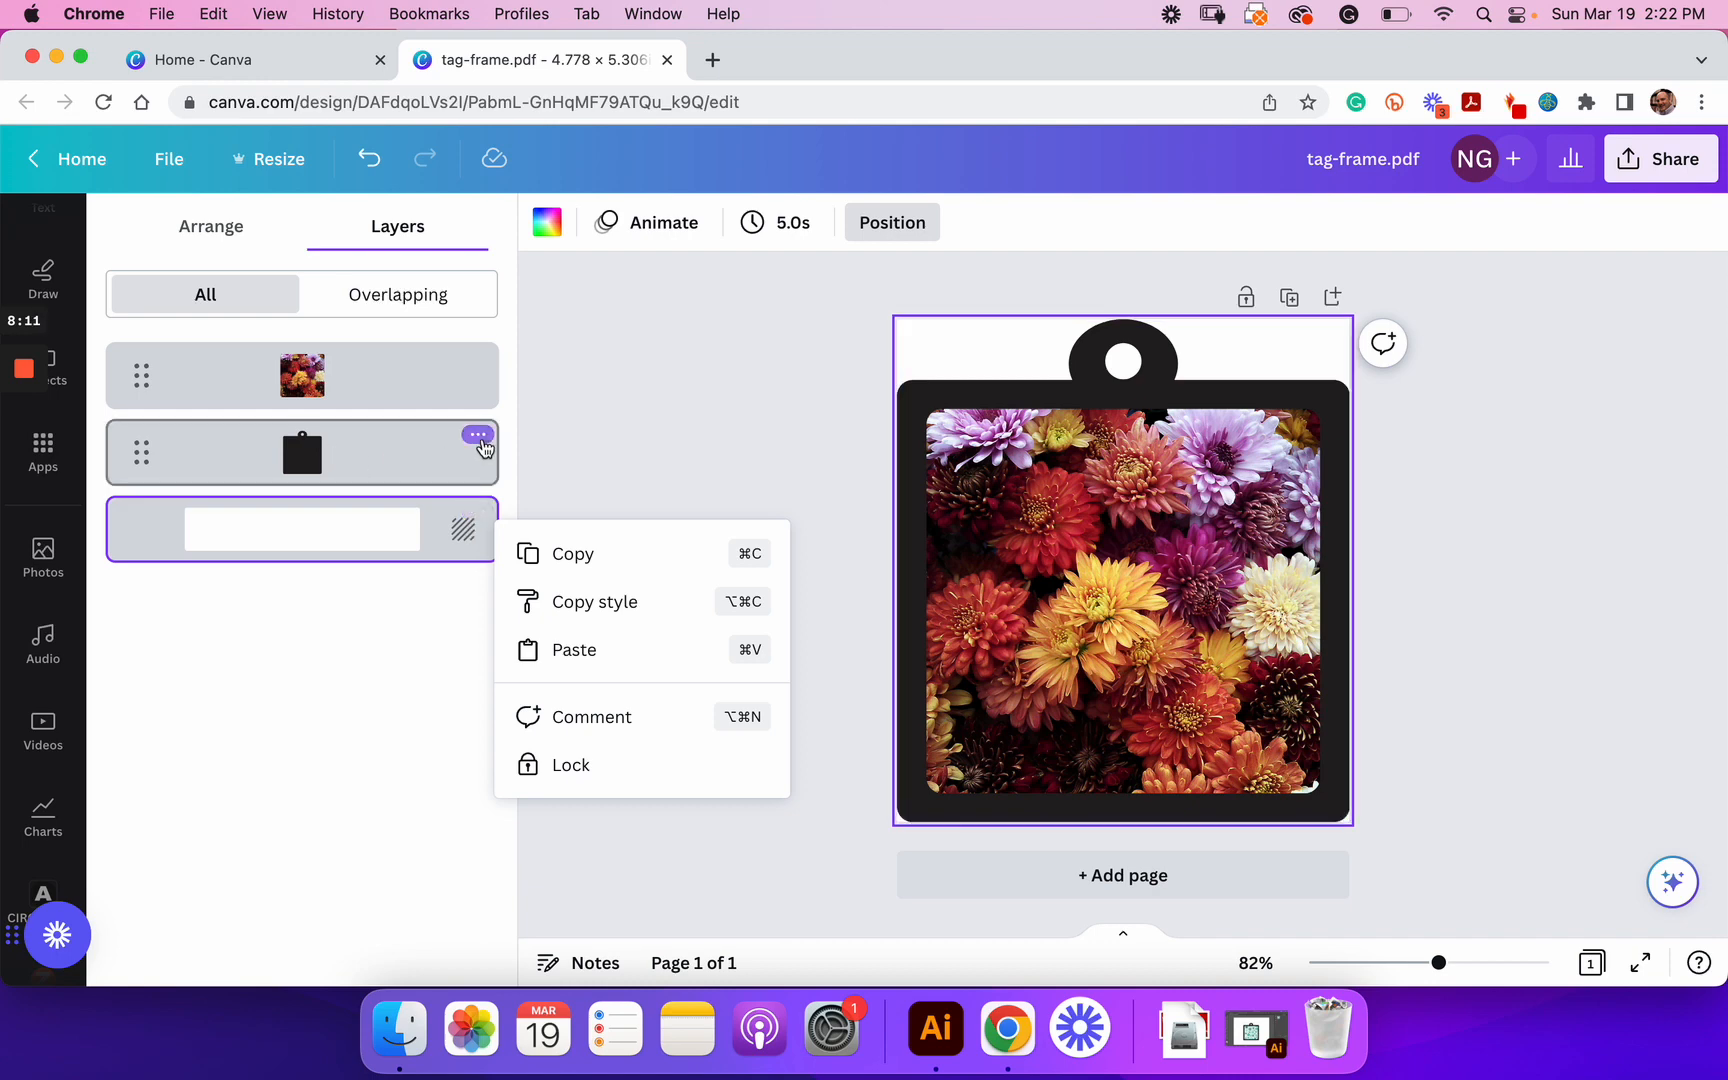
click(301, 452)
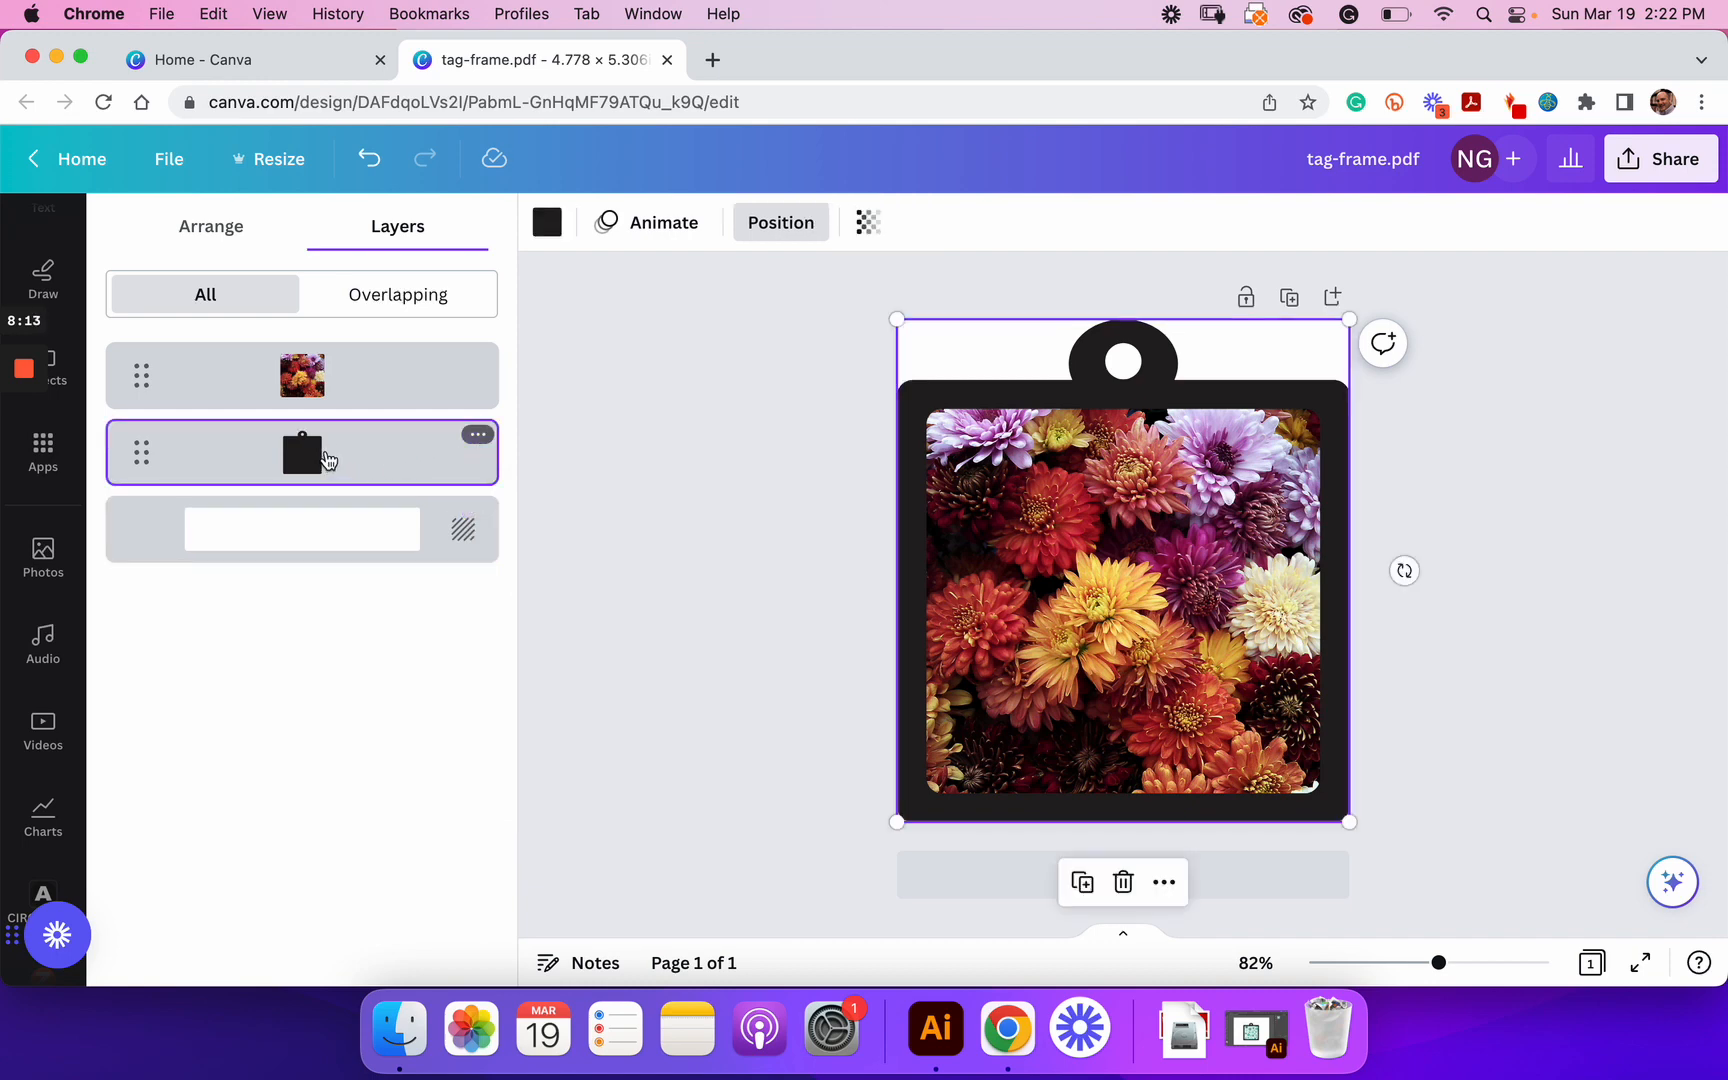
click(302, 375)
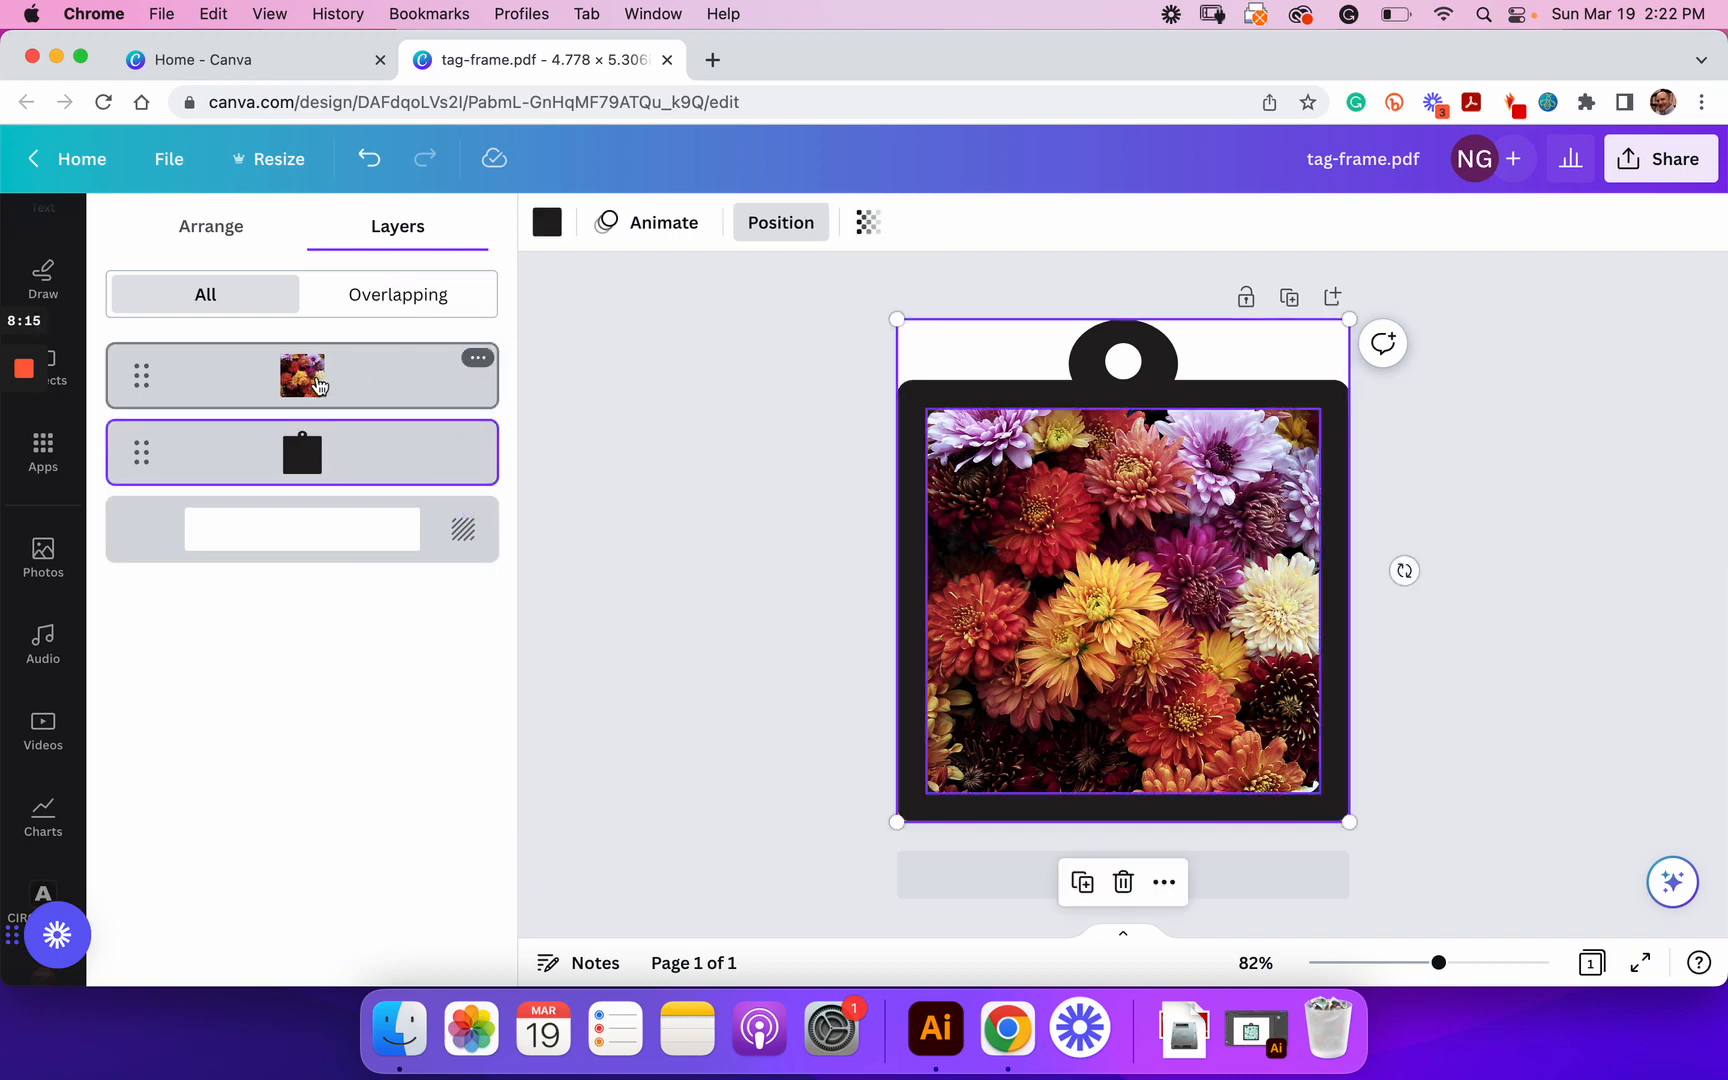
mouse_move(364, 366)
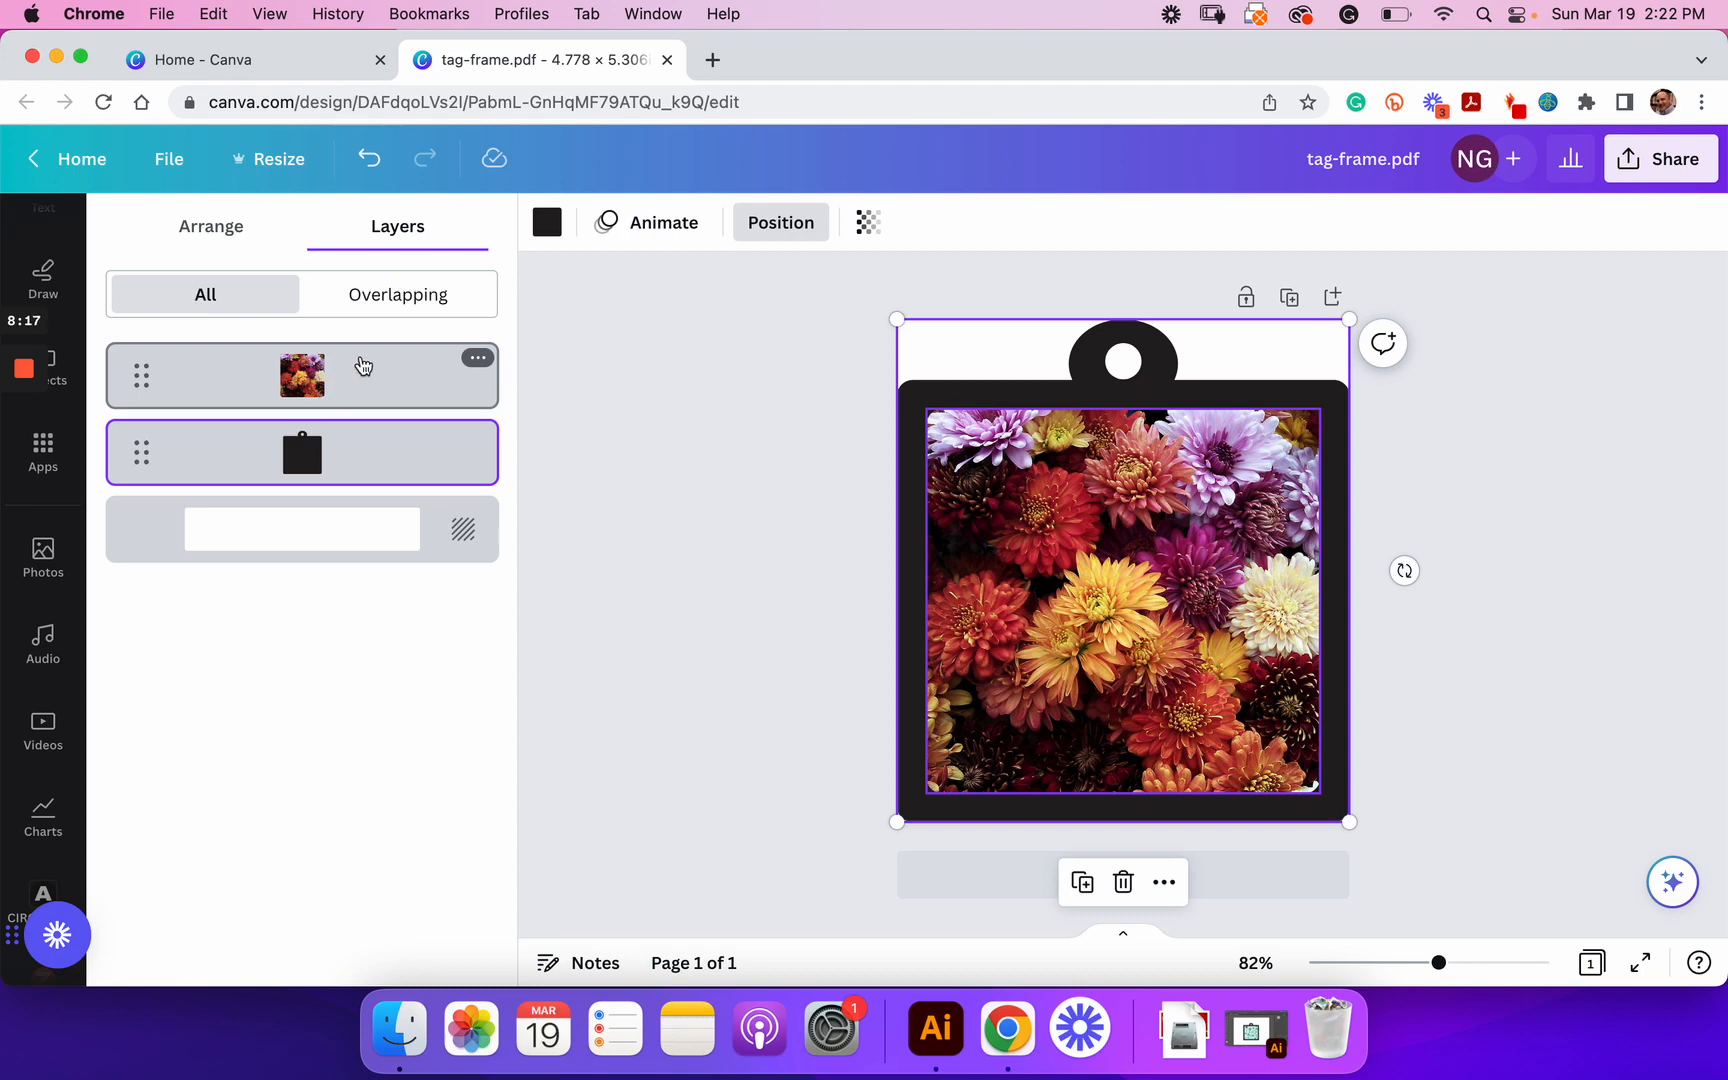
mouse_move(456, 364)
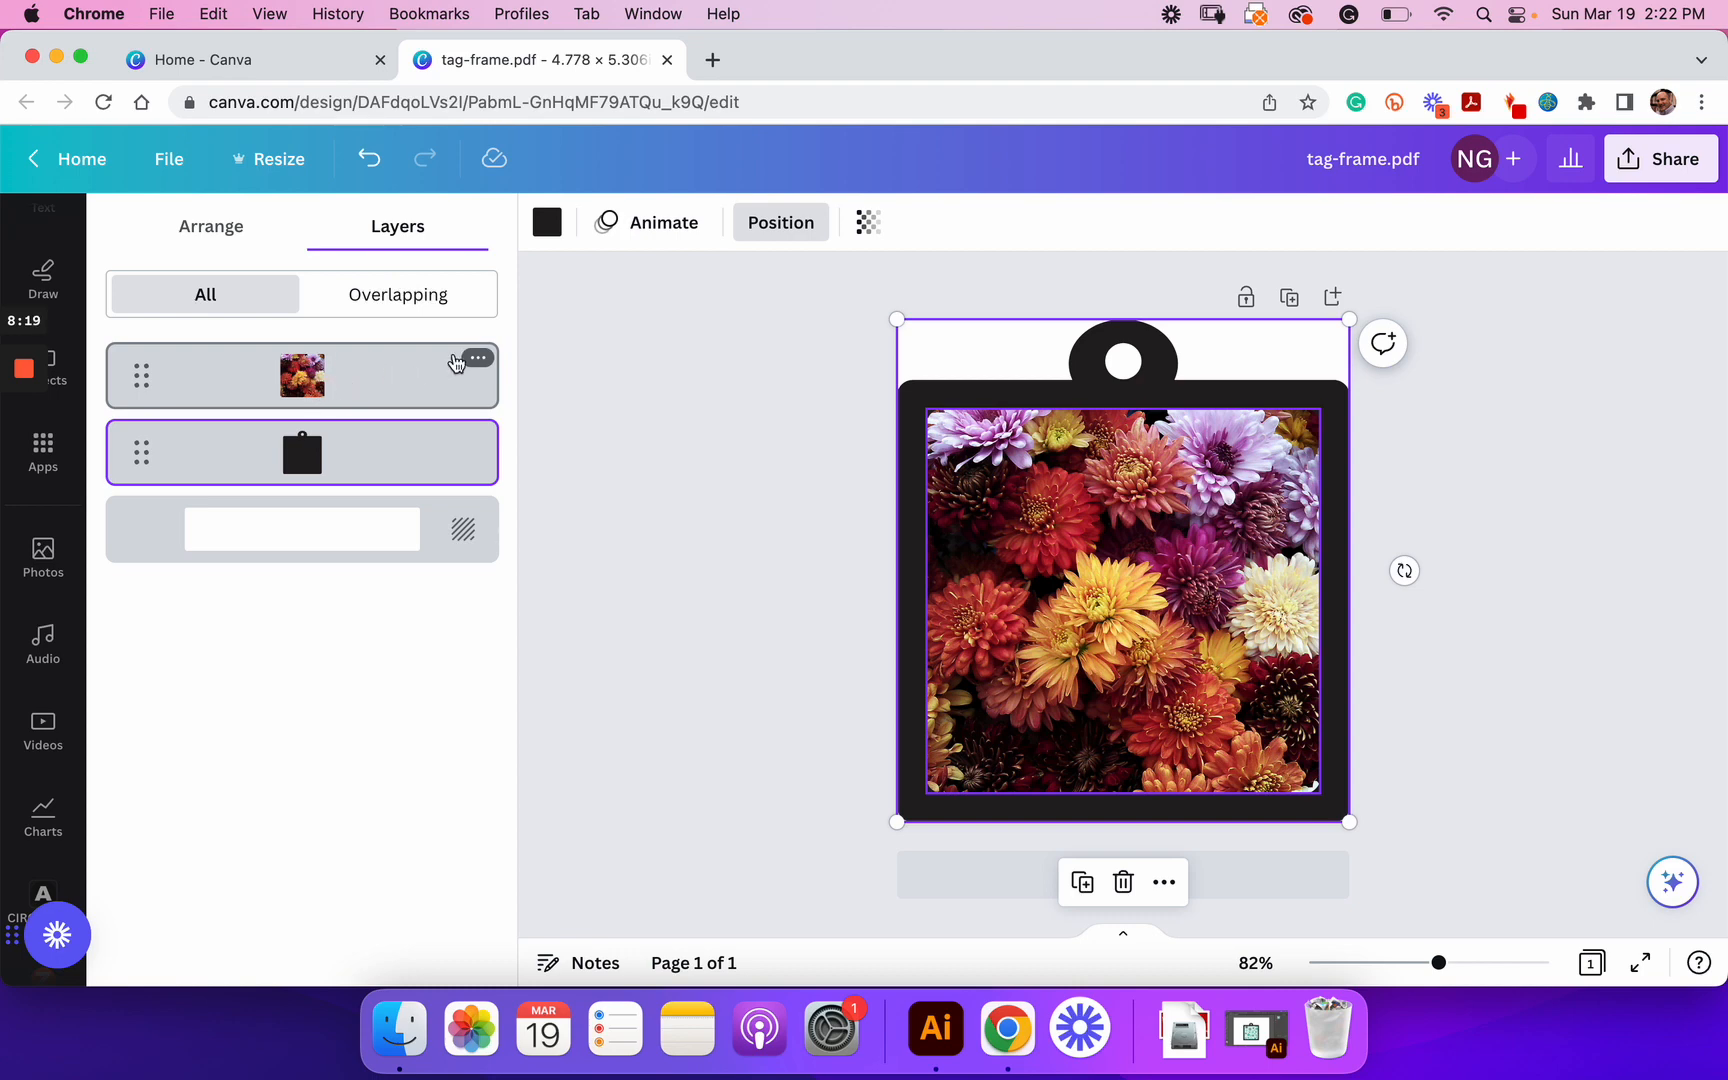
click(302, 452)
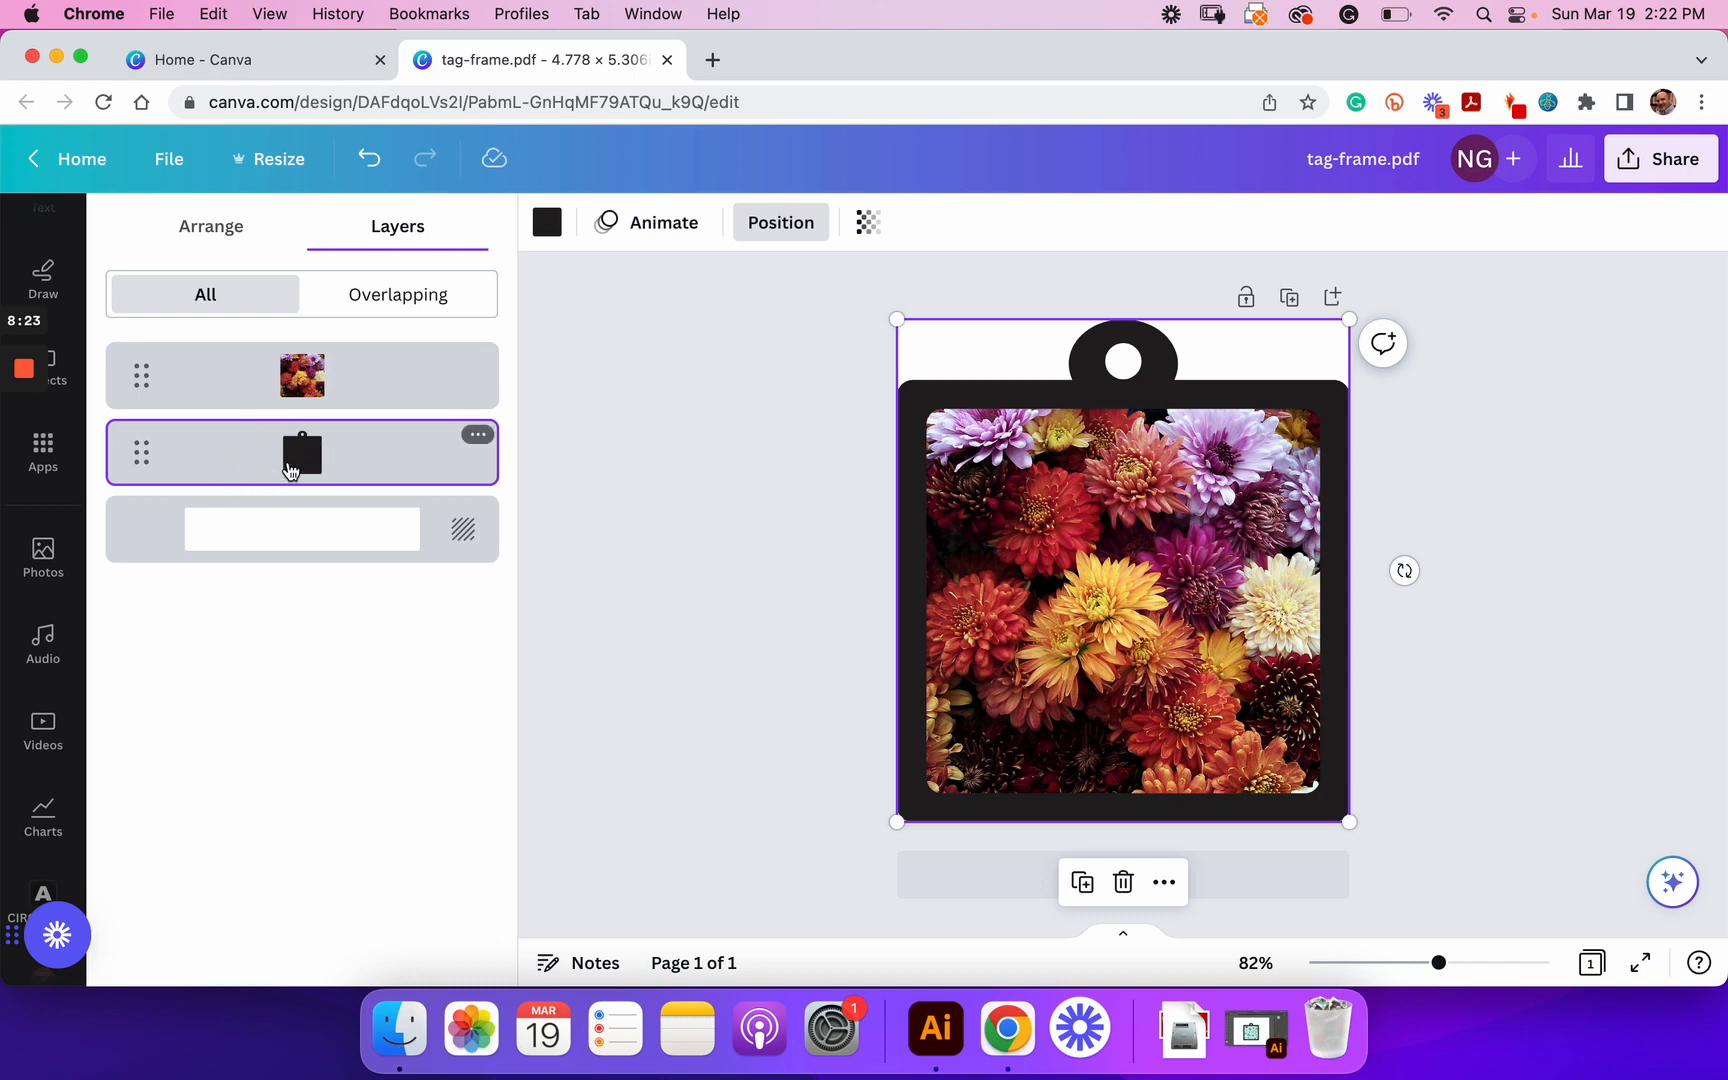
mouse_move(309, 456)
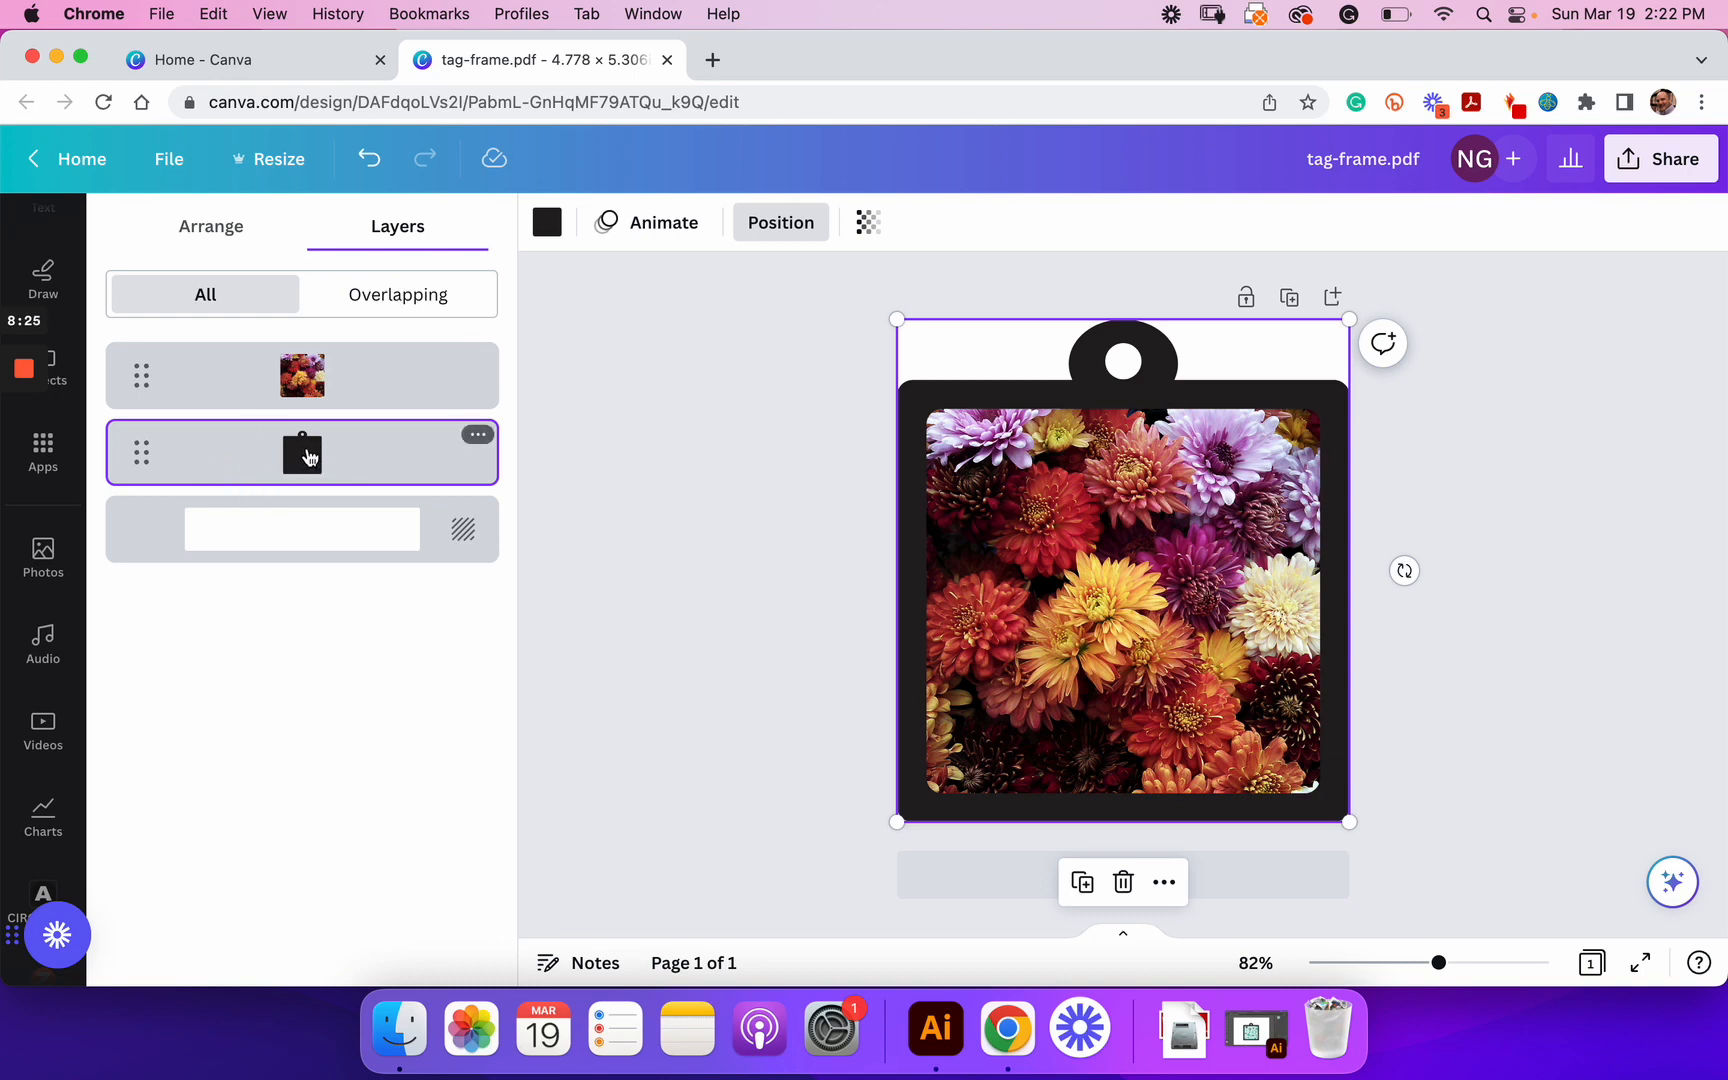
mouse_move(606, 226)
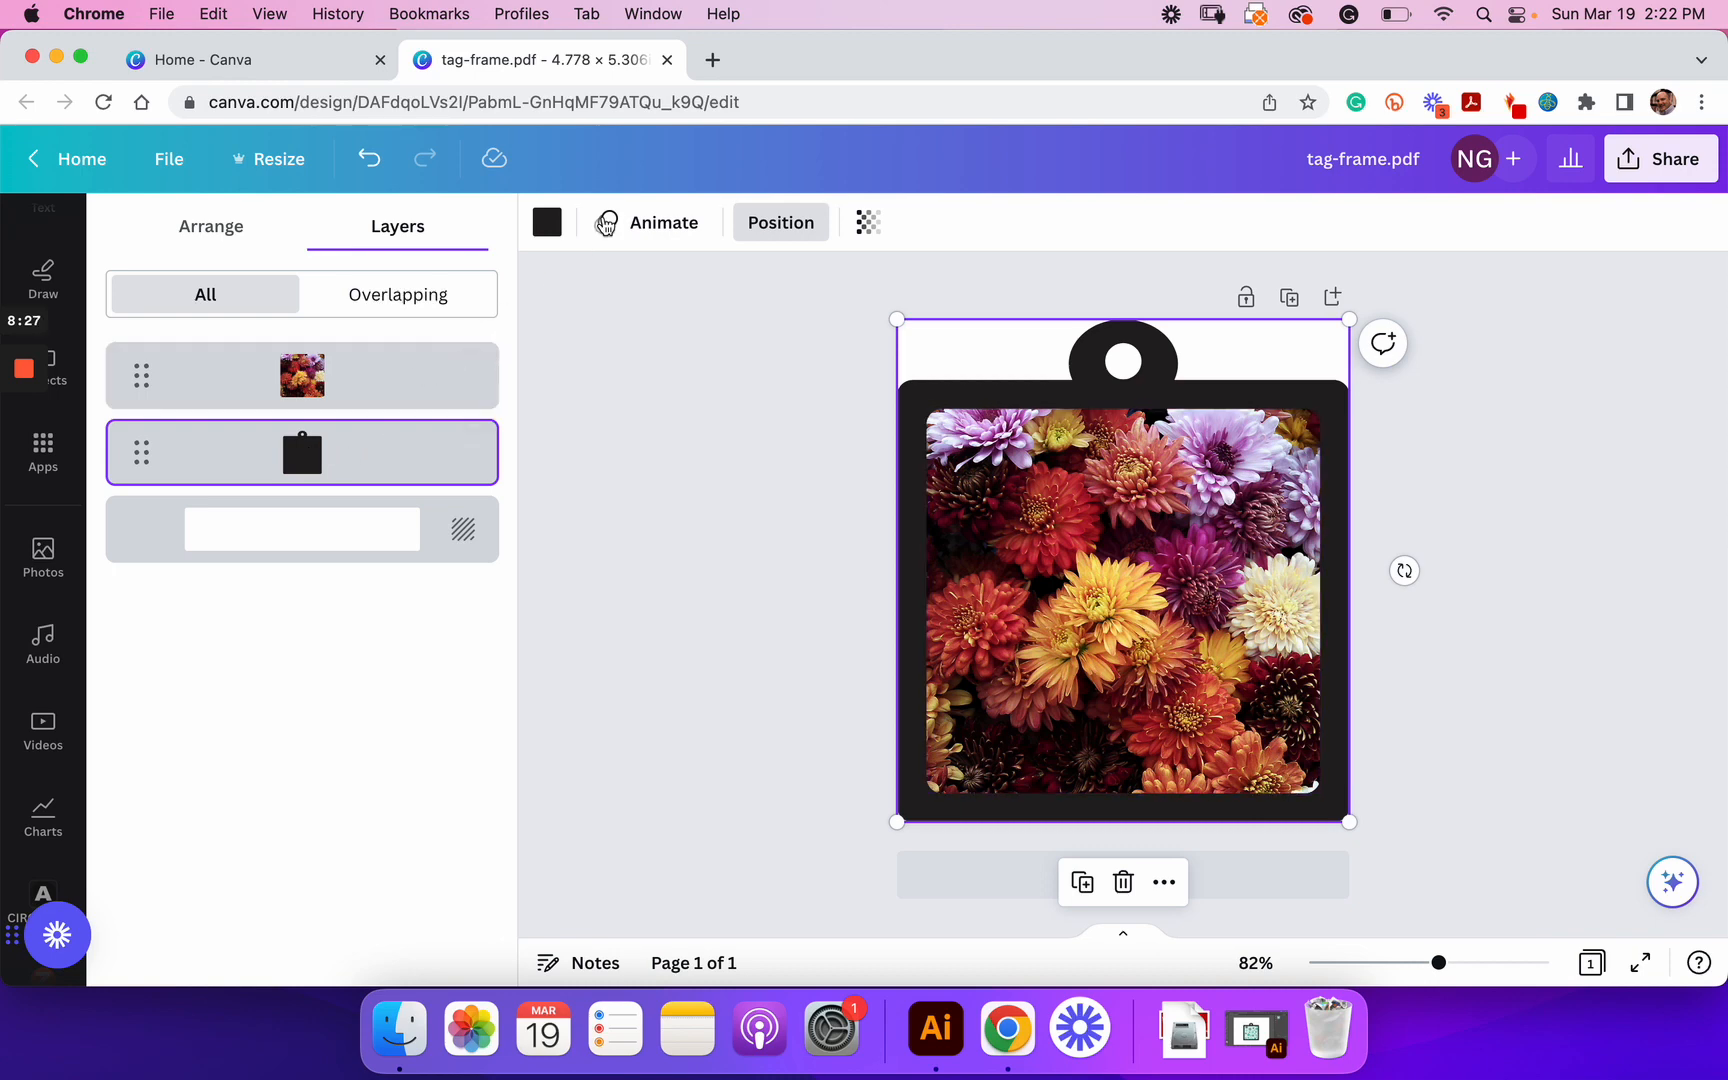
mouse_move(547, 223)
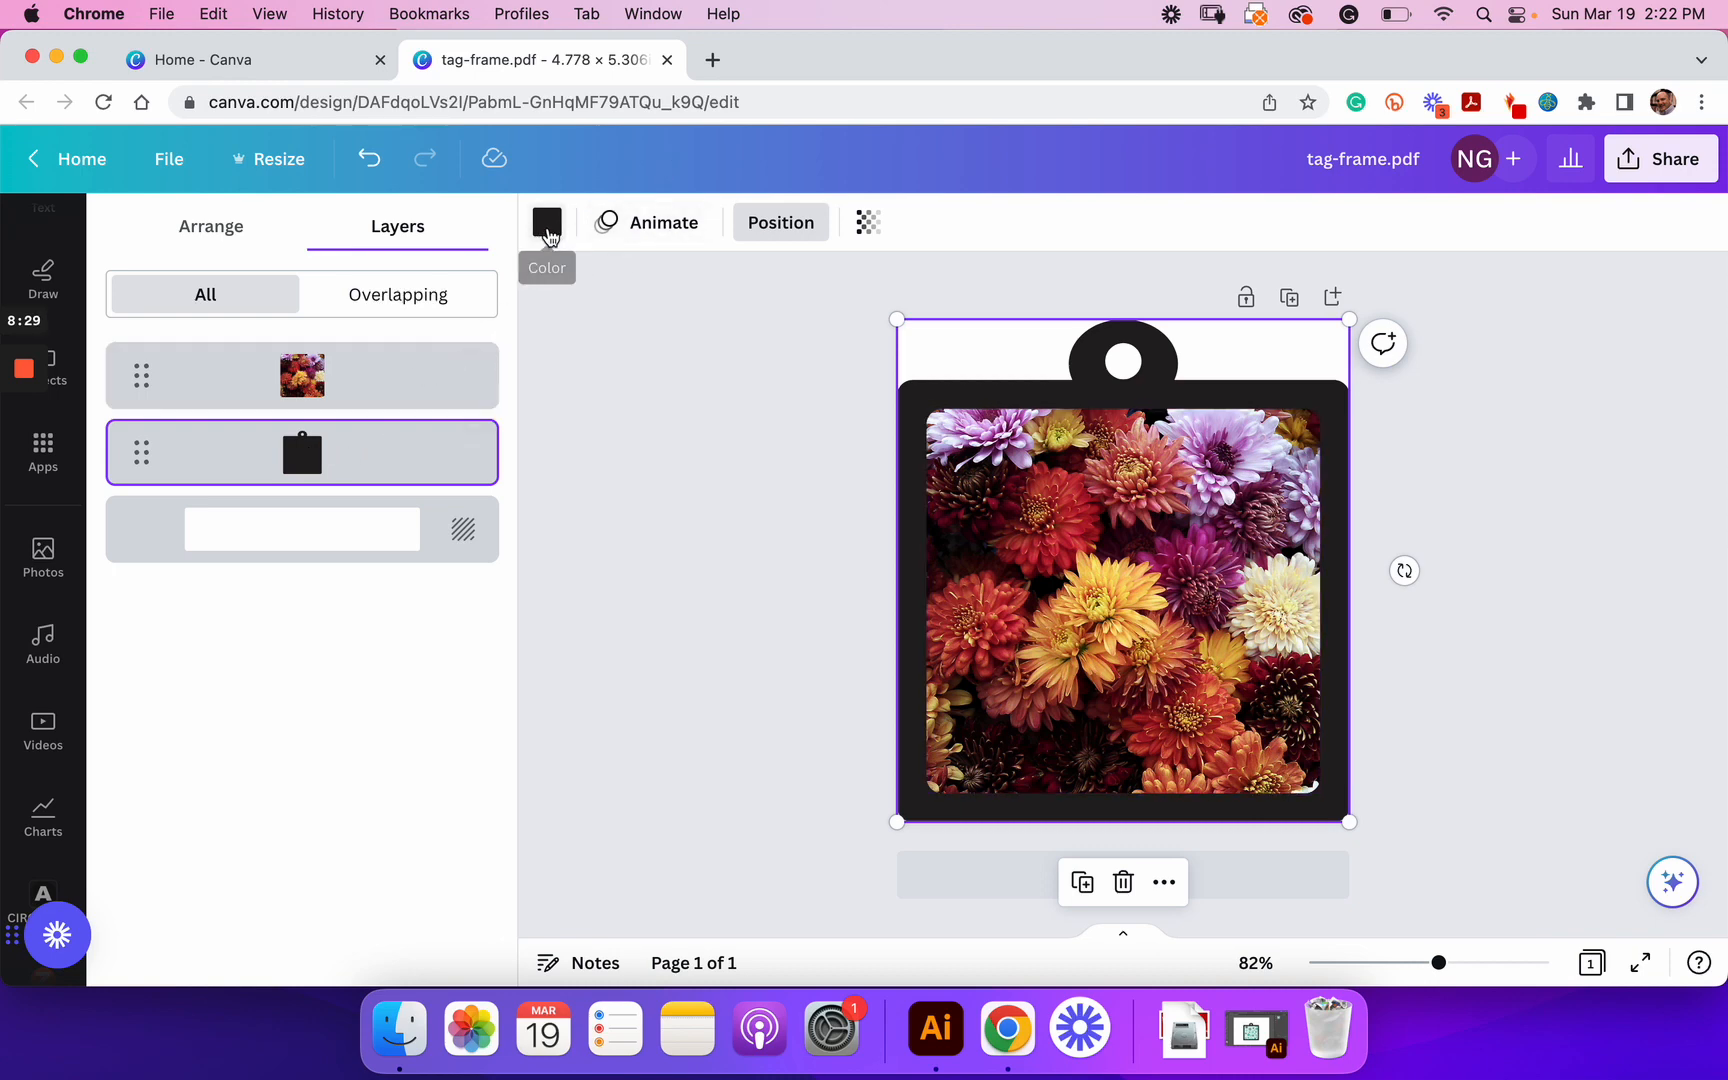
click(547, 222)
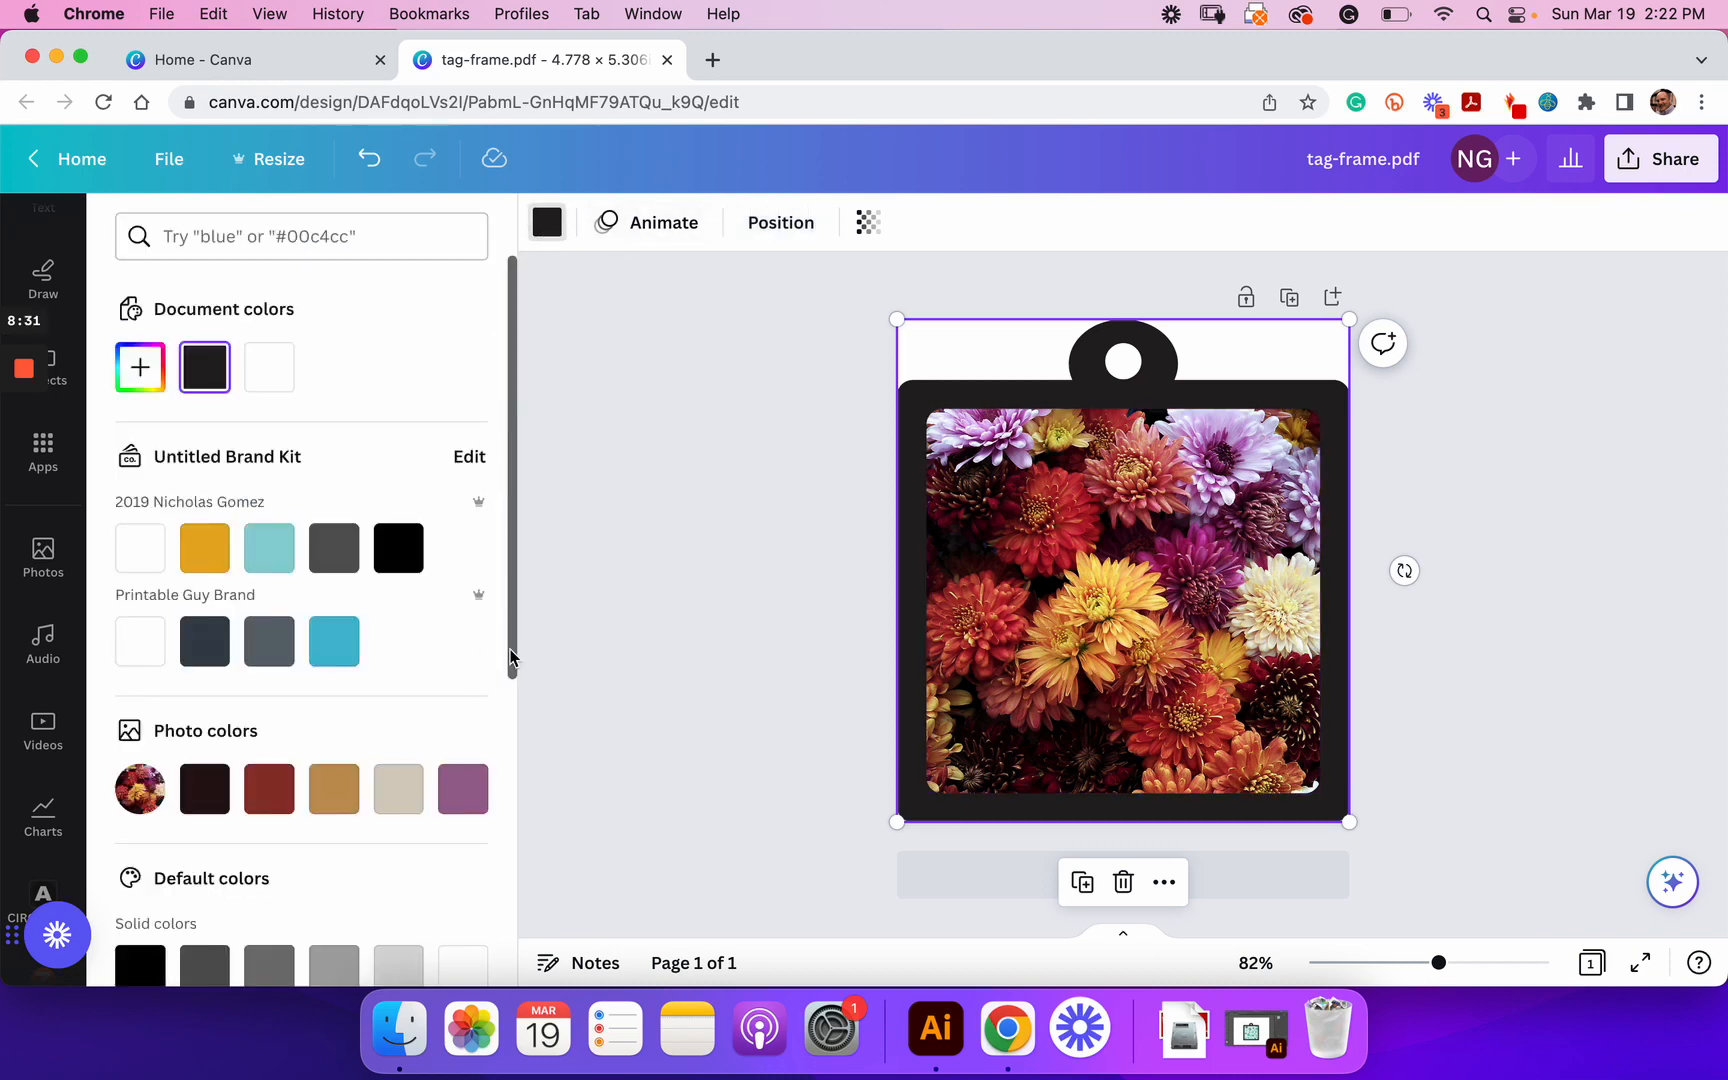
scroll(down, 3)
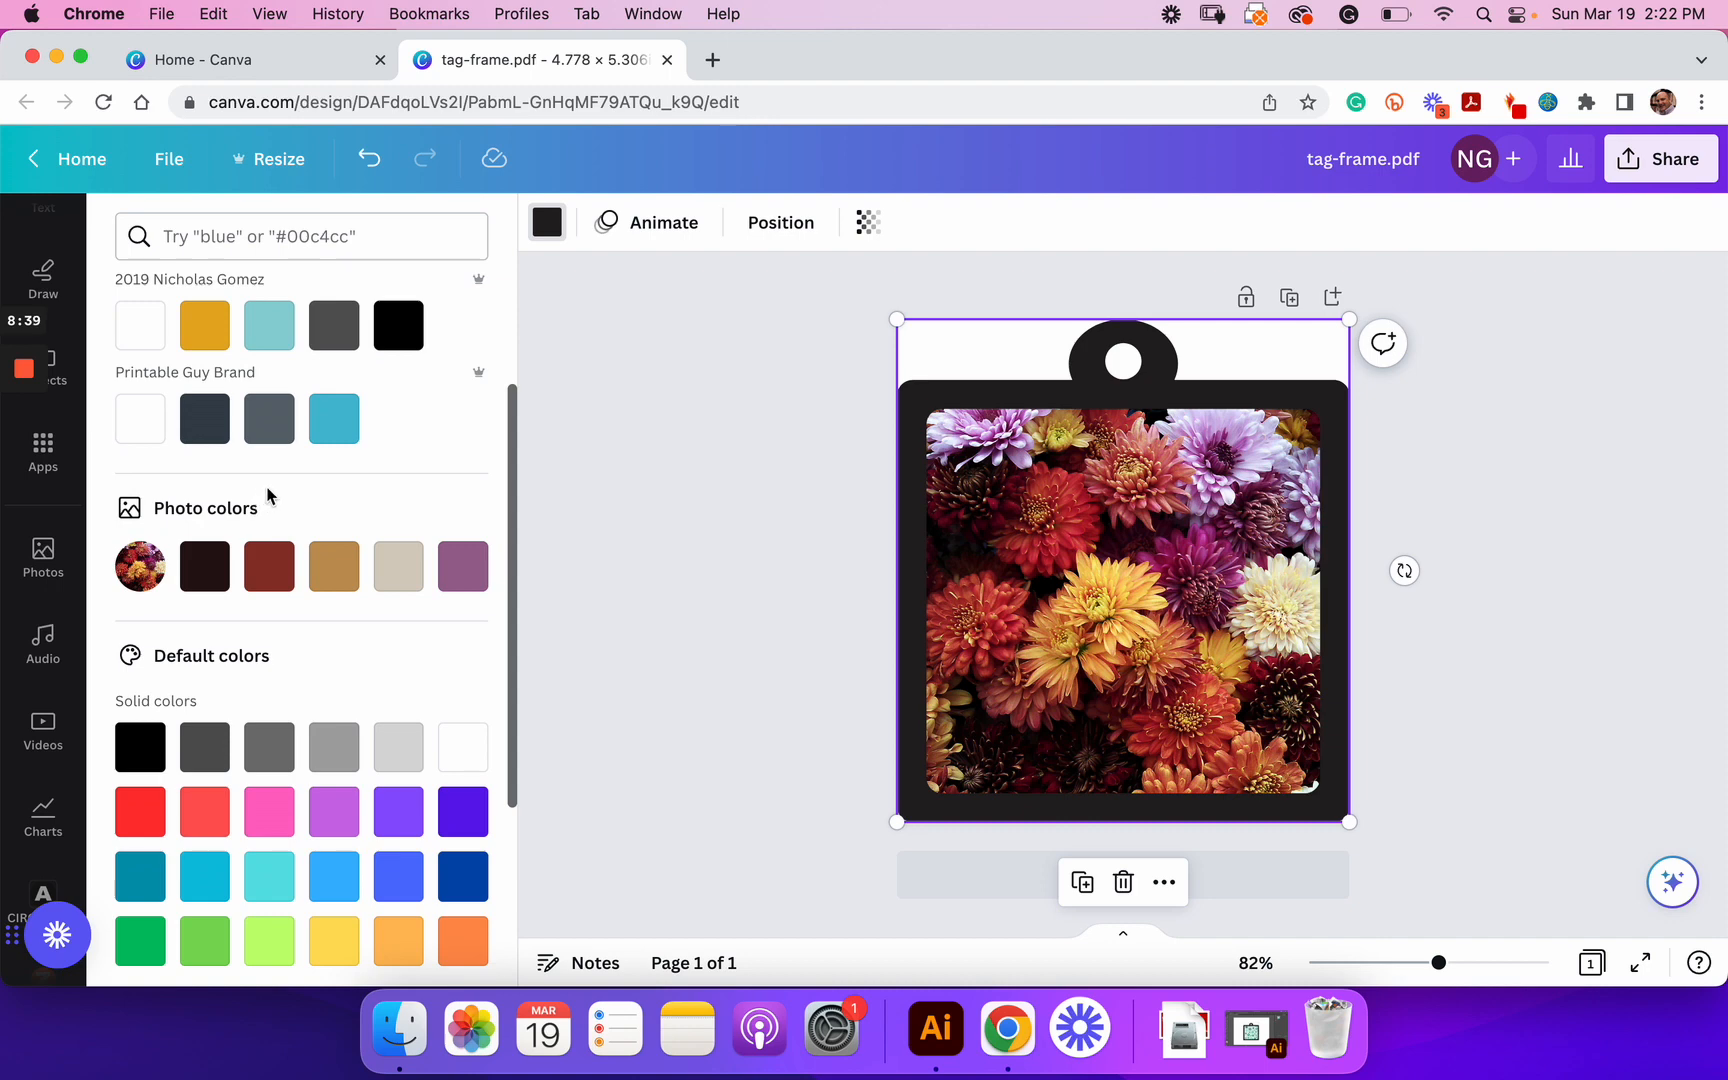
mouse_move(333, 566)
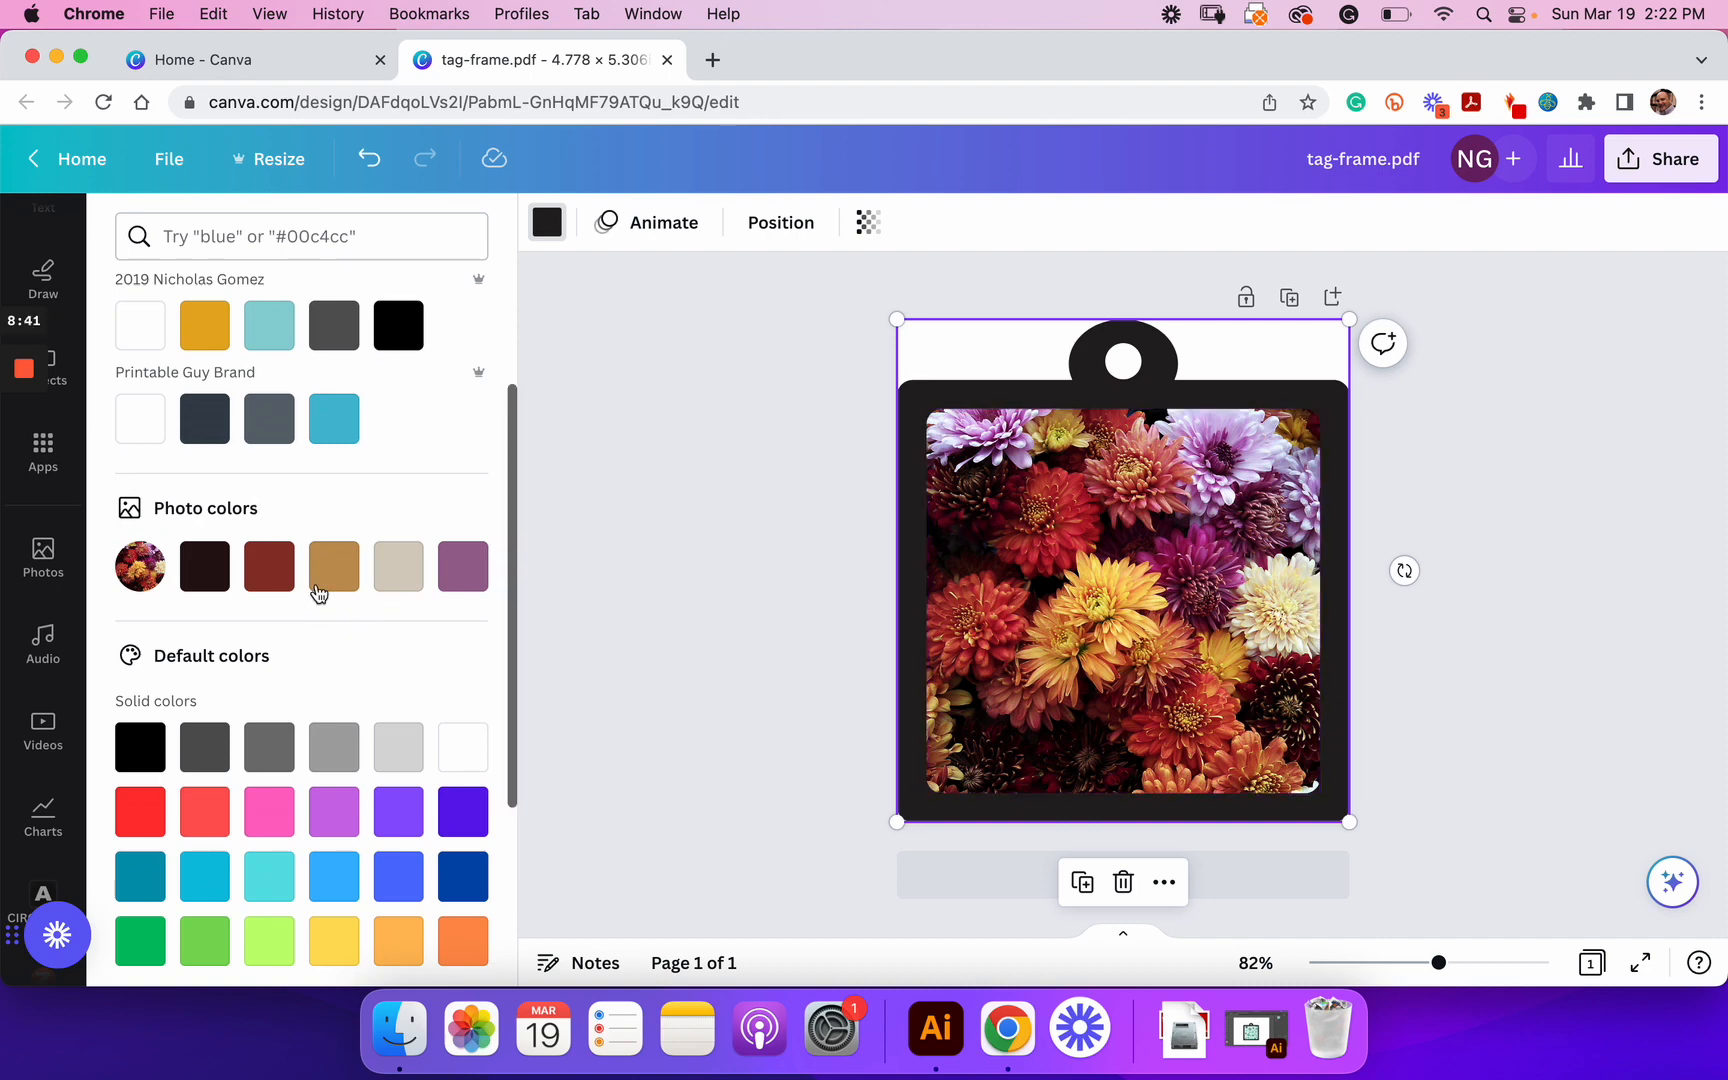
mouse_move(333, 566)
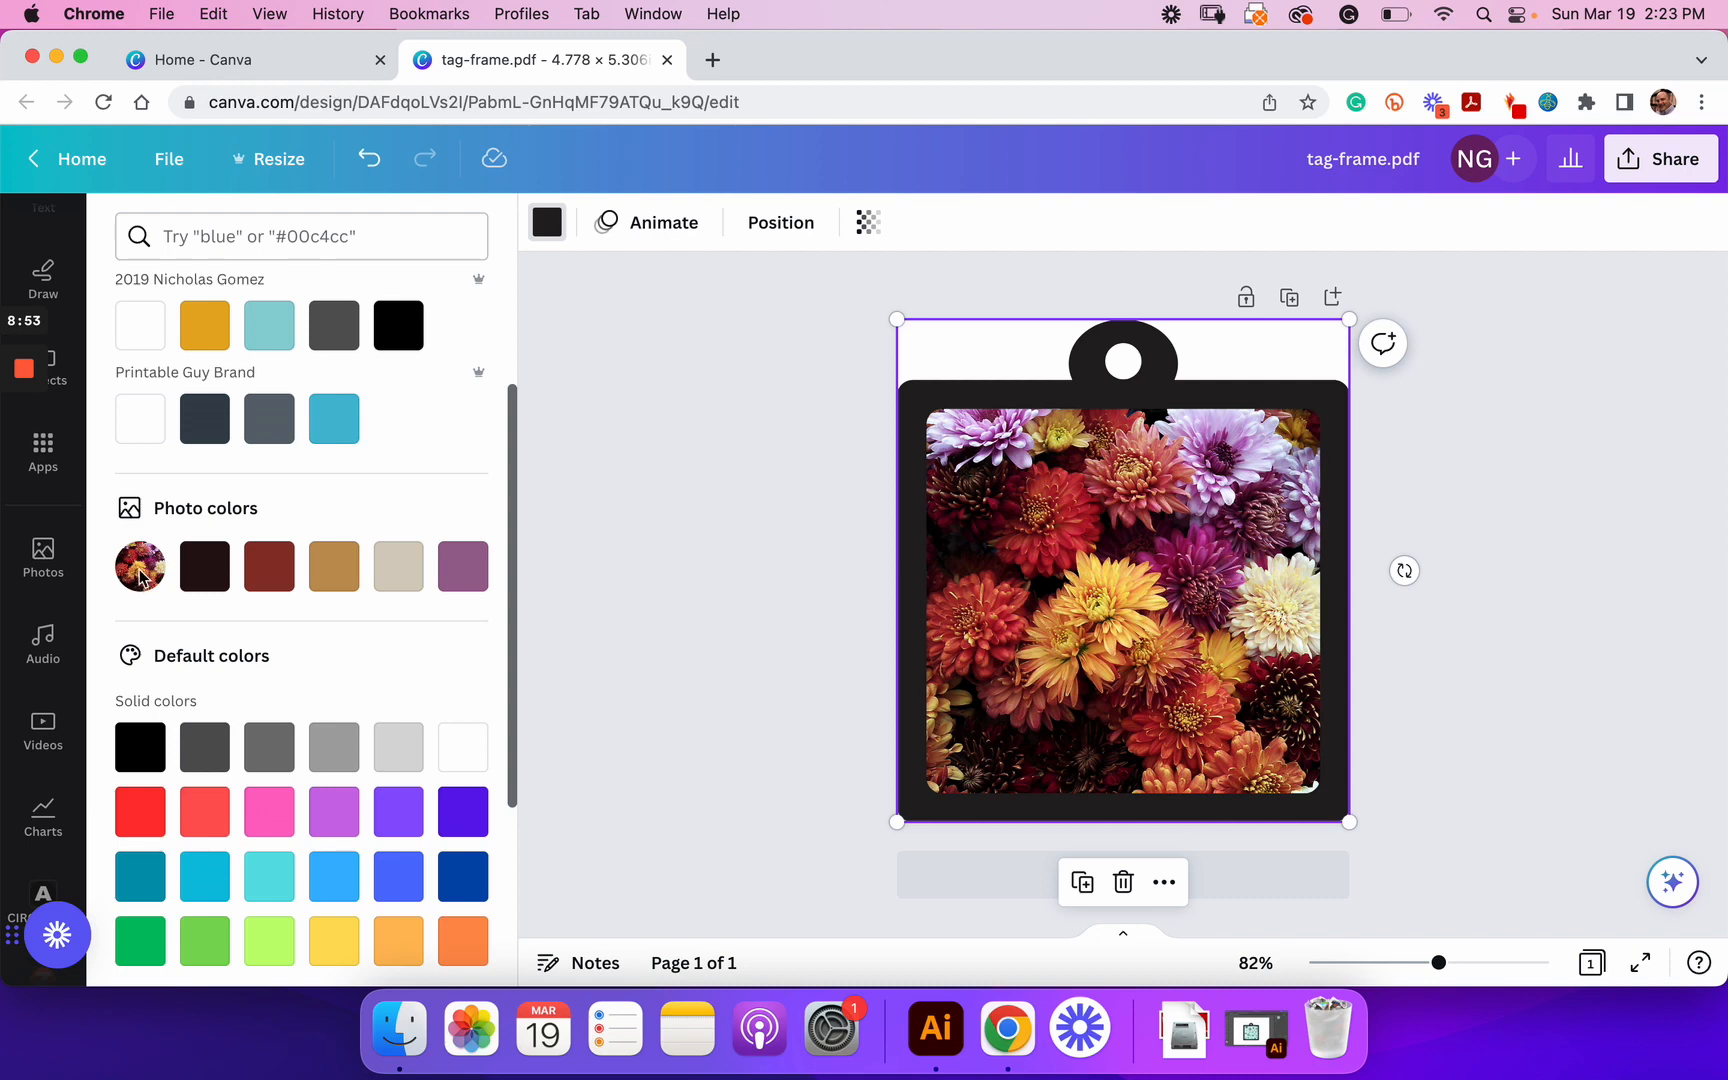
mouse_move(333, 566)
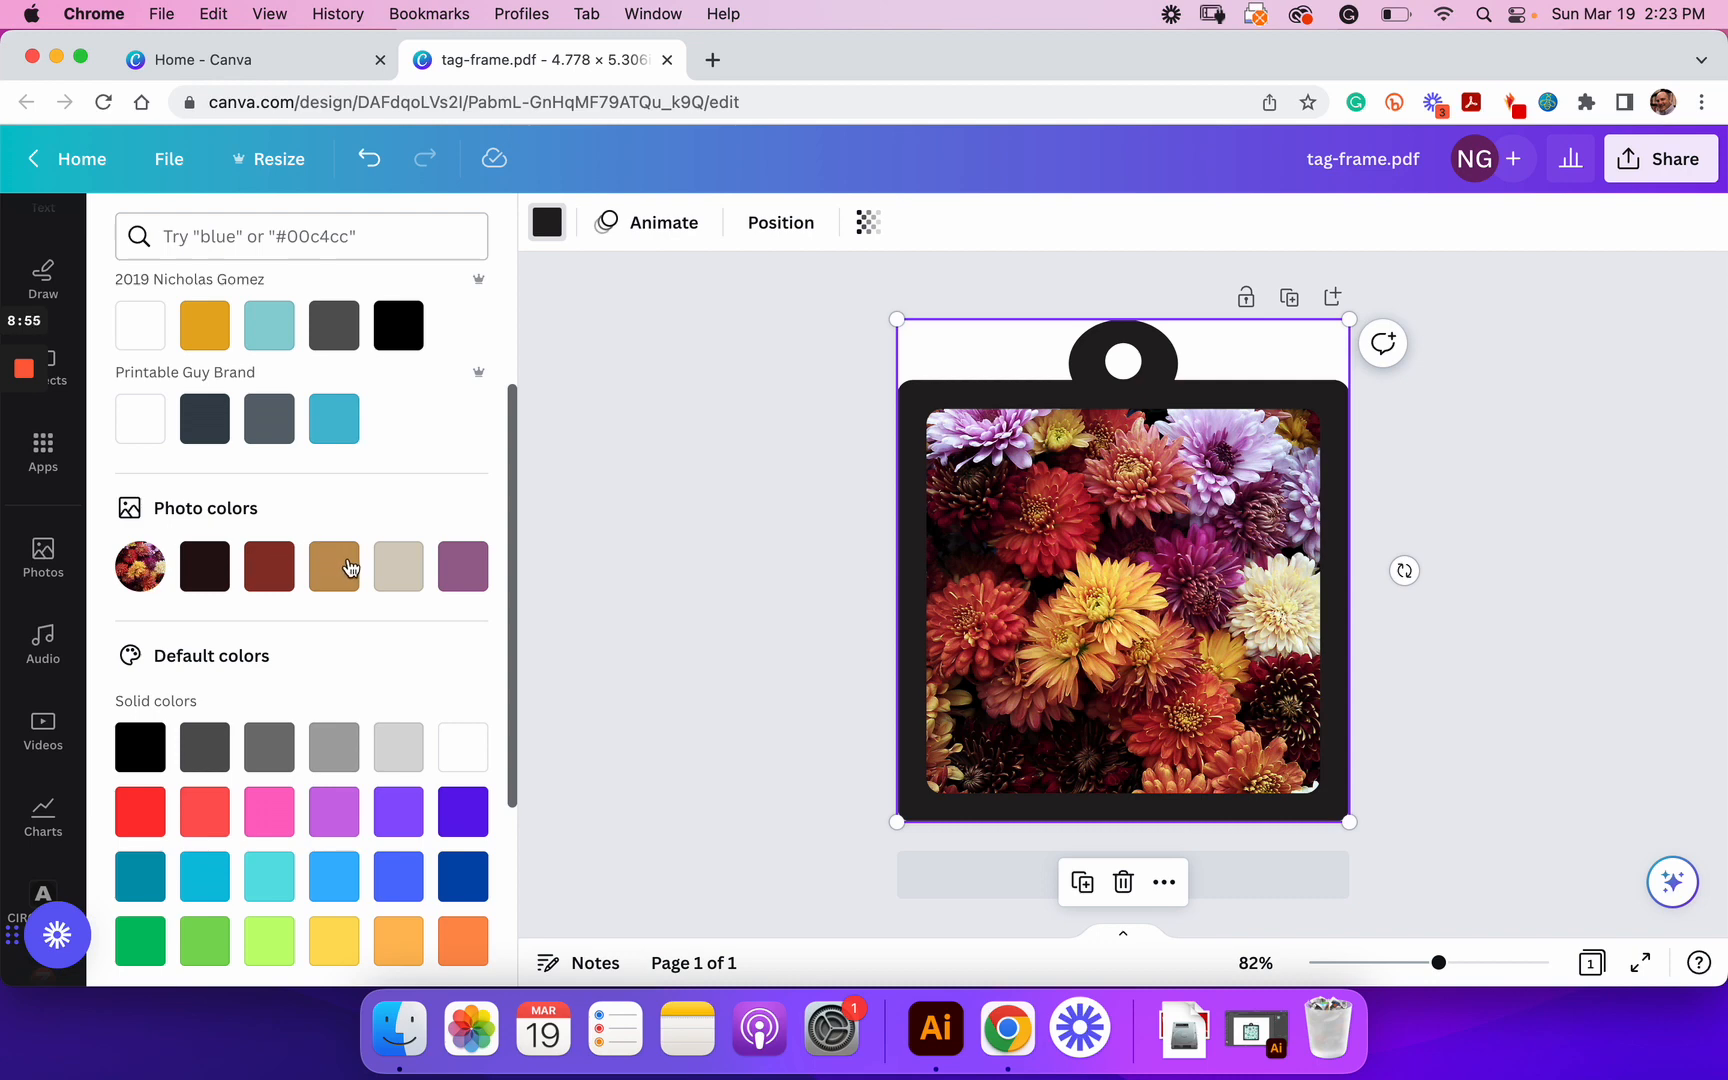
mouse_move(503, 558)
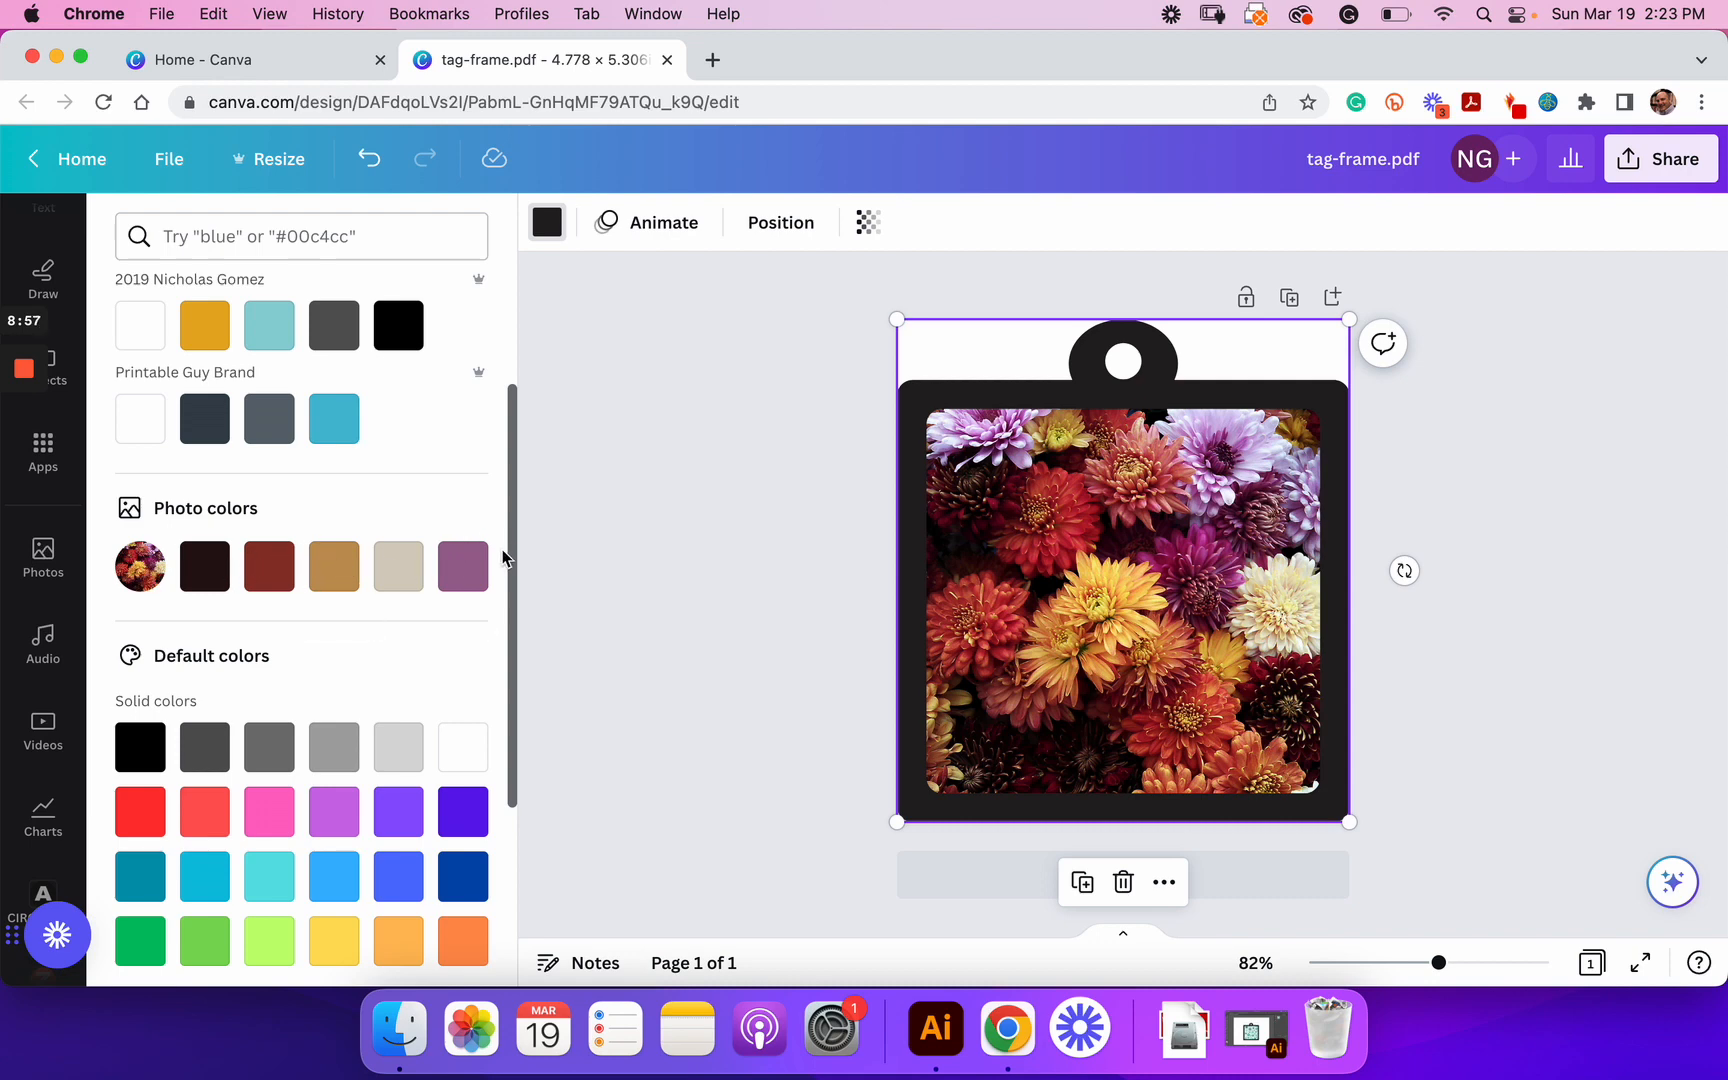
Step: Preview purple, dark red, beige and gray photo swatches on the frame, settling on the muted purple
click(463, 565)
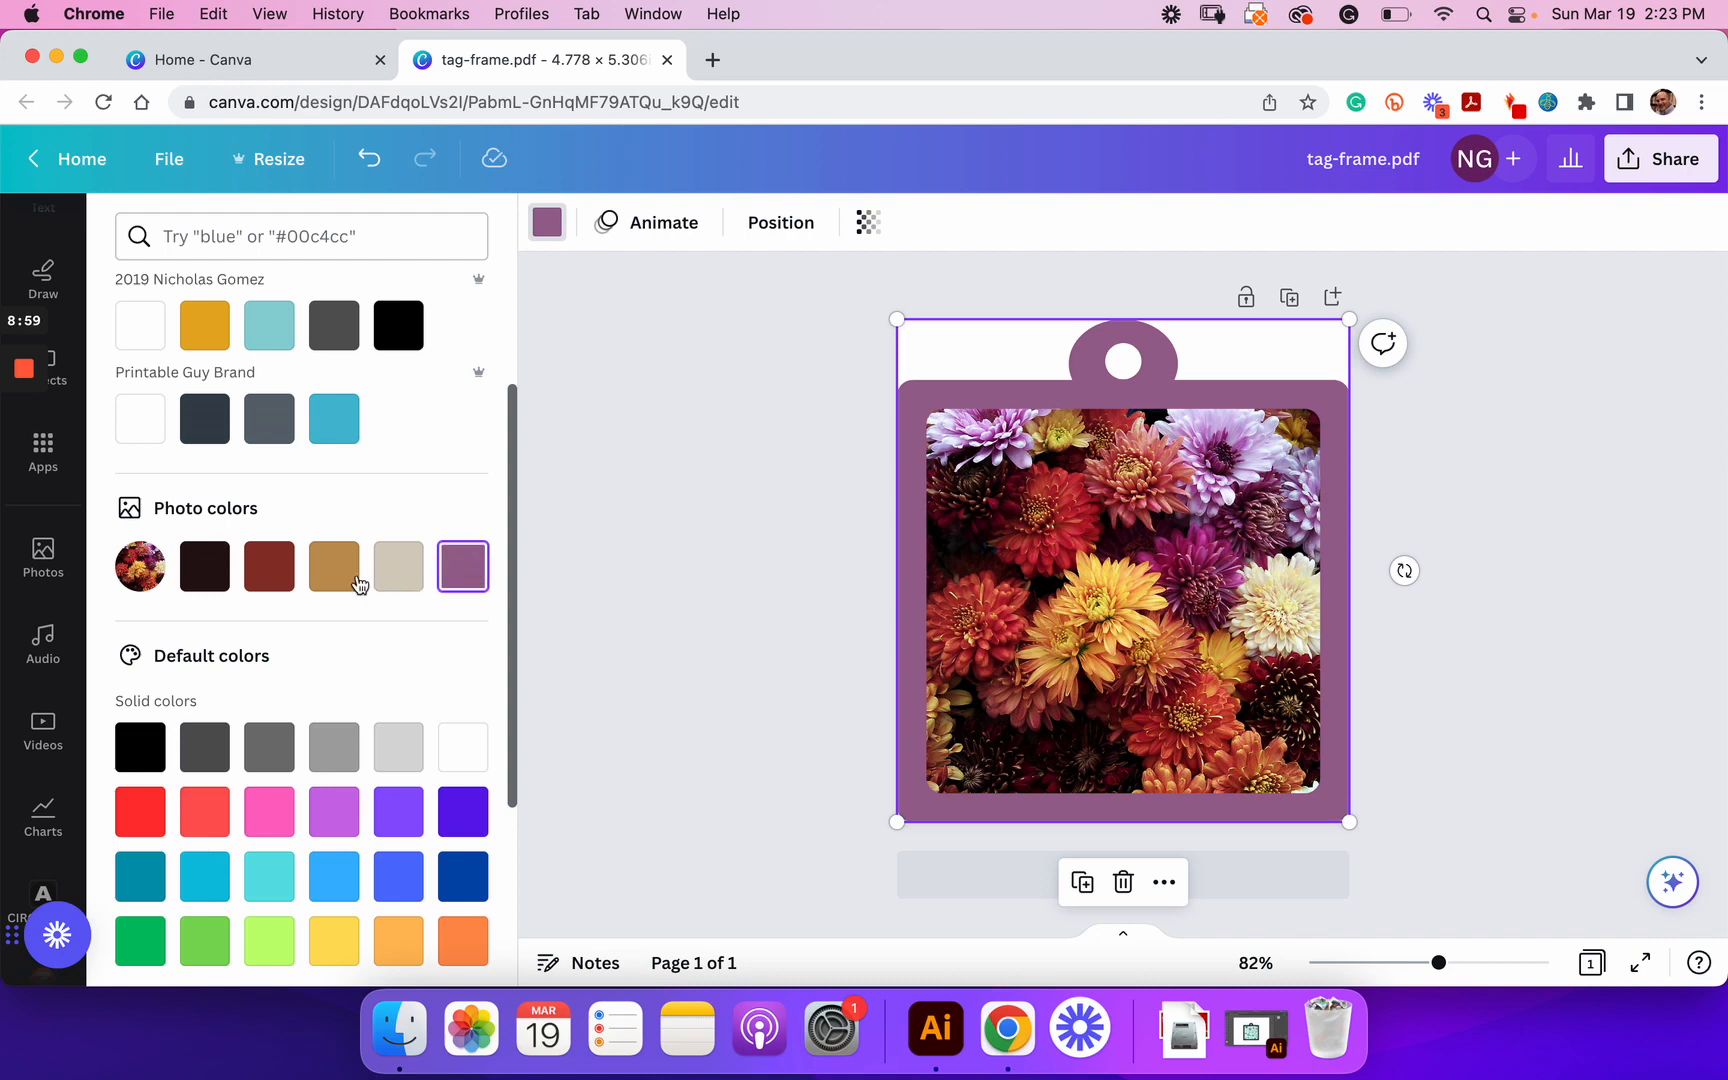
click(333, 566)
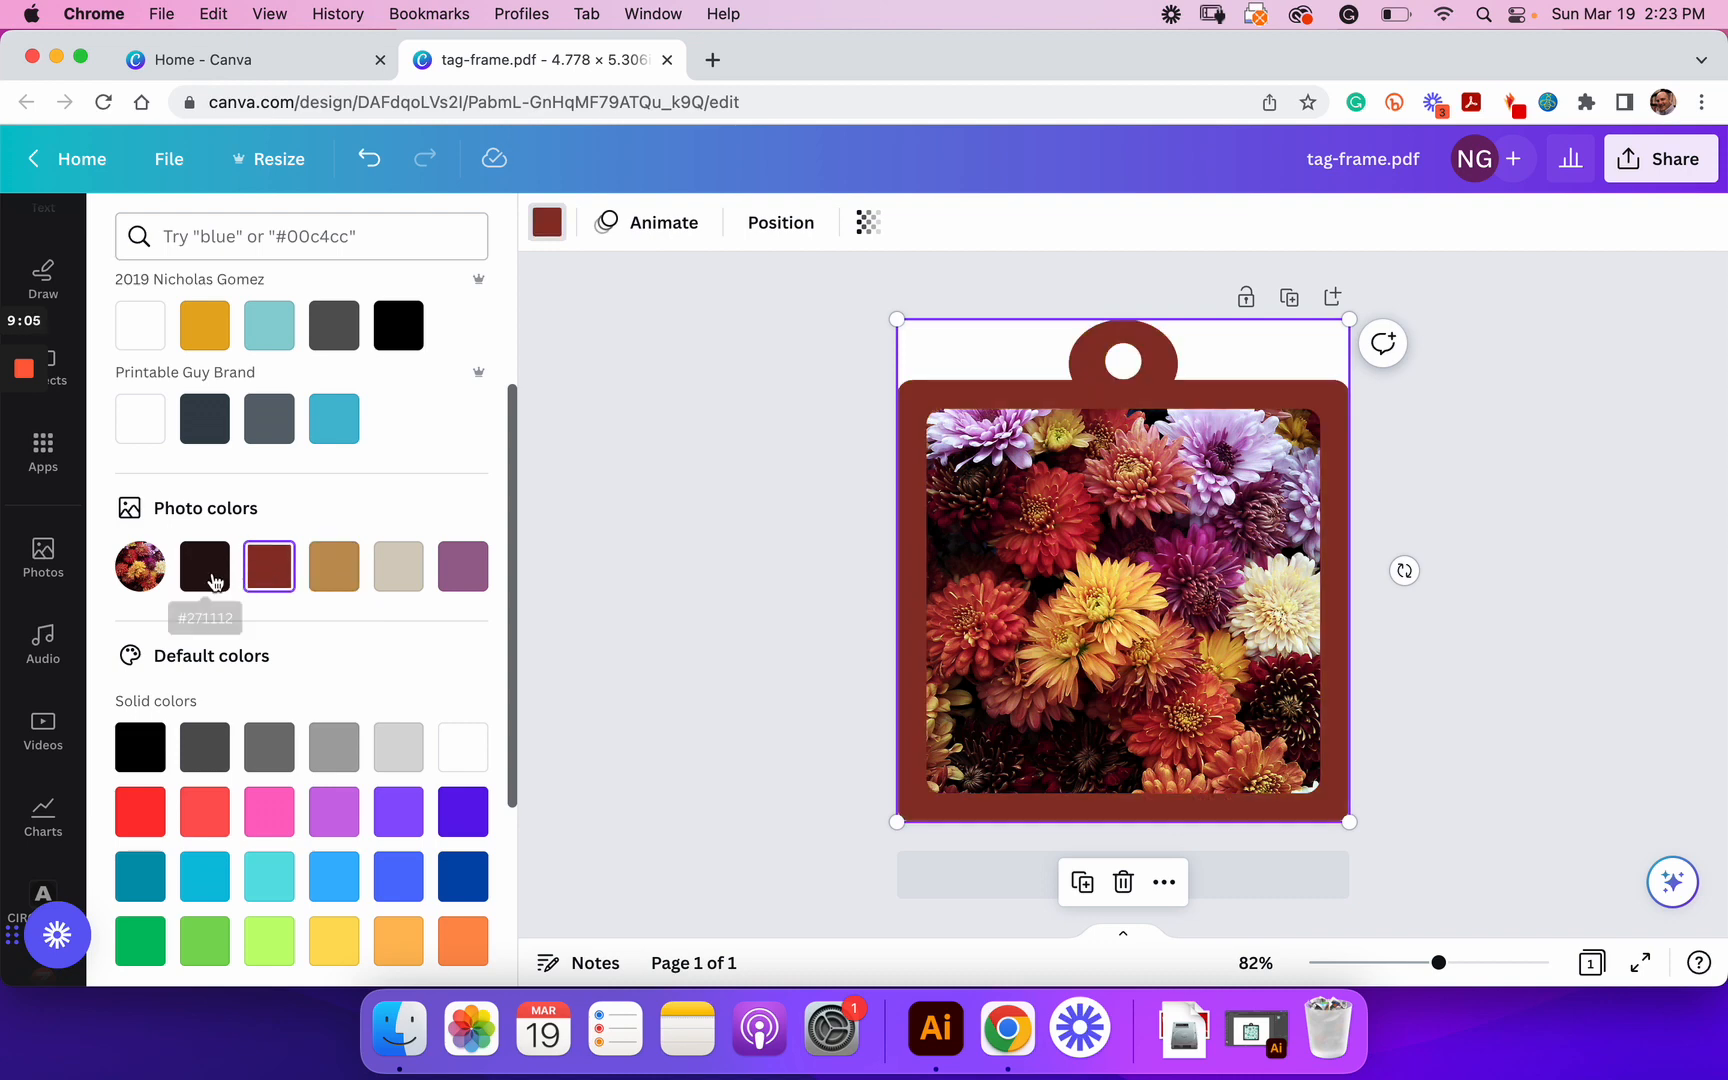
click(398, 565)
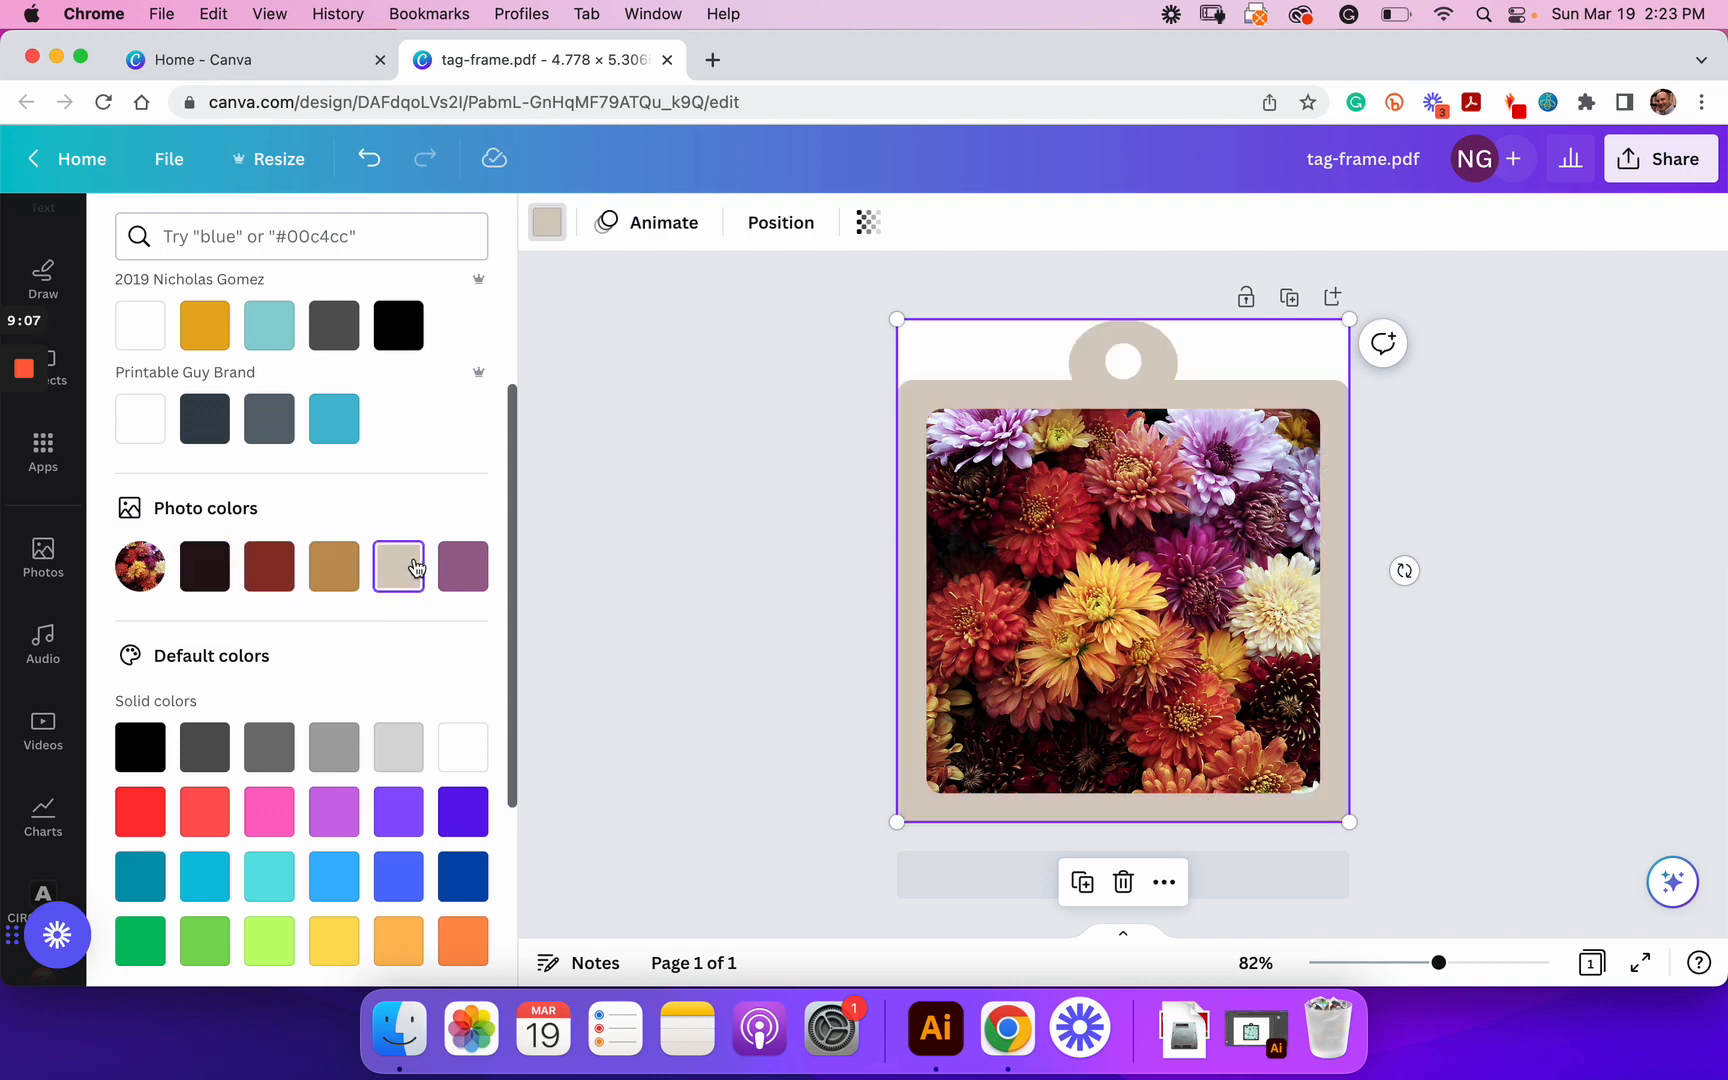
click(333, 746)
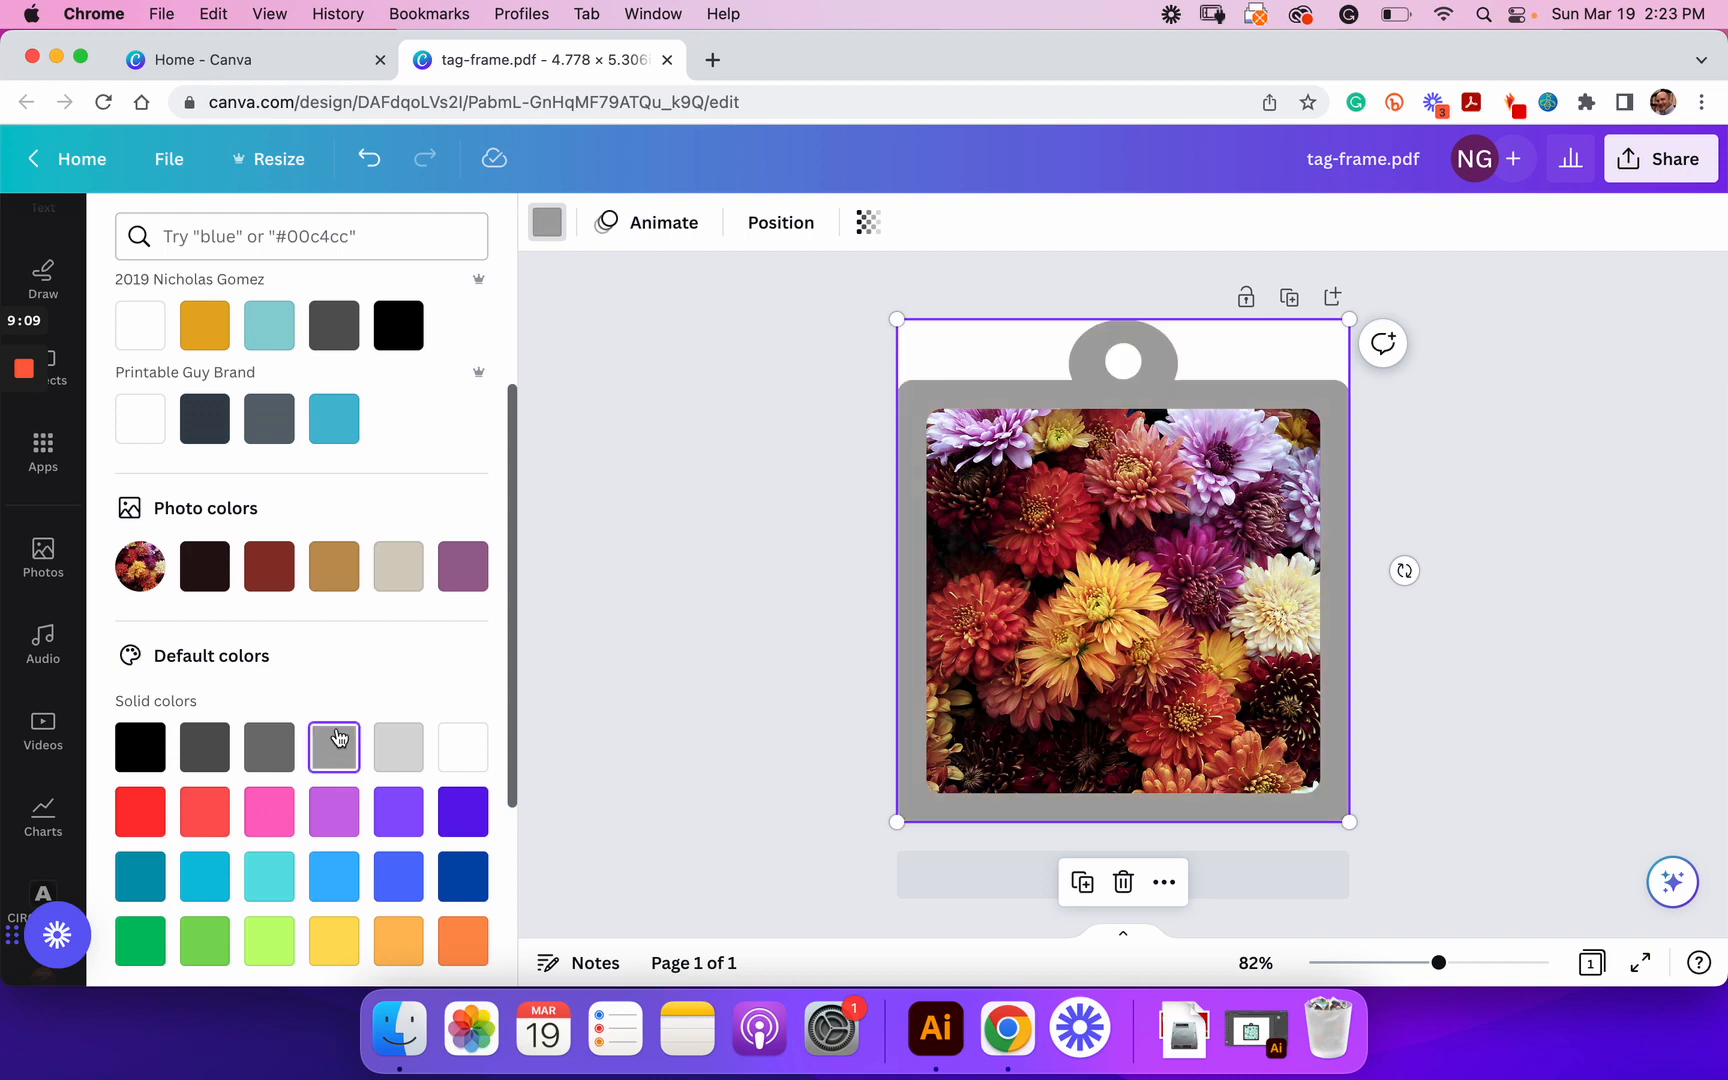
click(462, 566)
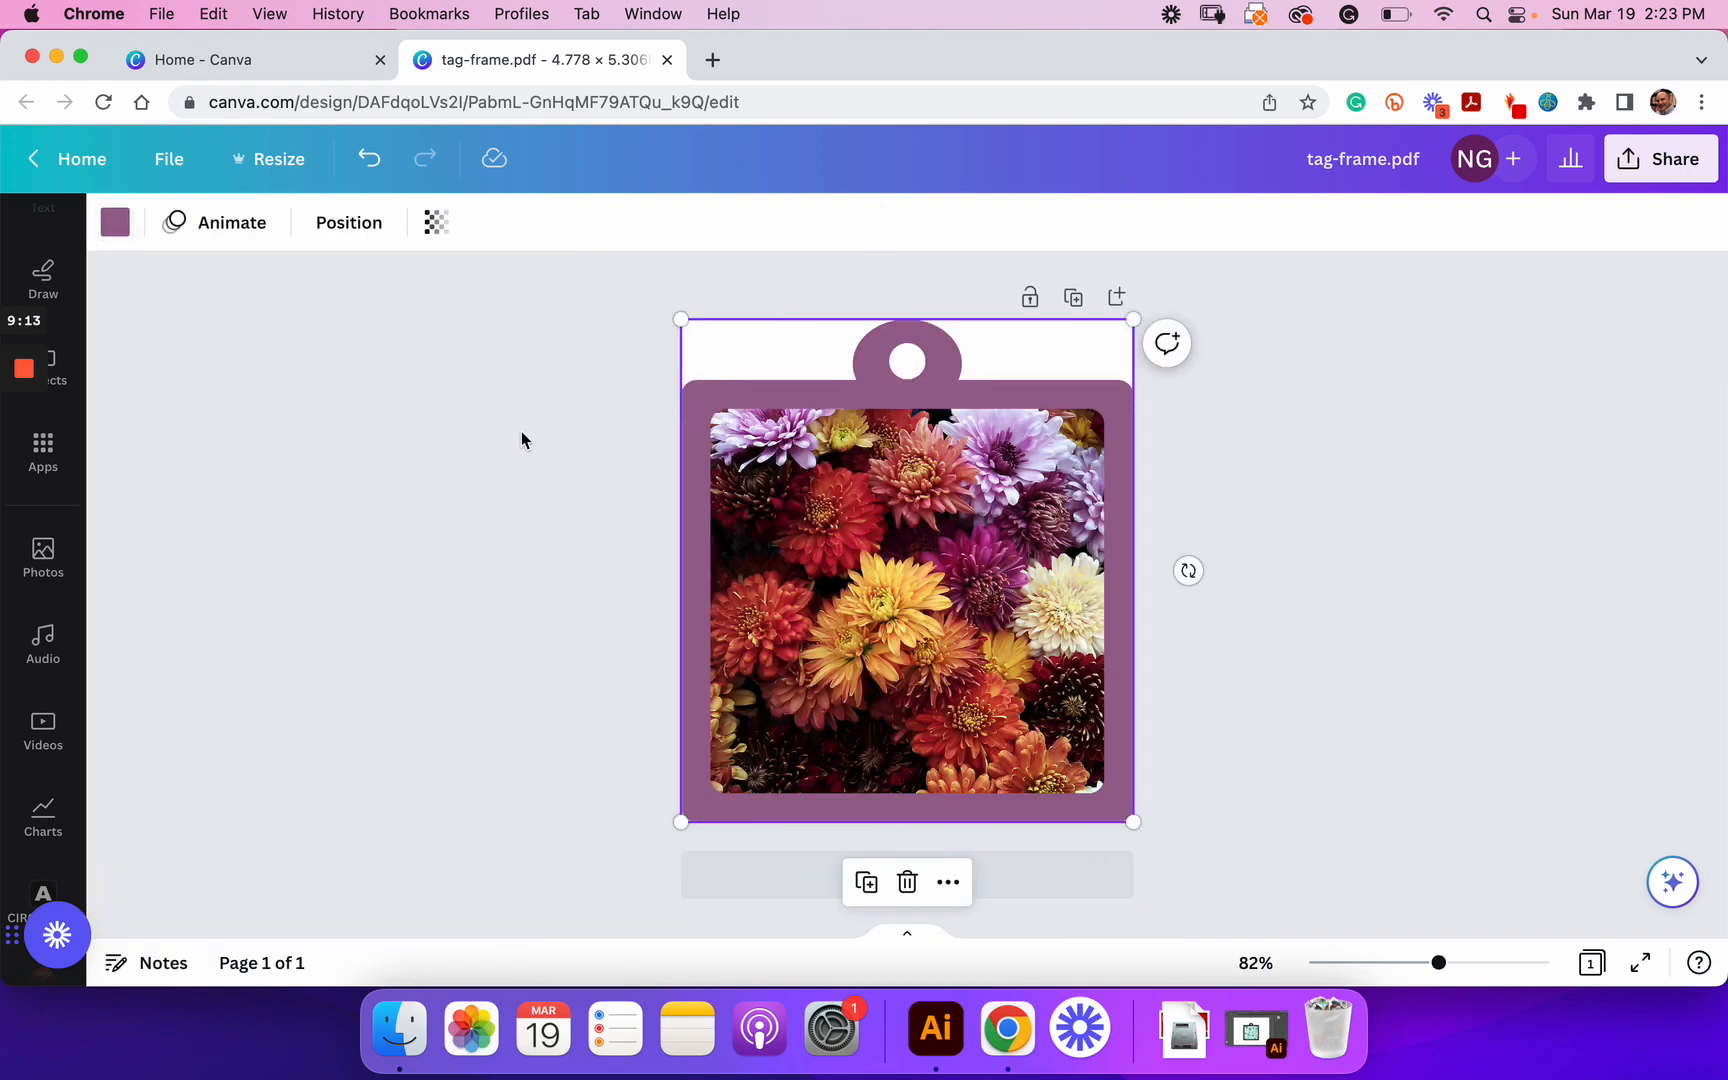
click(523, 434)
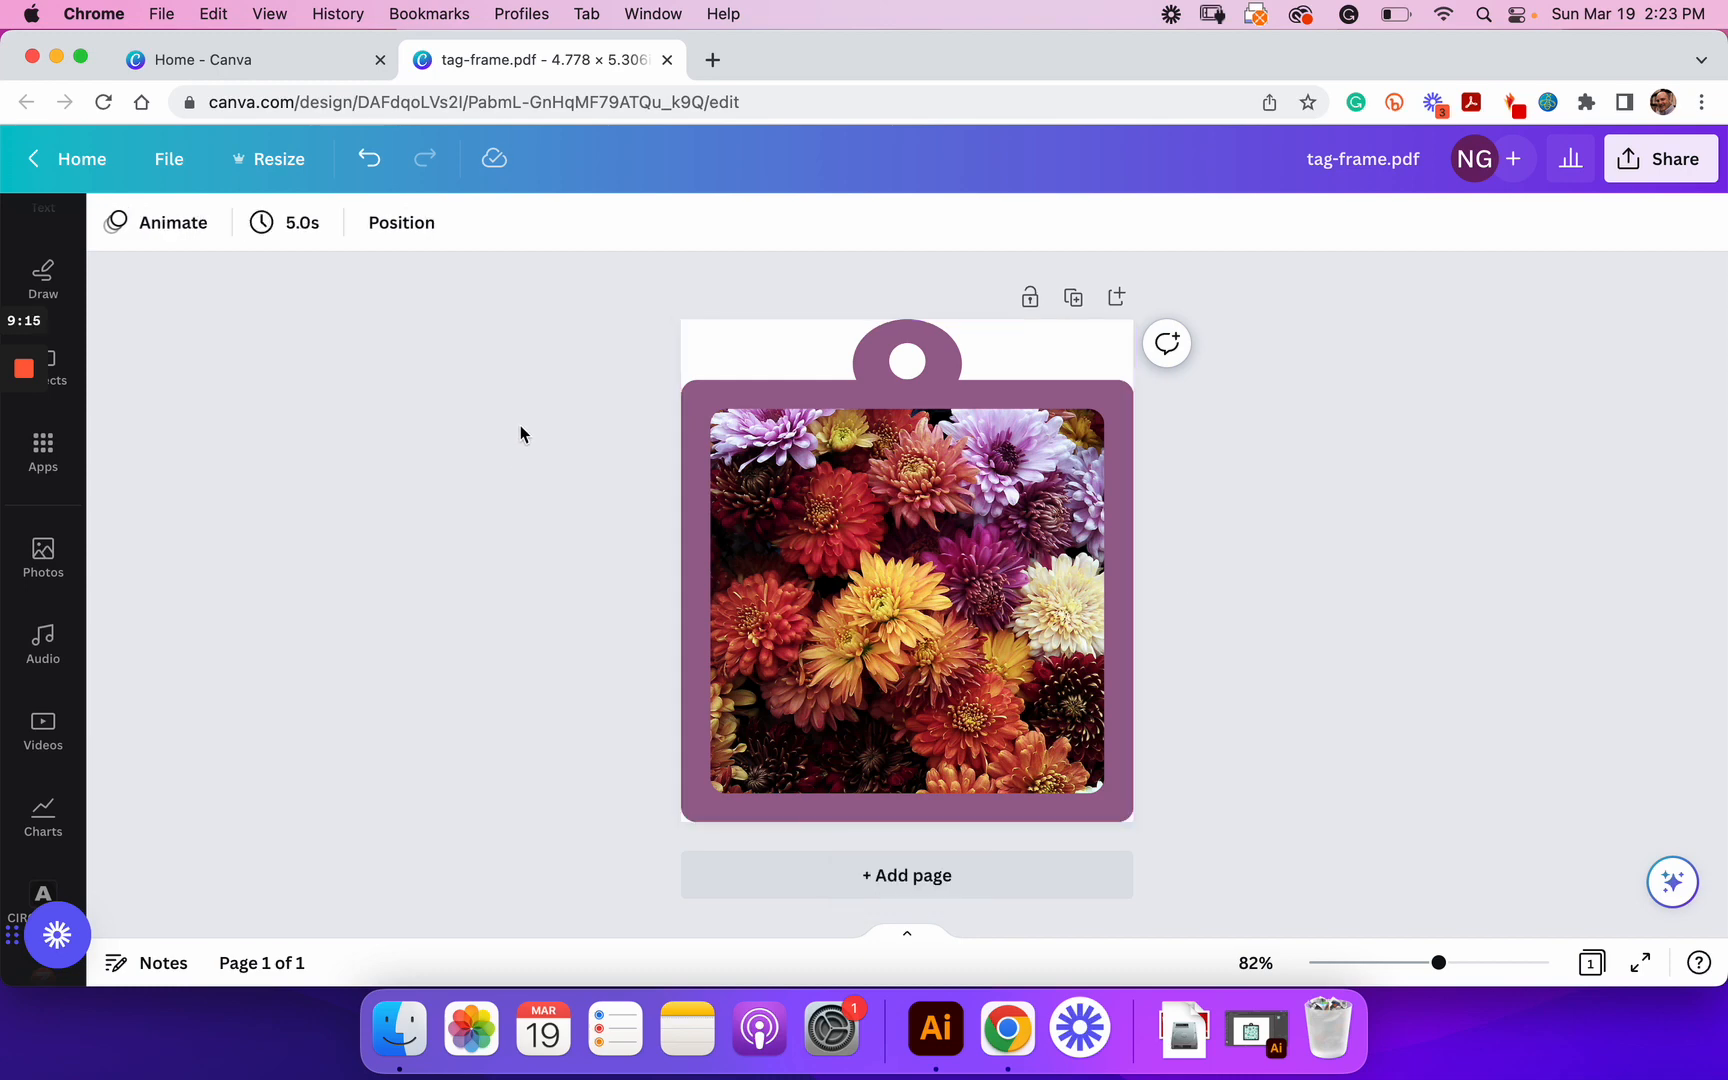
Step: Try a Drop shadow on the flower photo via Edit image > Shadows, then discard it
click(760, 455)
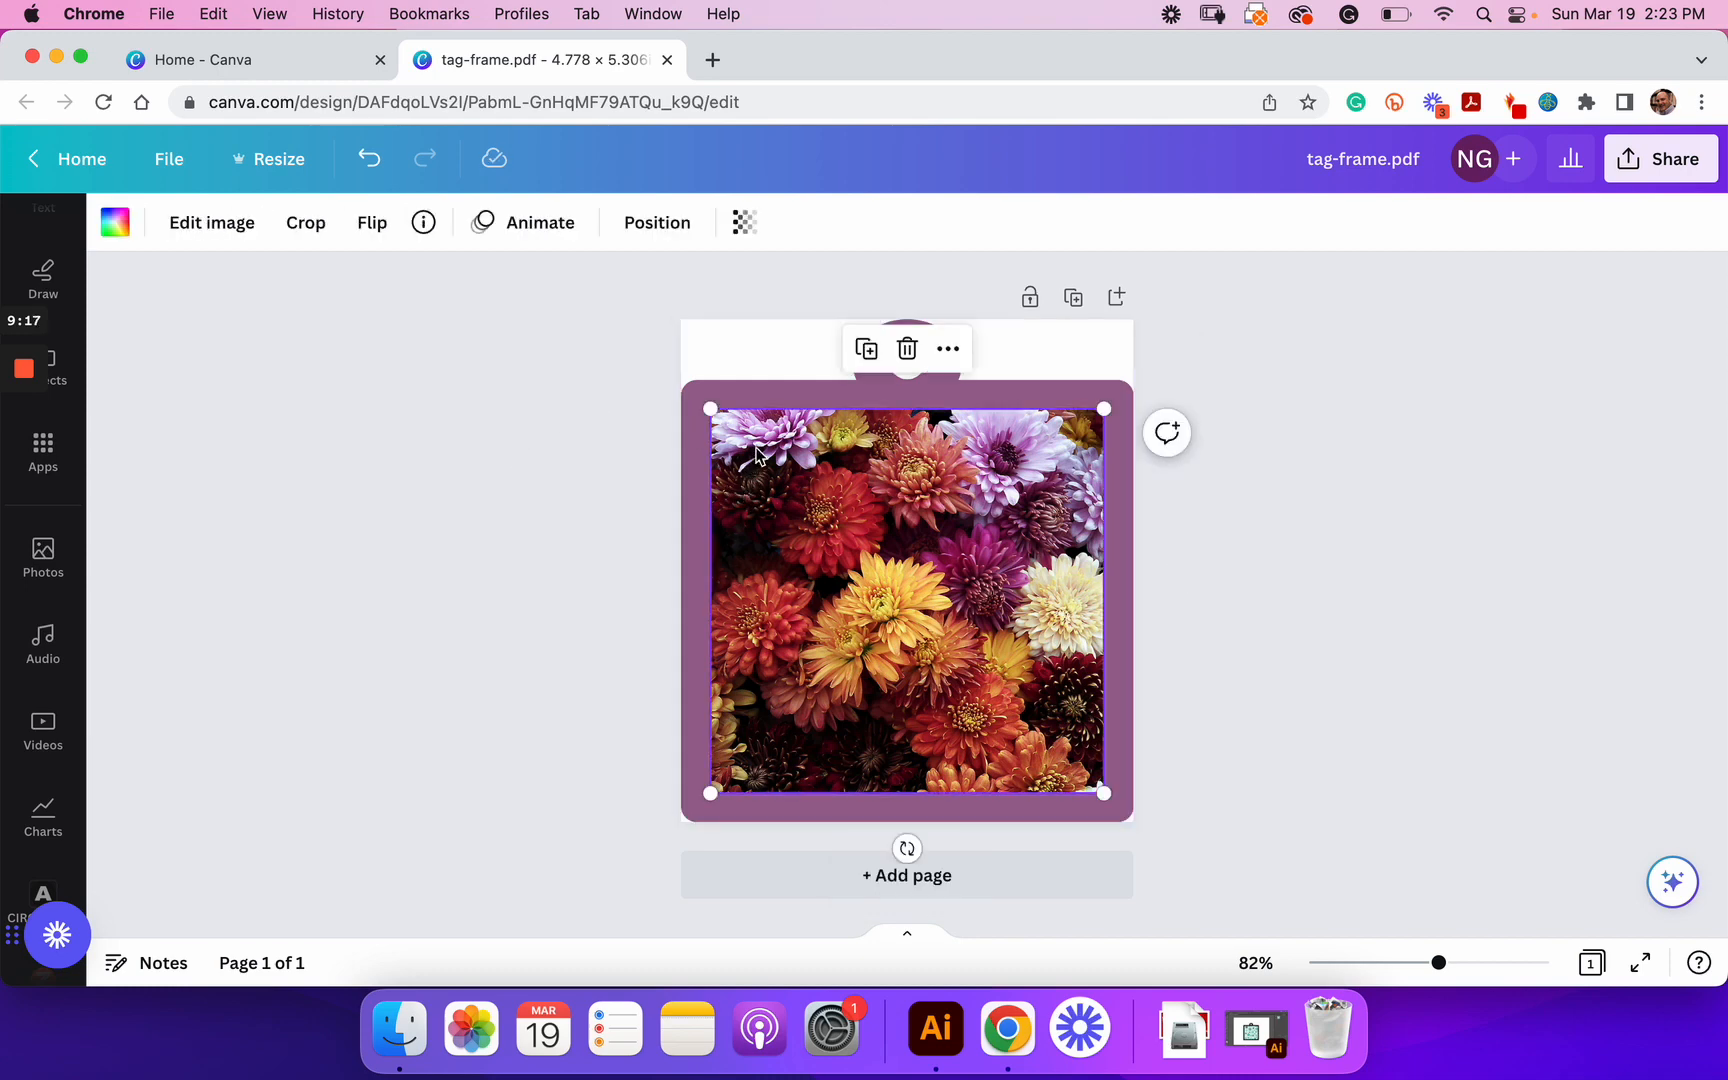
mouse_move(408, 267)
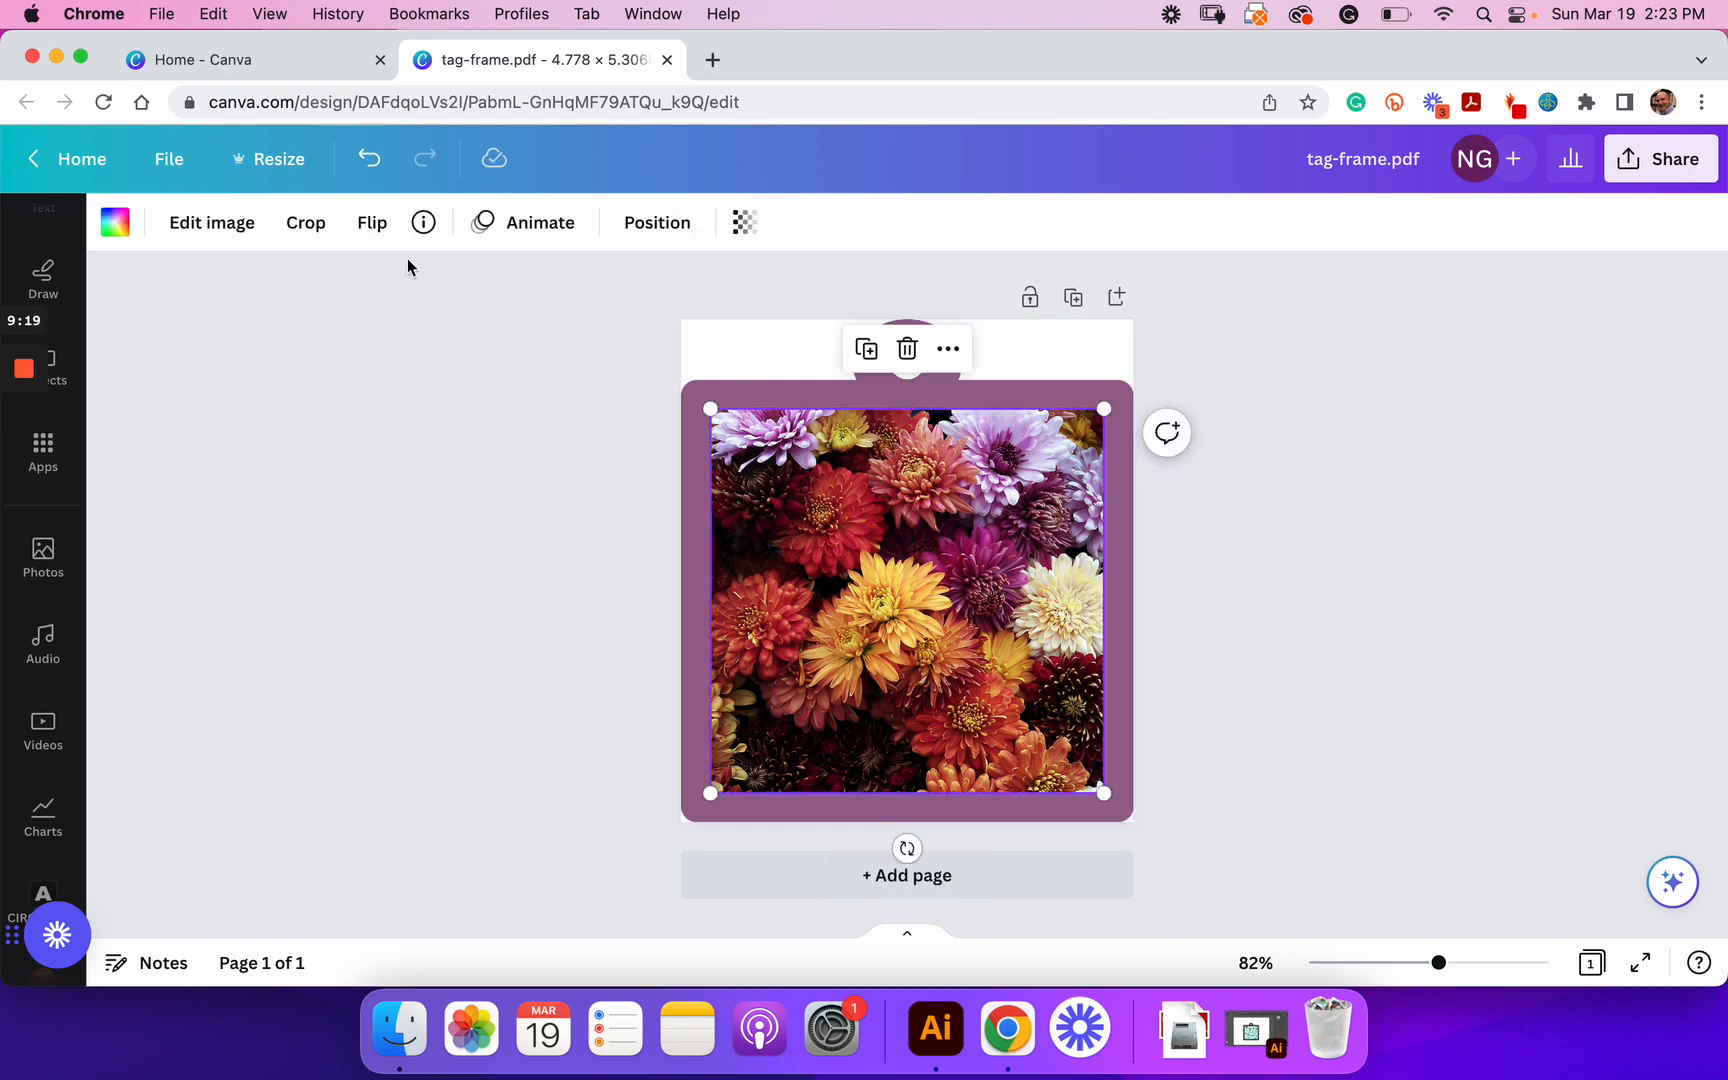
click(212, 223)
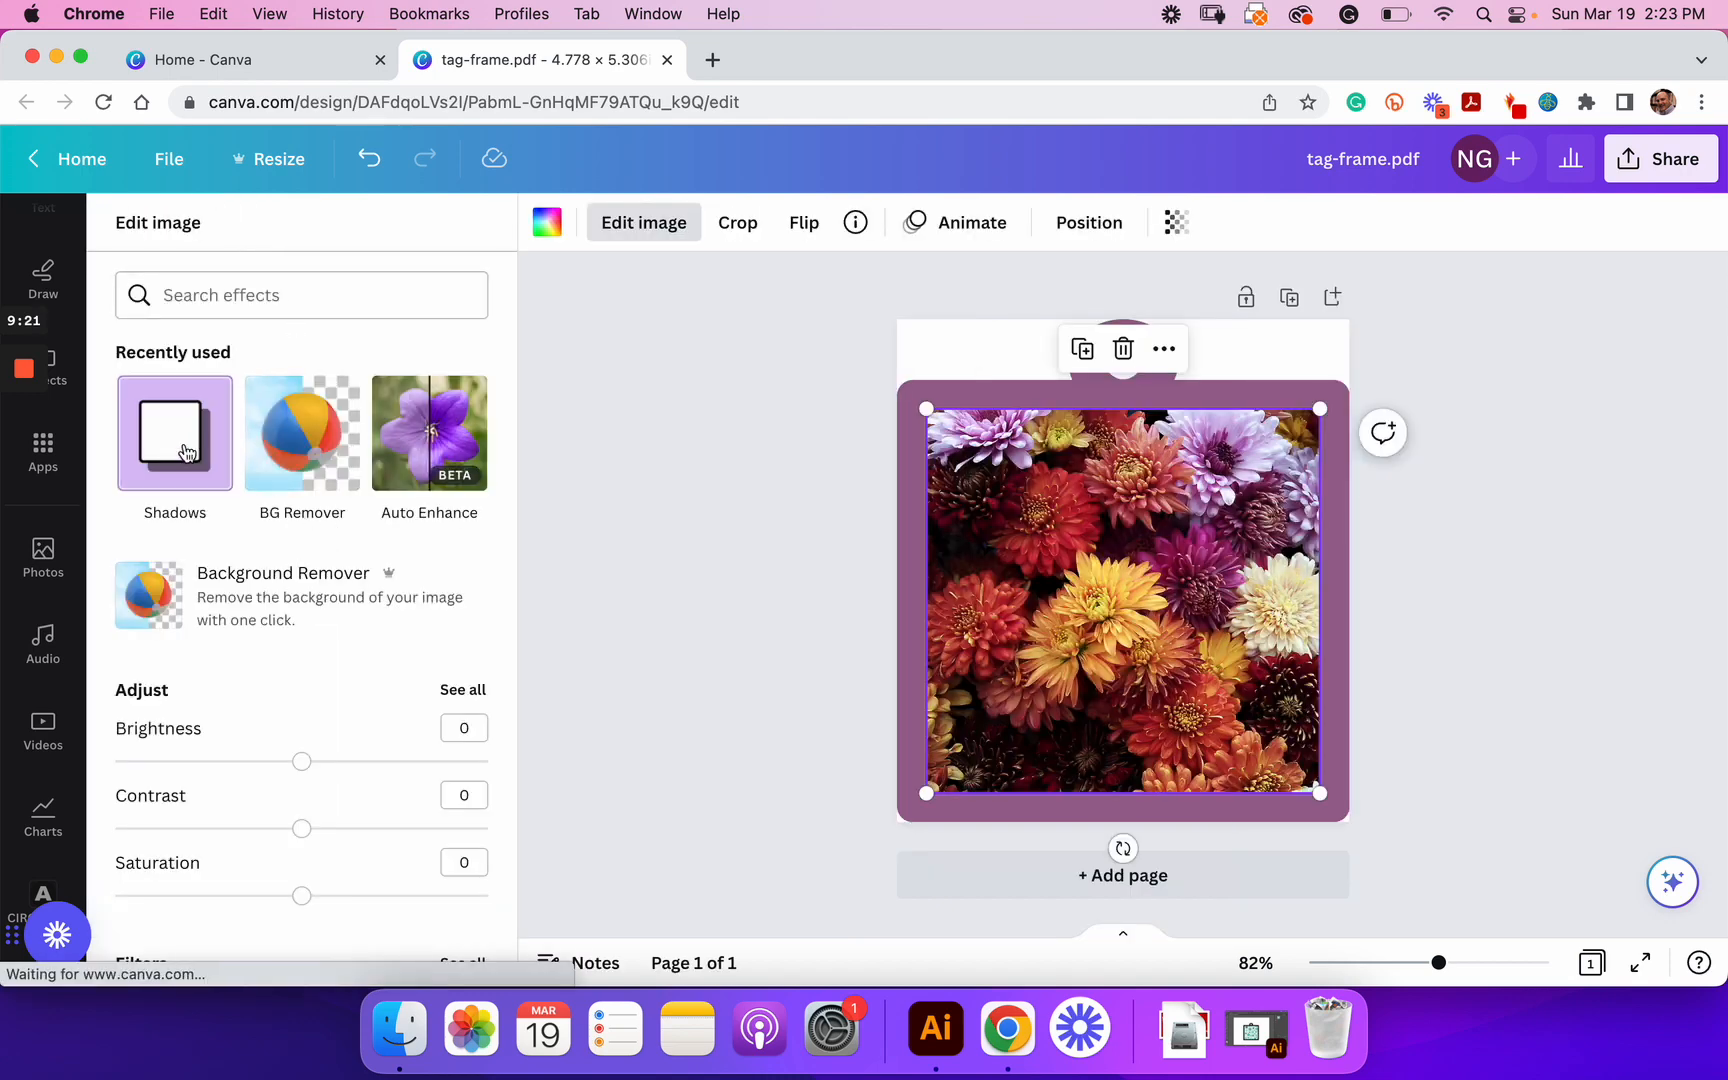
click(174, 432)
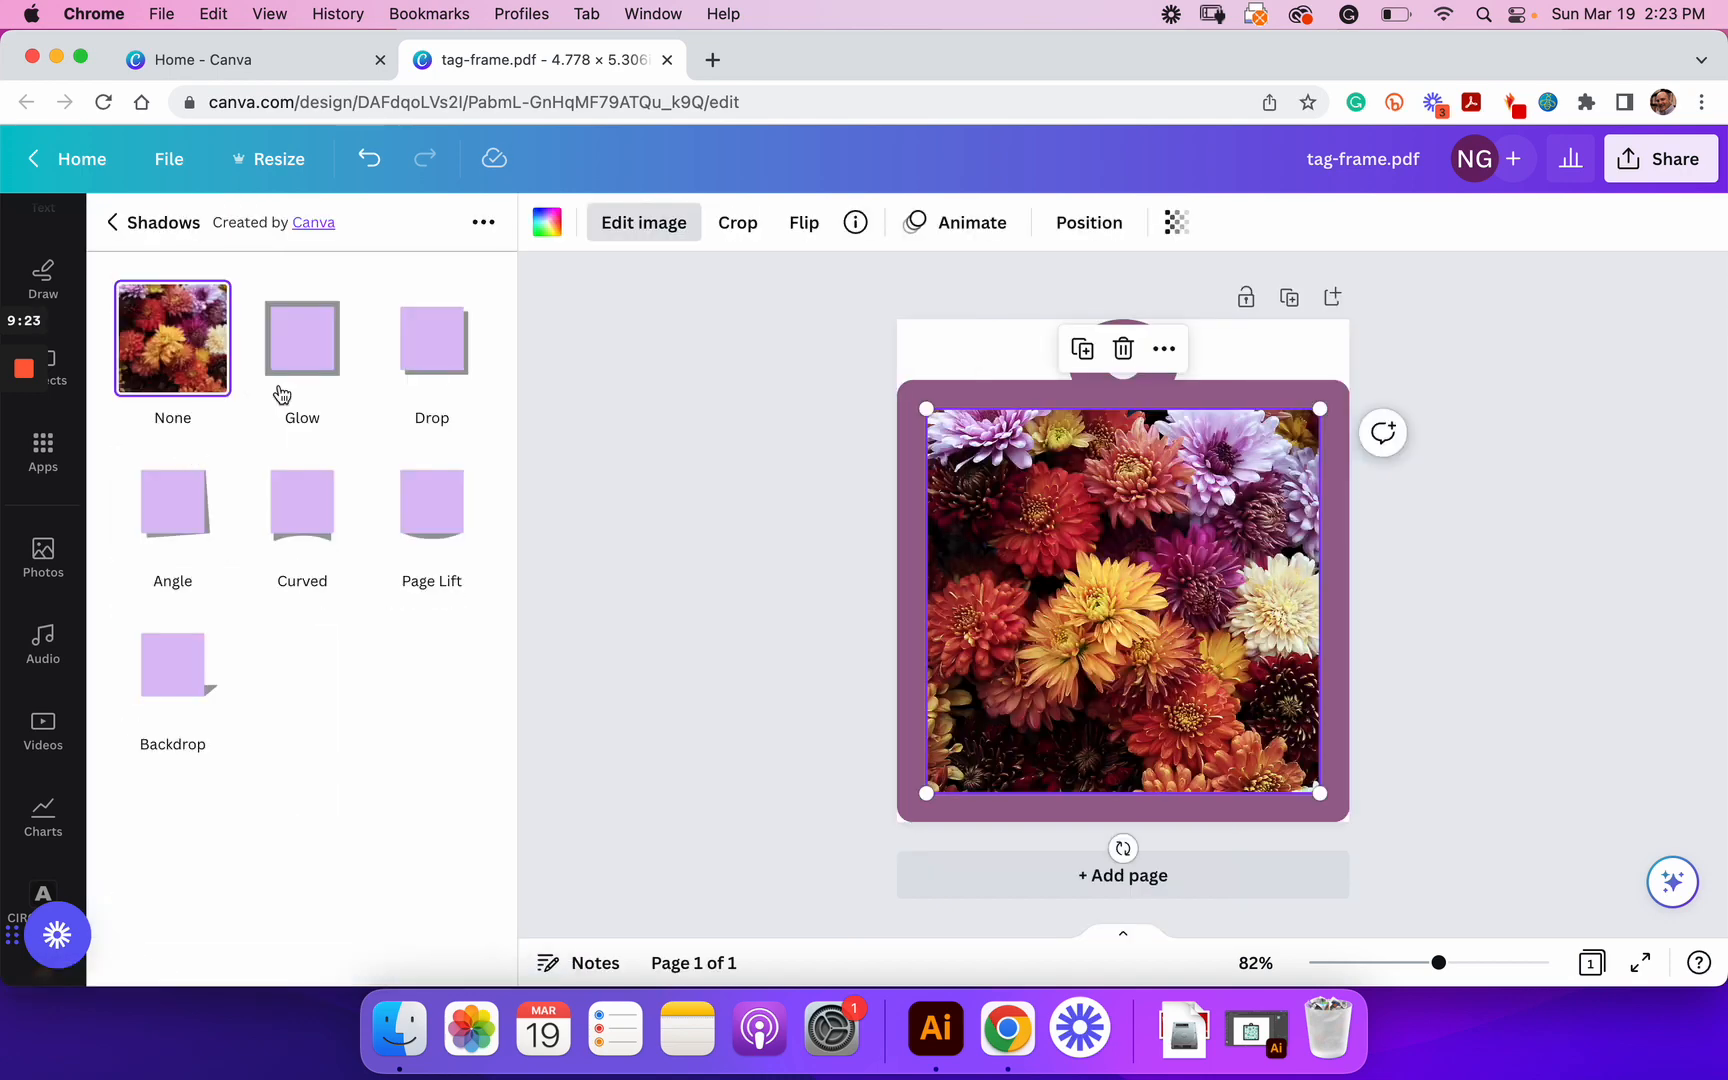
click(432, 338)
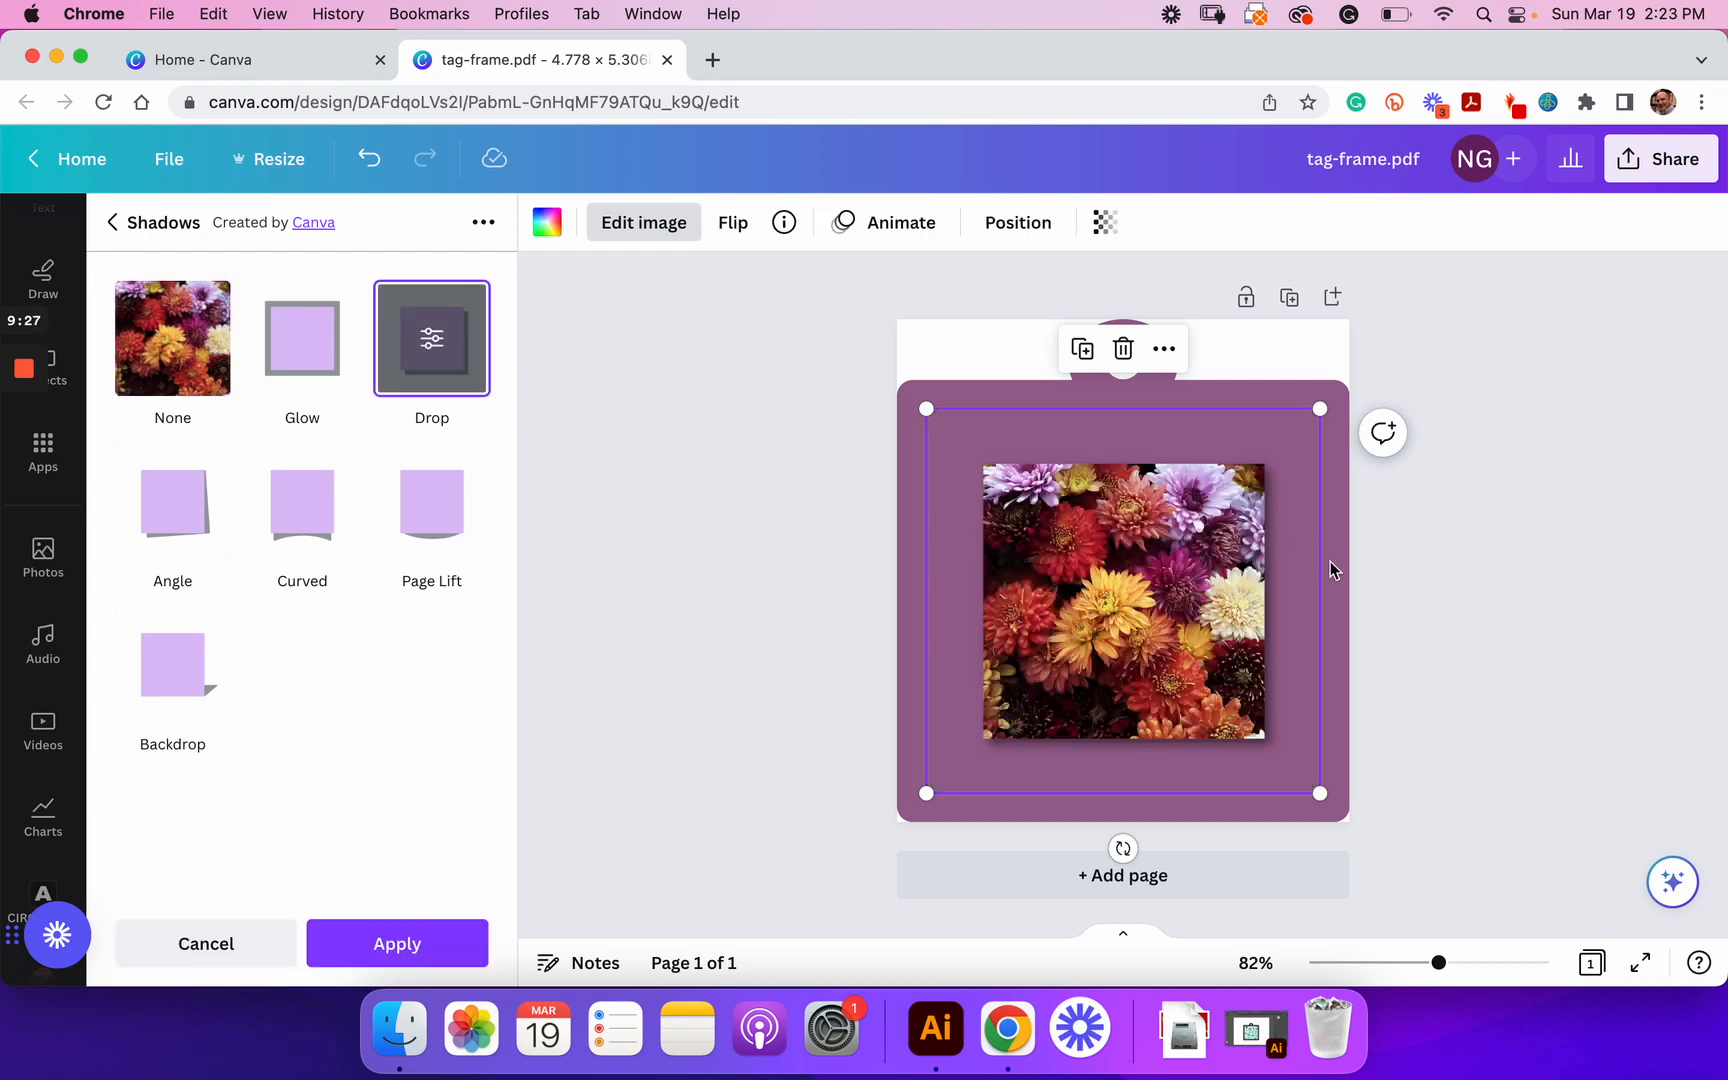
click(396, 943)
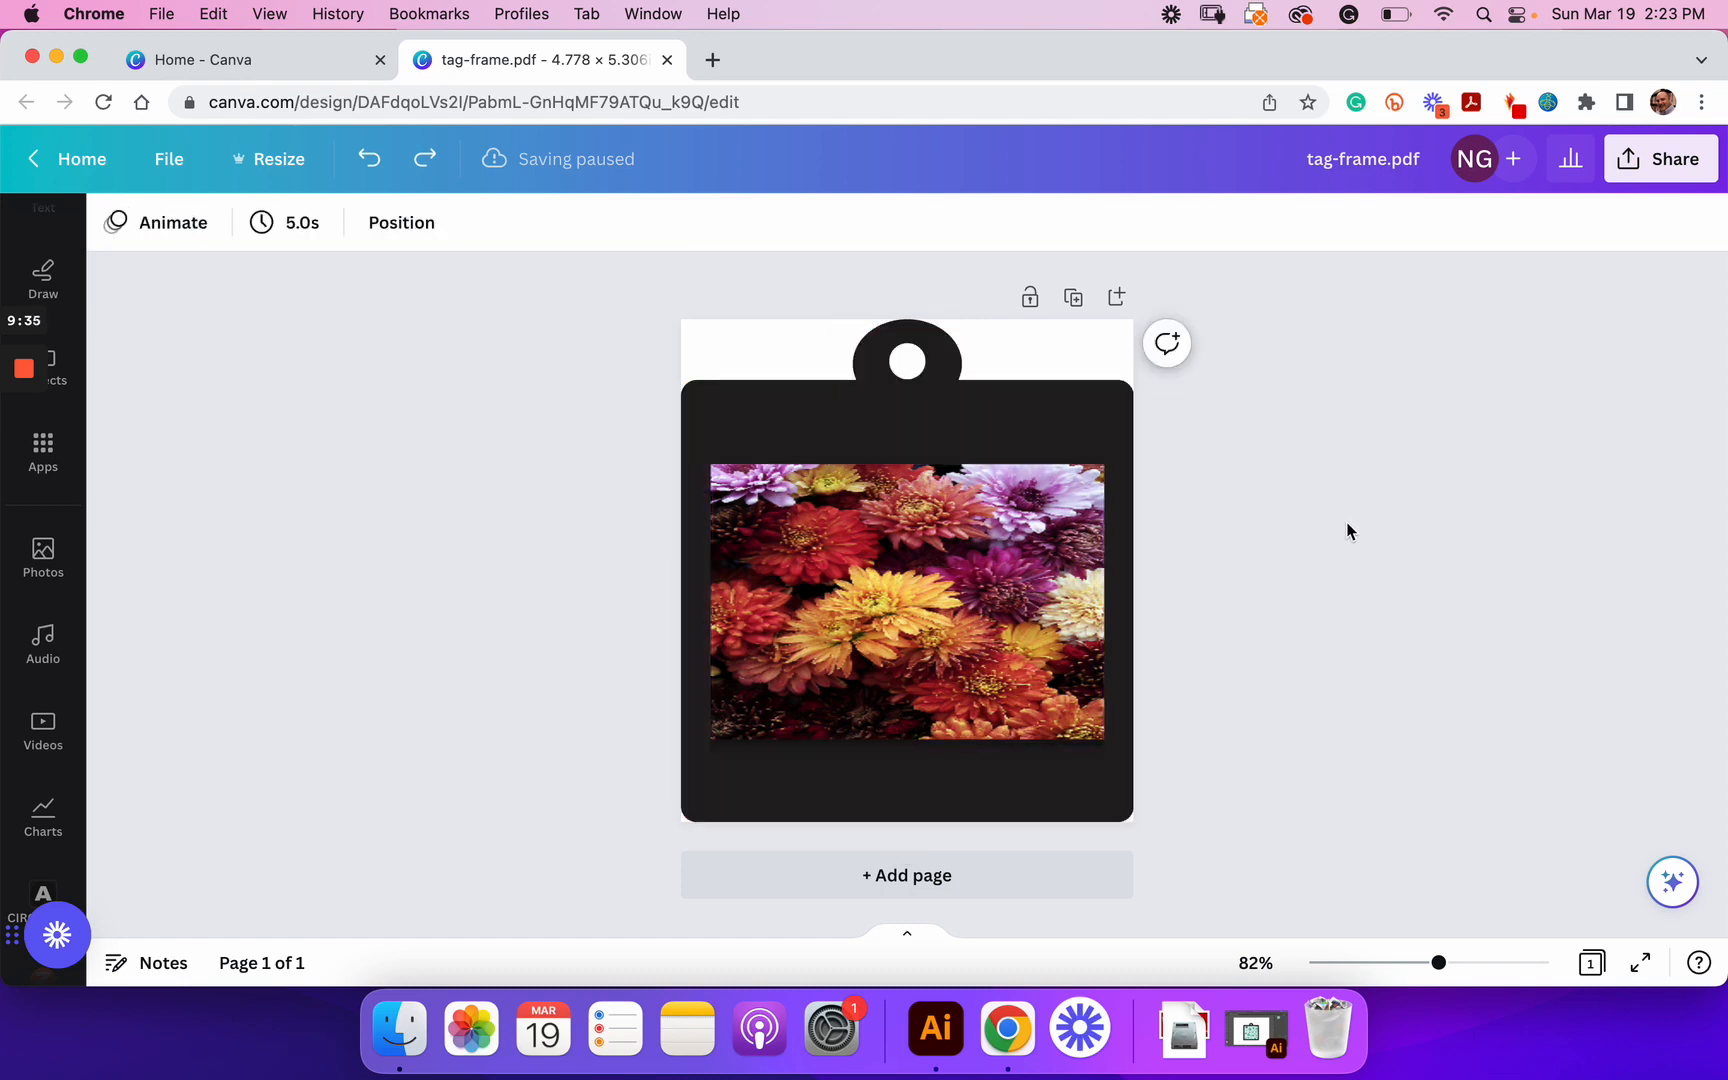
Step: Delete the squashed dahlia photo and browse the 'flowers' photo results for a flower-field image
click(906, 600)
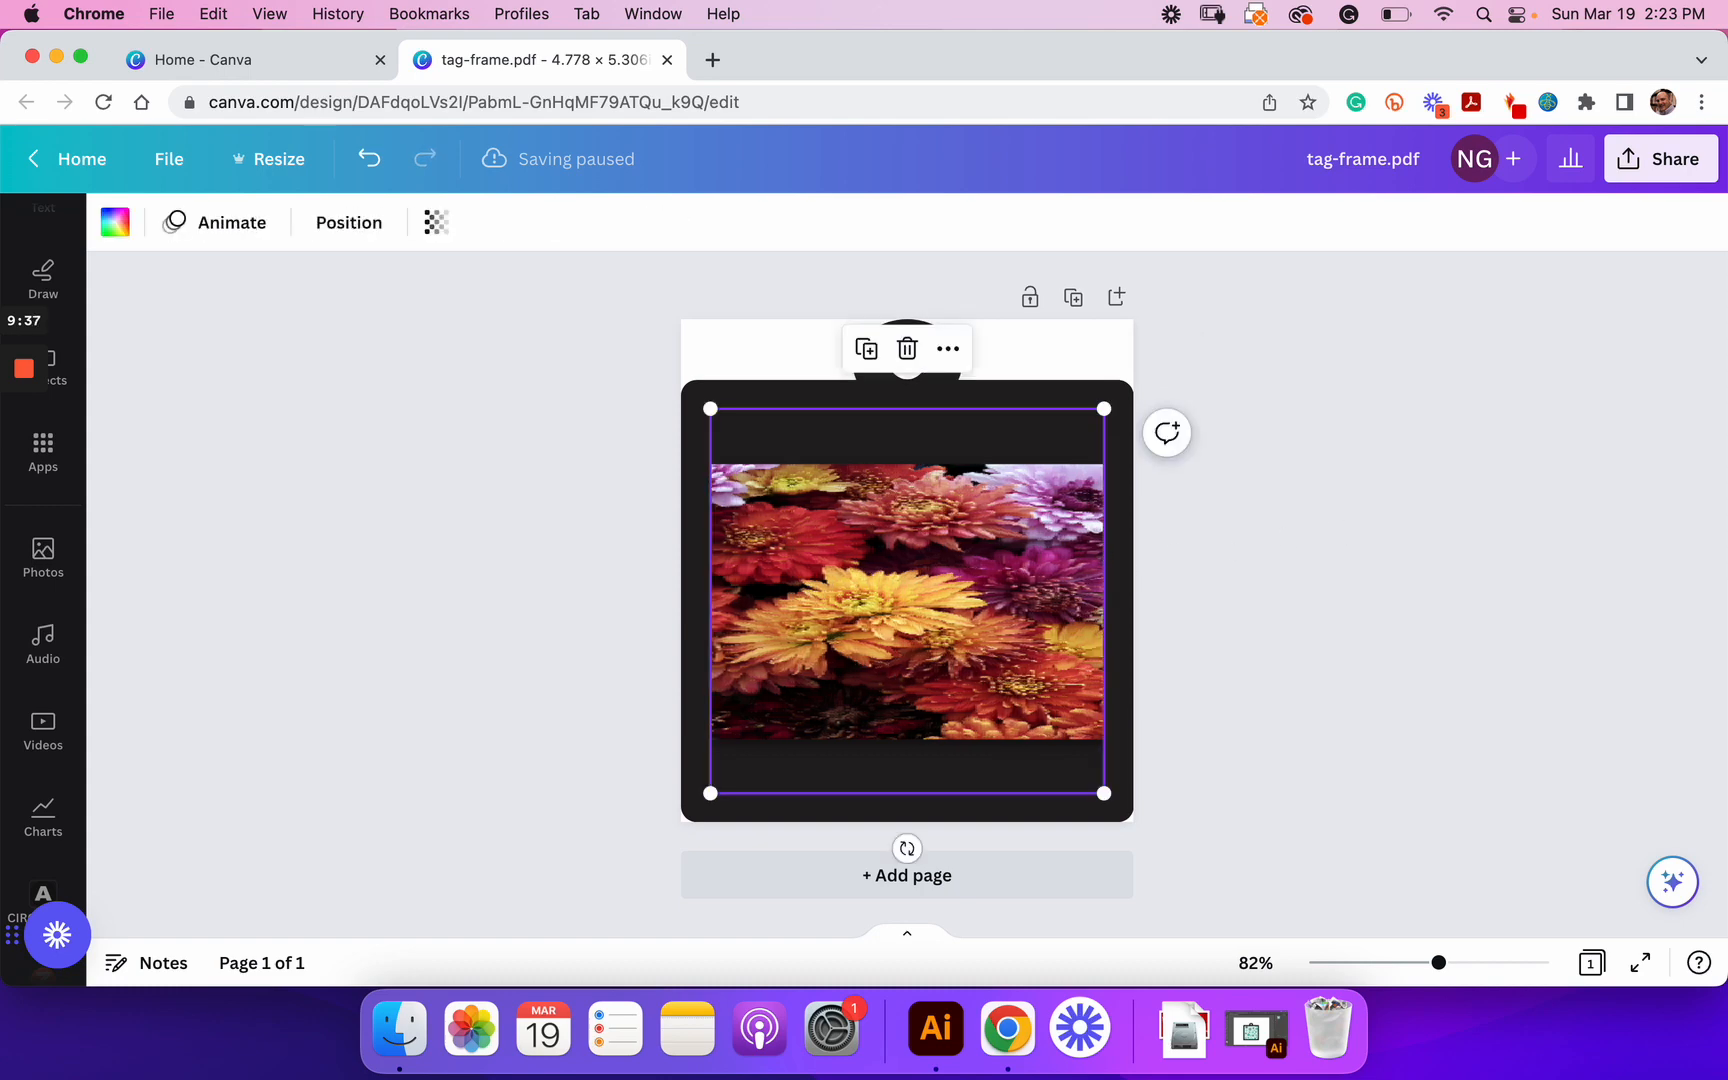
click(907, 348)
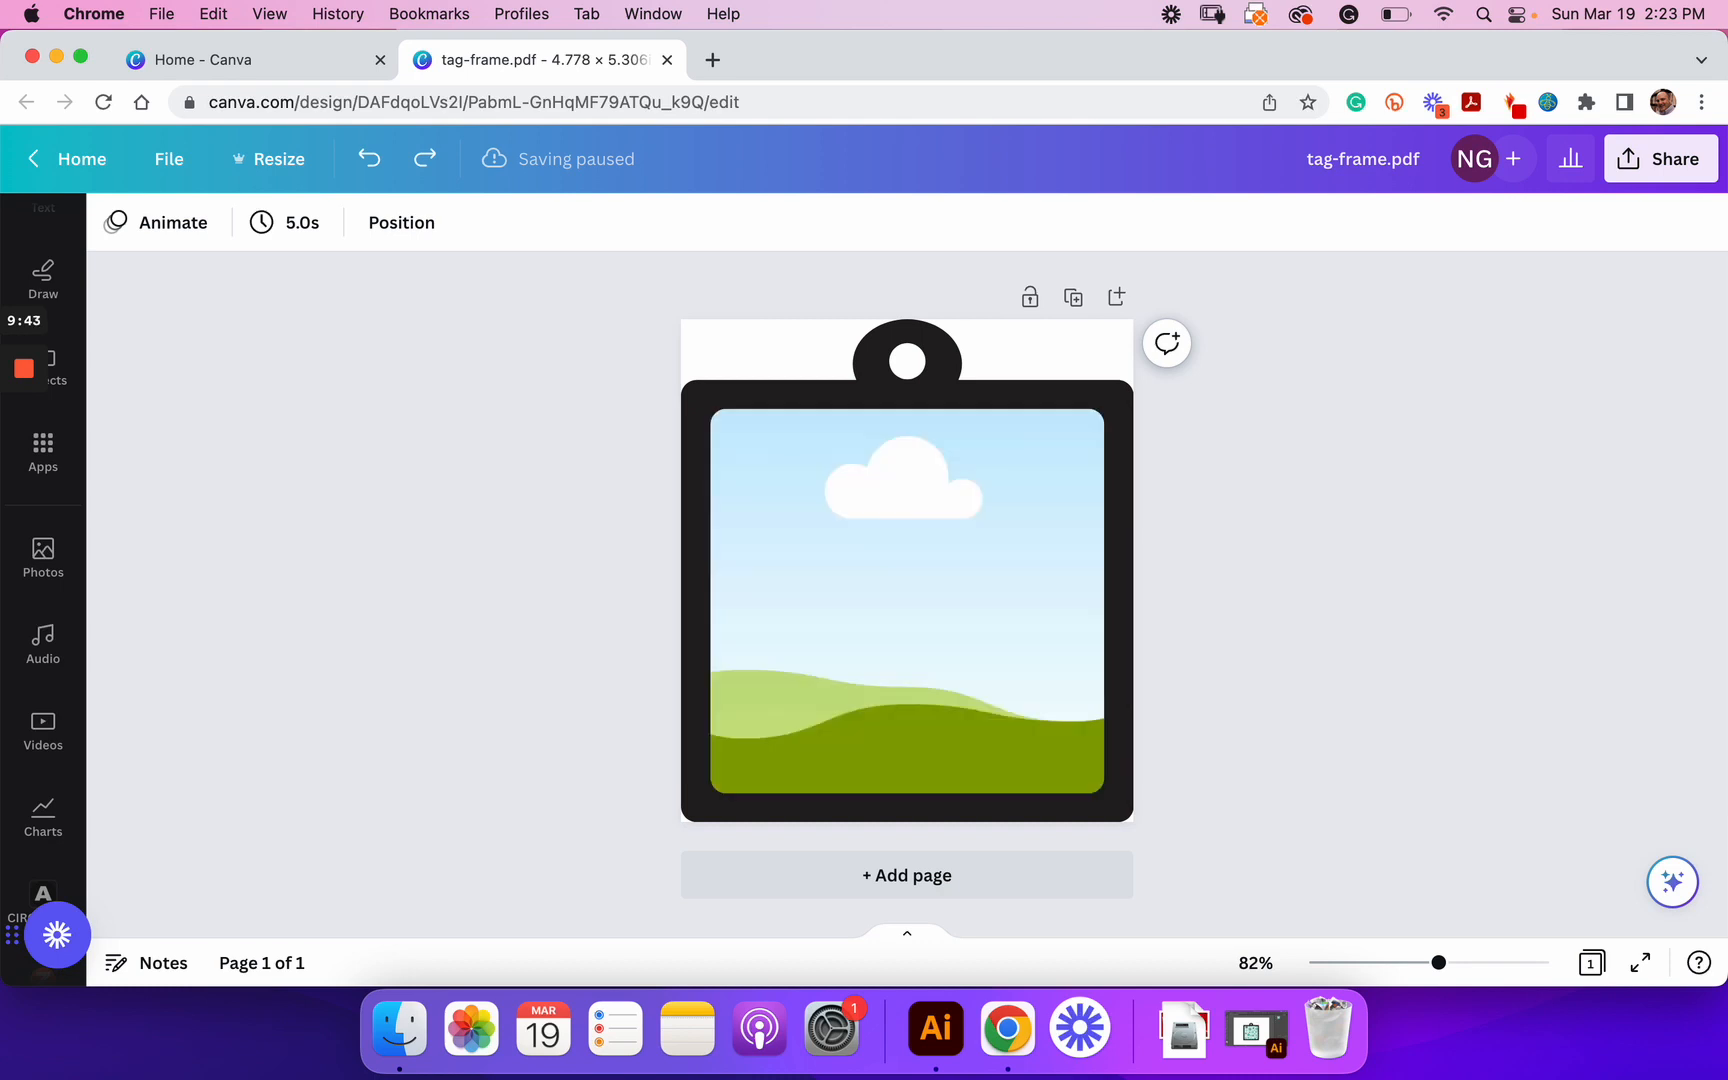
click(42, 557)
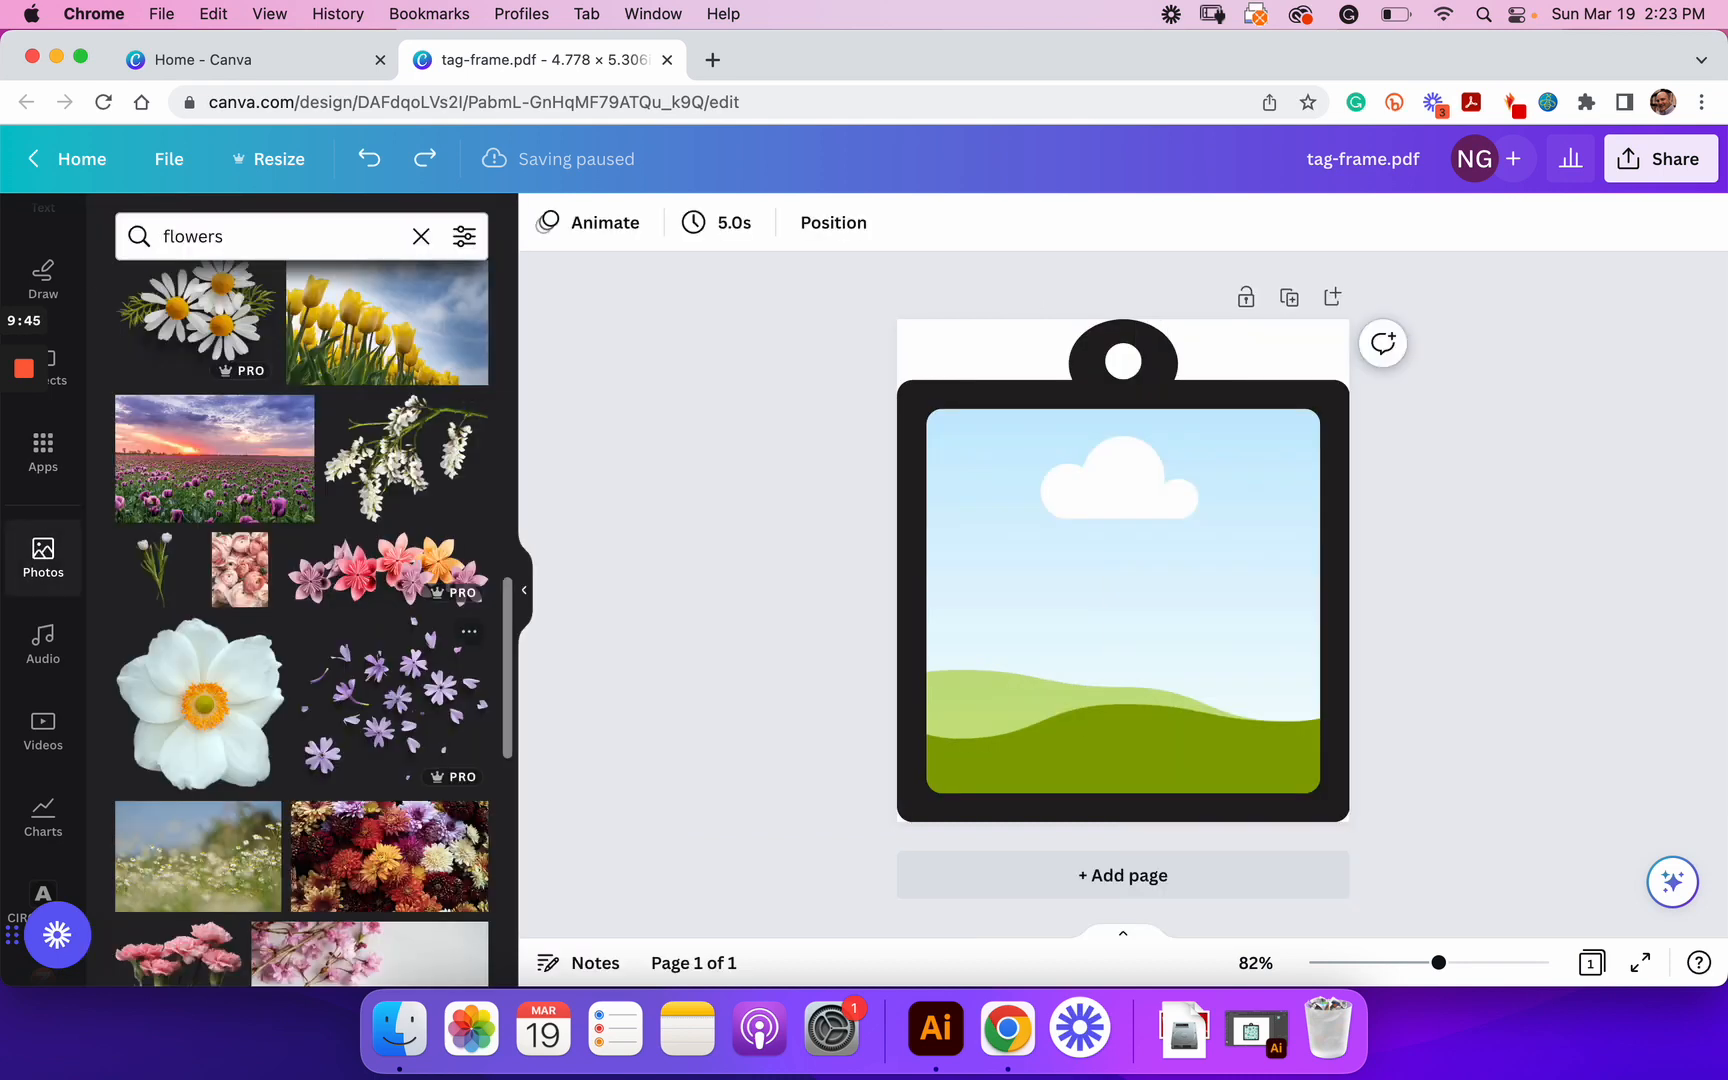
scroll(down, 3)
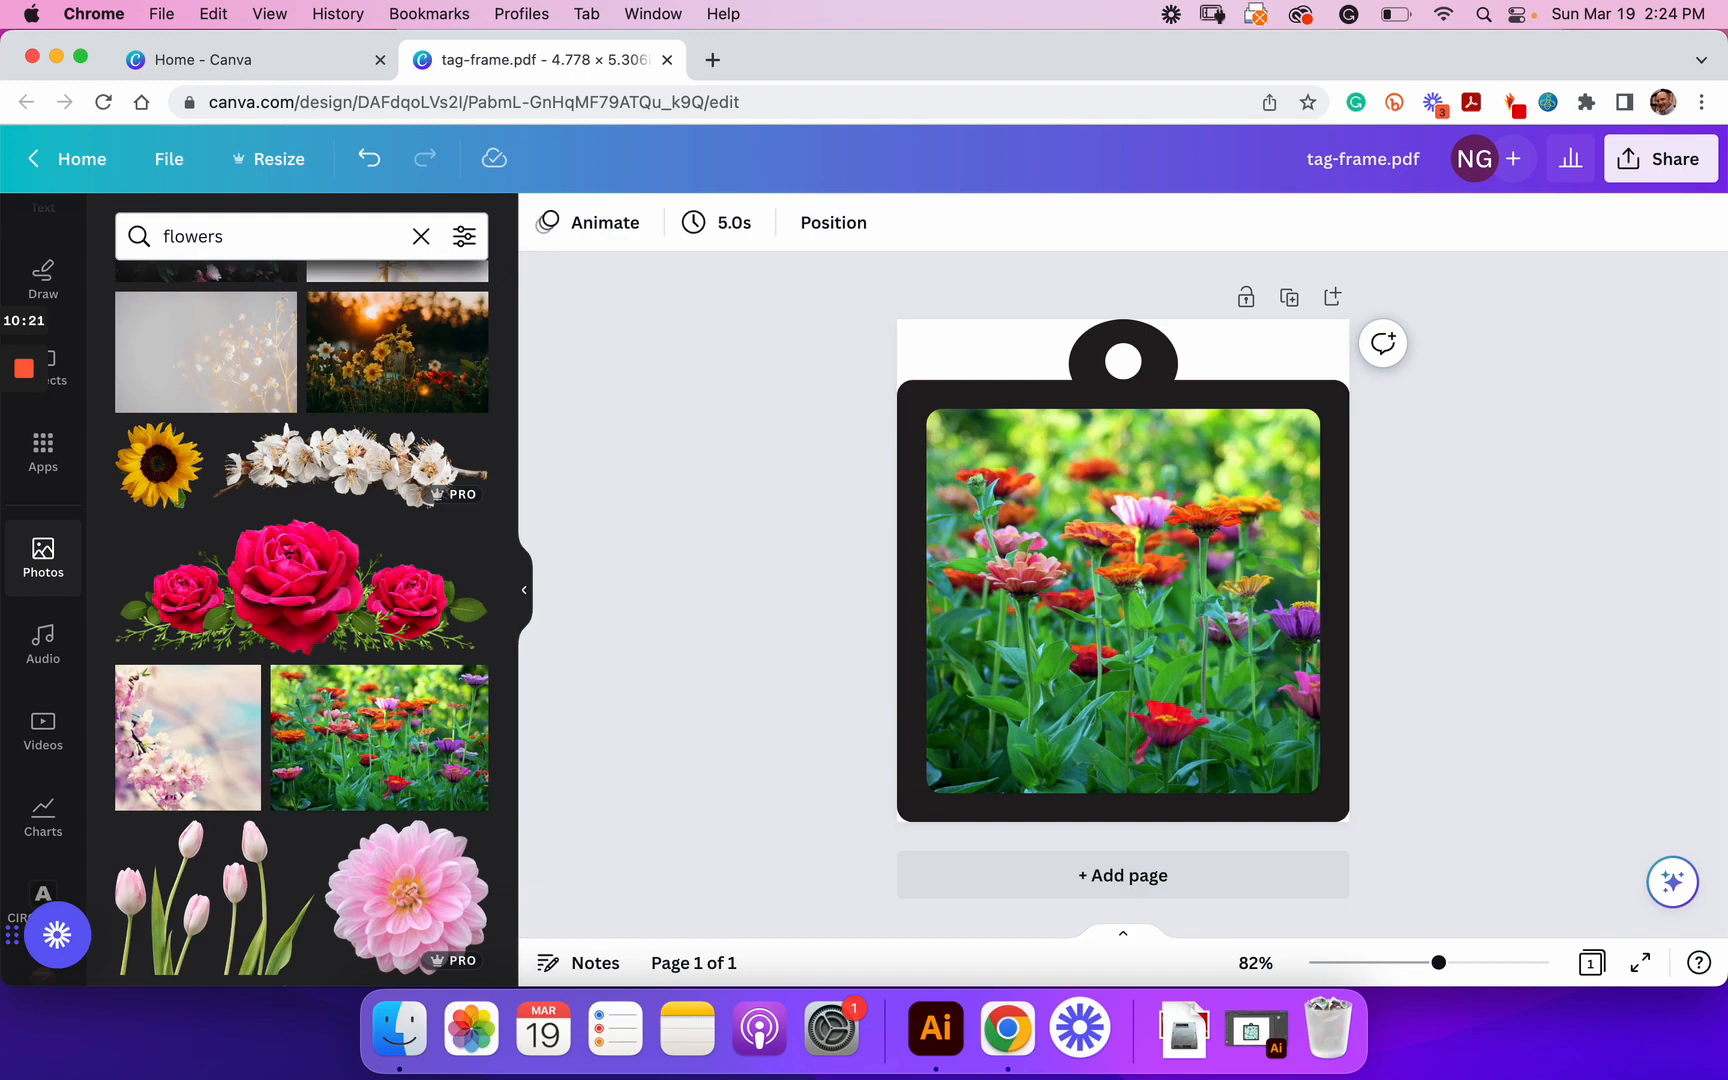
Step: Switch to Illustrator from the Dock and deselect the teal floral tag group
click(968, 1029)
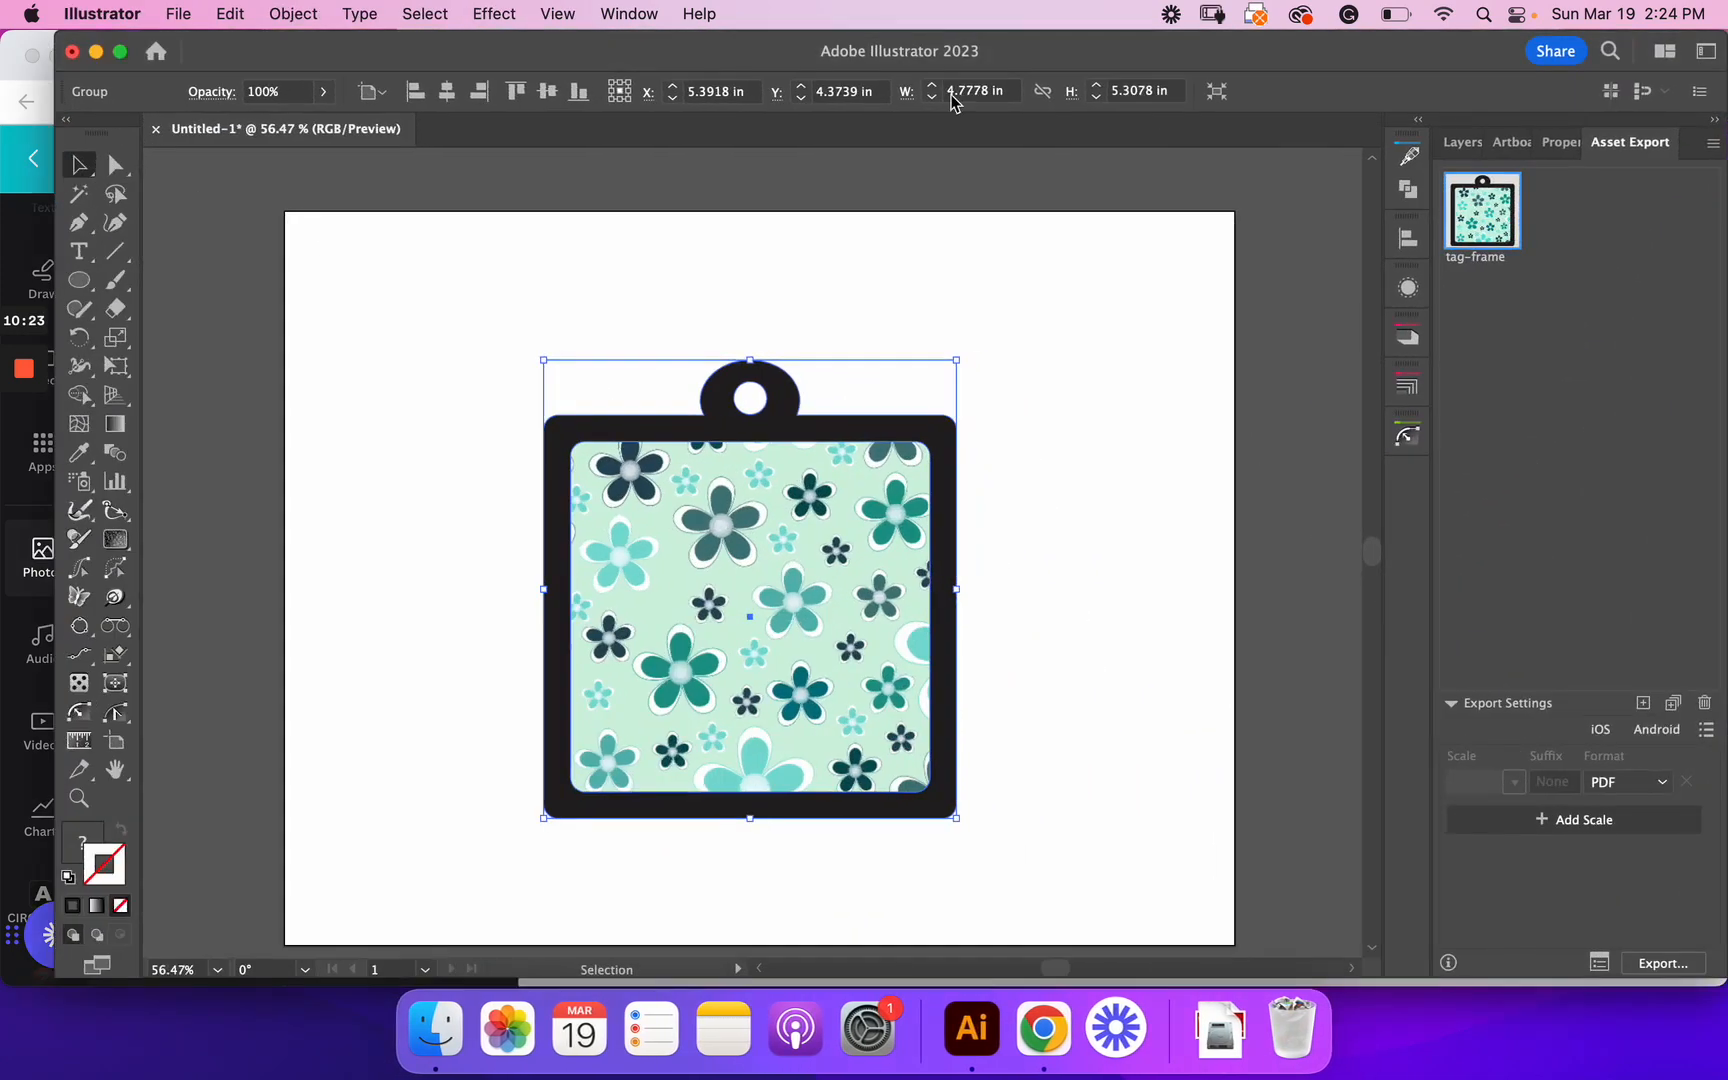
click(992, 171)
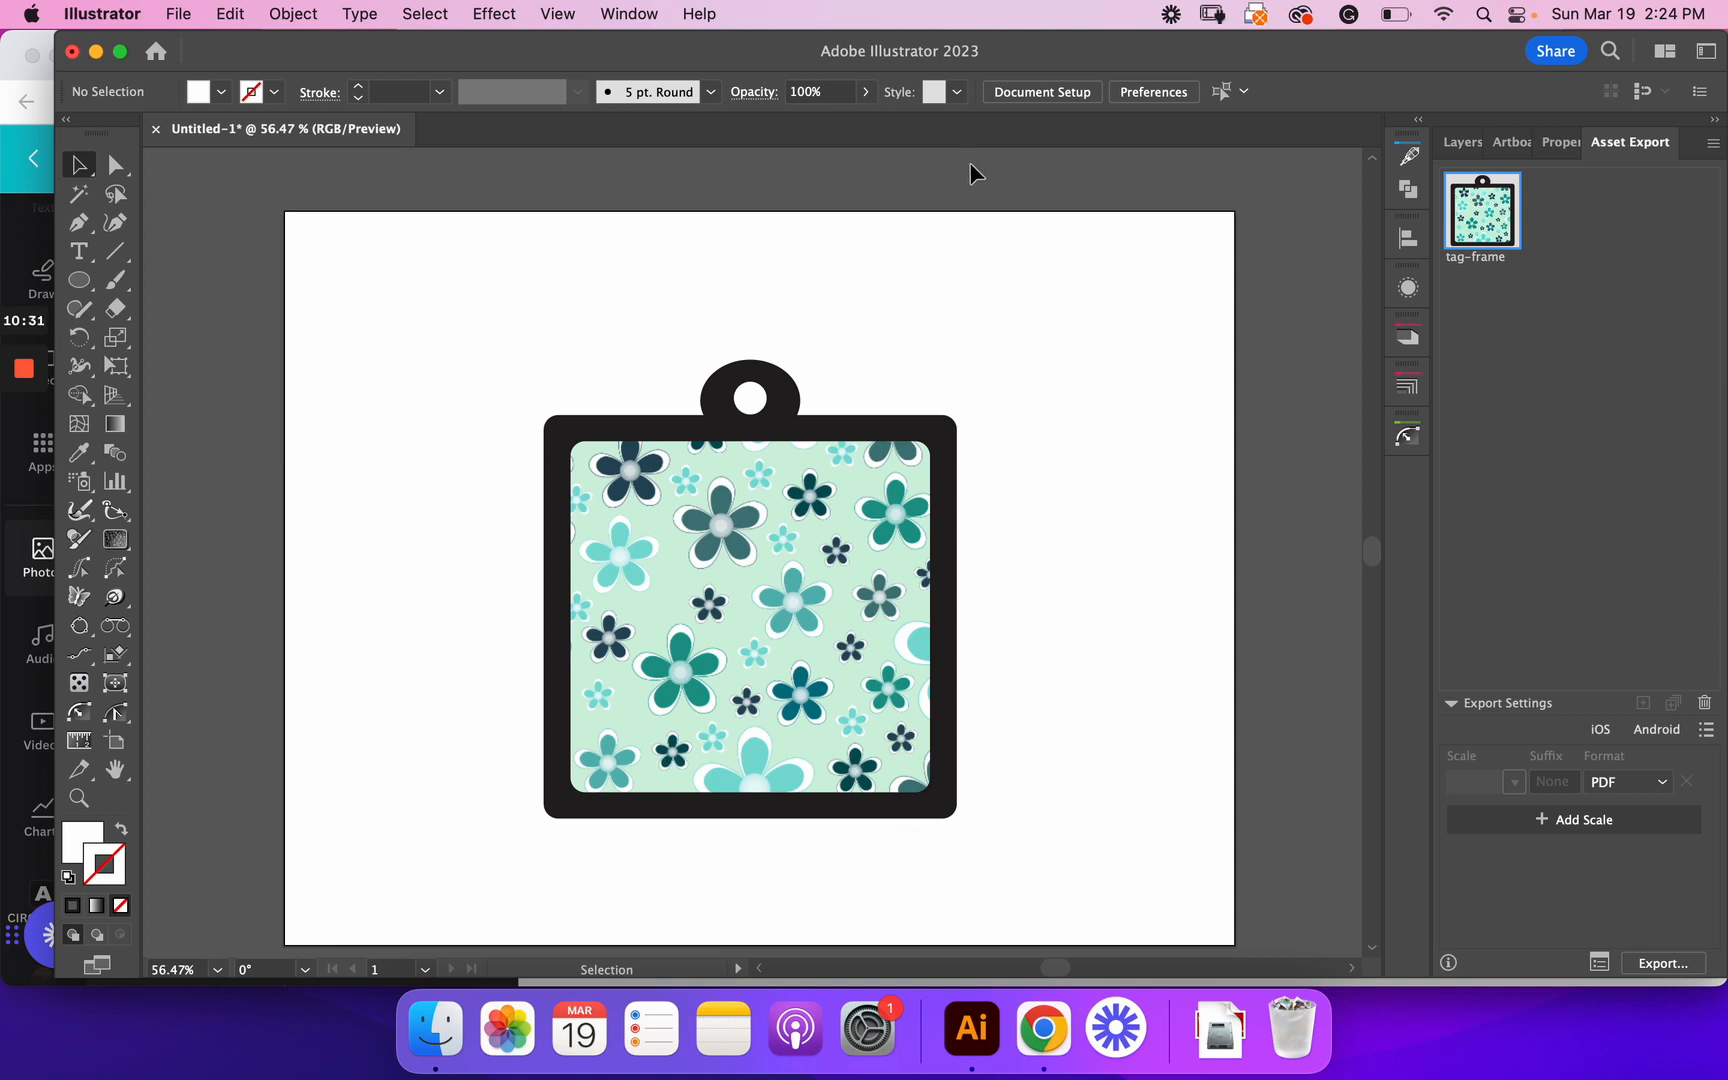
mouse_move(529, 55)
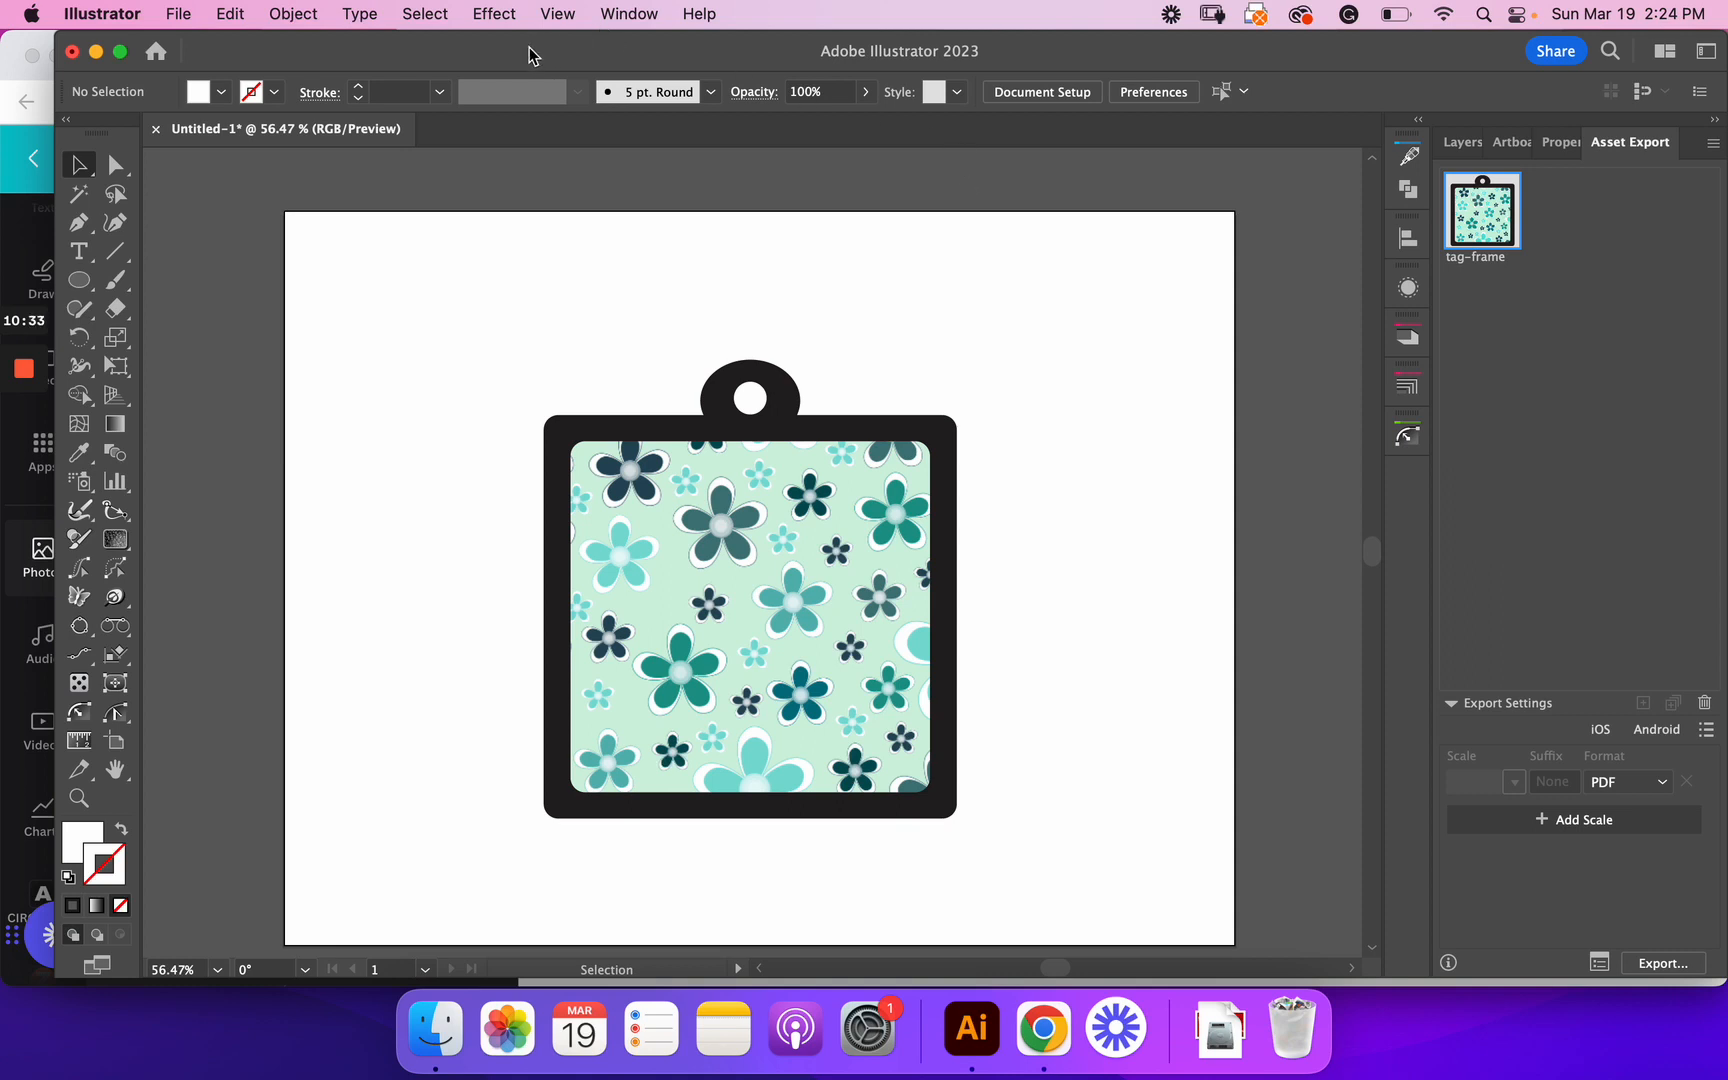
mouse_move(105, 61)
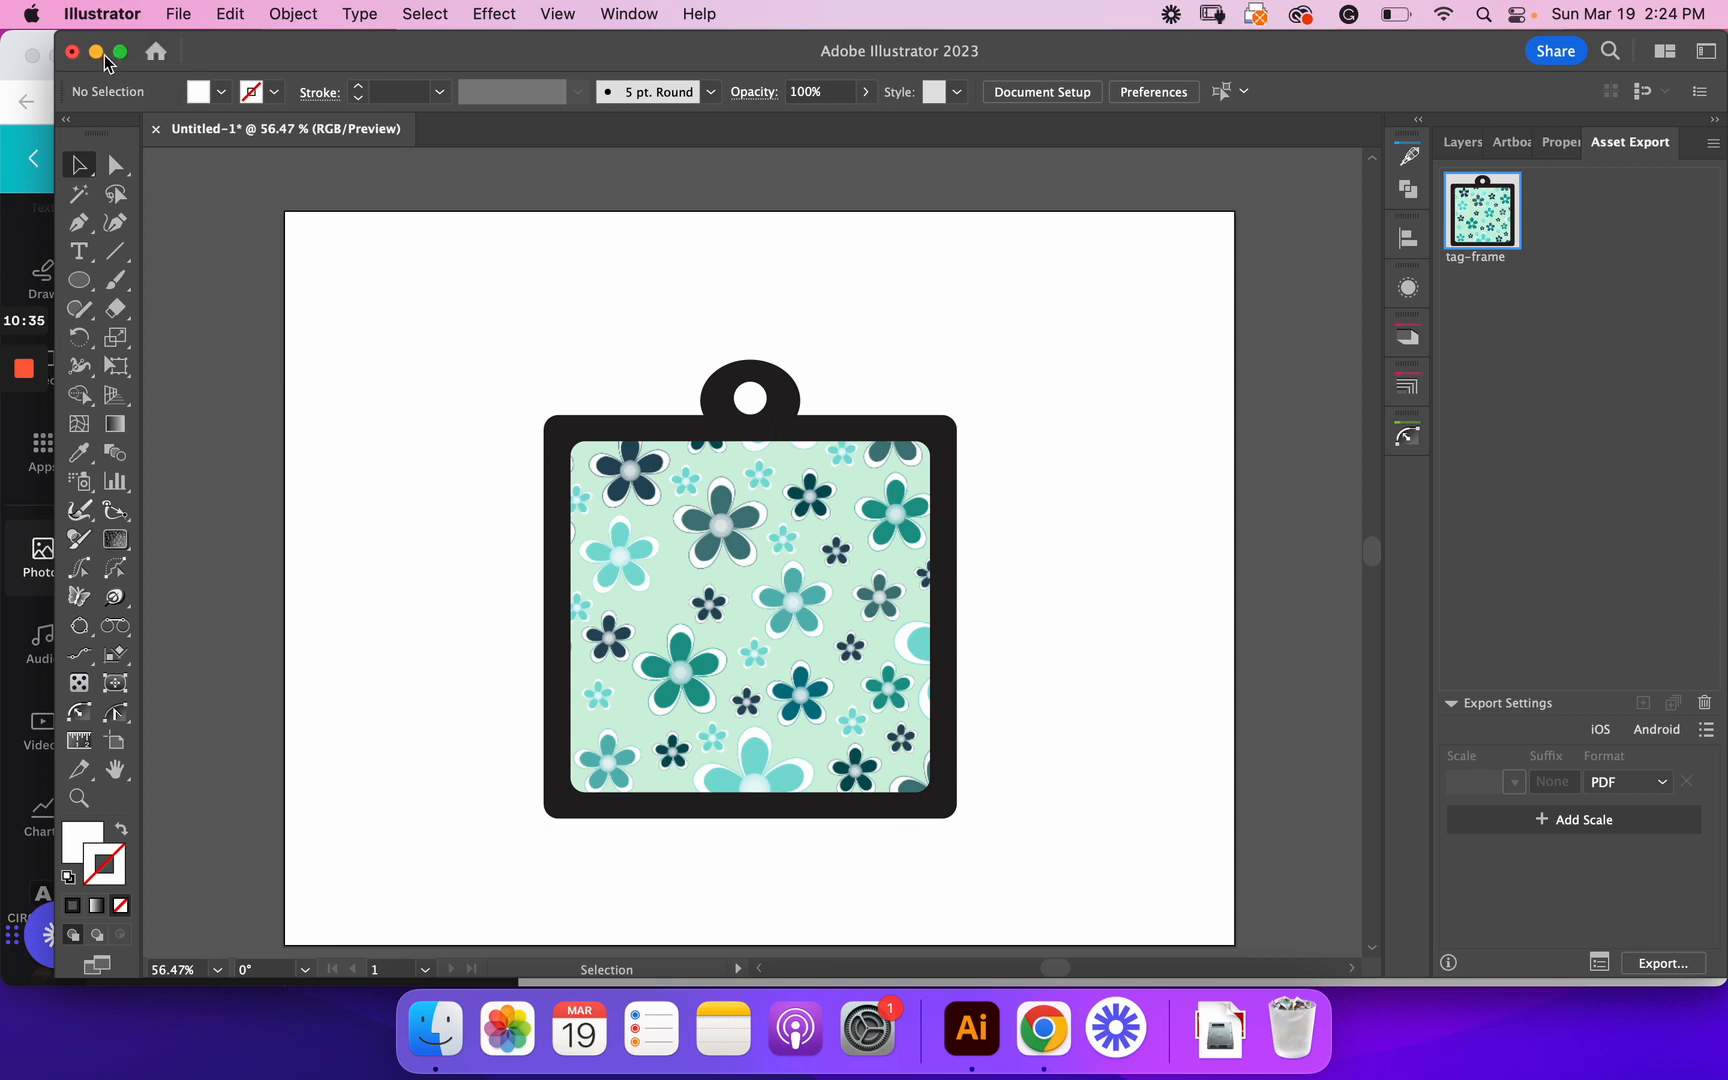
mouse_move(454, 316)
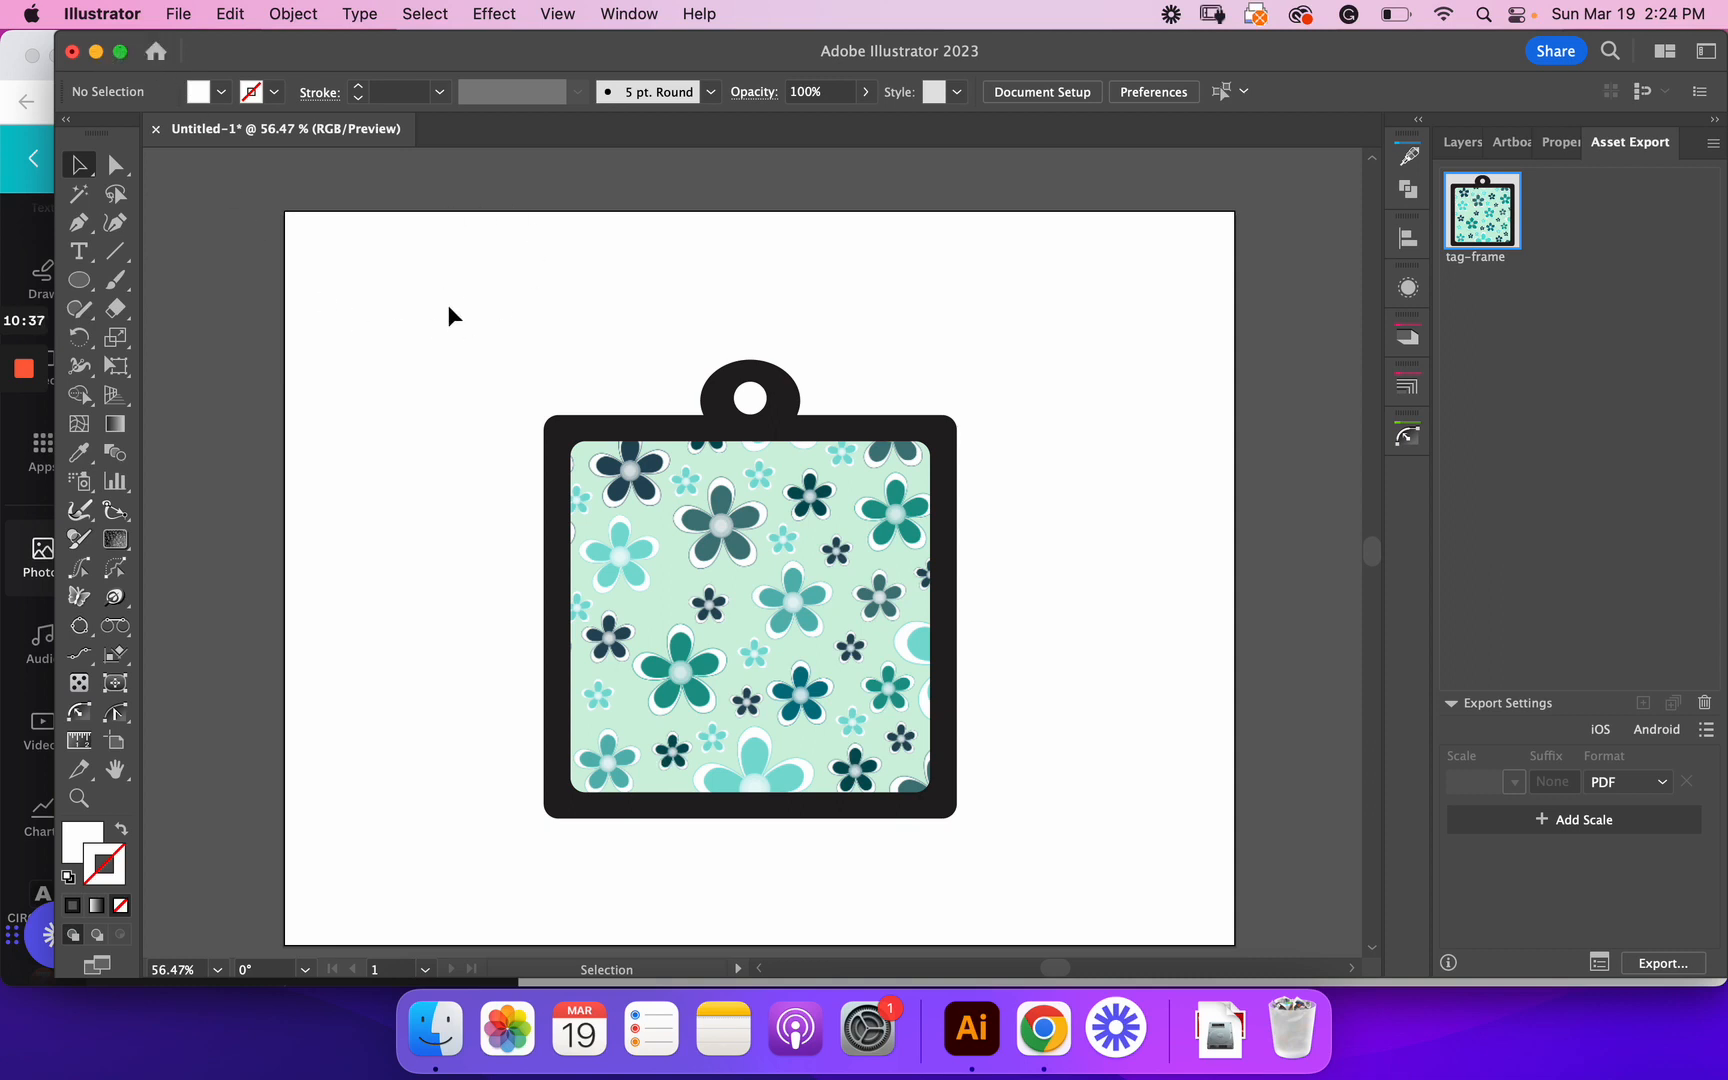
mouse_move(450, 295)
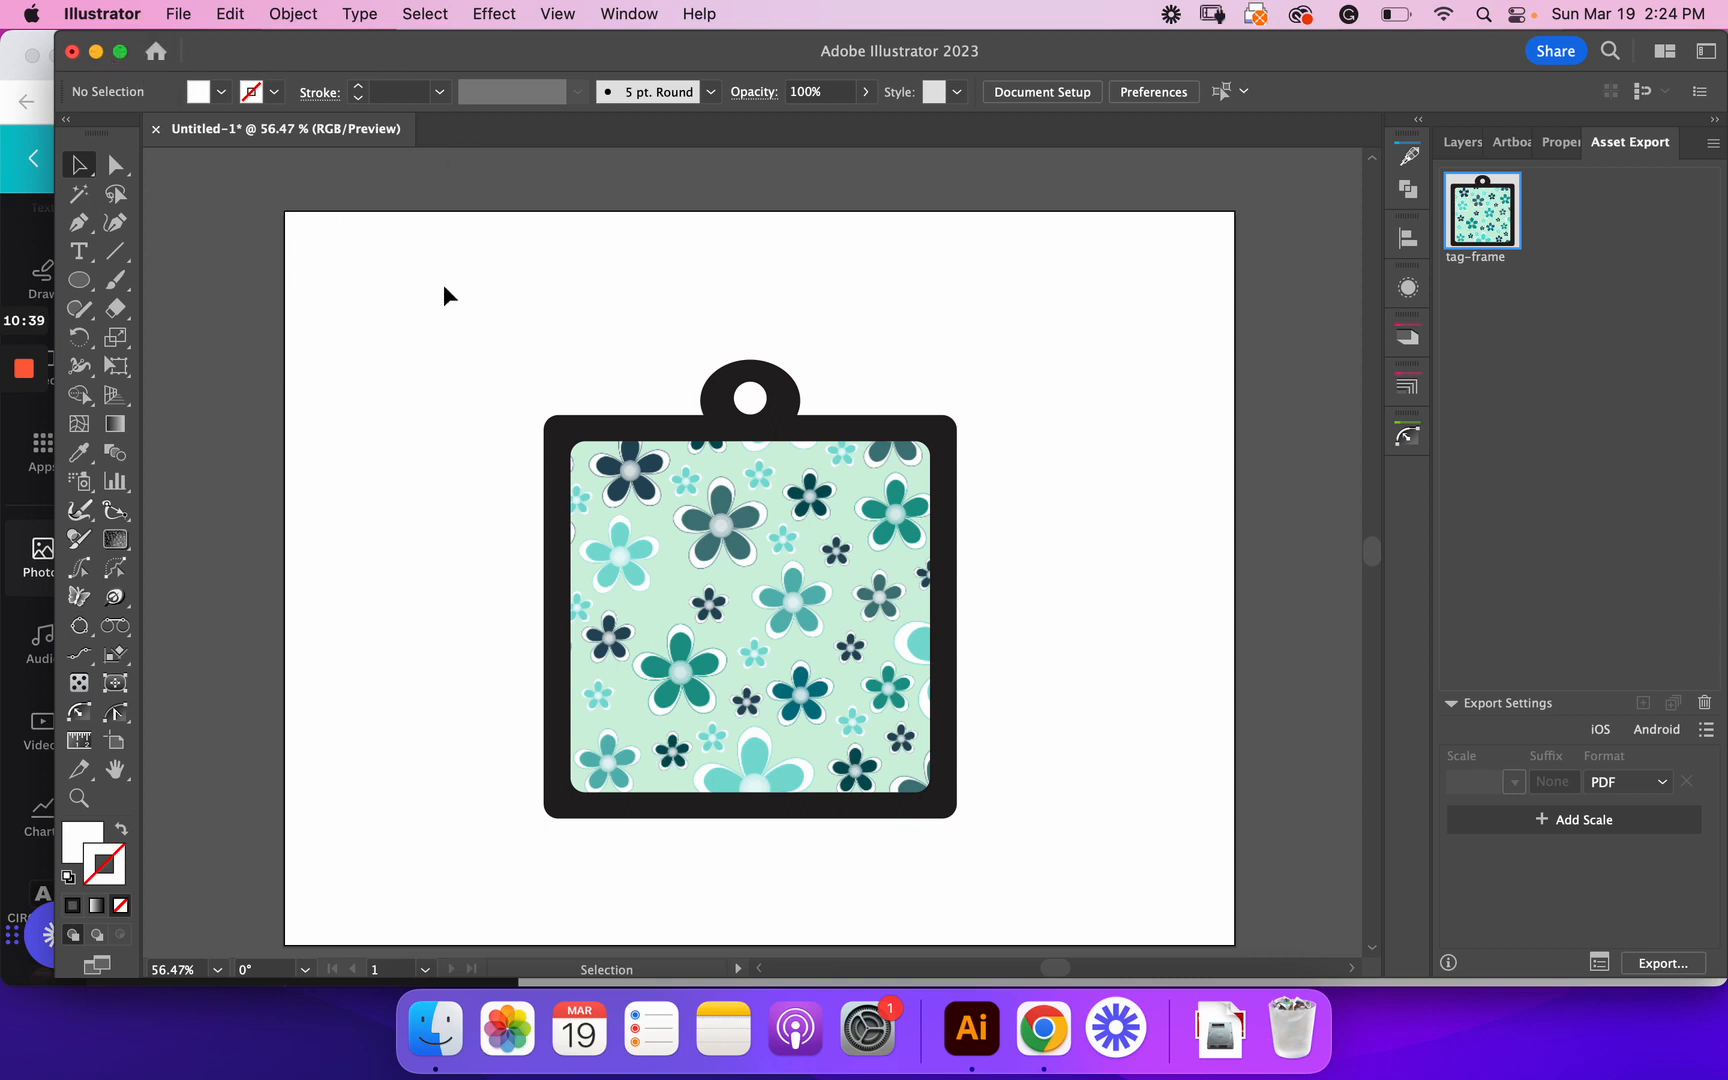
mouse_move(893, 406)
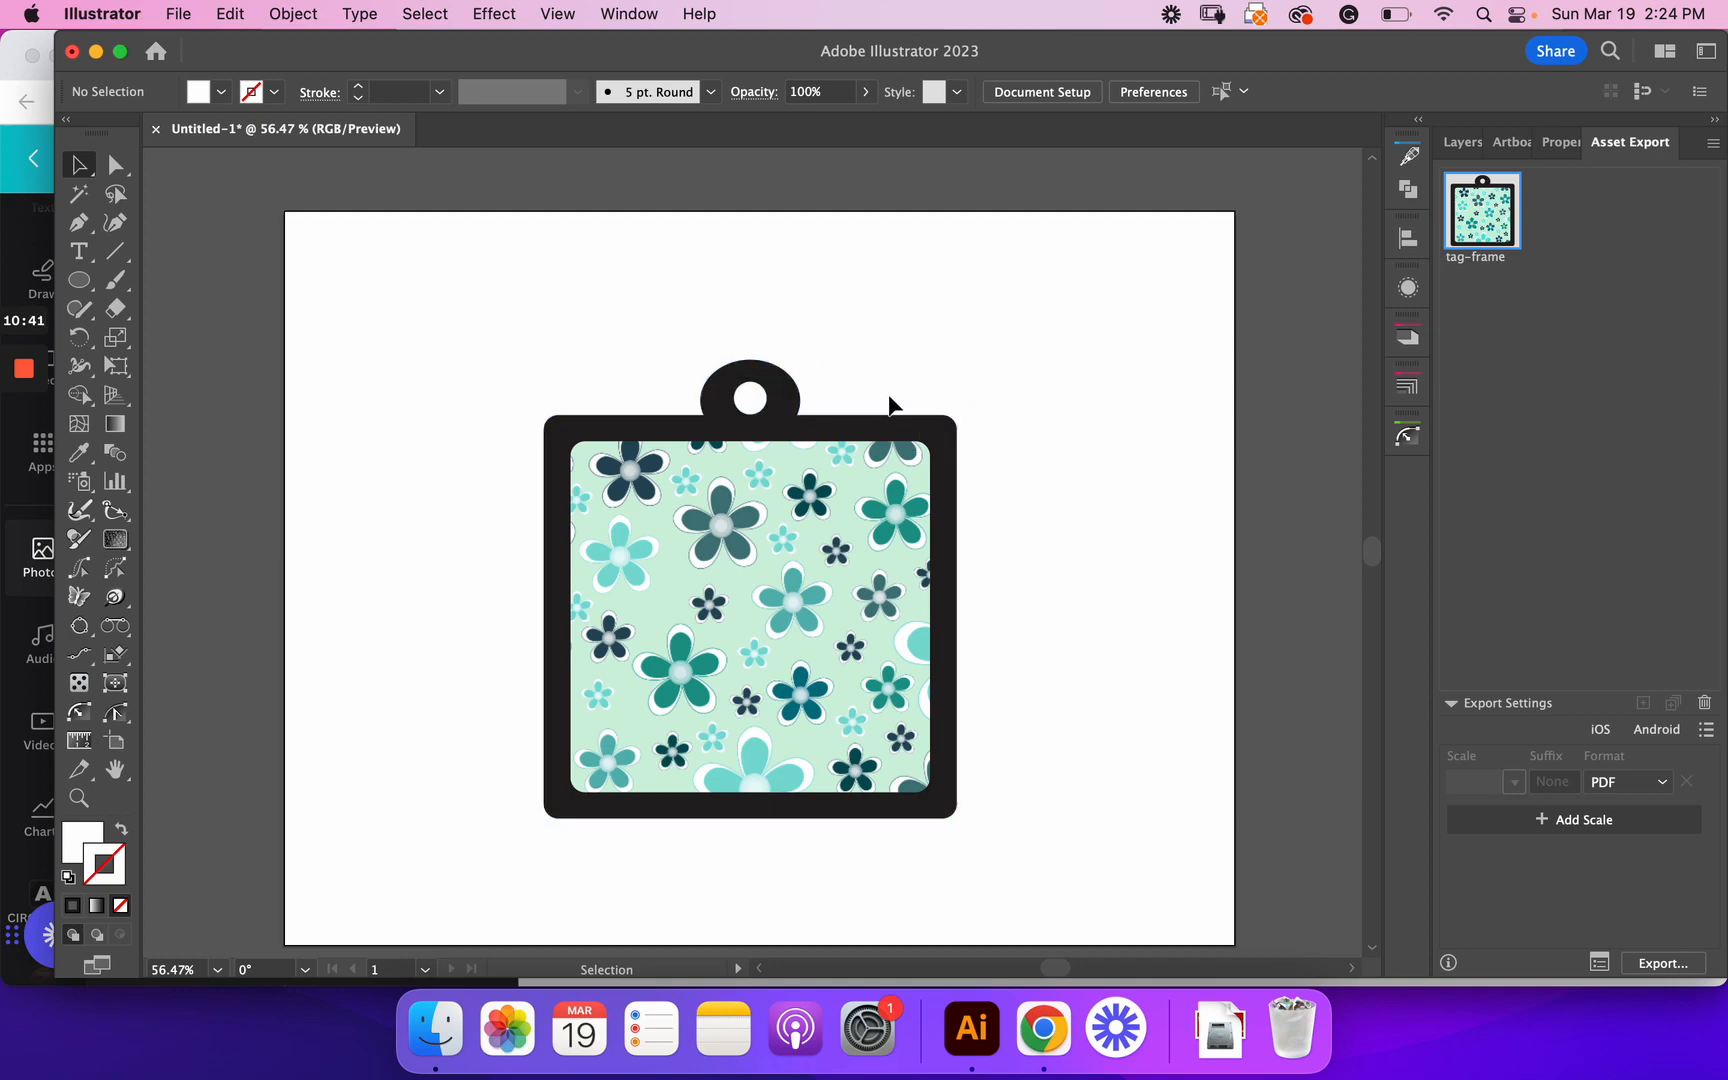
mouse_move(911, 316)
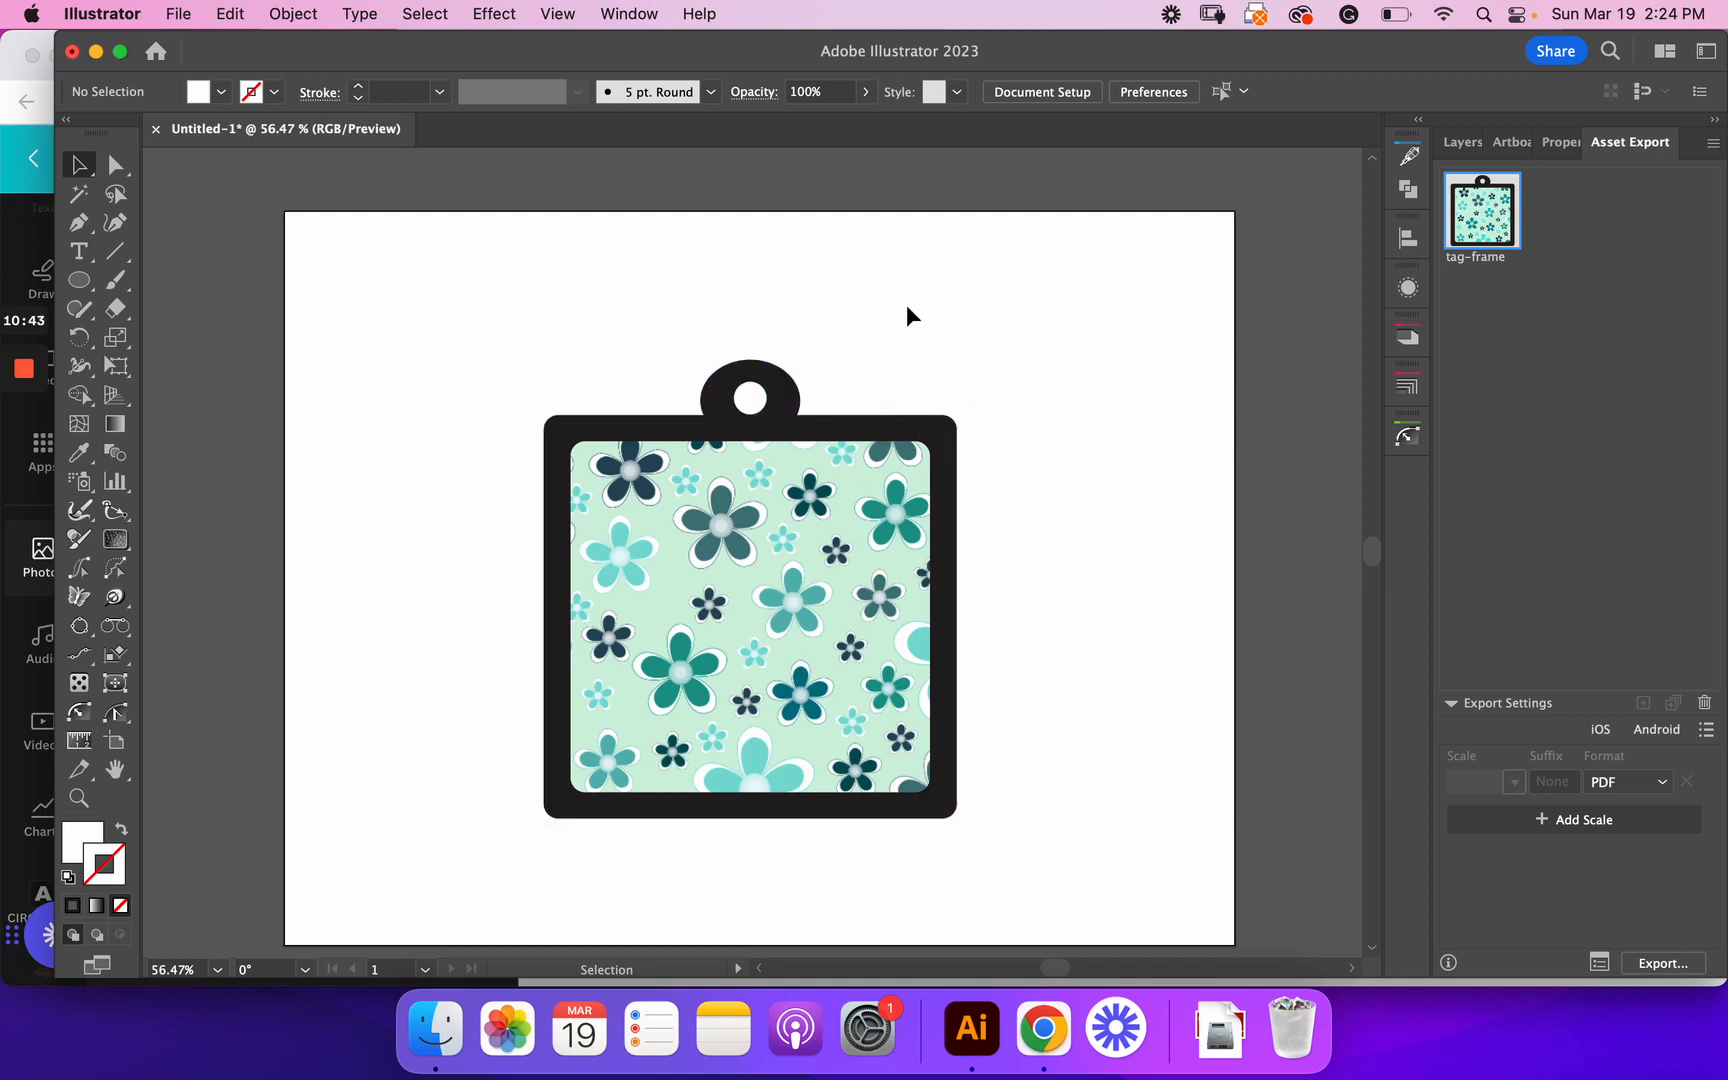
mouse_move(852, 107)
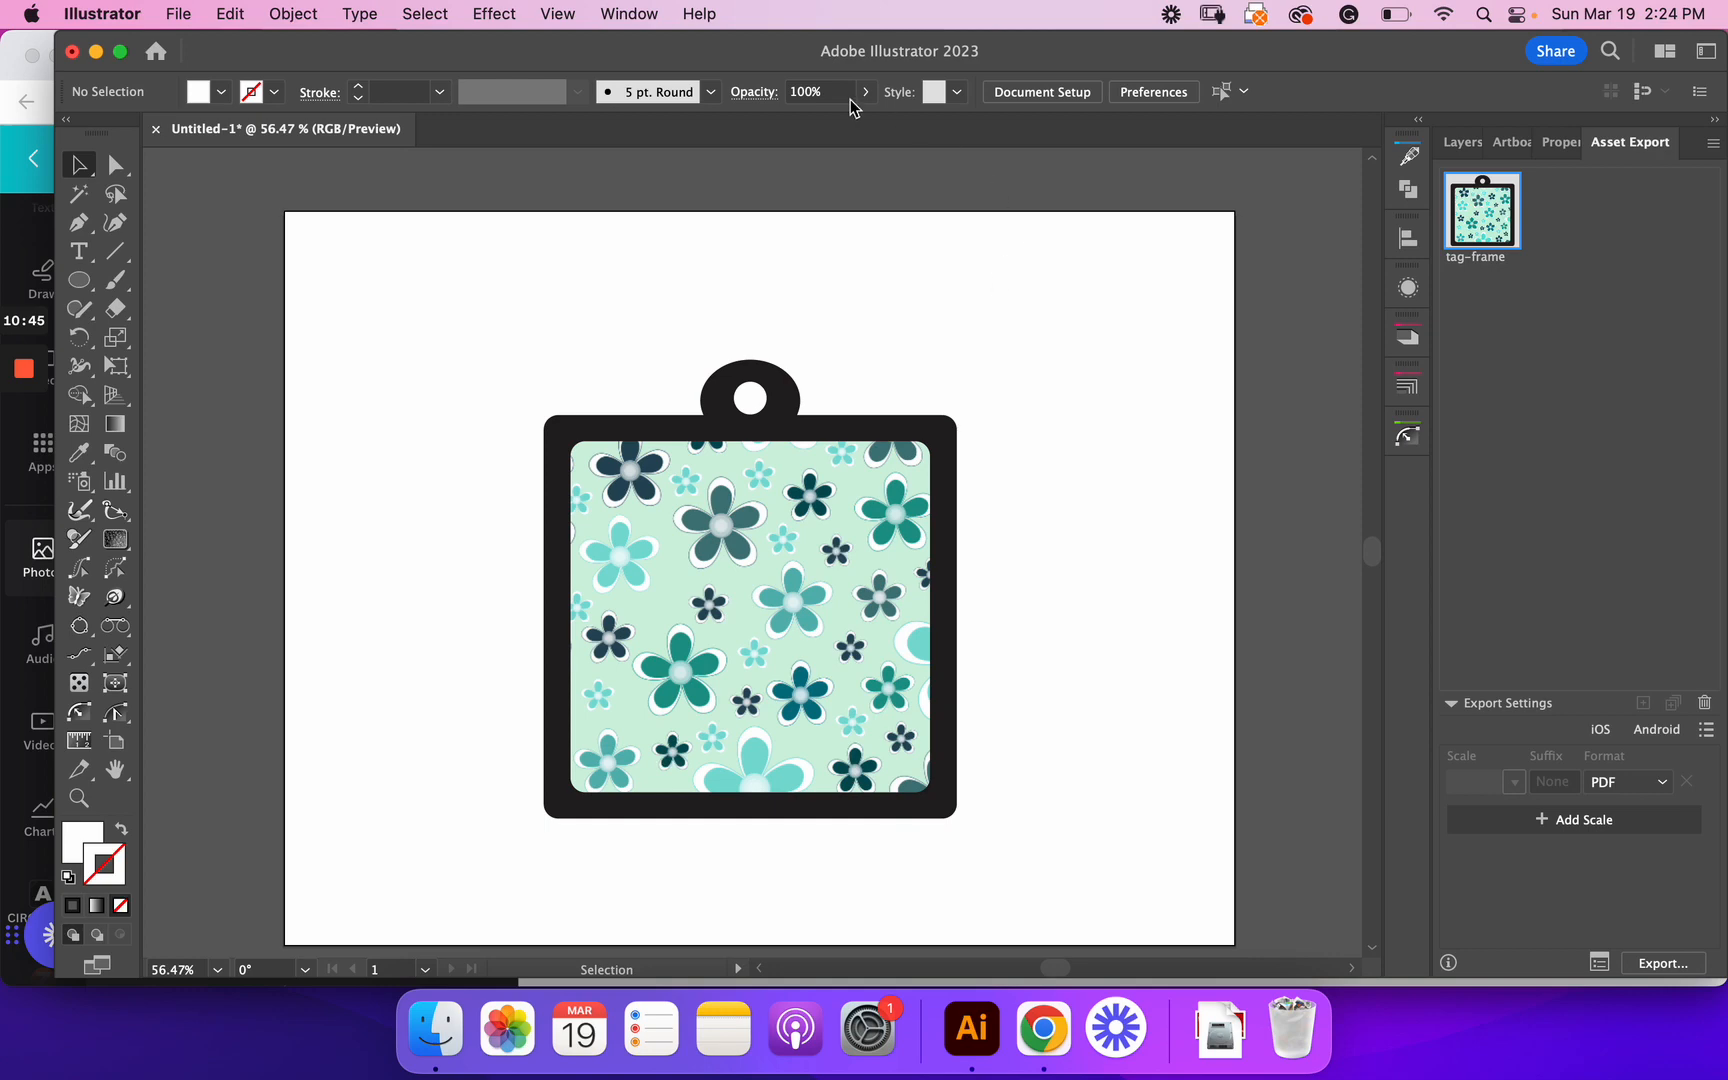